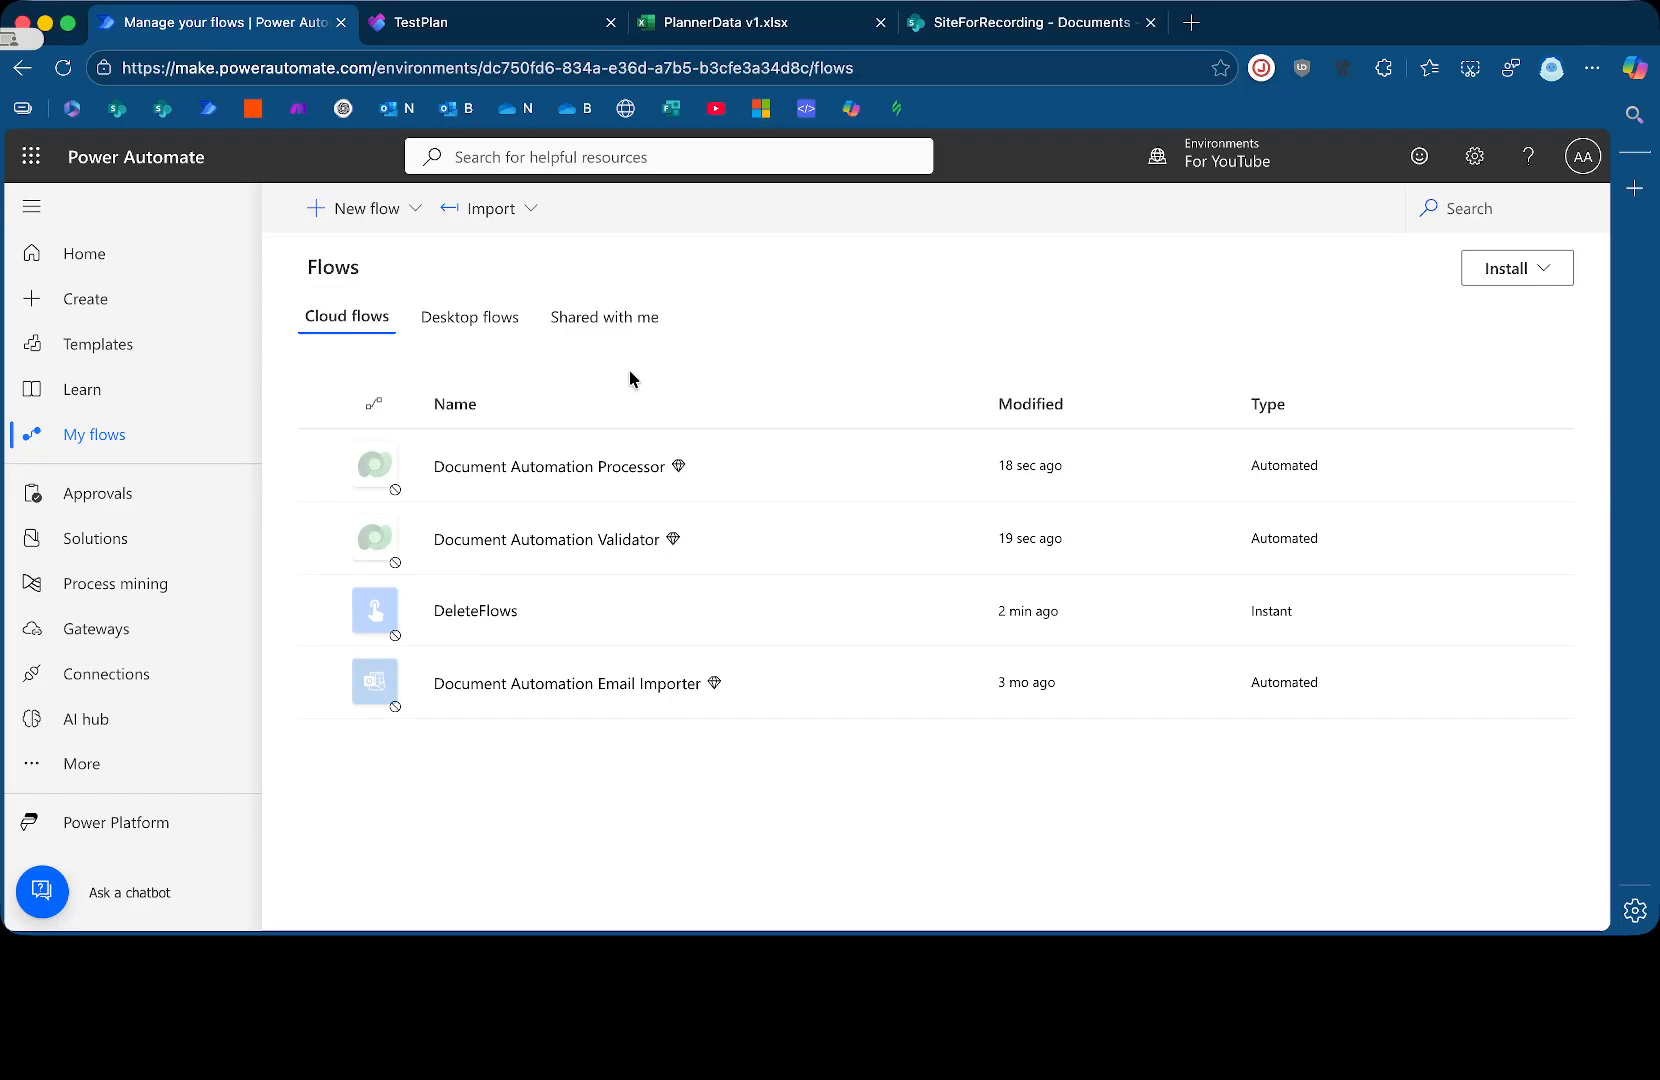
pyautogui.moveTo(663, 367)
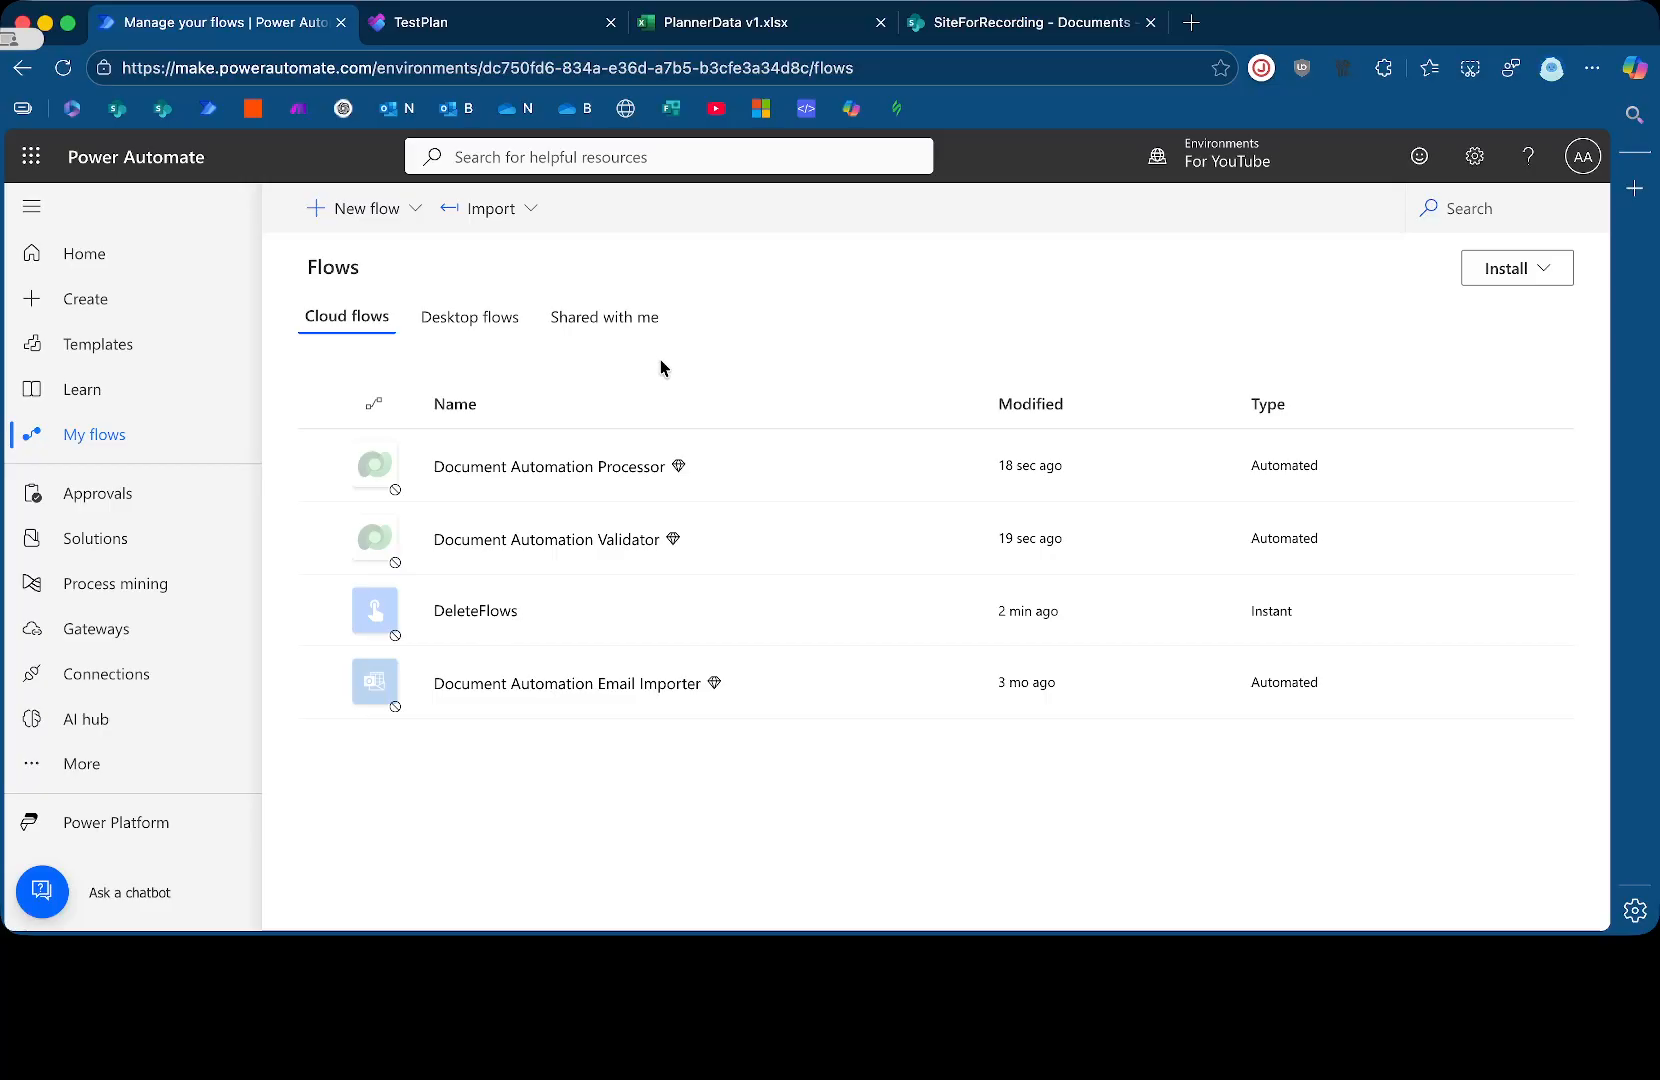
# Review the TestPlan board's completed tasks, then move to the PlannerData v1 workbook
pyautogui.click(759, 21)
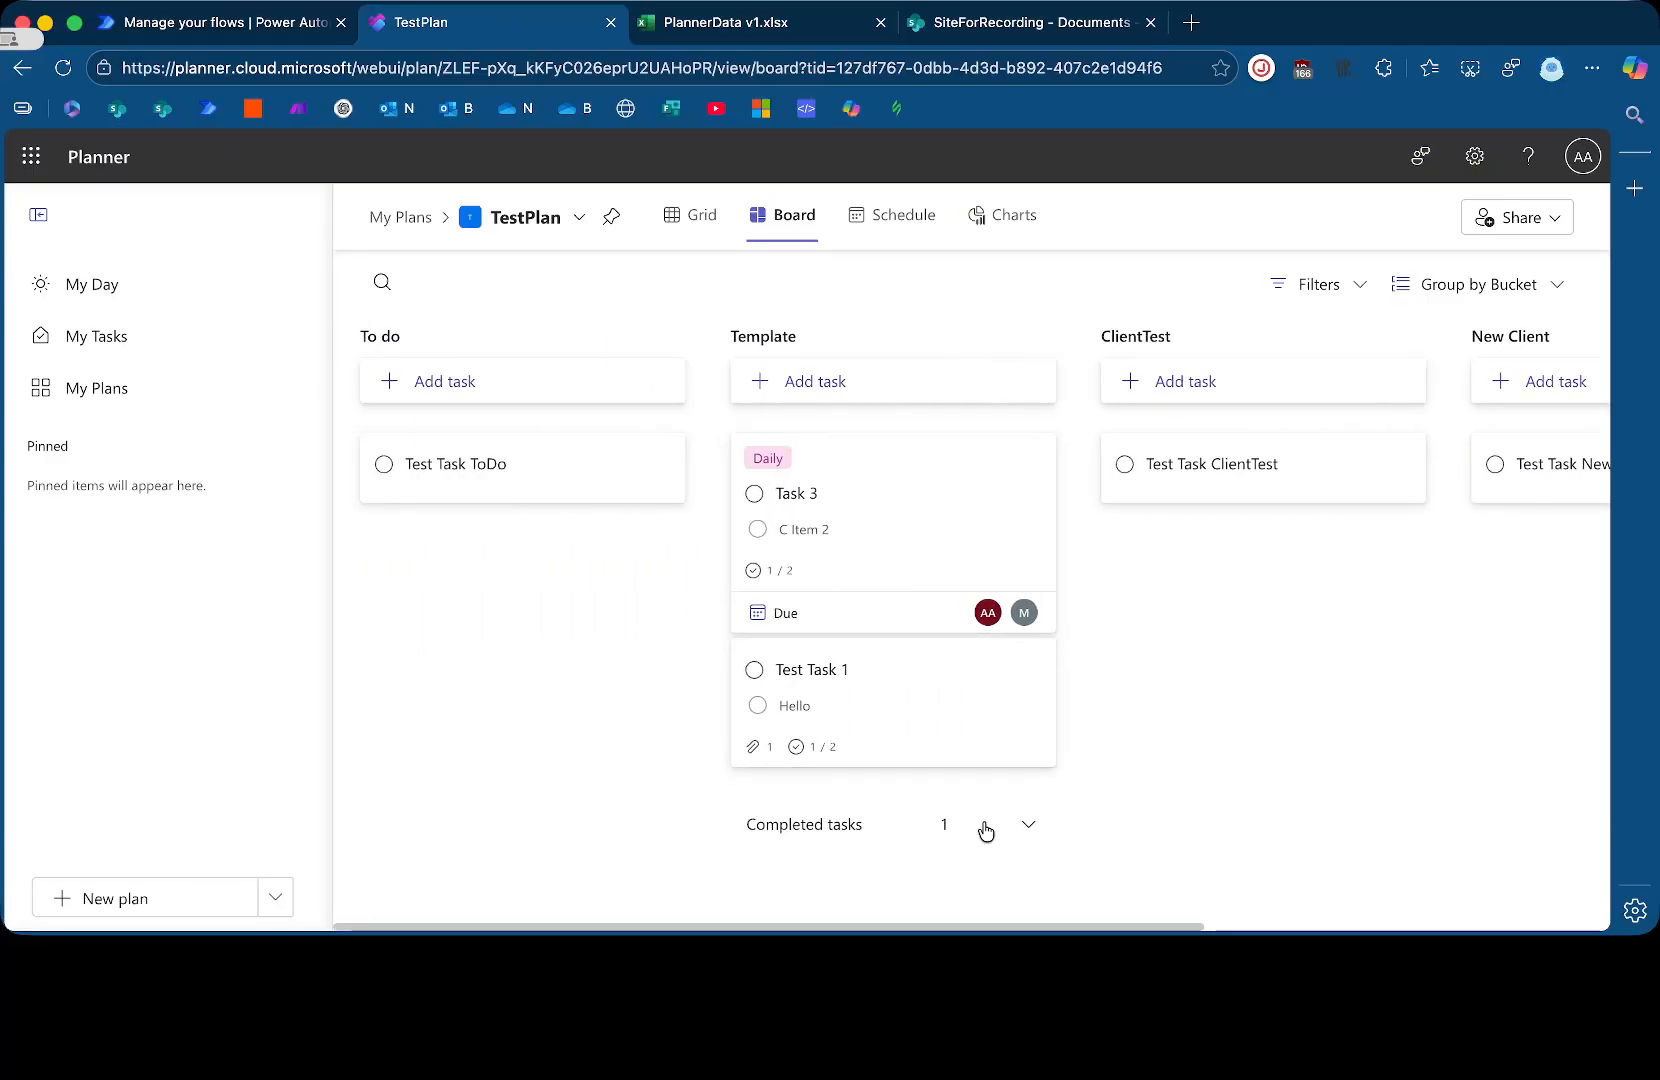
pyautogui.click(1029, 824)
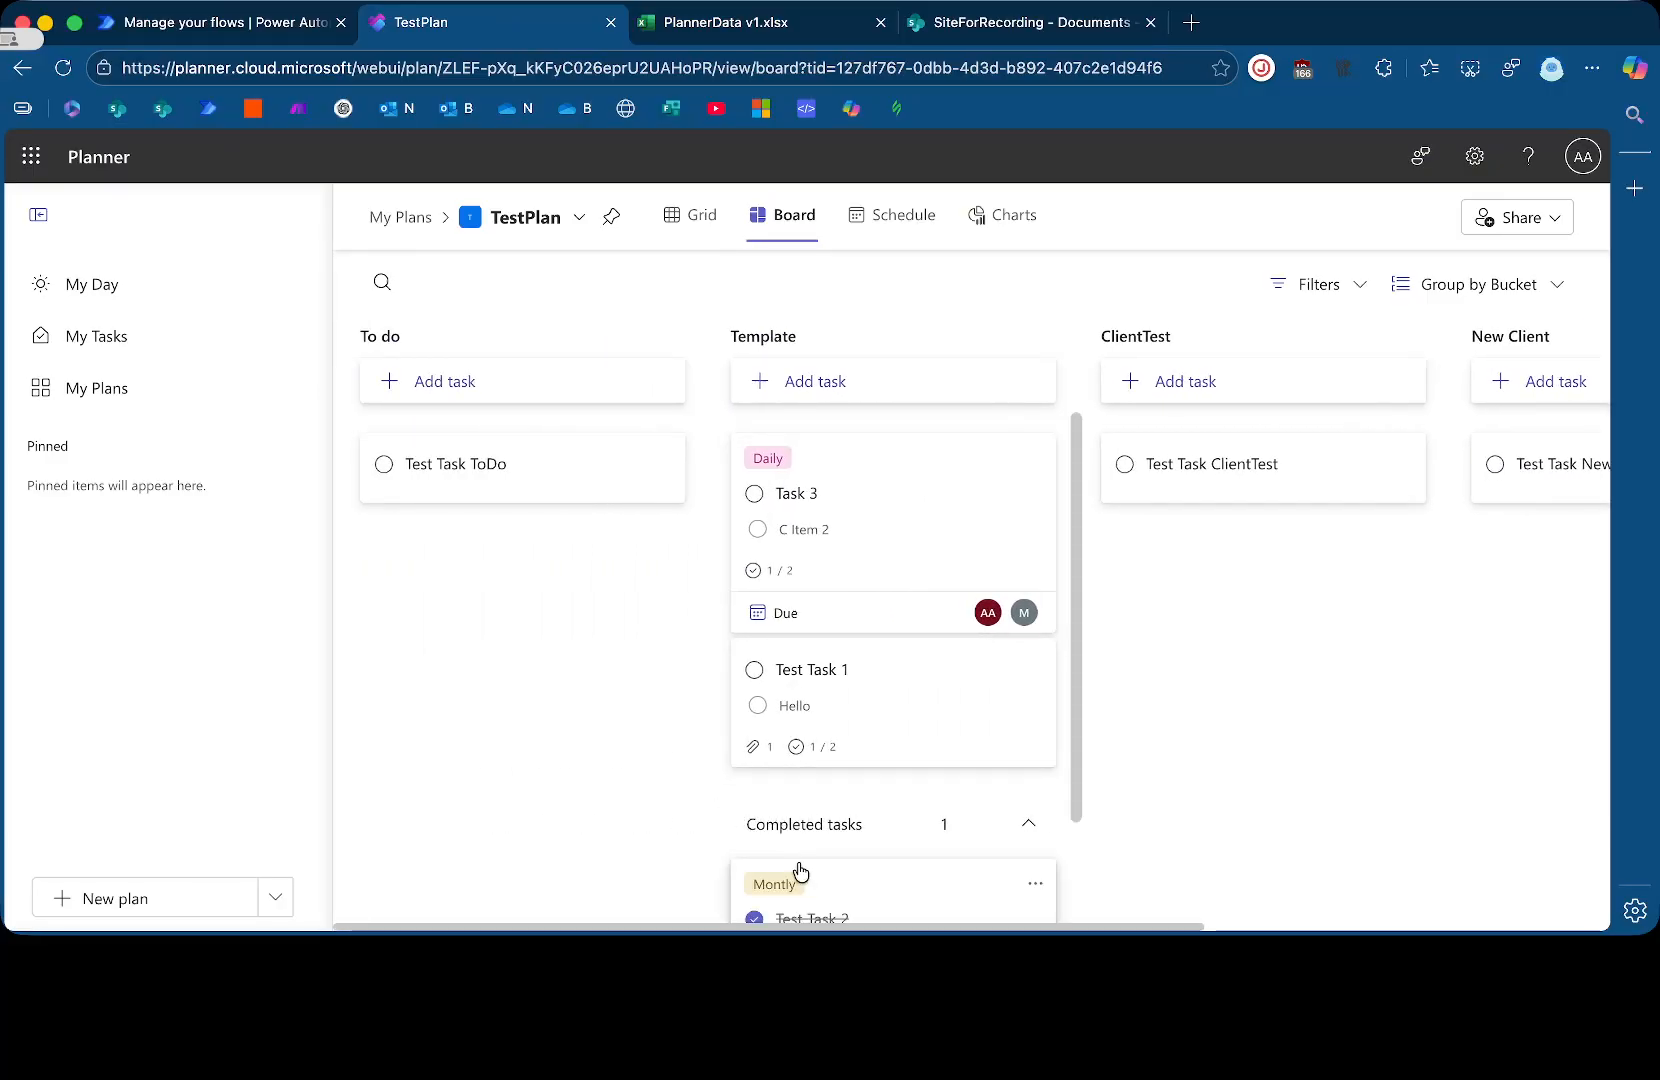
pyautogui.click(1028, 824)
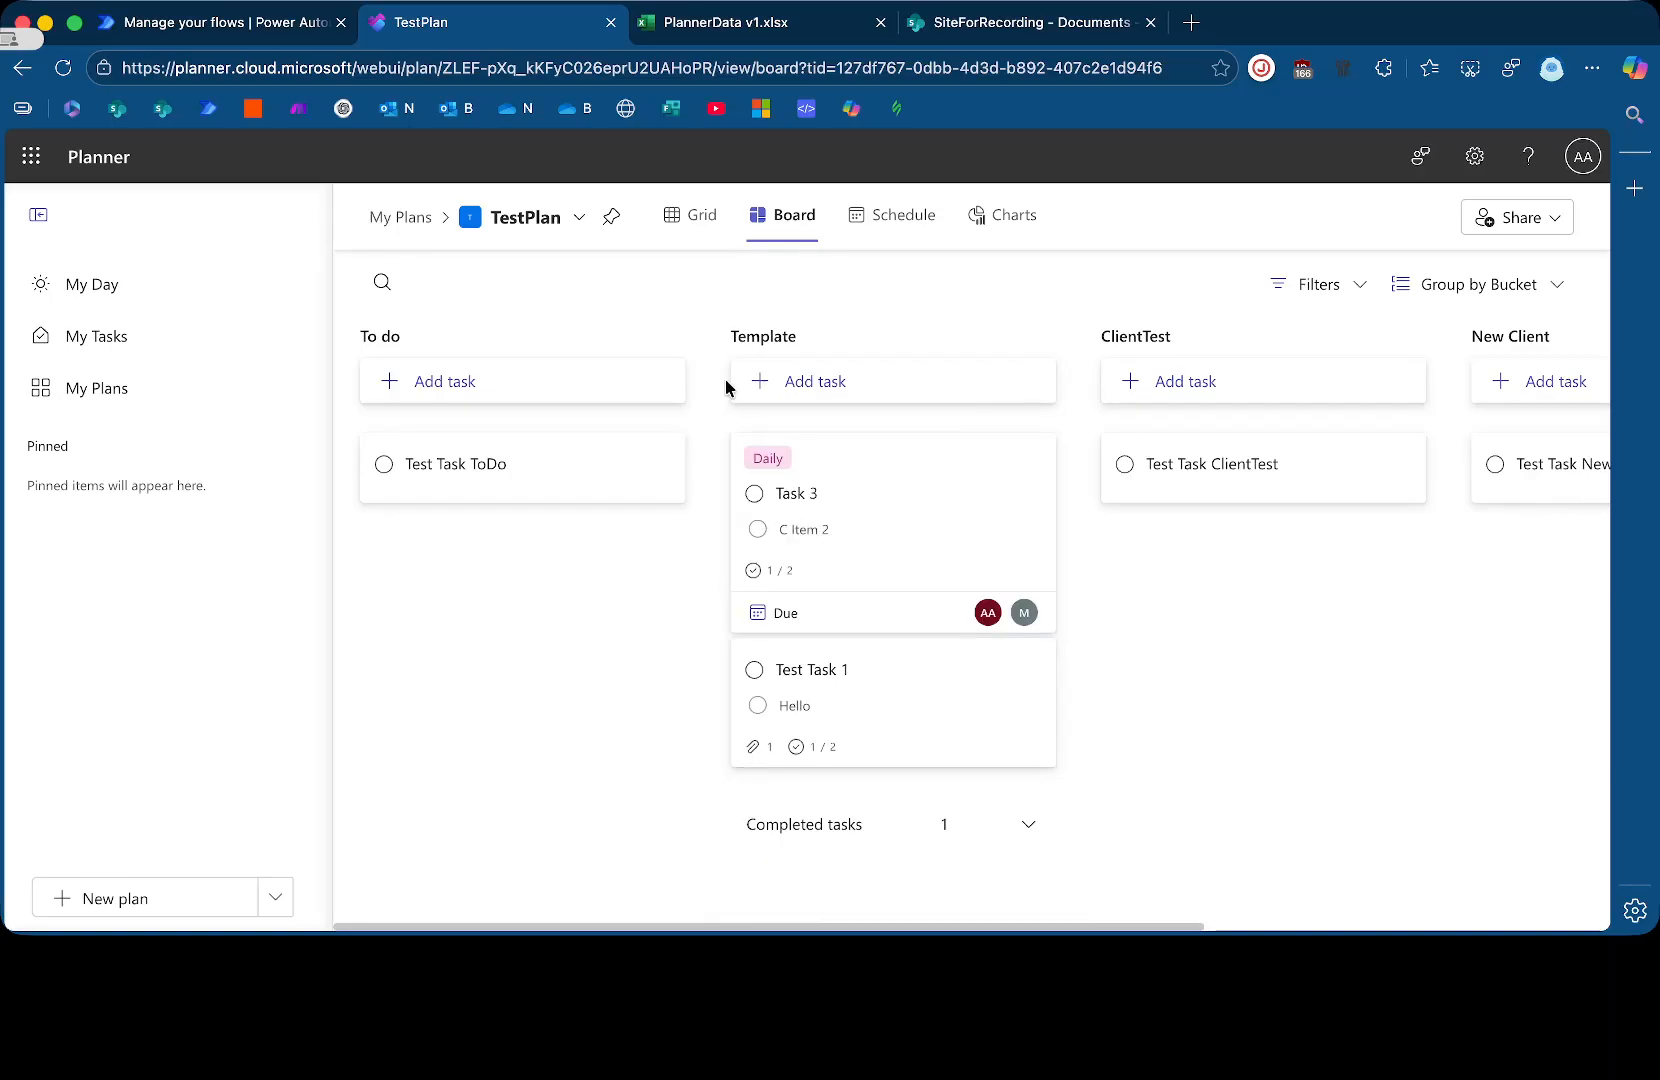
pyautogui.click(755, 21)
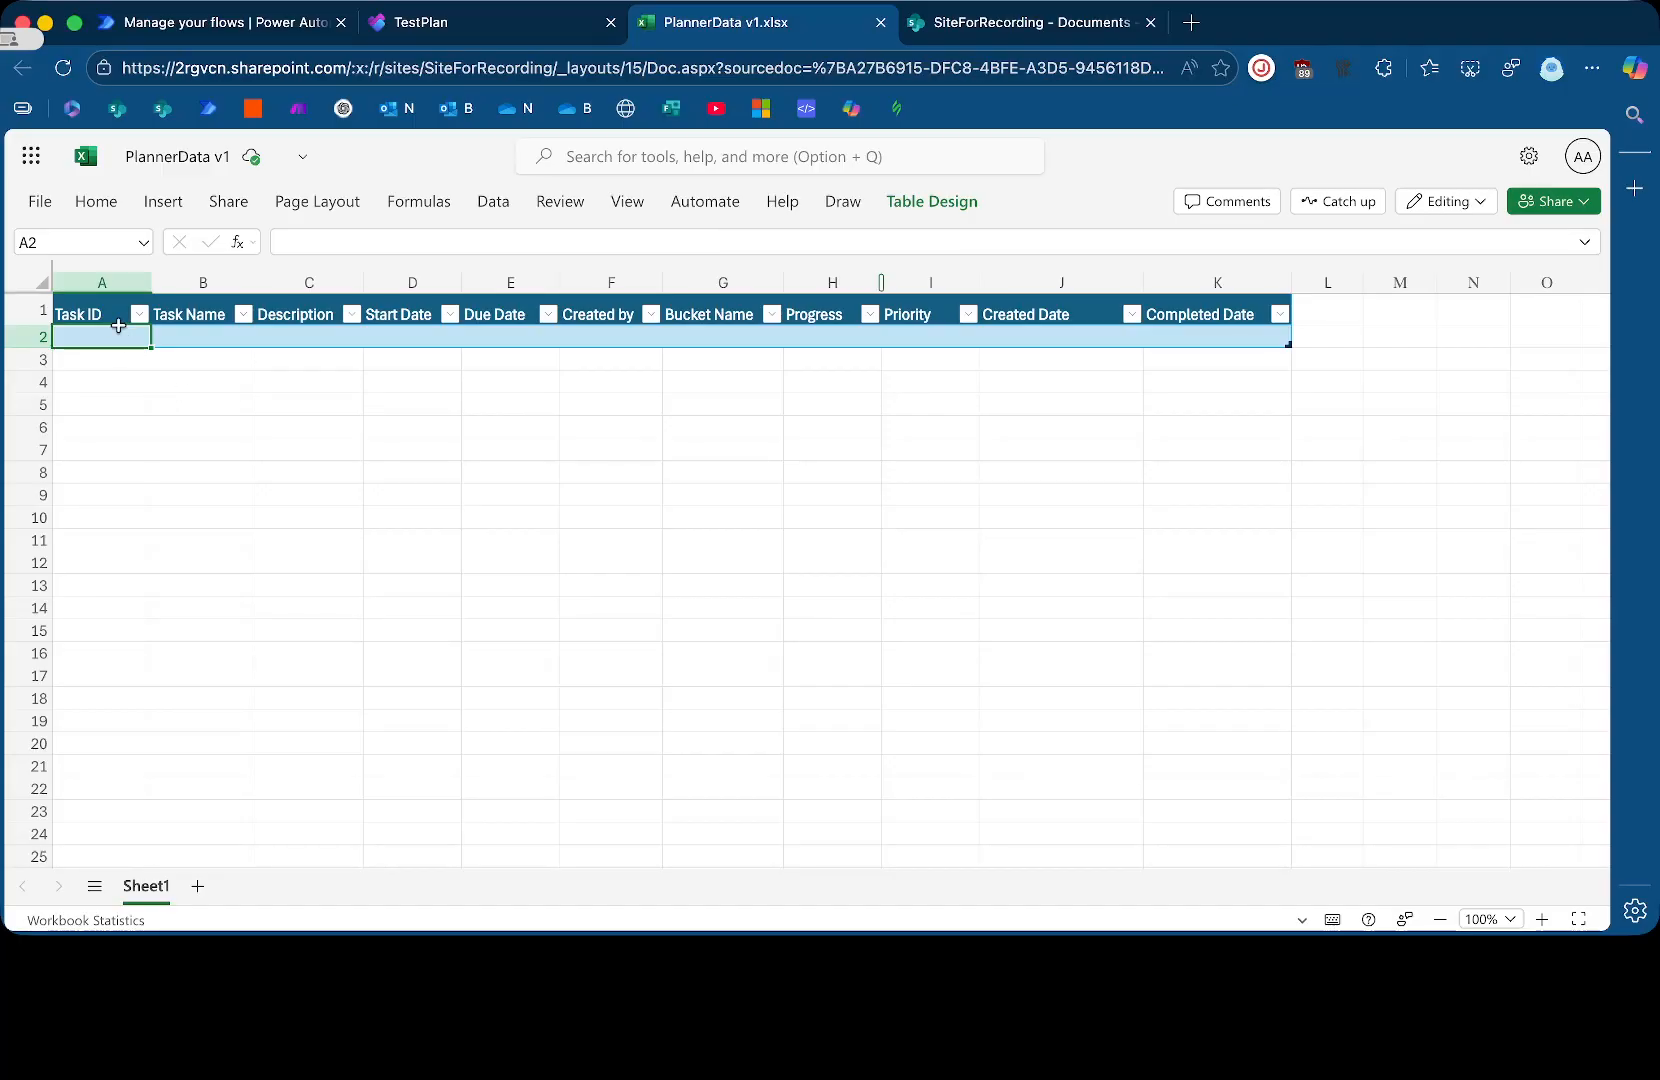
pyautogui.moveTo(390, 338)
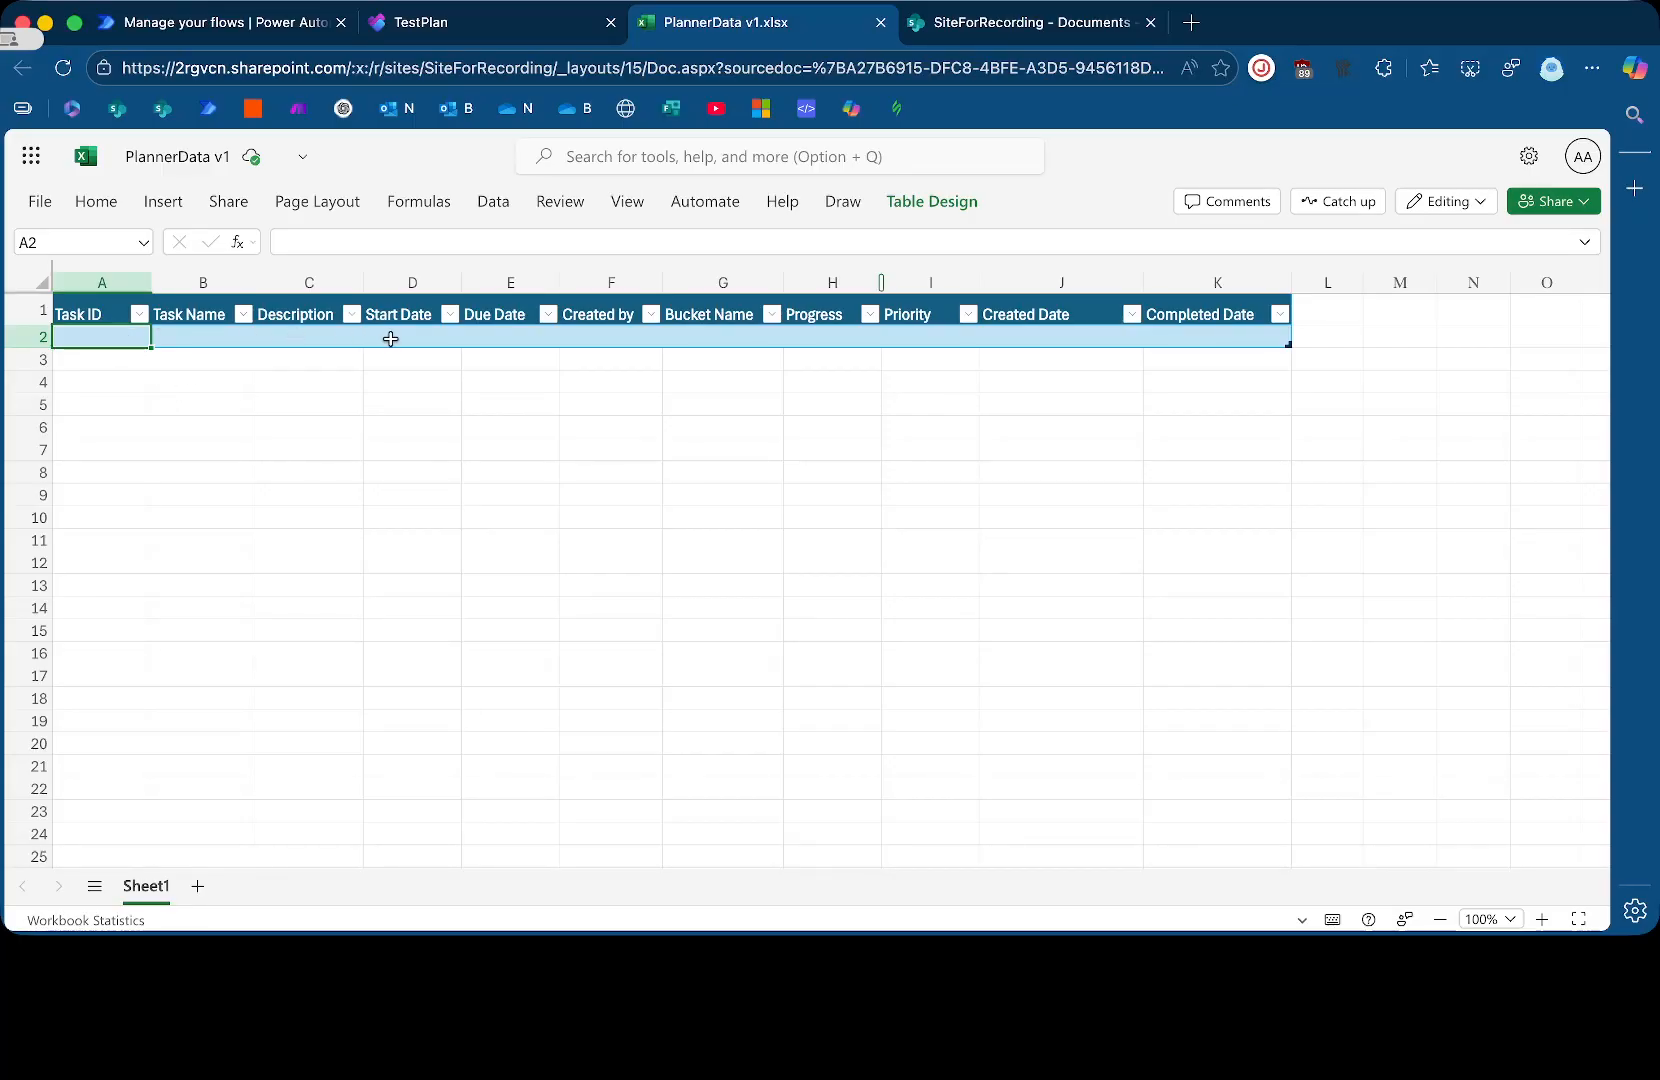
pyautogui.moveTo(611, 337)
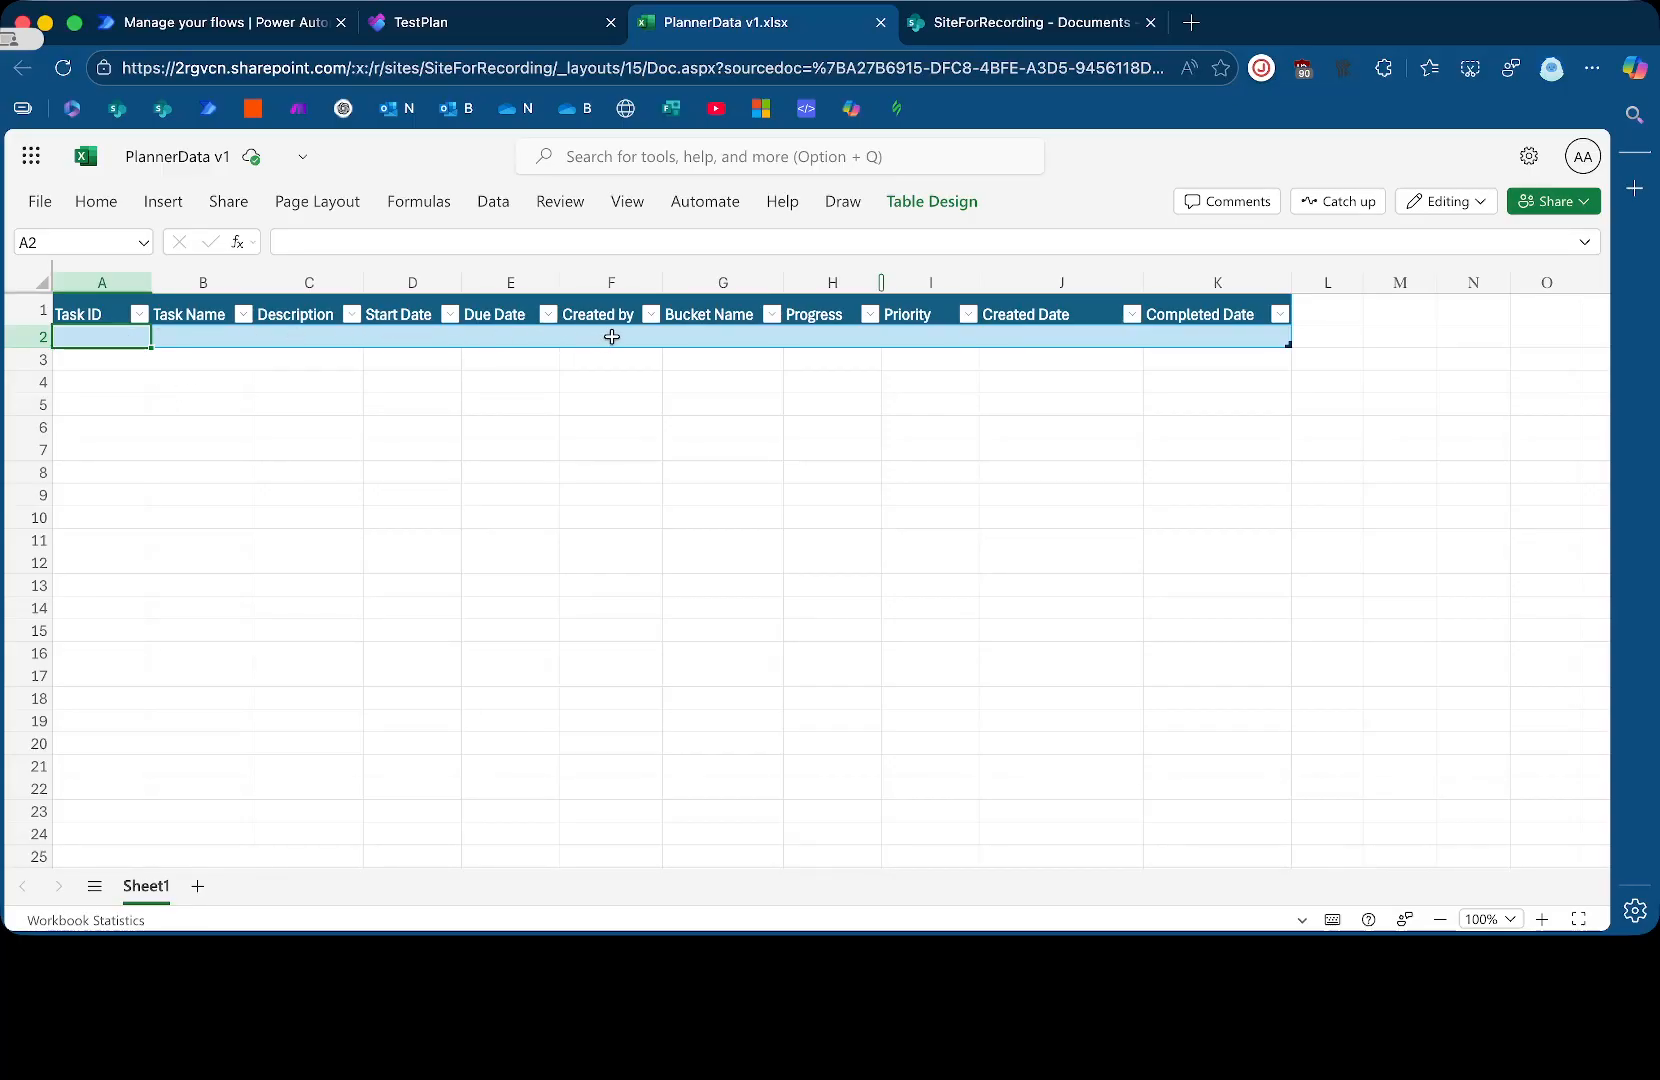
# Delete the Created by column from the PlannerData v1 table, glancing at TestPlan meanwhile
pyautogui.rightClick(611, 313)
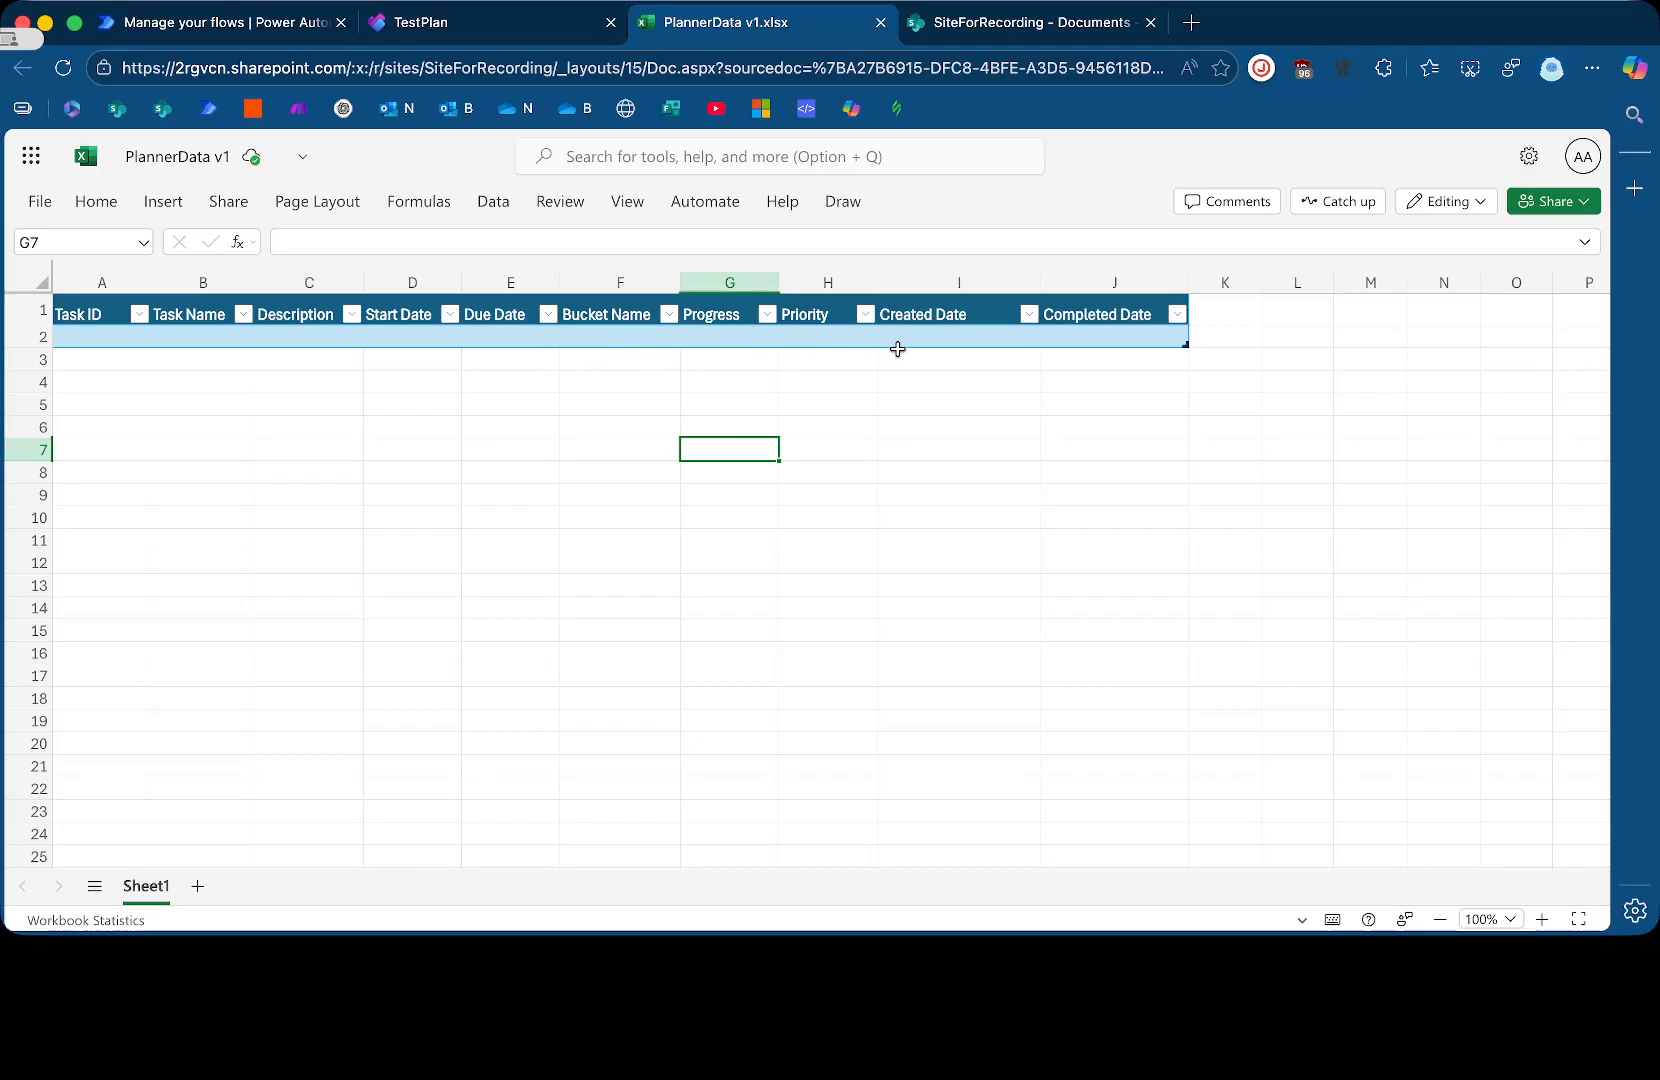
pyautogui.moveTo(1084, 347)
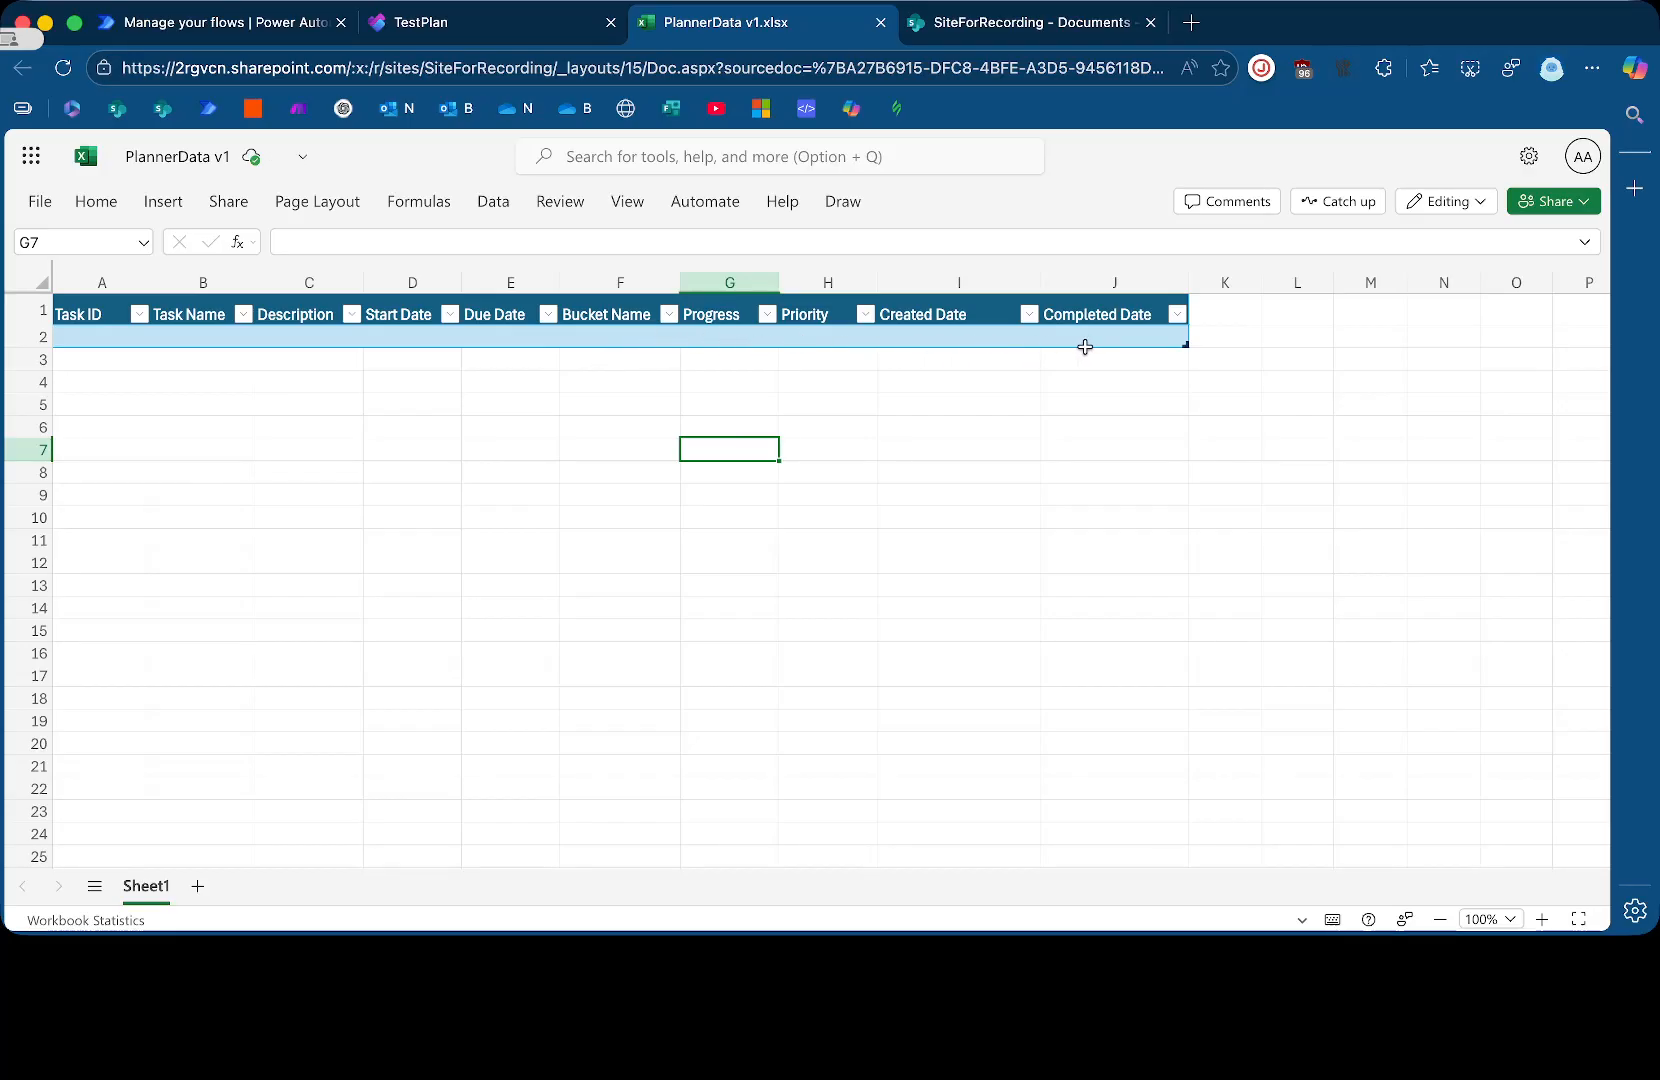
pyautogui.moveTo(725, 355)
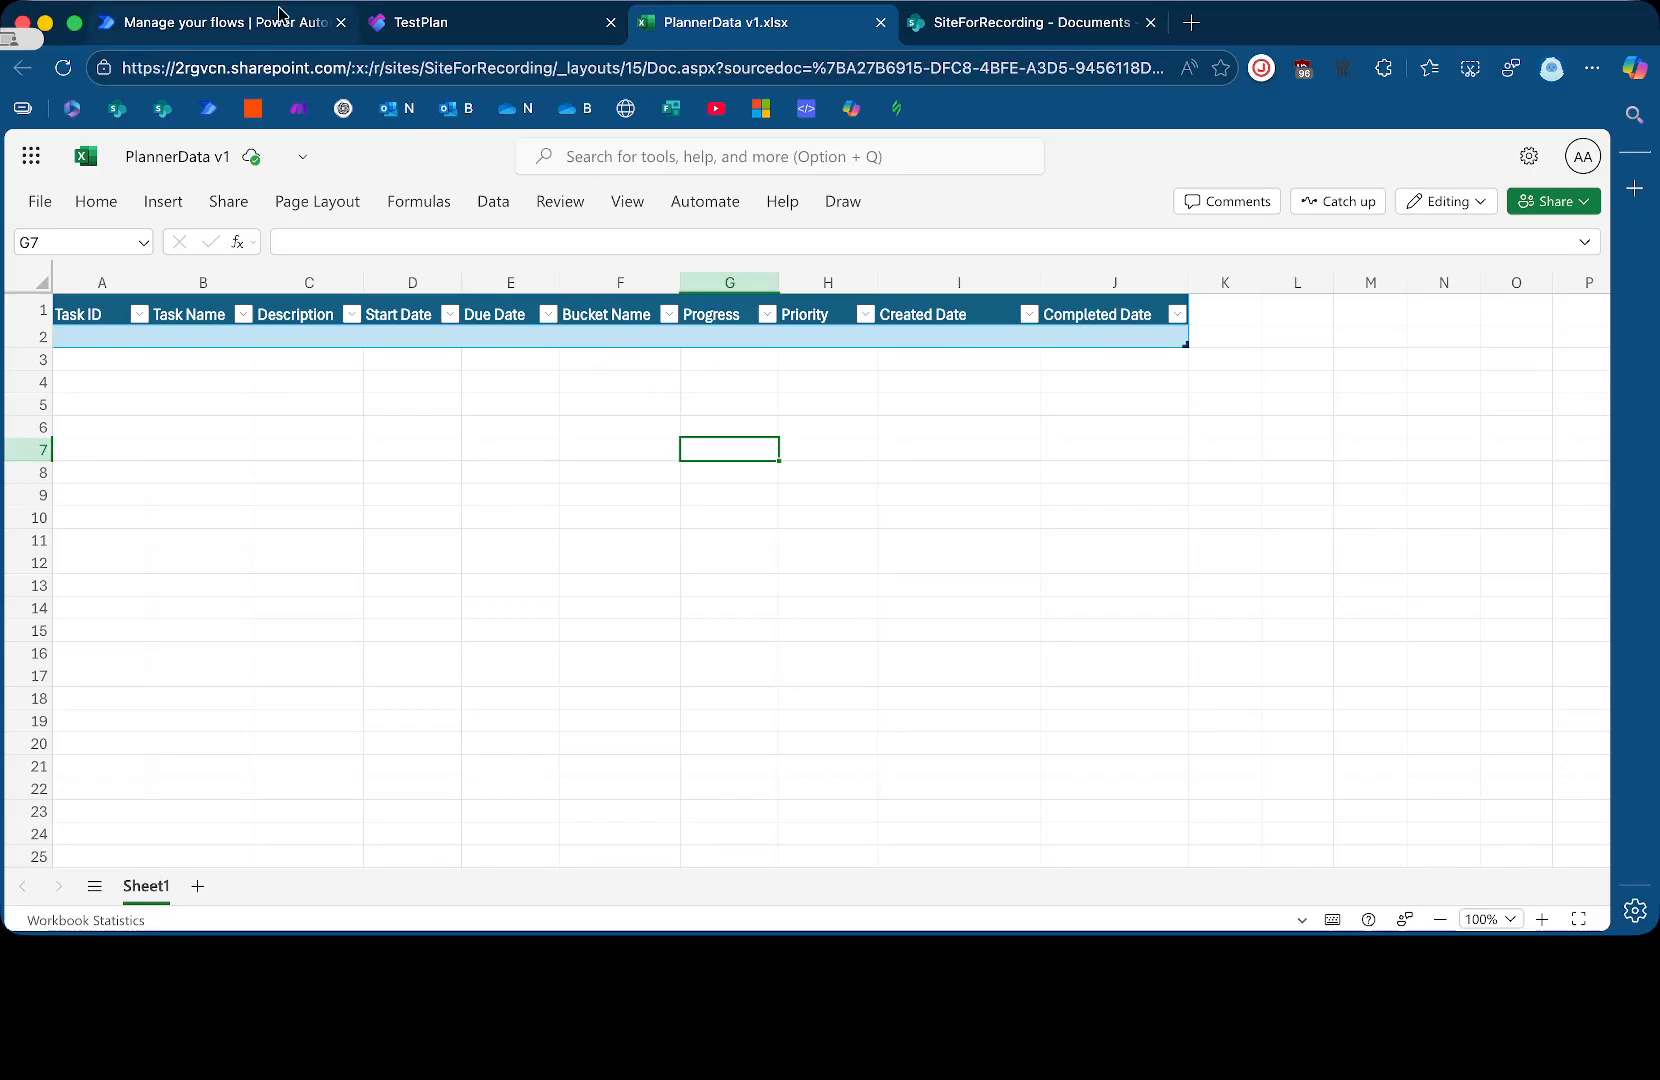
pyautogui.click(220, 23)
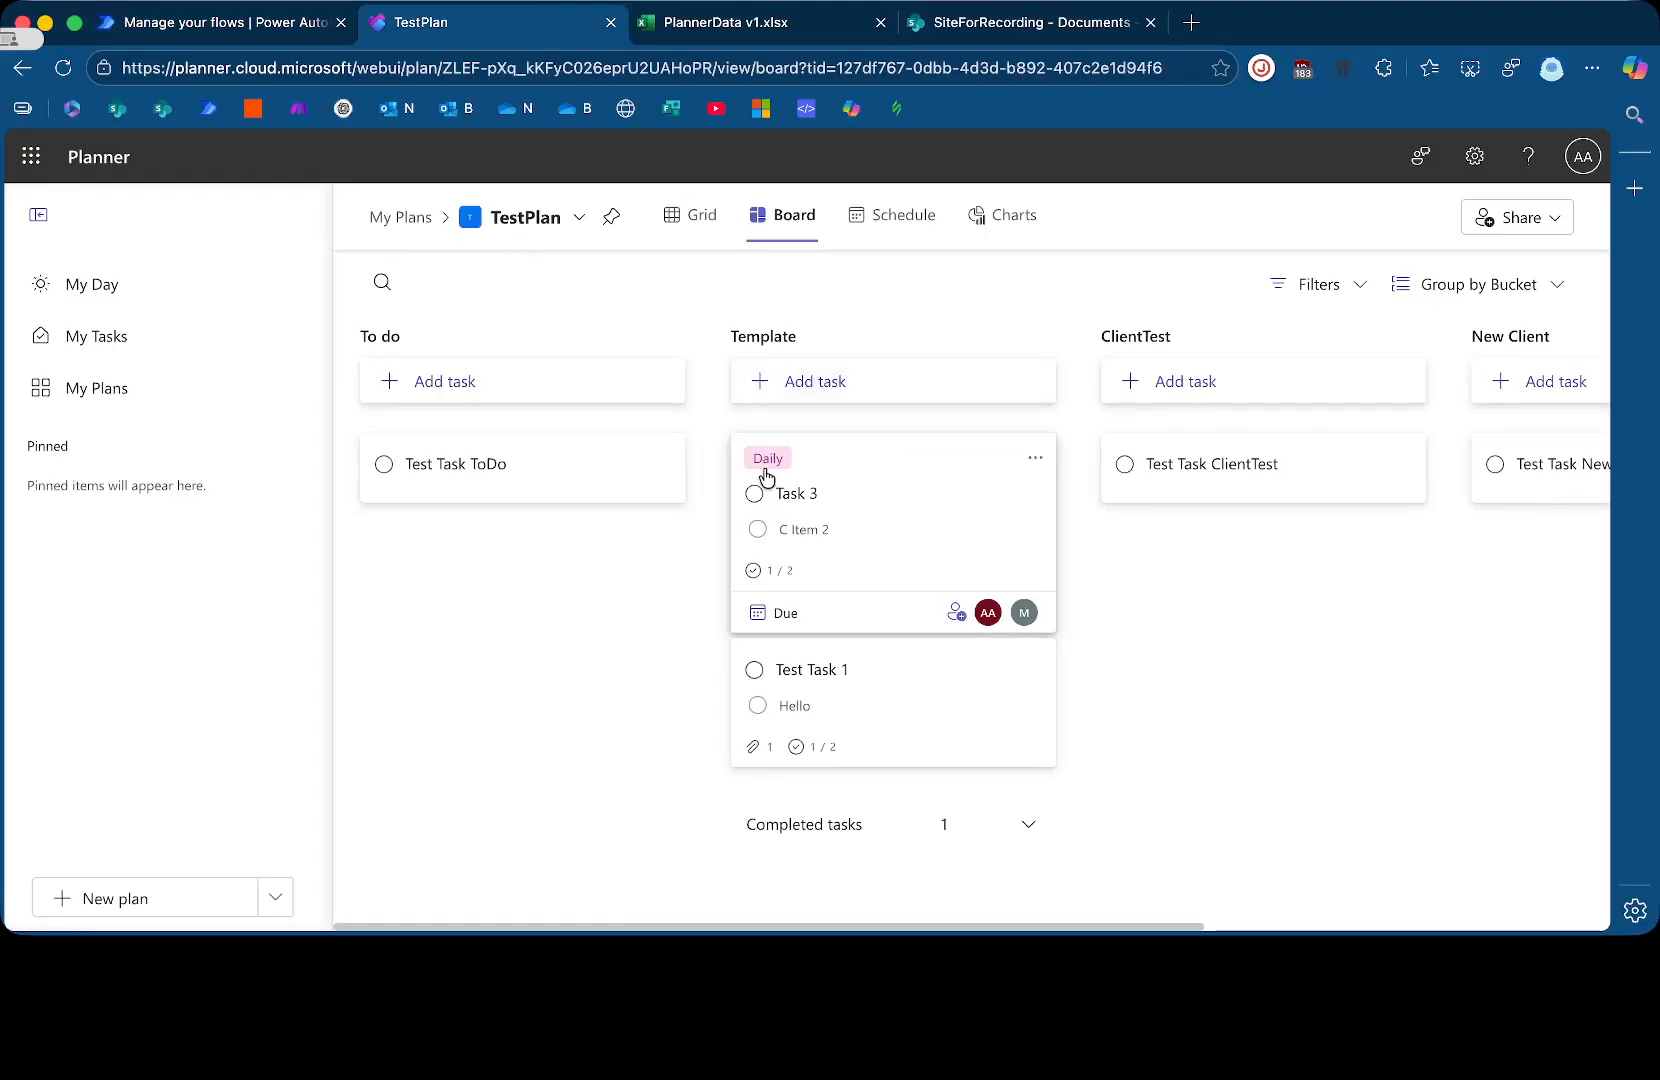
pyautogui.click(751, 22)
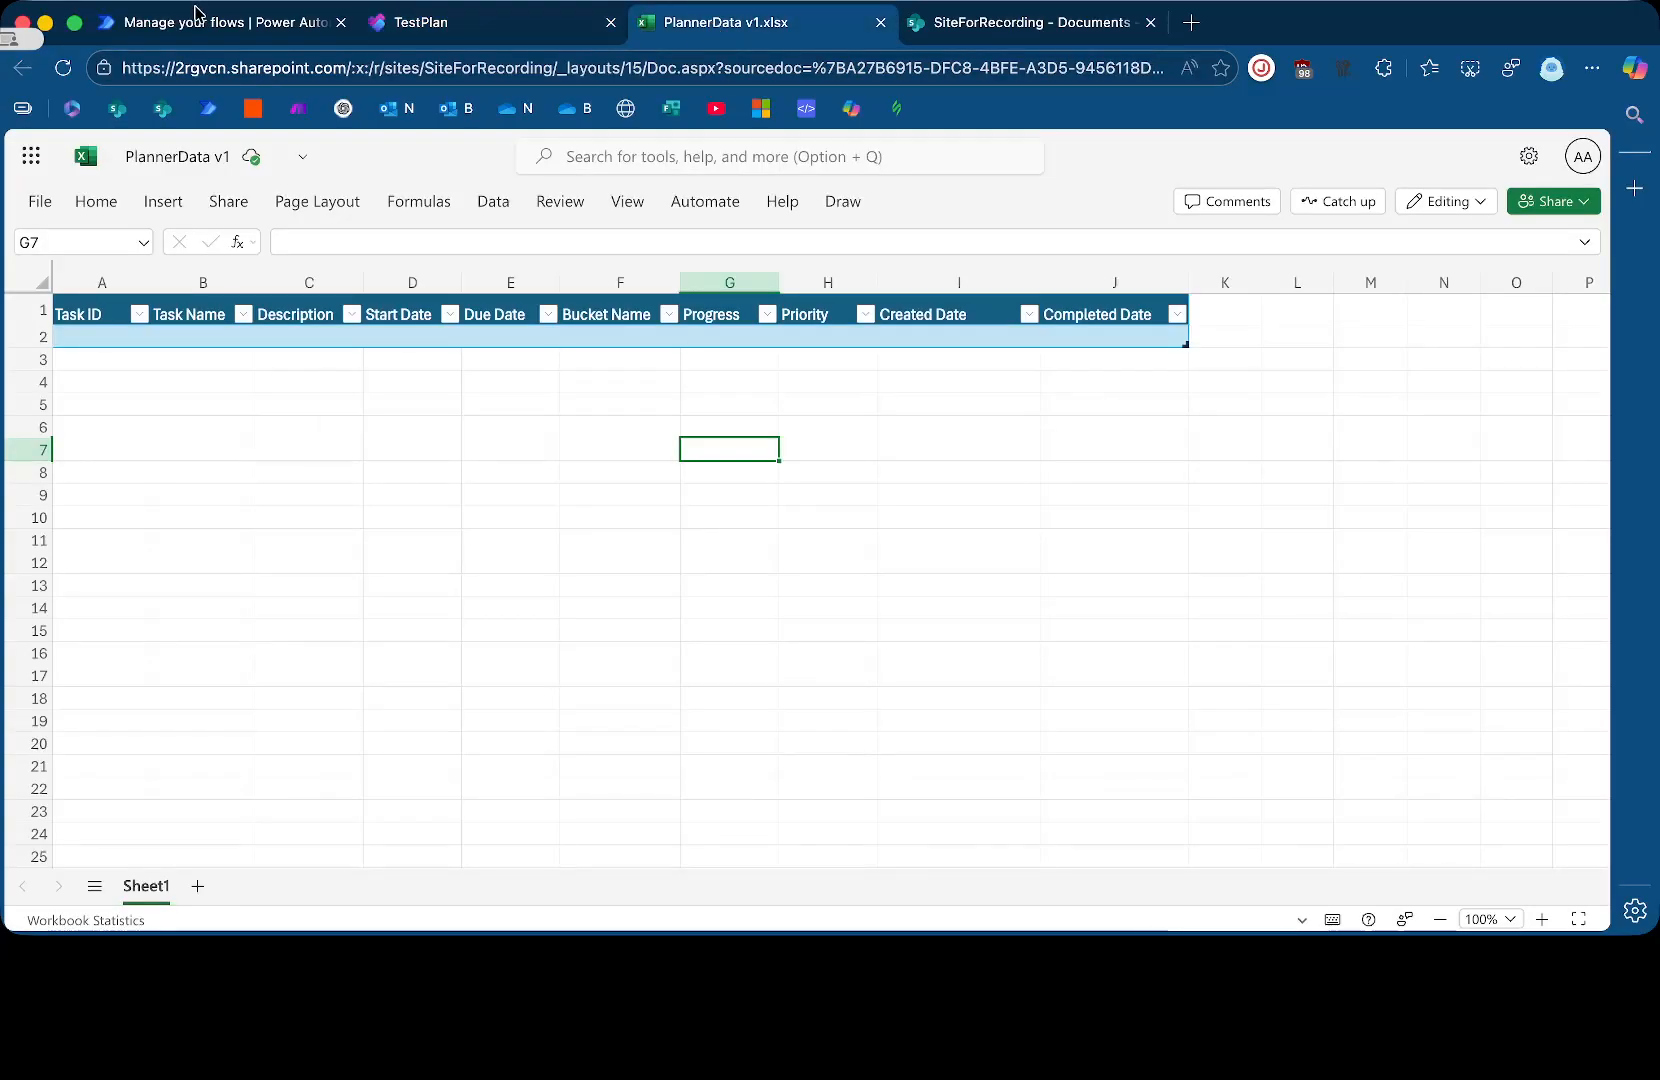
# Create instant cloud flow 'Planner2Excel v1' using the Manually trigger a flow trigger
pyautogui.click(225, 22)
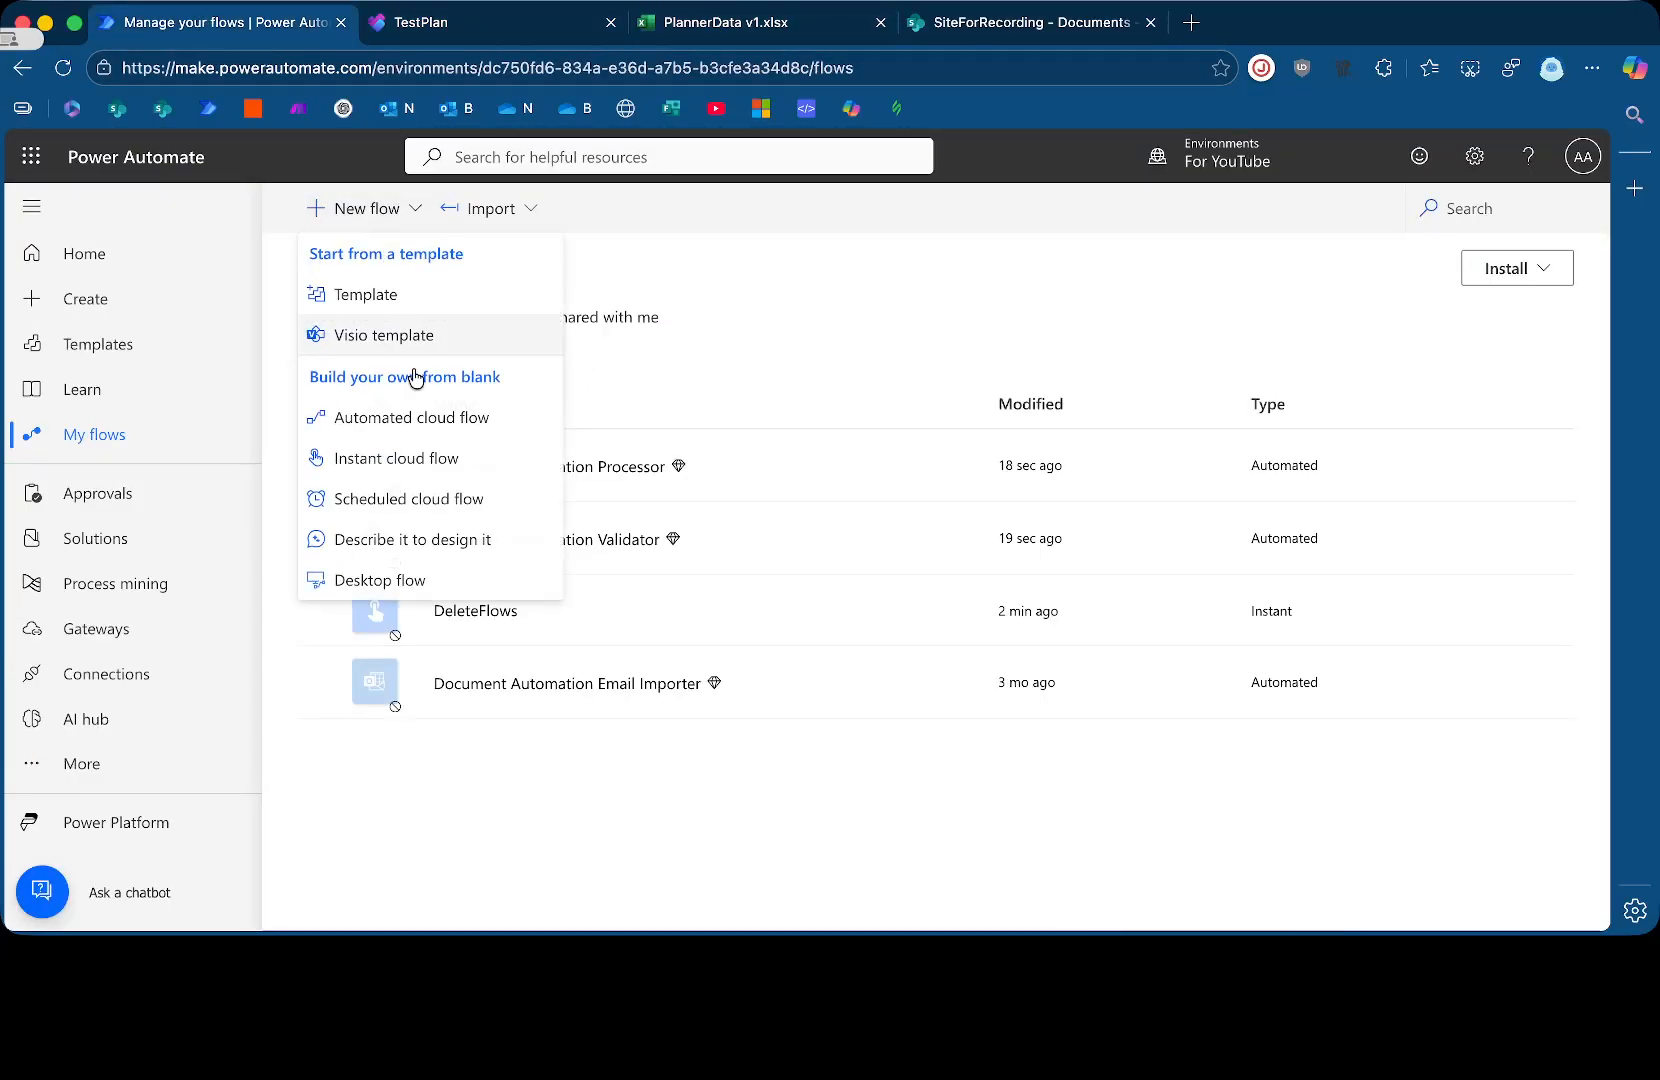
pyautogui.click(396, 458)
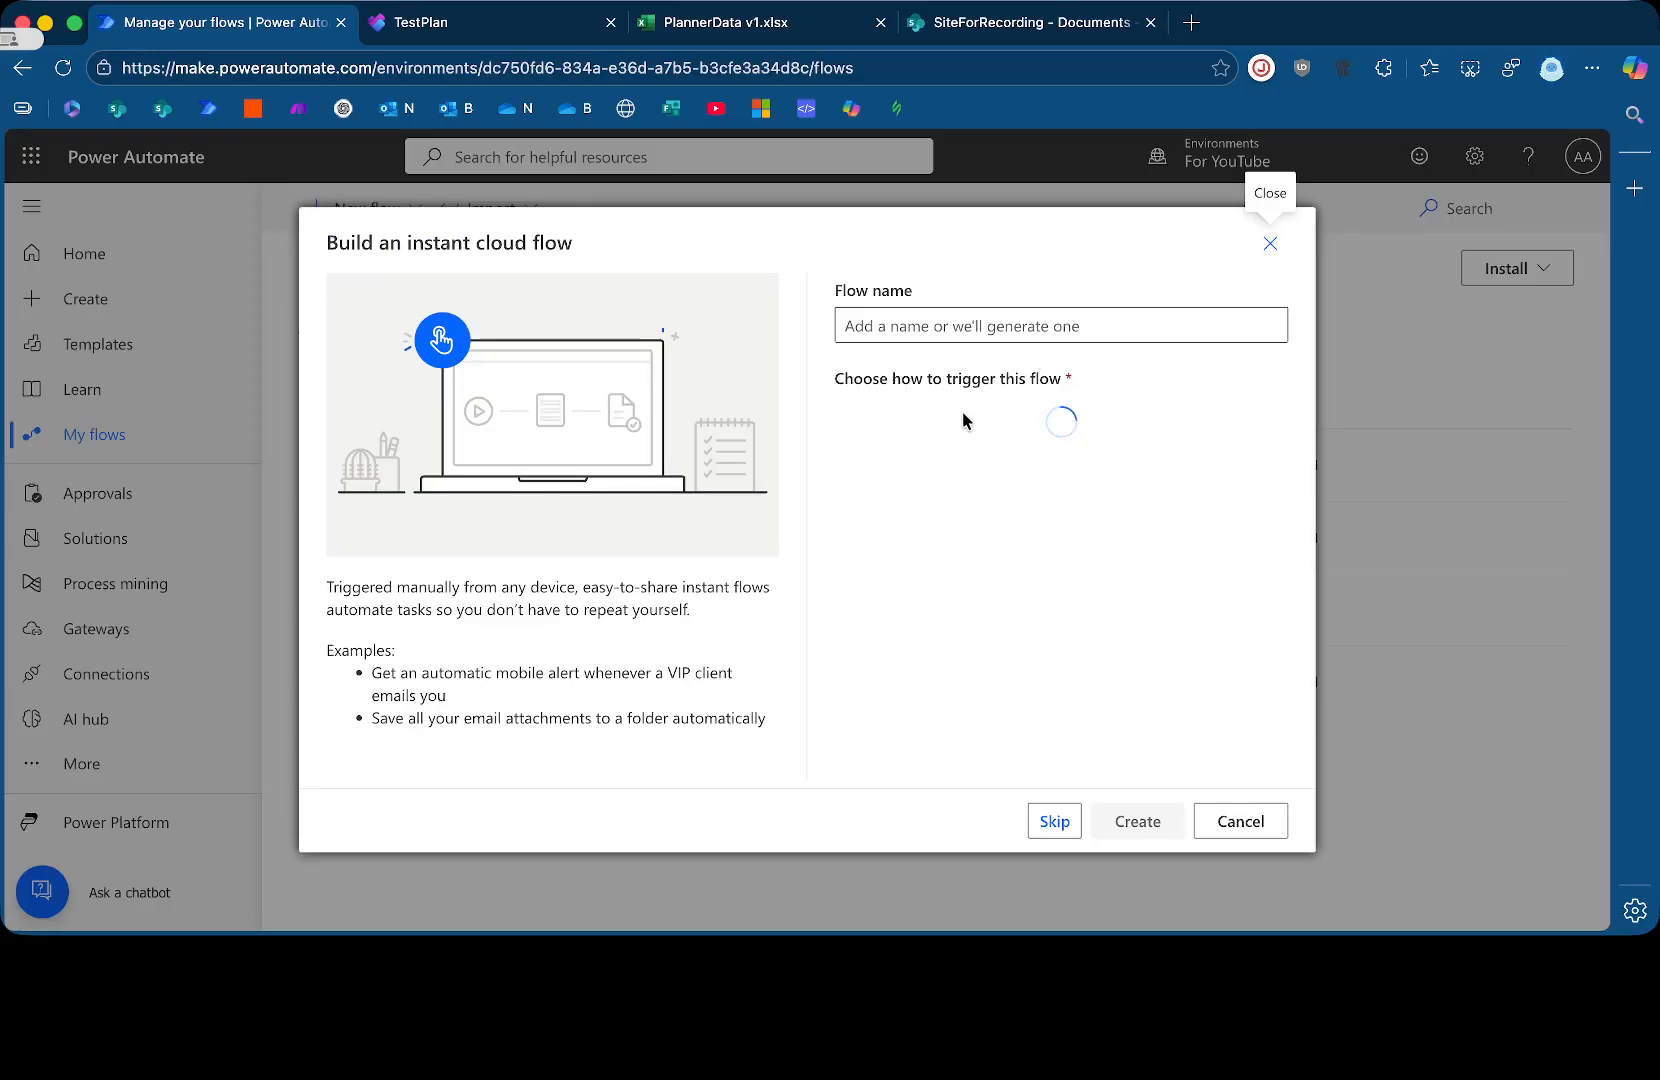
pyautogui.moveTo(939, 435)
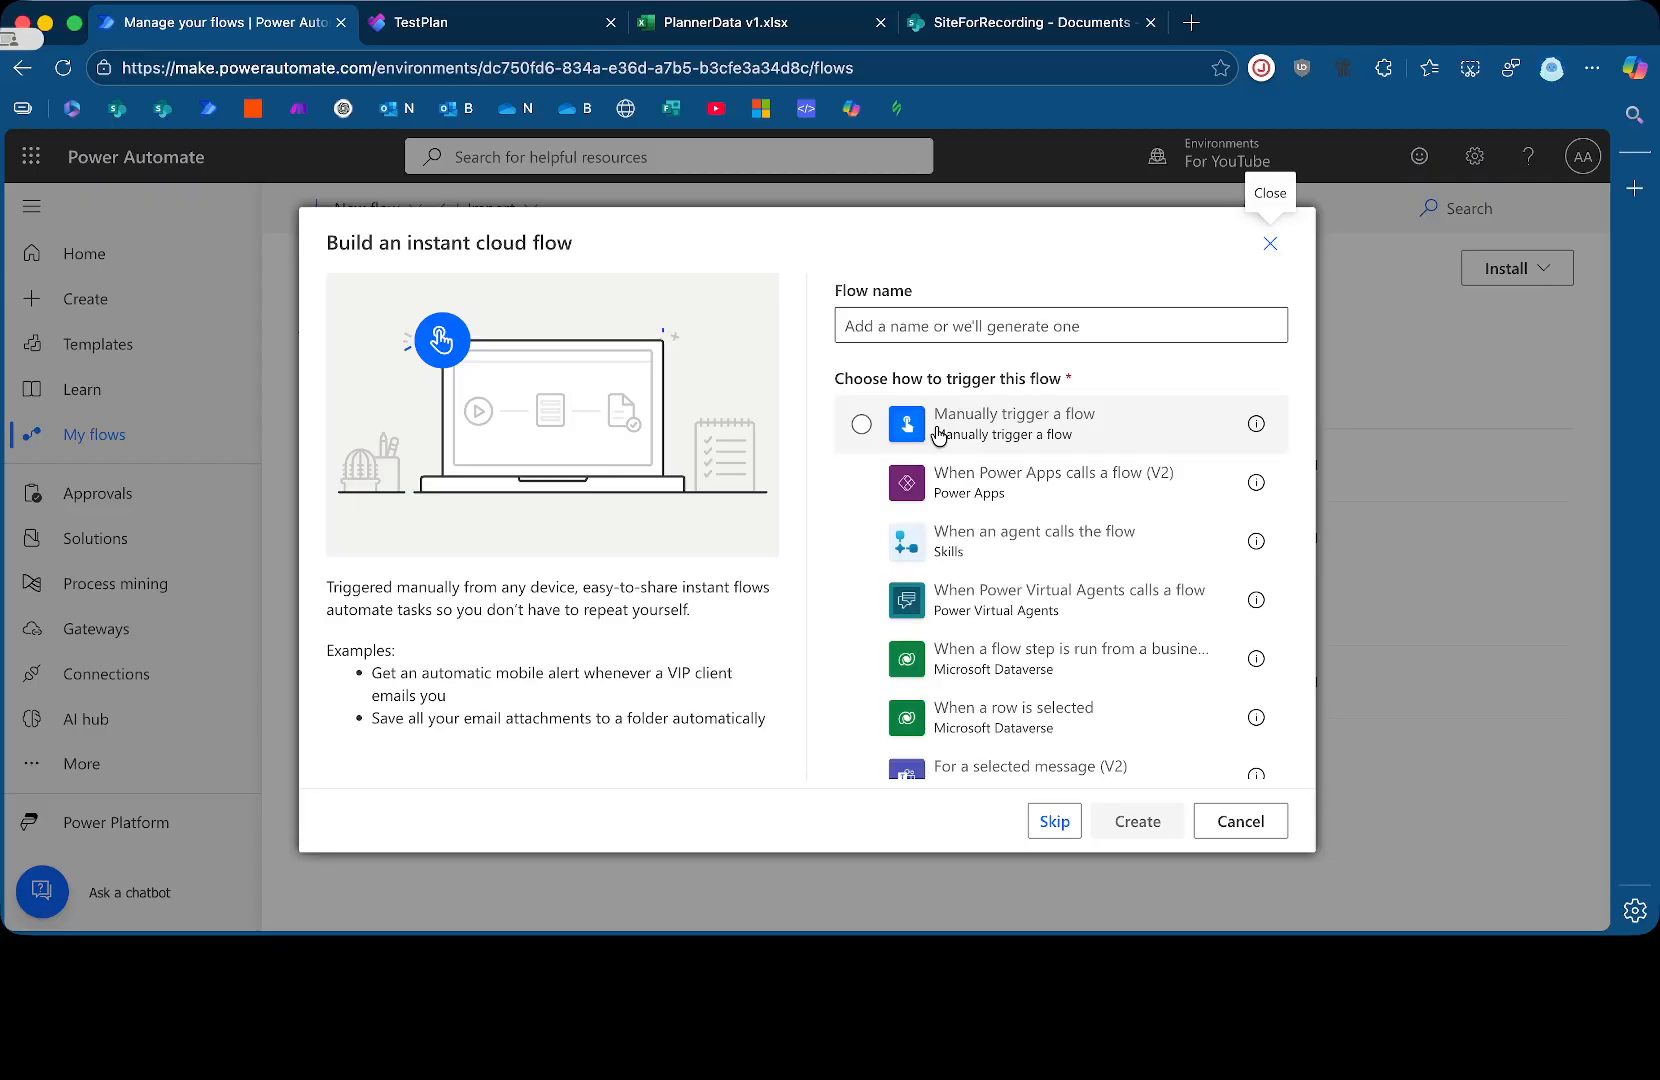
pyautogui.moveTo(946, 446)
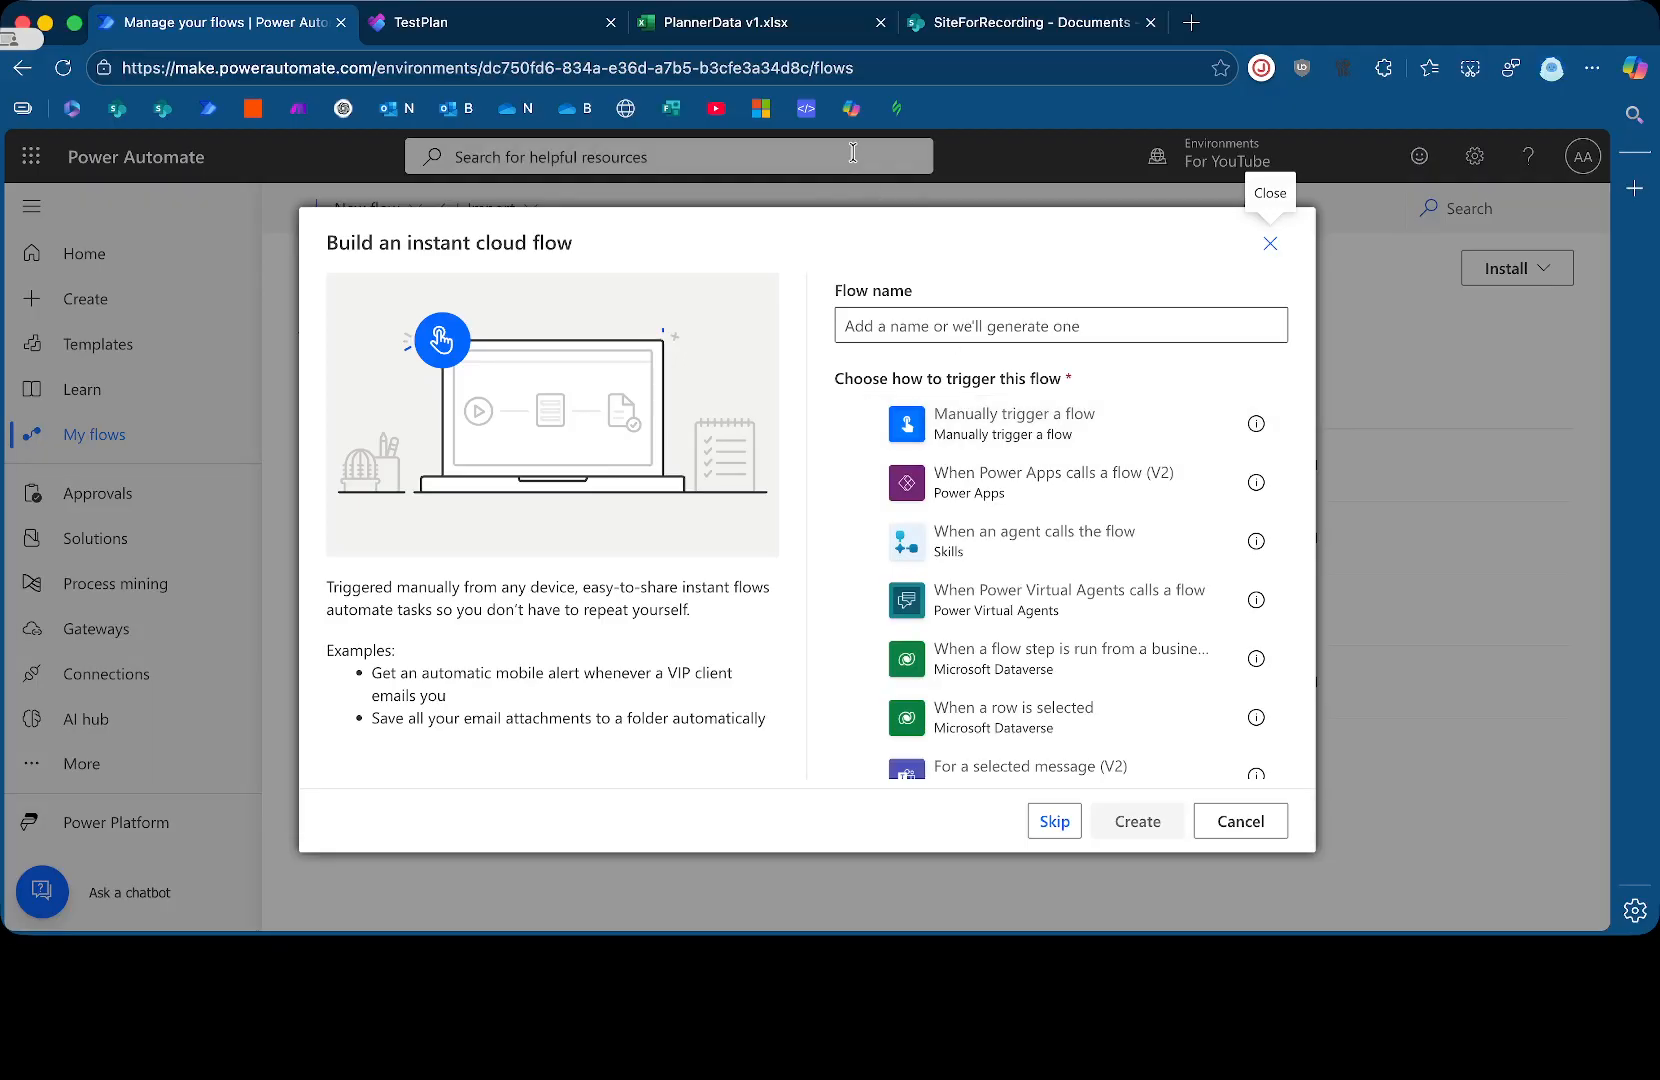
pyautogui.click(737, 20)
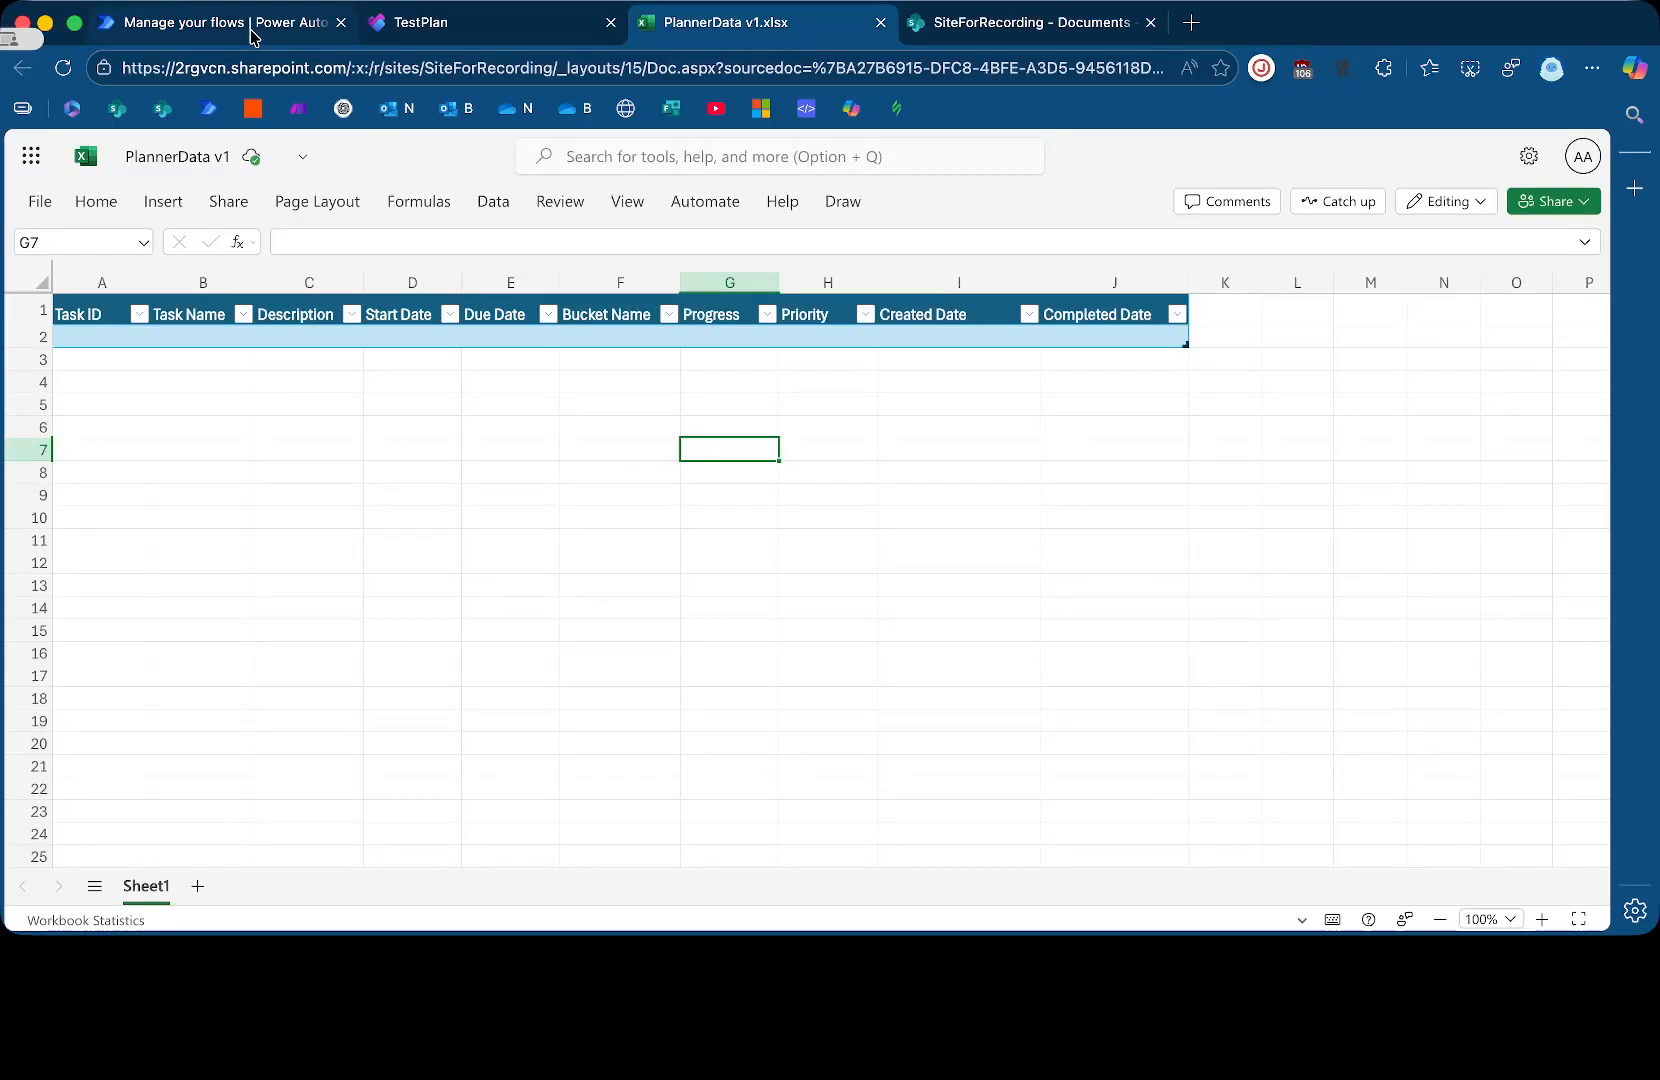
pyautogui.click(220, 22)
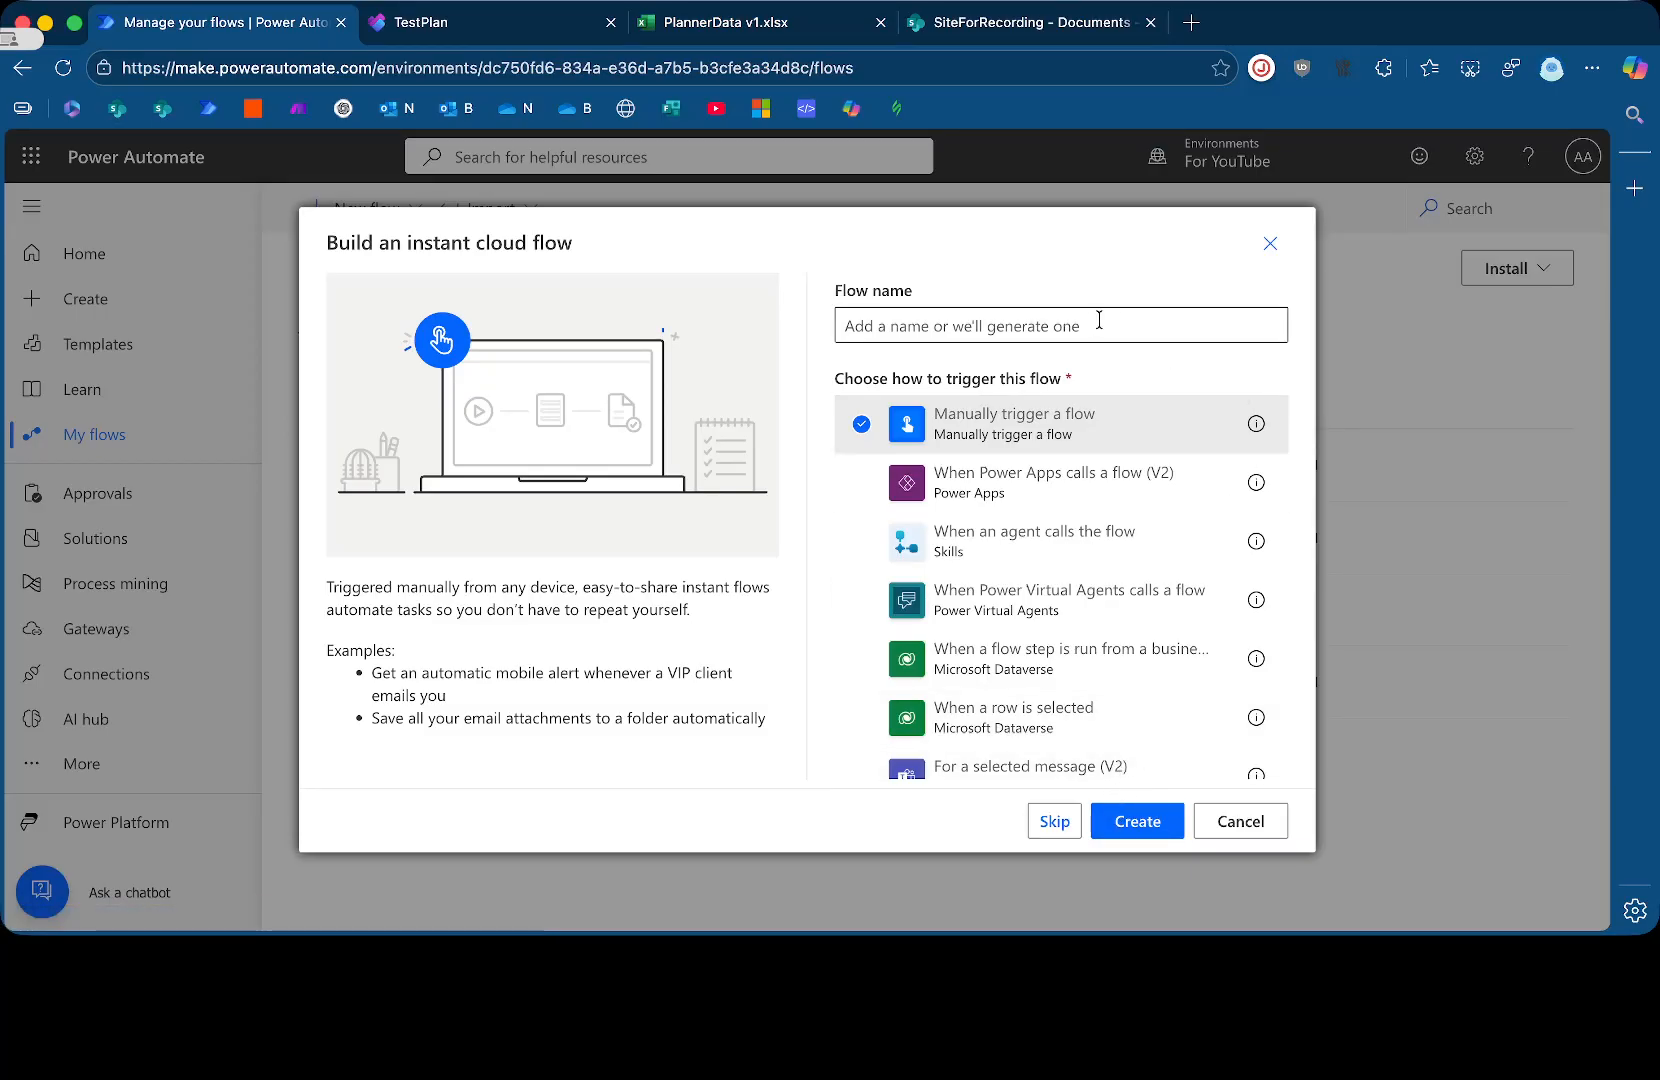
pyautogui.write('Planner2Excel v')
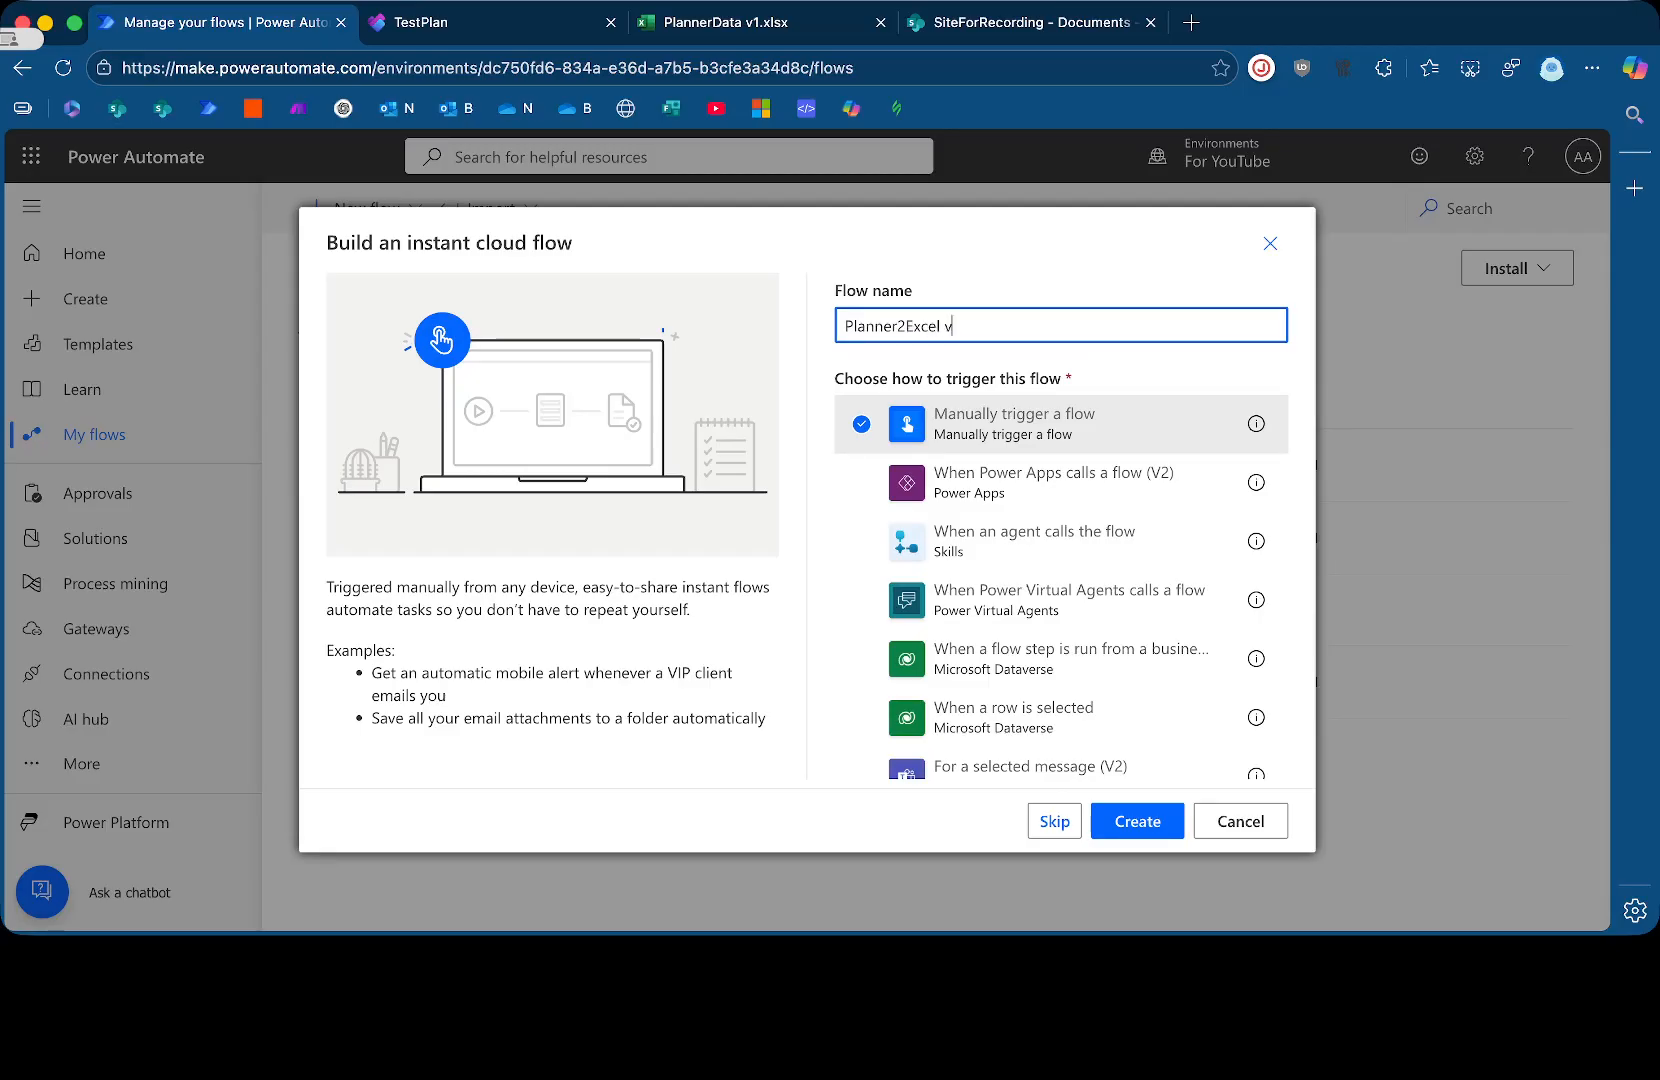
pyautogui.click(1137, 821)
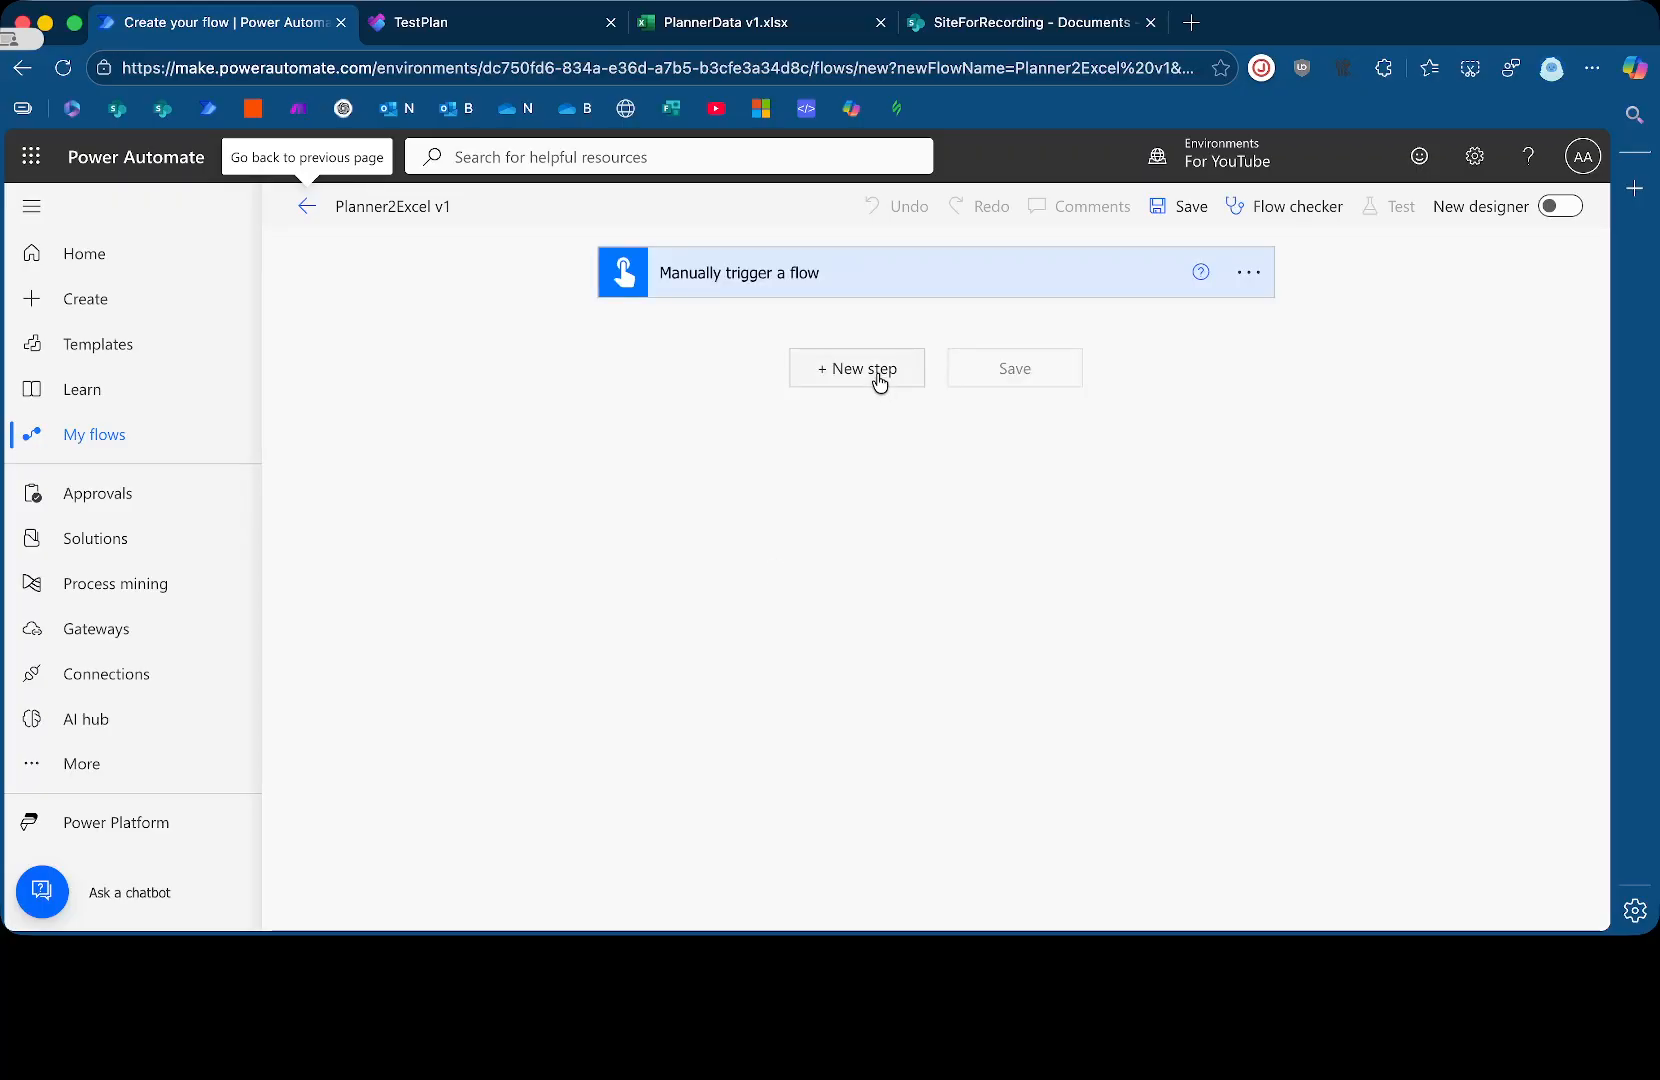
pyautogui.moveTo(880, 390)
pyautogui.write('get tasks')
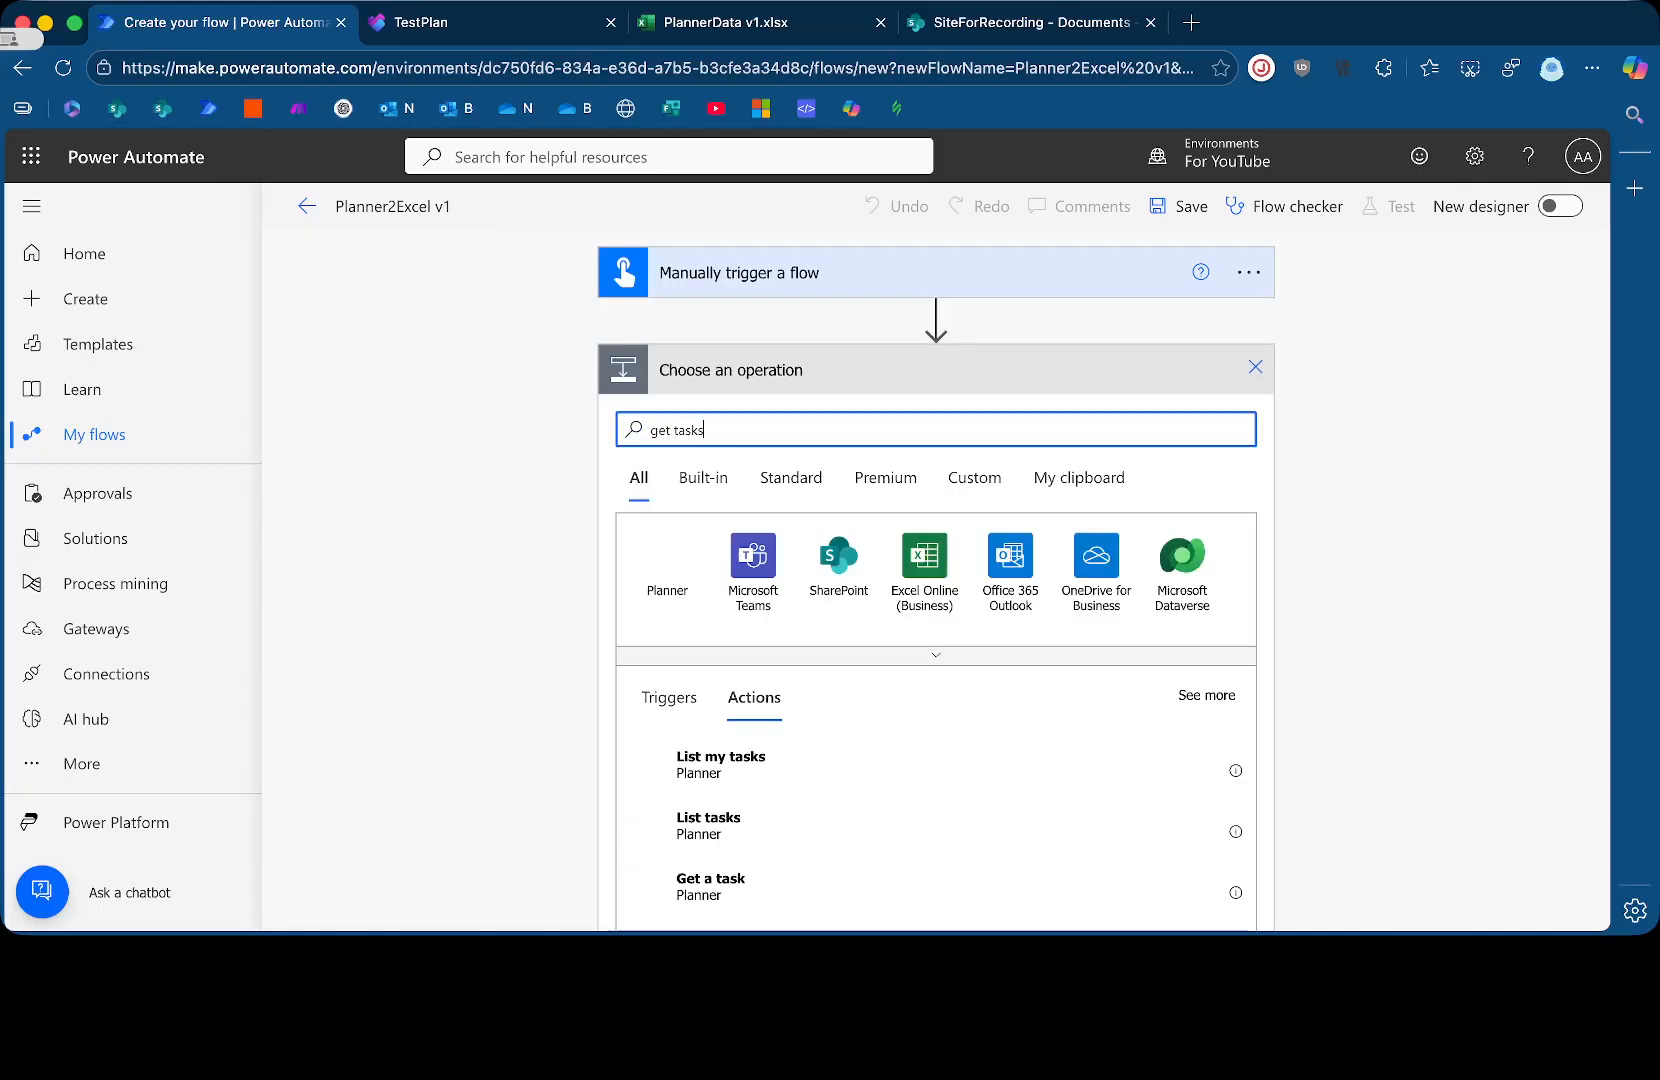
# Add the Planner List tasks action, with a List buckets action inserted above it
pyautogui.scroll(-3)
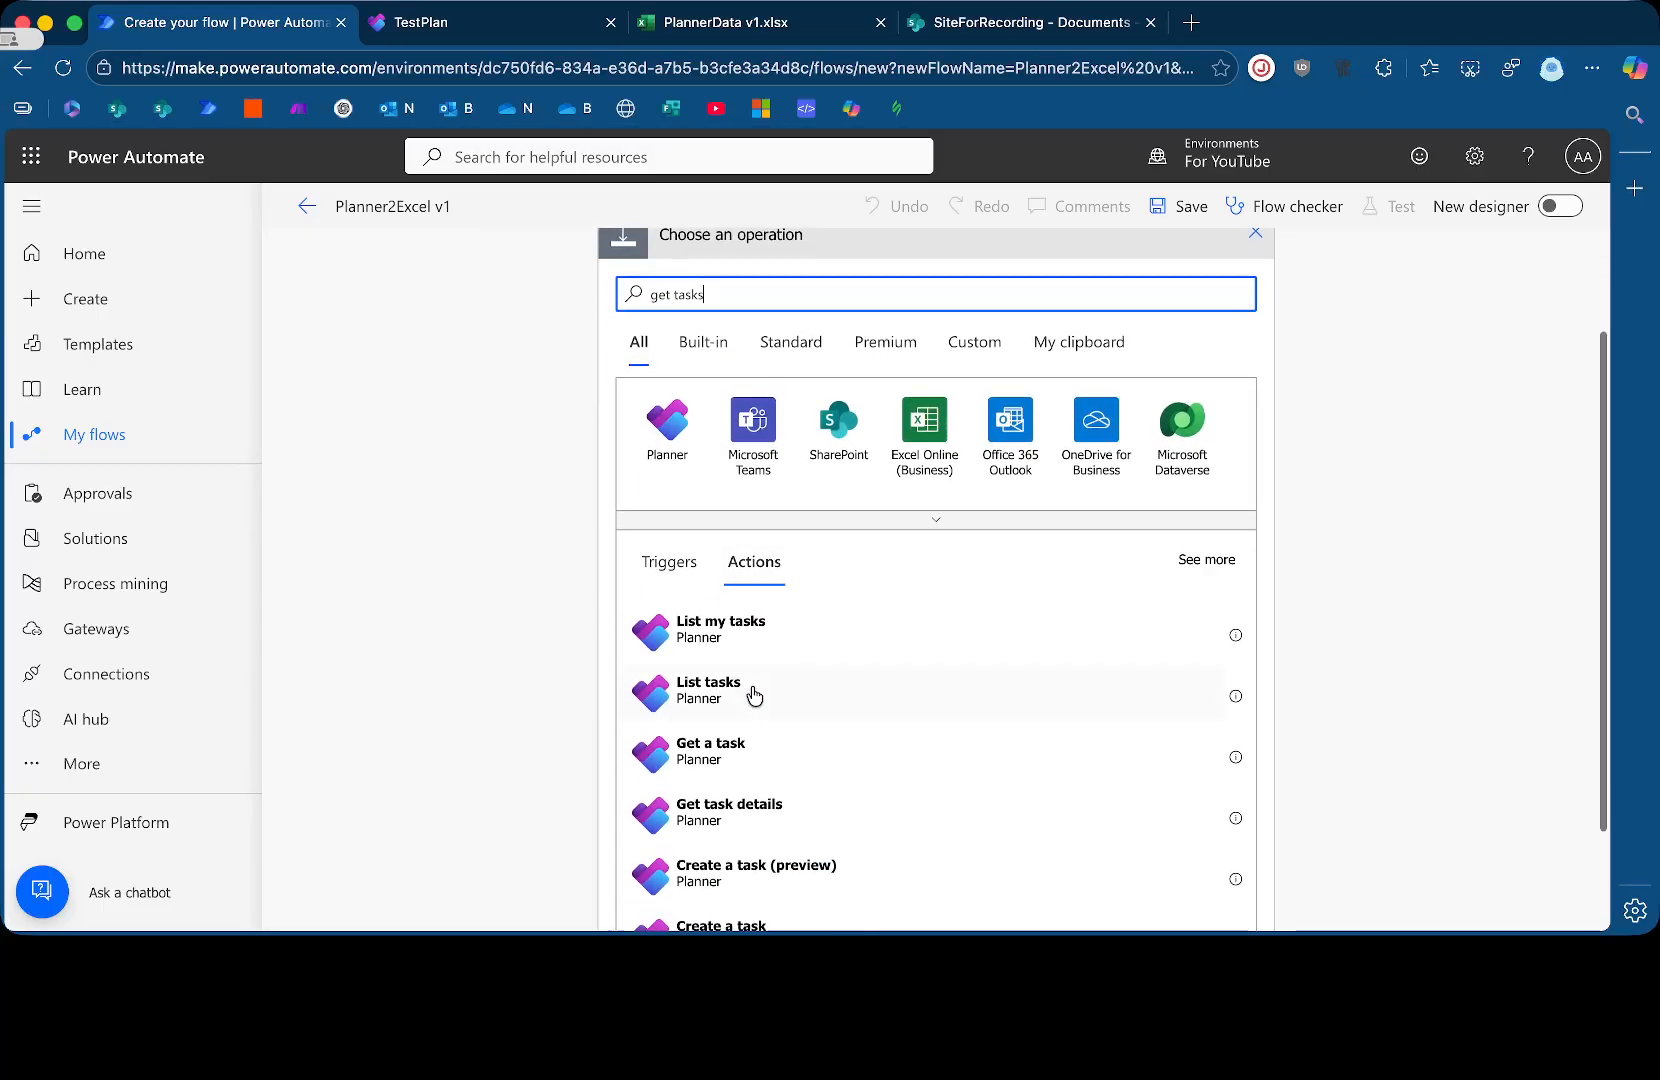
pyautogui.click(708, 689)
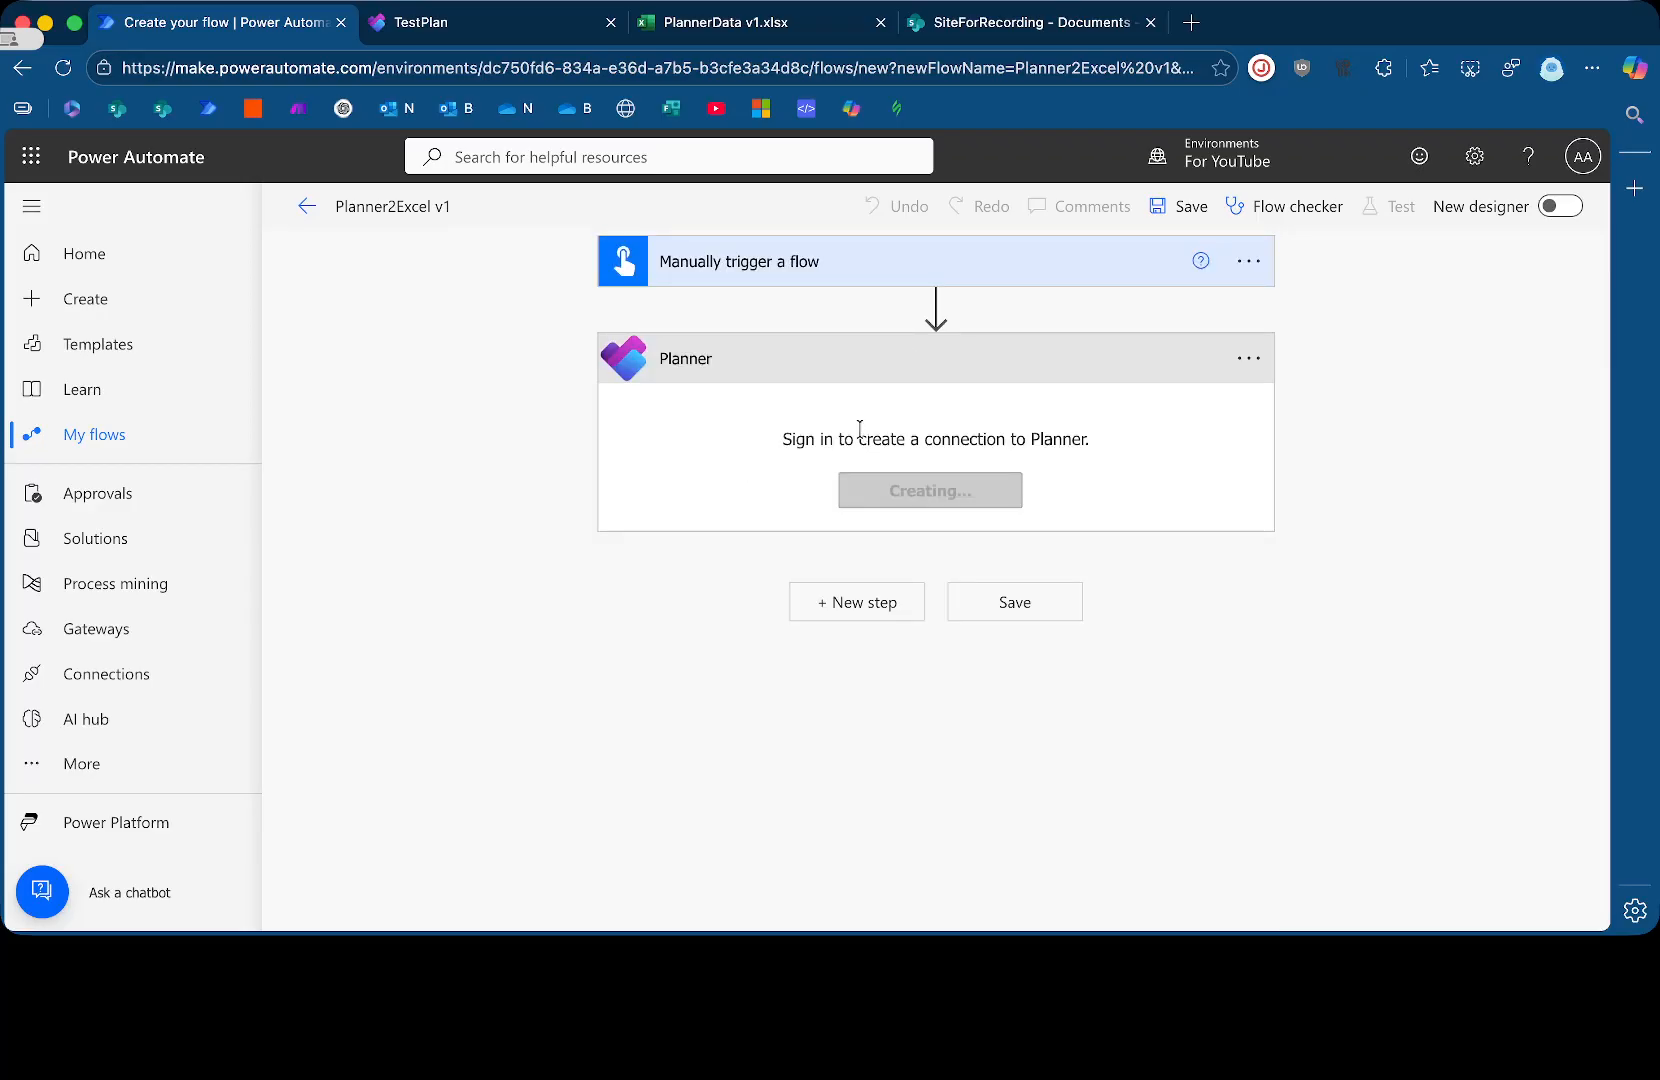
pyautogui.click(856, 601)
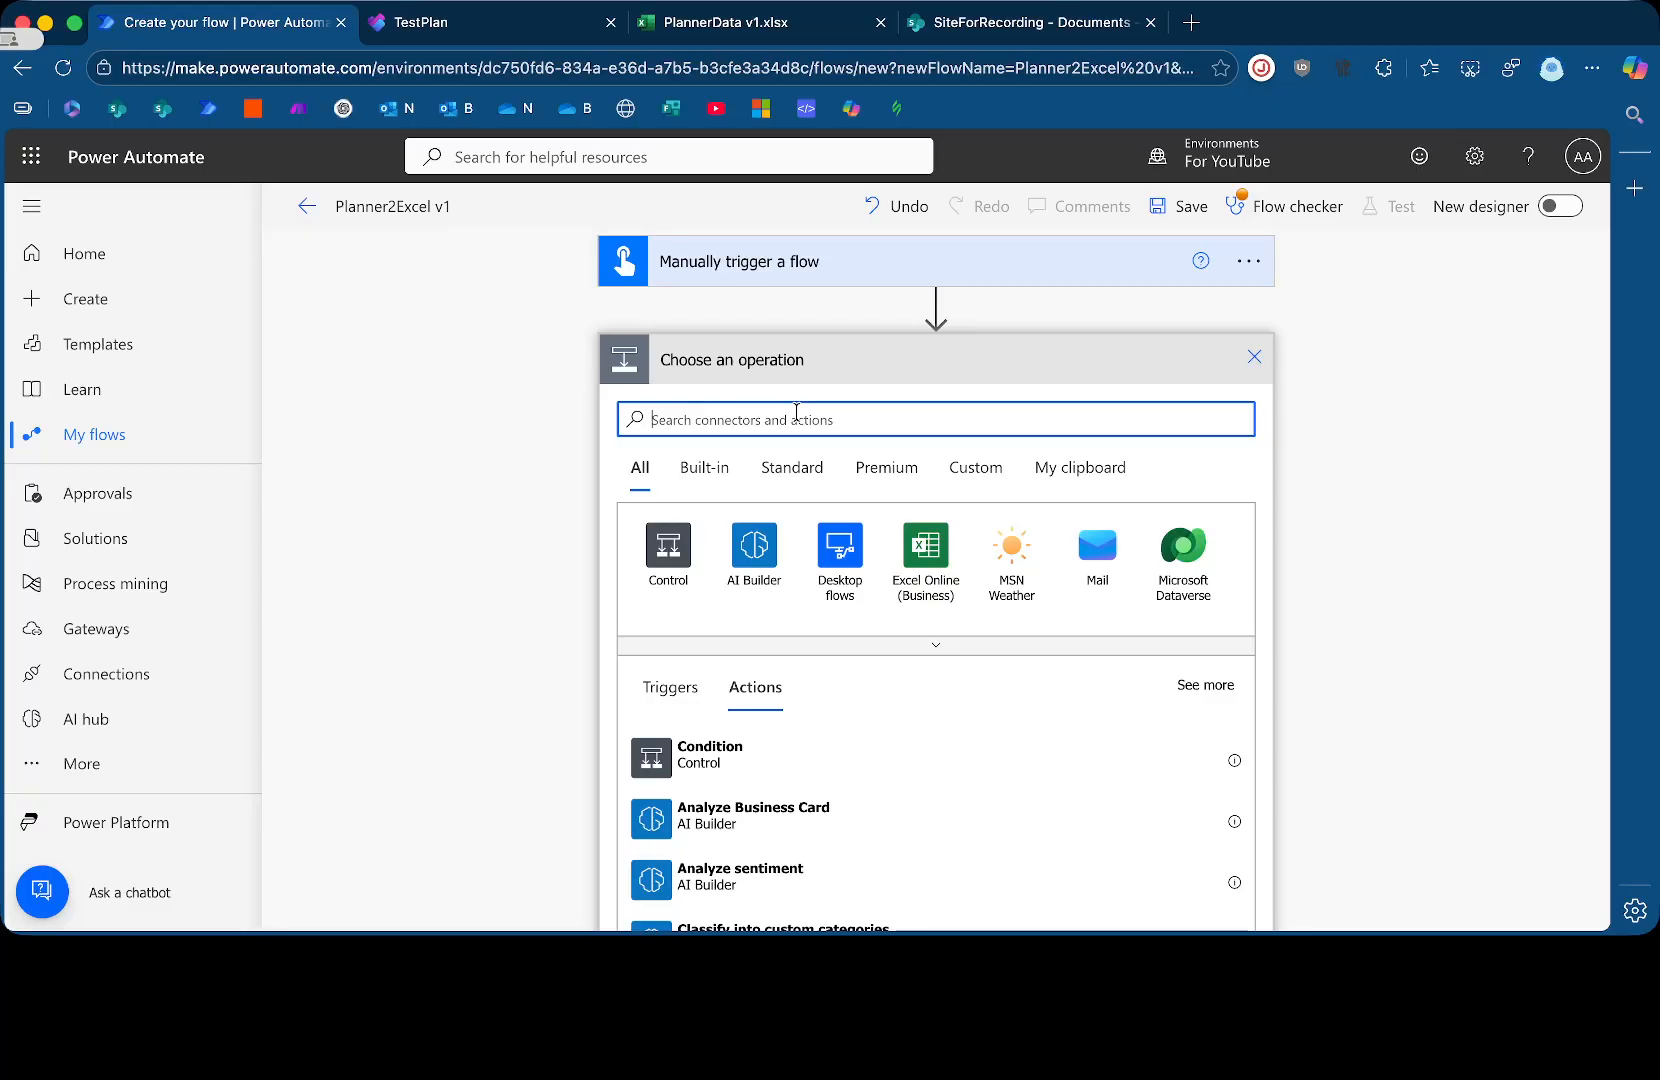
pyautogui.write('buck')
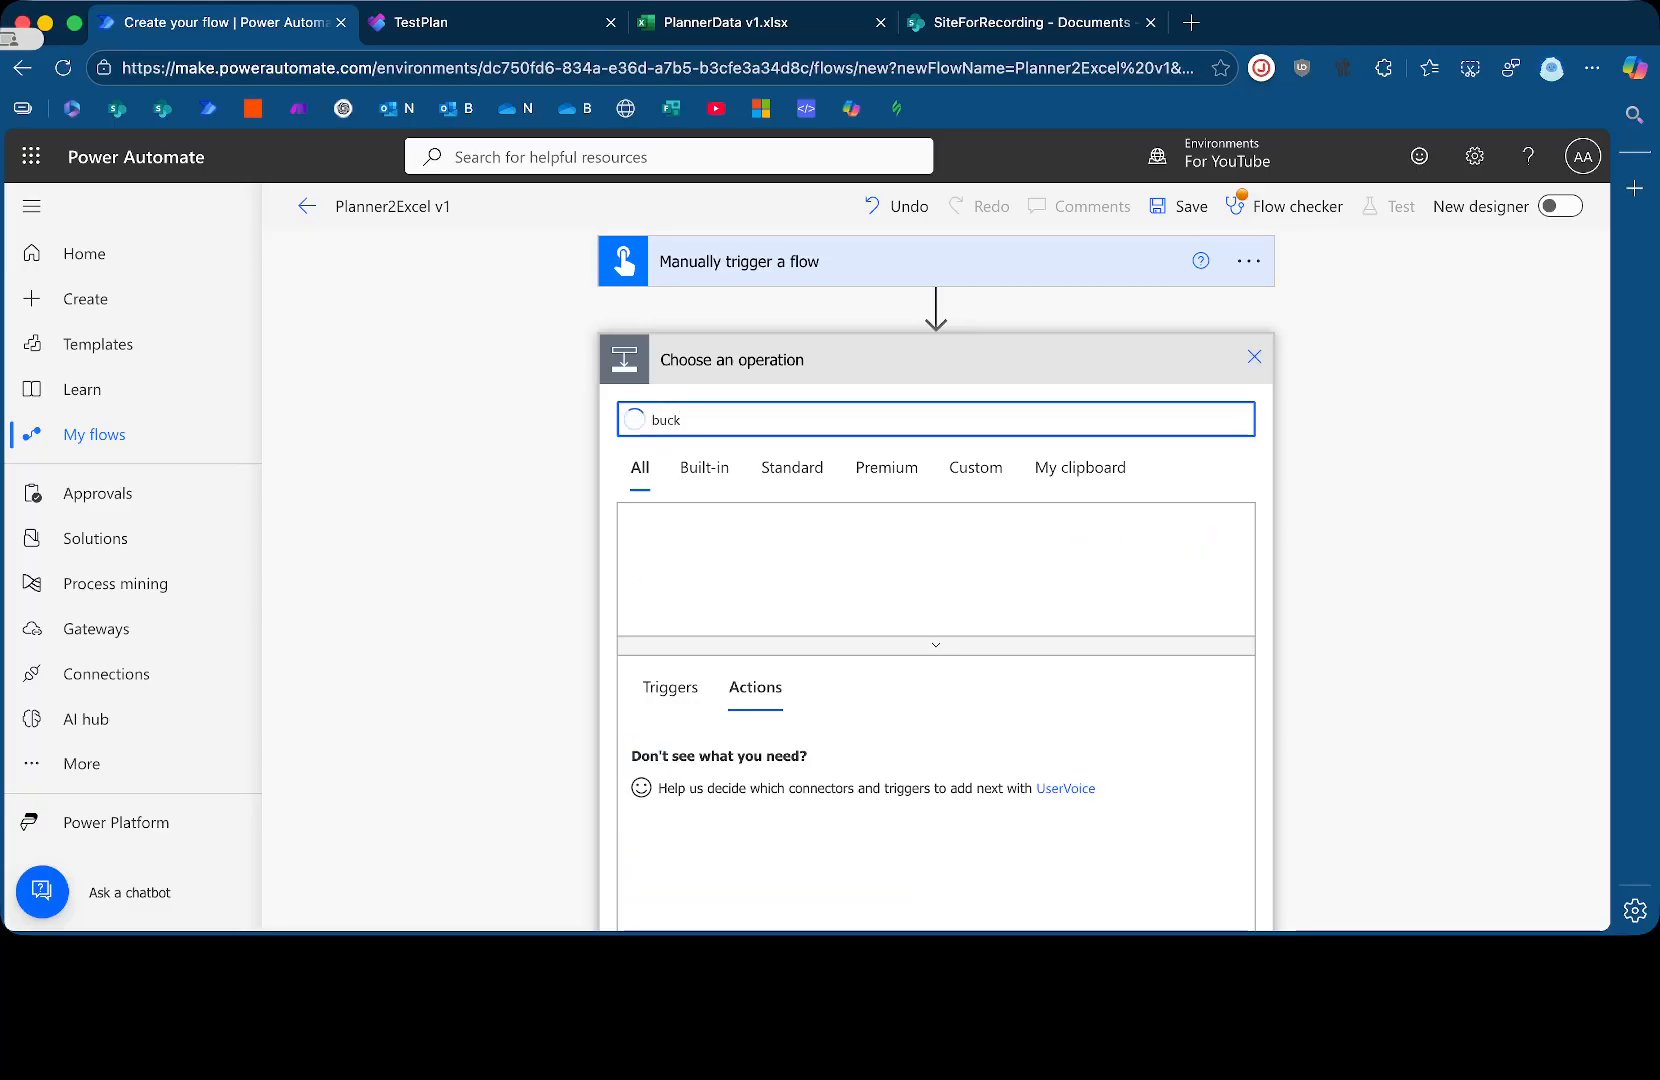
pyautogui.write('buckets')
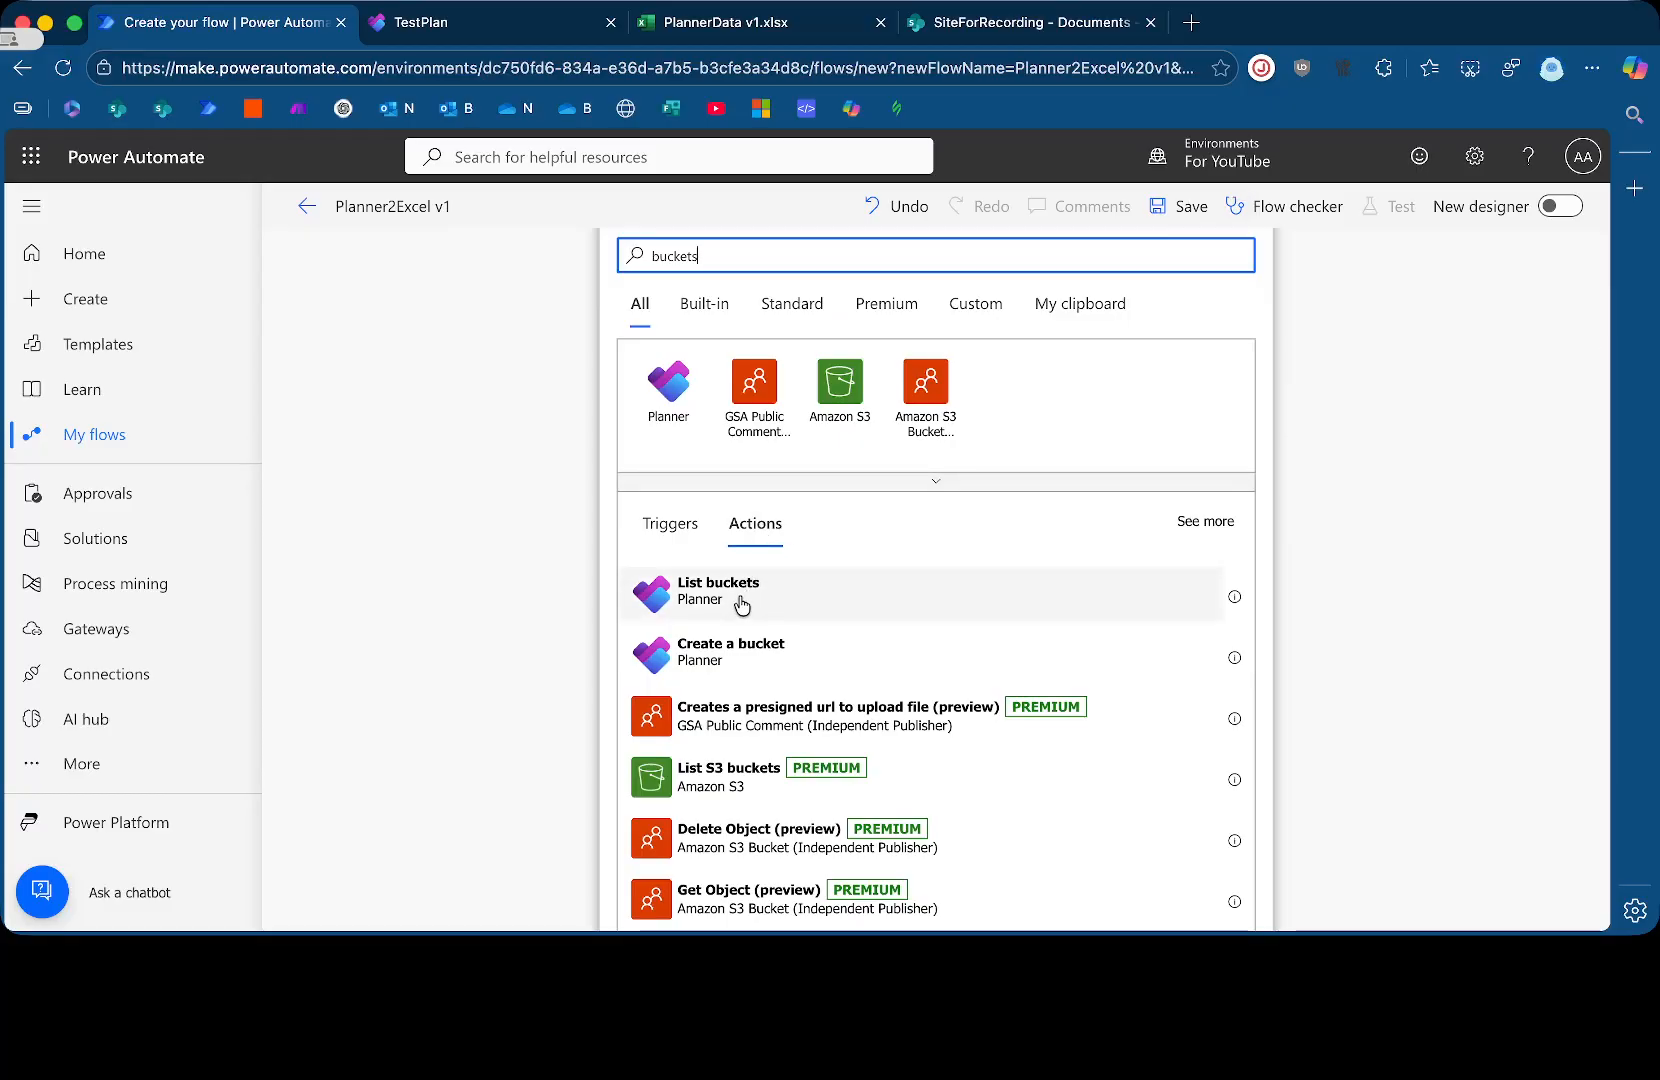
pyautogui.click(718, 593)
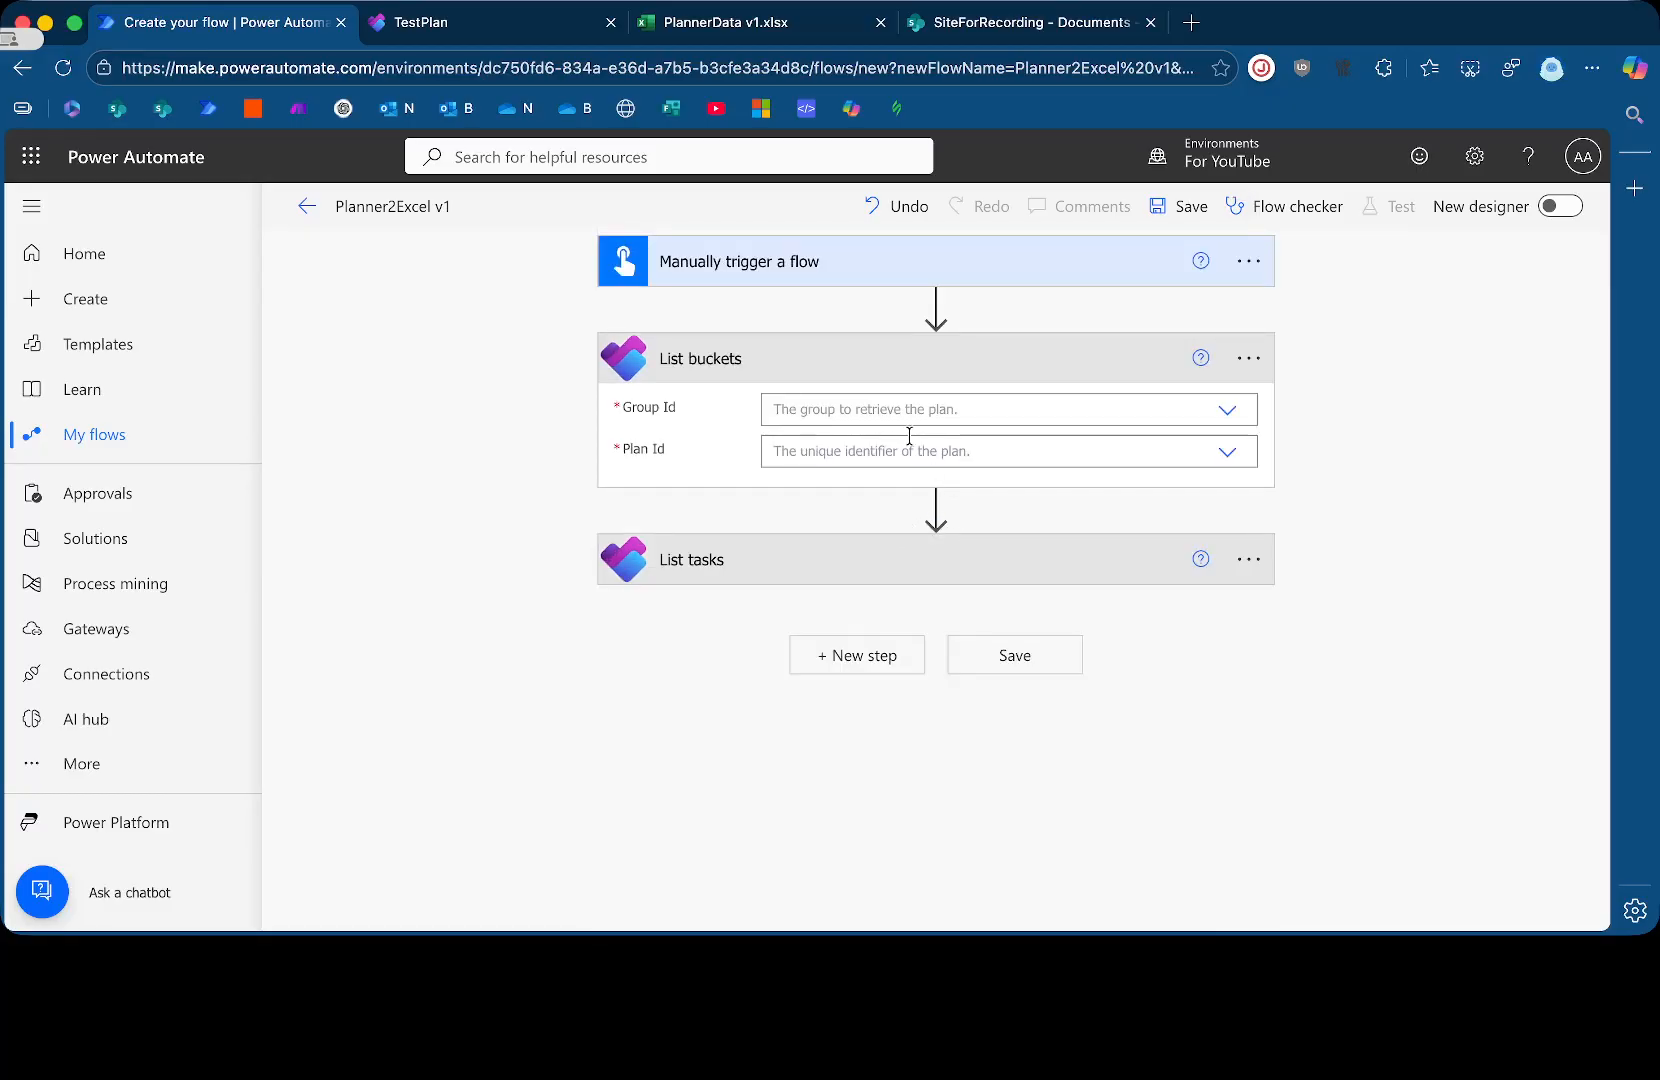
# Set List buckets Group Id and Plan Id, and List tasks Group Id, to TestPlan
pyautogui.write('test')
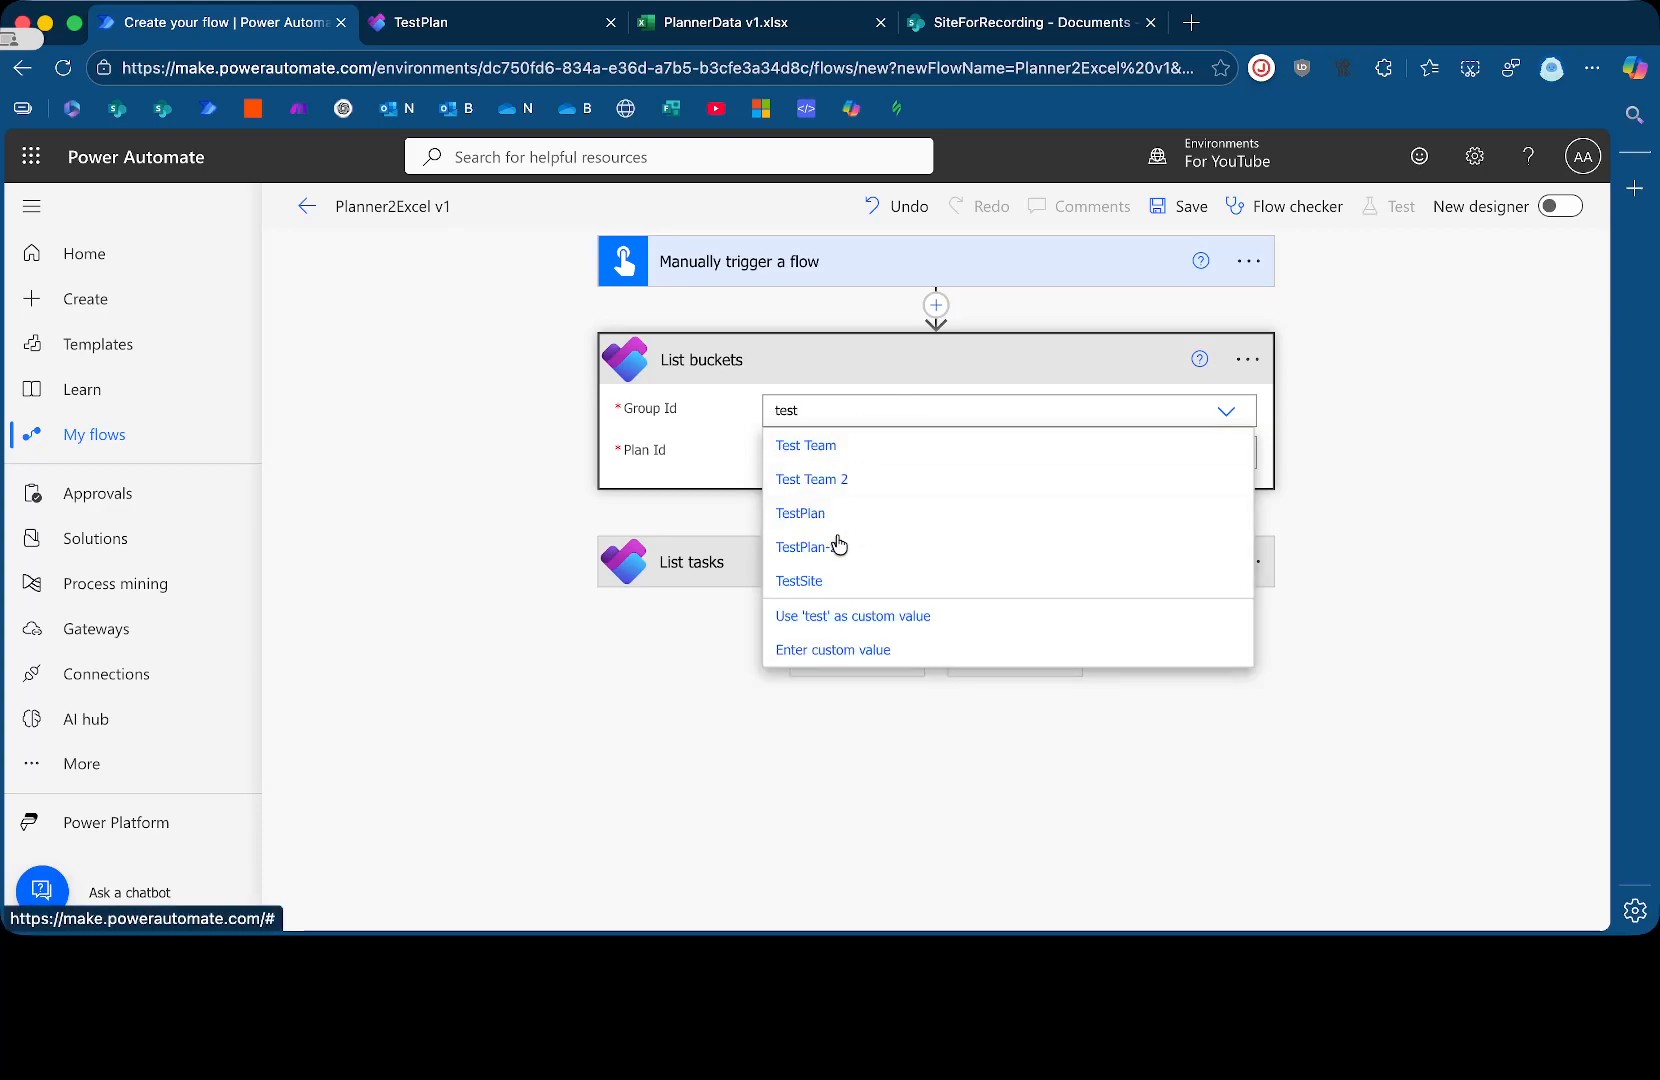
pyautogui.click(800, 513)
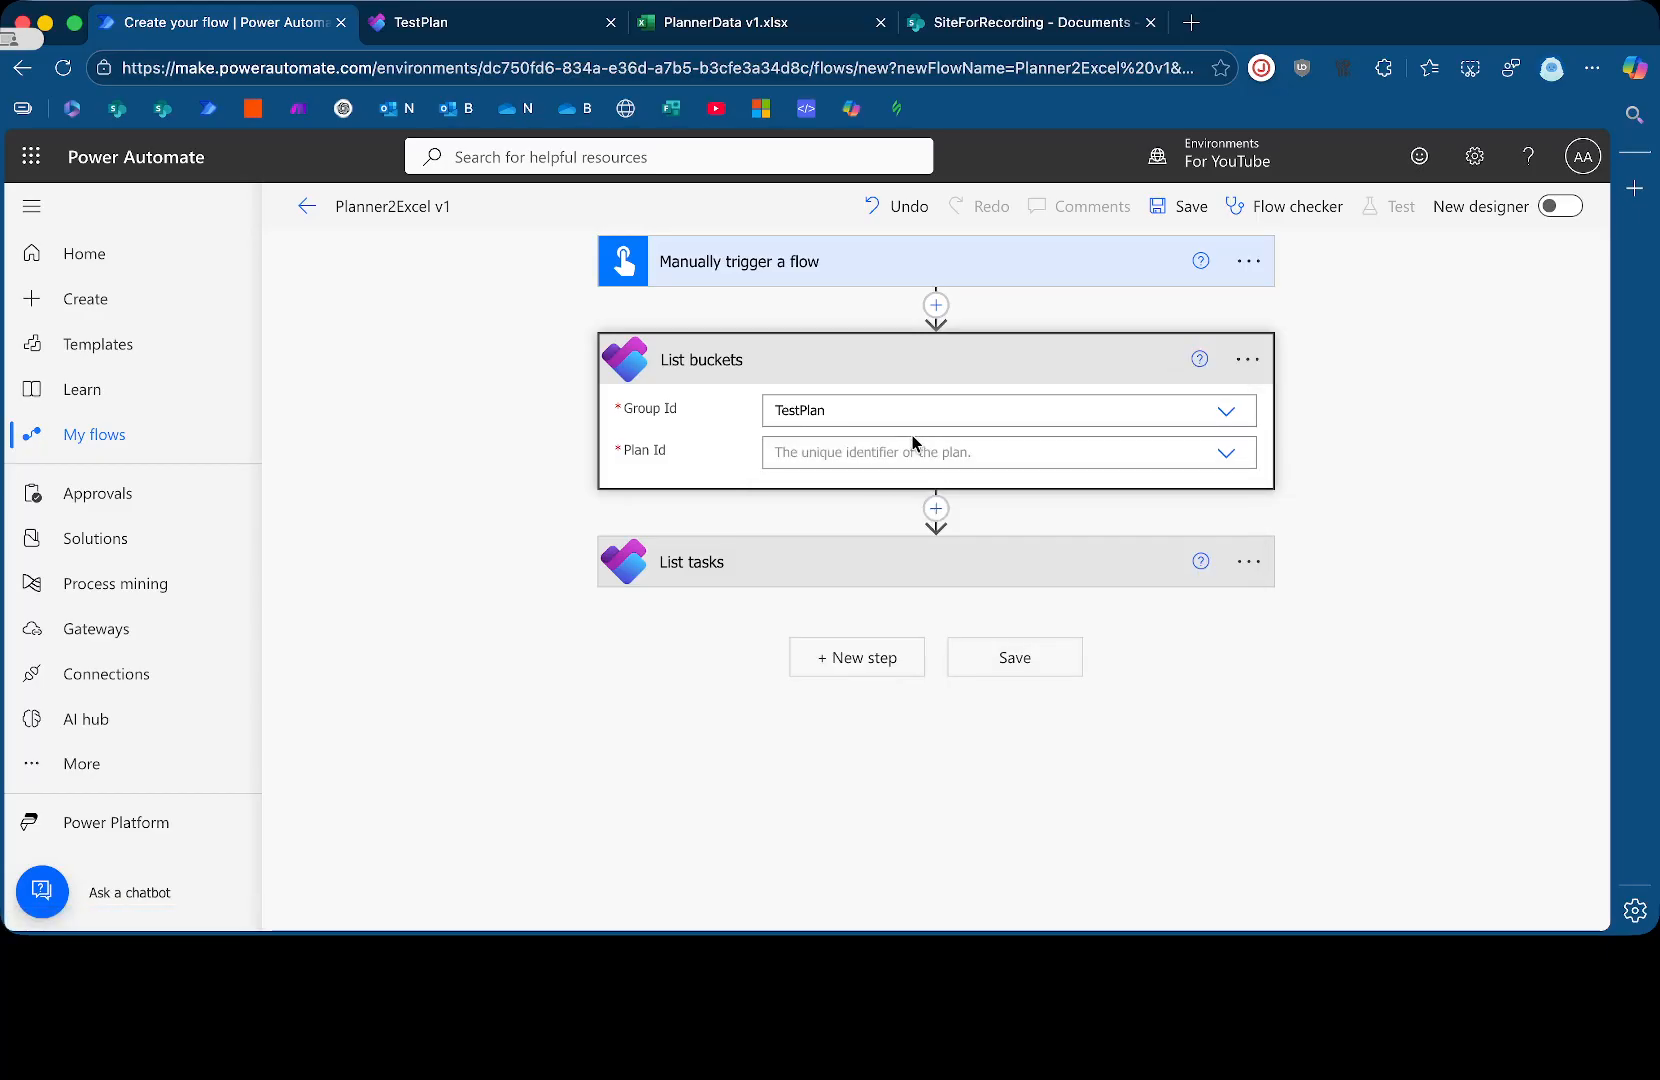
pyautogui.click(1005, 452)
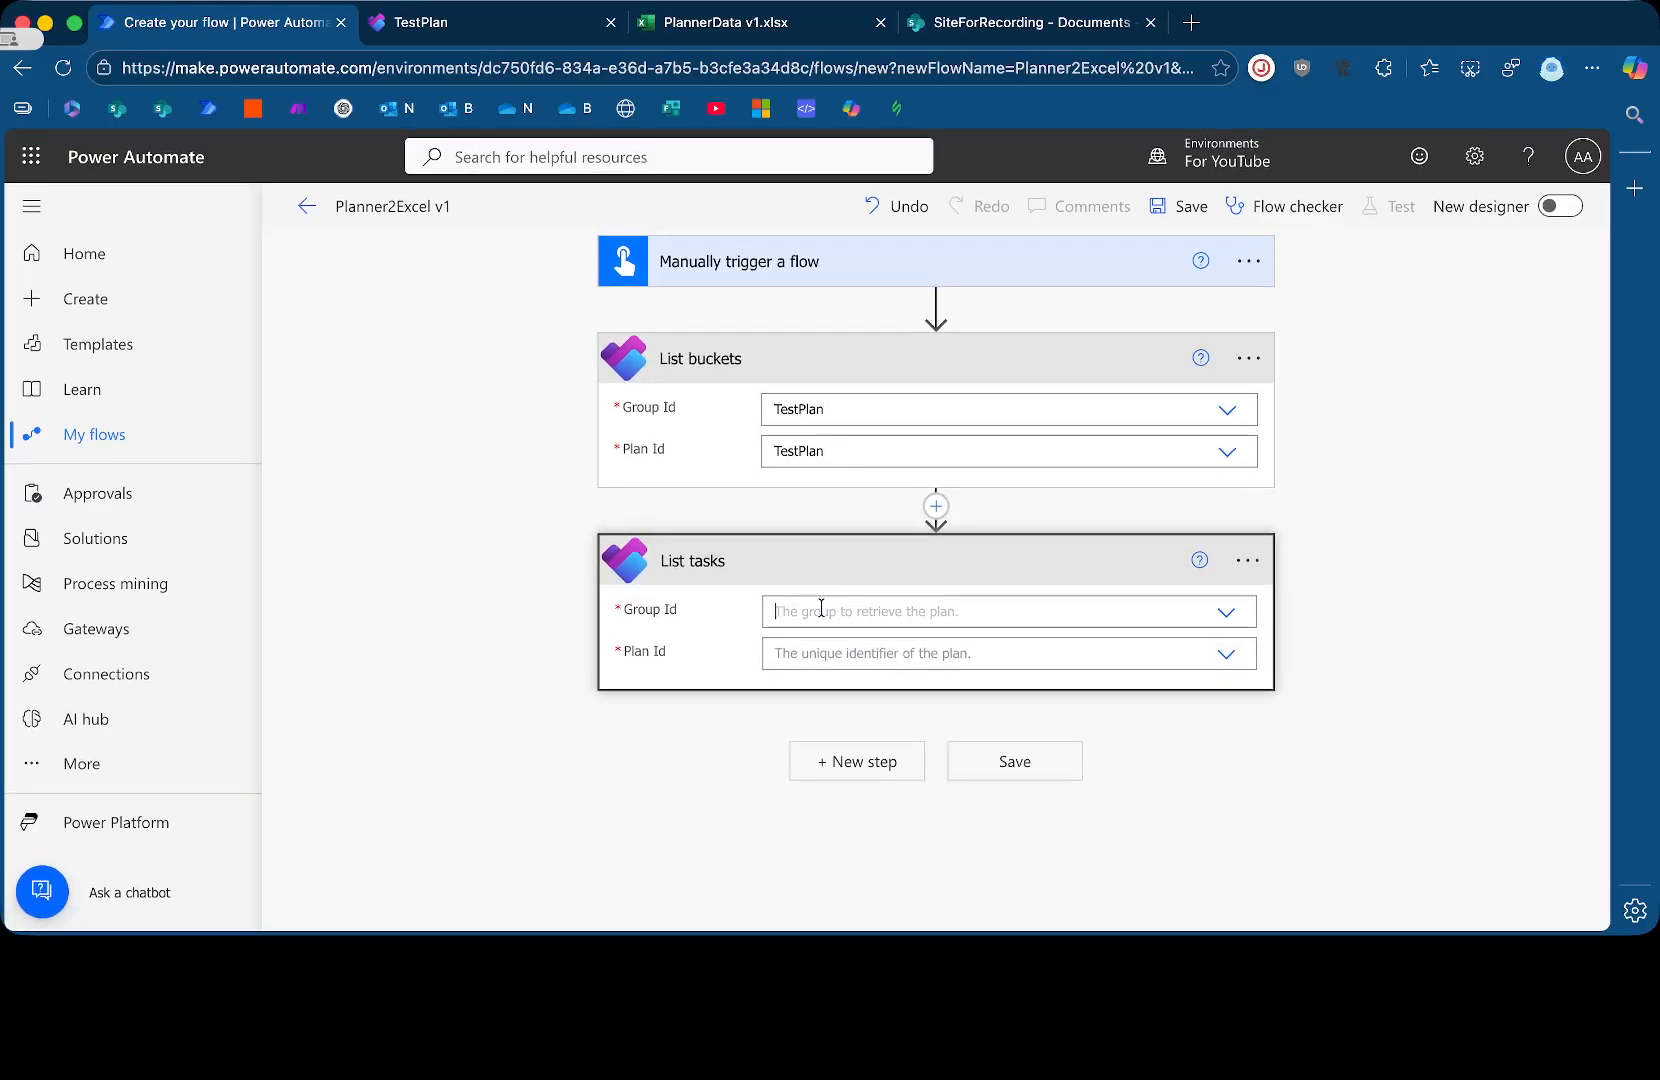
pyautogui.write('test')
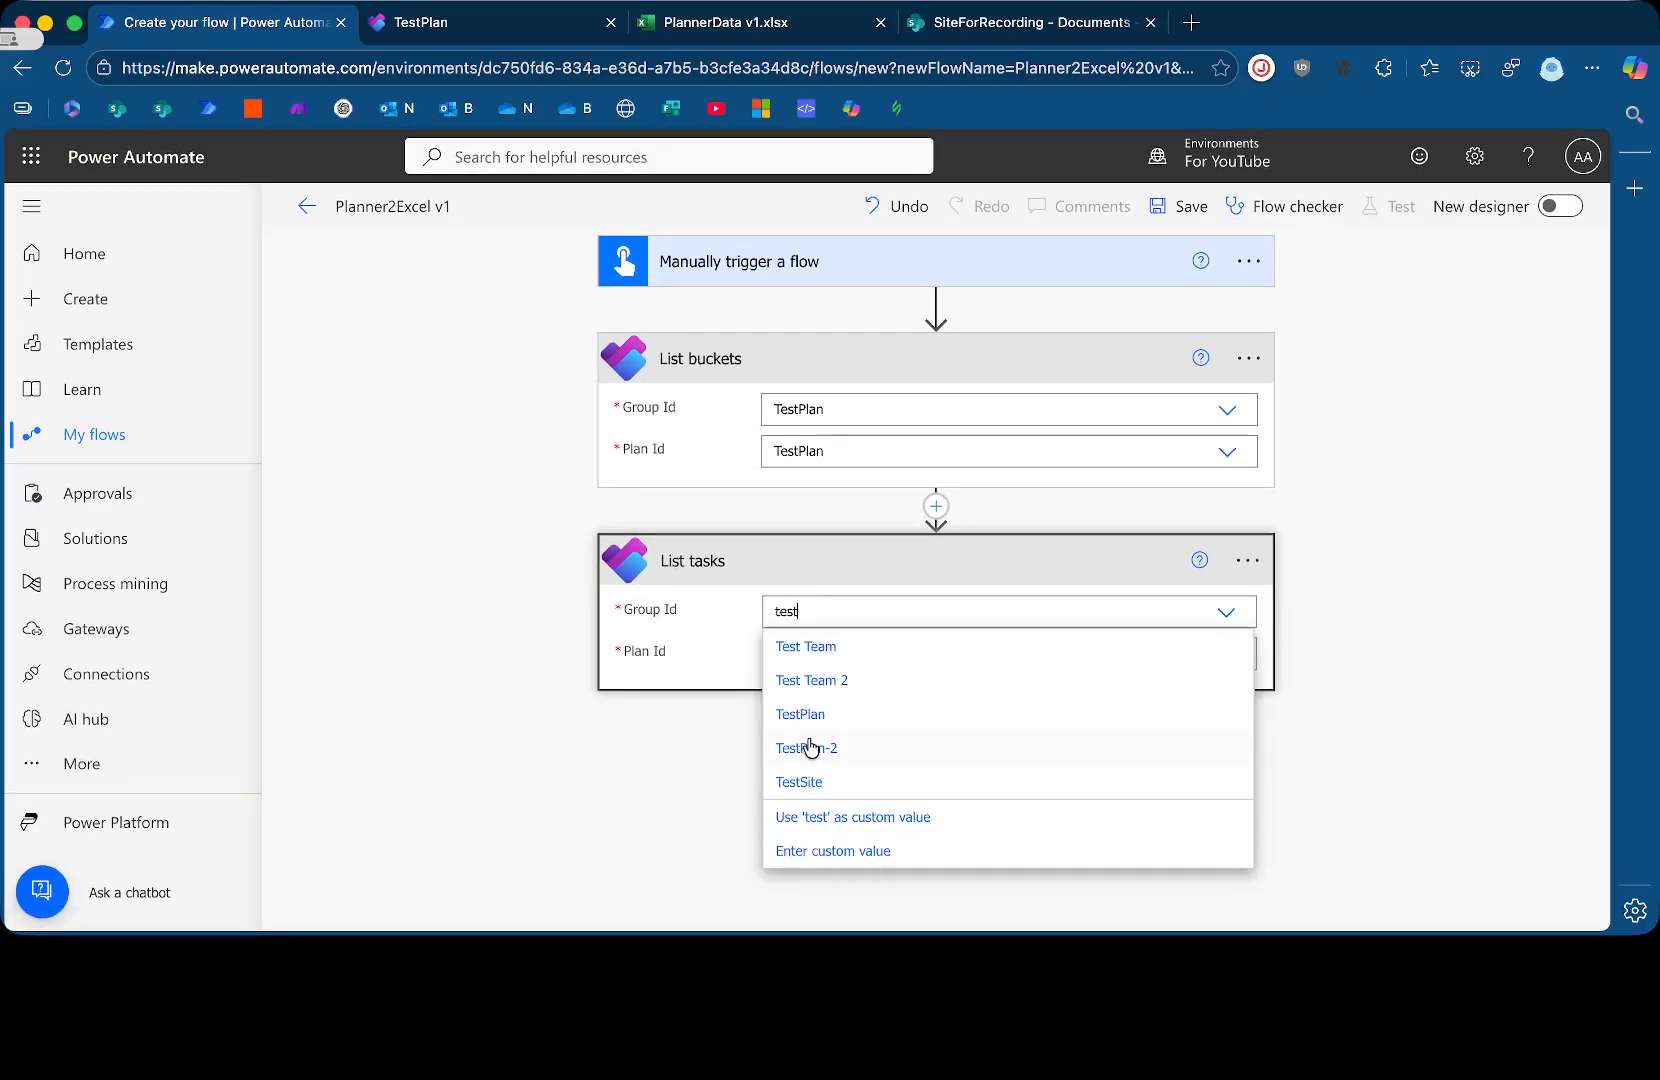
pyautogui.click(800, 714)
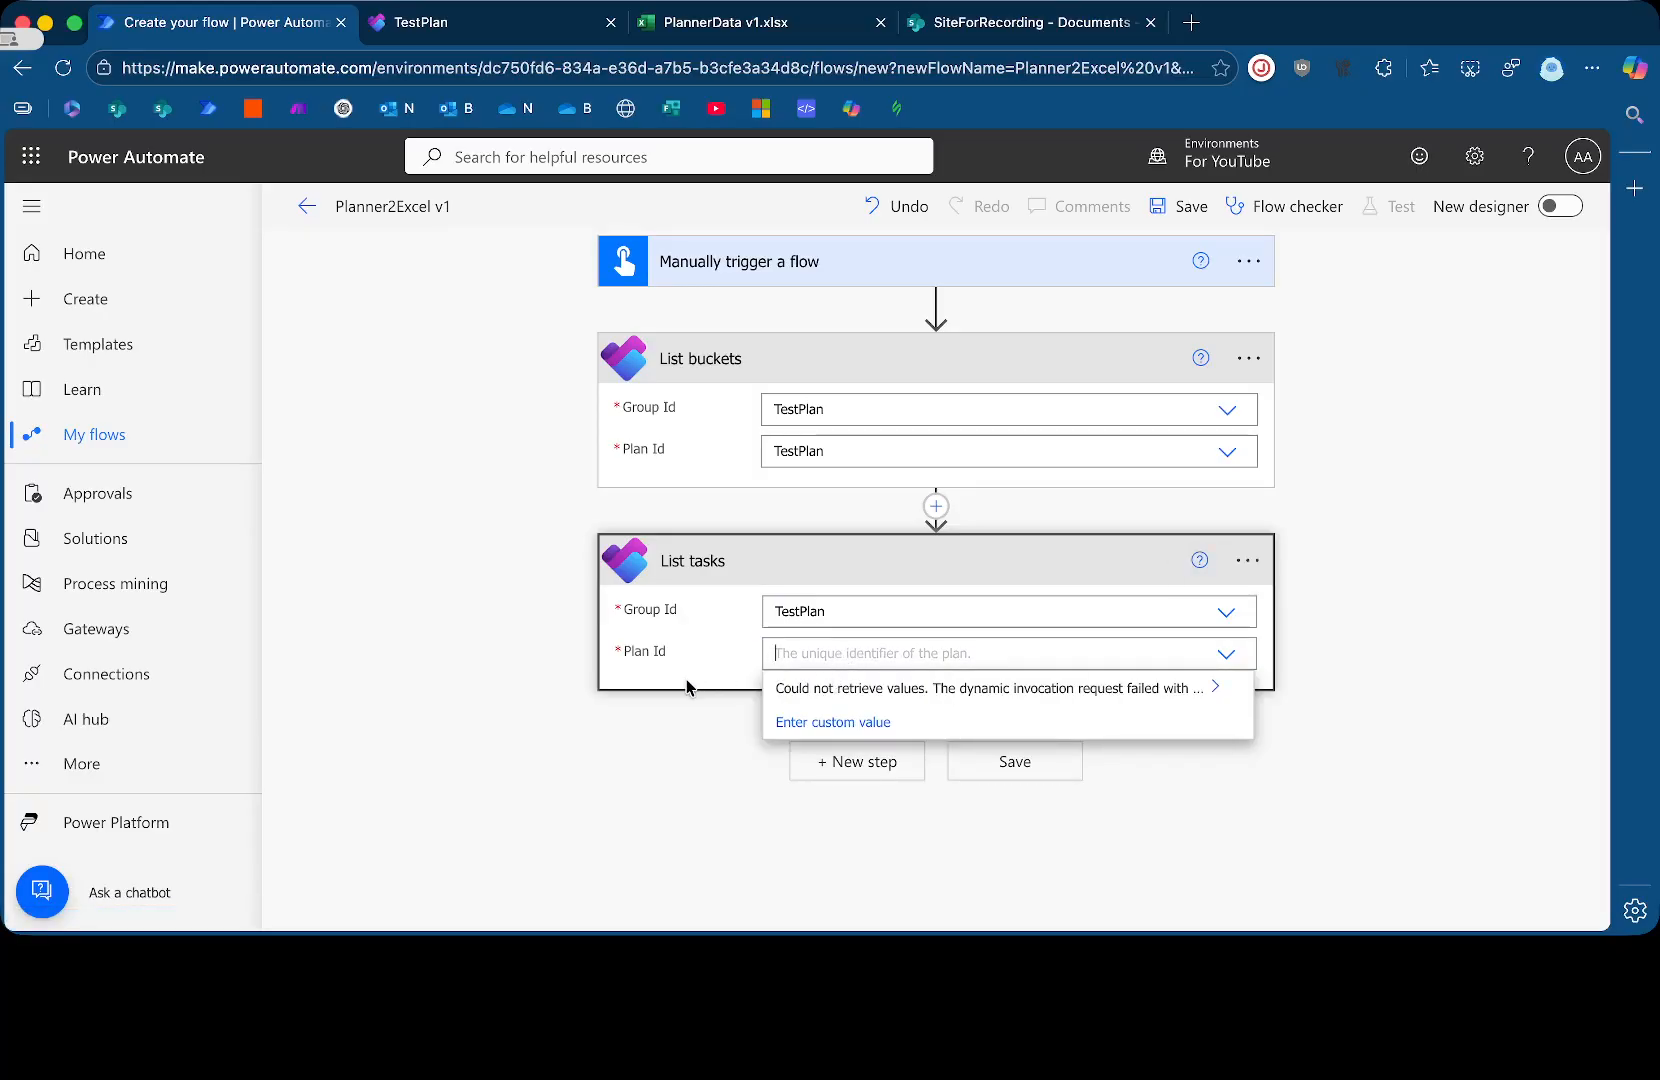
pyautogui.click(1005, 653)
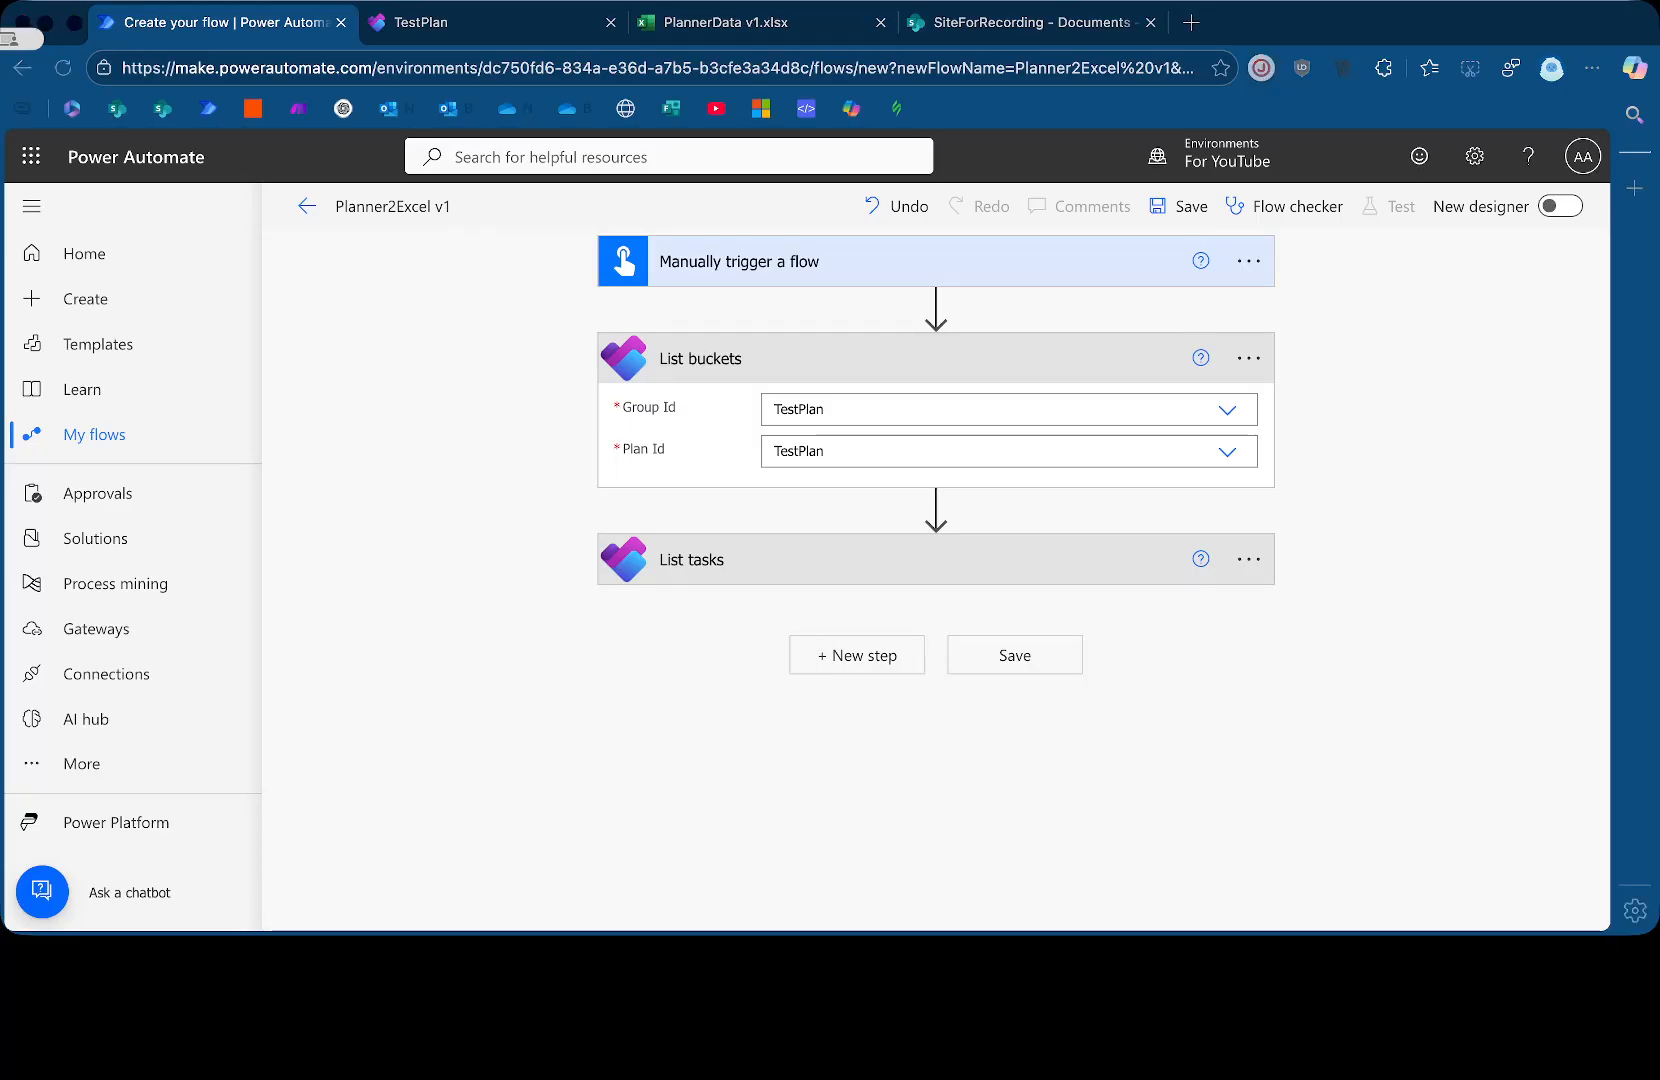
pyautogui.moveTo(677, 753)
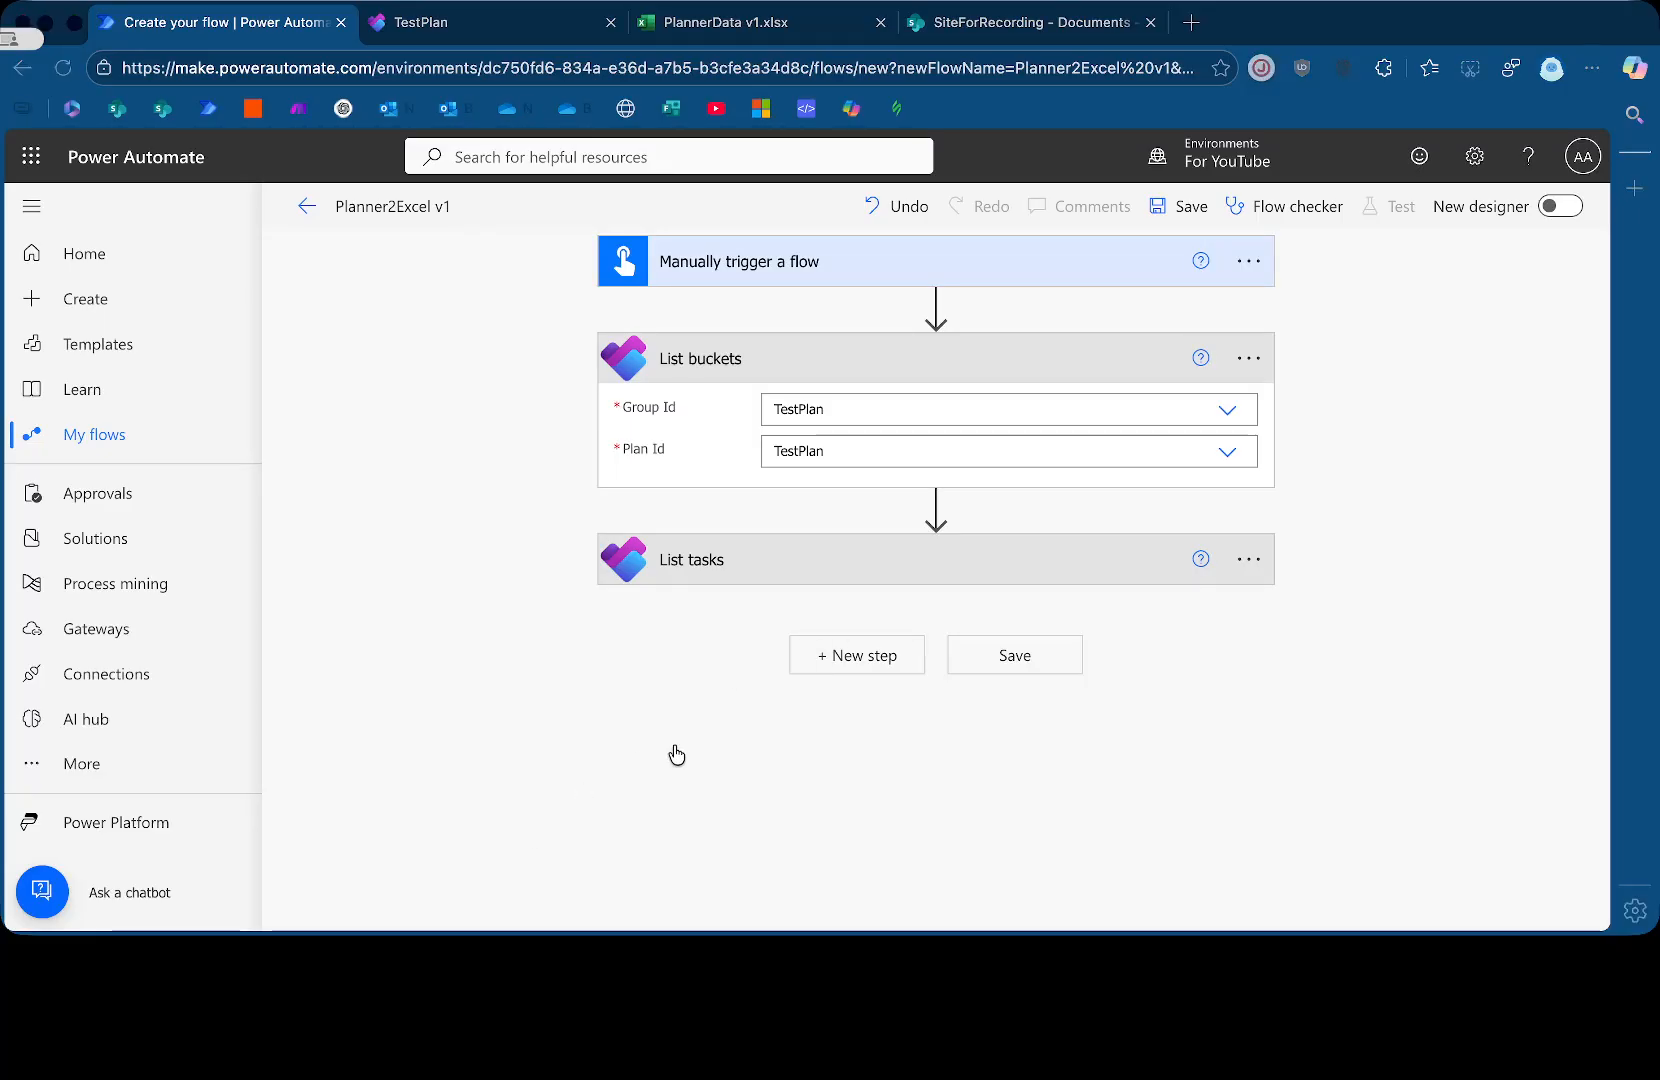
pyautogui.moveTo(518, 745)
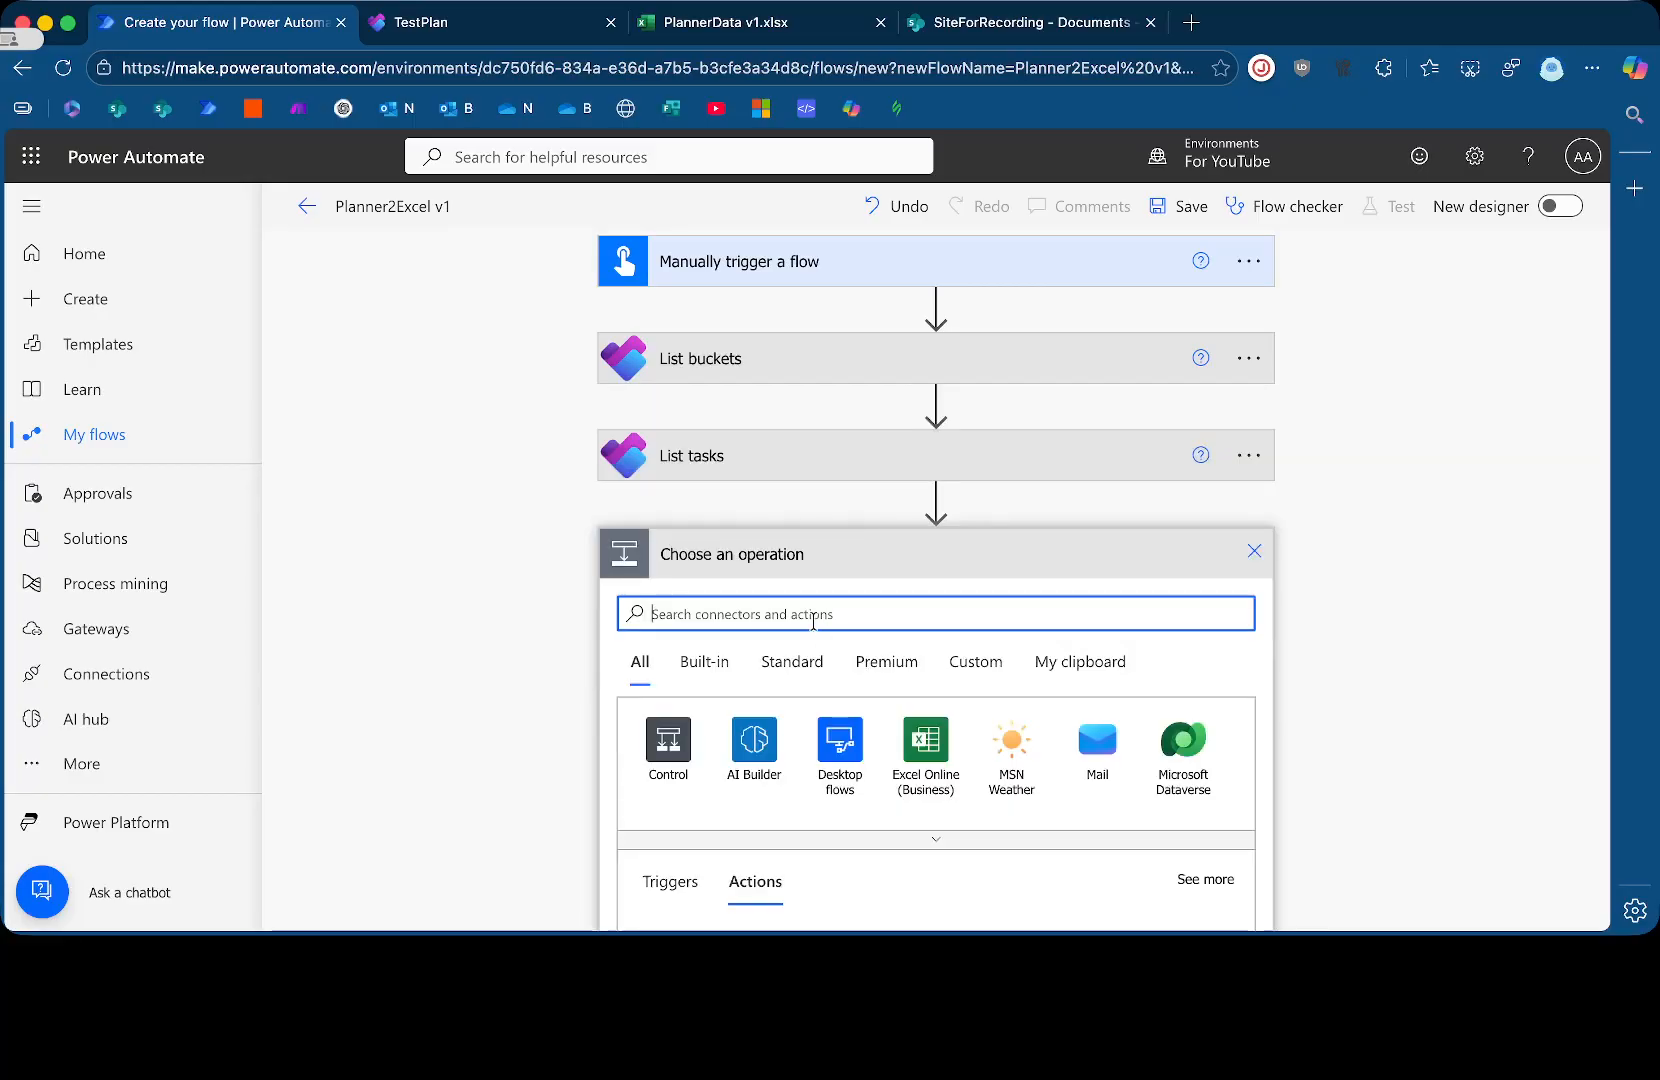
# Add the Excel Online (Business) action Add a row into a table
pyautogui.click(925, 743)
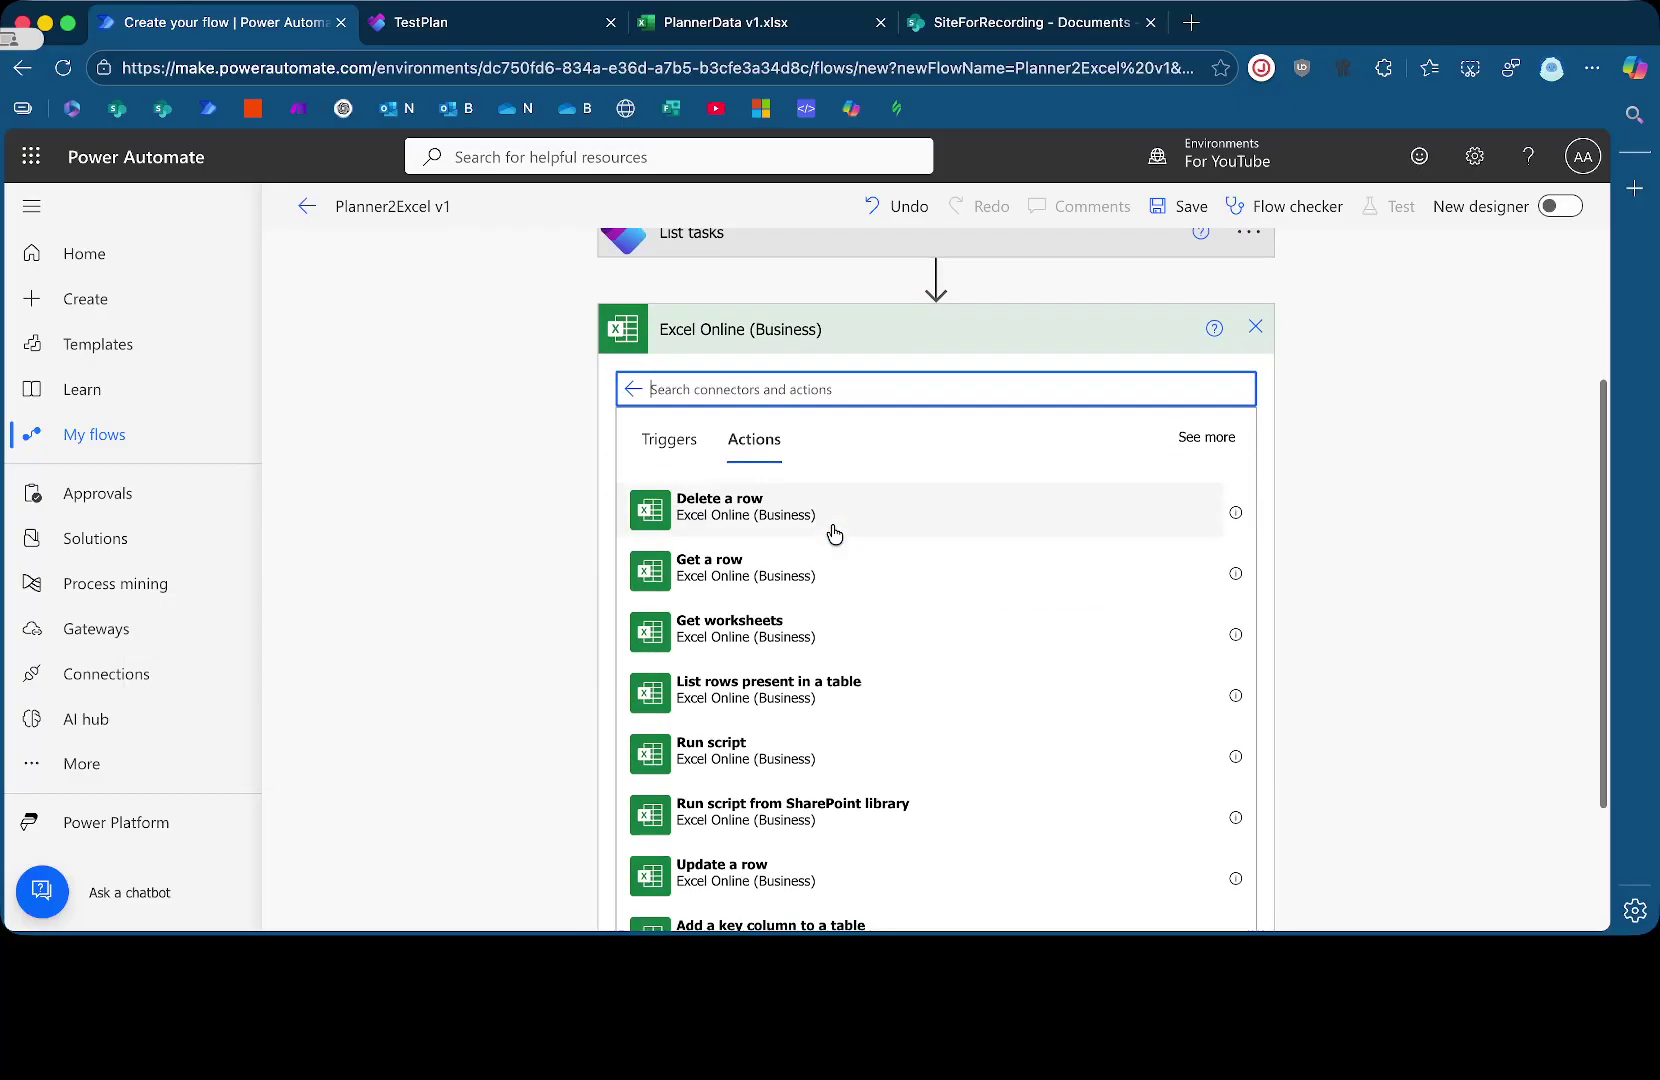
pyautogui.scroll(-3)
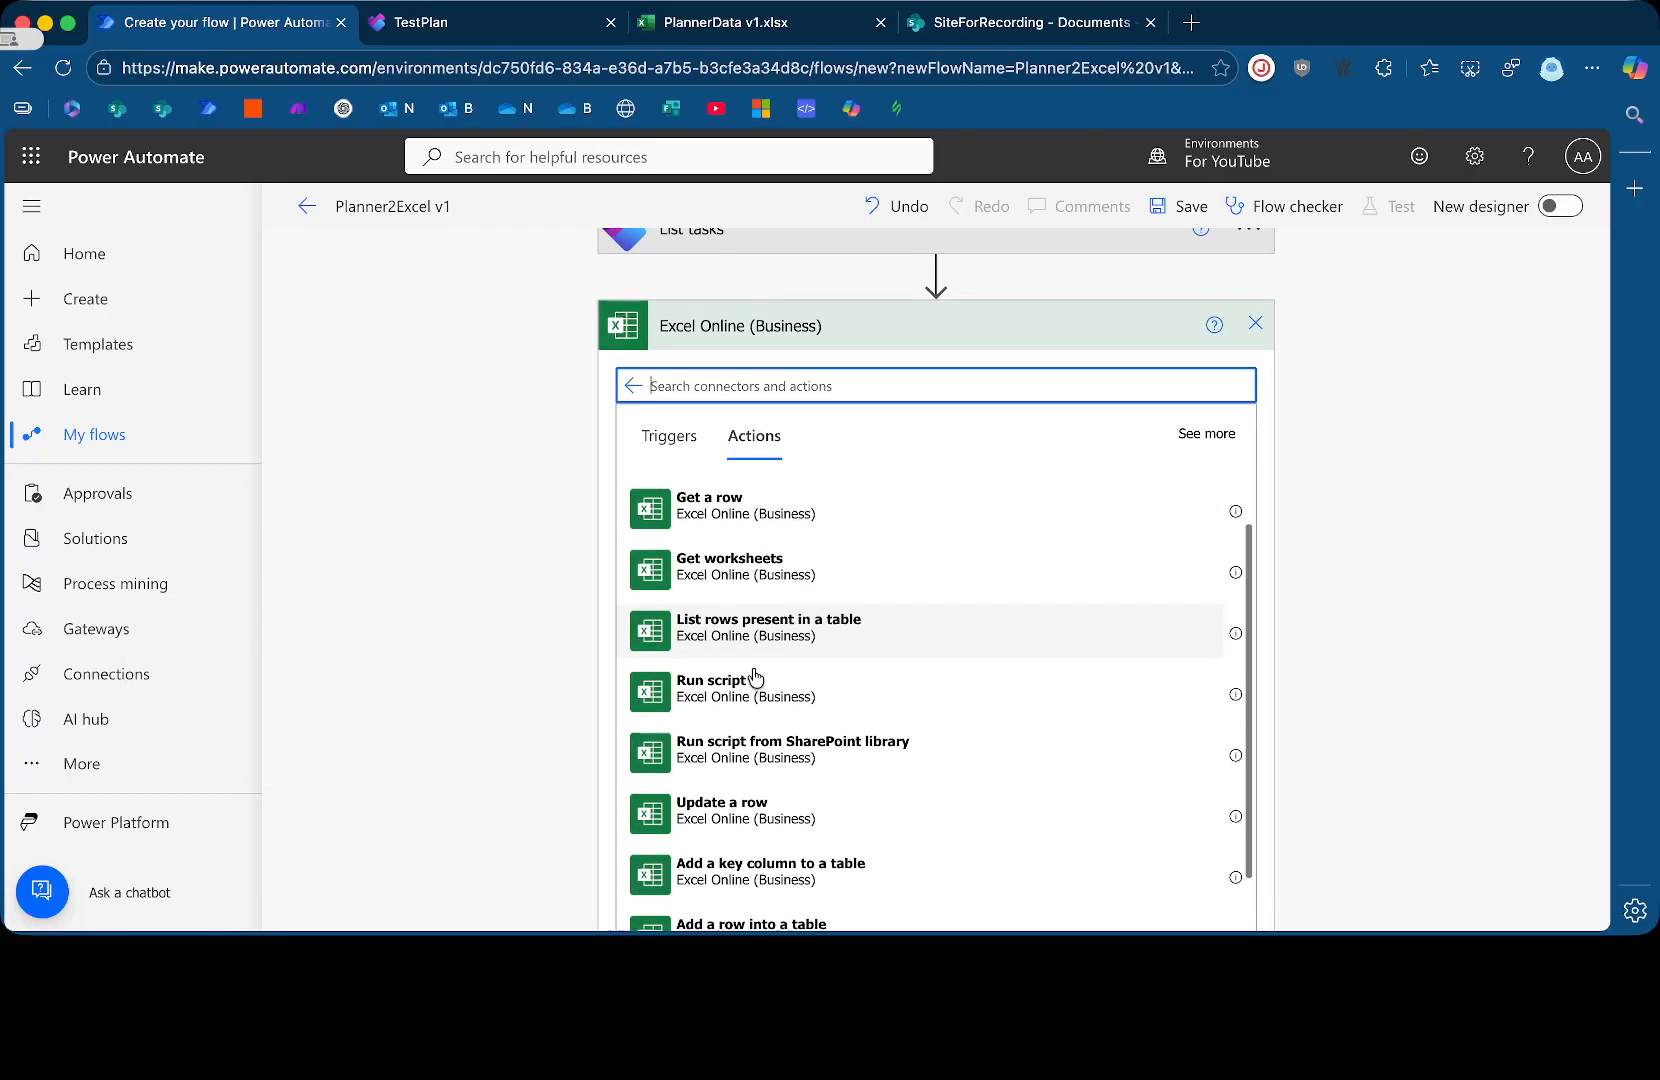
pyautogui.scroll(-3)
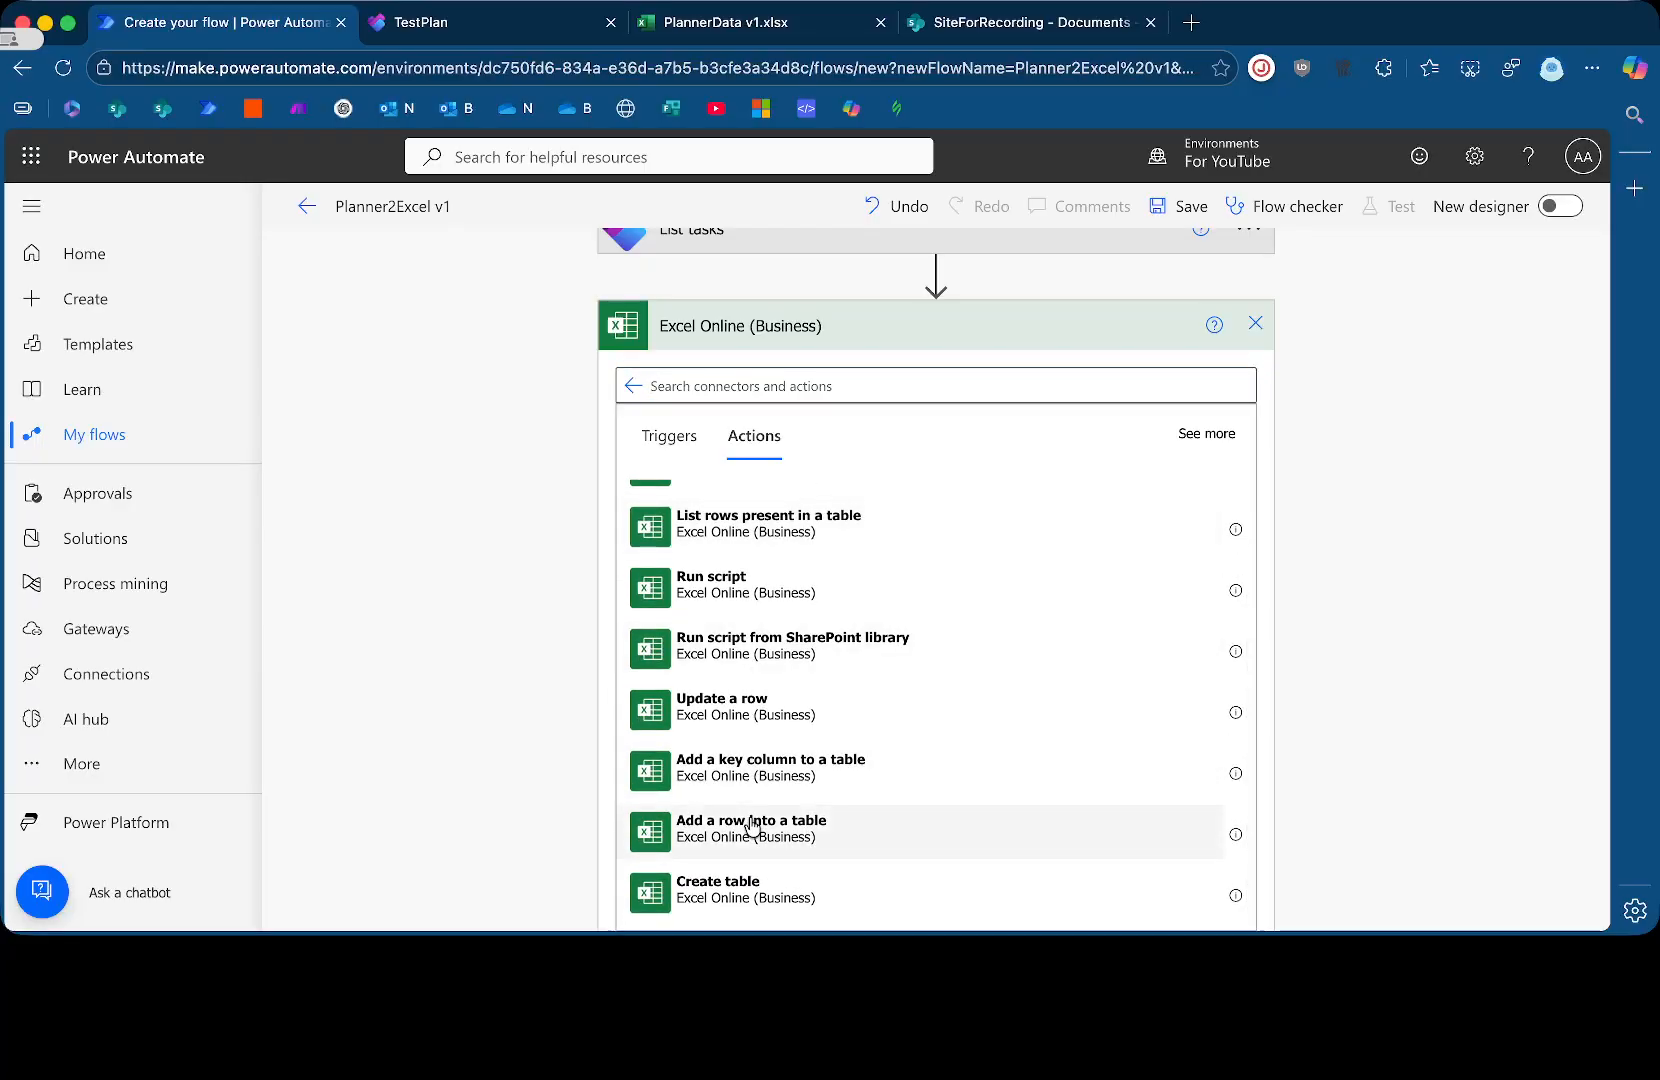
pyautogui.click(752, 831)
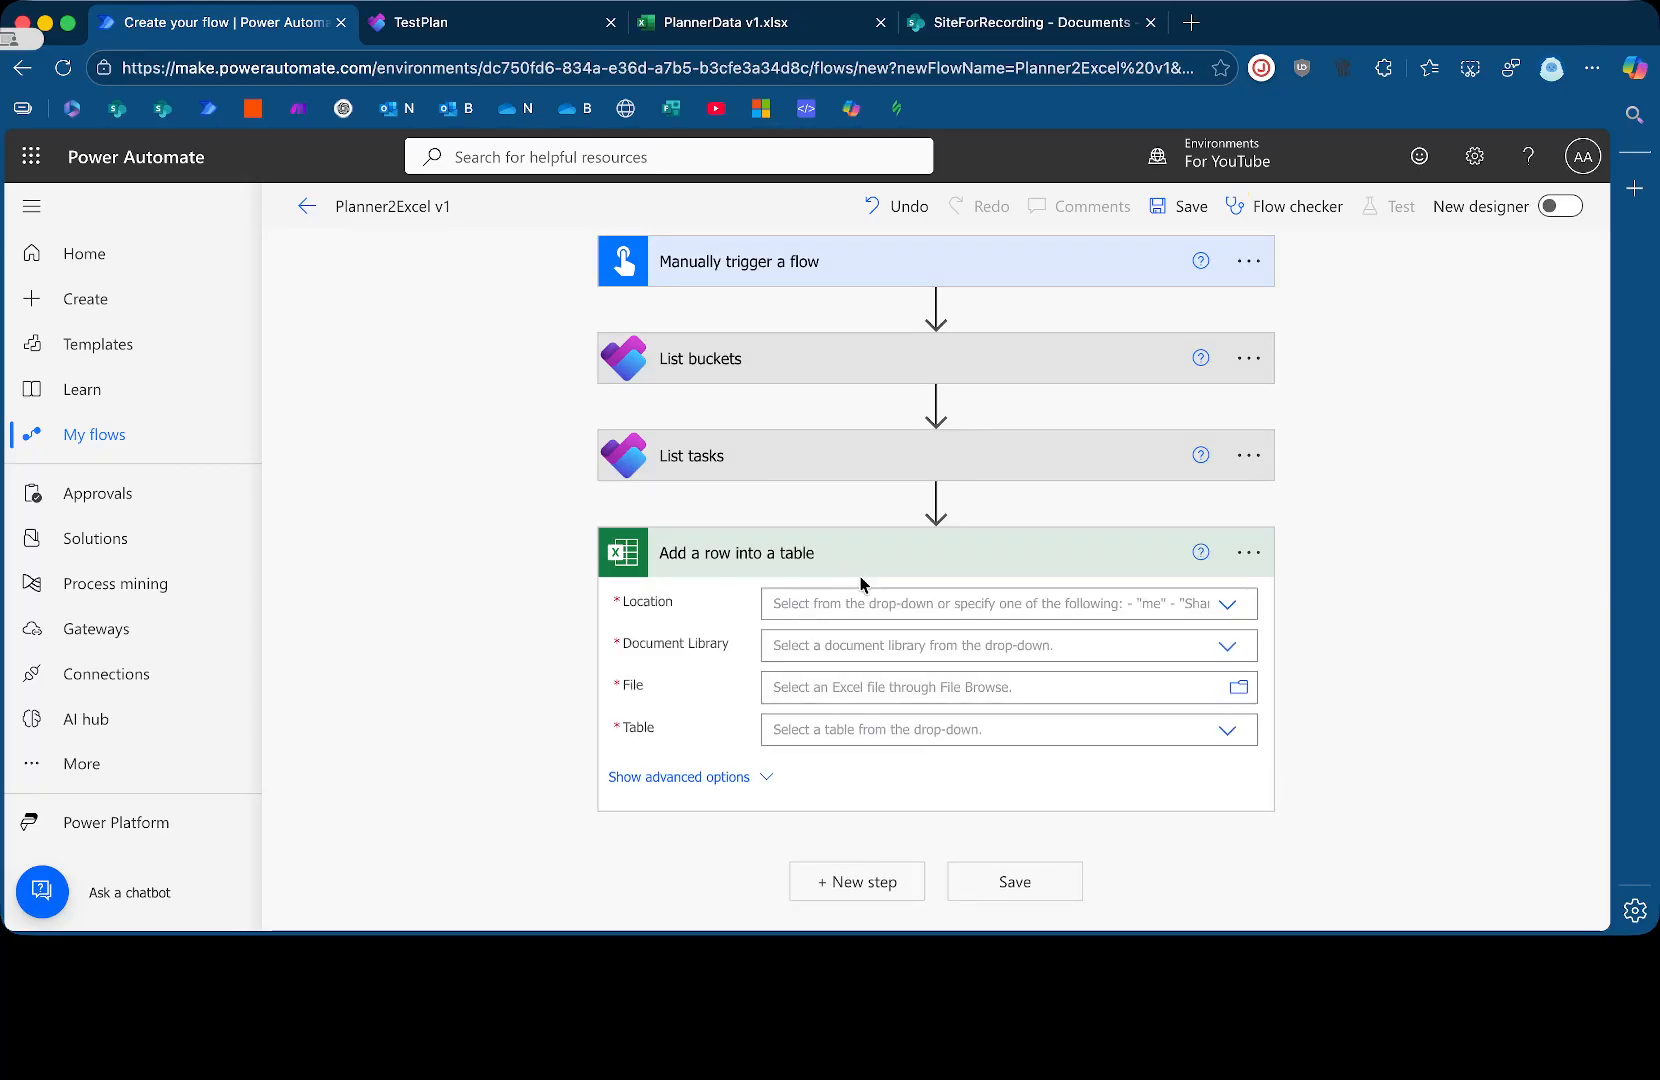
# Point the step at PlannerData v1.xlsx in SiteForRecording's Documents library
pyautogui.click(1008, 603)
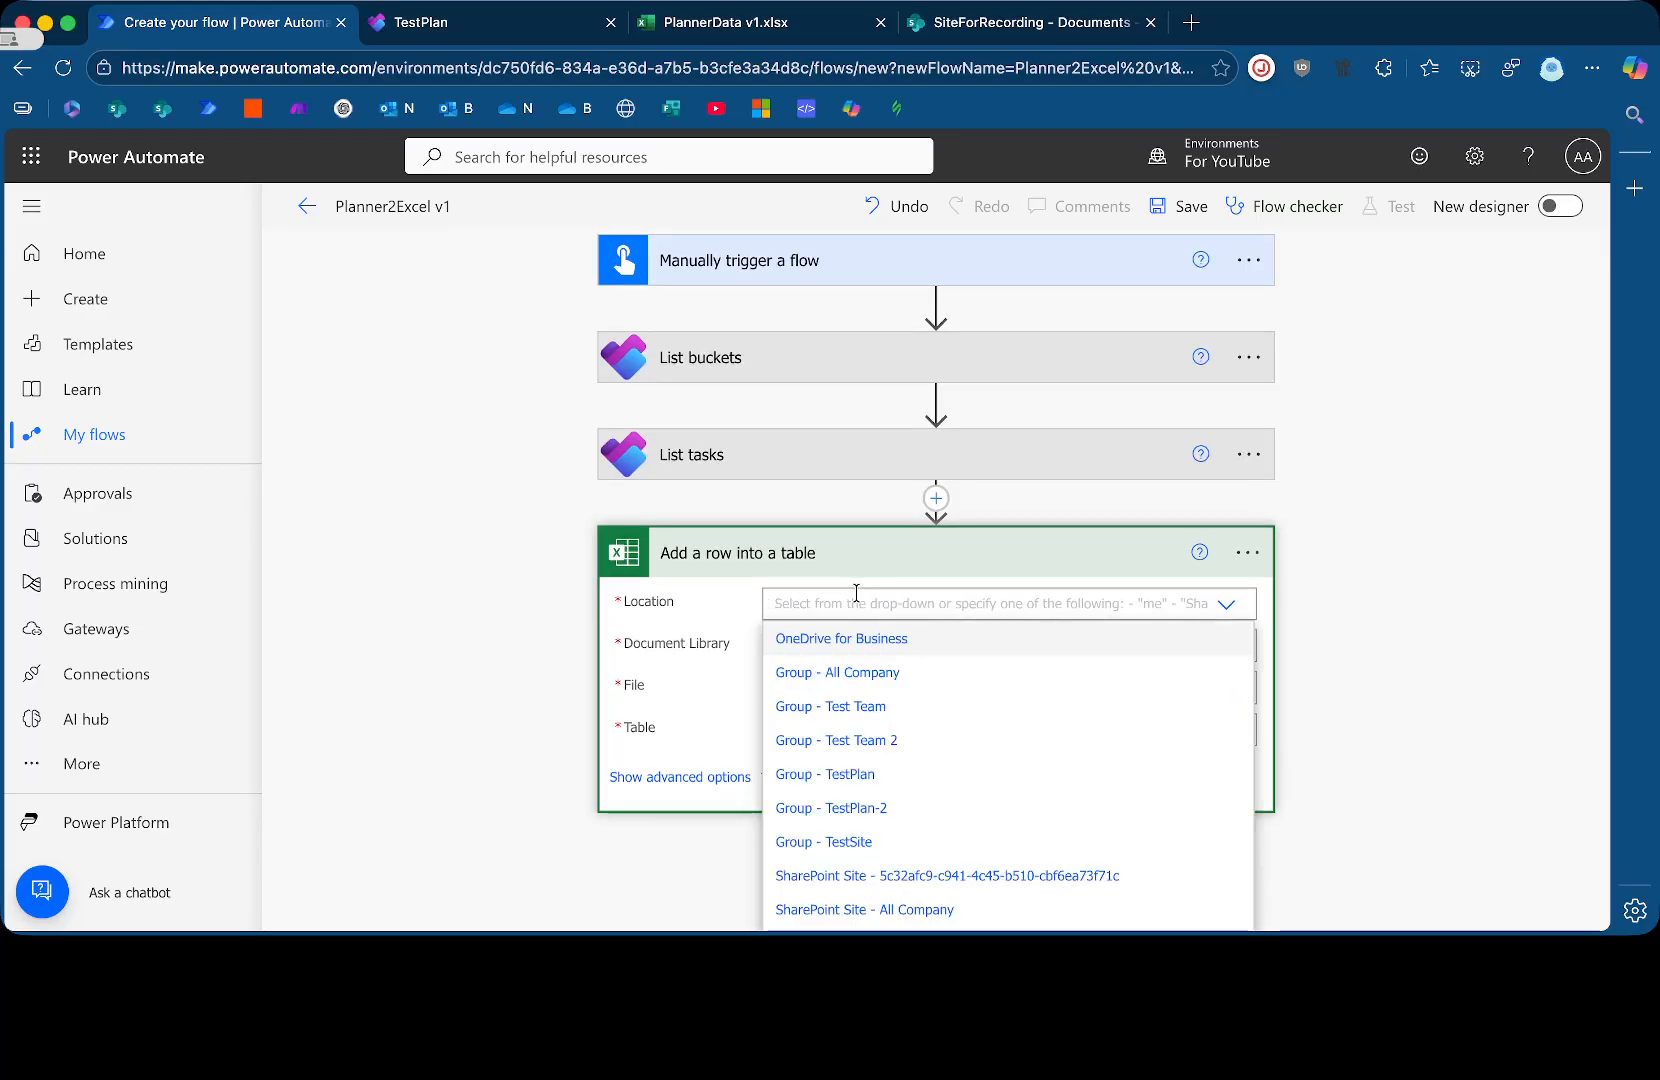
pyautogui.write('for')
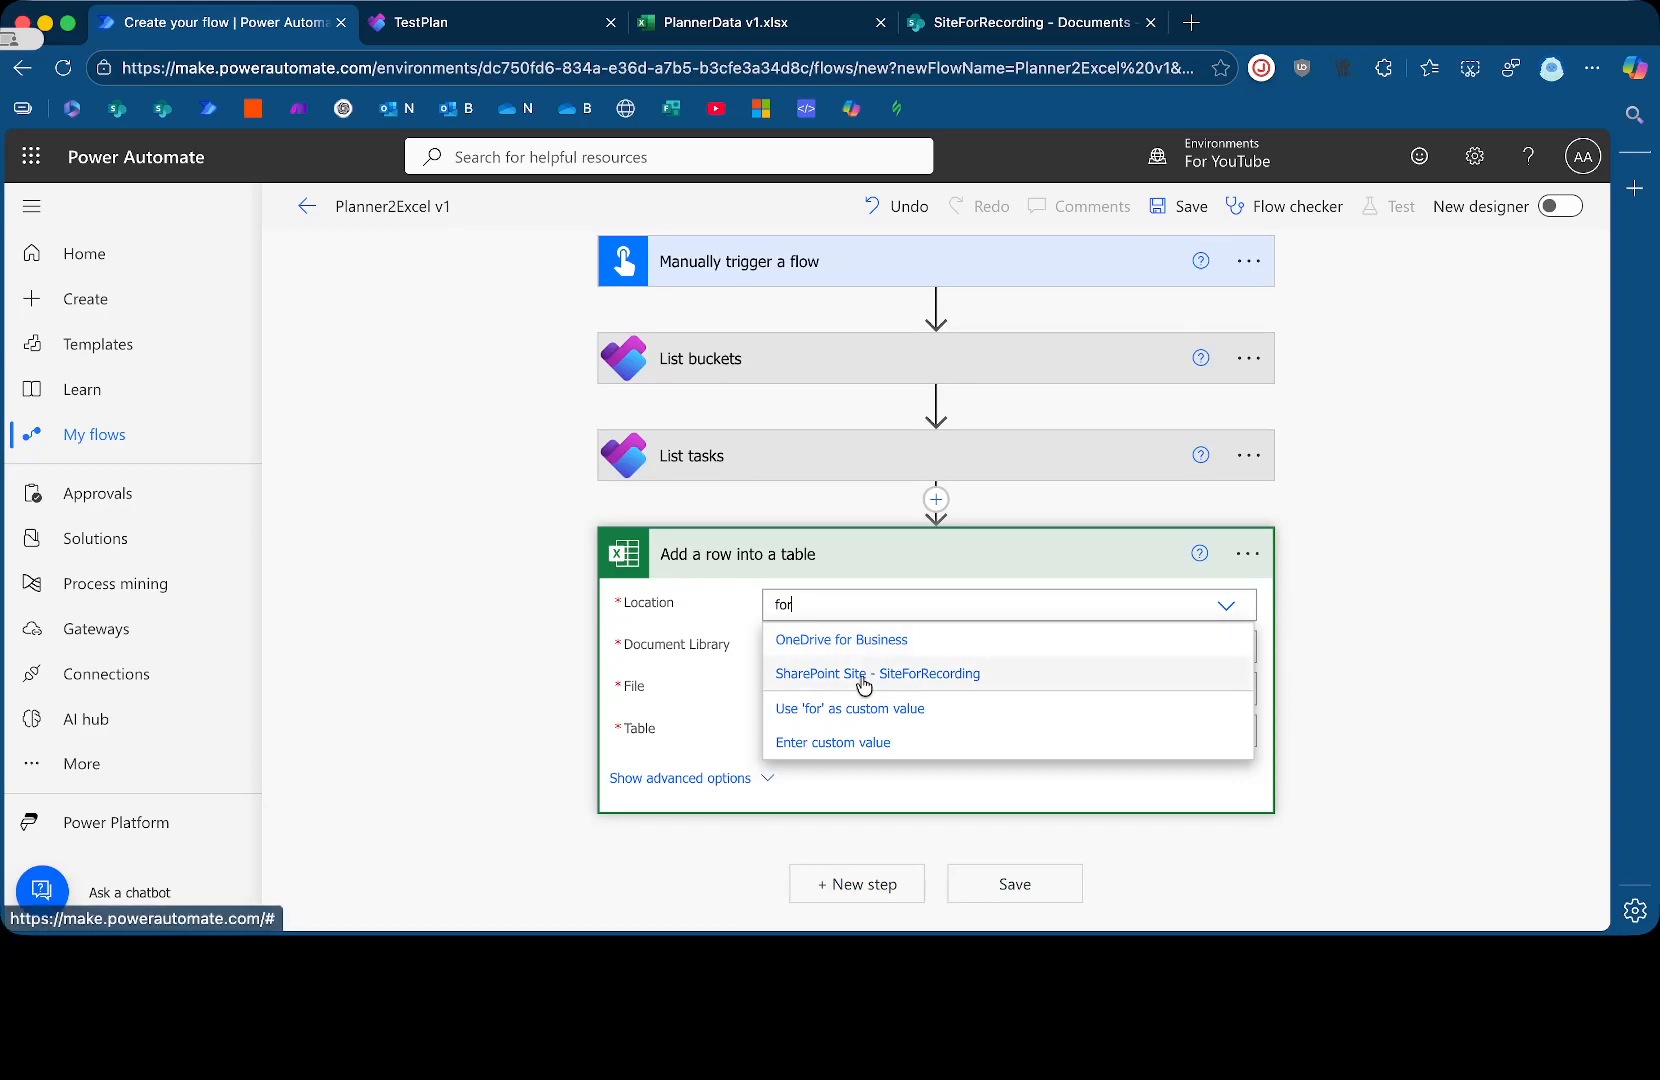
pyautogui.click(877, 673)
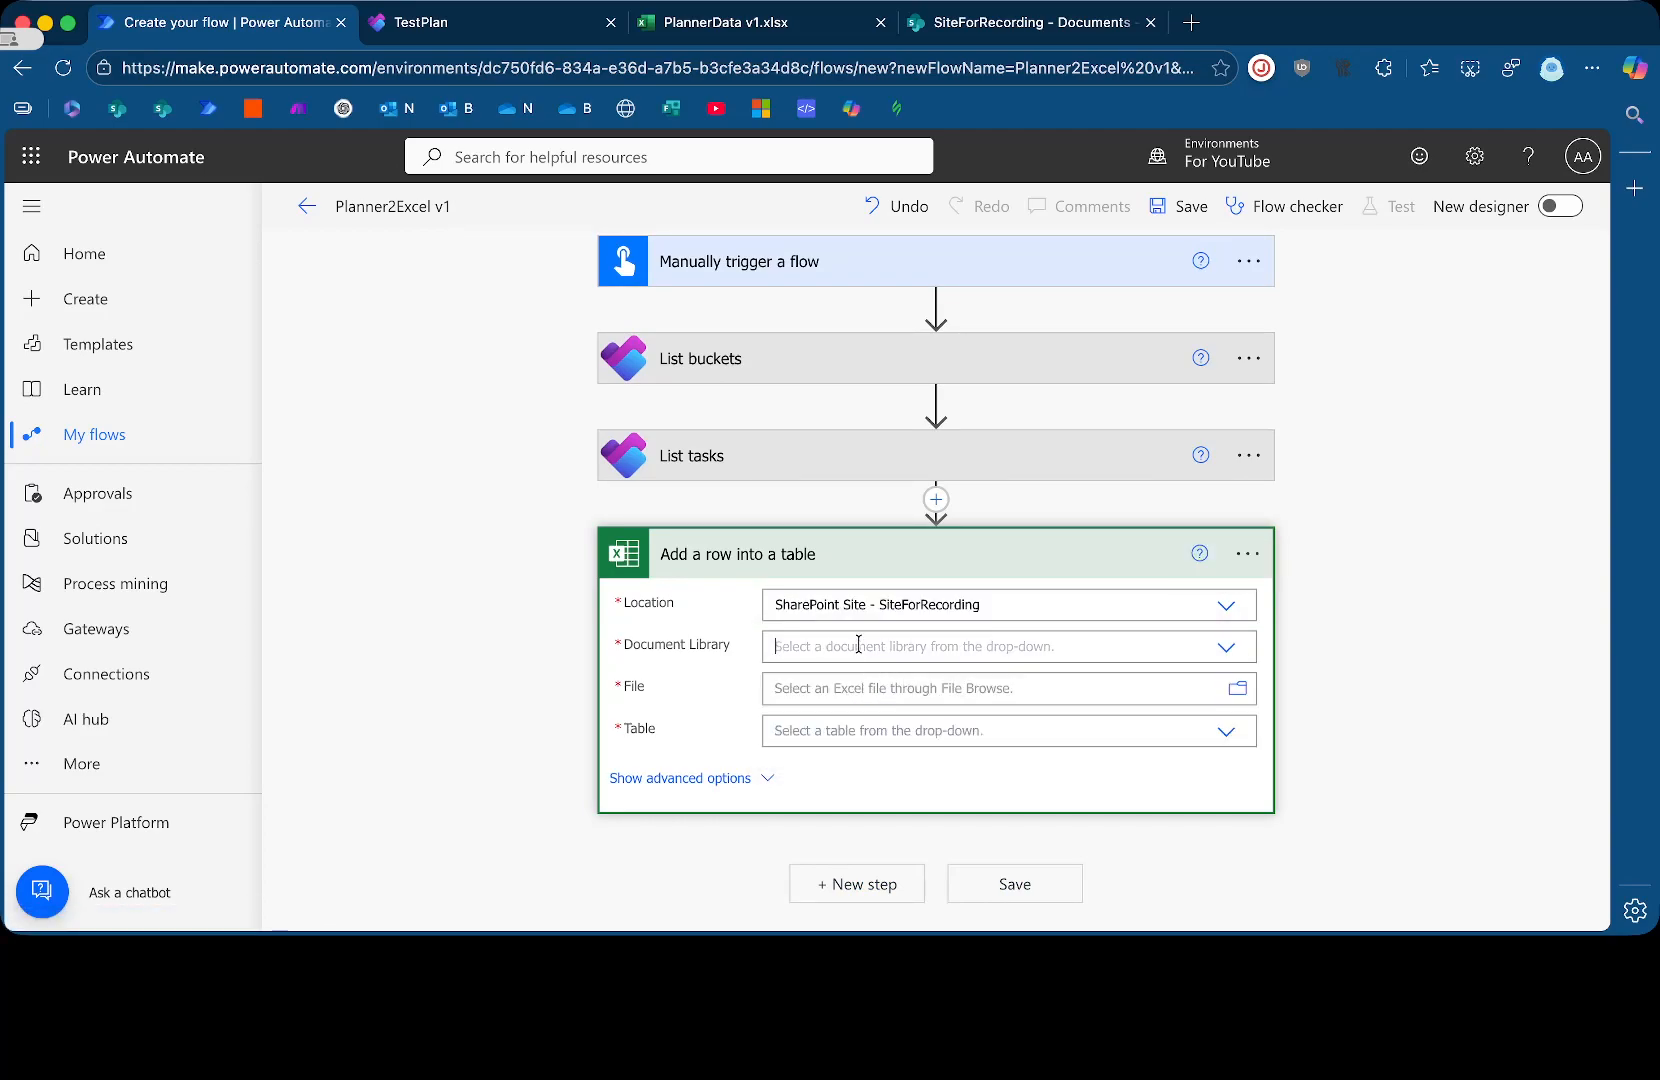
pyautogui.click(1010, 646)
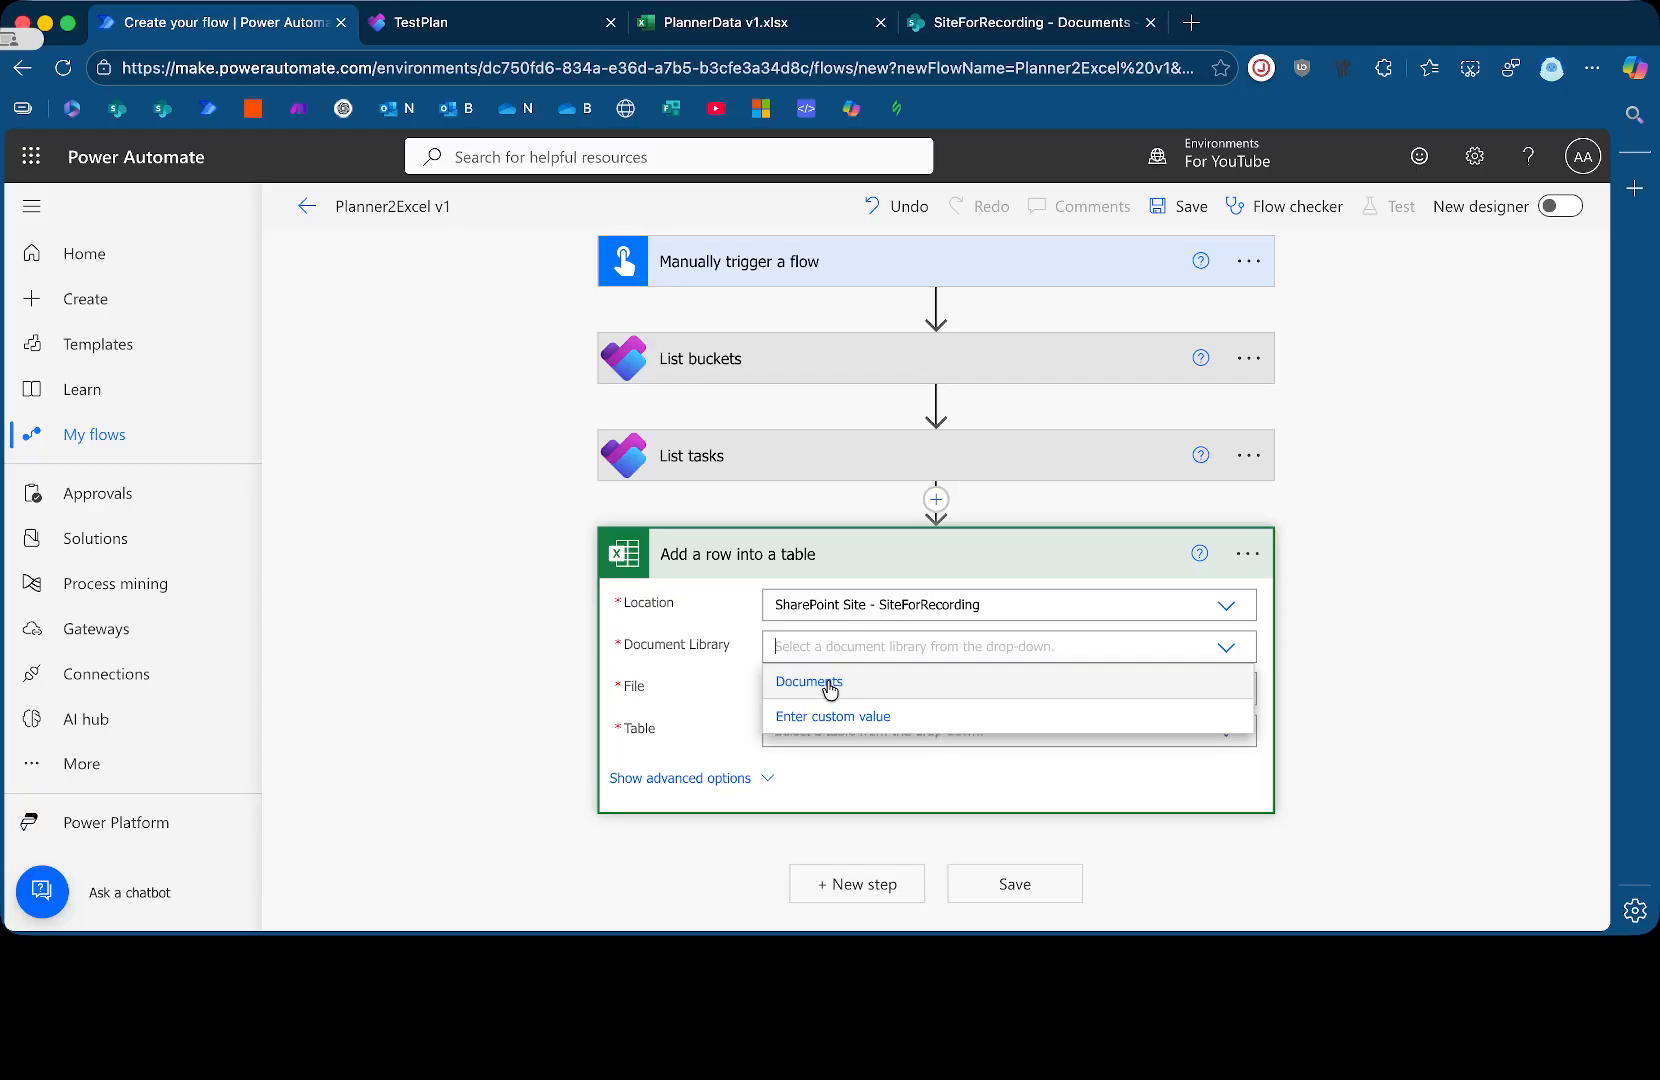
pyautogui.click(808, 681)
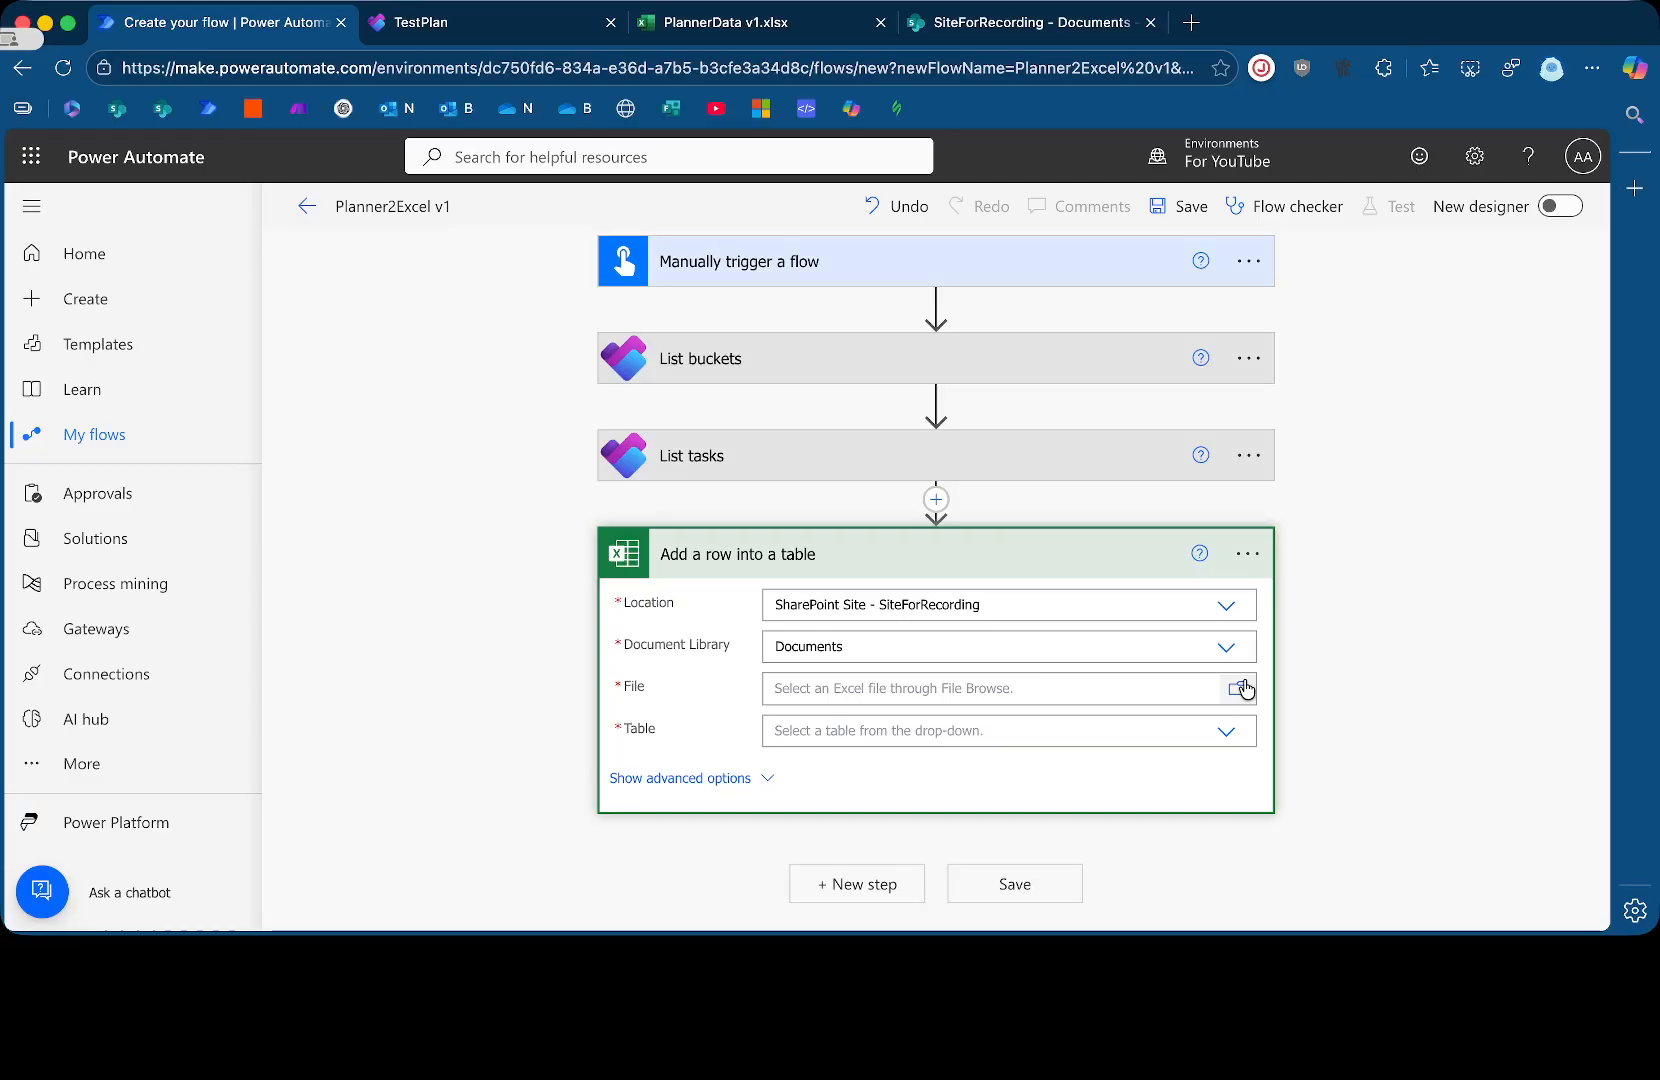
pyautogui.click(1240, 688)
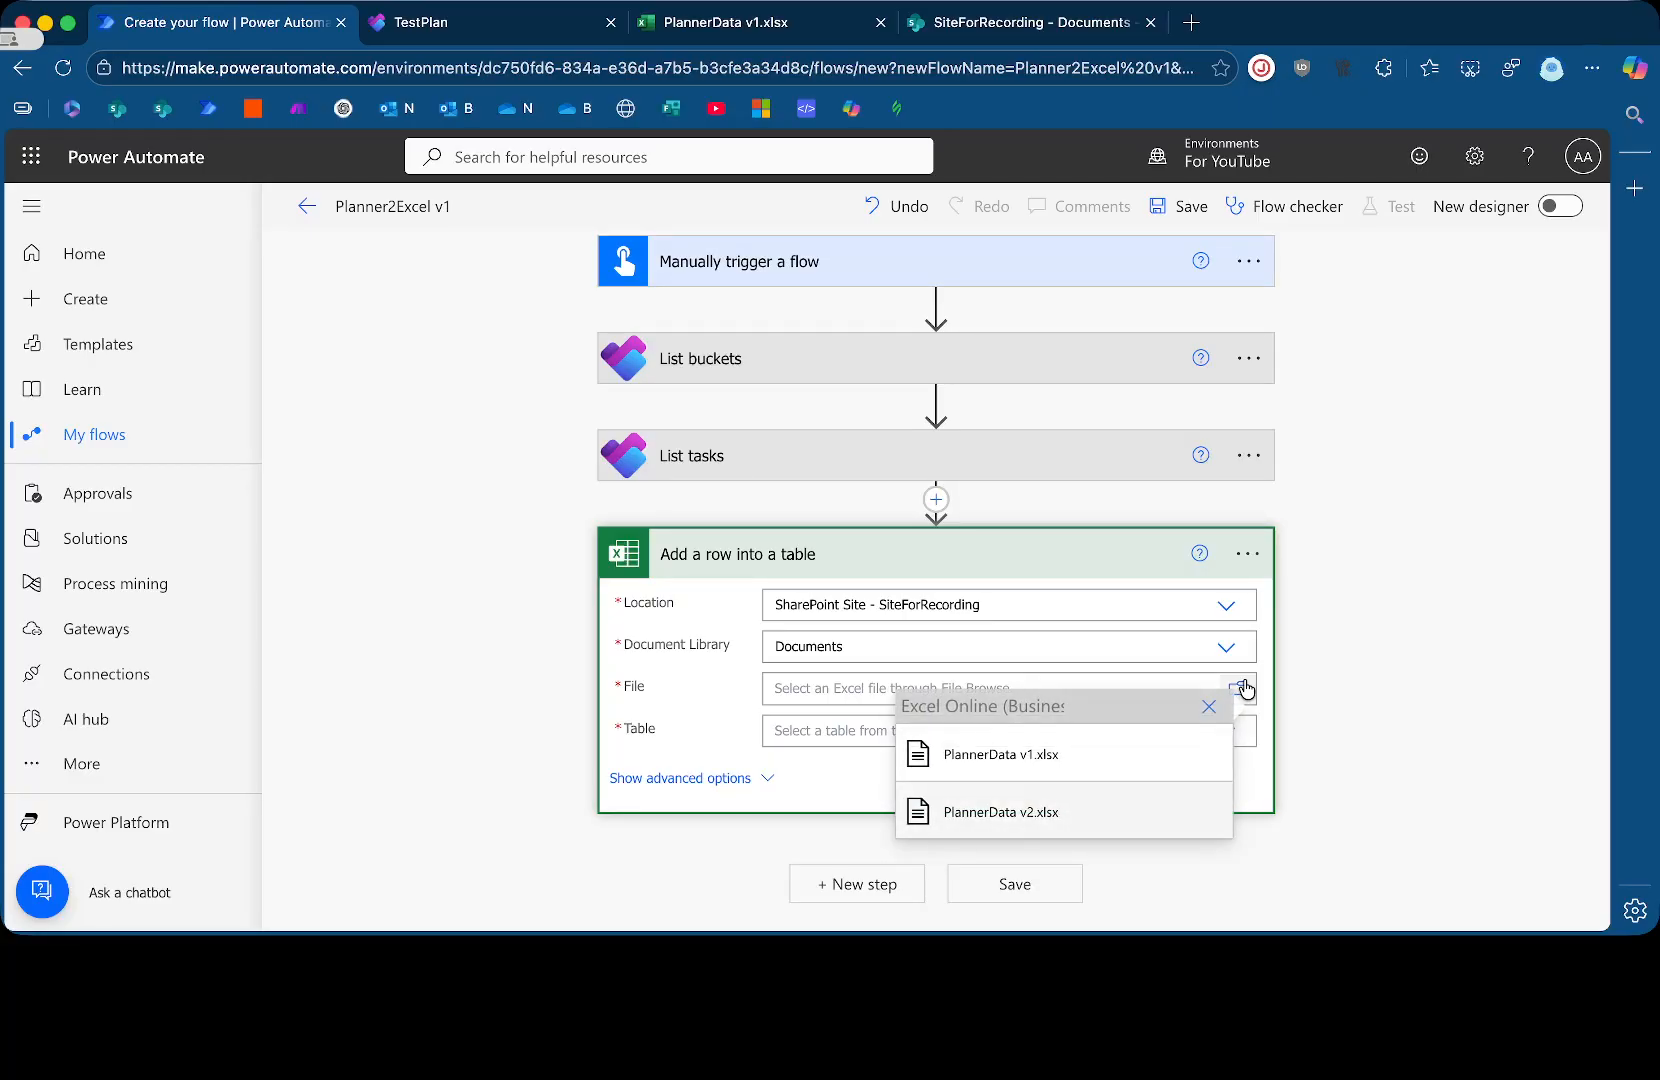
pyautogui.moveTo(1033, 838)
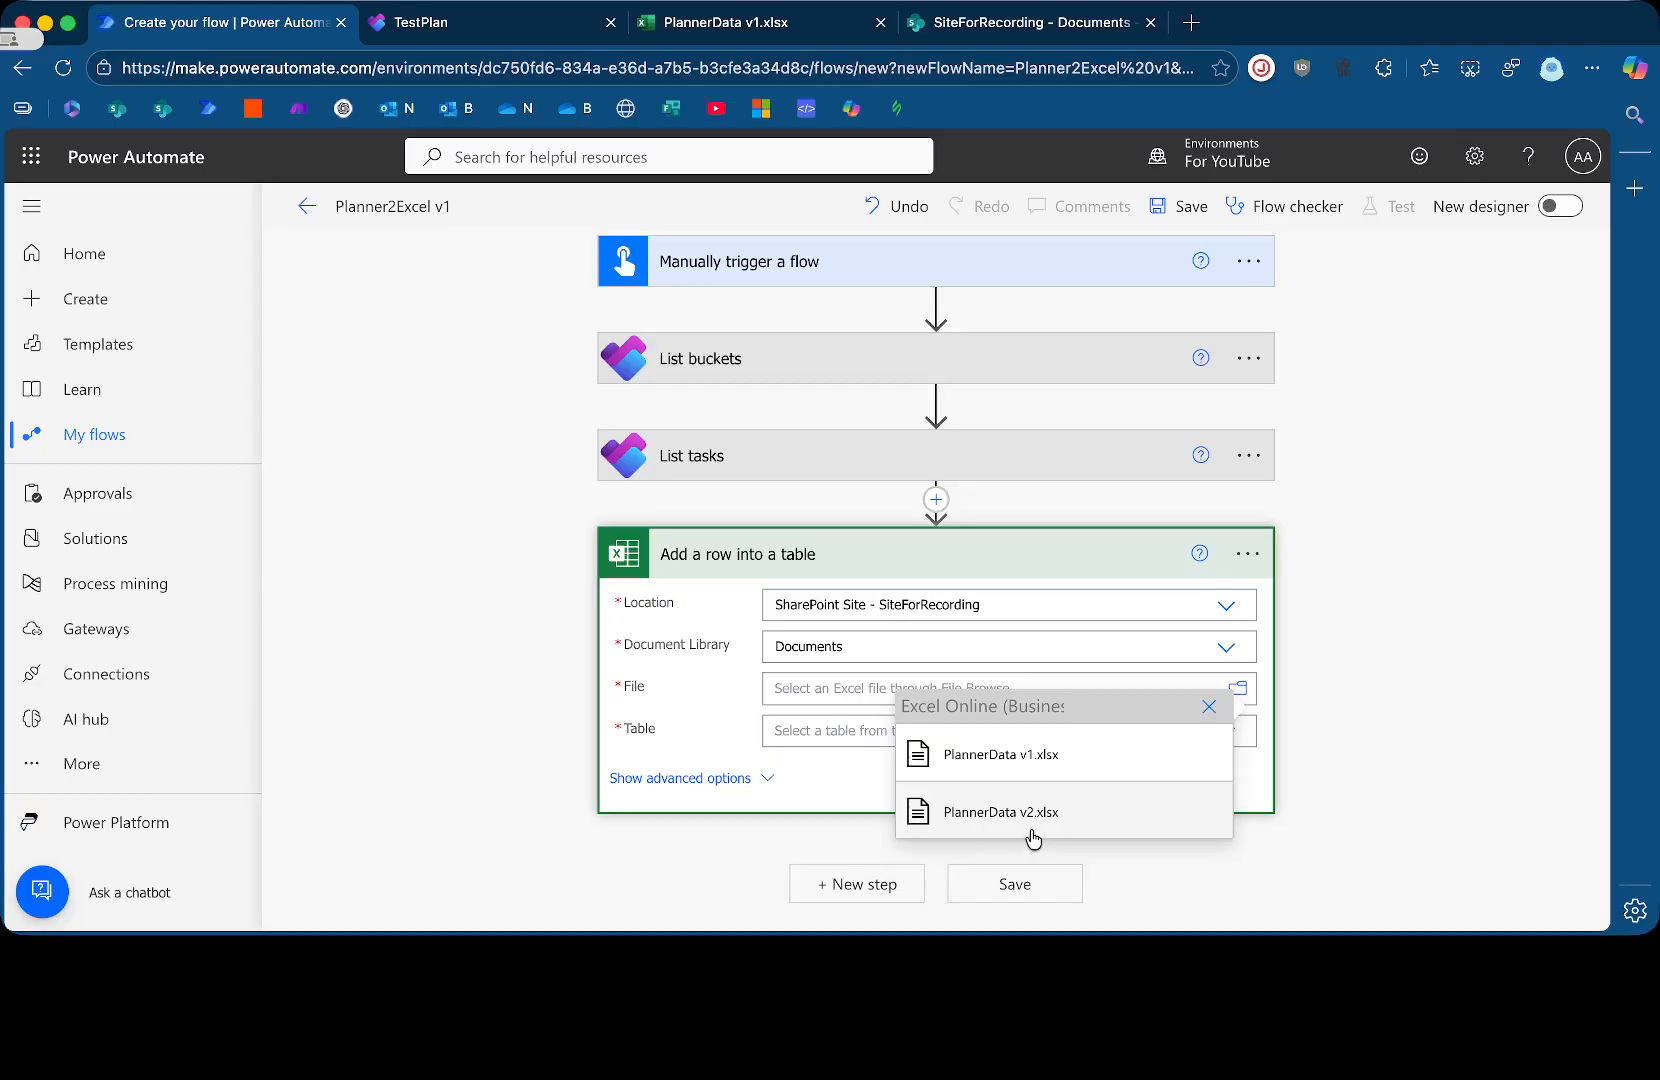
pyautogui.click(1000, 754)
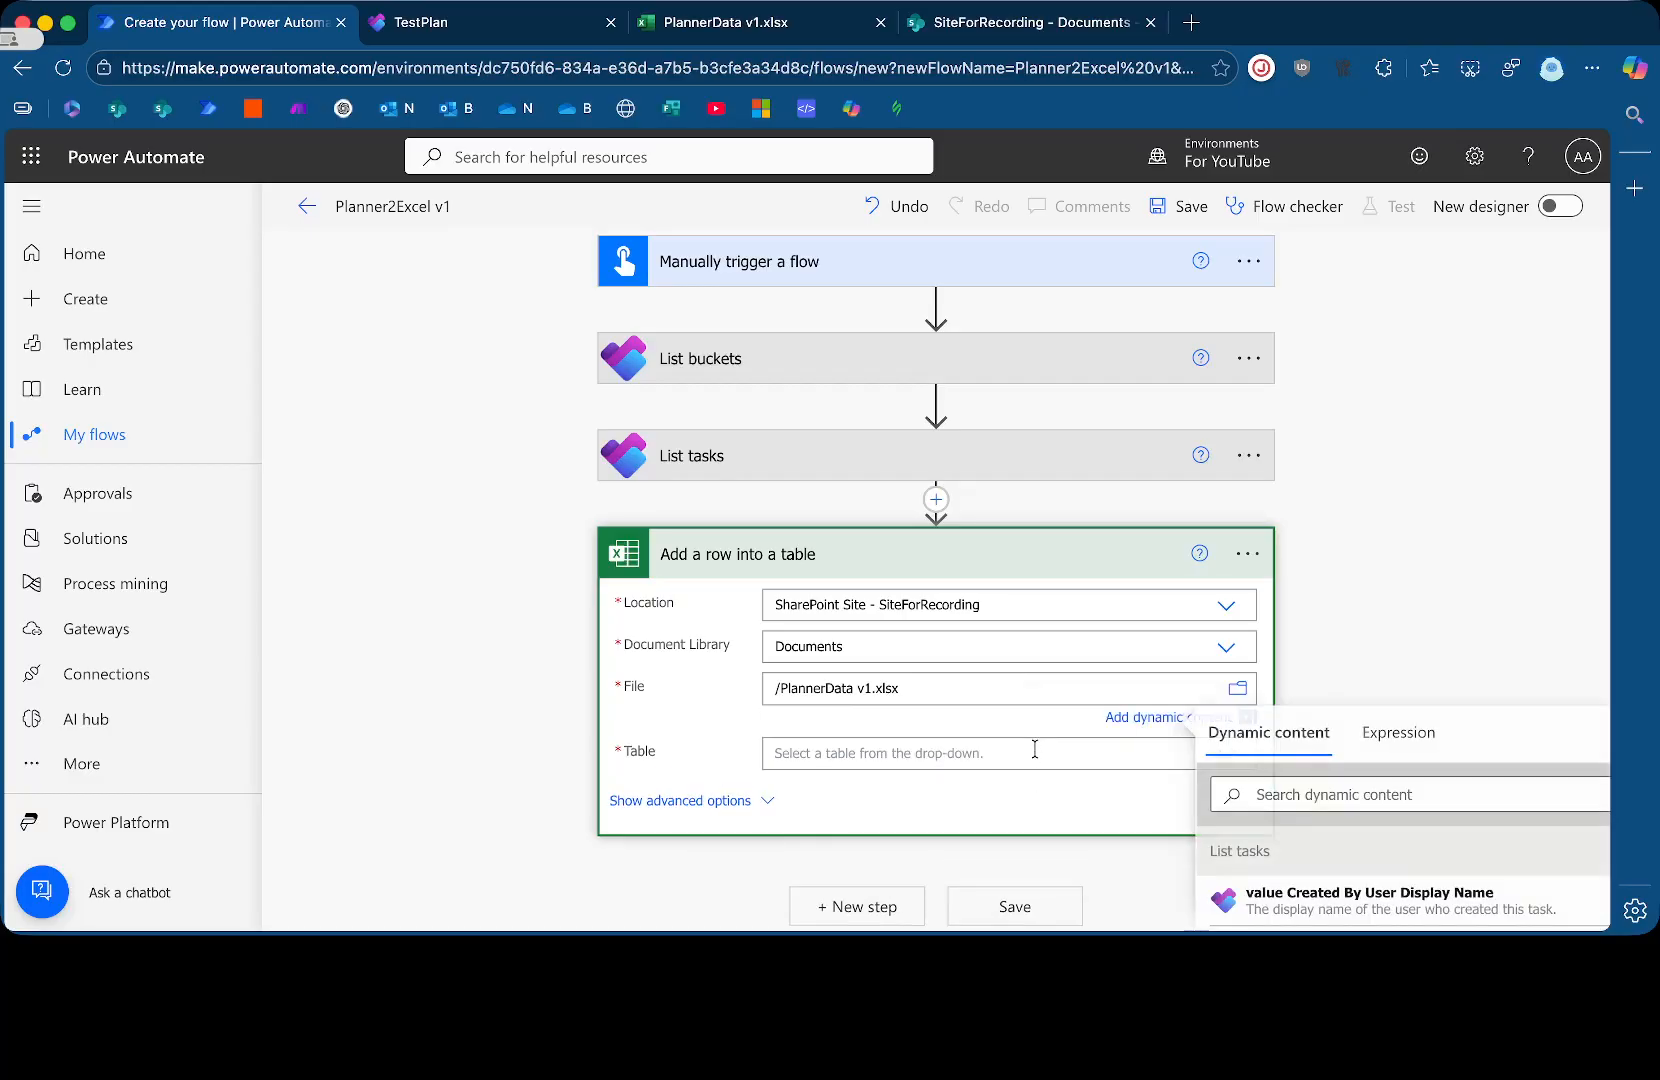
pyautogui.click(1005, 753)
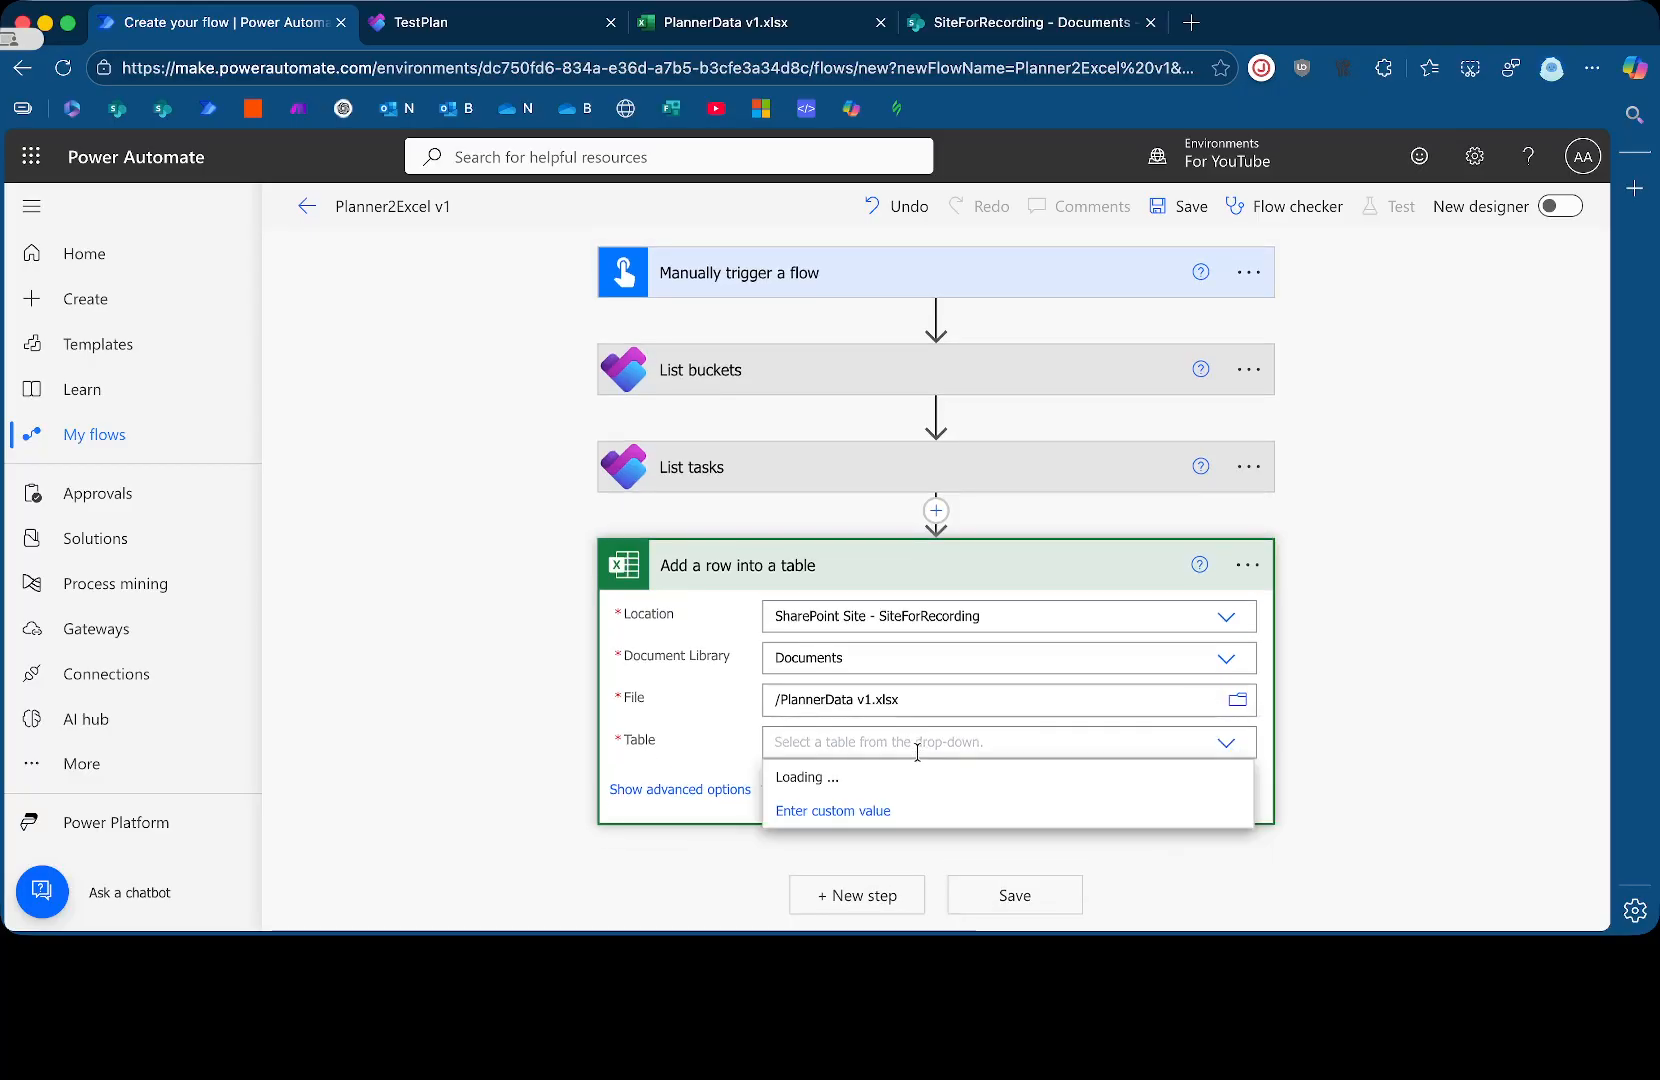
# Inspect the Task ID table's design settings, then enter C1 and C2 below it
pyautogui.click(744, 20)
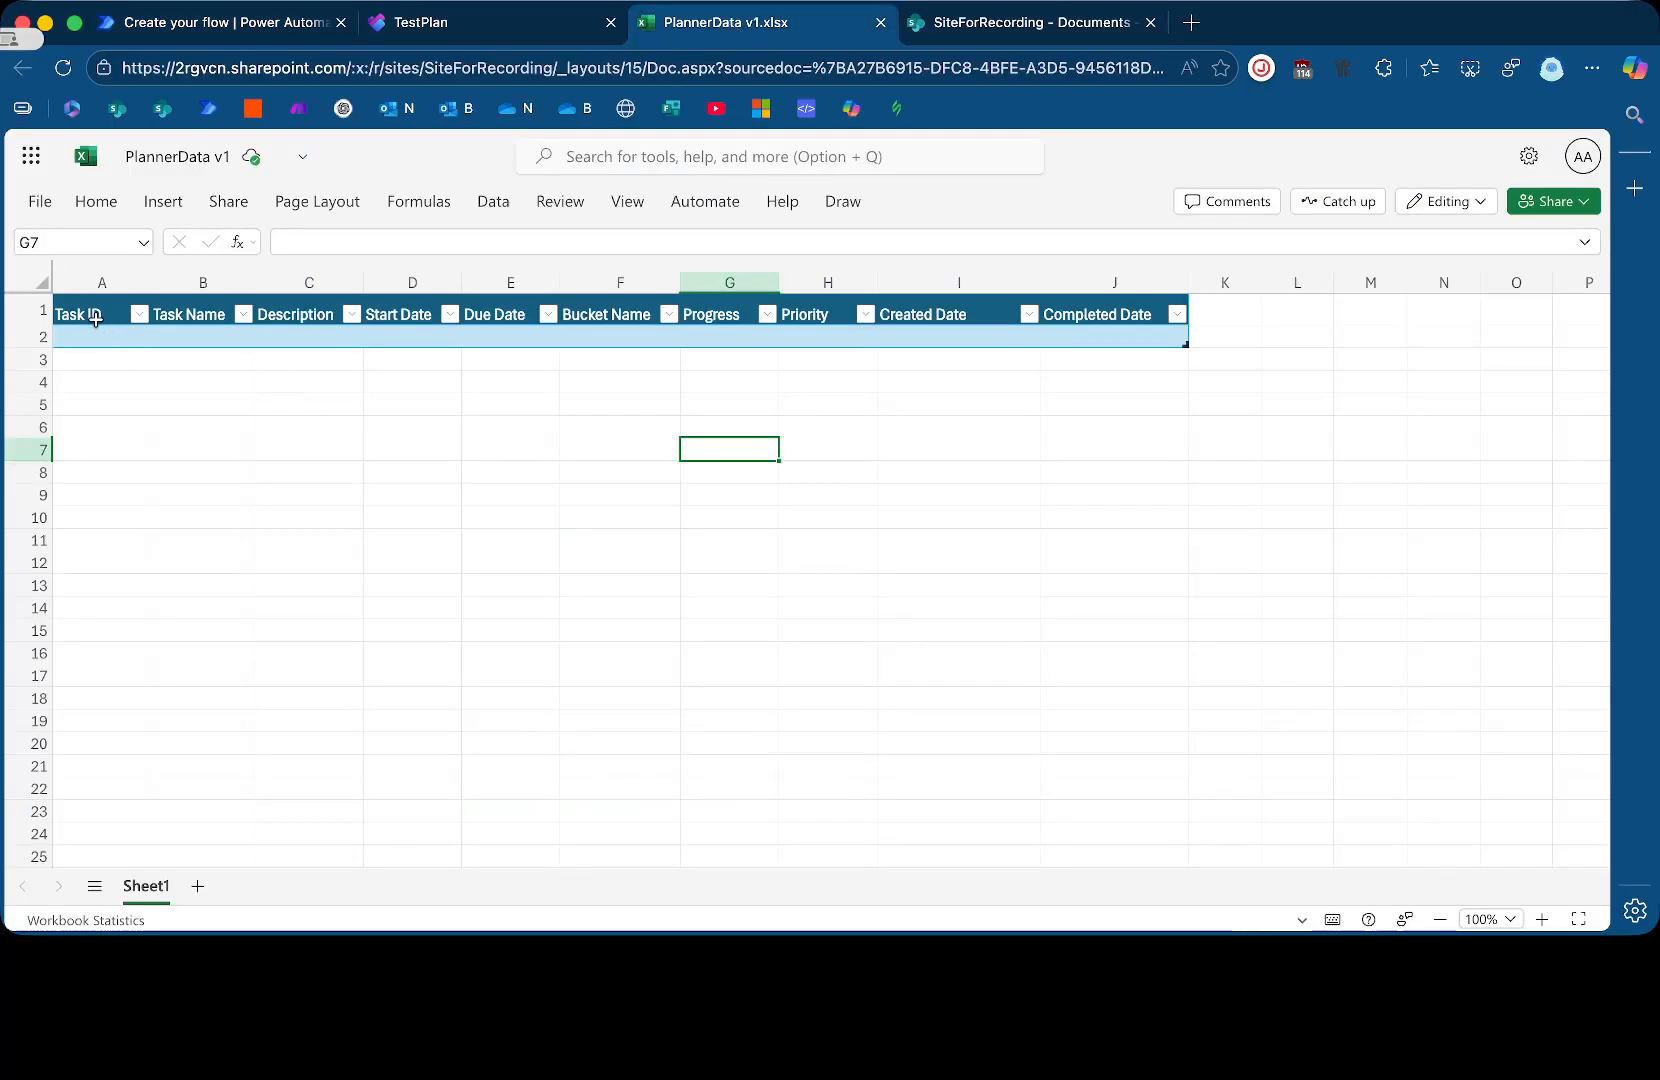
pyautogui.click(78, 313)
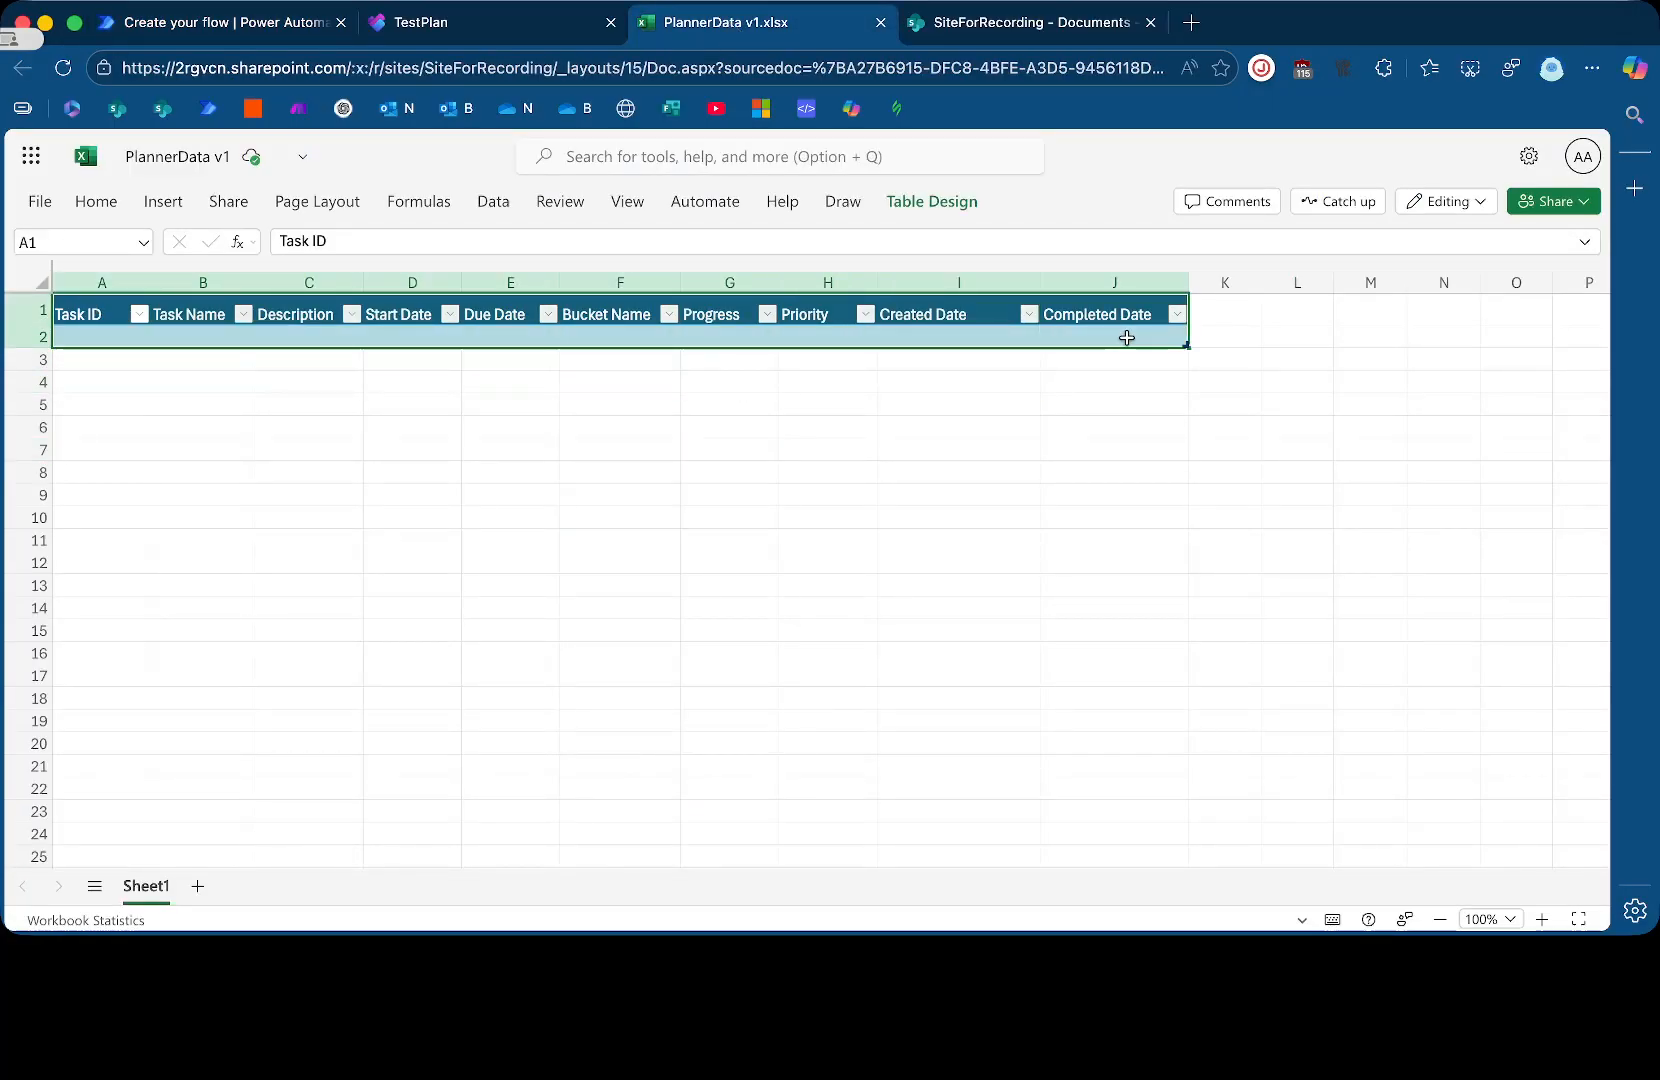
pyautogui.click(932, 201)
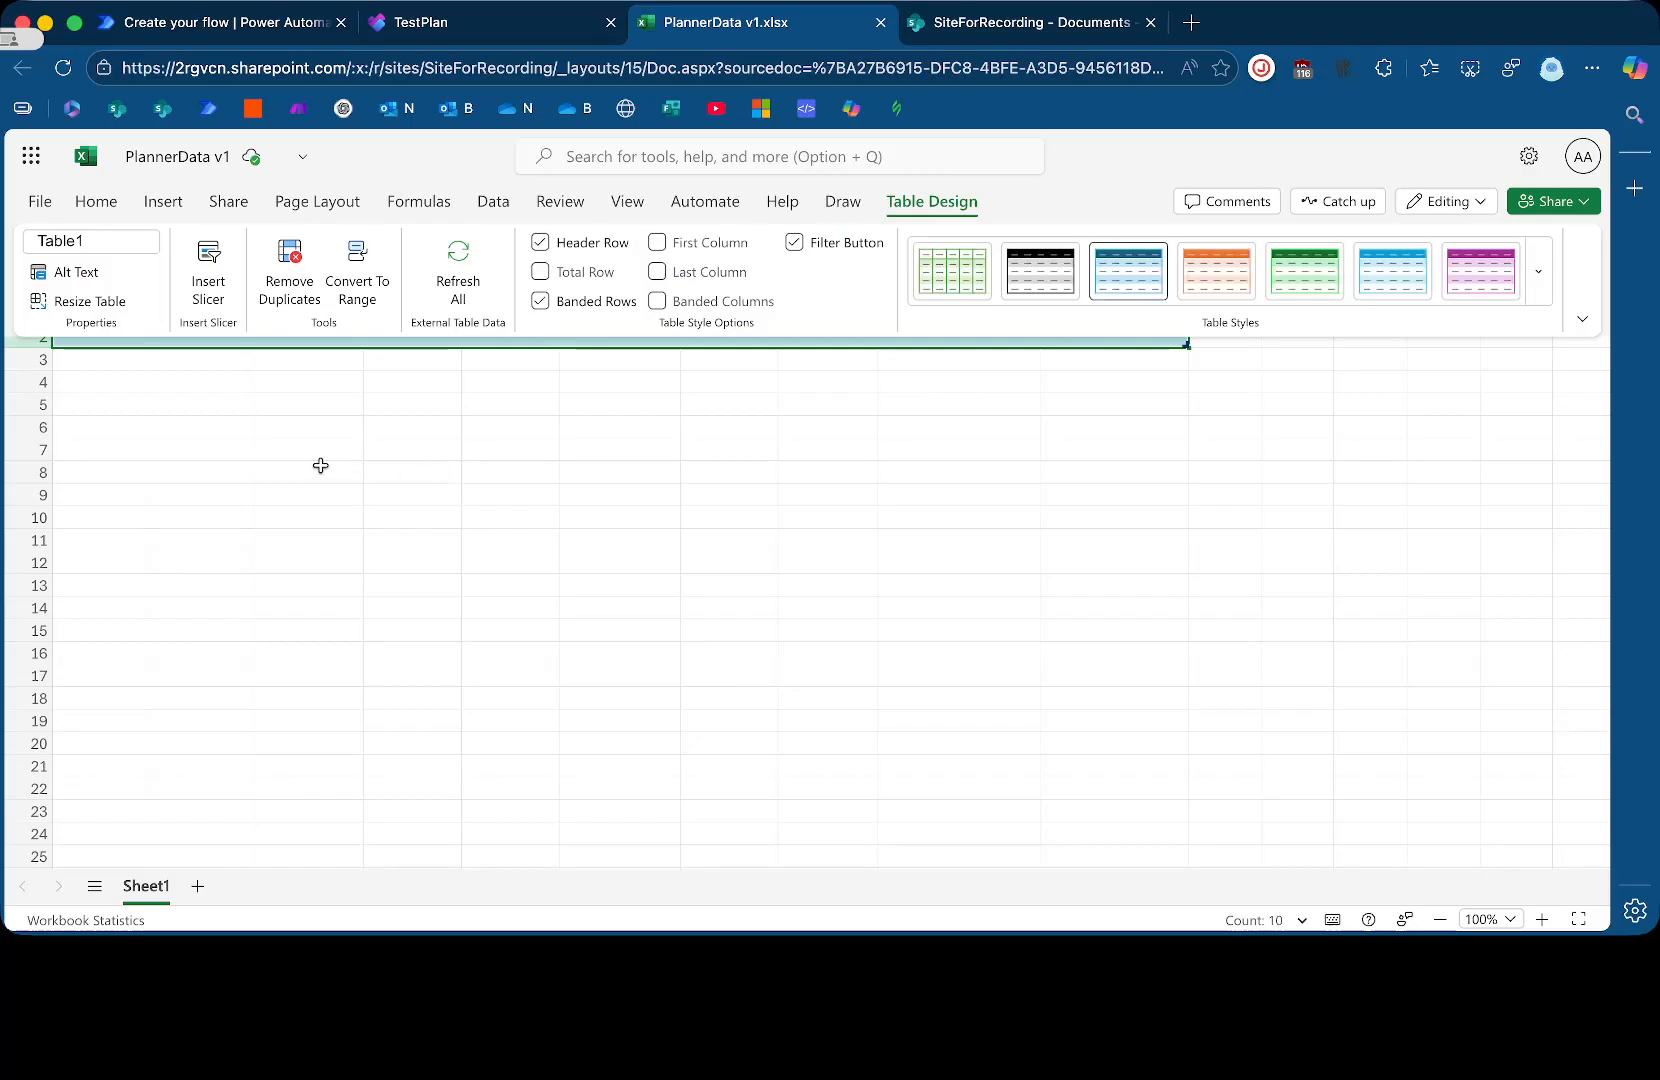
pyautogui.click(309, 472)
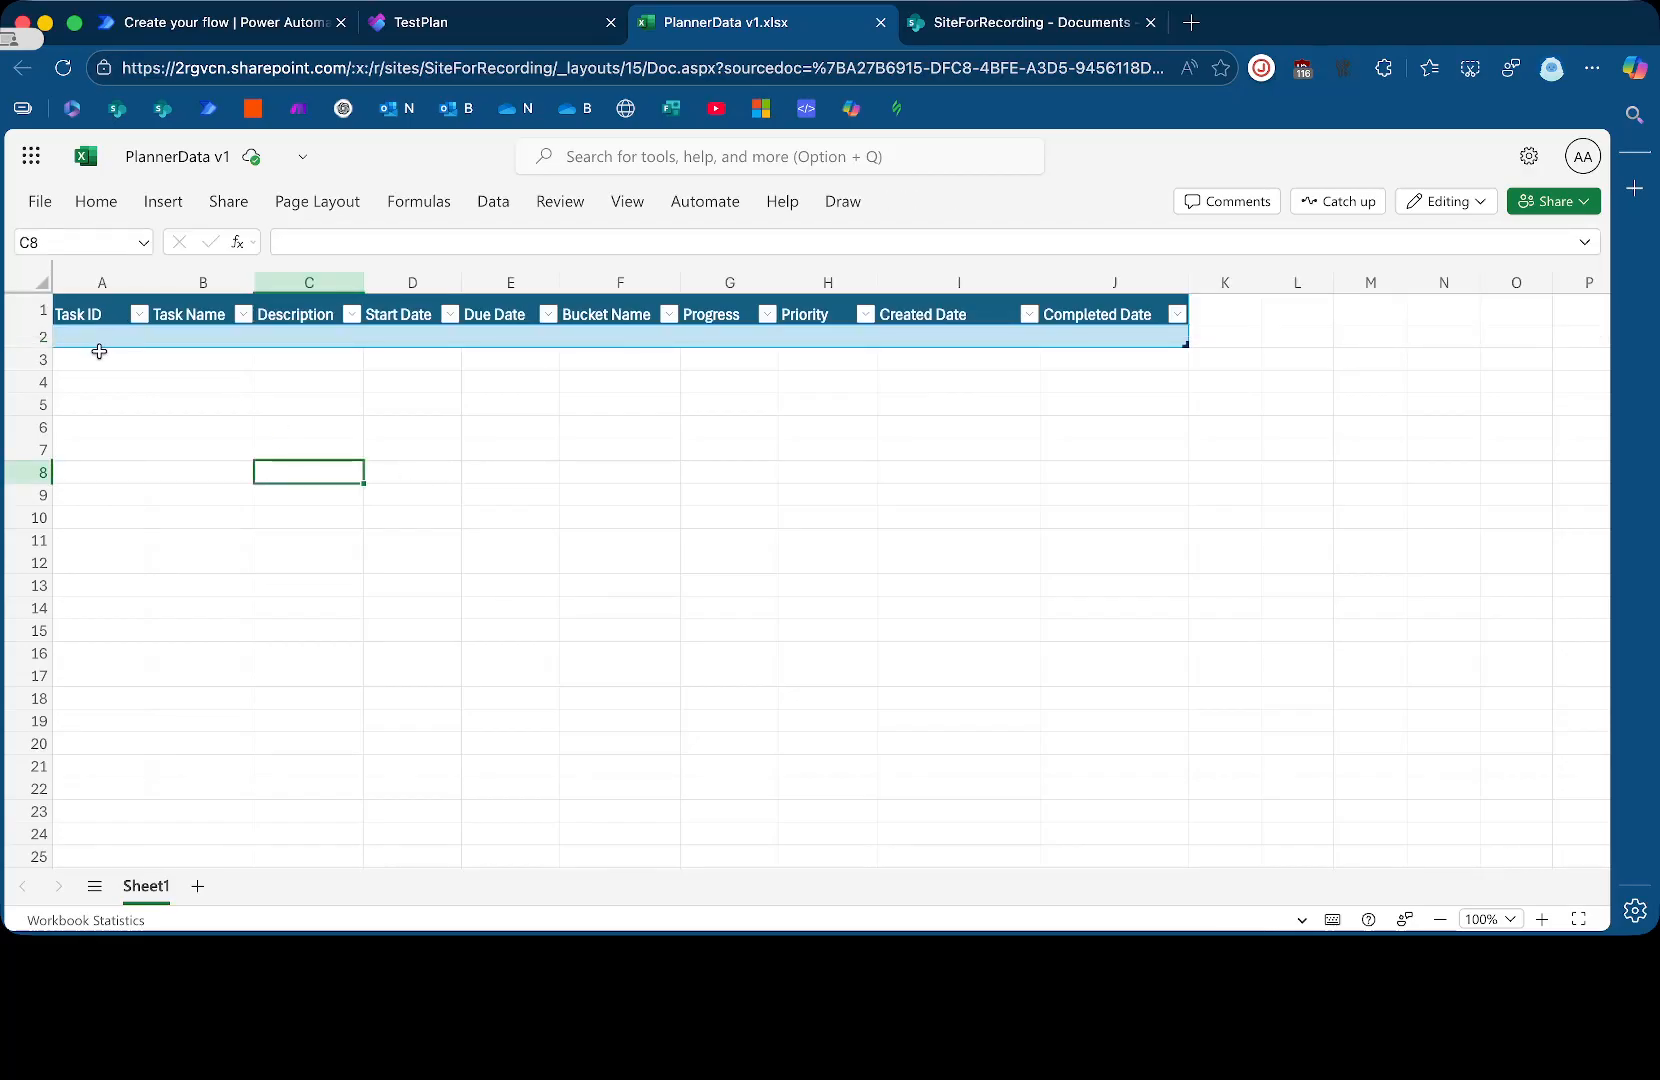
pyautogui.write('C')
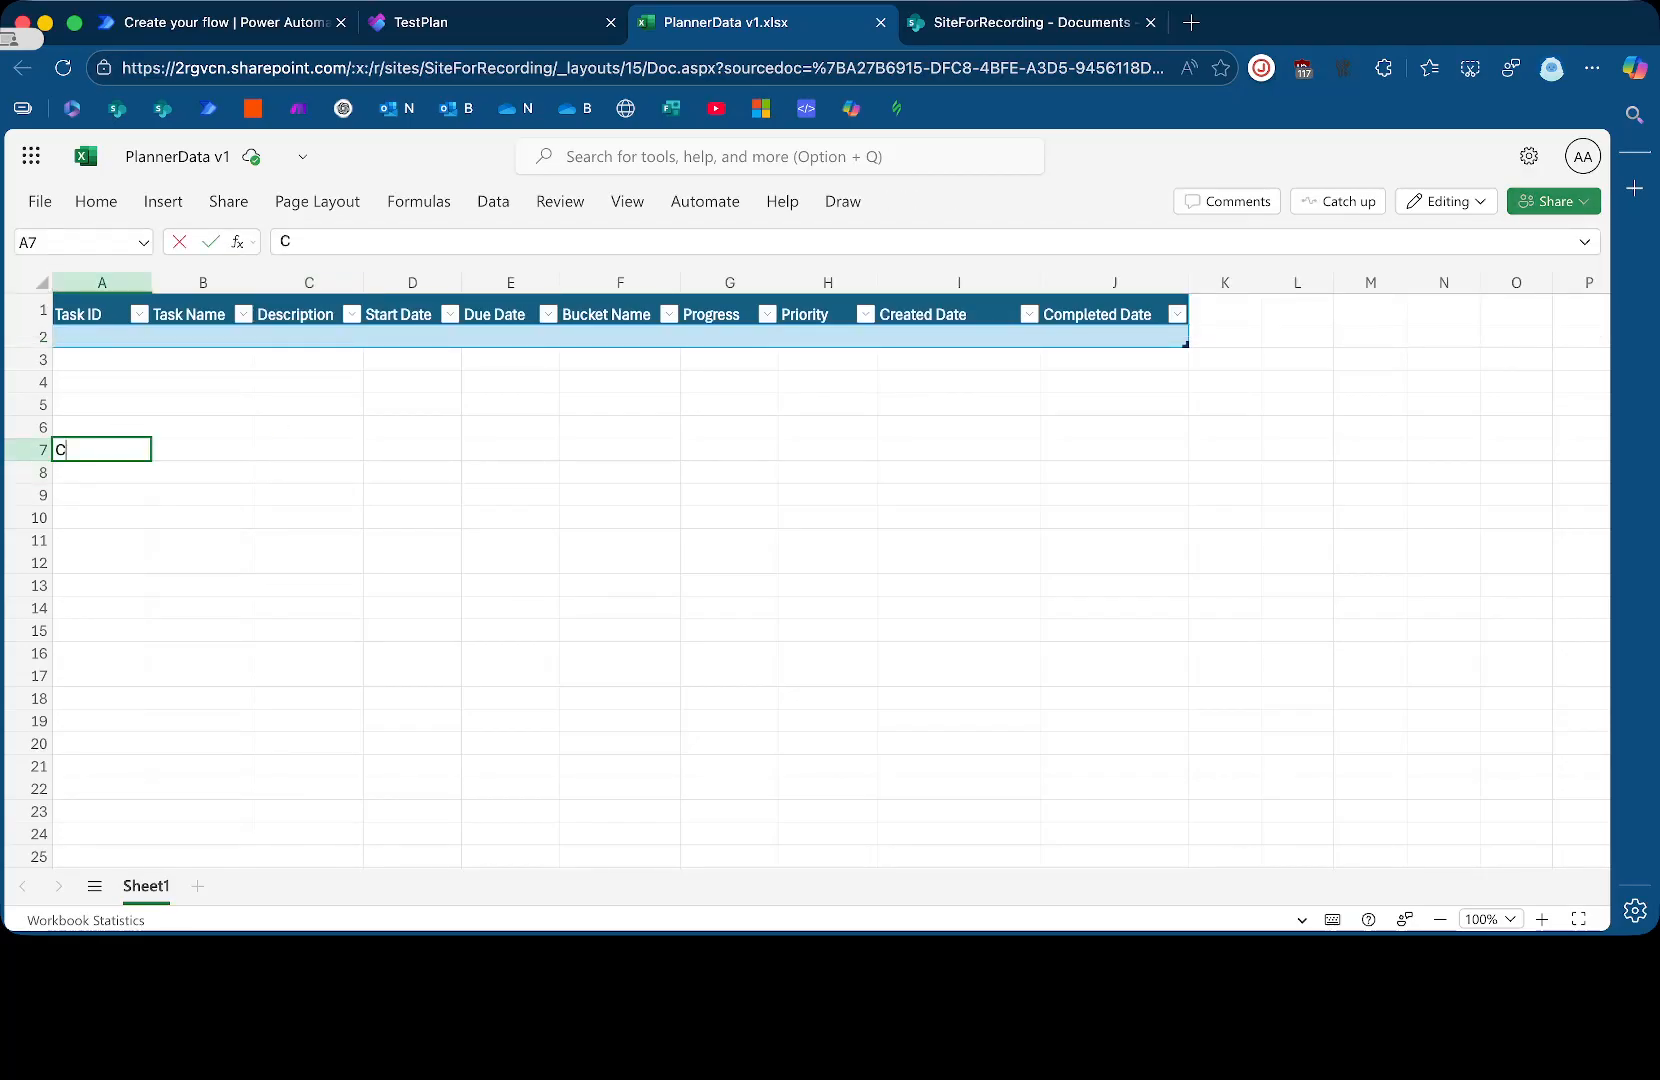
pyautogui.write('C2')
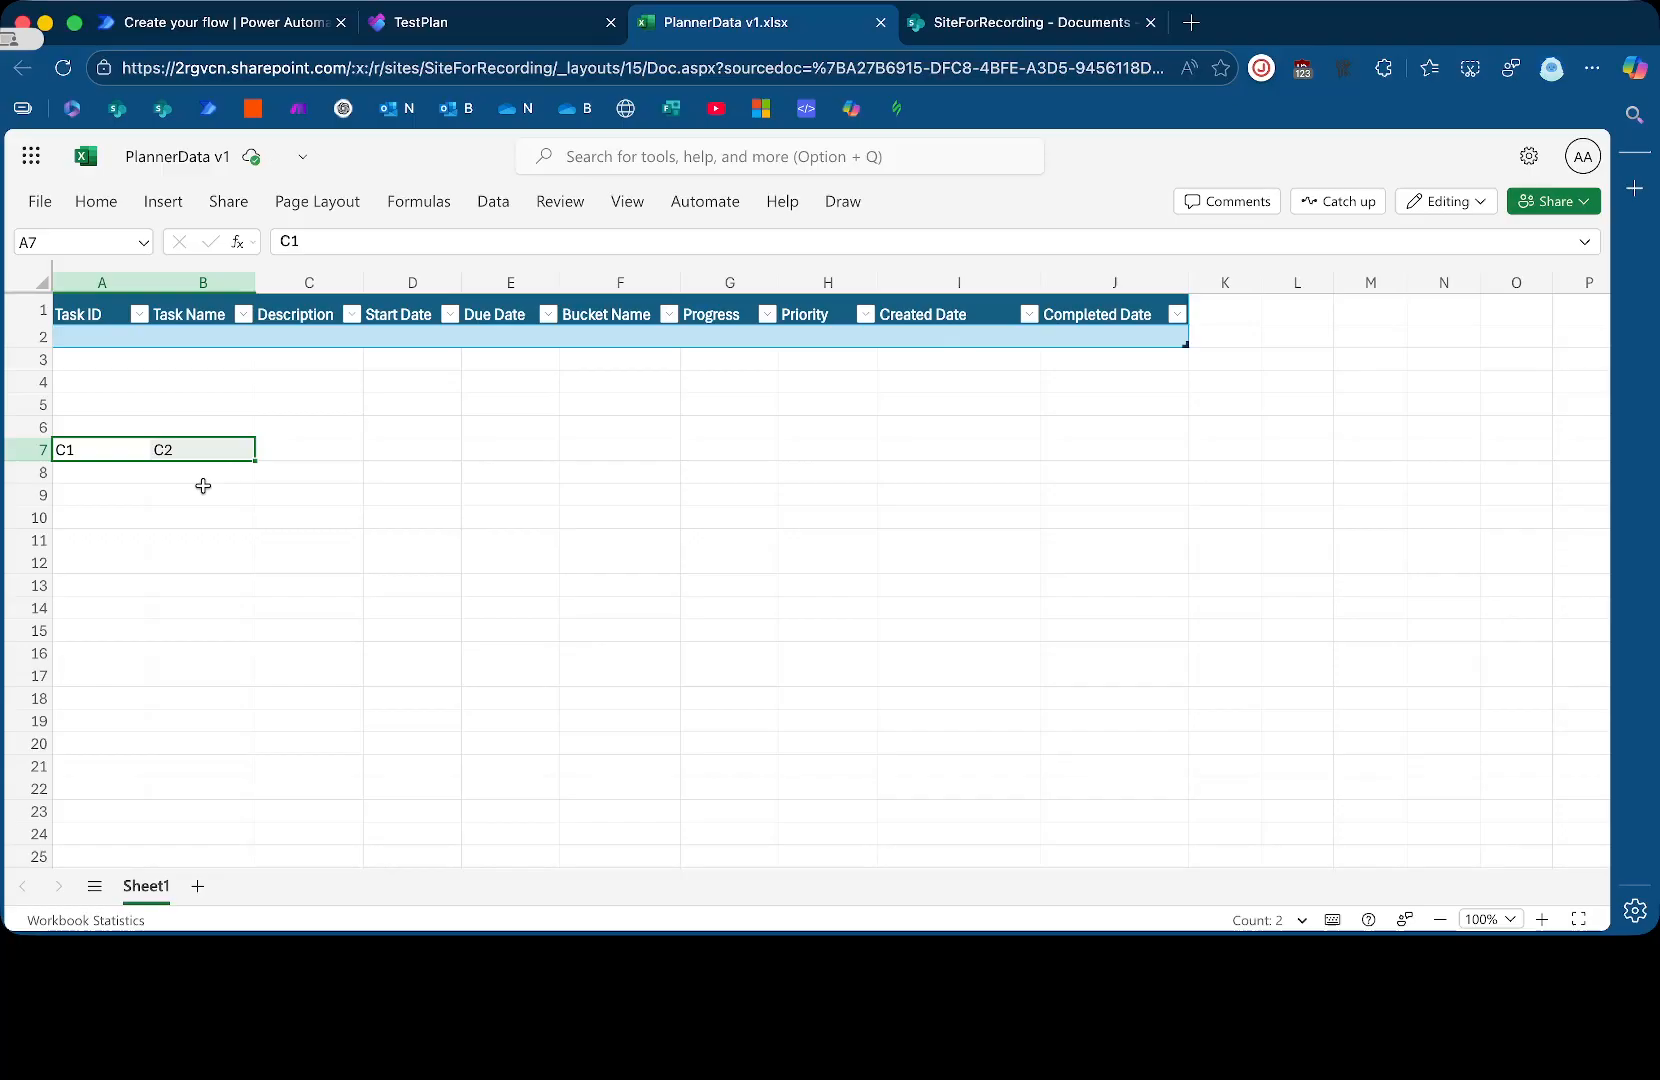
# Format the C1/C2 cells as a test table, then delete rows 6–8 holding it
pyautogui.click(162, 201)
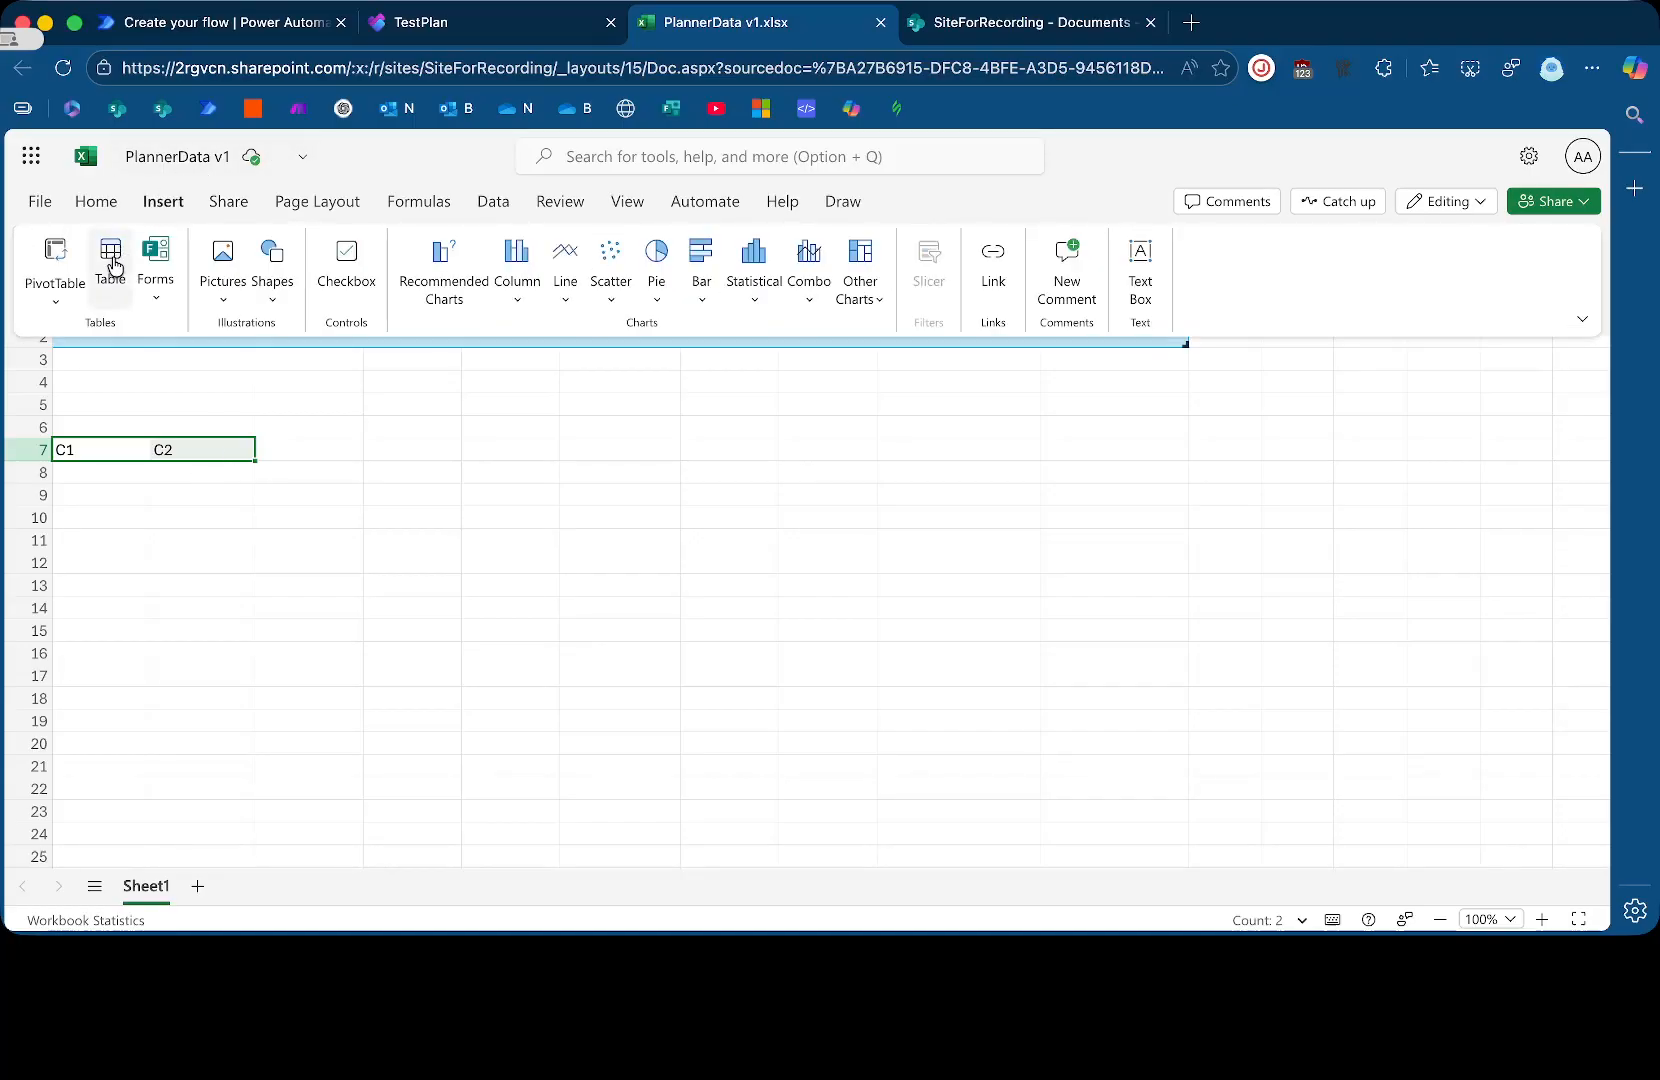
pyautogui.click(110, 253)
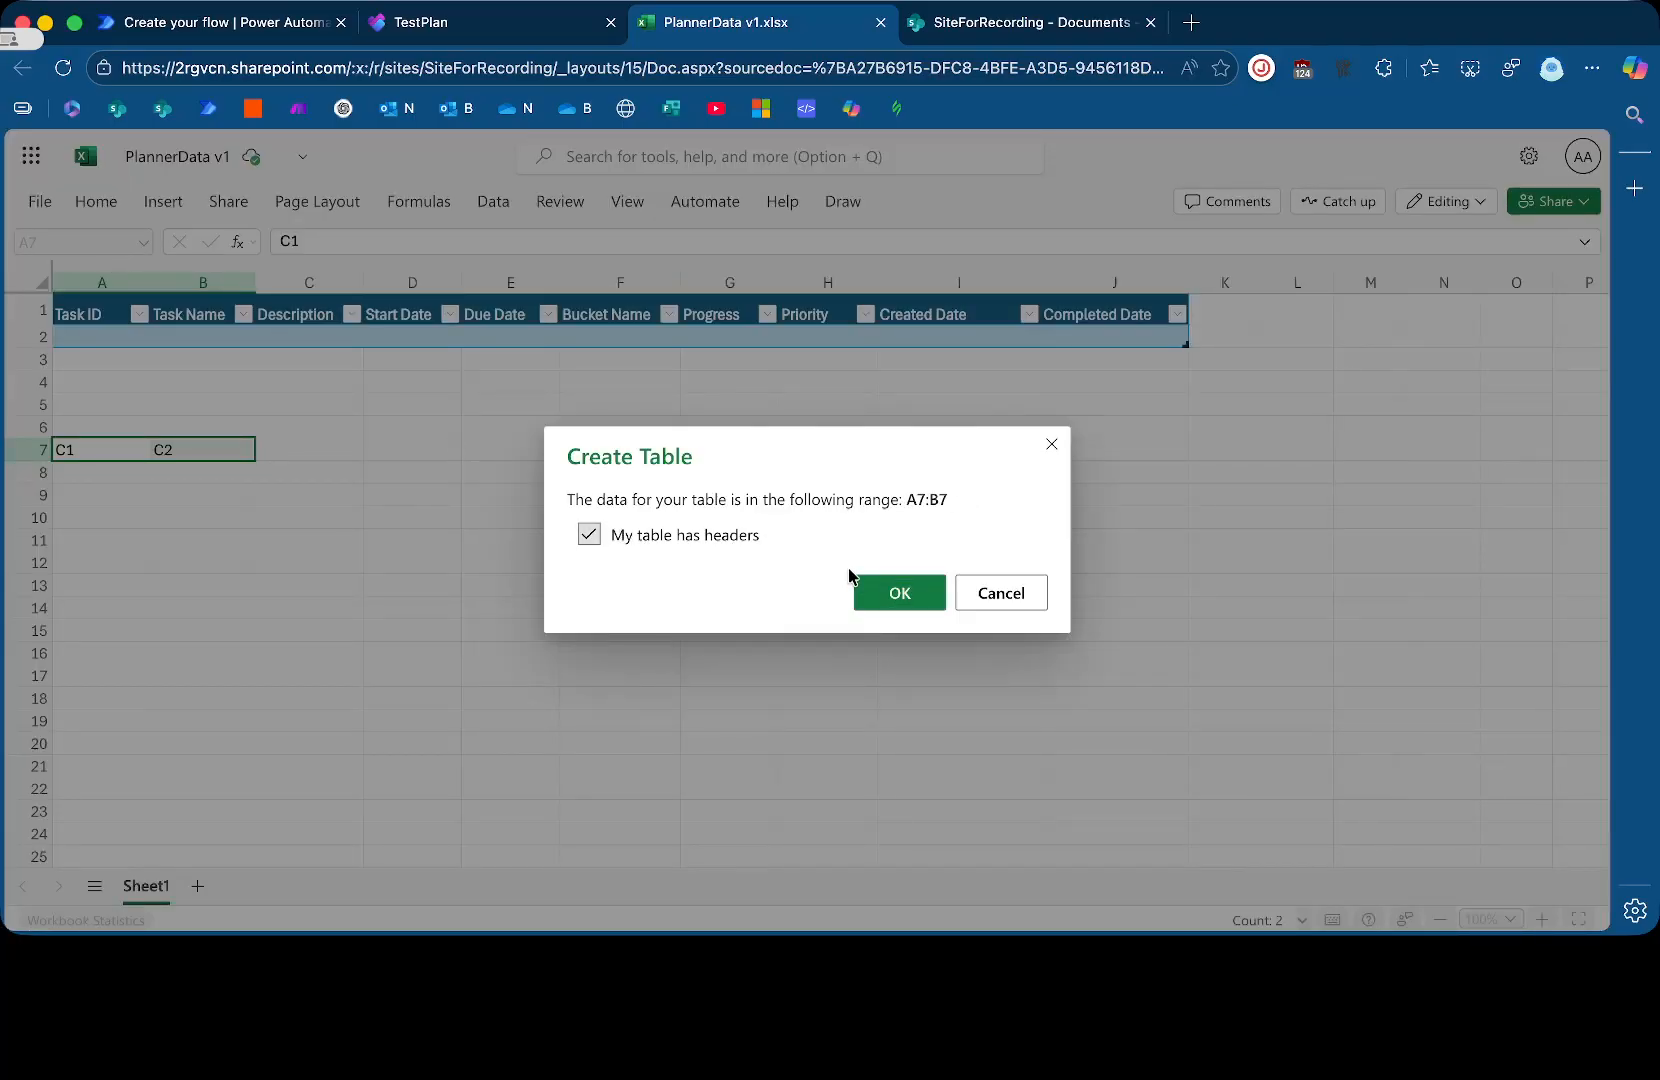
pyautogui.click(899, 592)
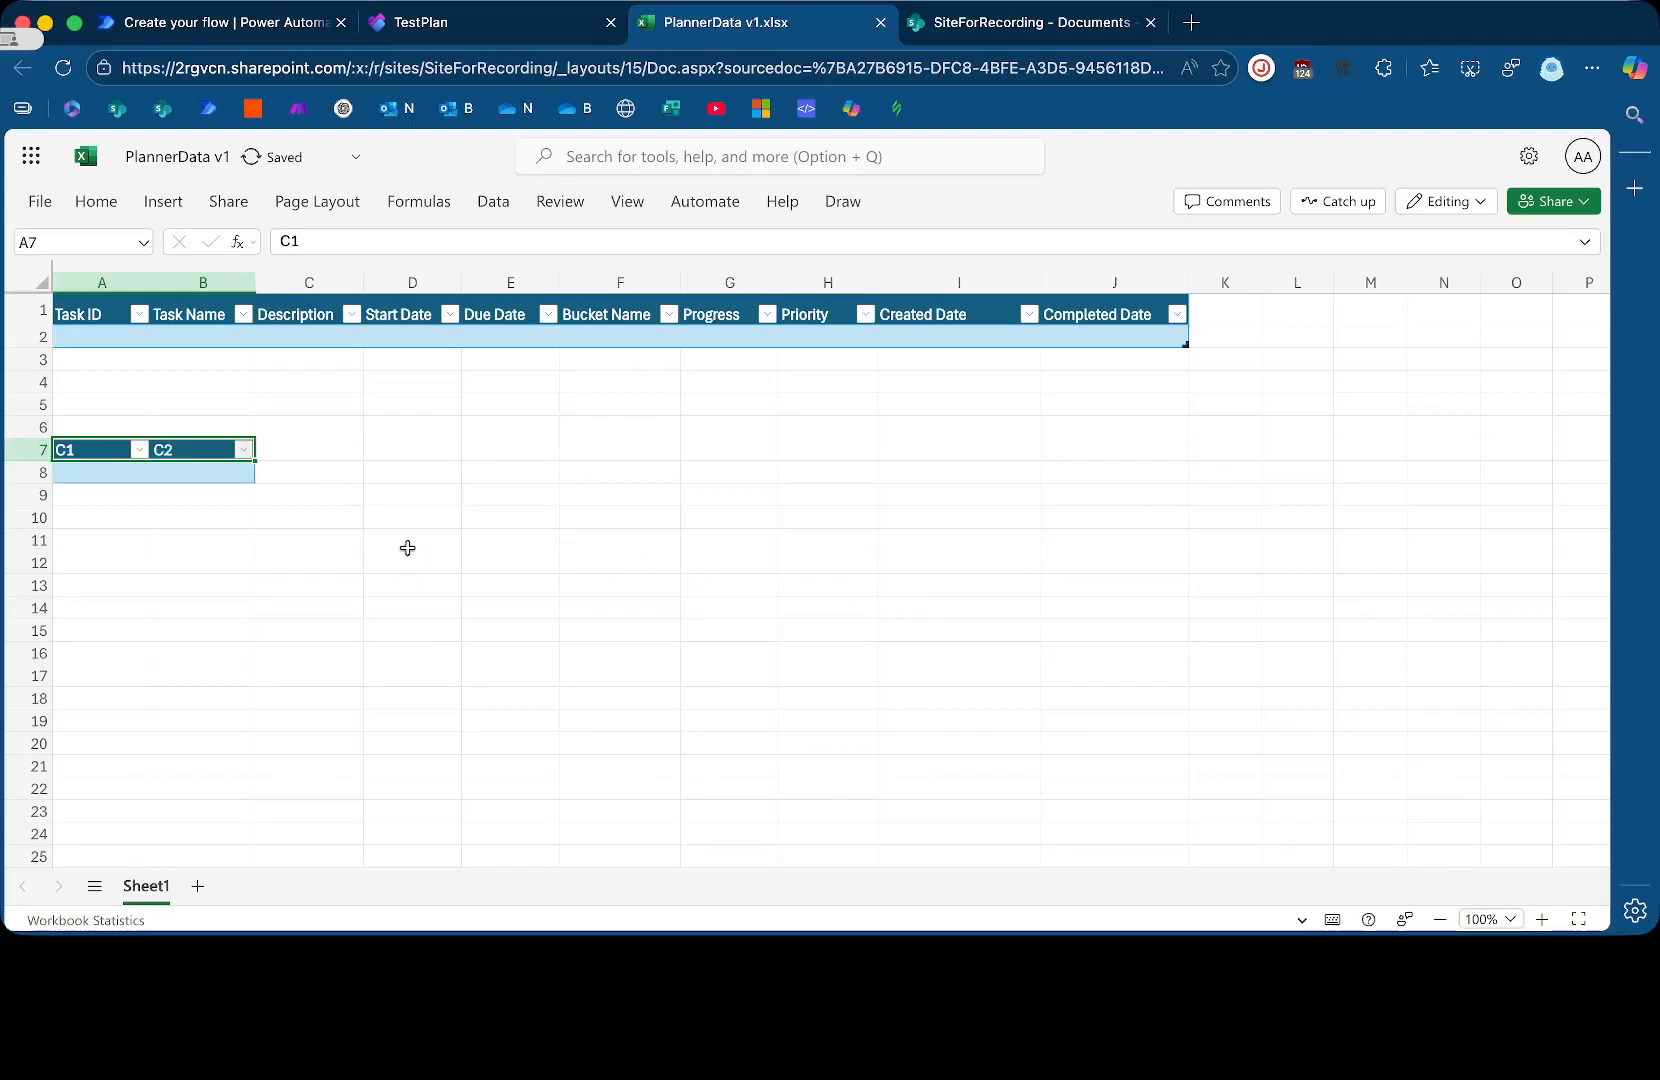
pyautogui.click(101, 473)
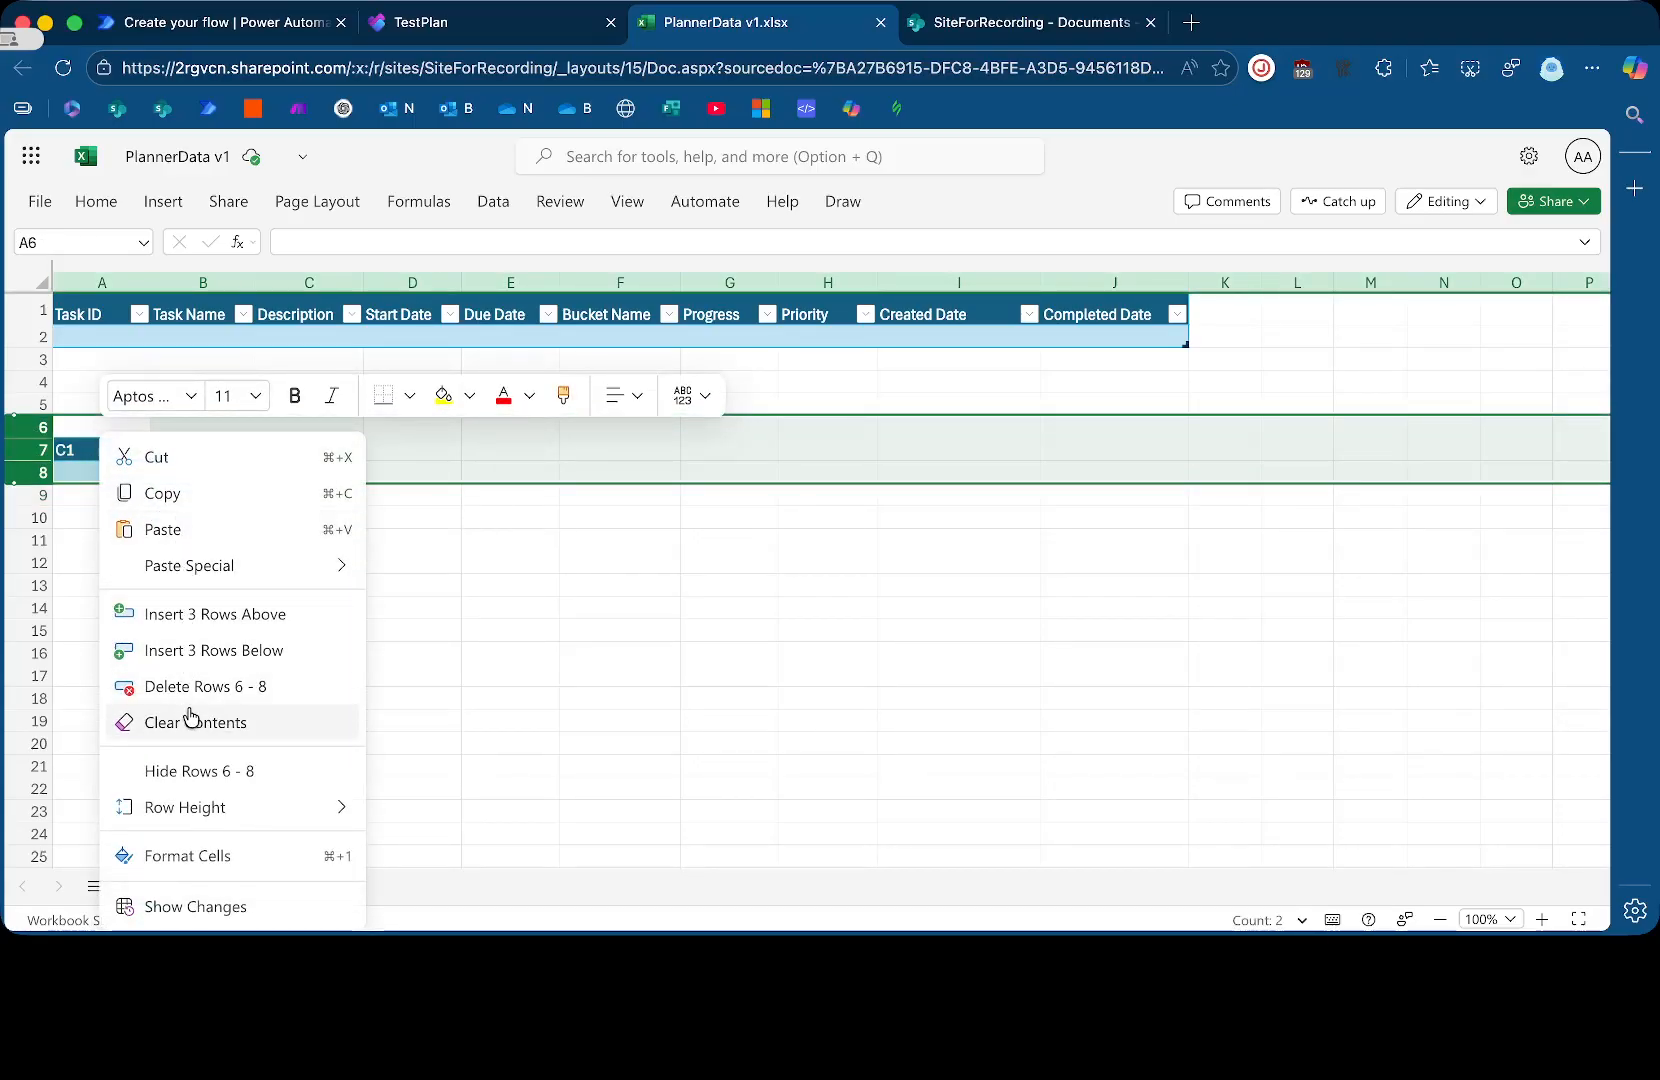
pyautogui.click(197, 722)
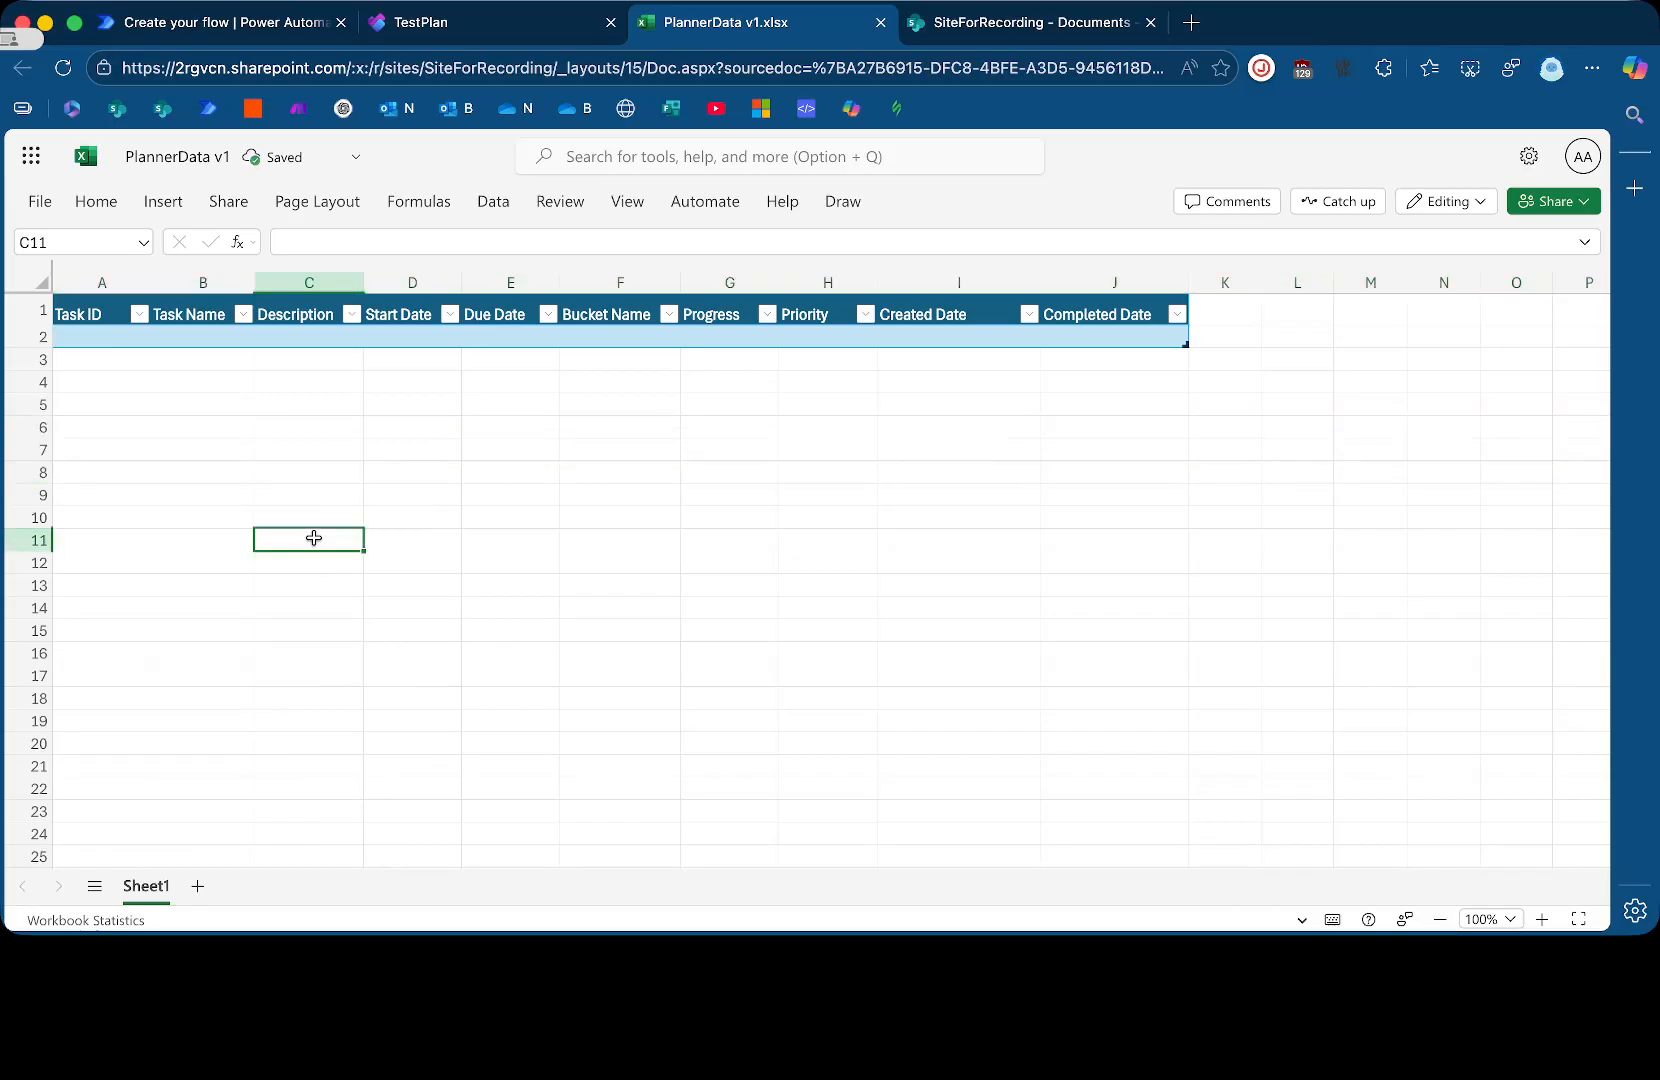
# Set the add-row step's target table to Table1, checking the workbook
pyautogui.click(220, 22)
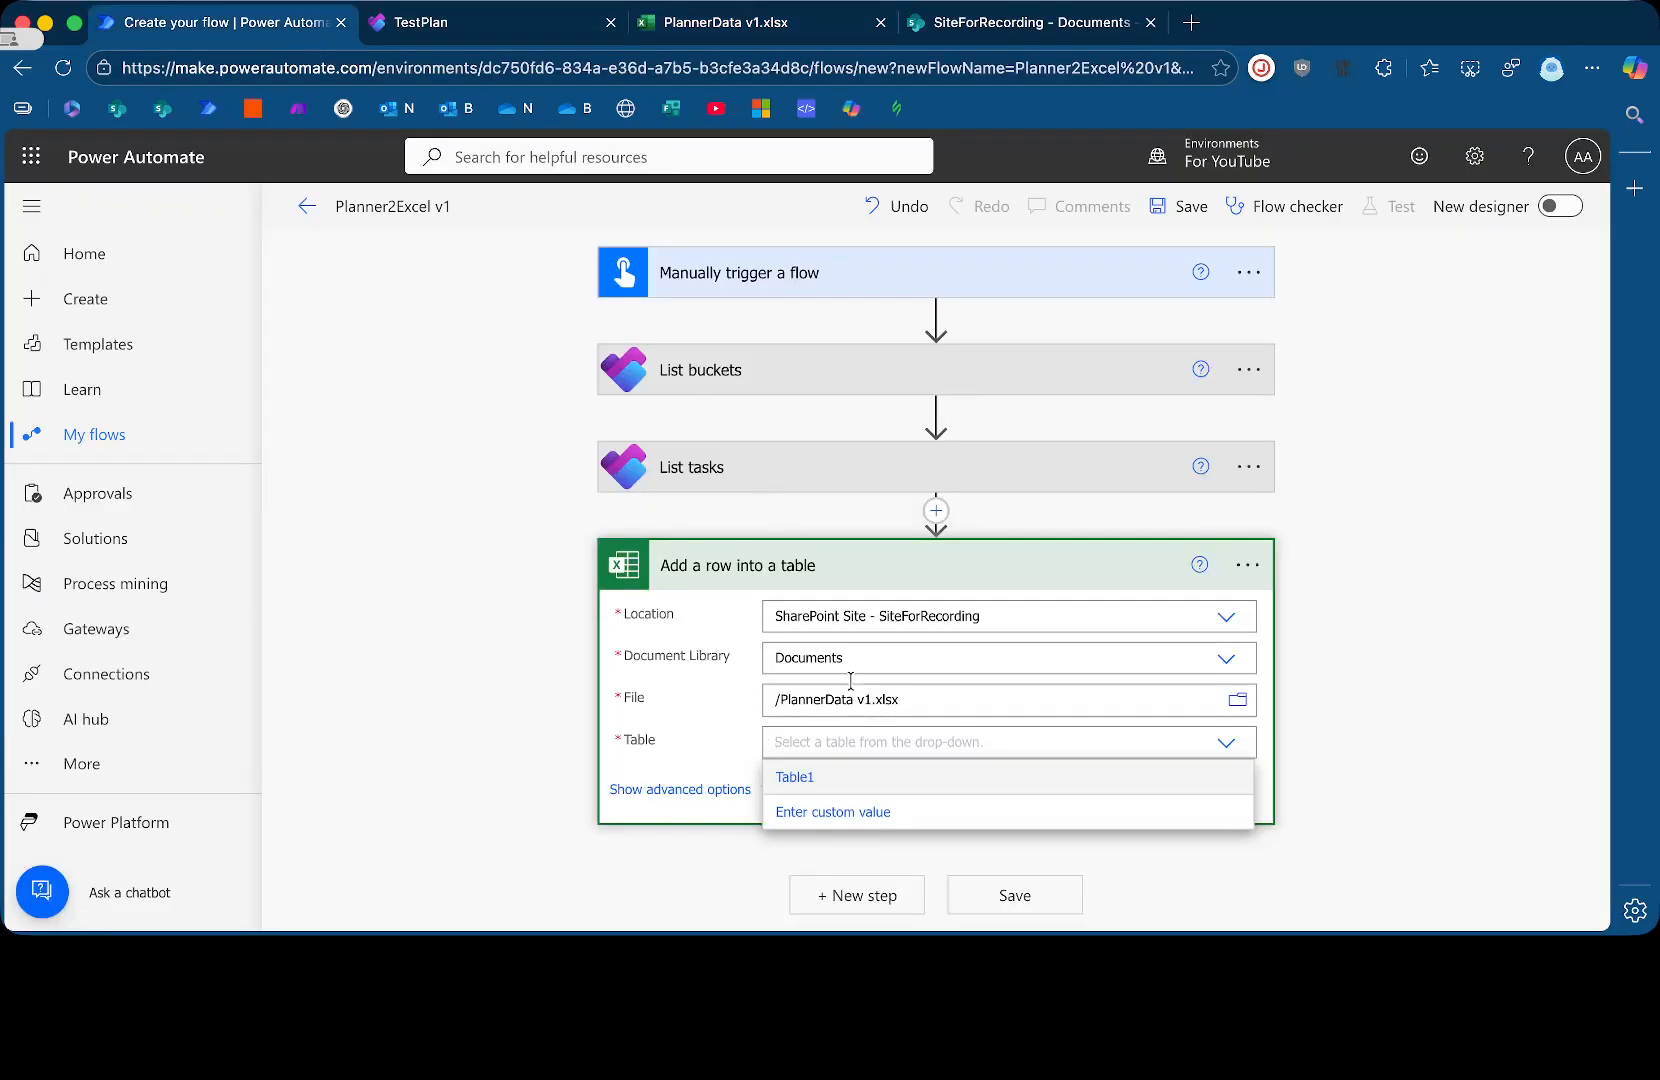
pyautogui.click(794, 777)
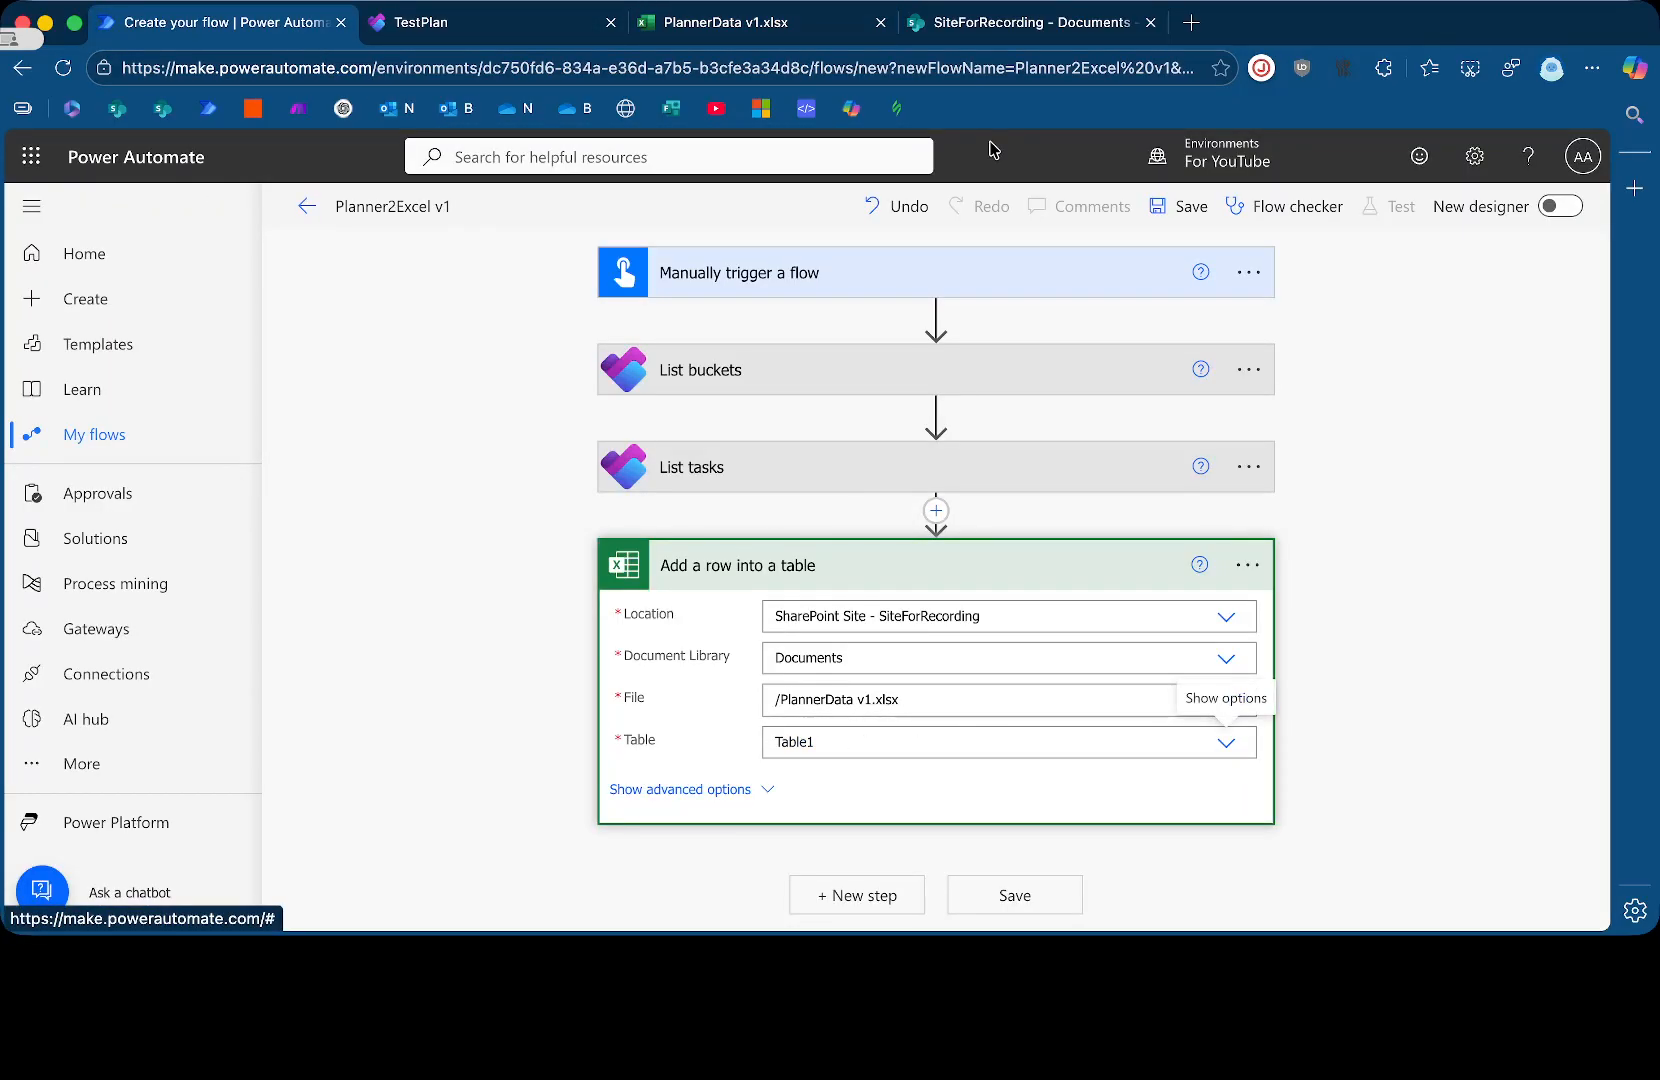
pyautogui.click(756, 20)
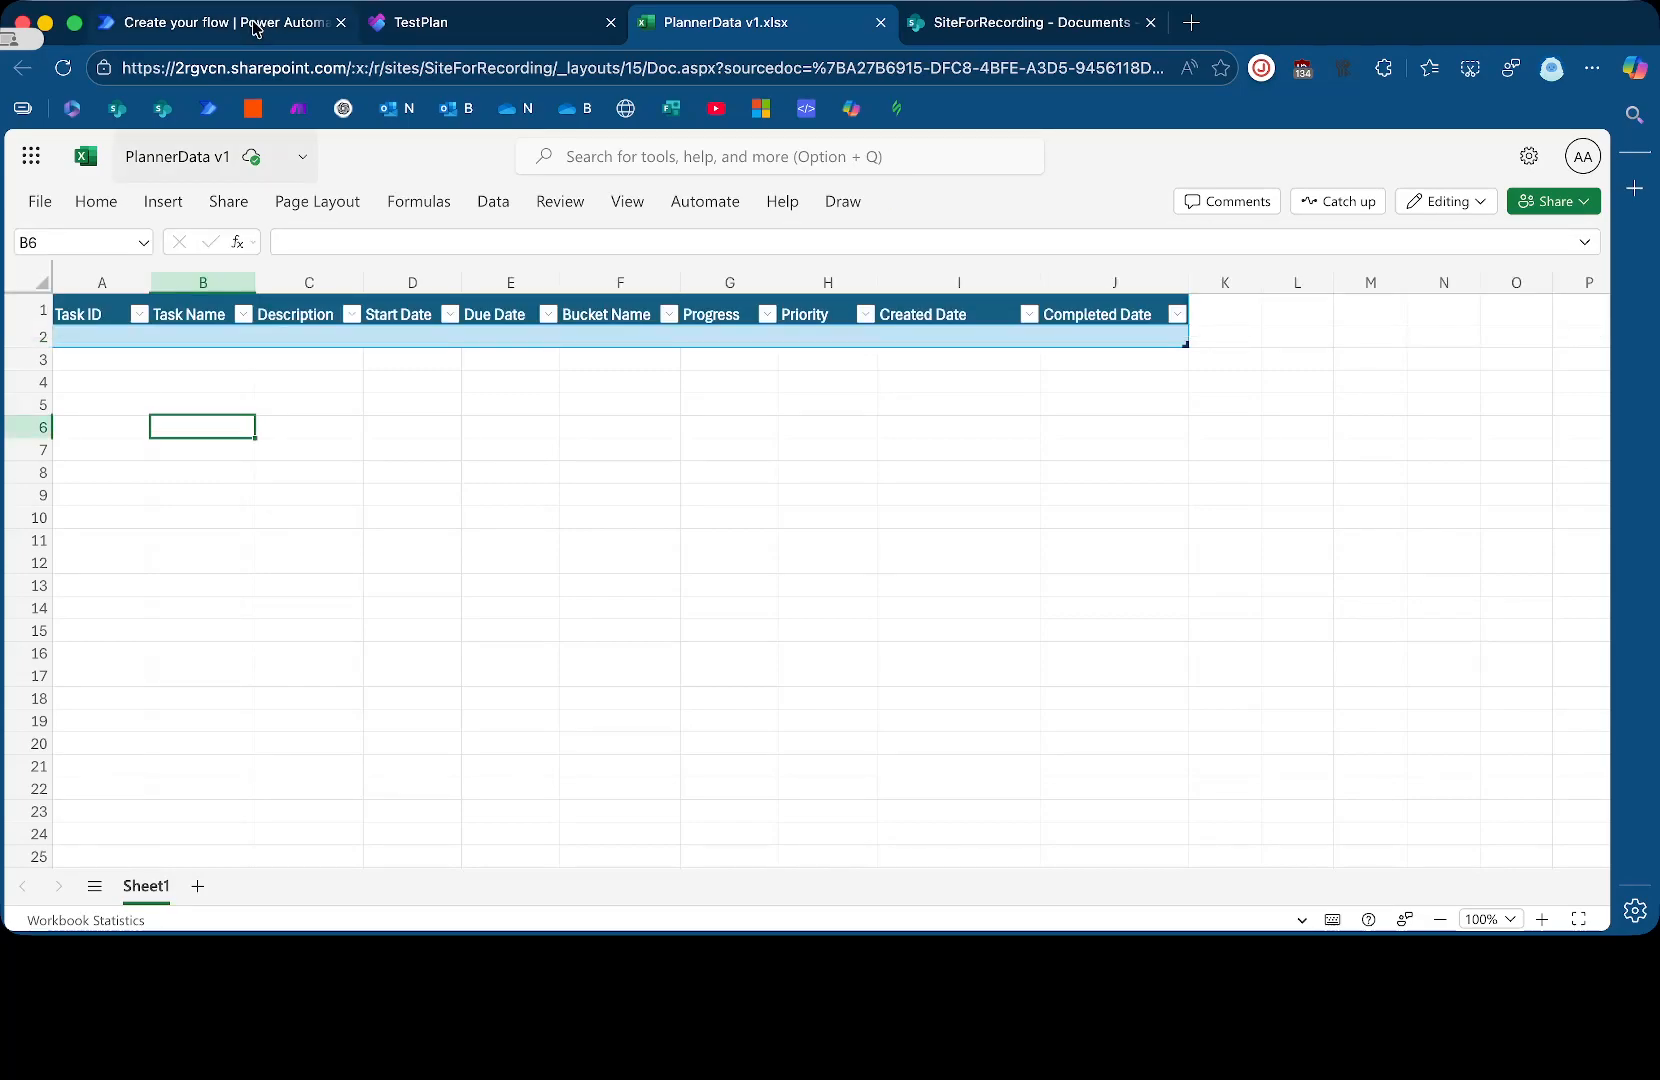
pyautogui.click(220, 22)
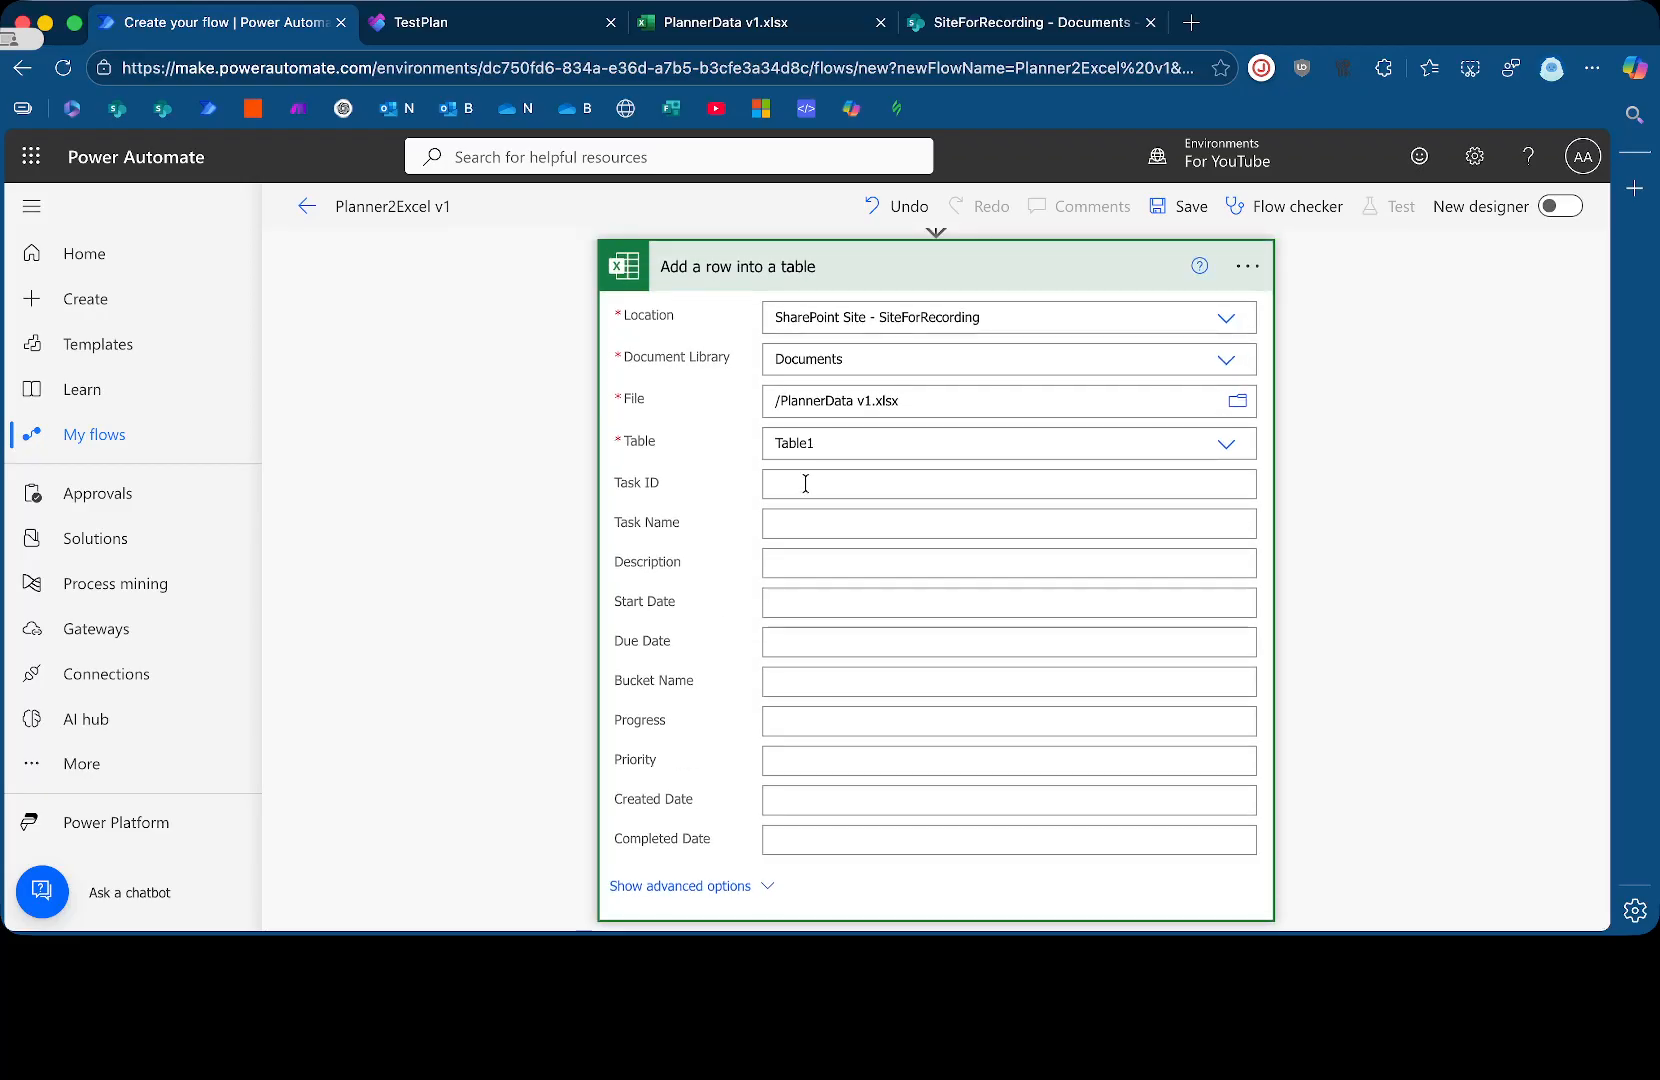
# Map the task Id dynamic content into the Task ID column
pyautogui.click(1005, 483)
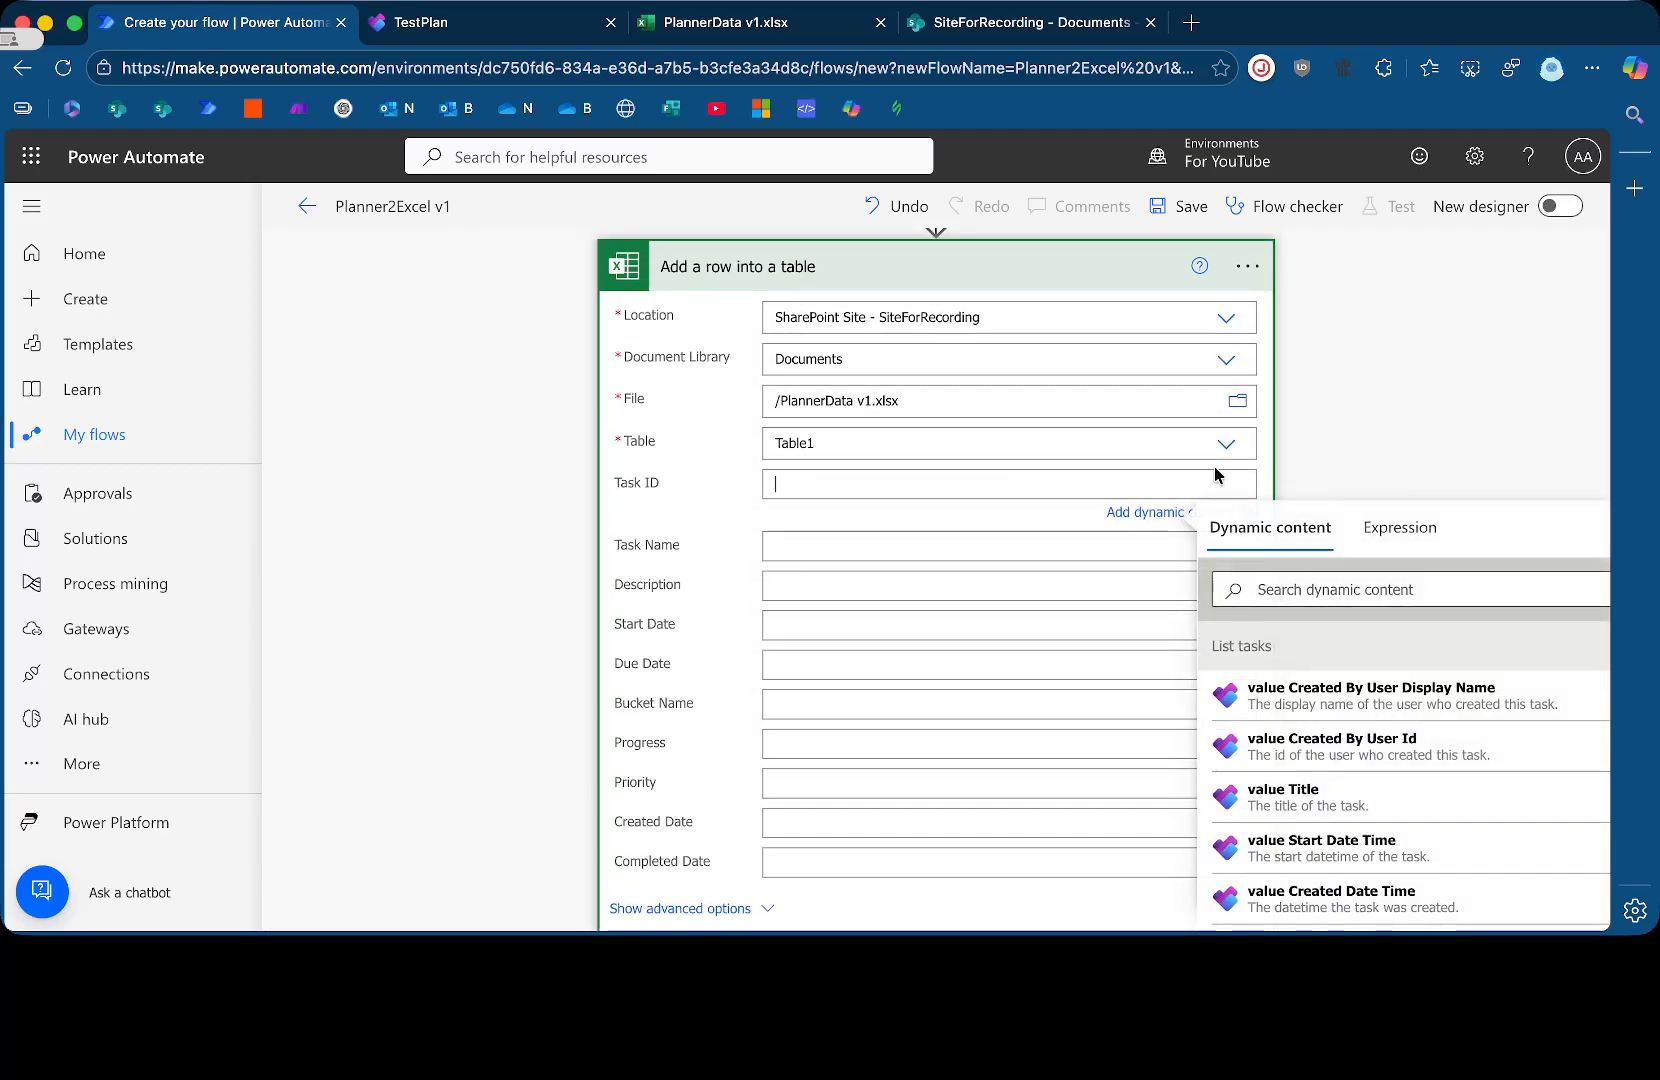
pyautogui.write('ID')
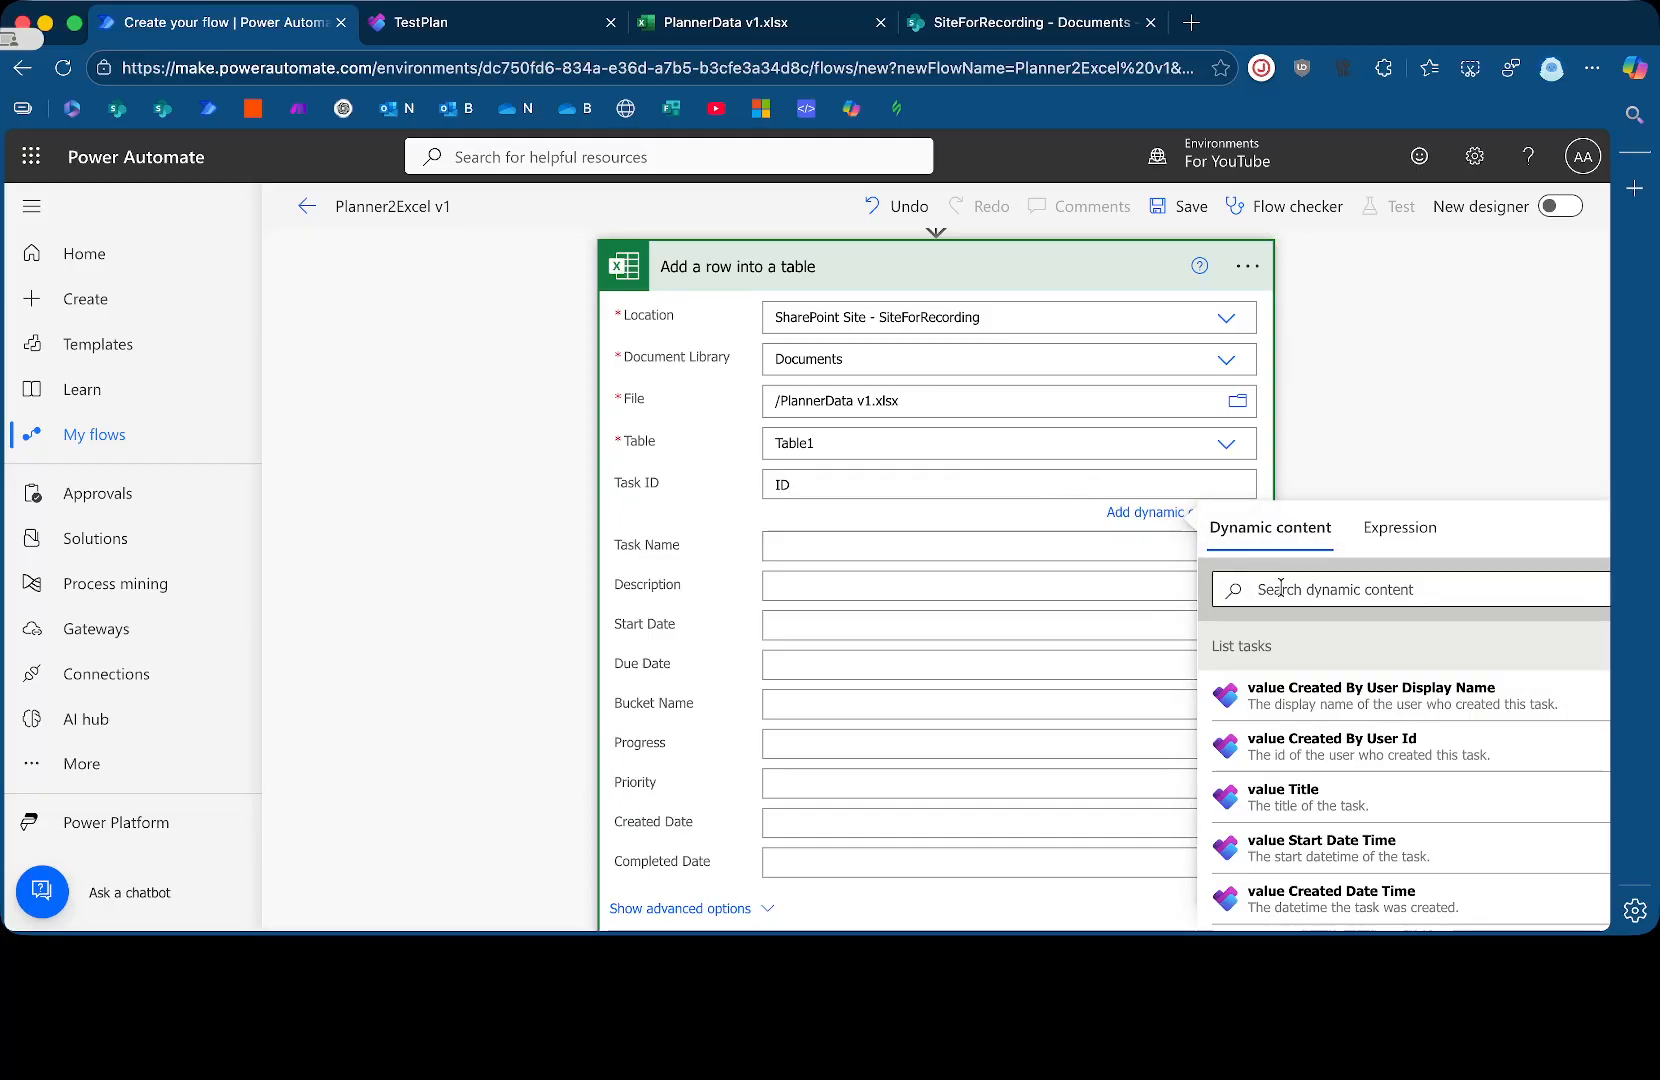
pyautogui.write('id')
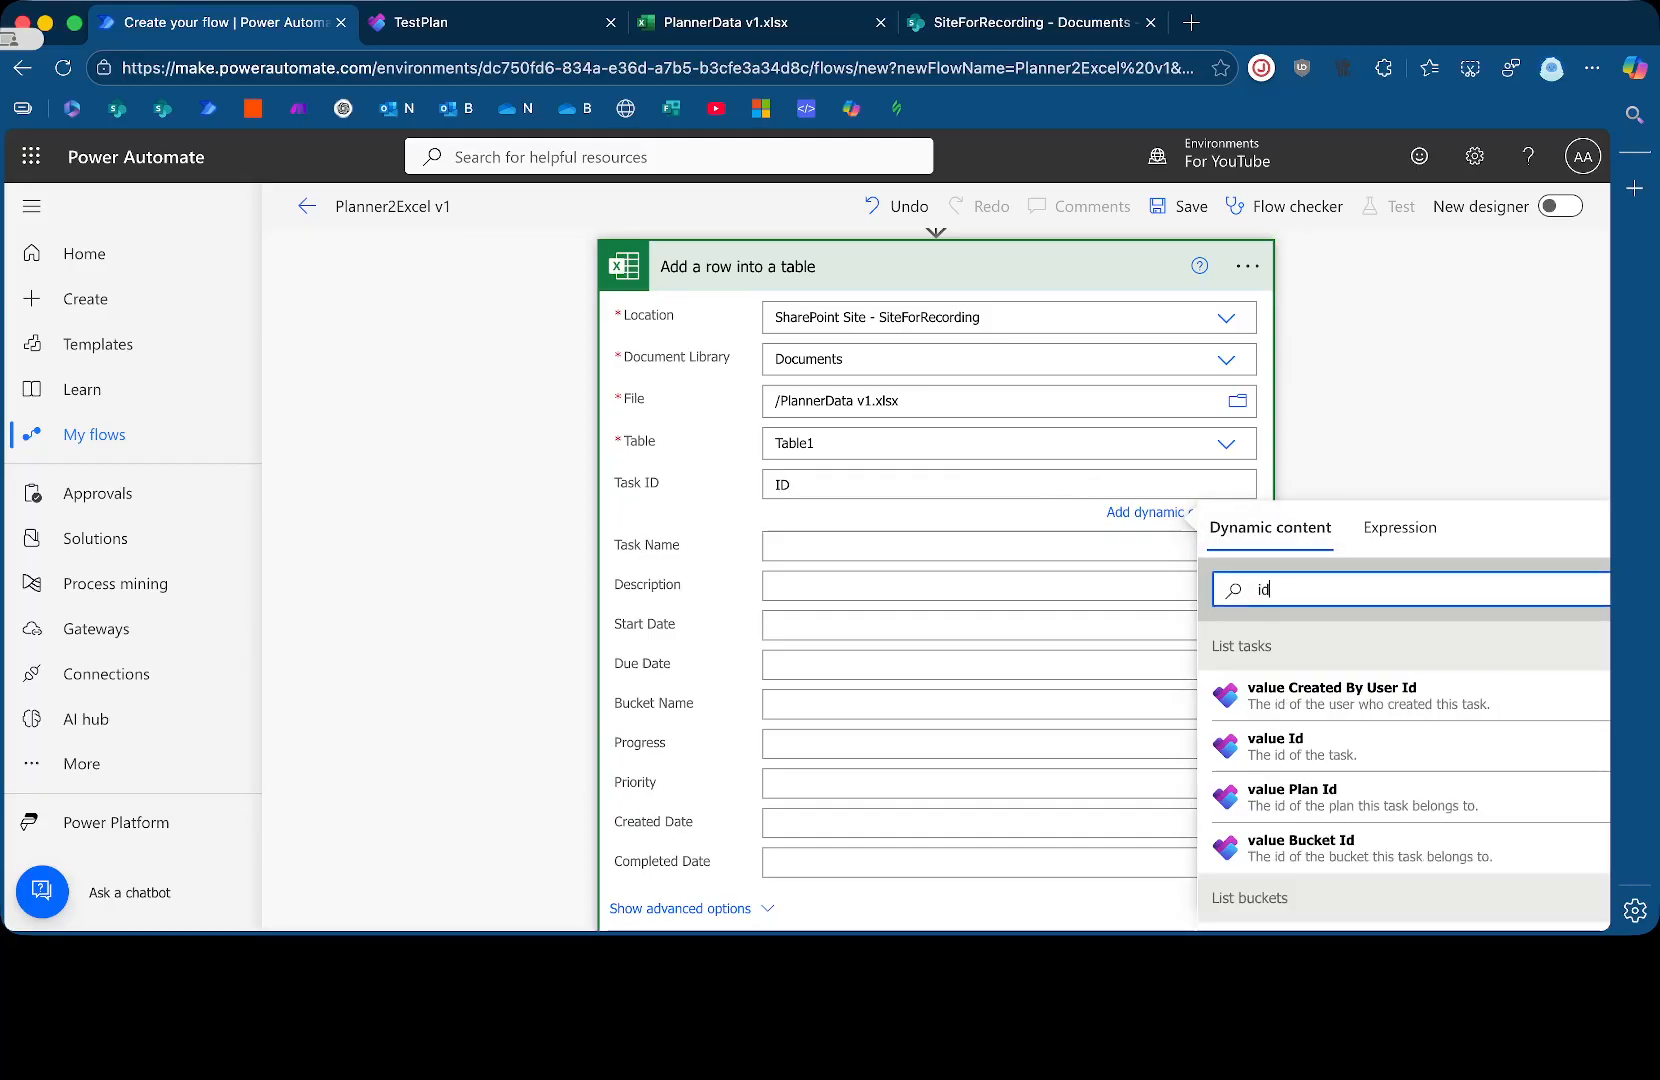
pyautogui.scroll(-3)
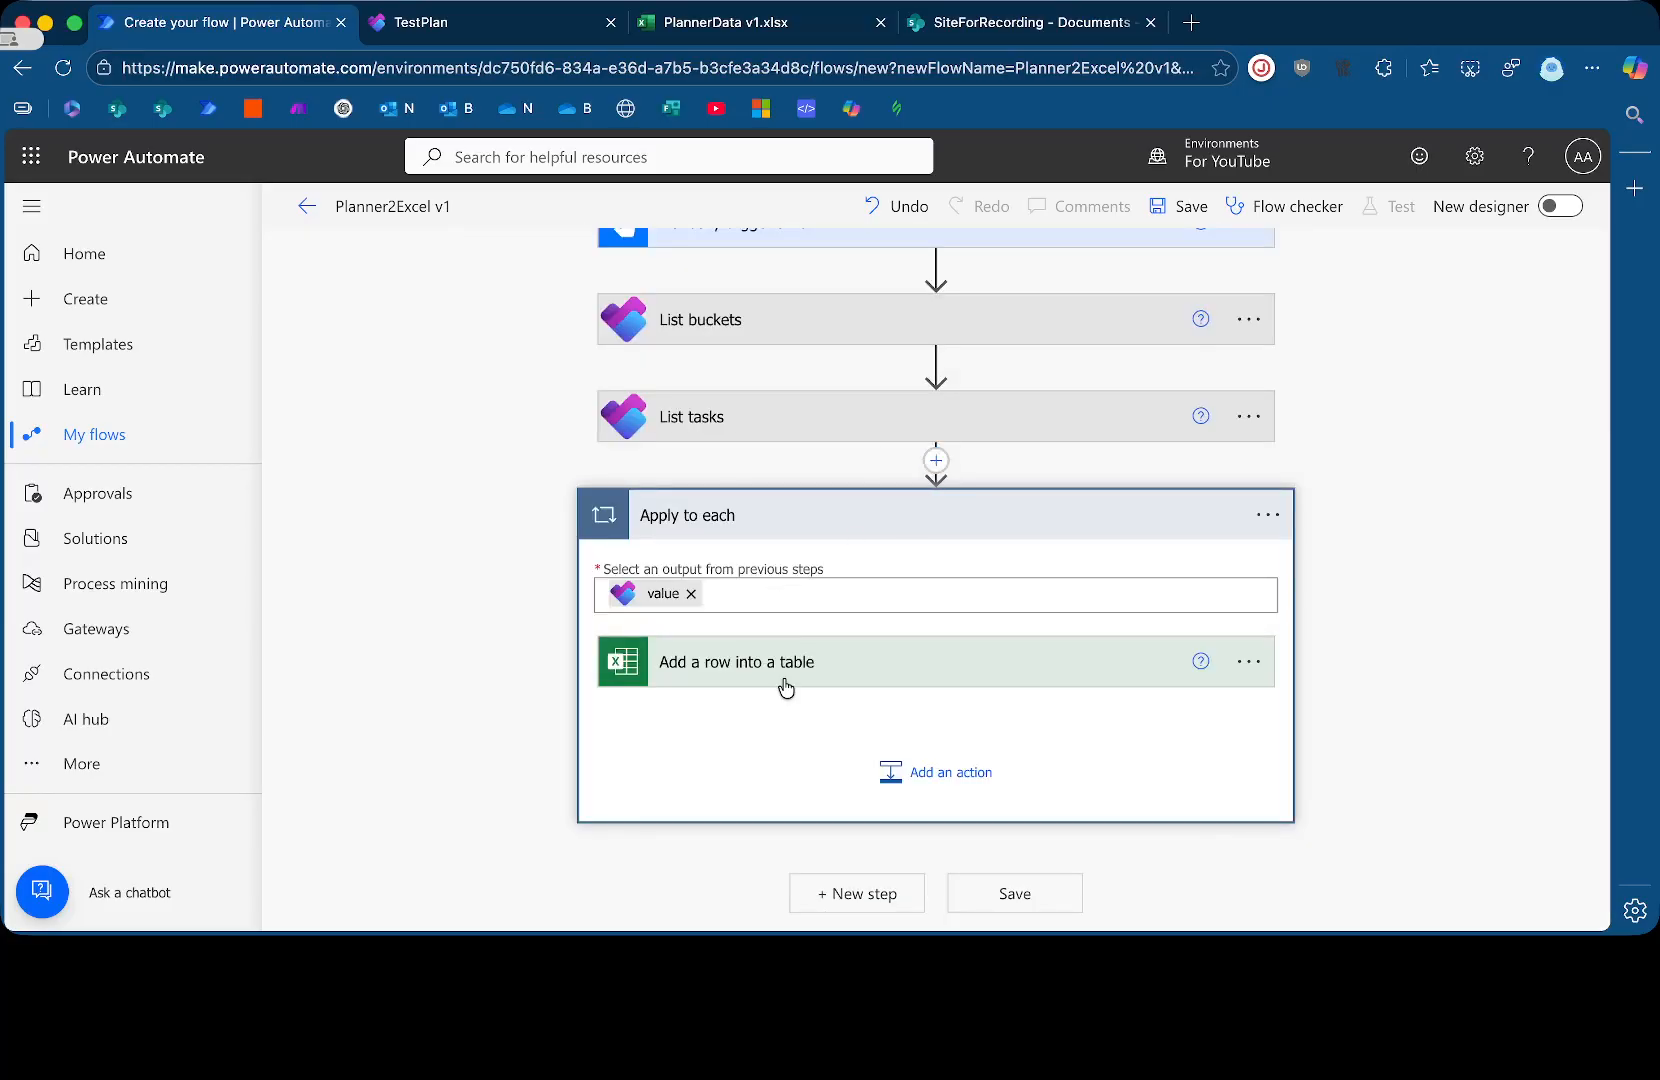
# Fill the Task Name column with the task Title dynamic content
pyautogui.click(736, 662)
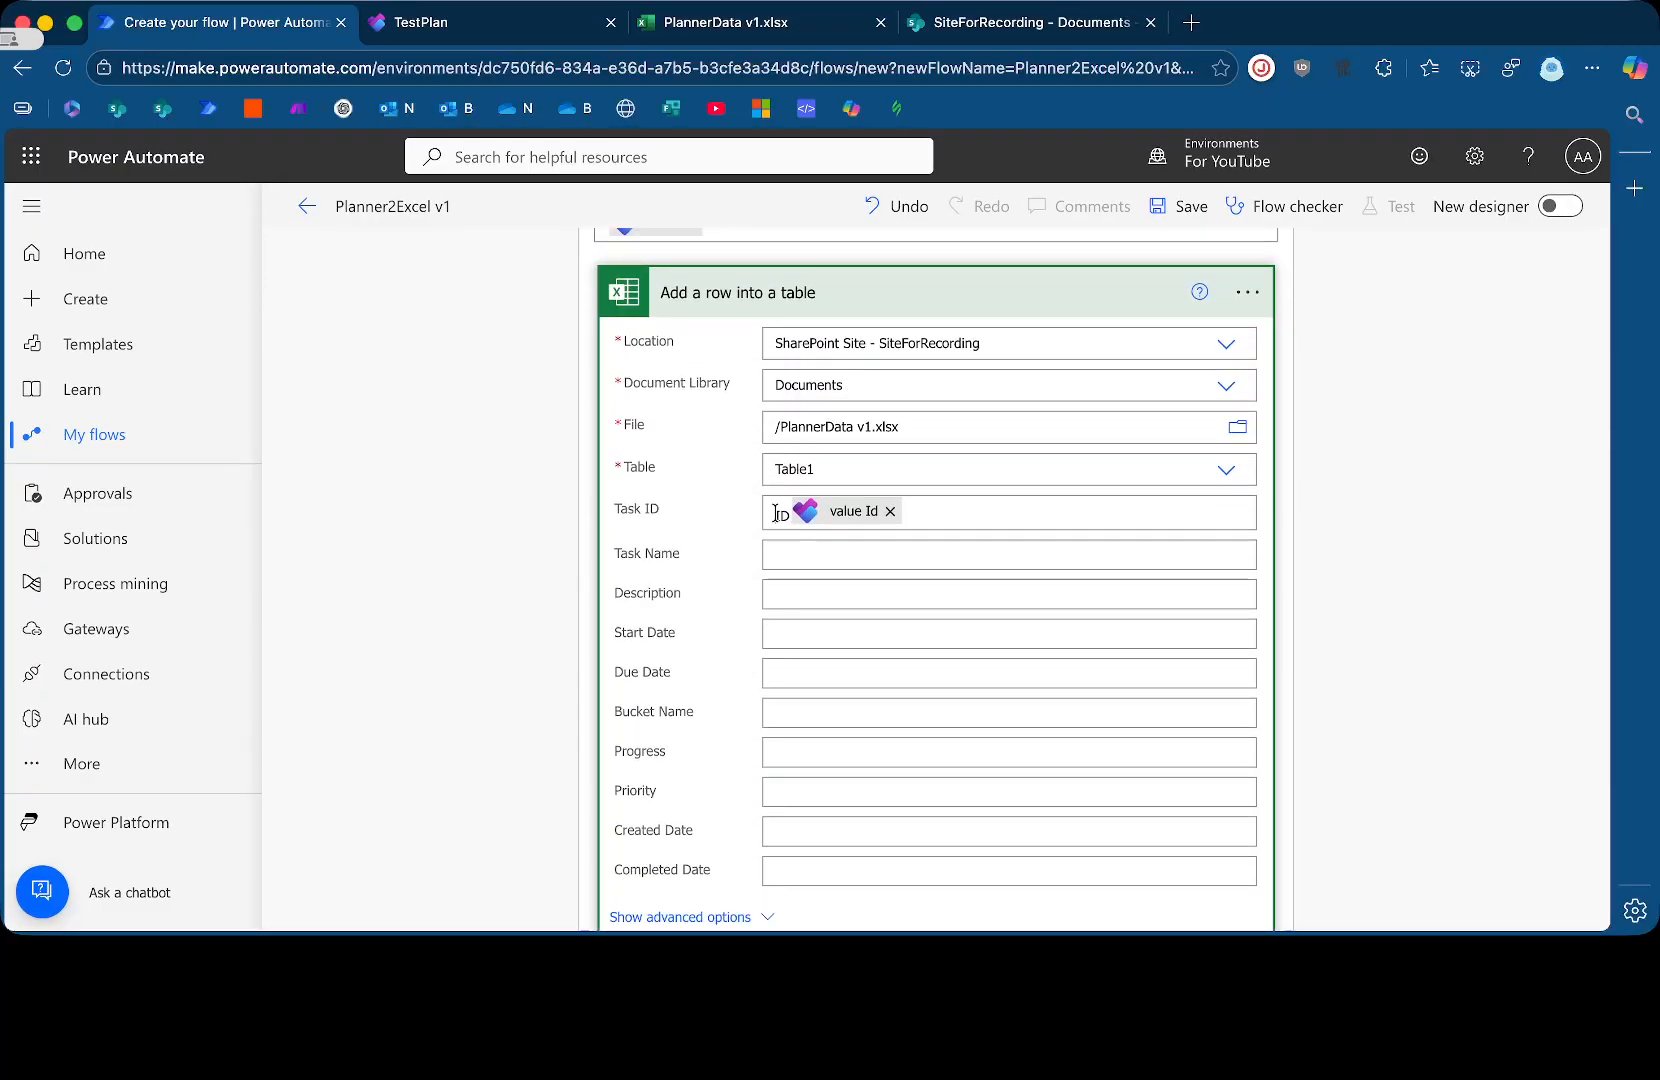
pyautogui.click(1008, 554)
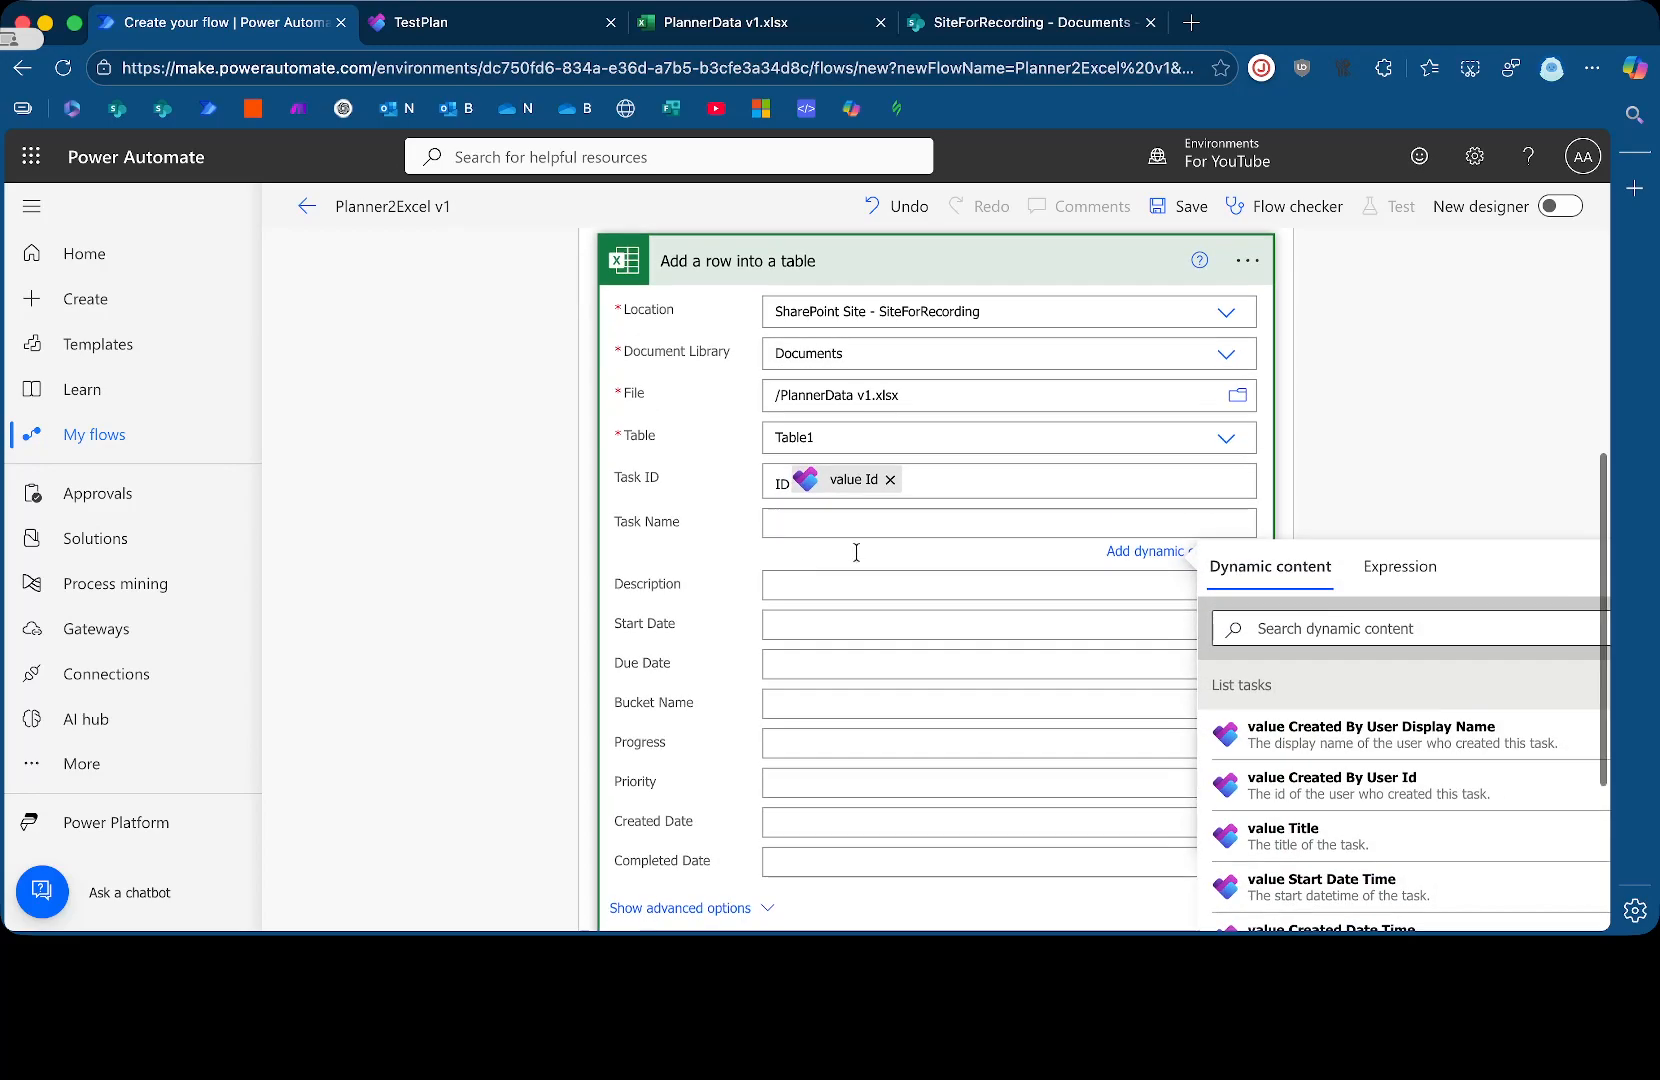
pyautogui.moveTo(1304, 841)
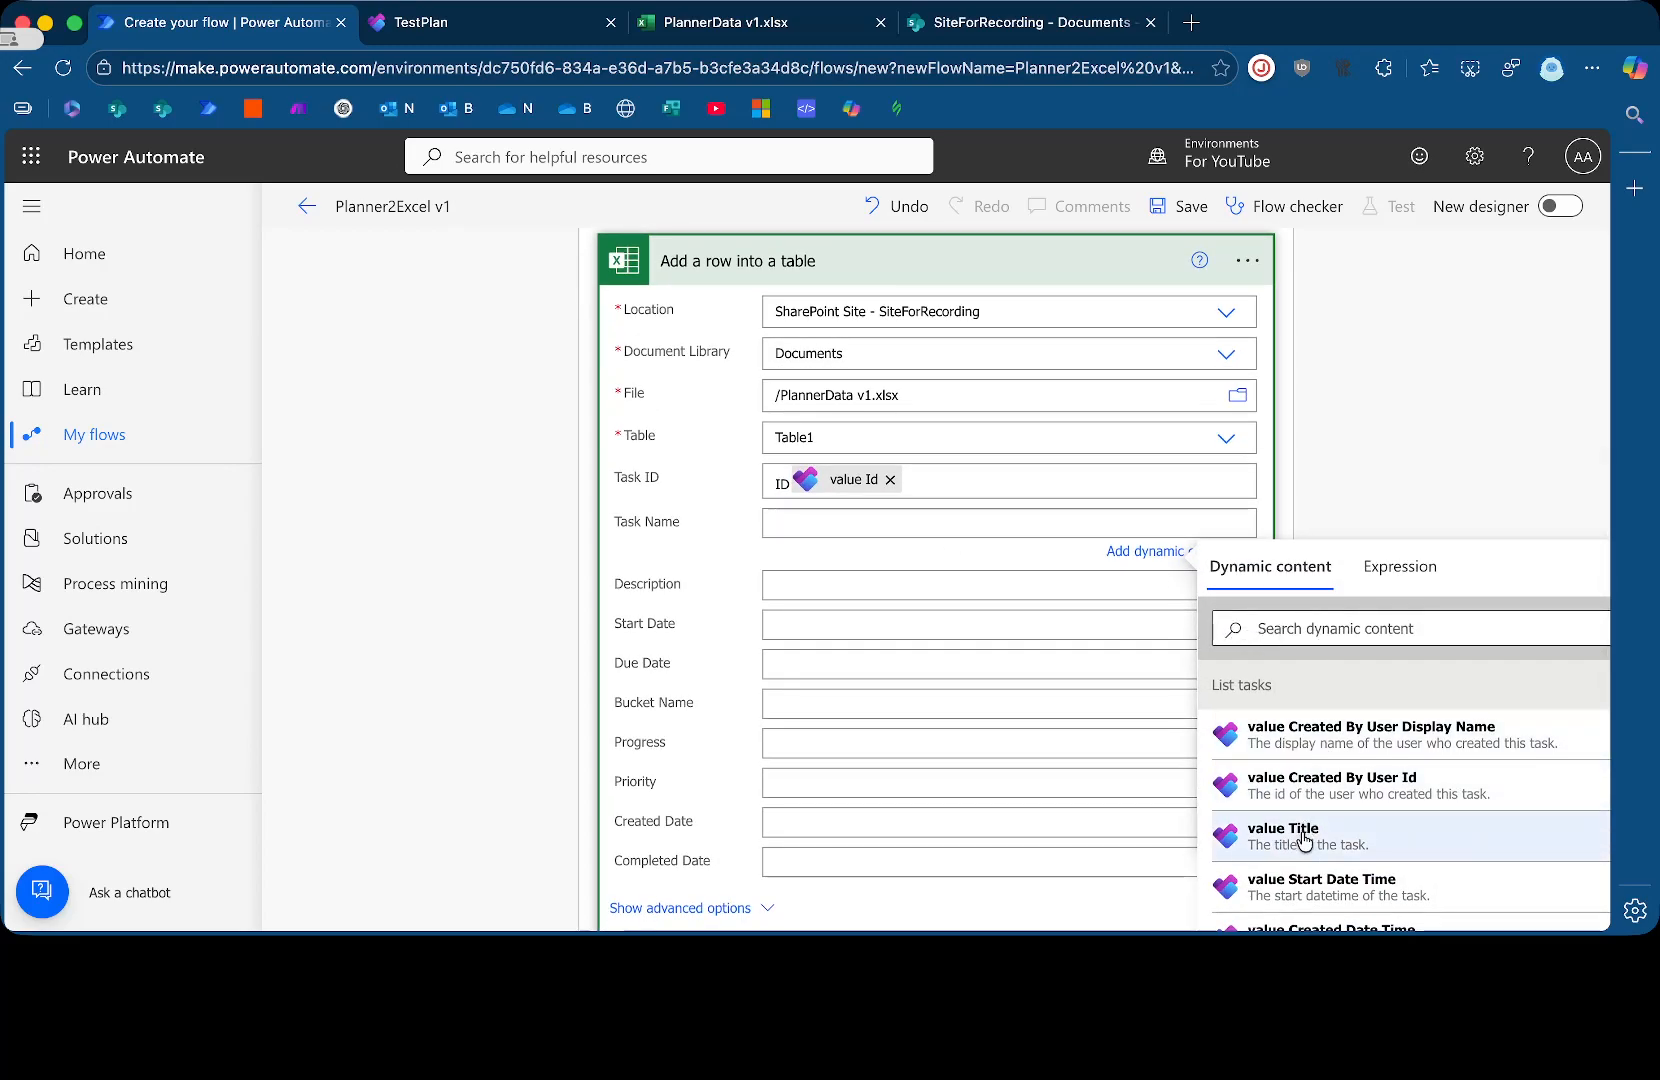
pyautogui.click(1283, 835)
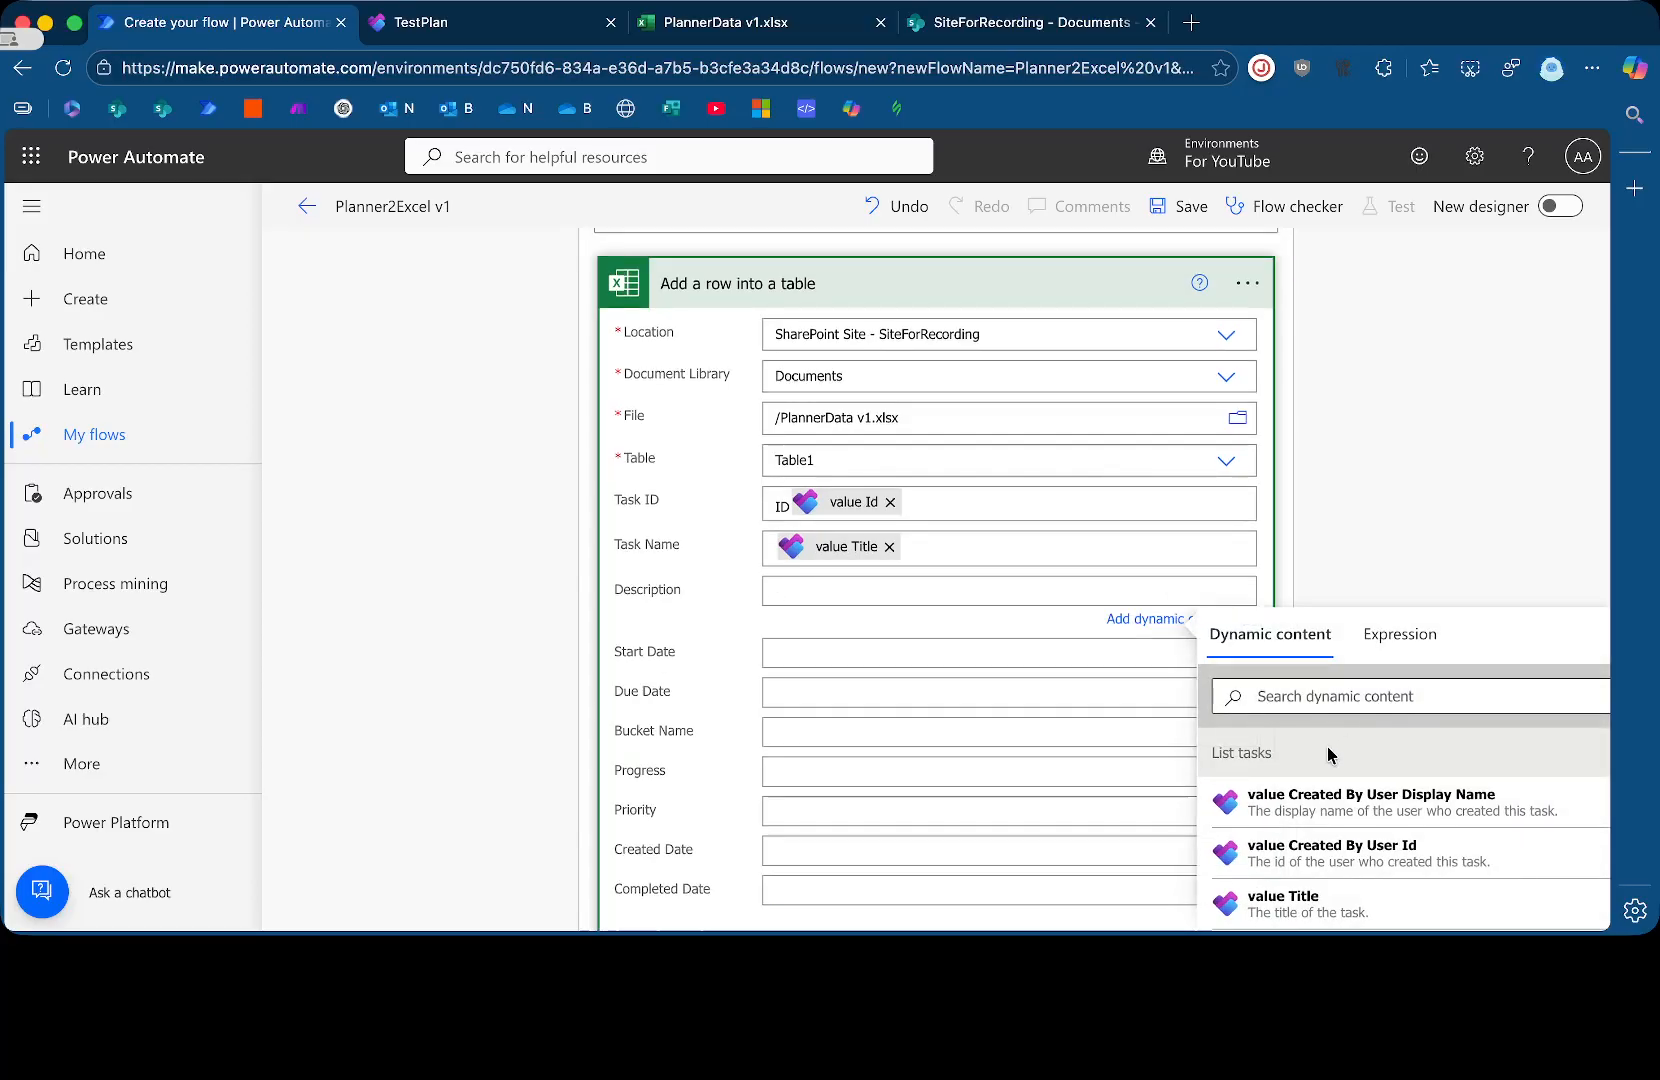
pyautogui.write('des')
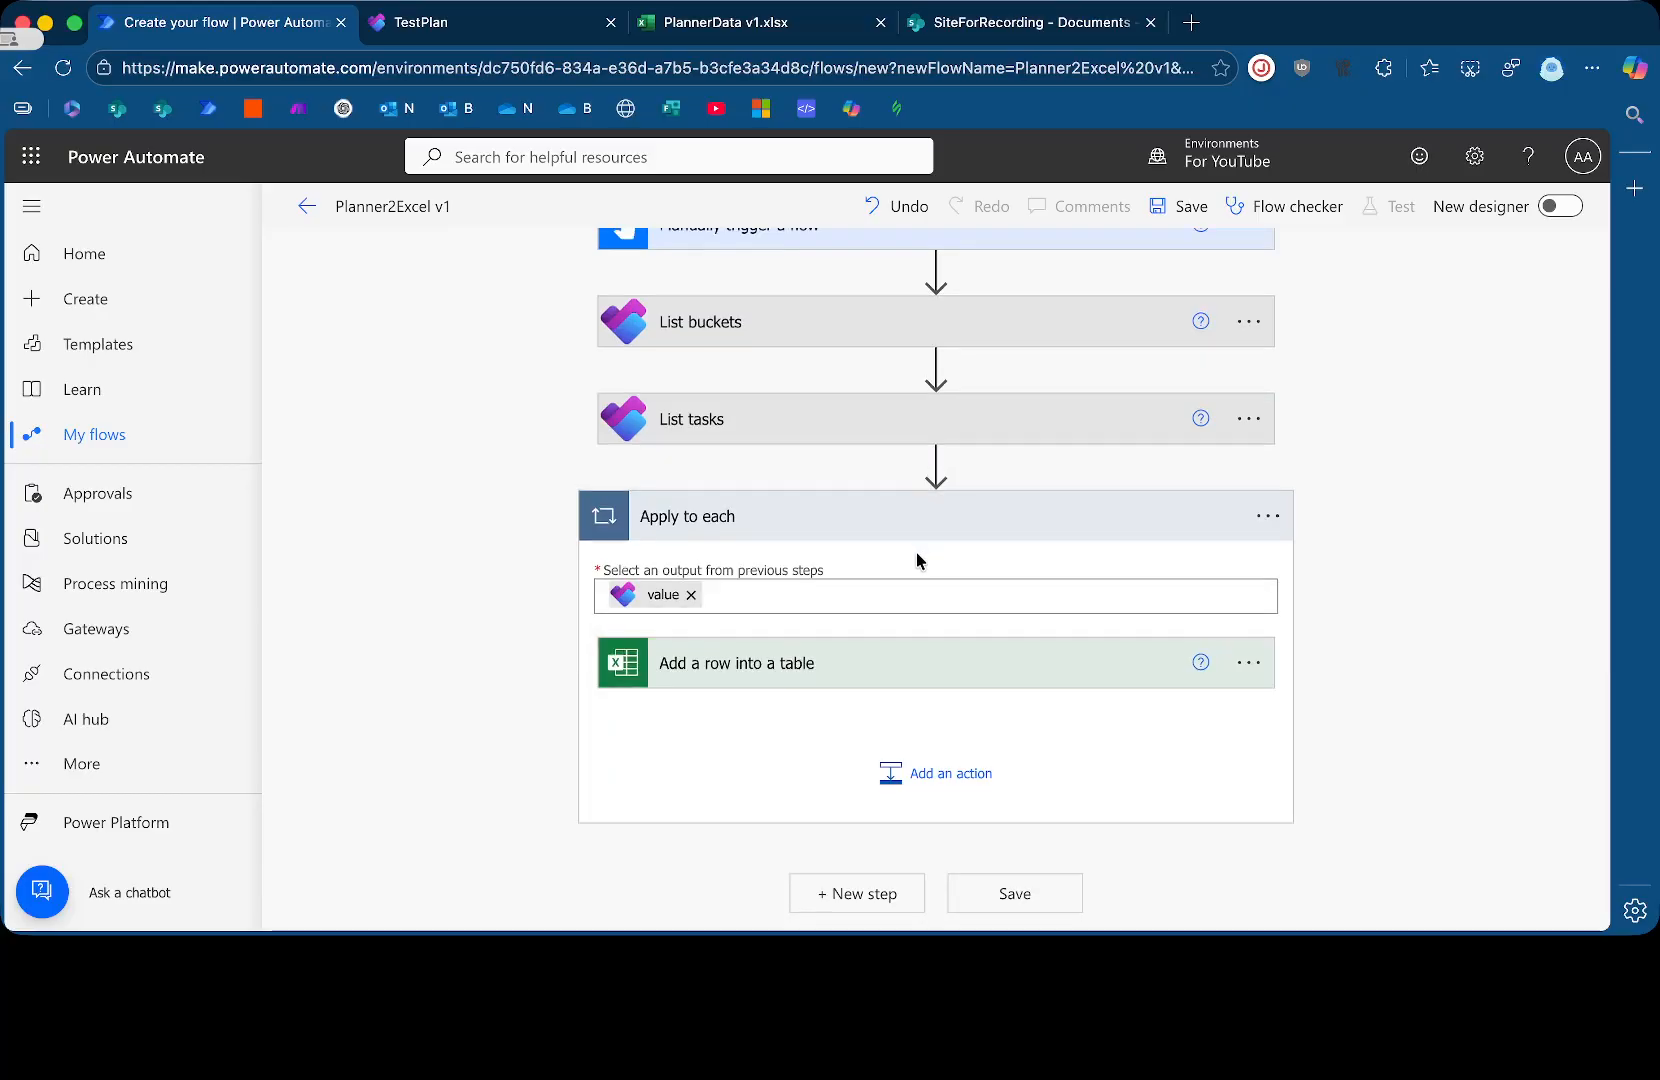
# Add Planner Get task details inside the loop, with Task Id set to the task Id
pyautogui.click(936, 773)
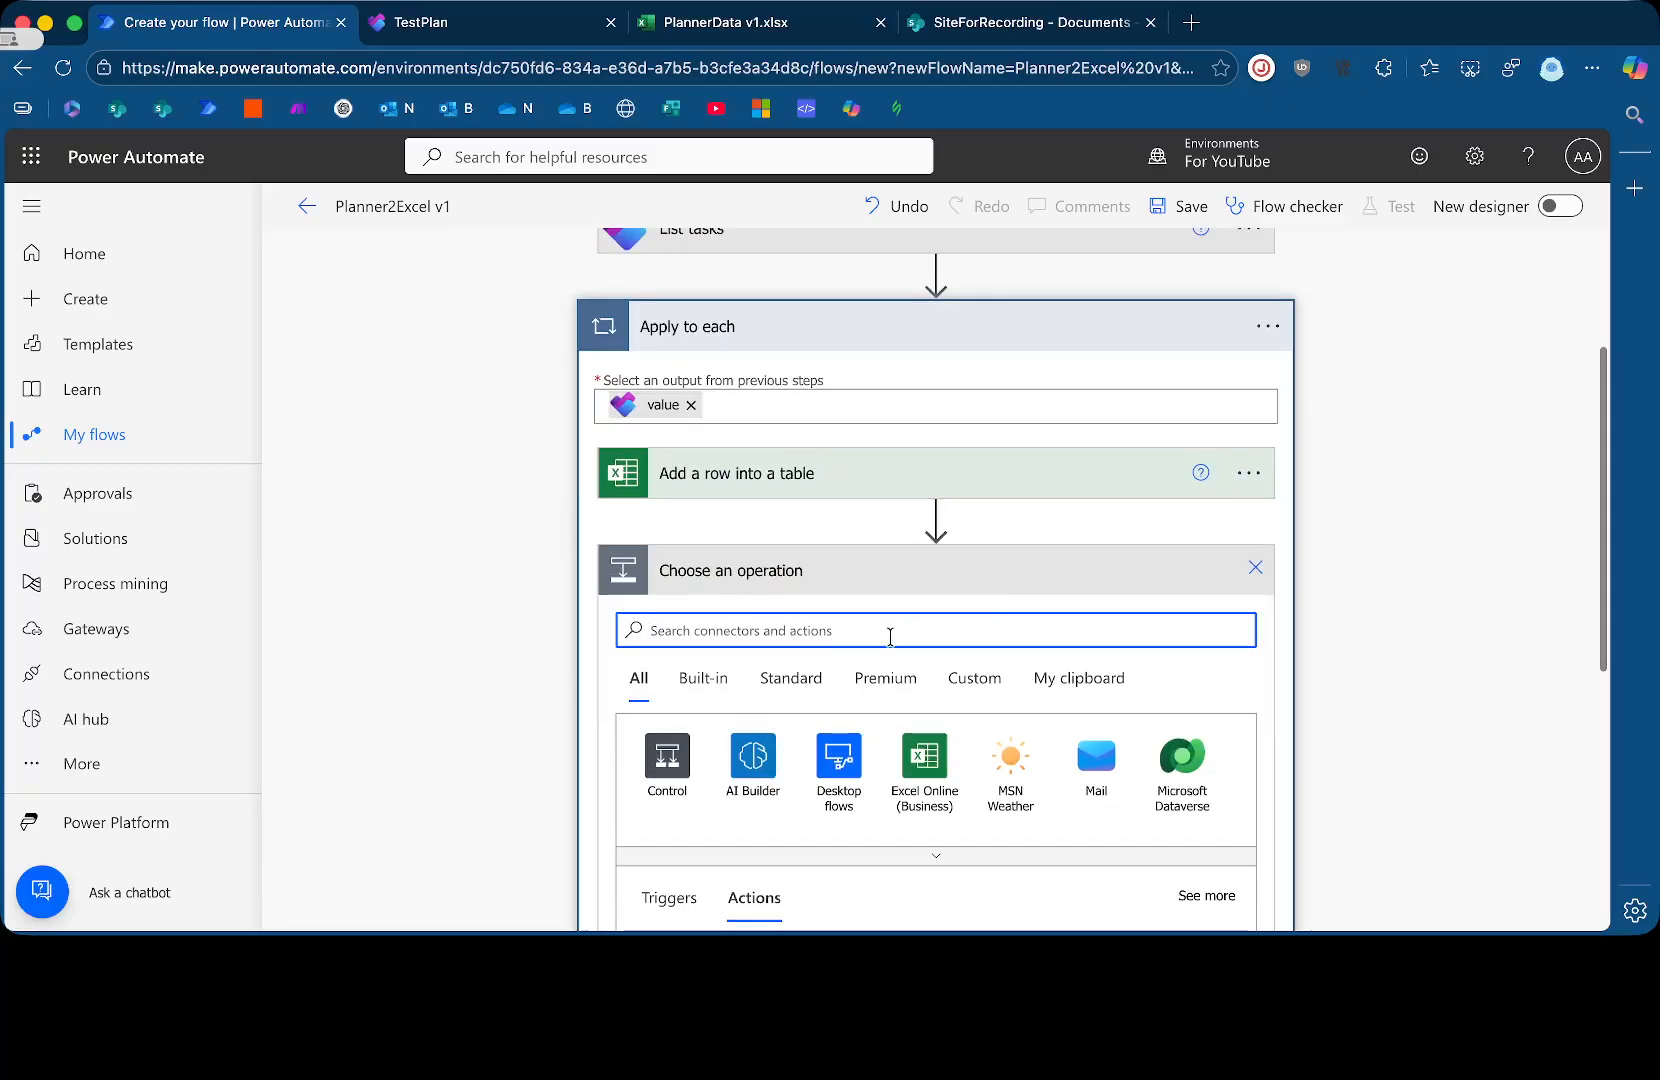
pyautogui.write('get task')
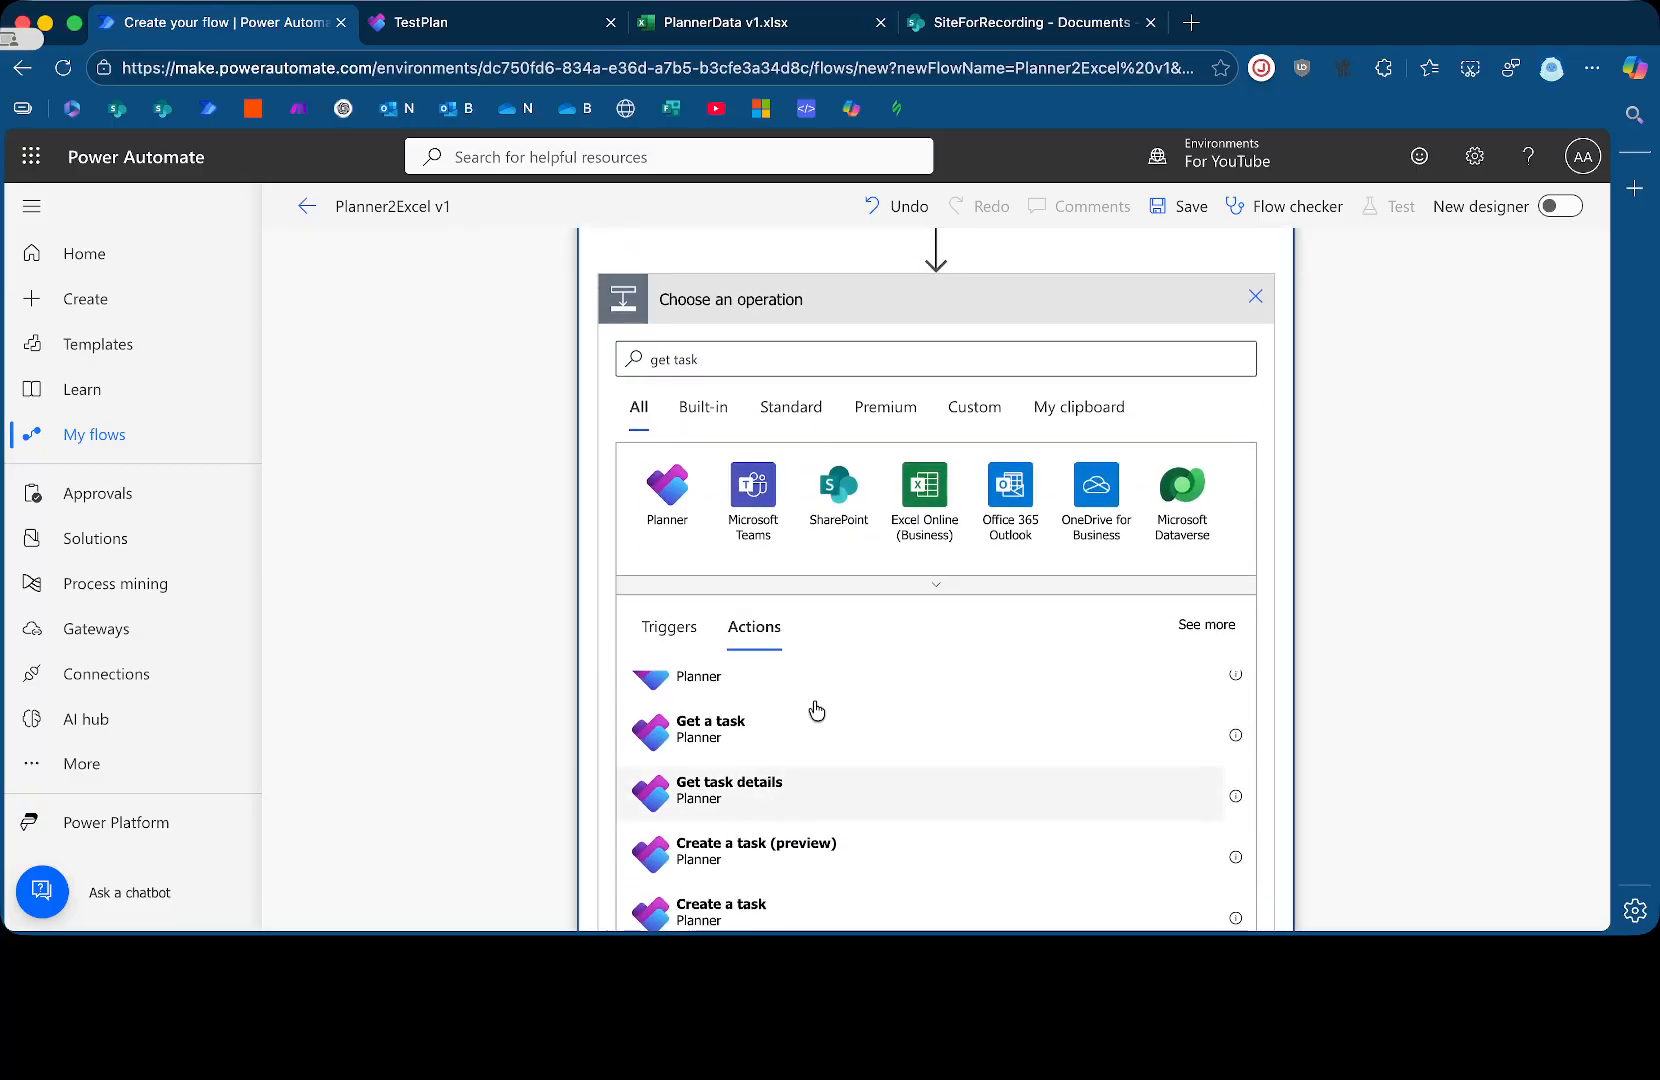
pyautogui.click(729, 791)
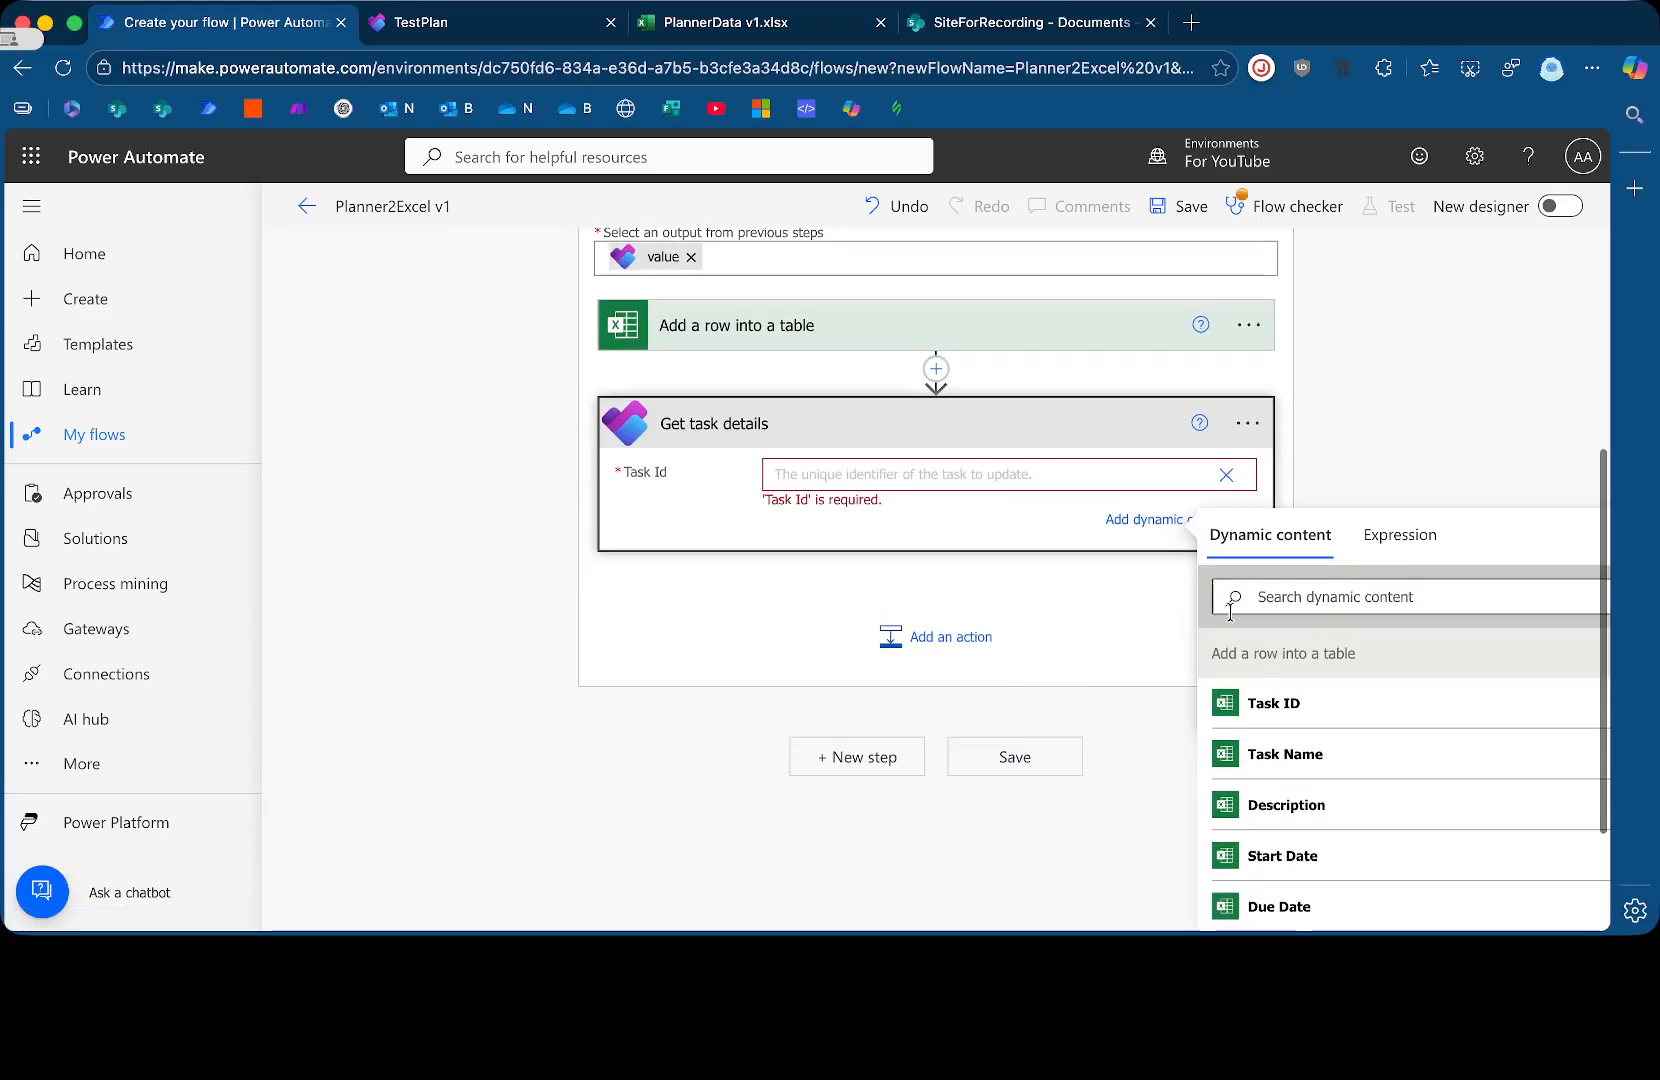
pyautogui.write('id')
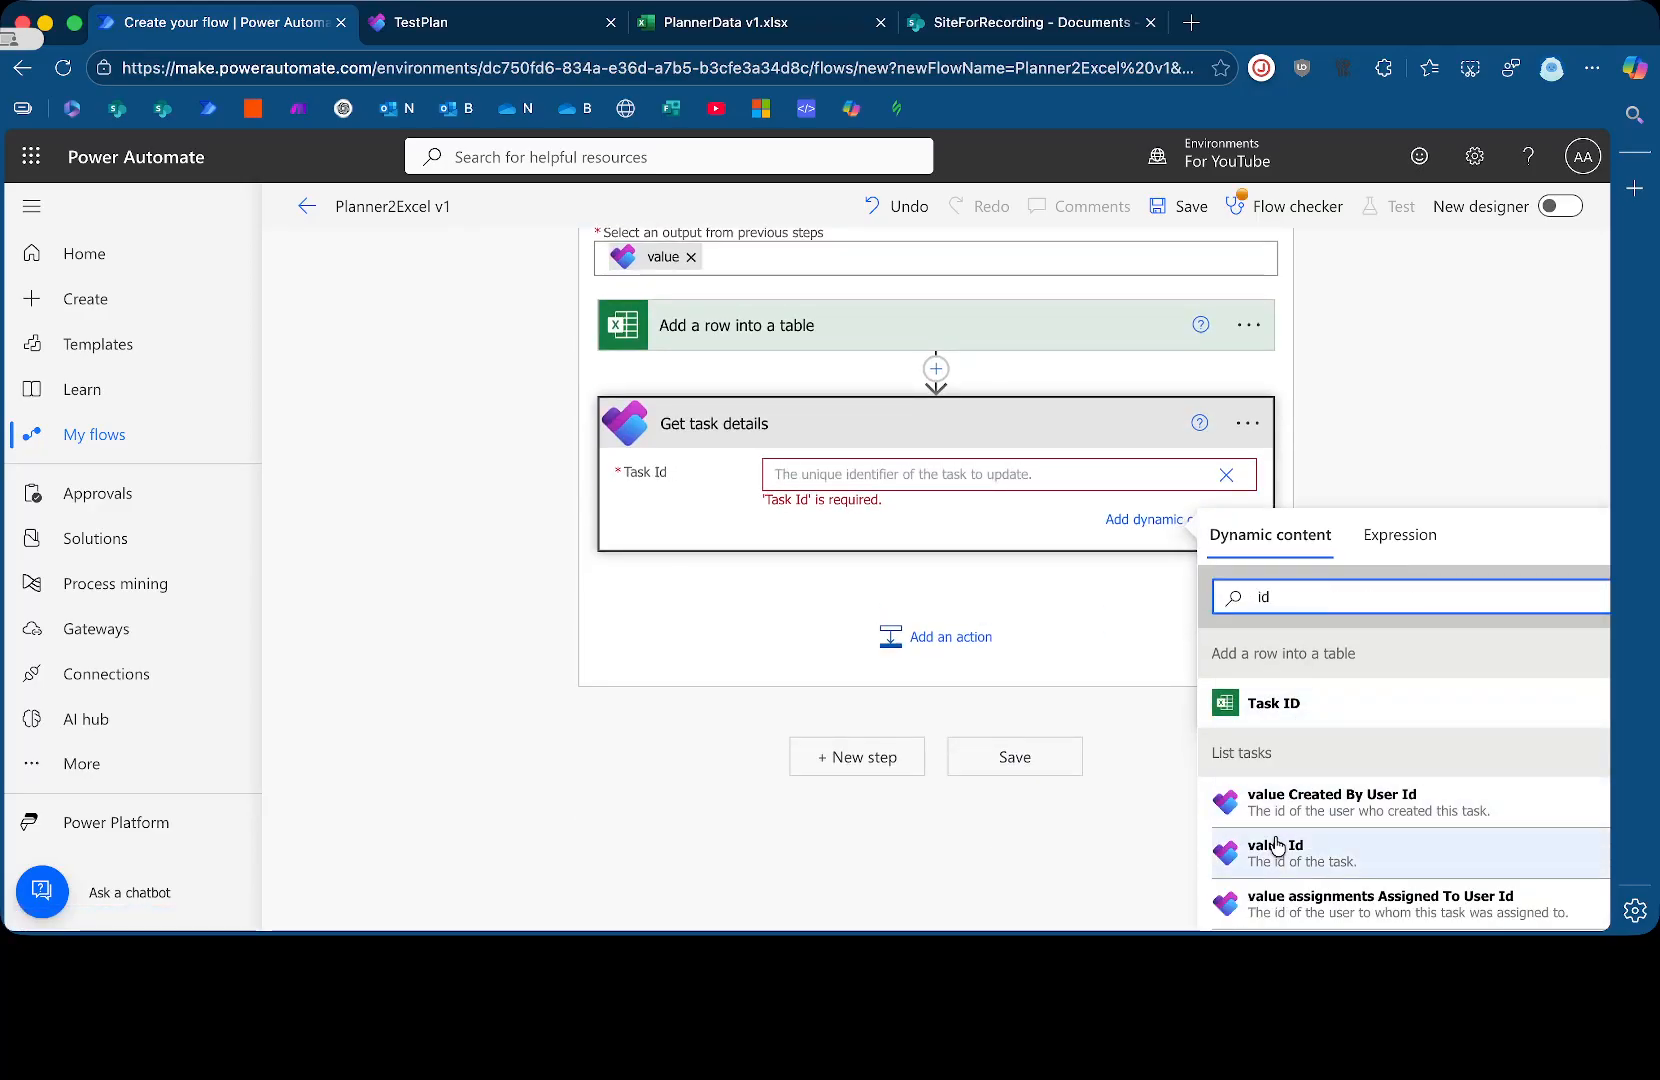
pyautogui.click(1275, 853)
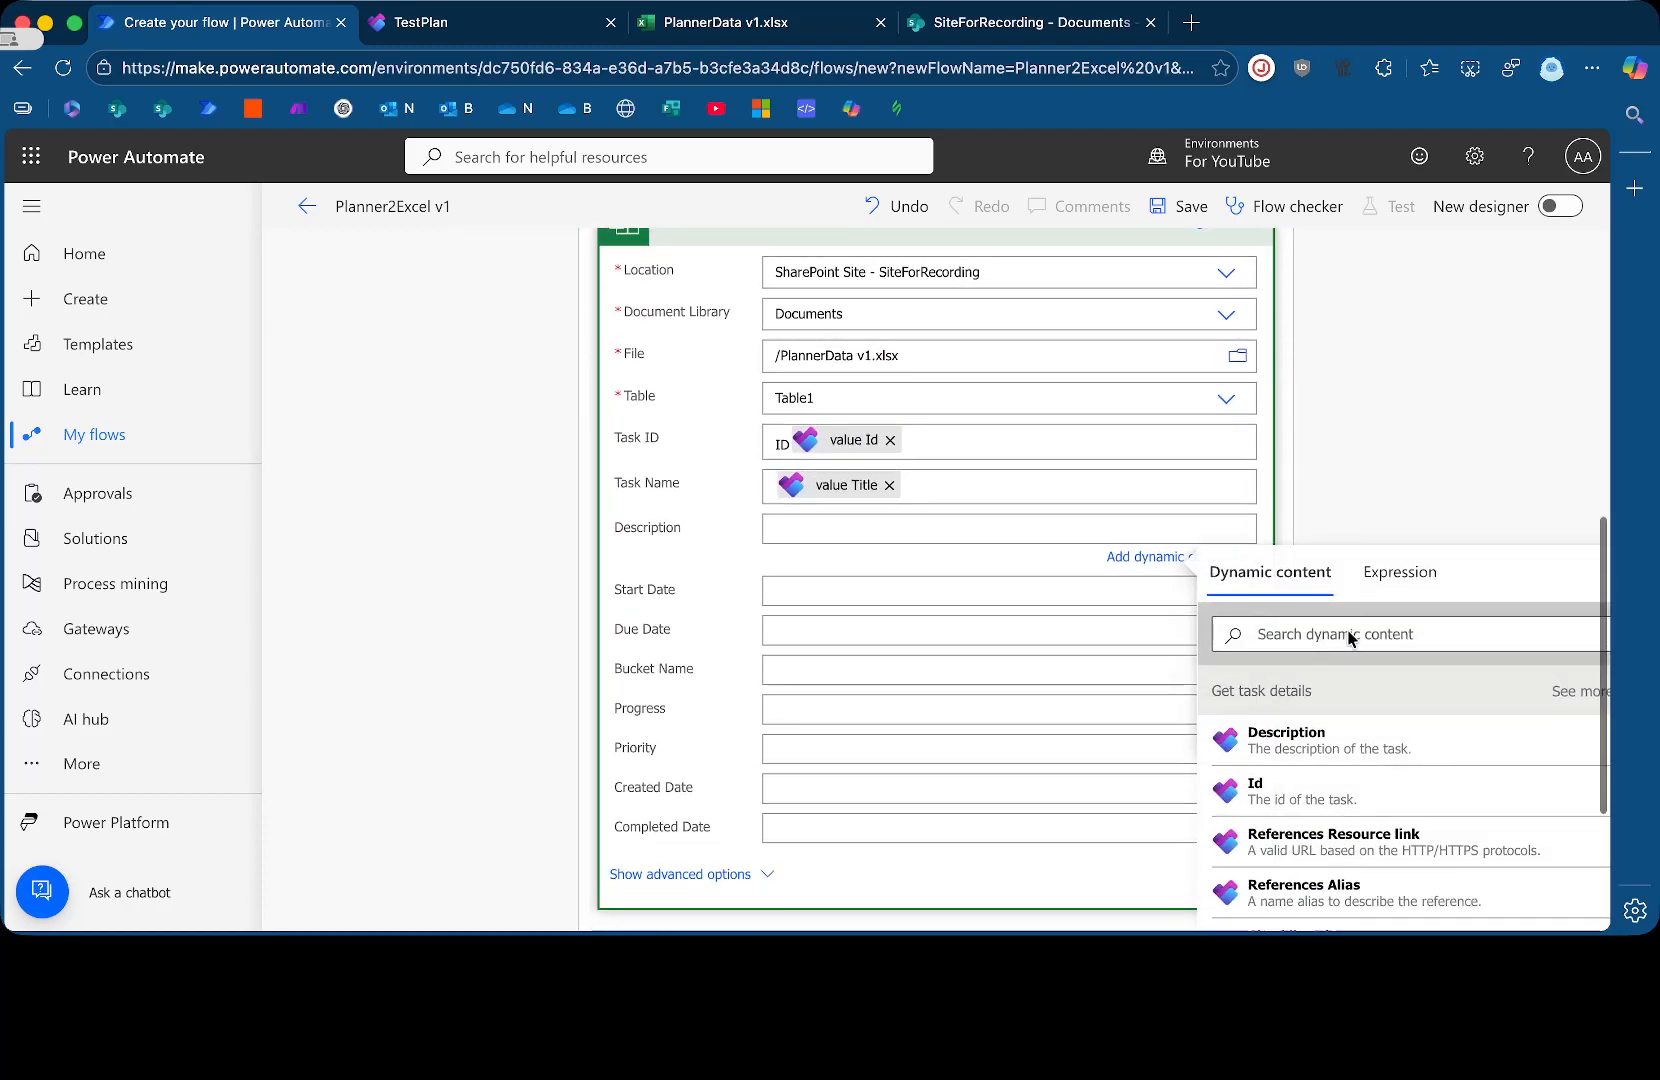
# Map Description, Start Date and Due Date to the task's description, start and due dates
pyautogui.click(975, 528)
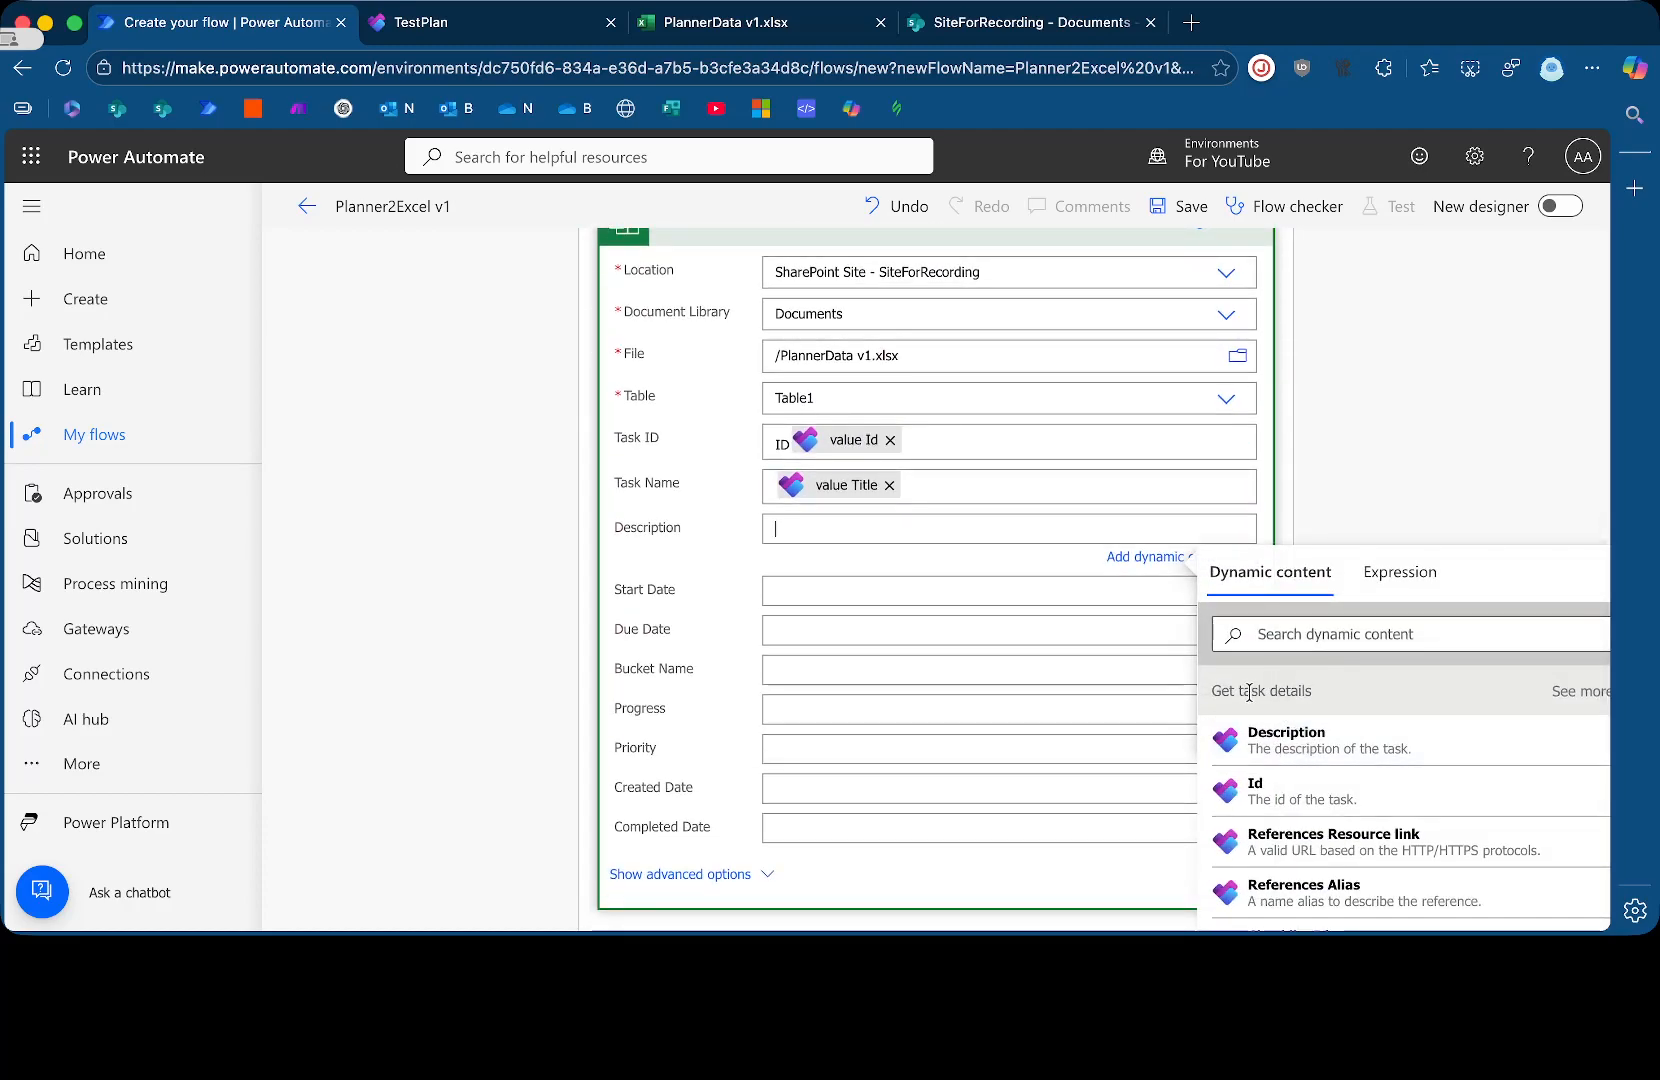
pyautogui.click(1286, 739)
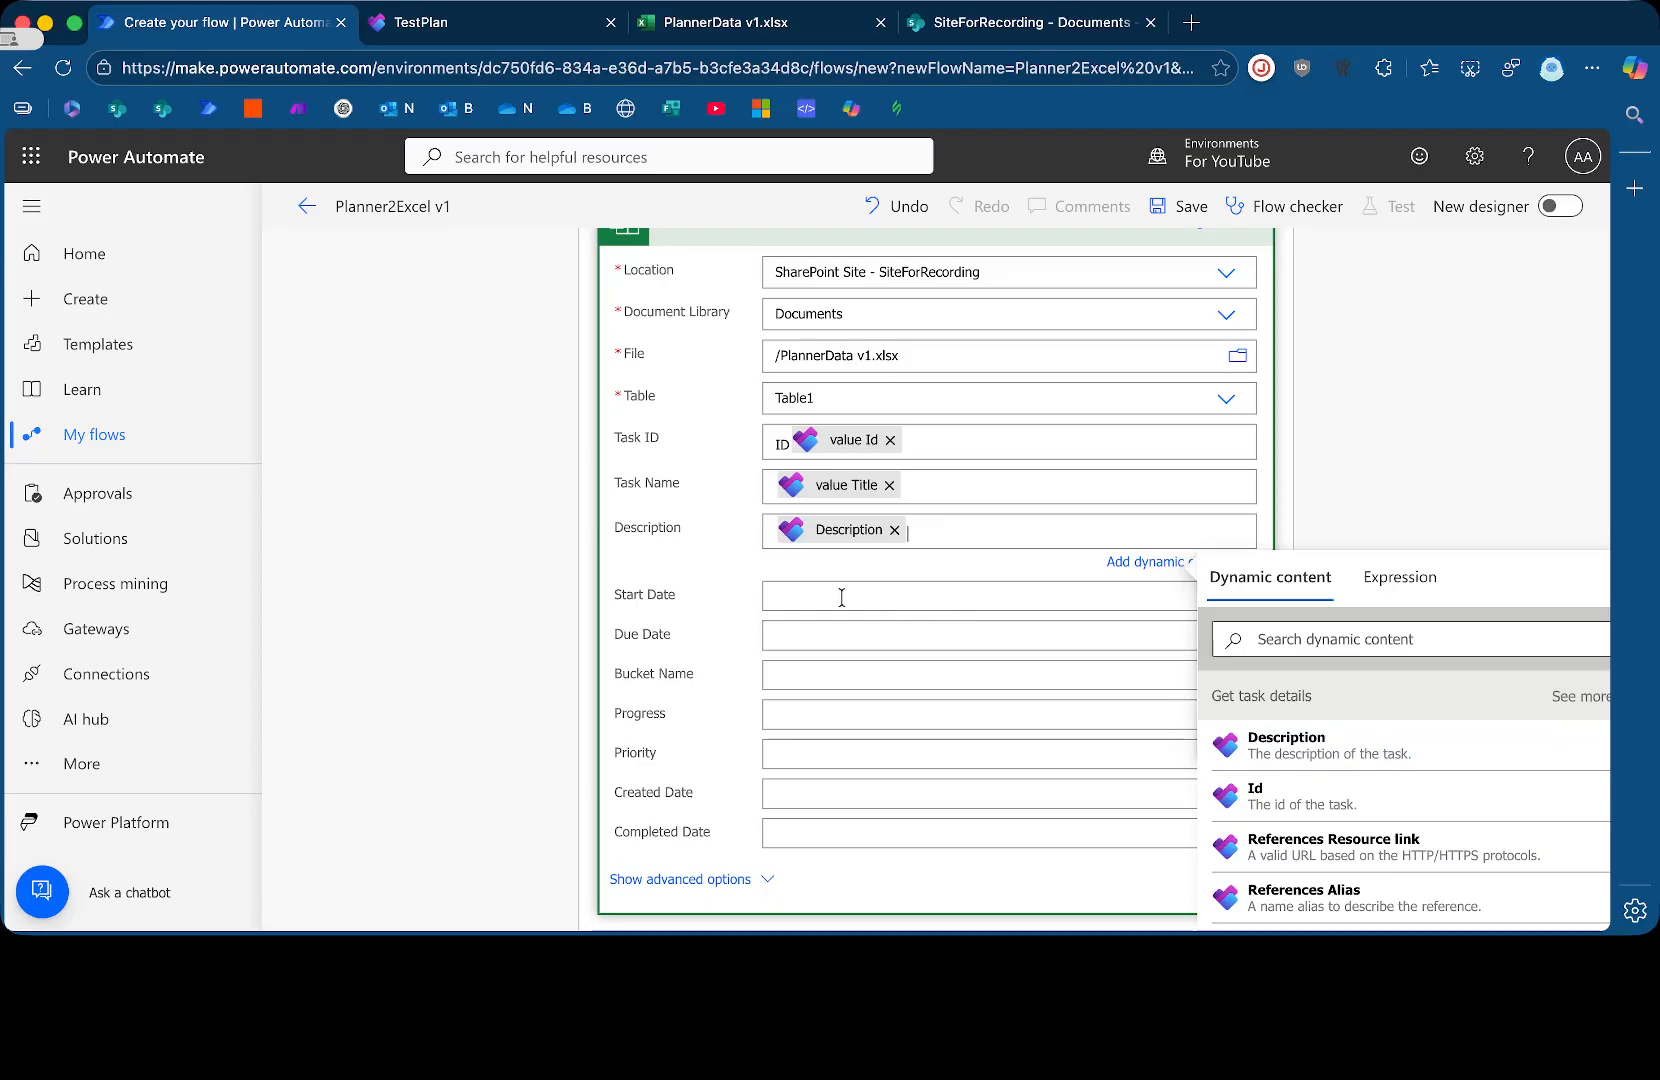
pyautogui.write('s')
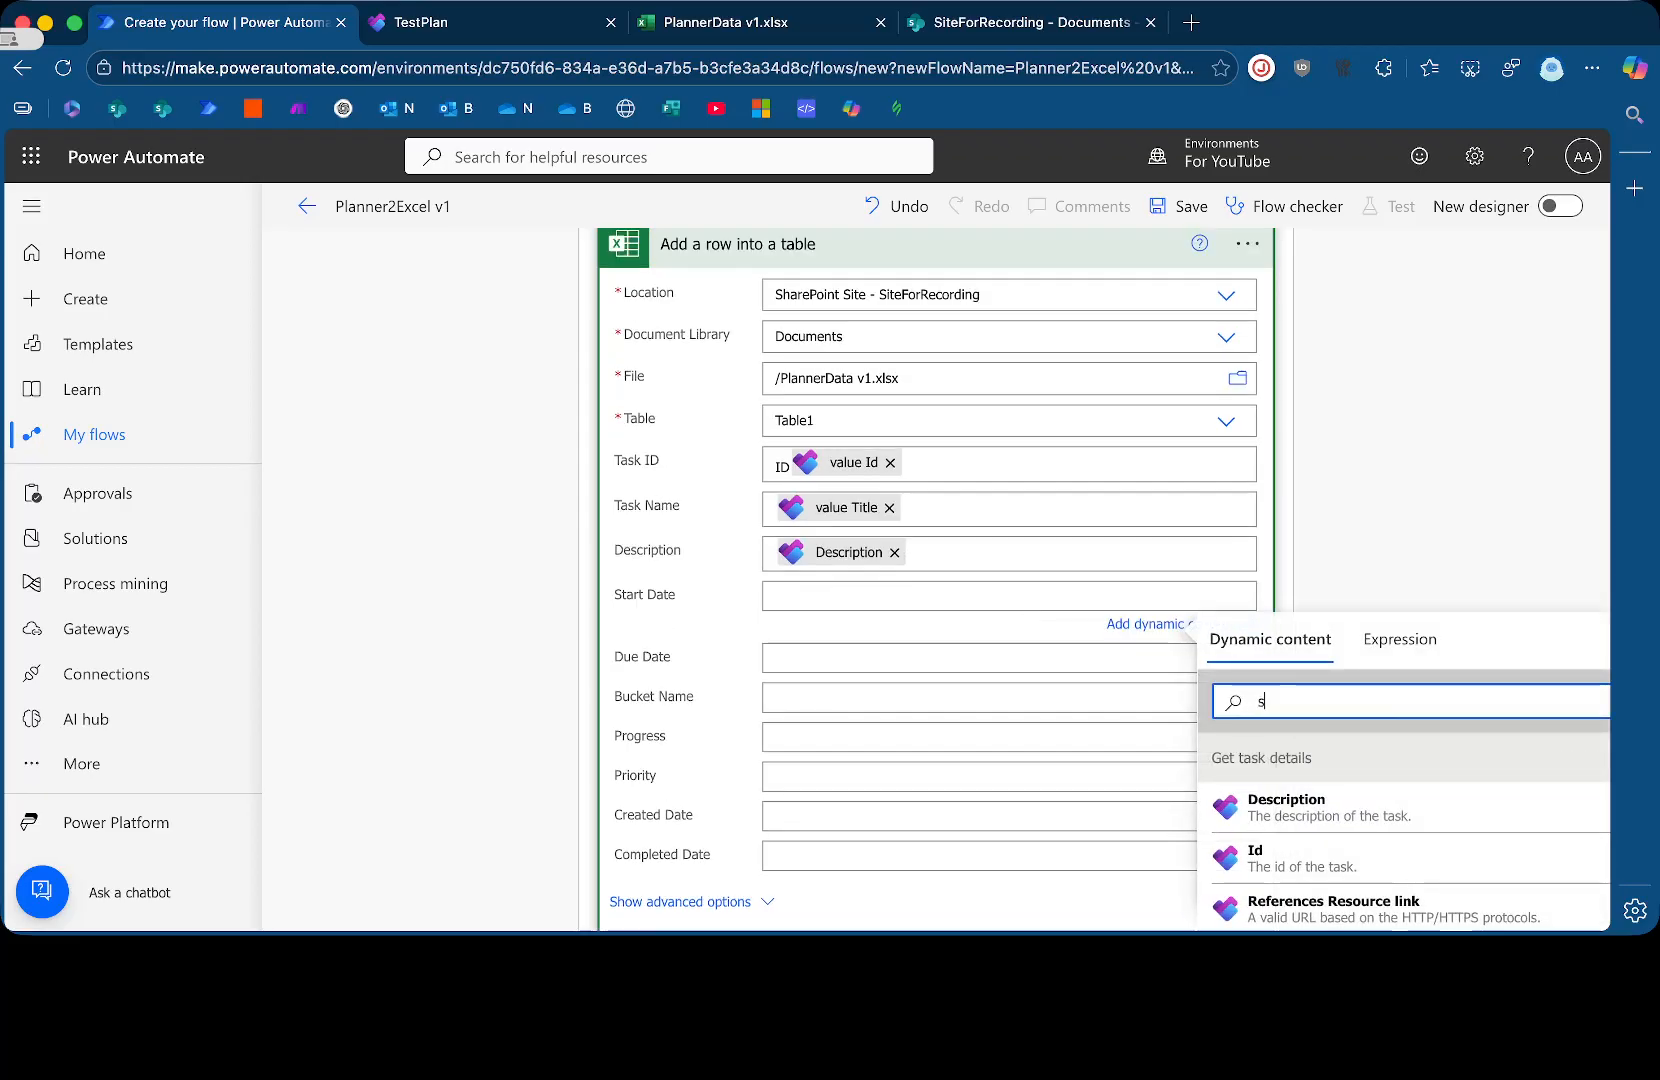
pyautogui.write('tart')
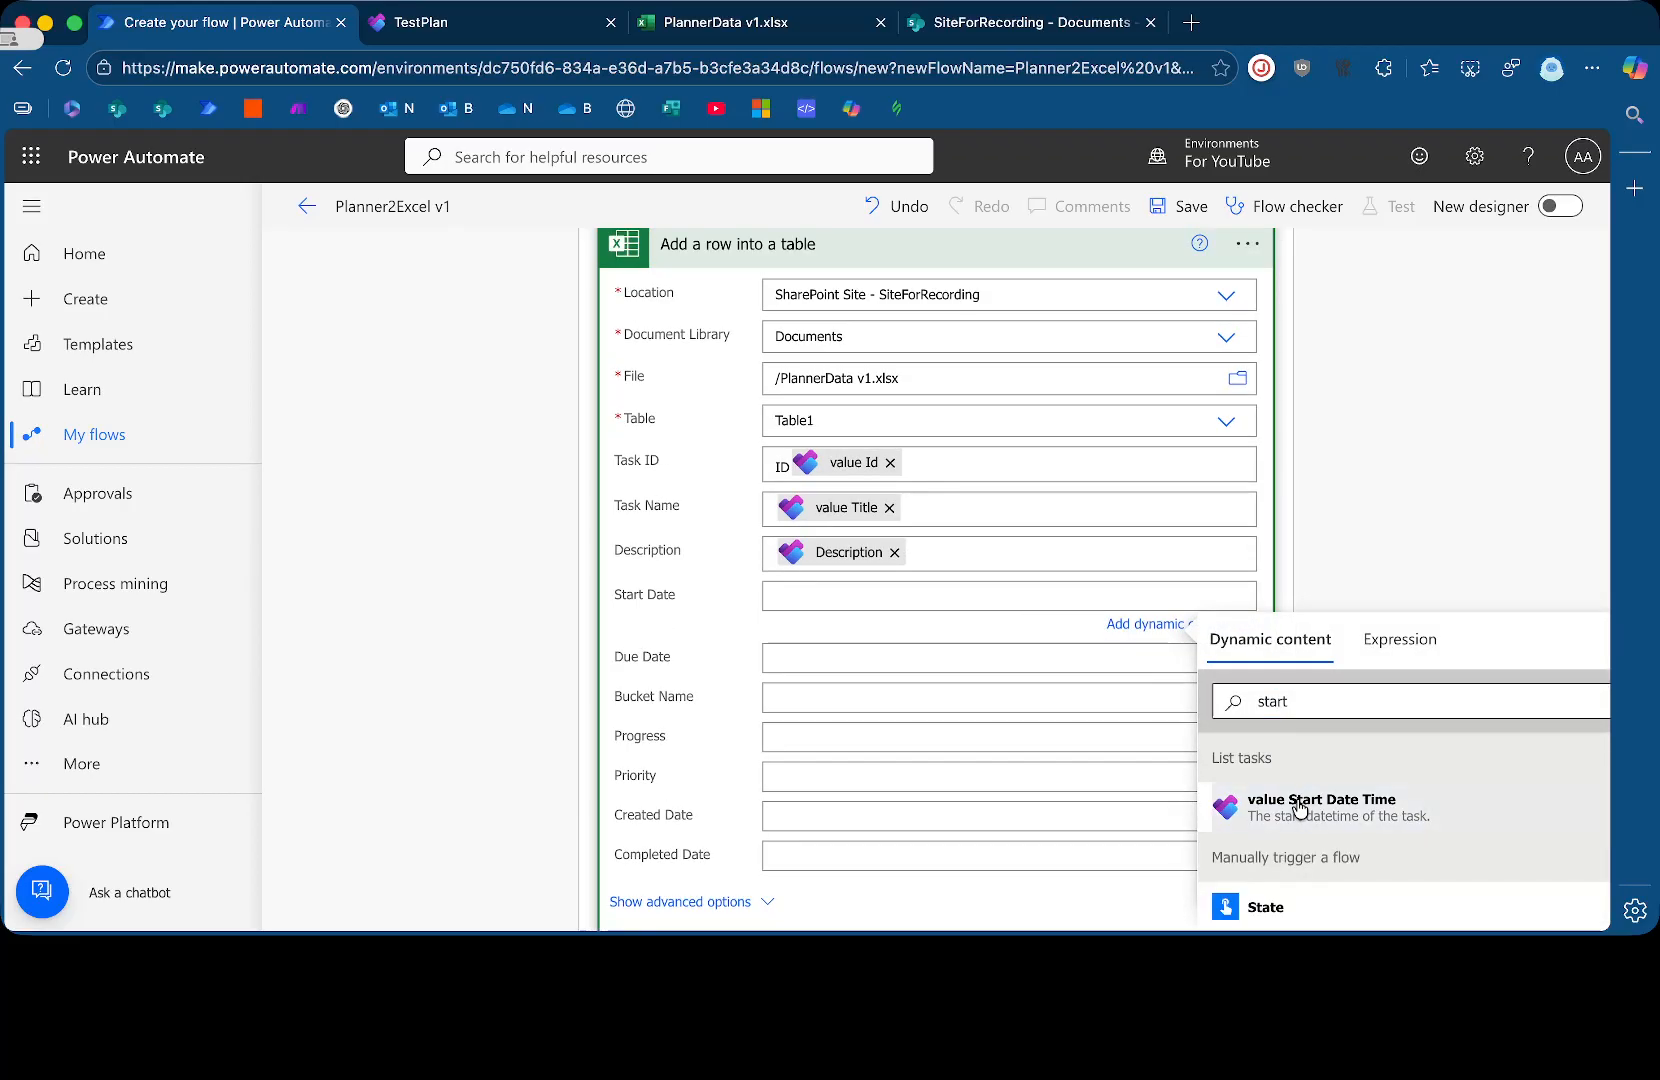
pyautogui.click(1321, 807)
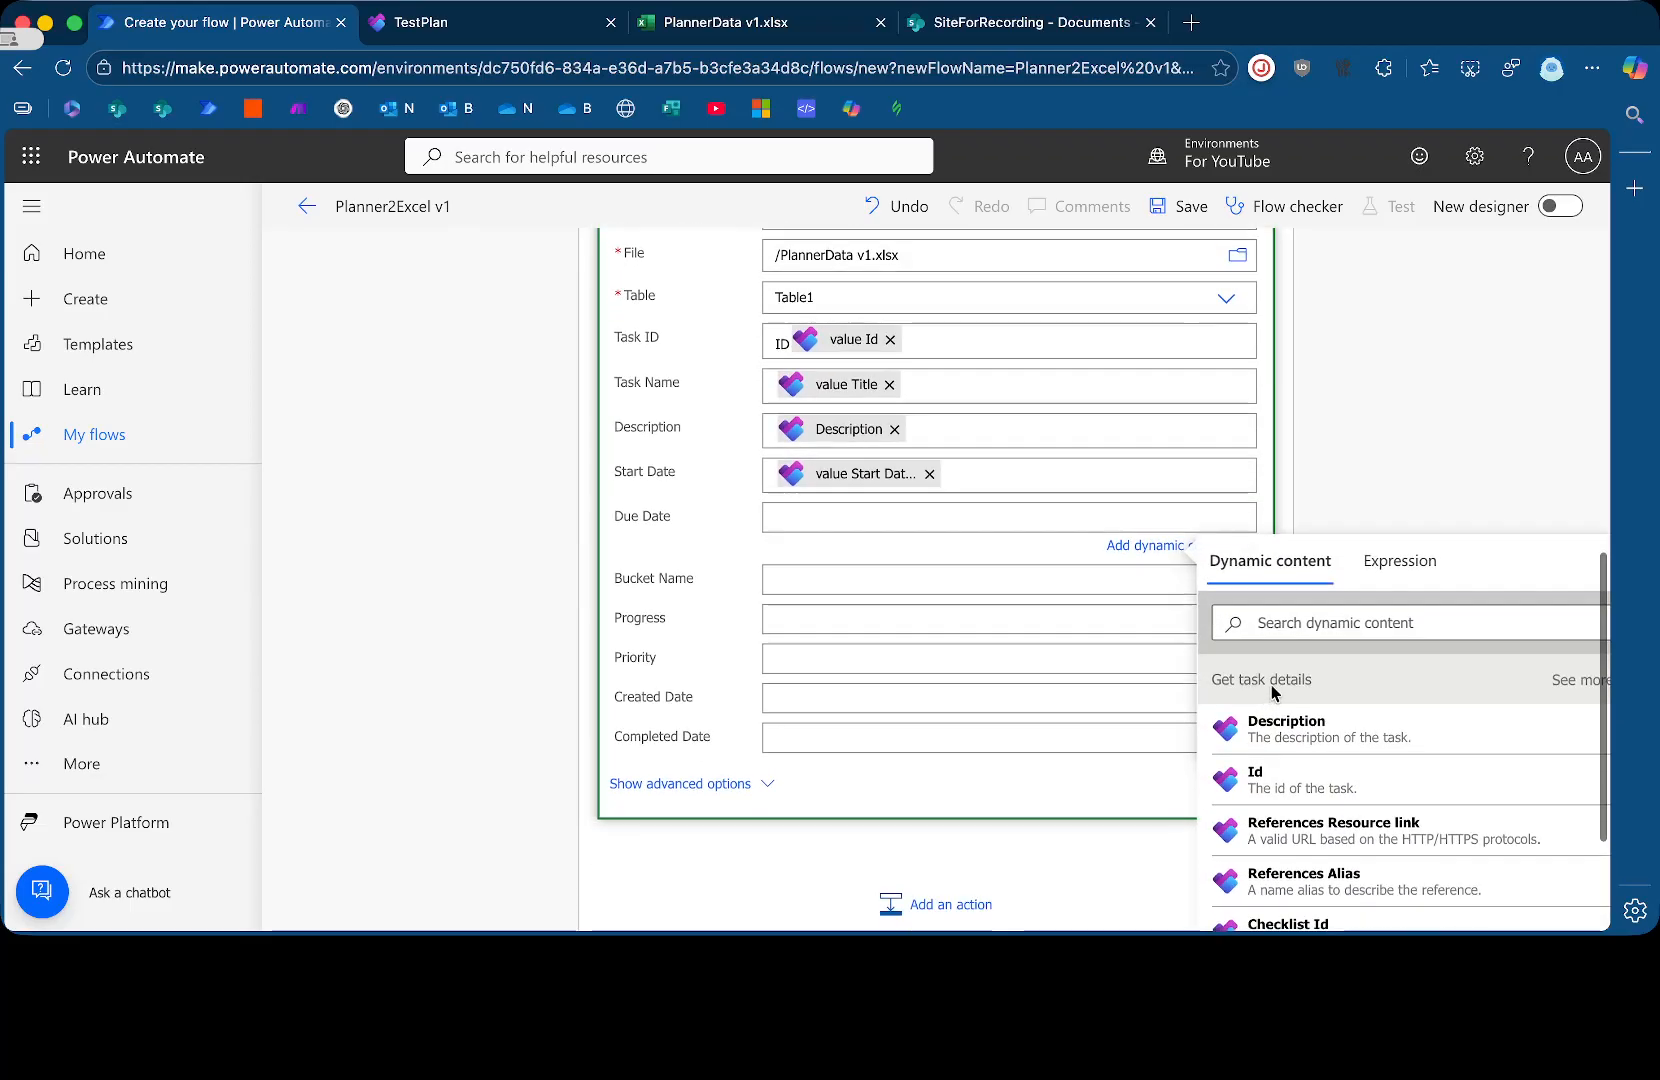
pyautogui.write('due')
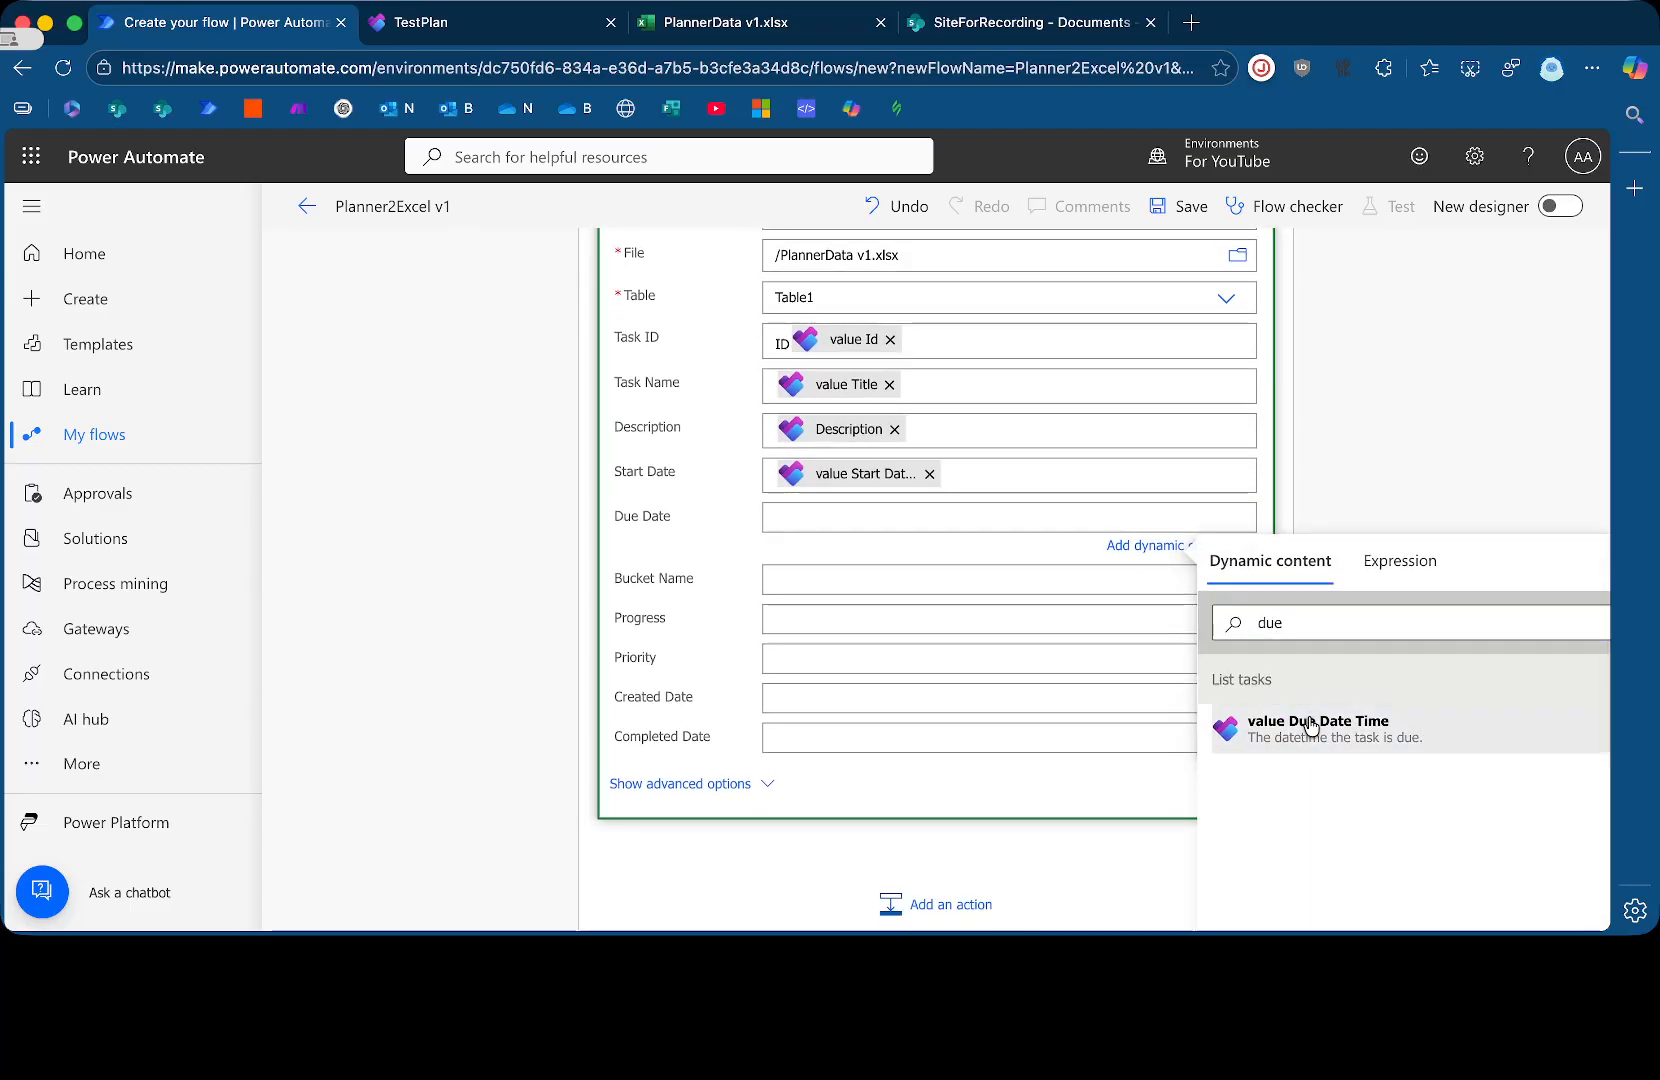
pyautogui.click(1318, 728)
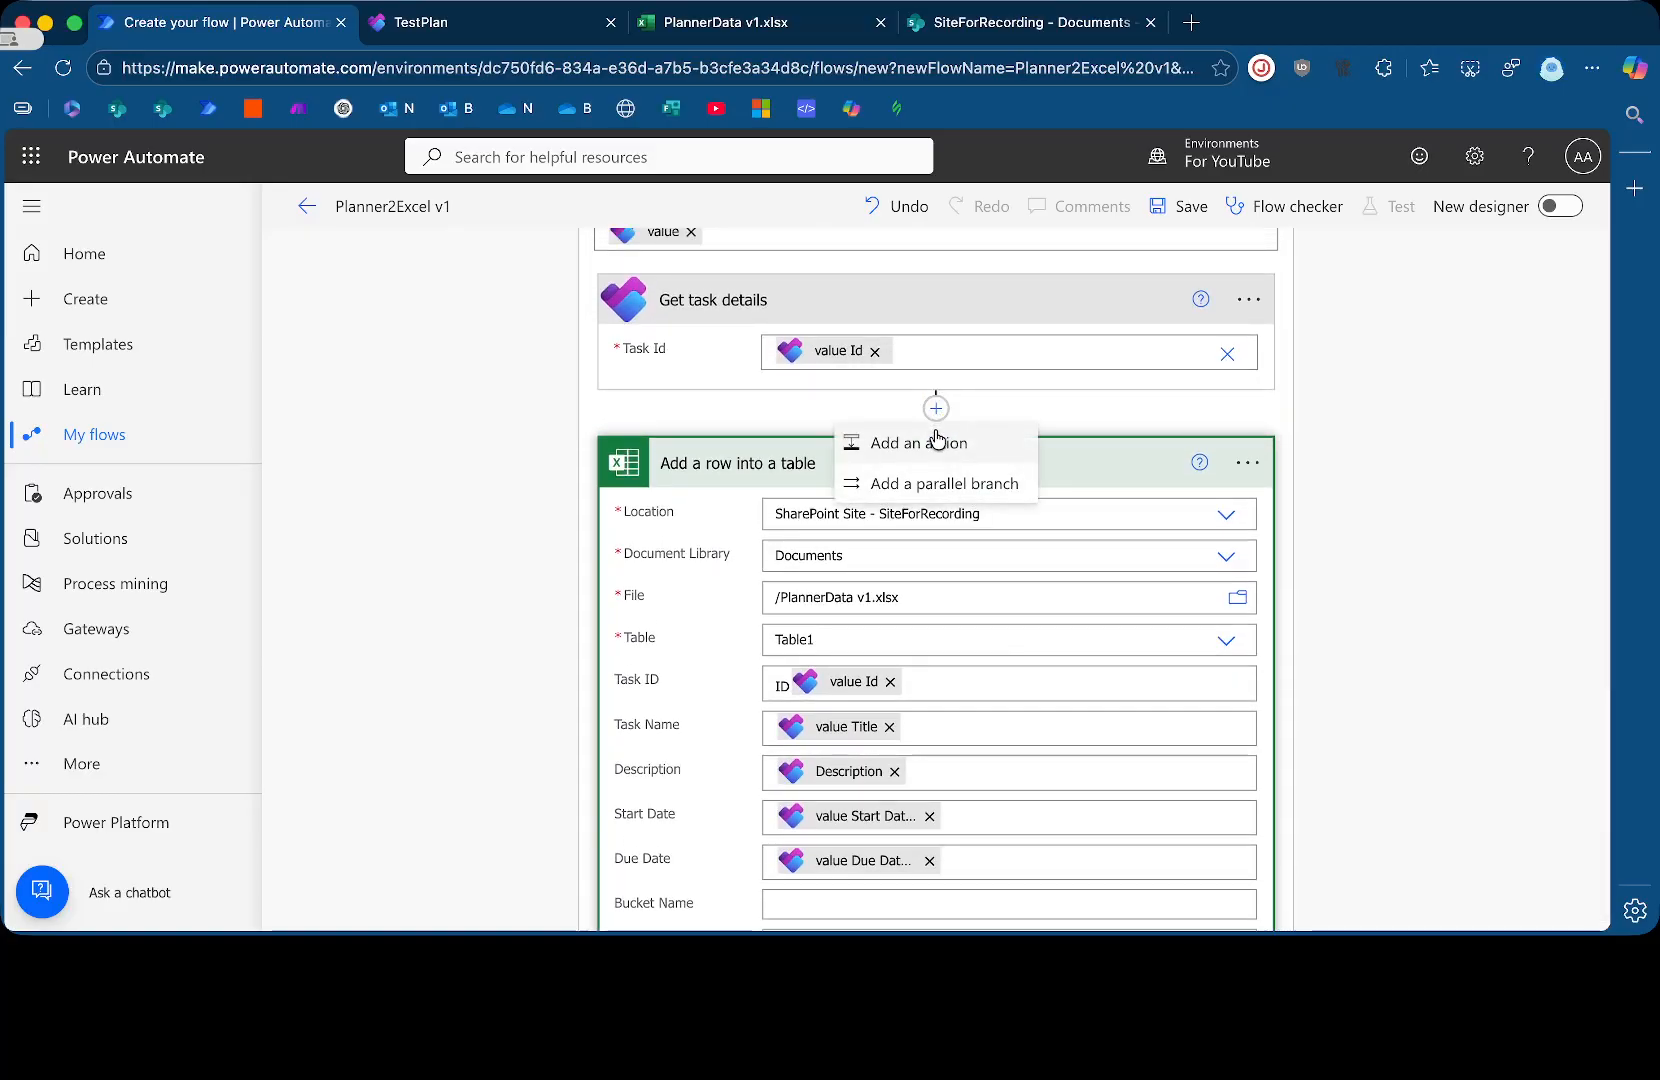
# Search dynamic content for a 'bucket' value for Bucket Name, finding no results
pyautogui.scroll(-3)
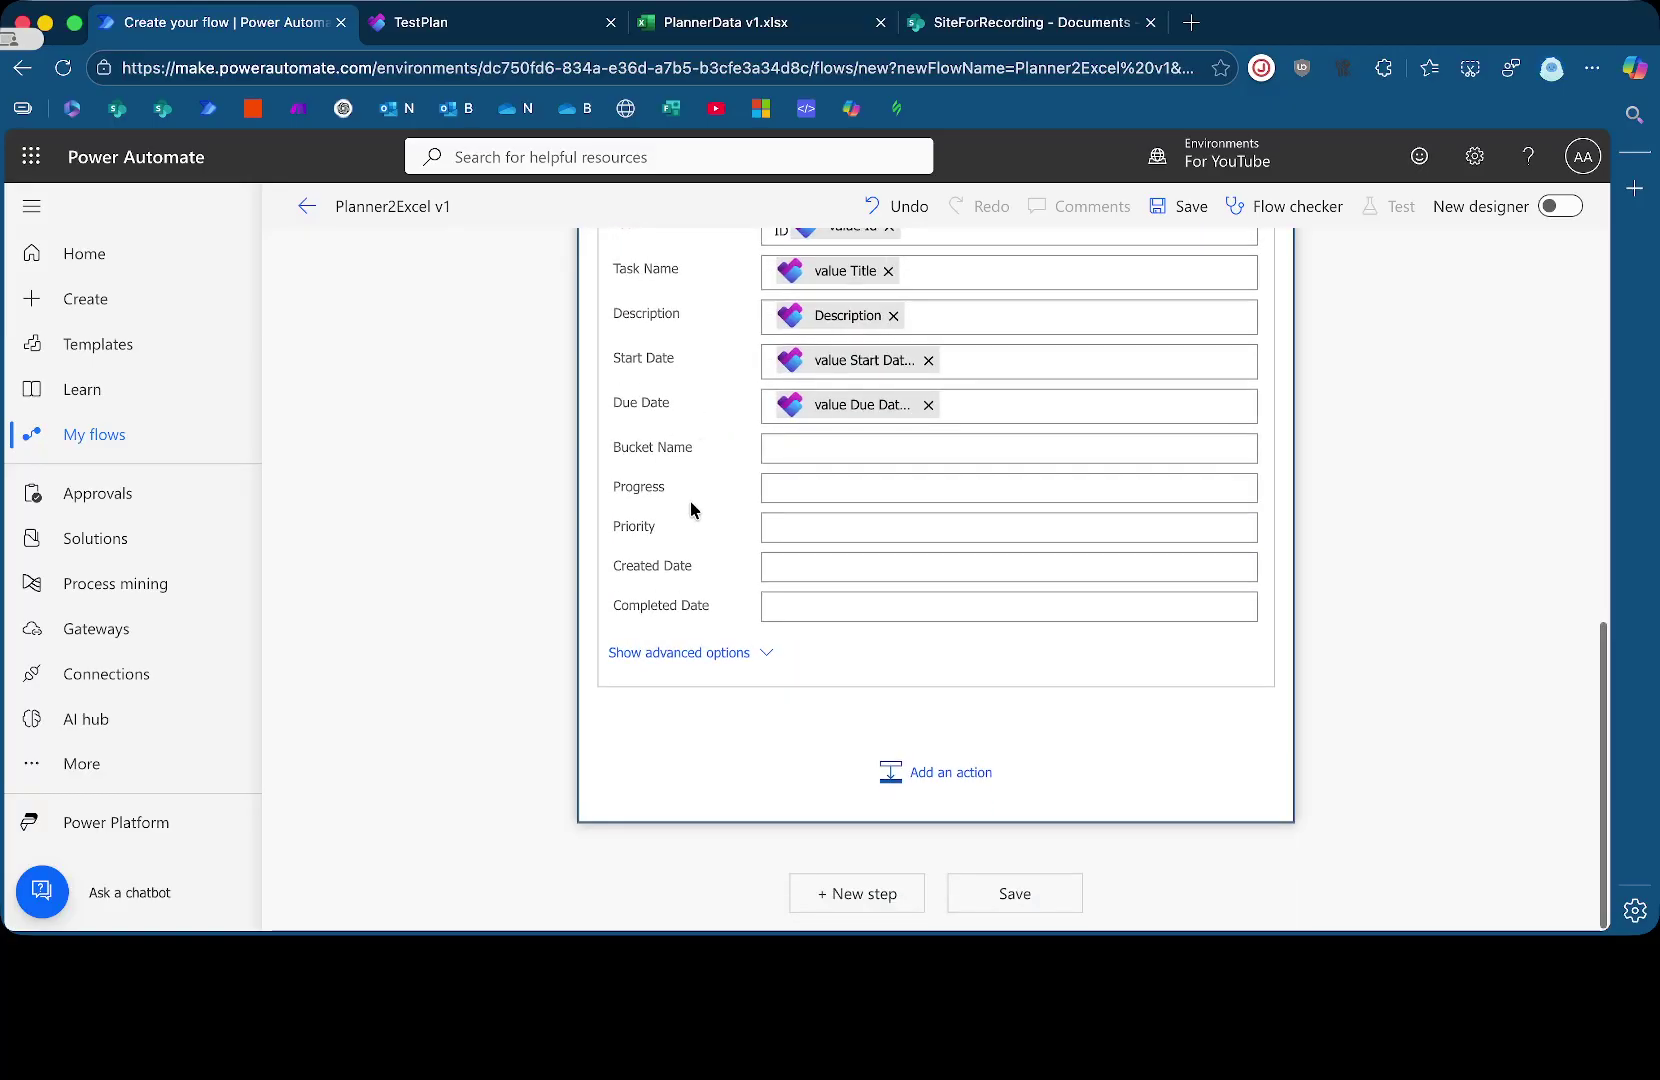
pyautogui.click(1008, 448)
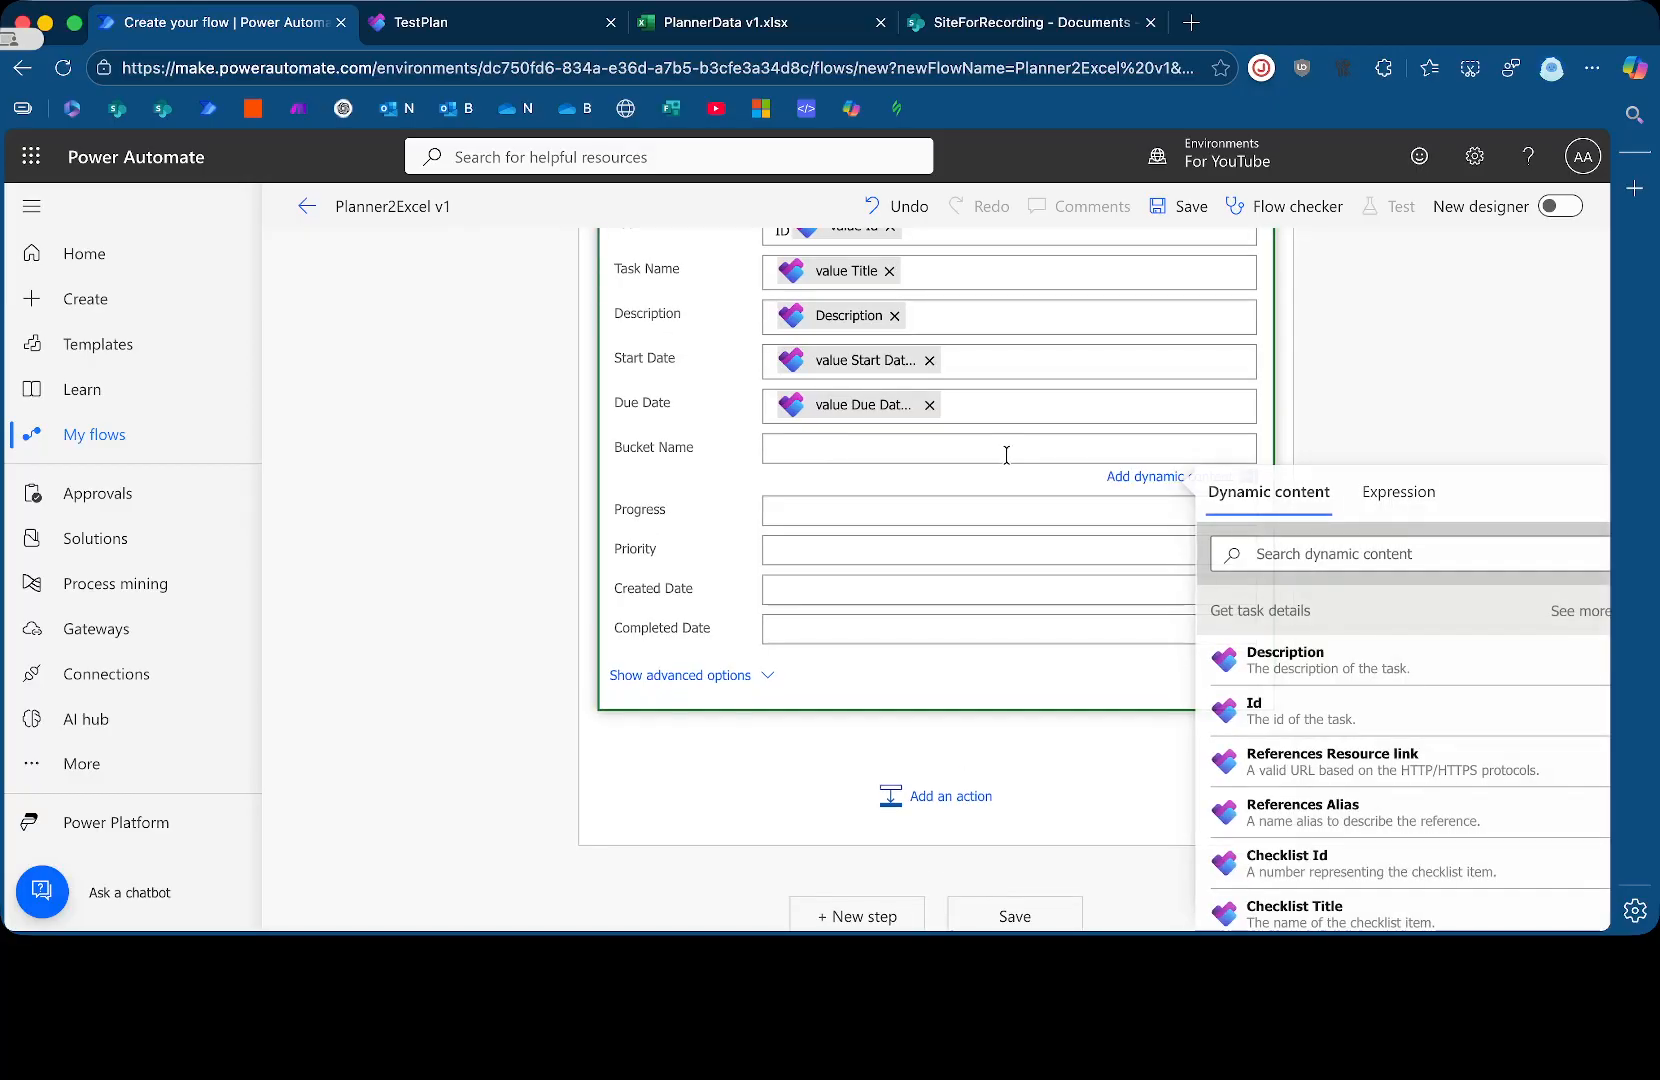
pyautogui.write('bus')
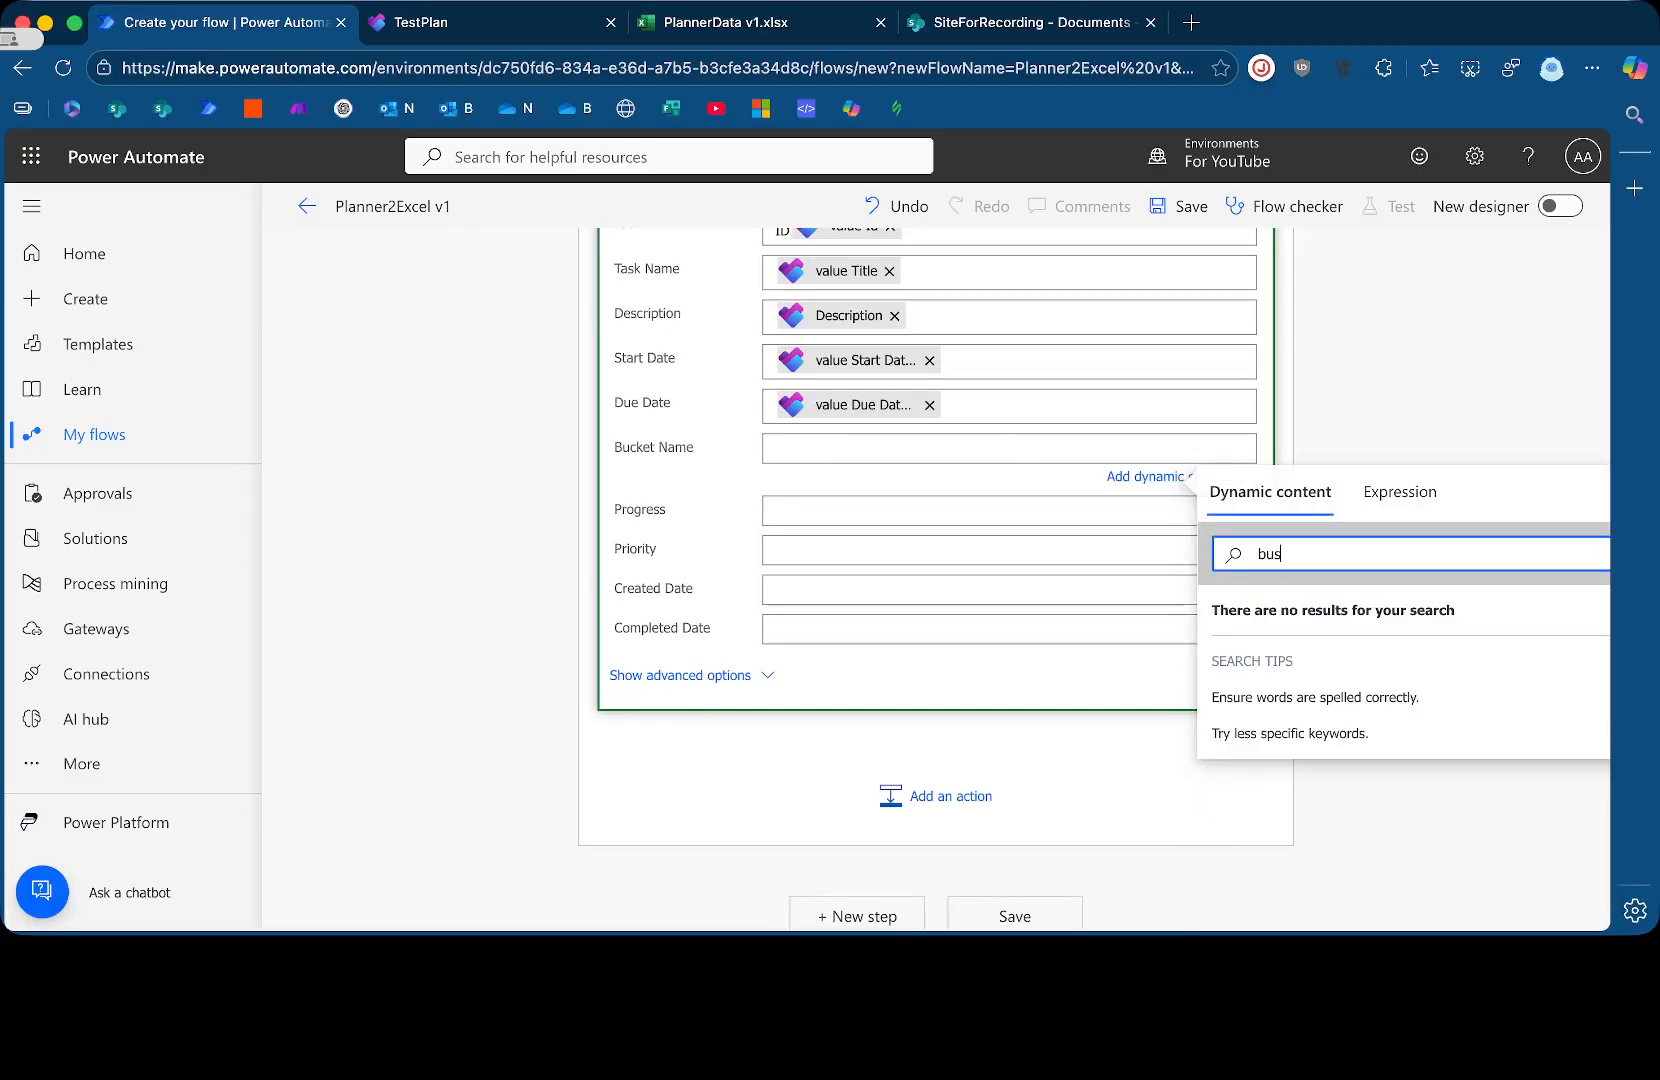
pyautogui.write('buck')
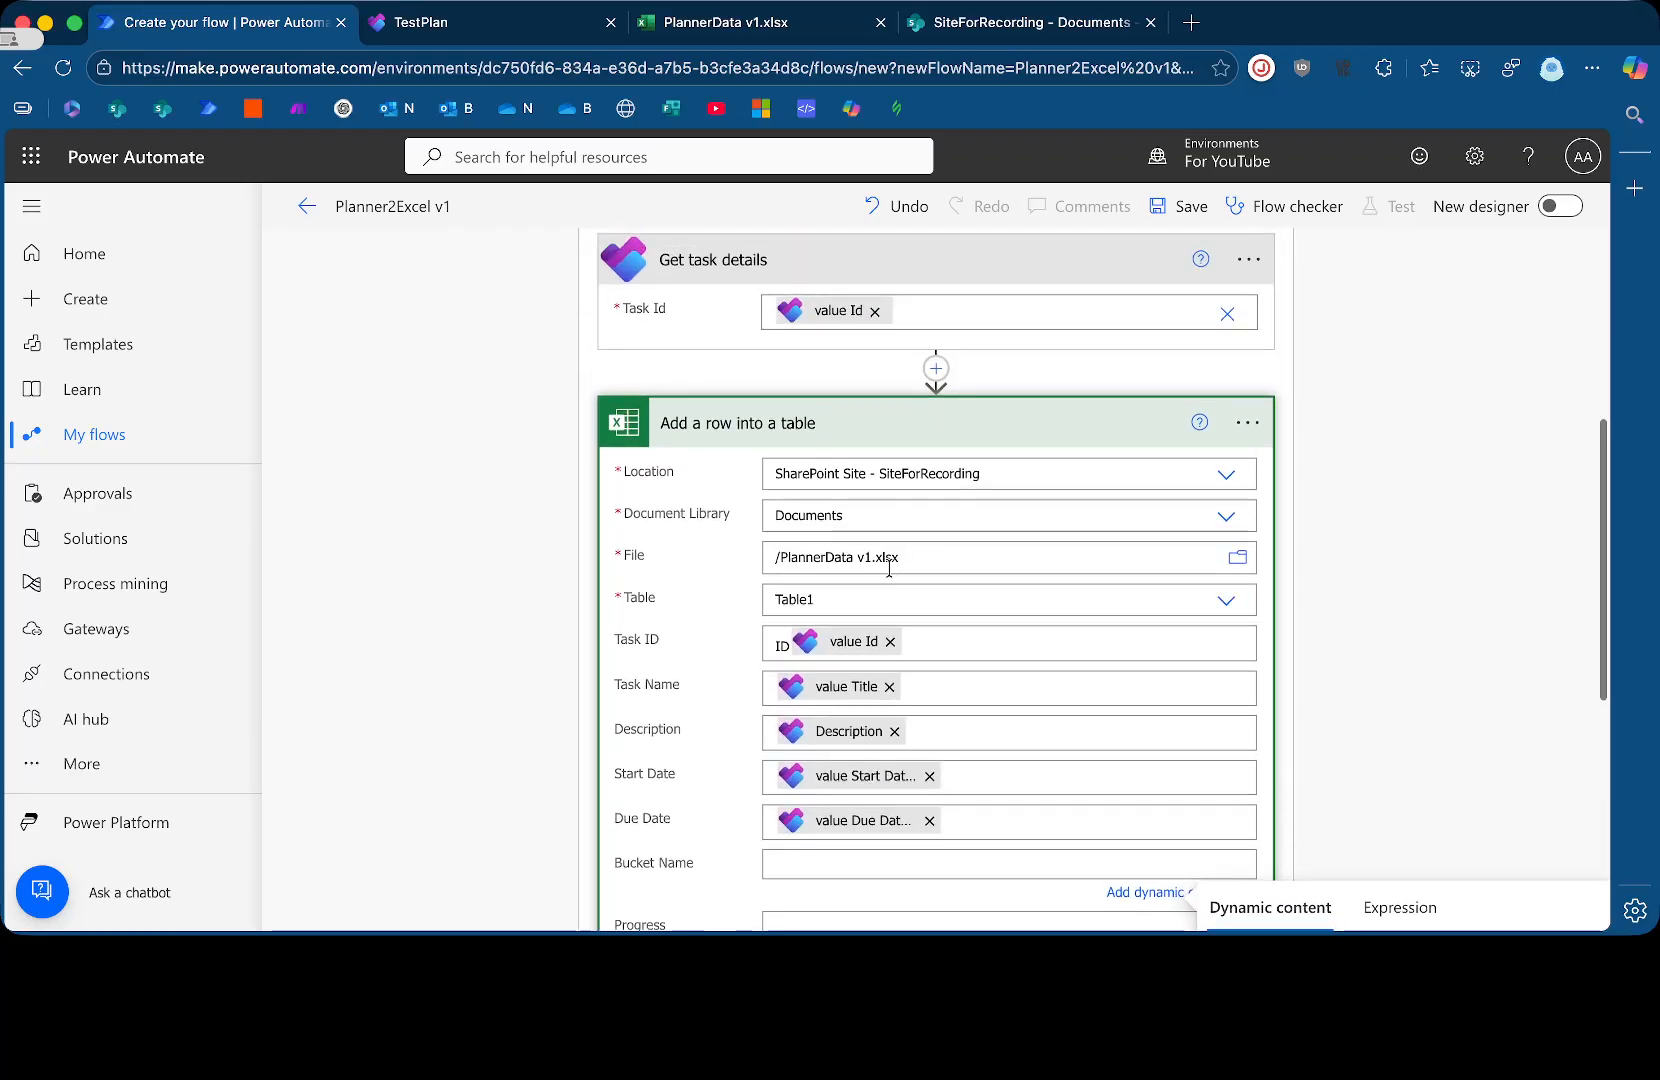
pyautogui.write('buck')
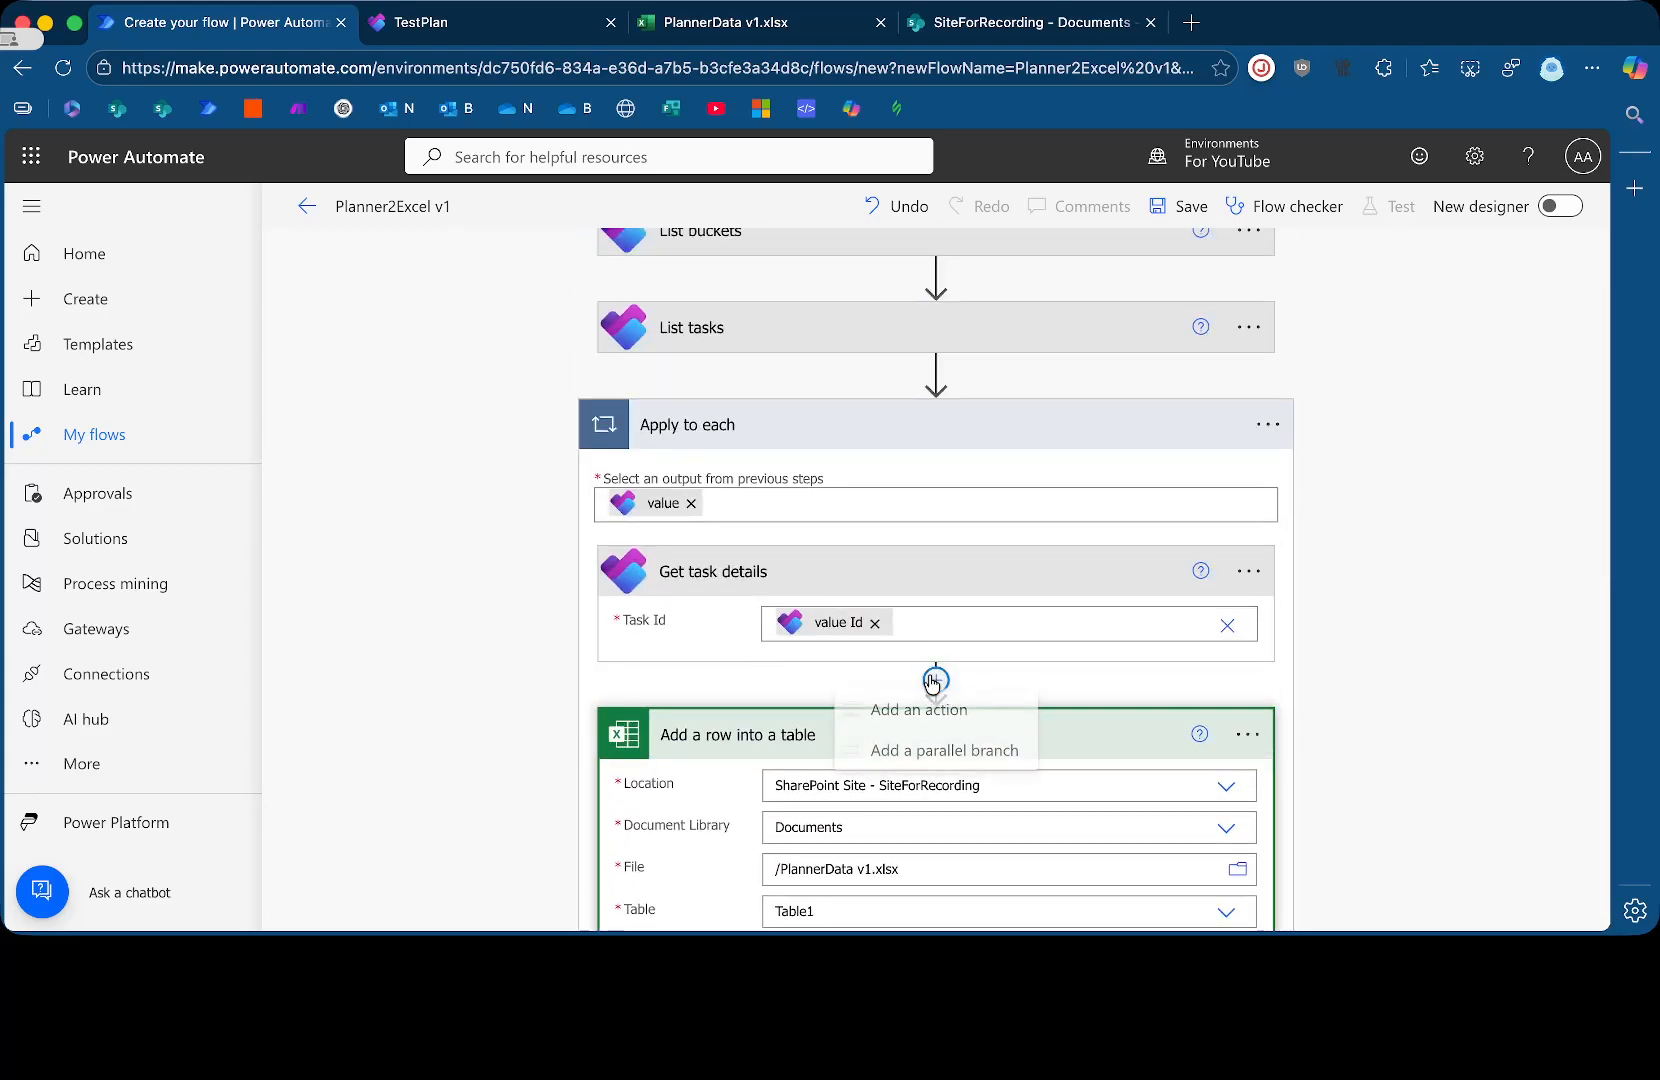
# Insert a Filter array action after Get task details
pyautogui.click(918, 710)
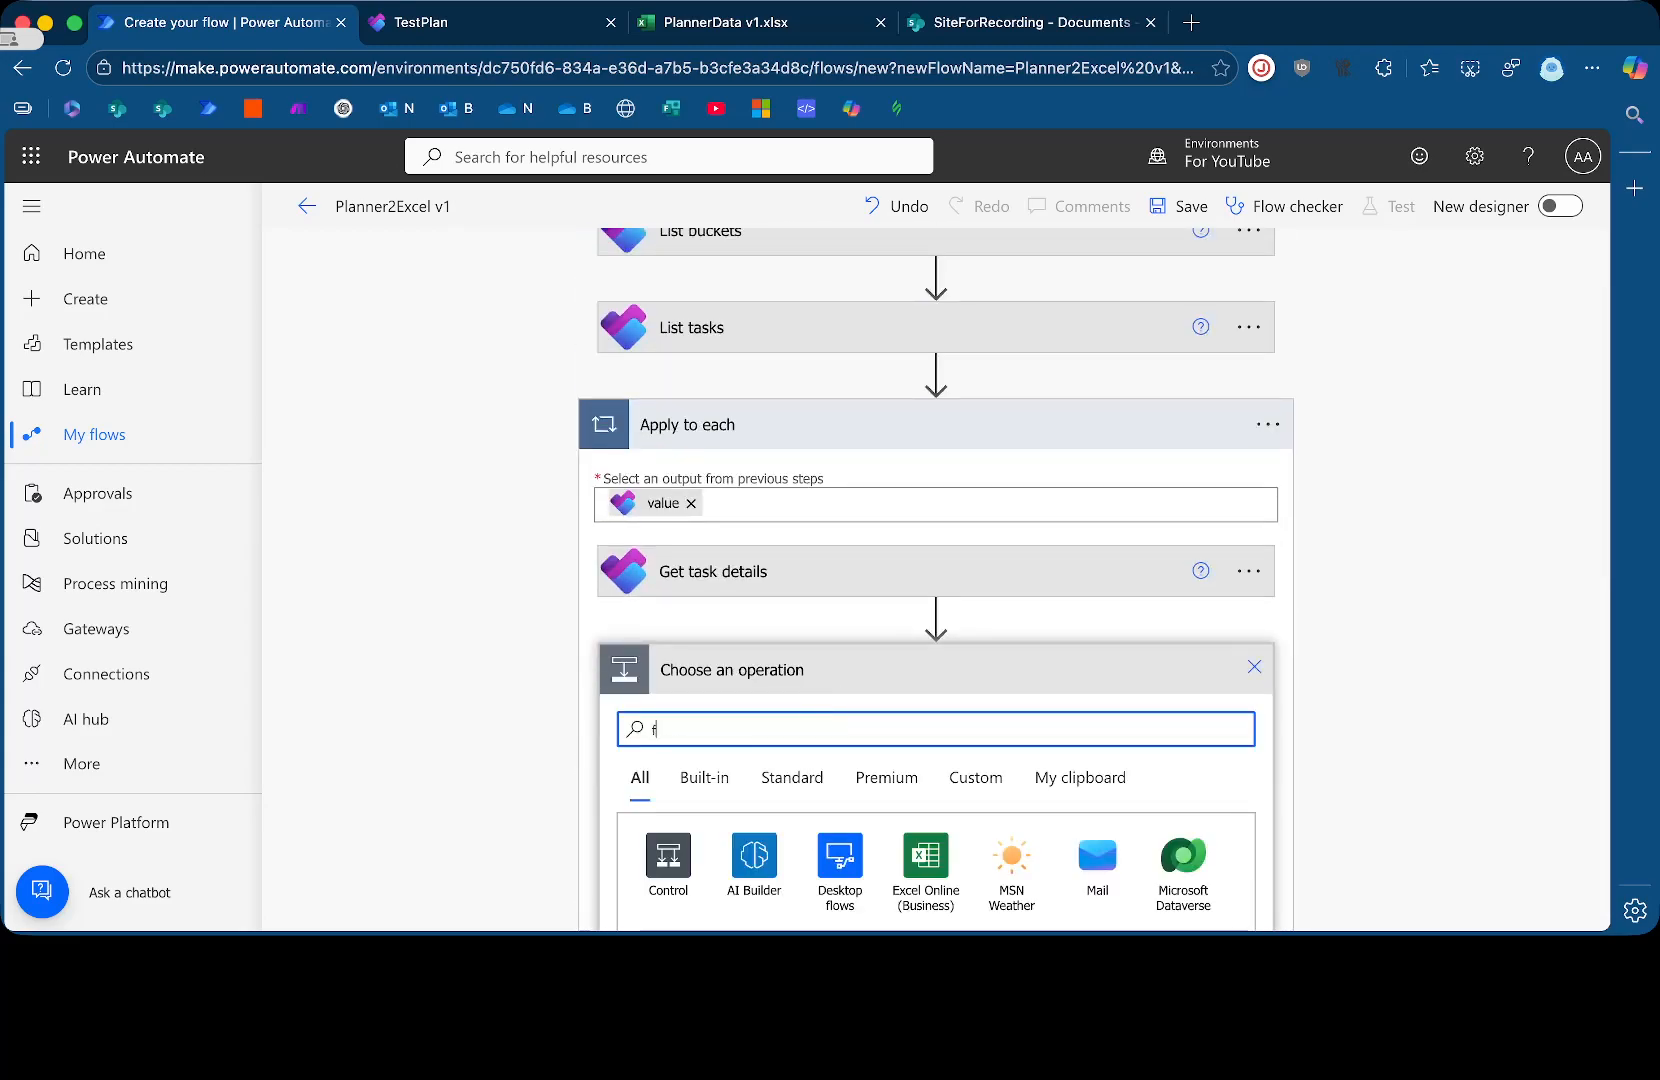
pyautogui.write('ilter array')
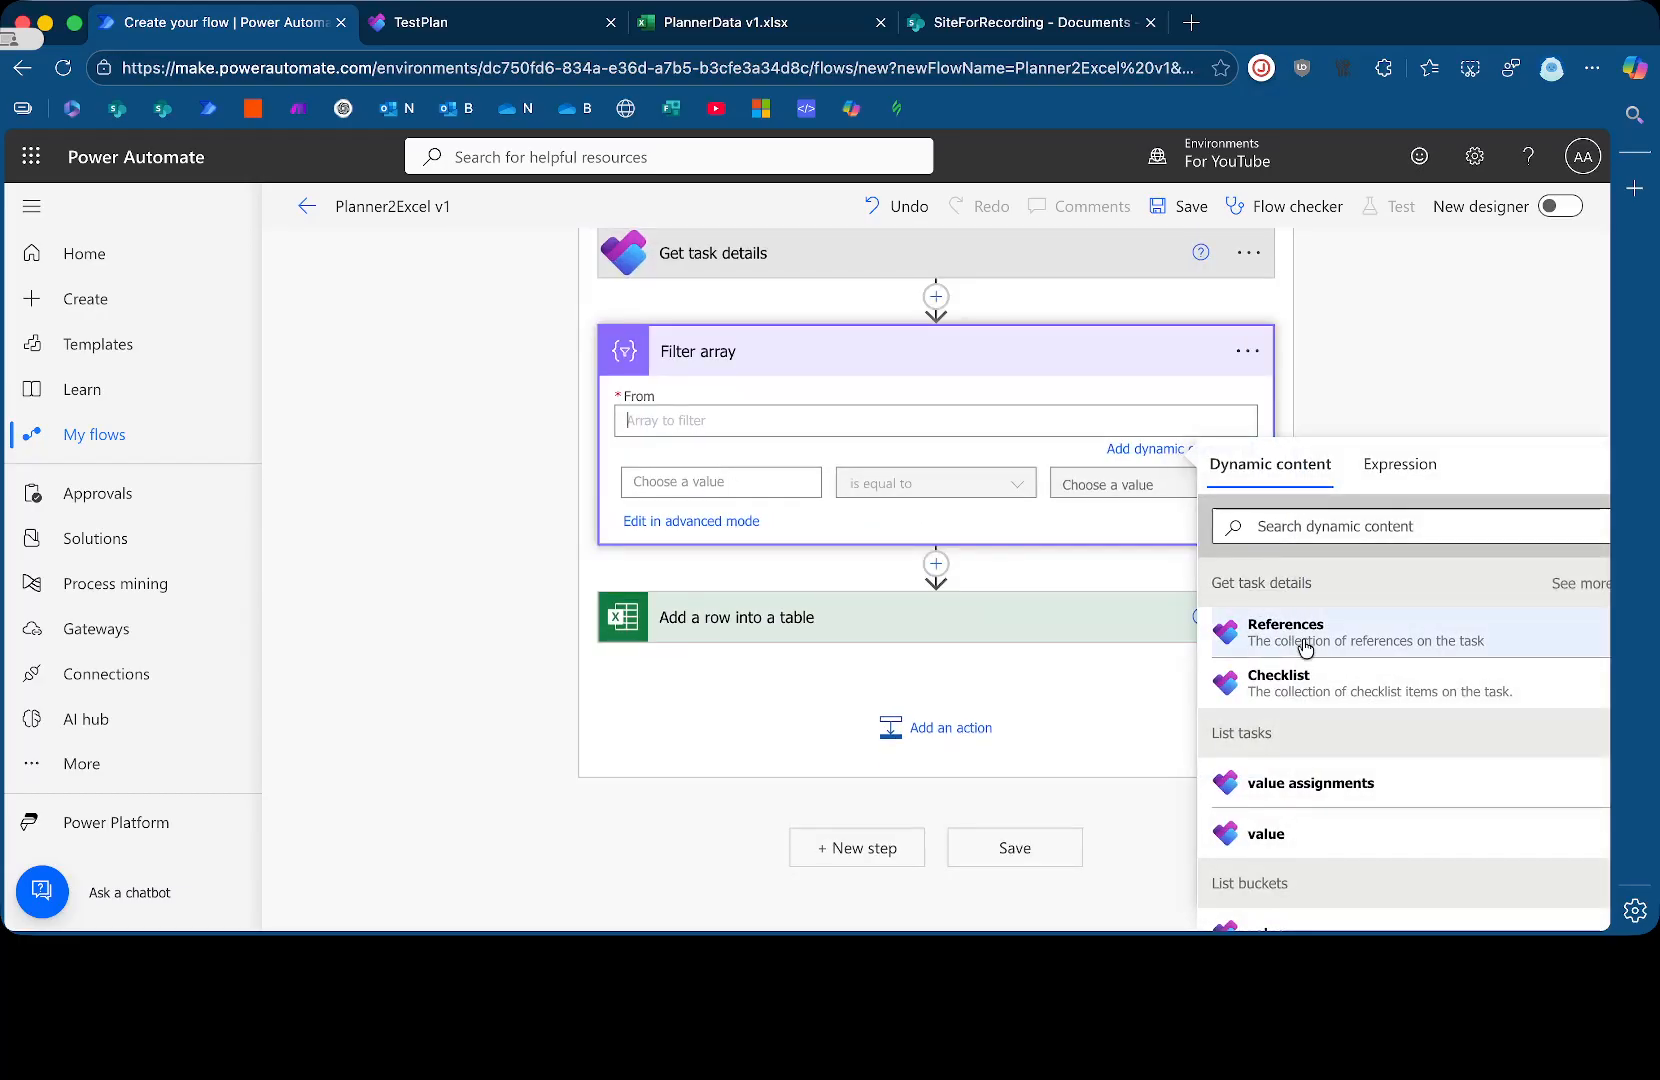
pyautogui.scroll(-3)
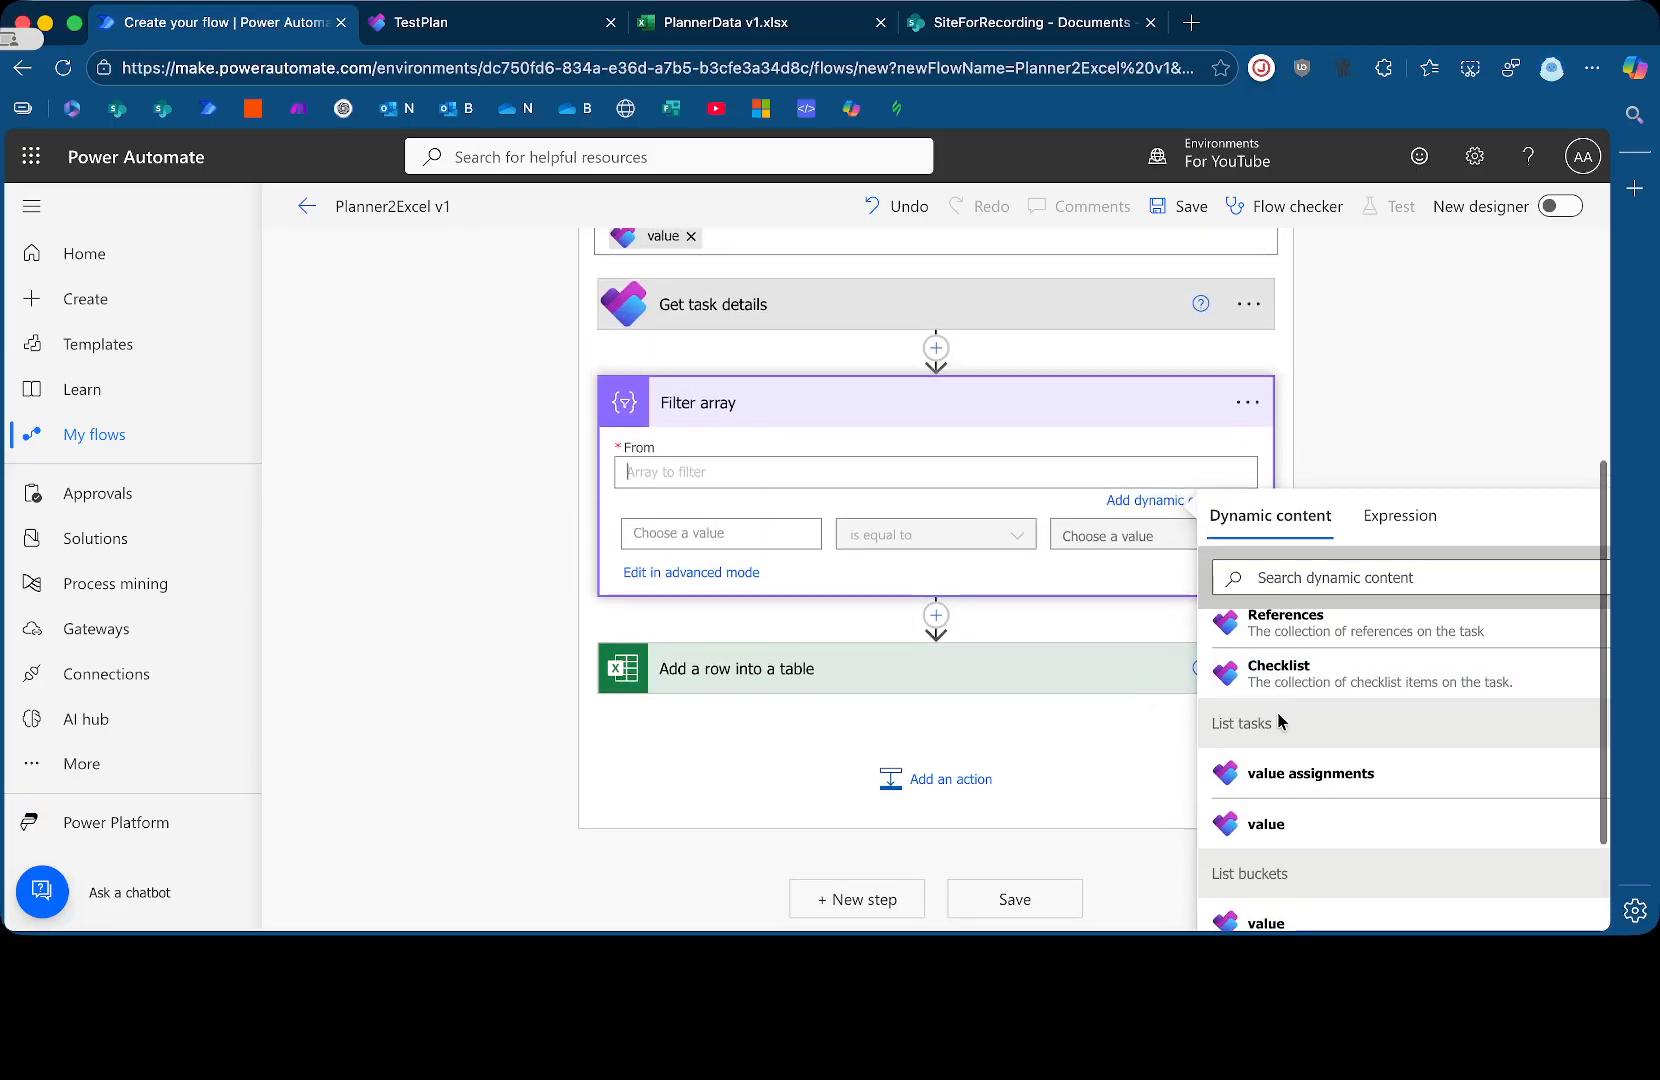
# Set the filter condition to value Id is equal to value Bucket Id, replacing Plan Id
pyautogui.click(720, 396)
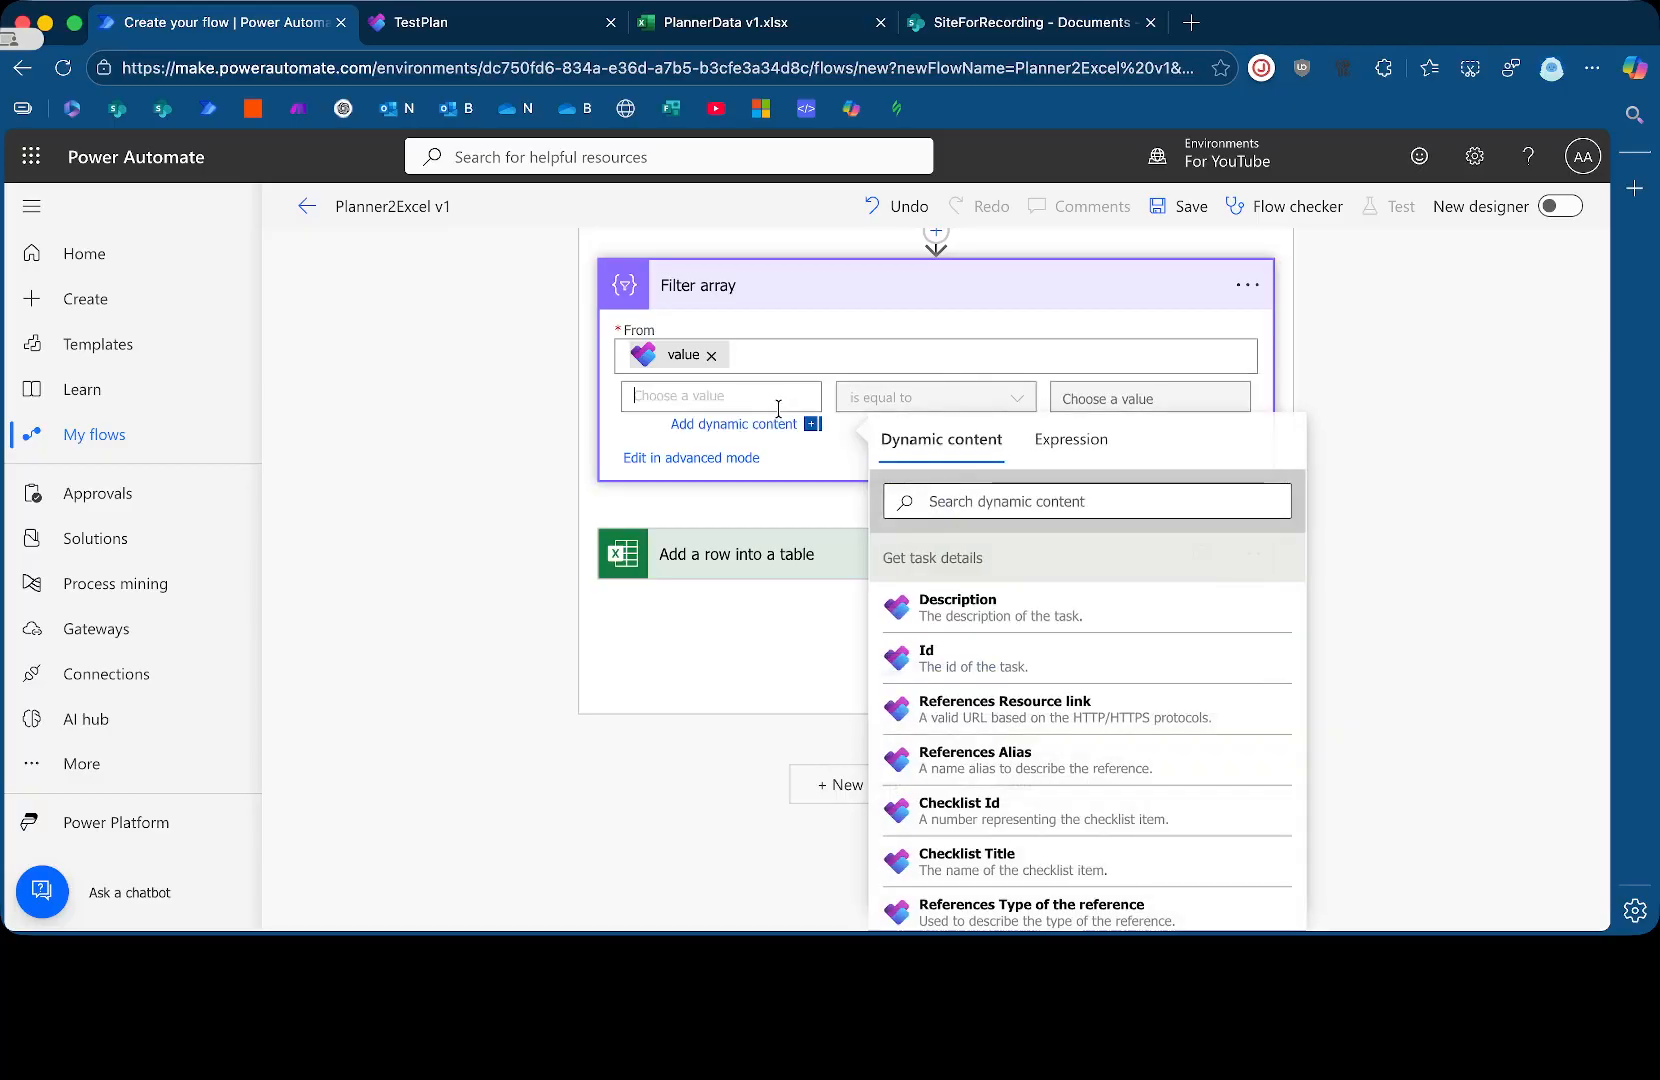
pyautogui.write('id')
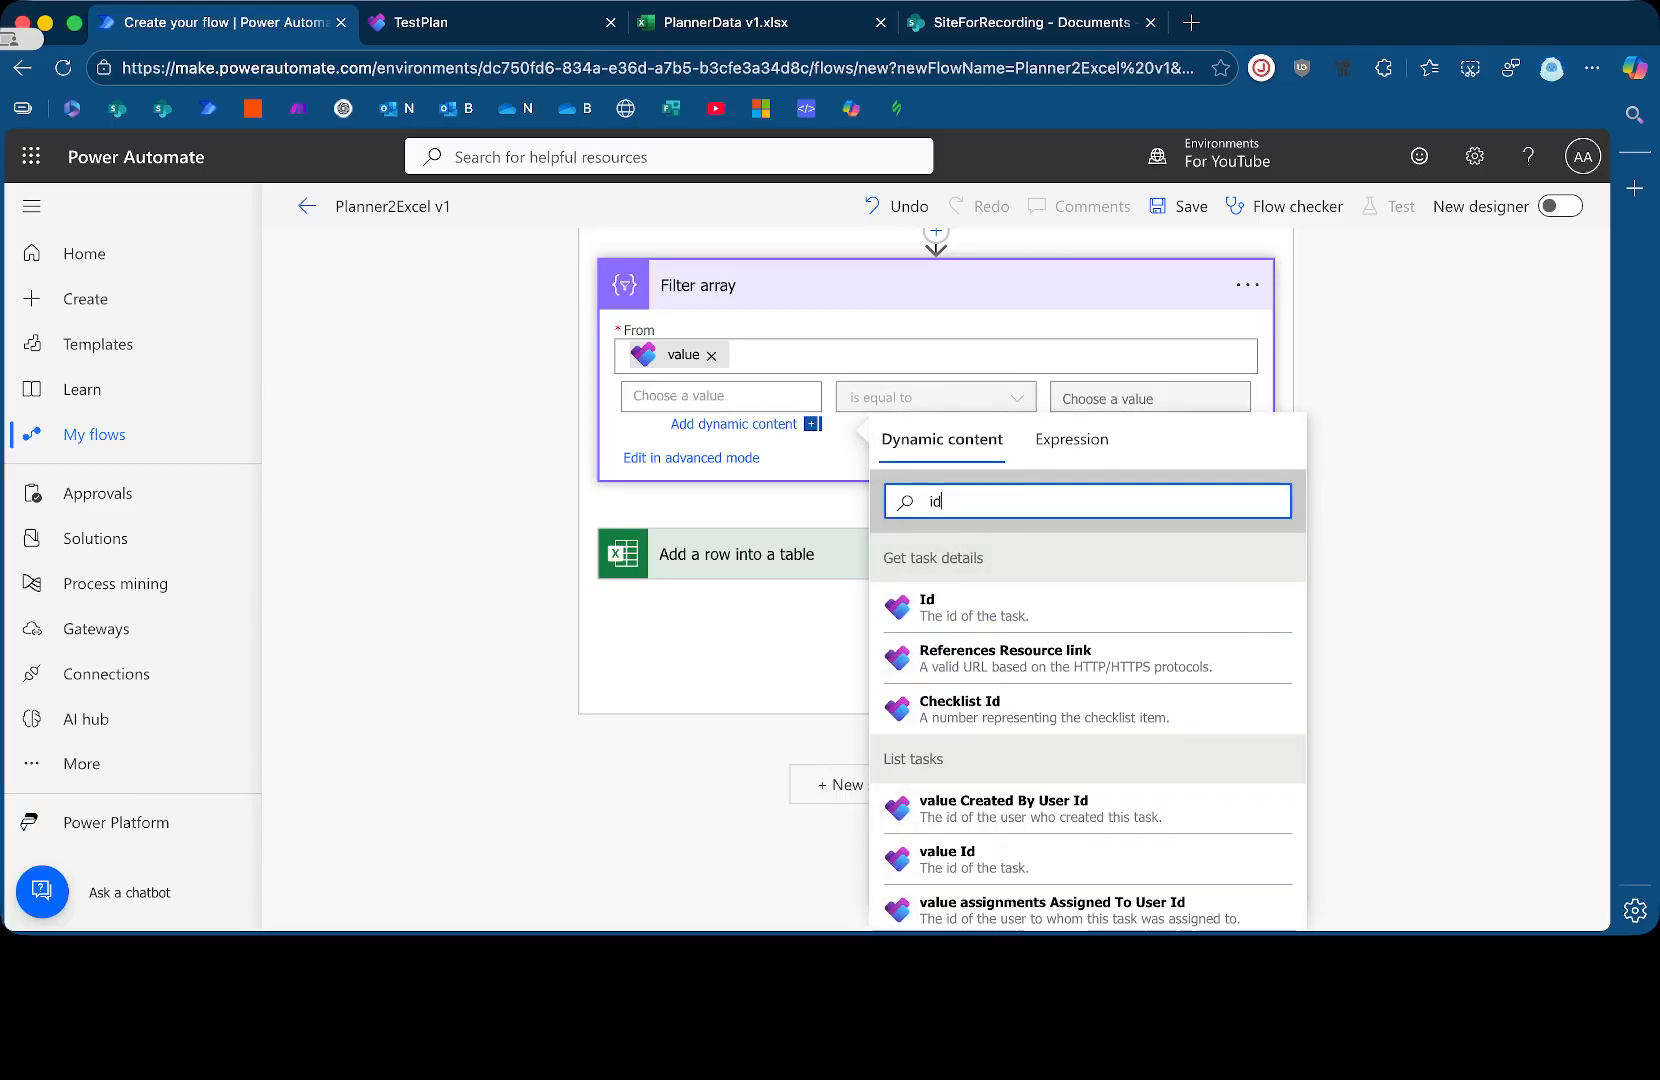
pyautogui.scroll(-3)
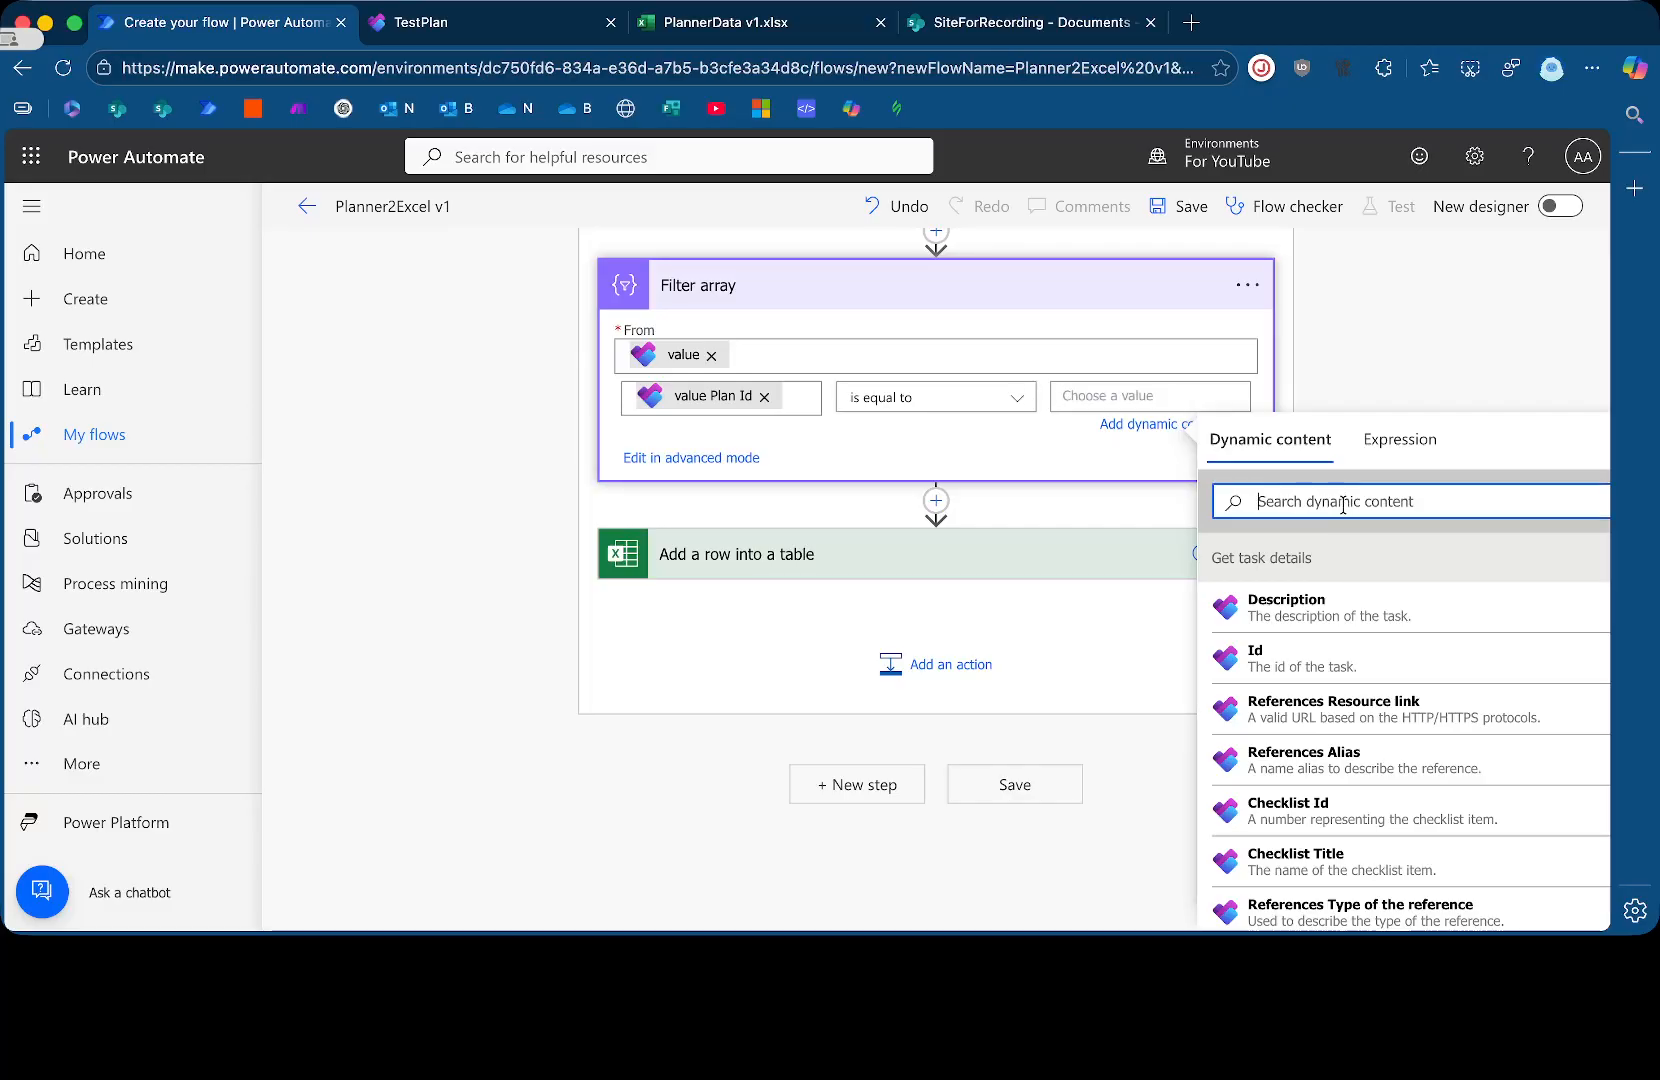
pyautogui.write('buc')
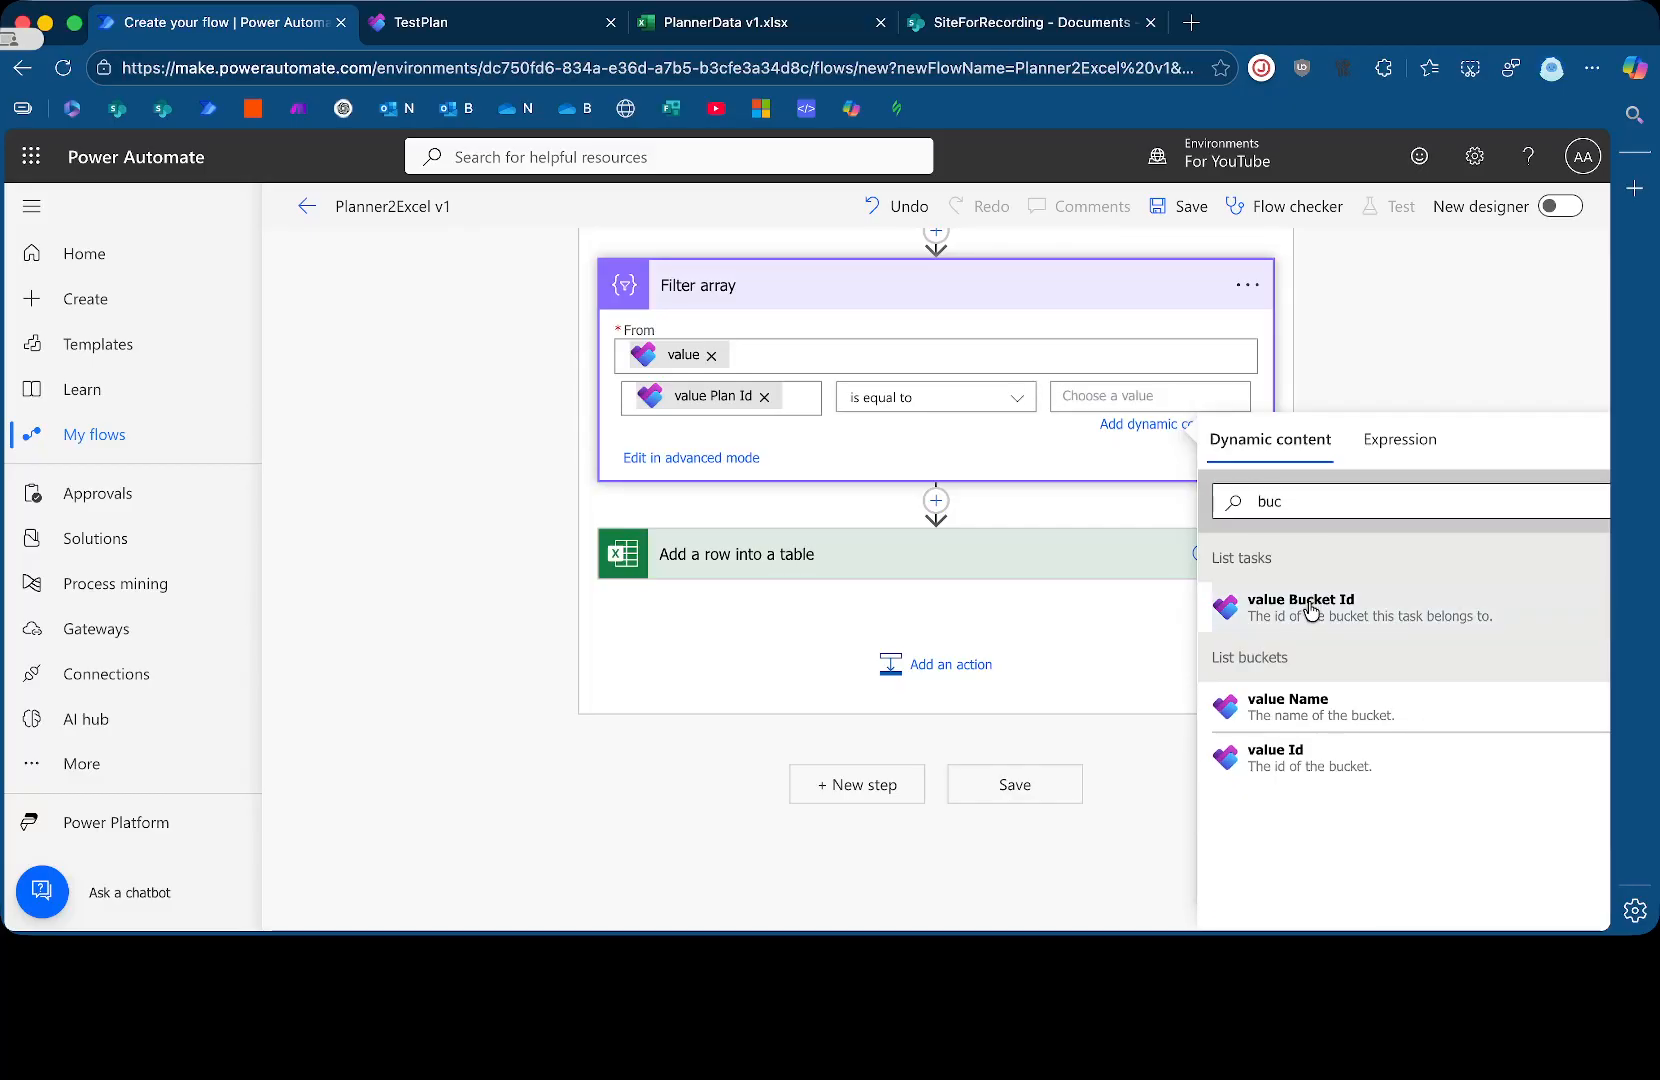
pyautogui.click(1300, 606)
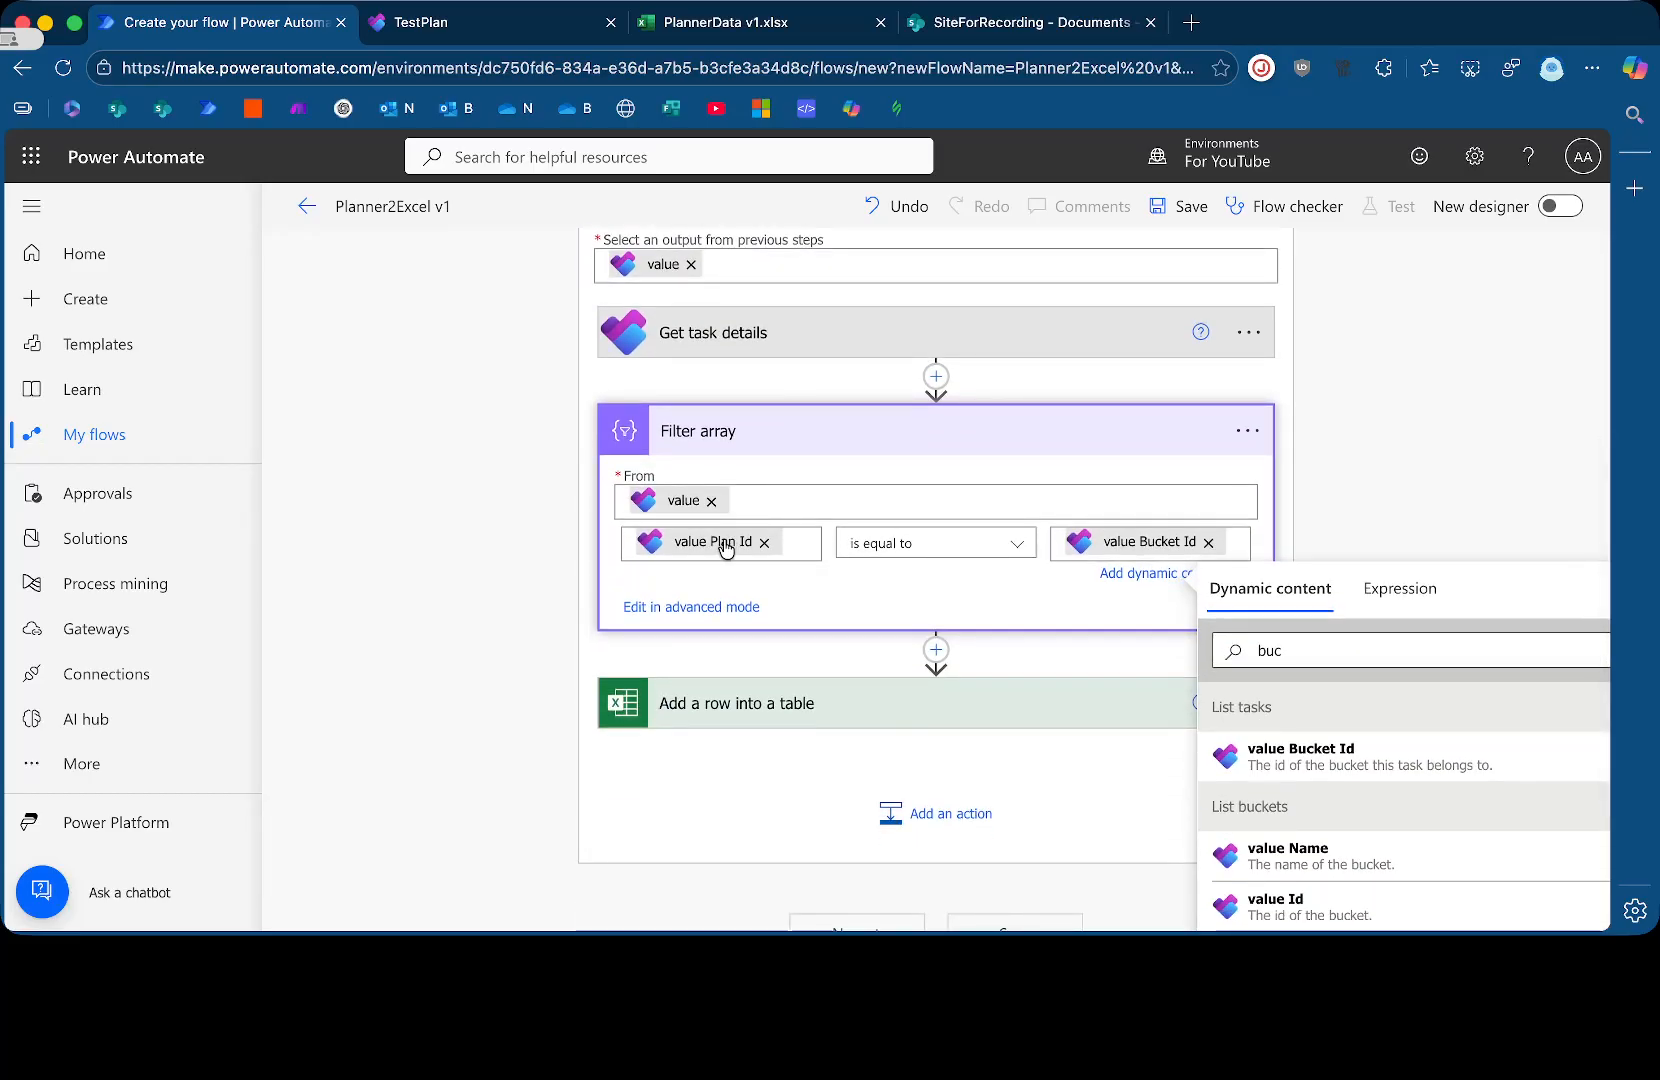
pyautogui.click(764, 543)
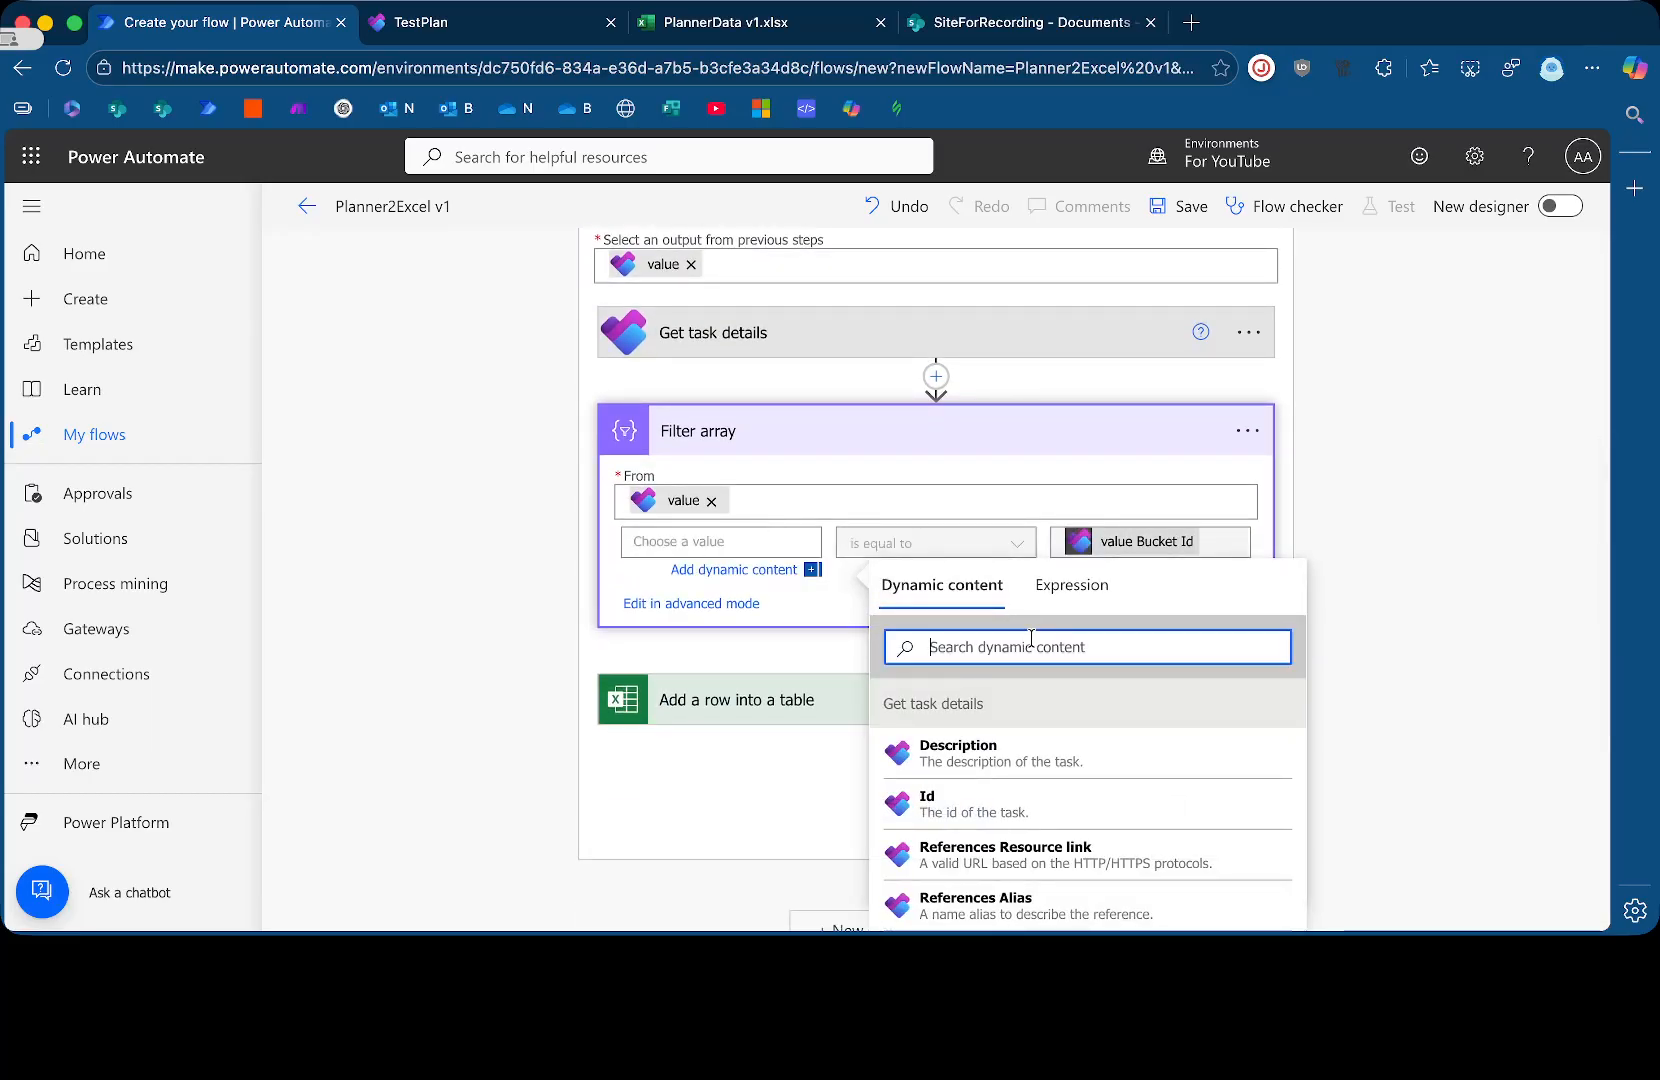
pyautogui.write('id')
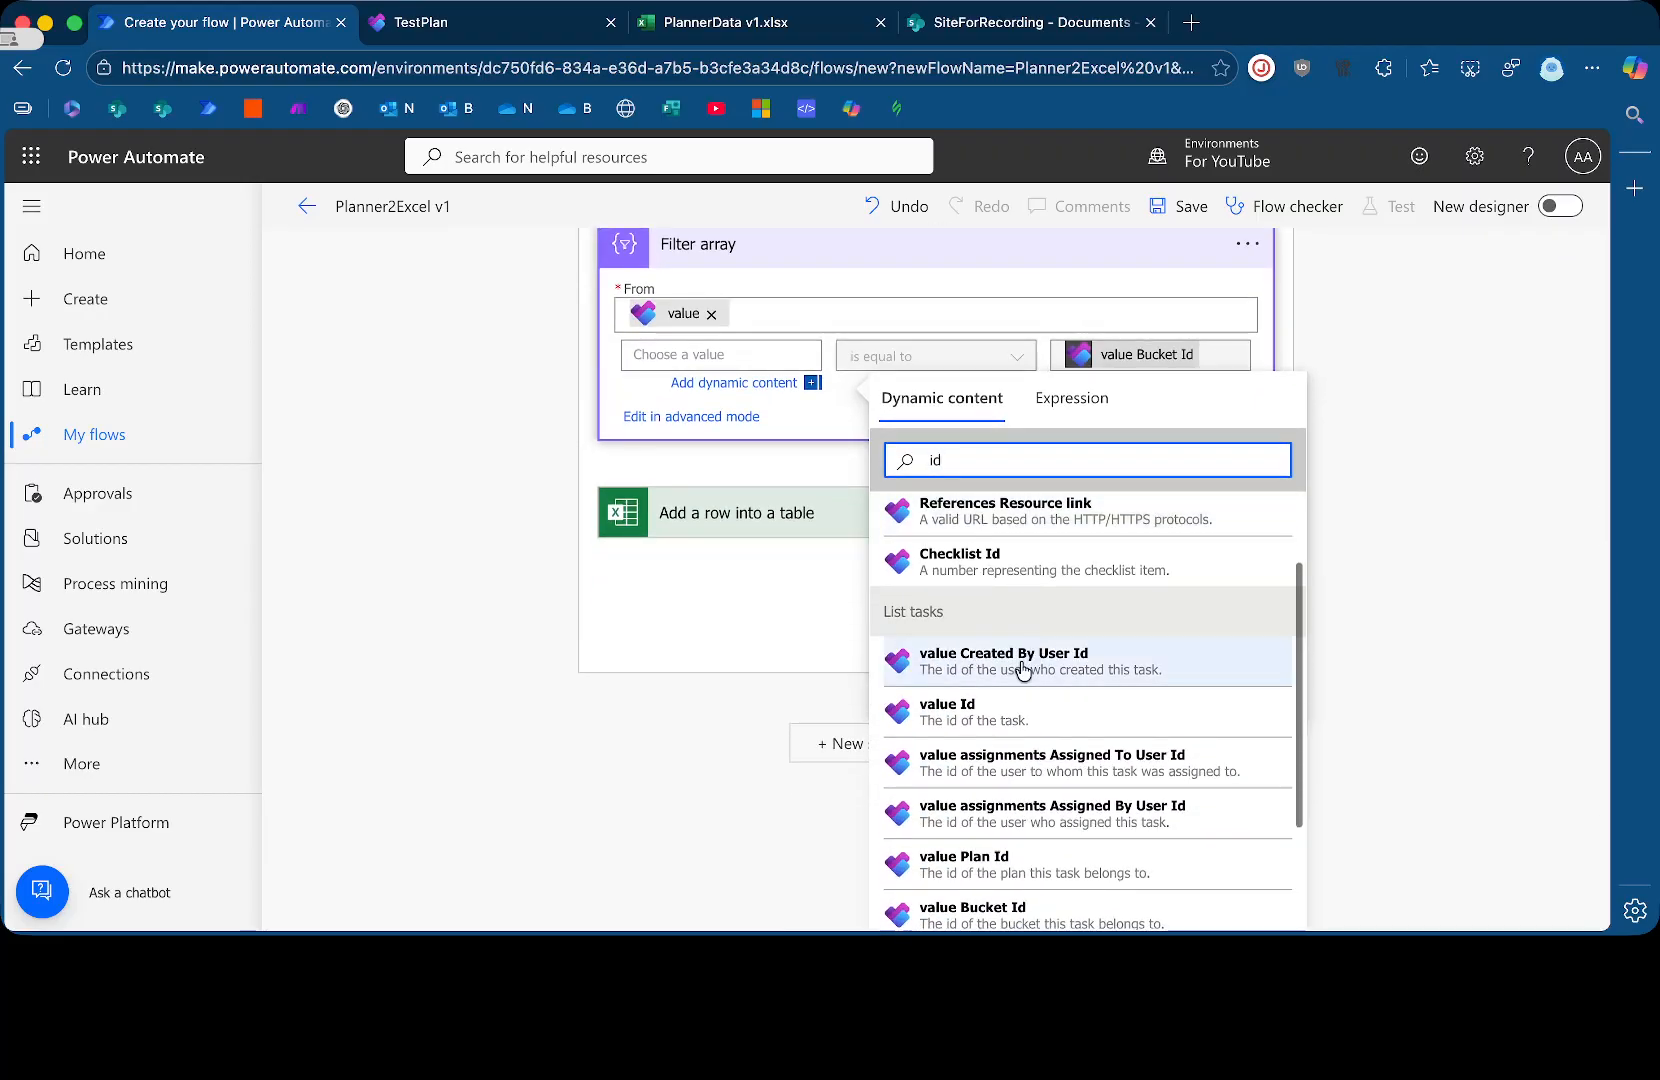
pyautogui.scroll(-3)
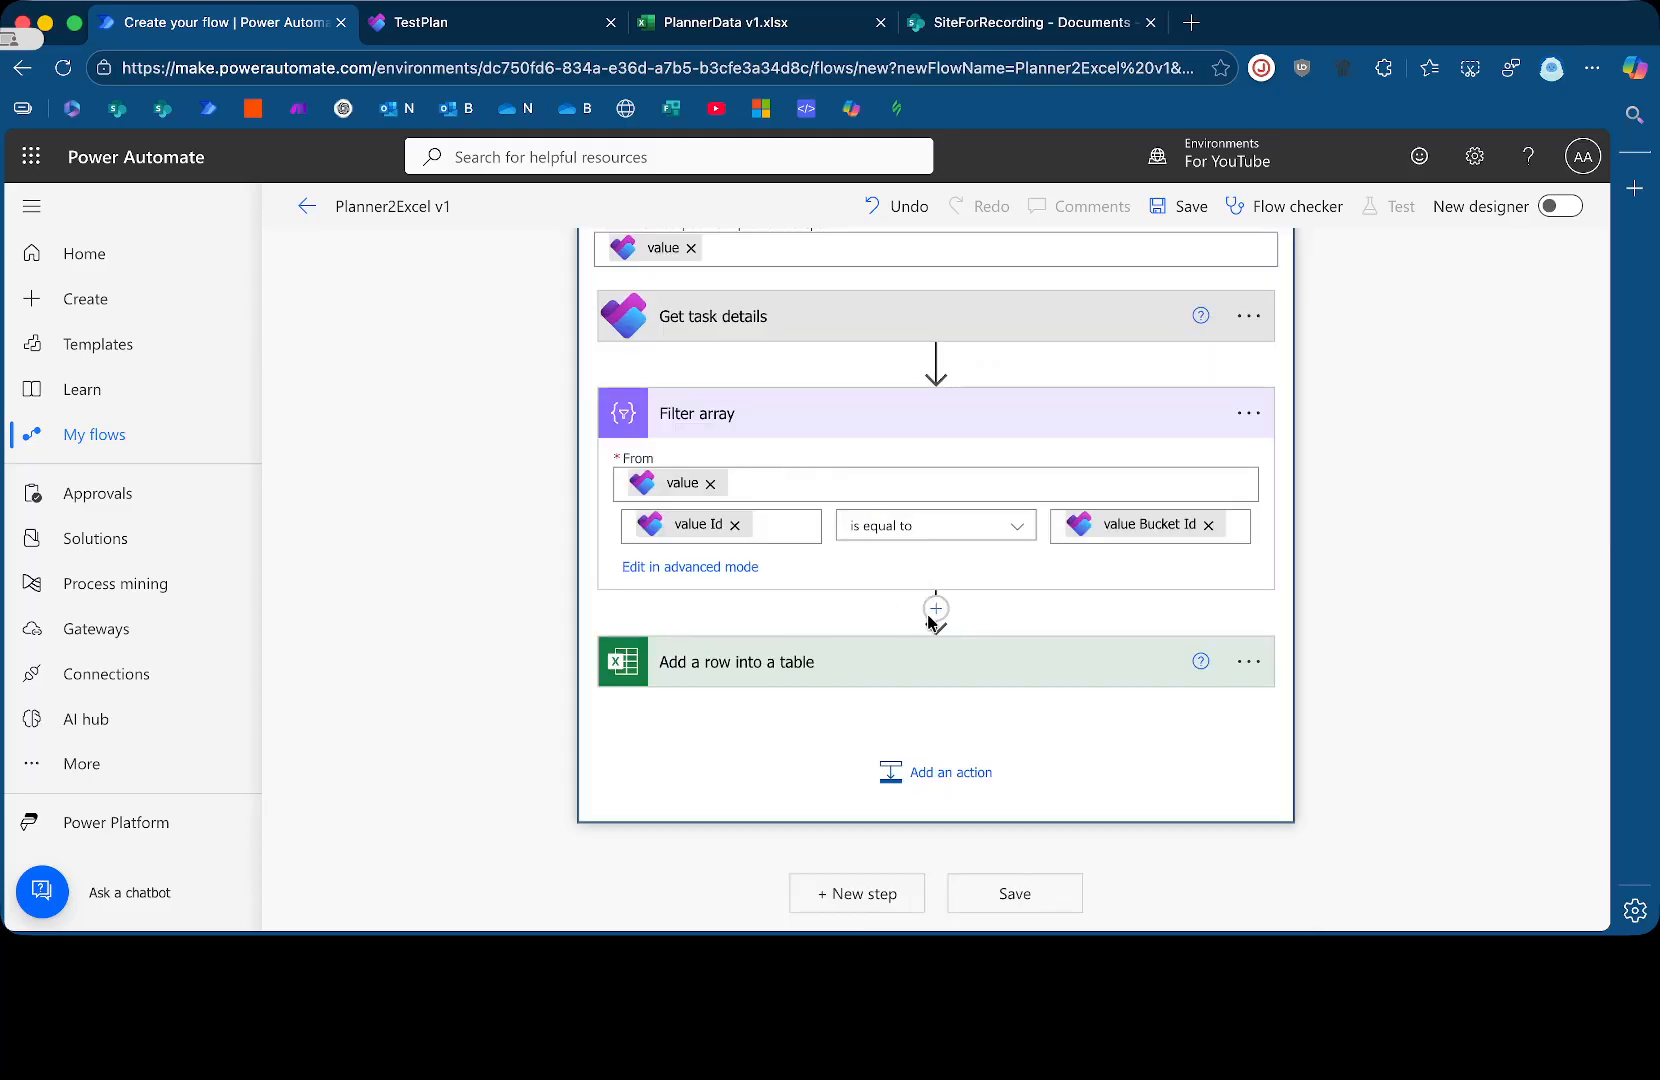
# Map Bucket Name to List buckets value Name, wrapping the row step in Apply to each 2
pyautogui.click(775, 662)
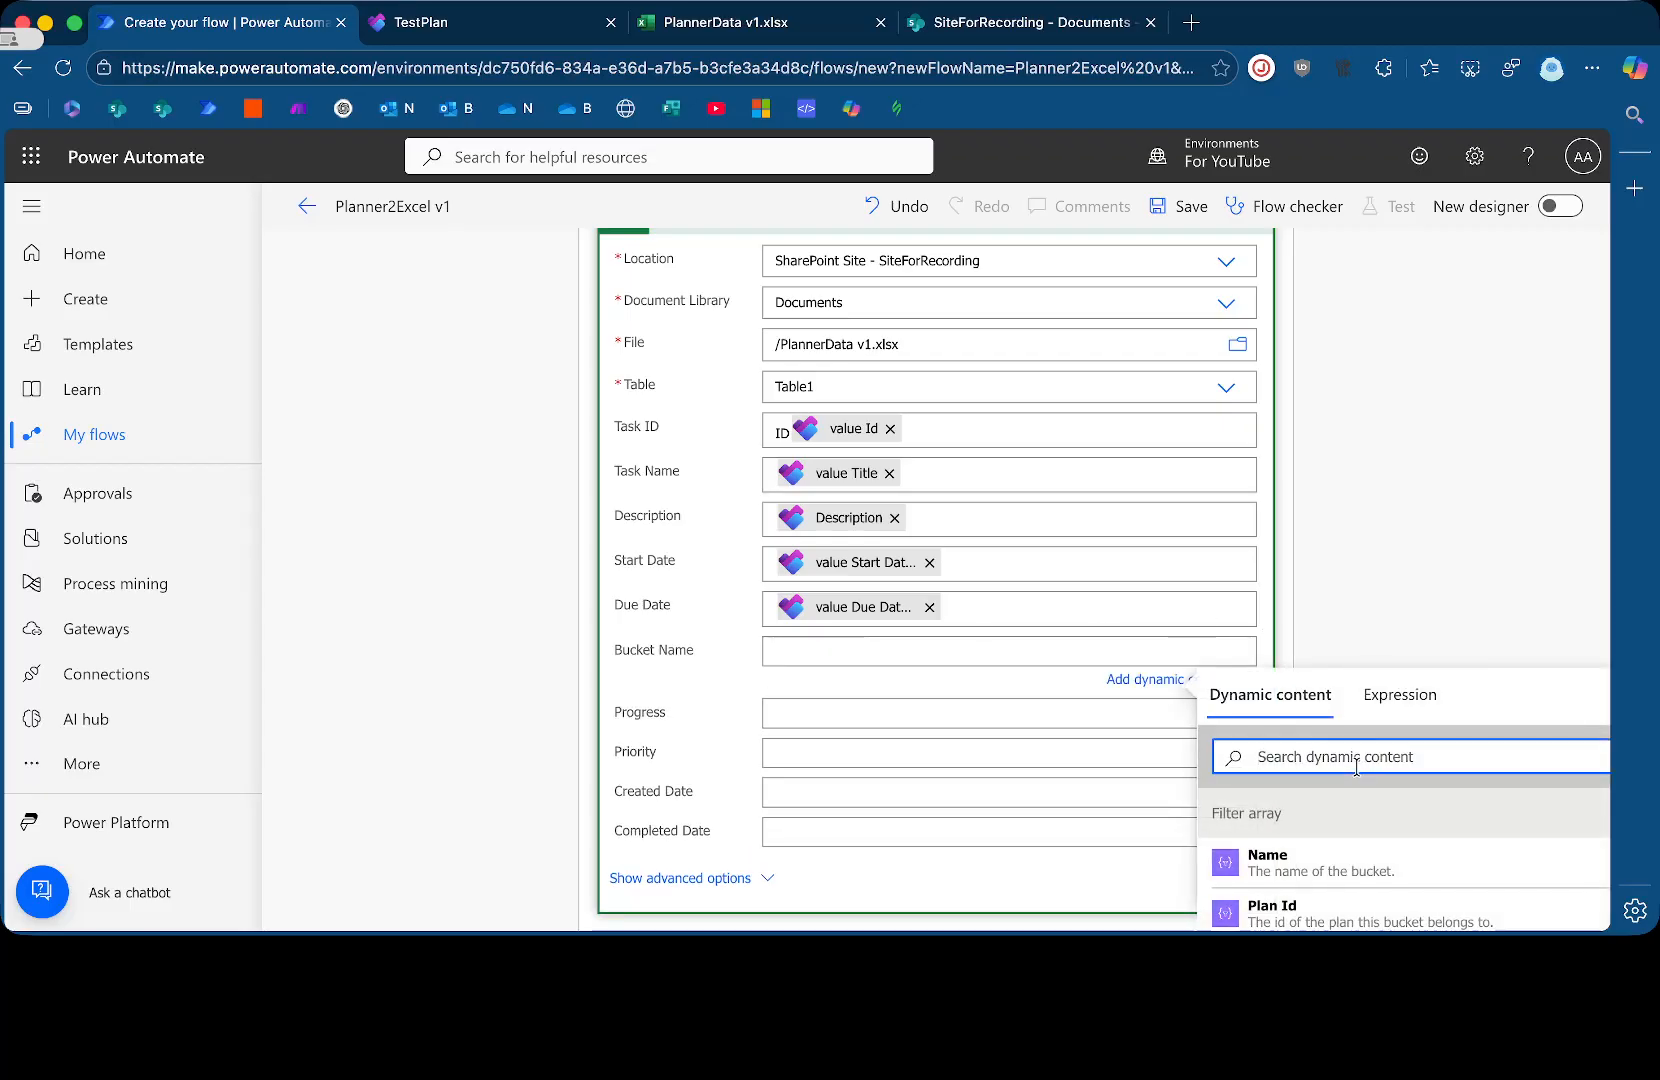
pyautogui.write('bucket')
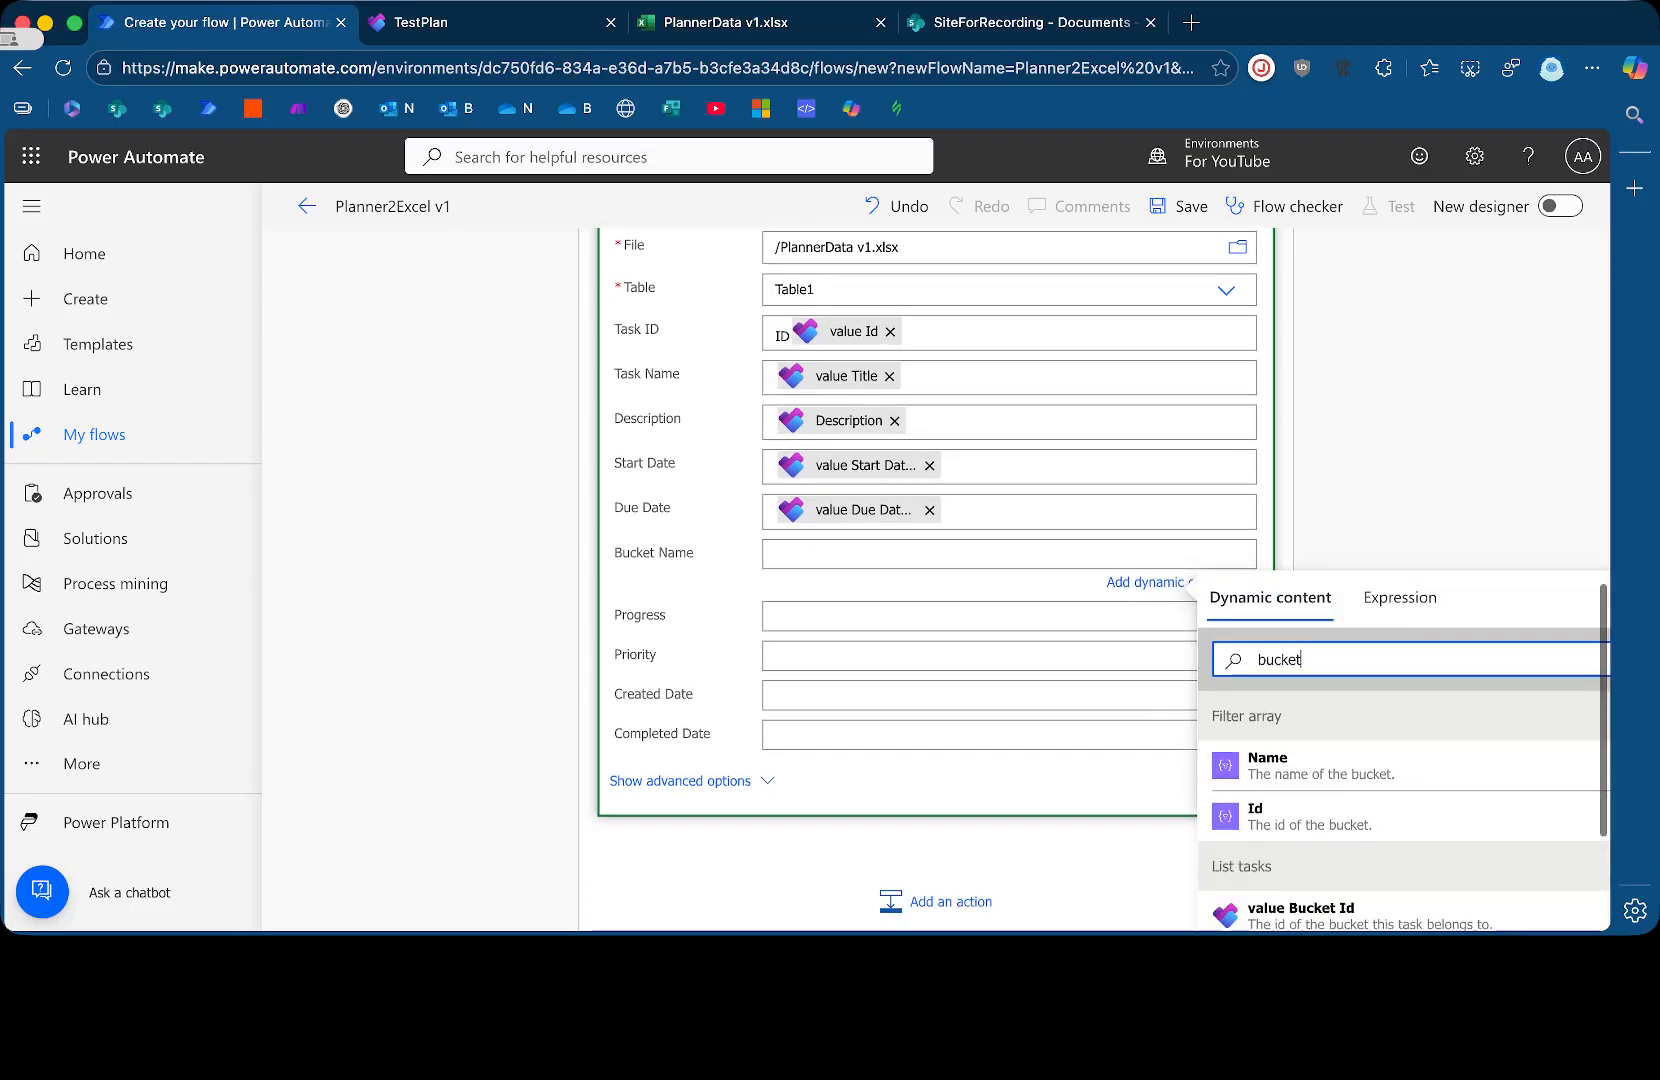
pyautogui.scroll(-3)
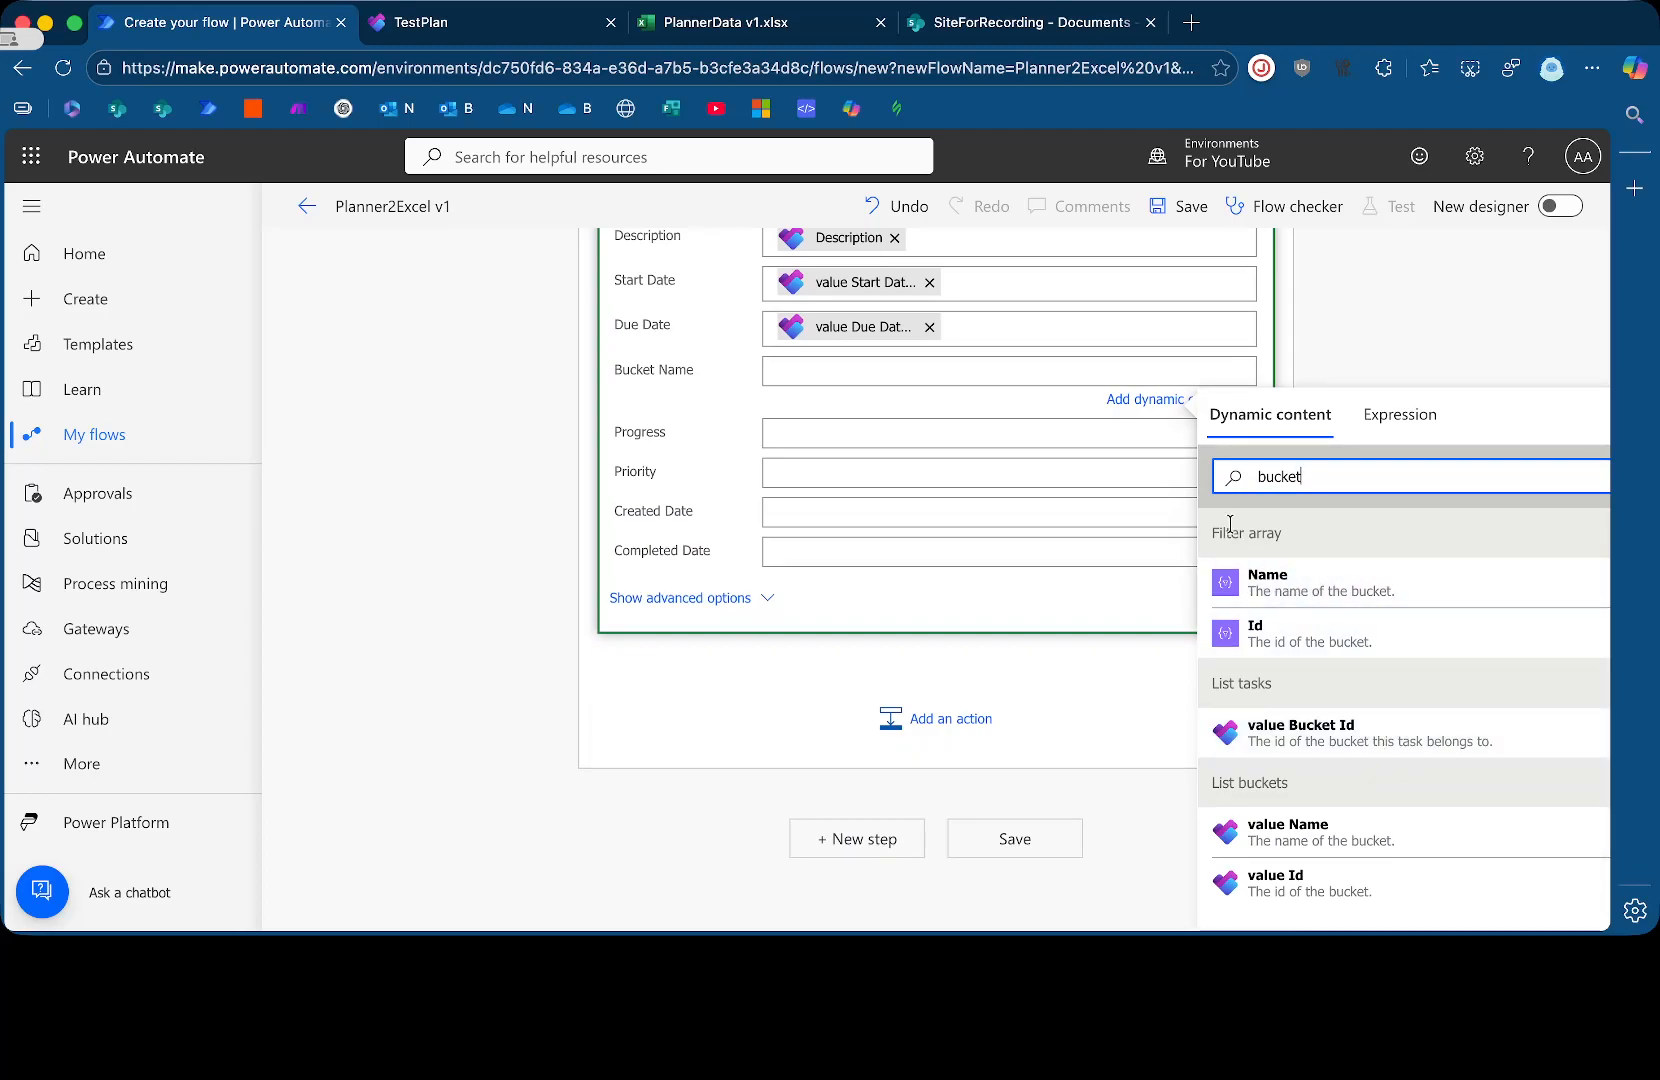
pyautogui.moveTo(1235, 569)
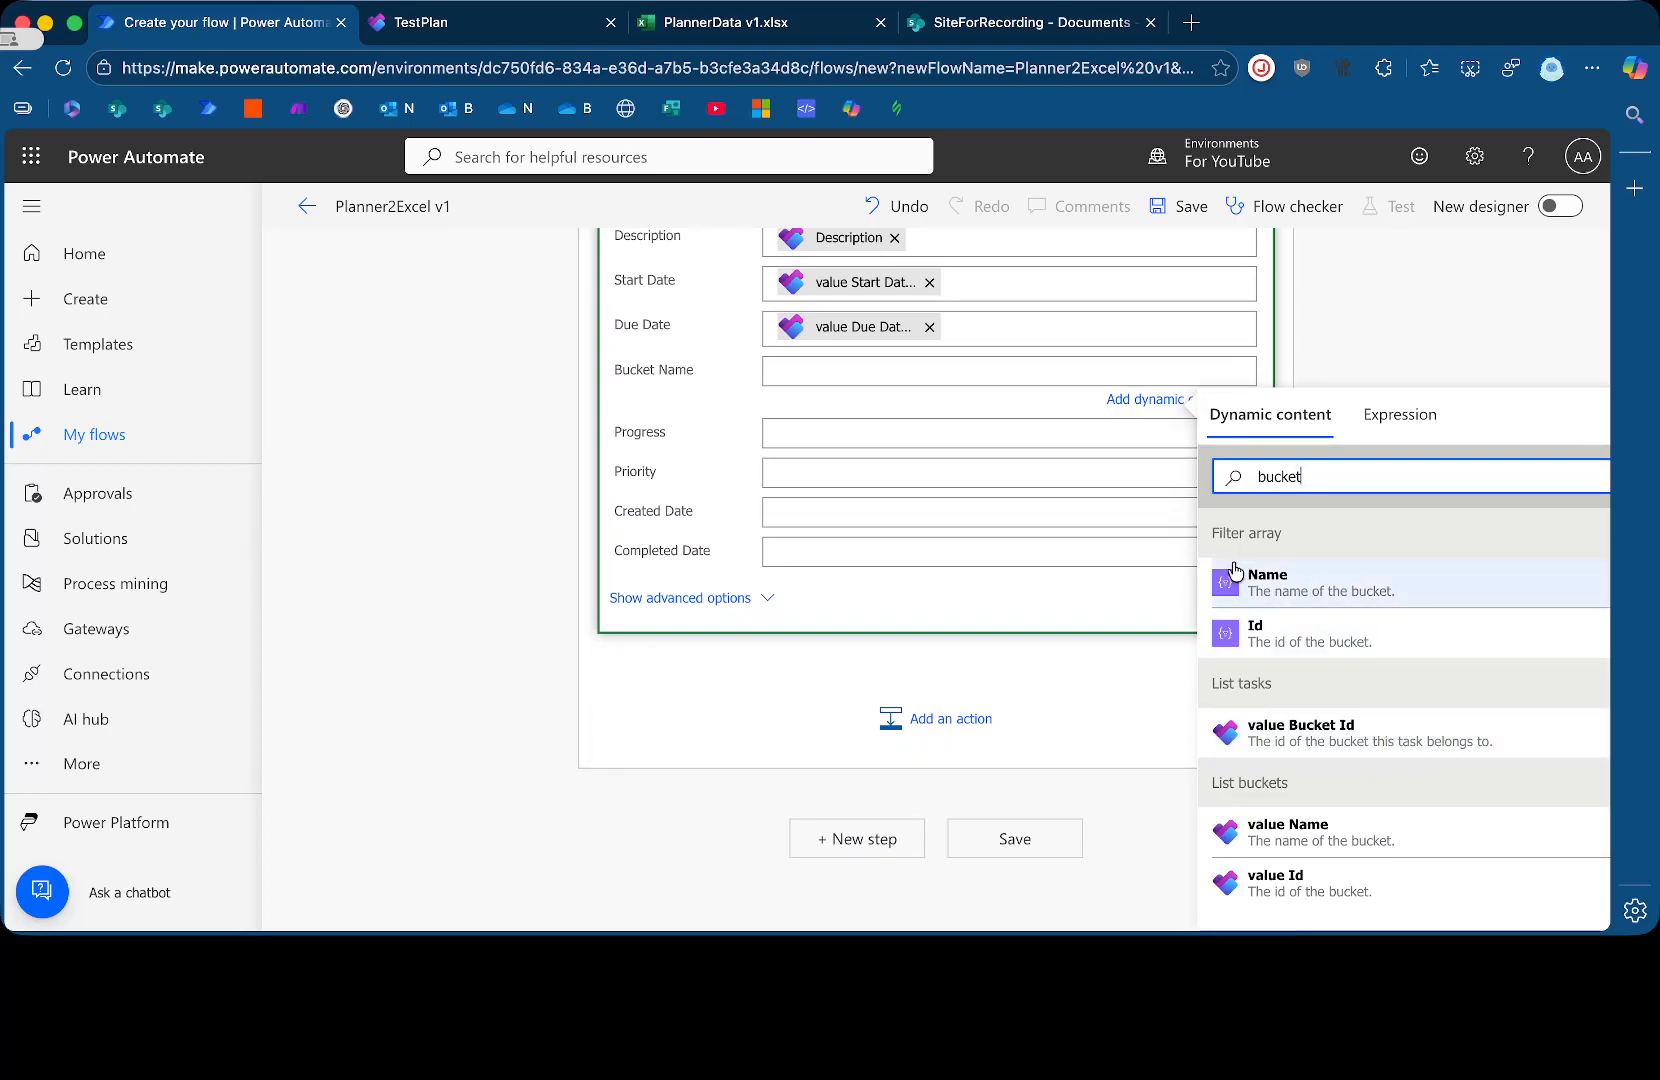
pyautogui.moveTo(1256, 831)
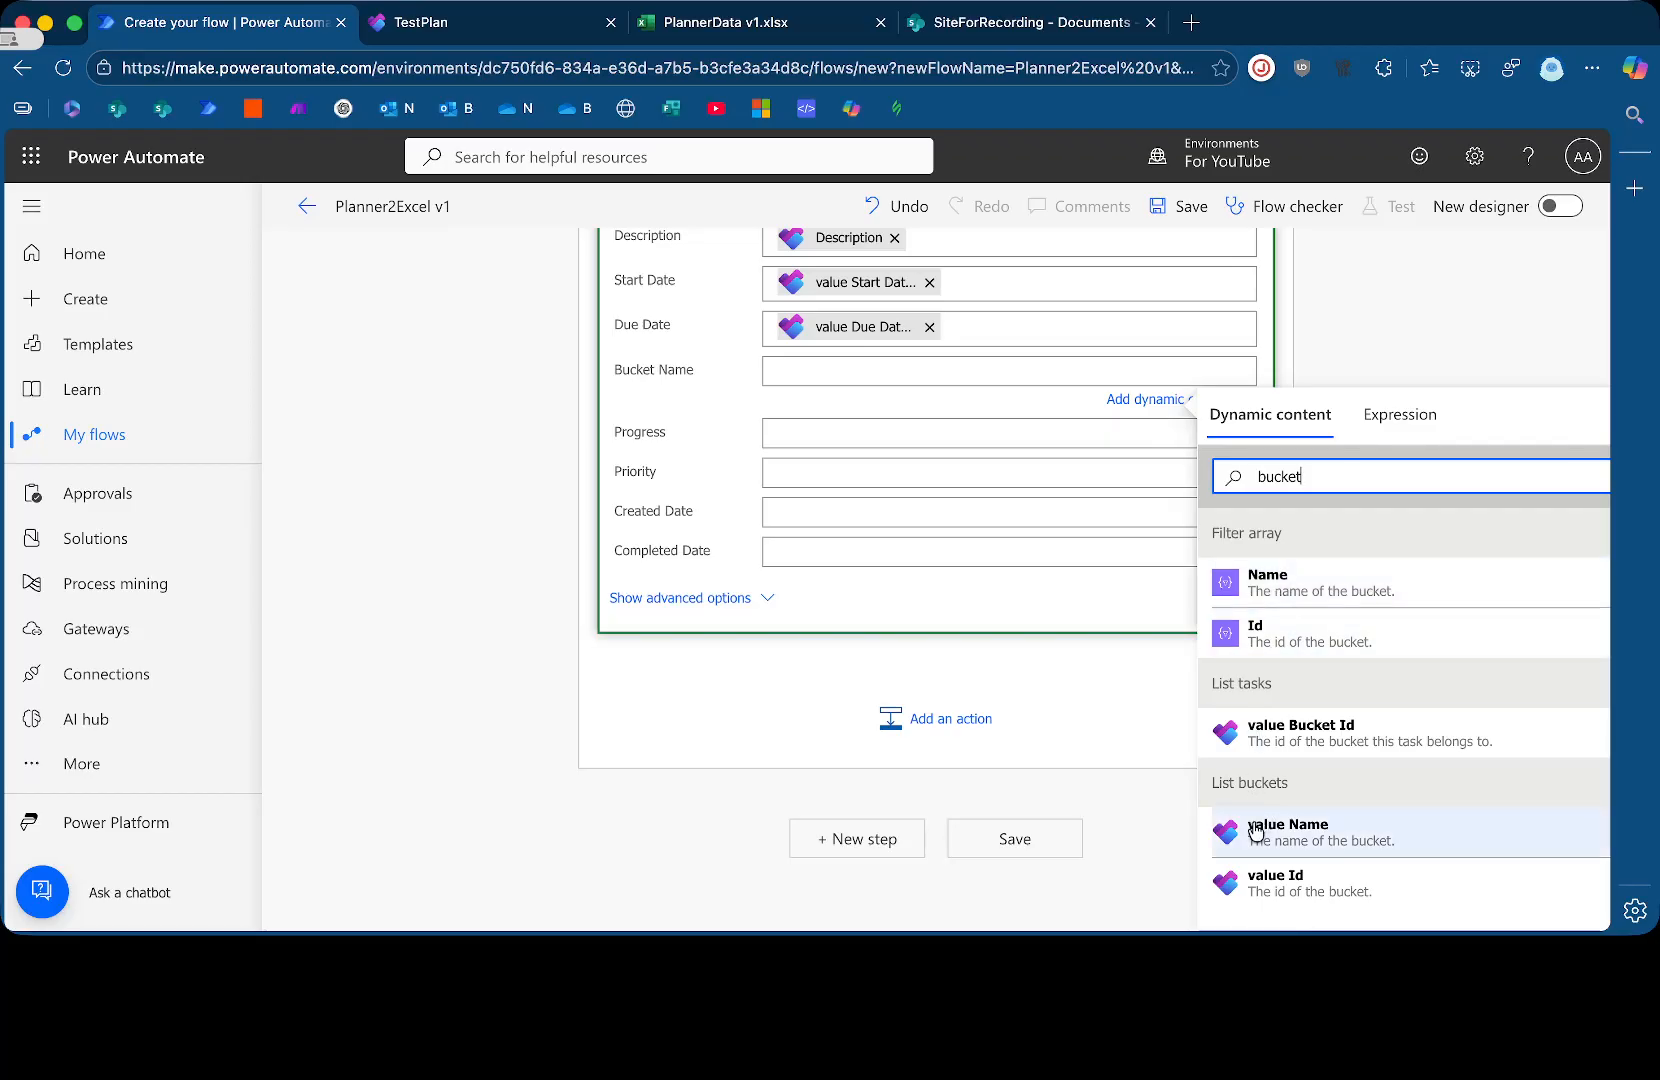
pyautogui.moveTo(1312, 848)
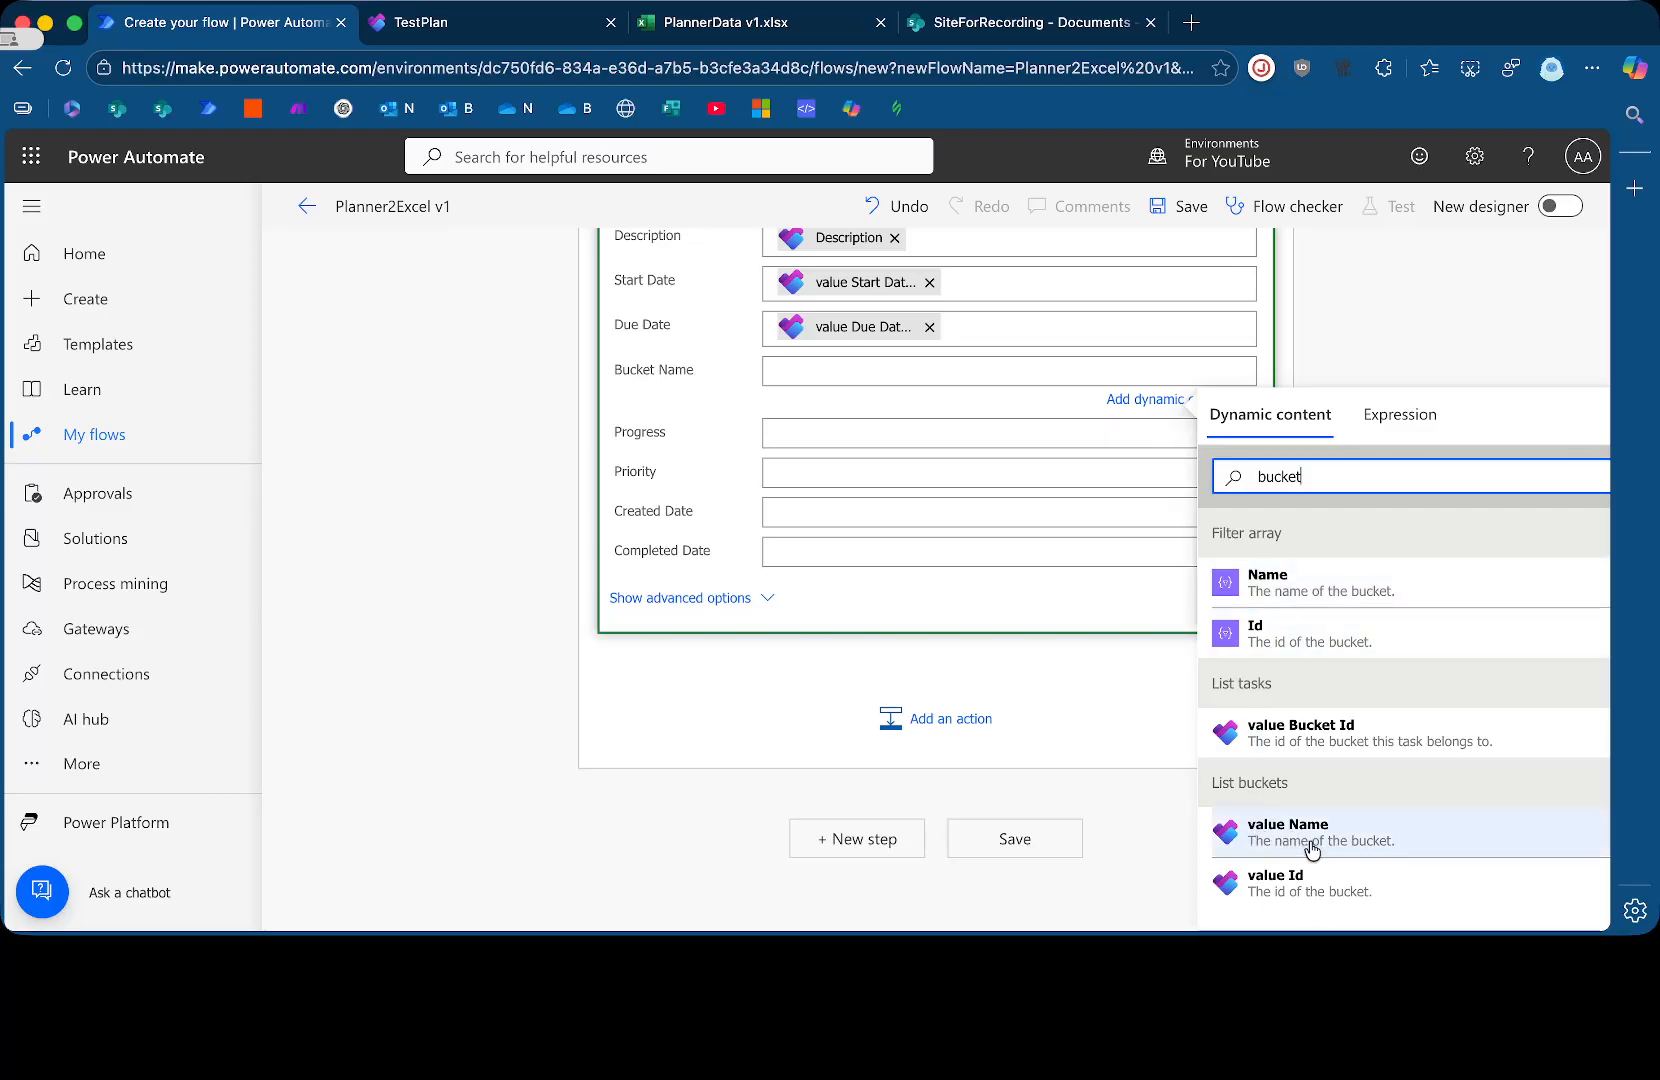
pyautogui.click(1287, 835)
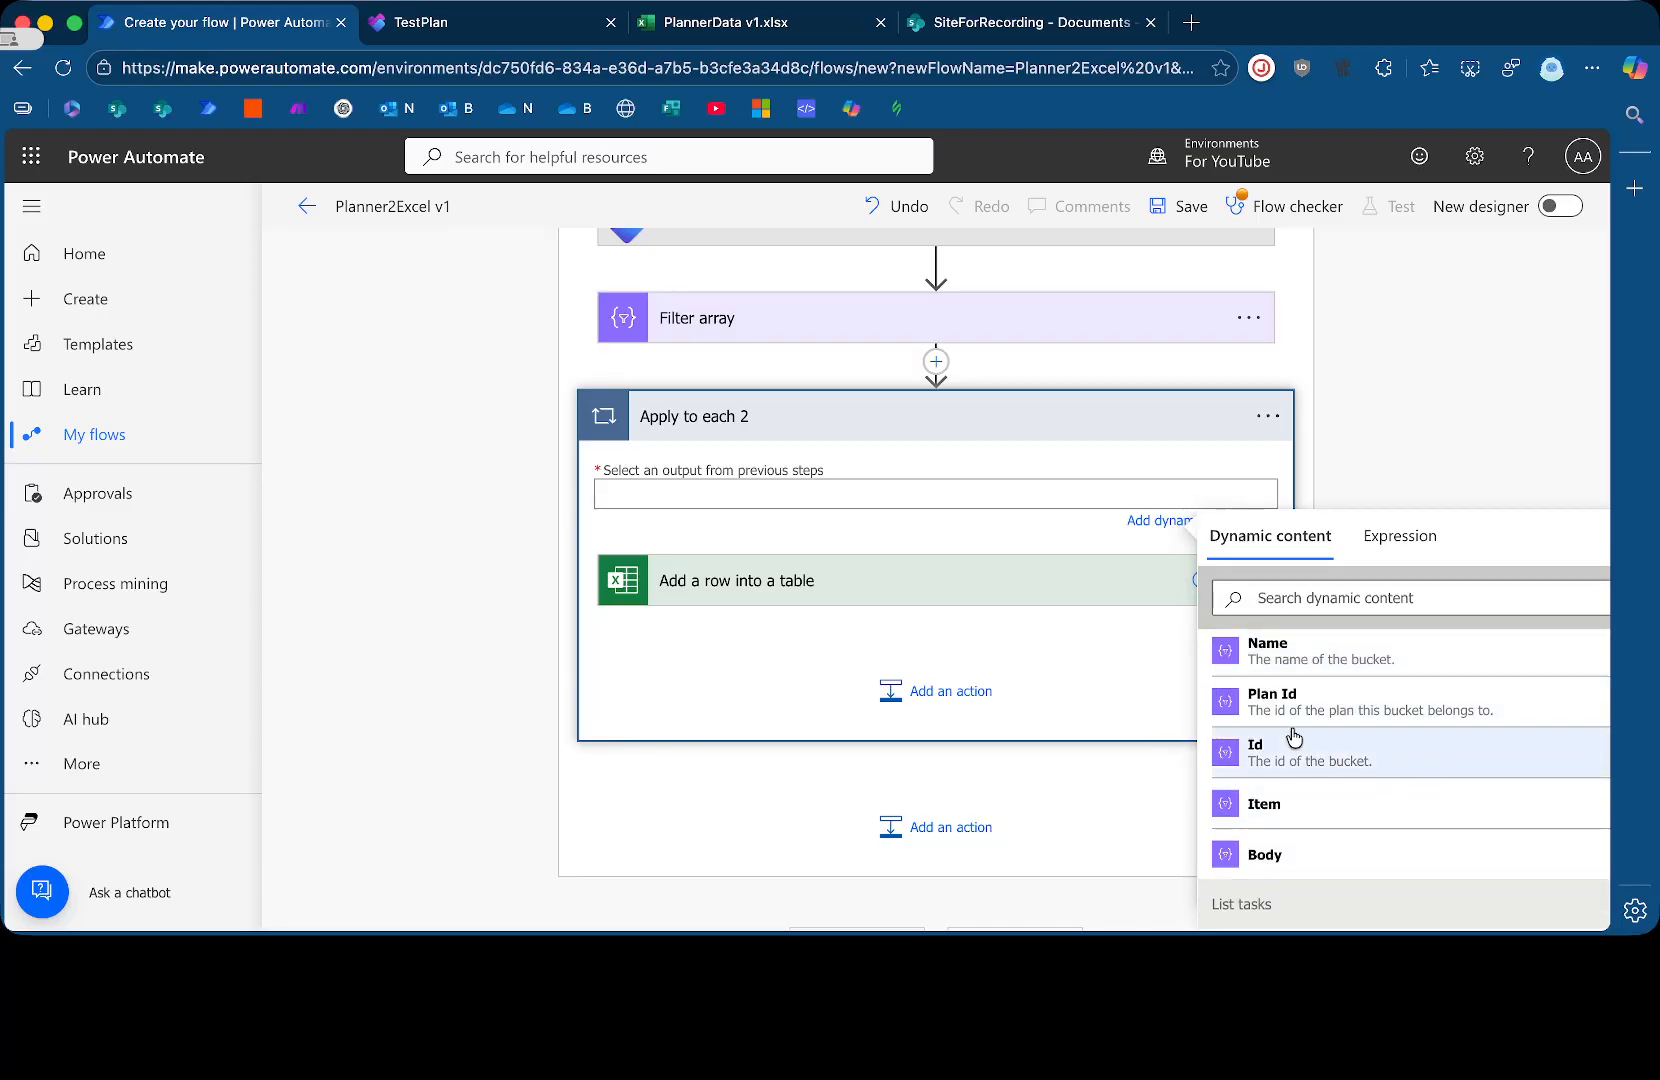
pyautogui.click(1264, 854)
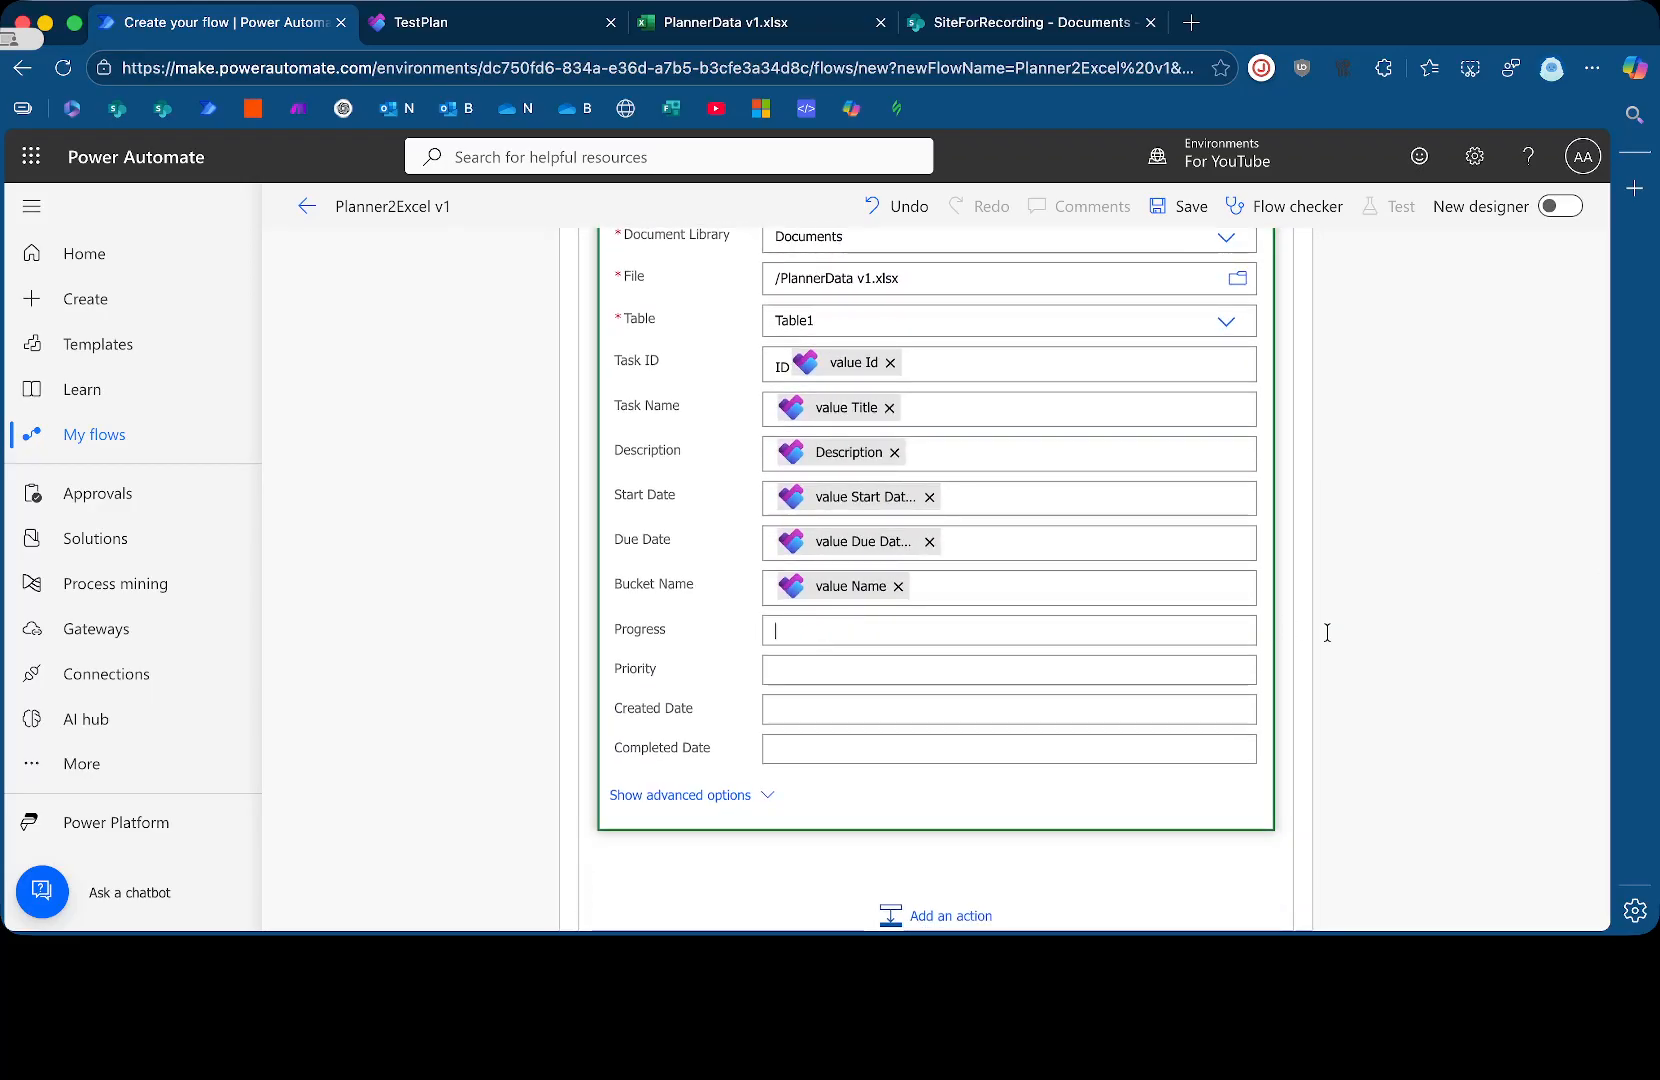
# Map the Progress column to the task's value Percent Complete
pyautogui.click(1008, 630)
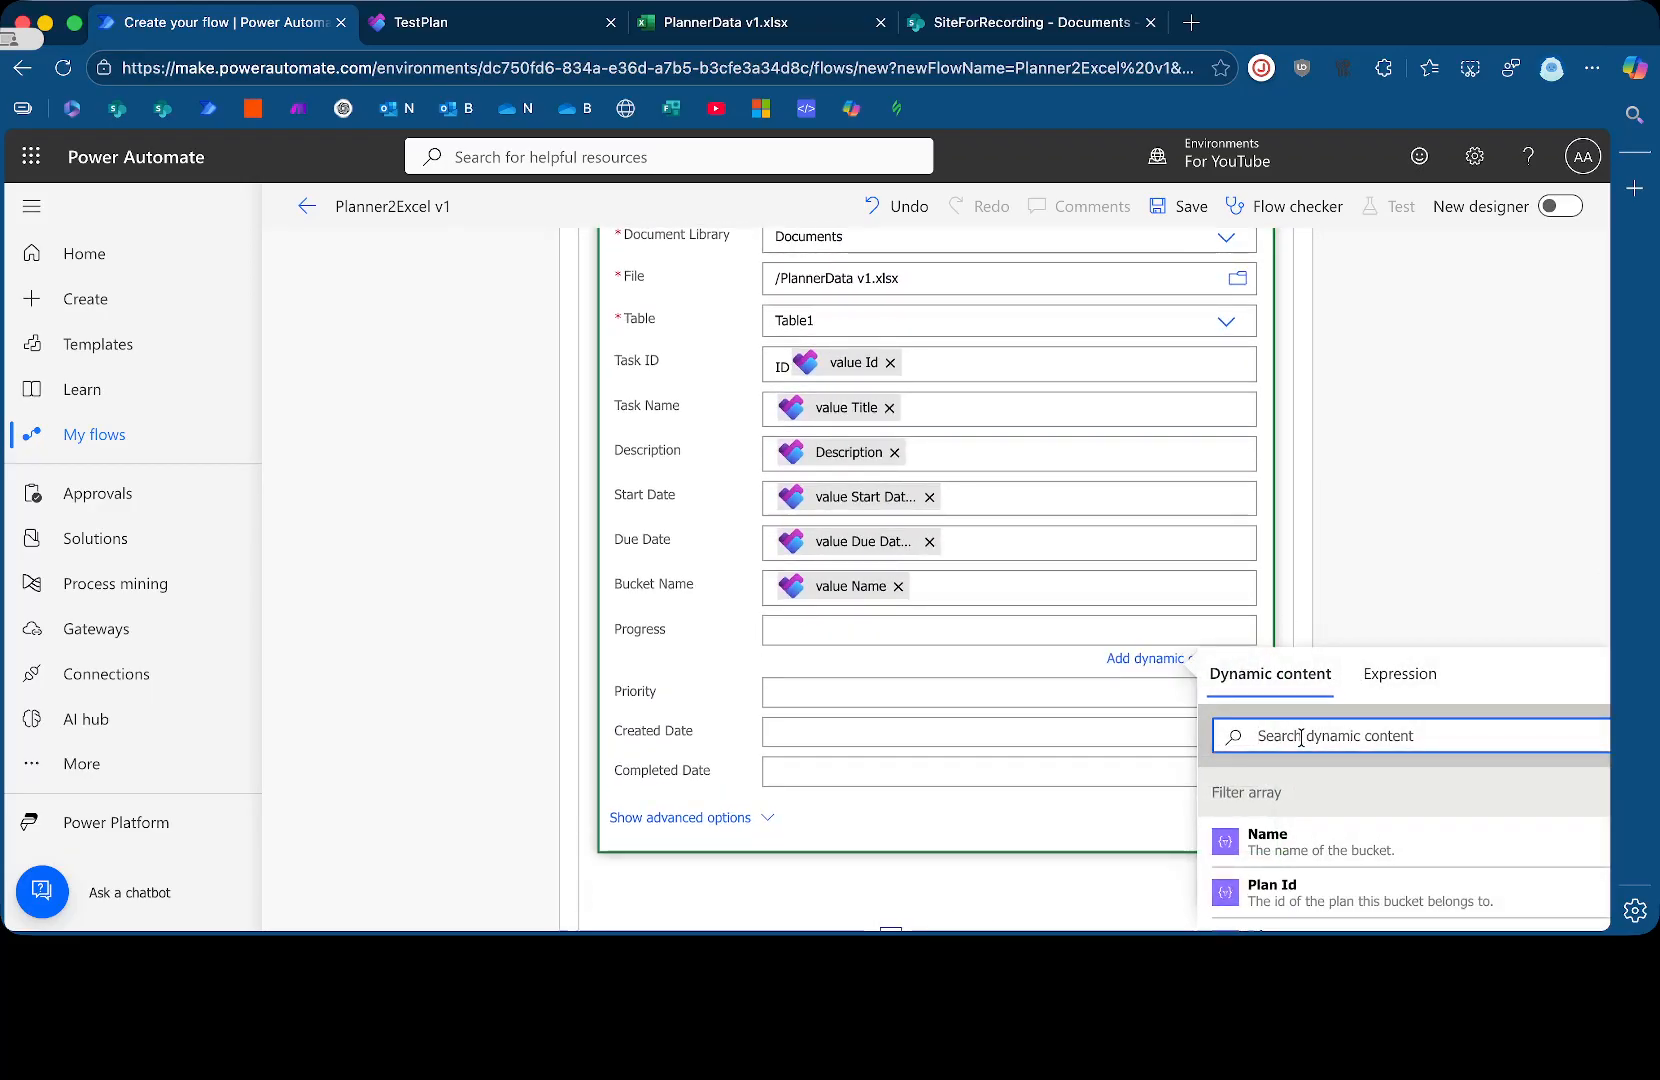
pyautogui.write('pr')
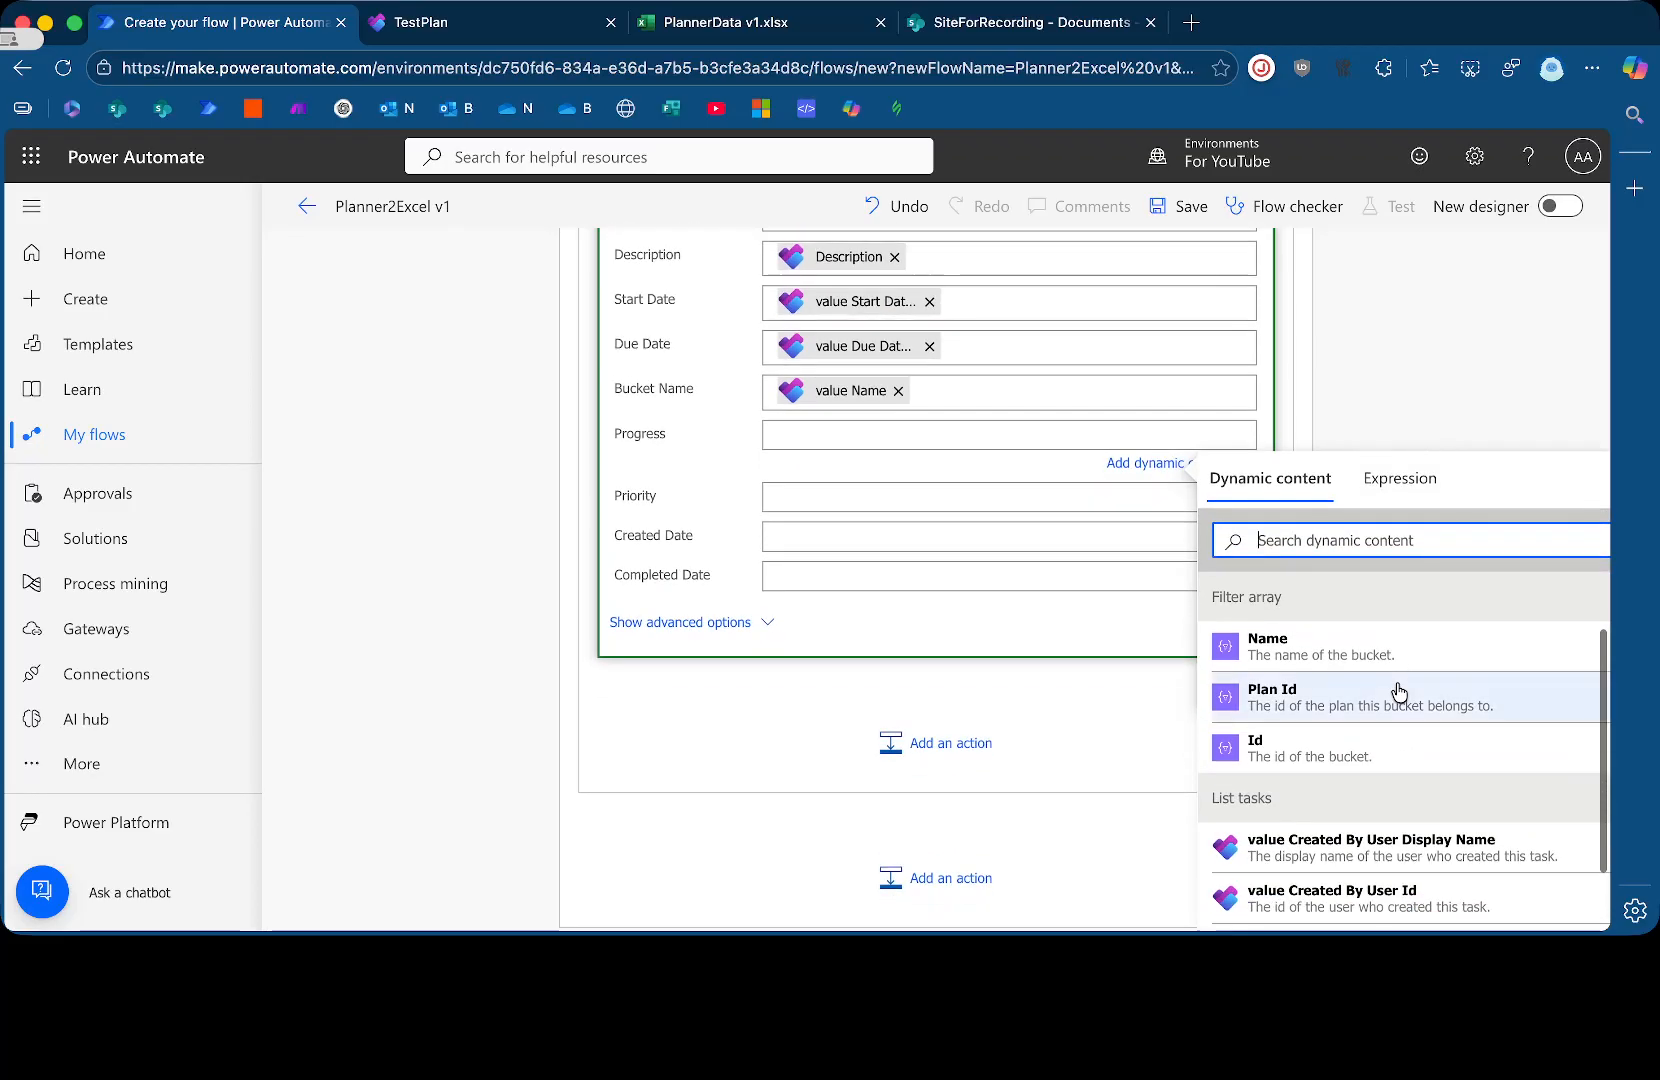
pyautogui.scroll(-3)
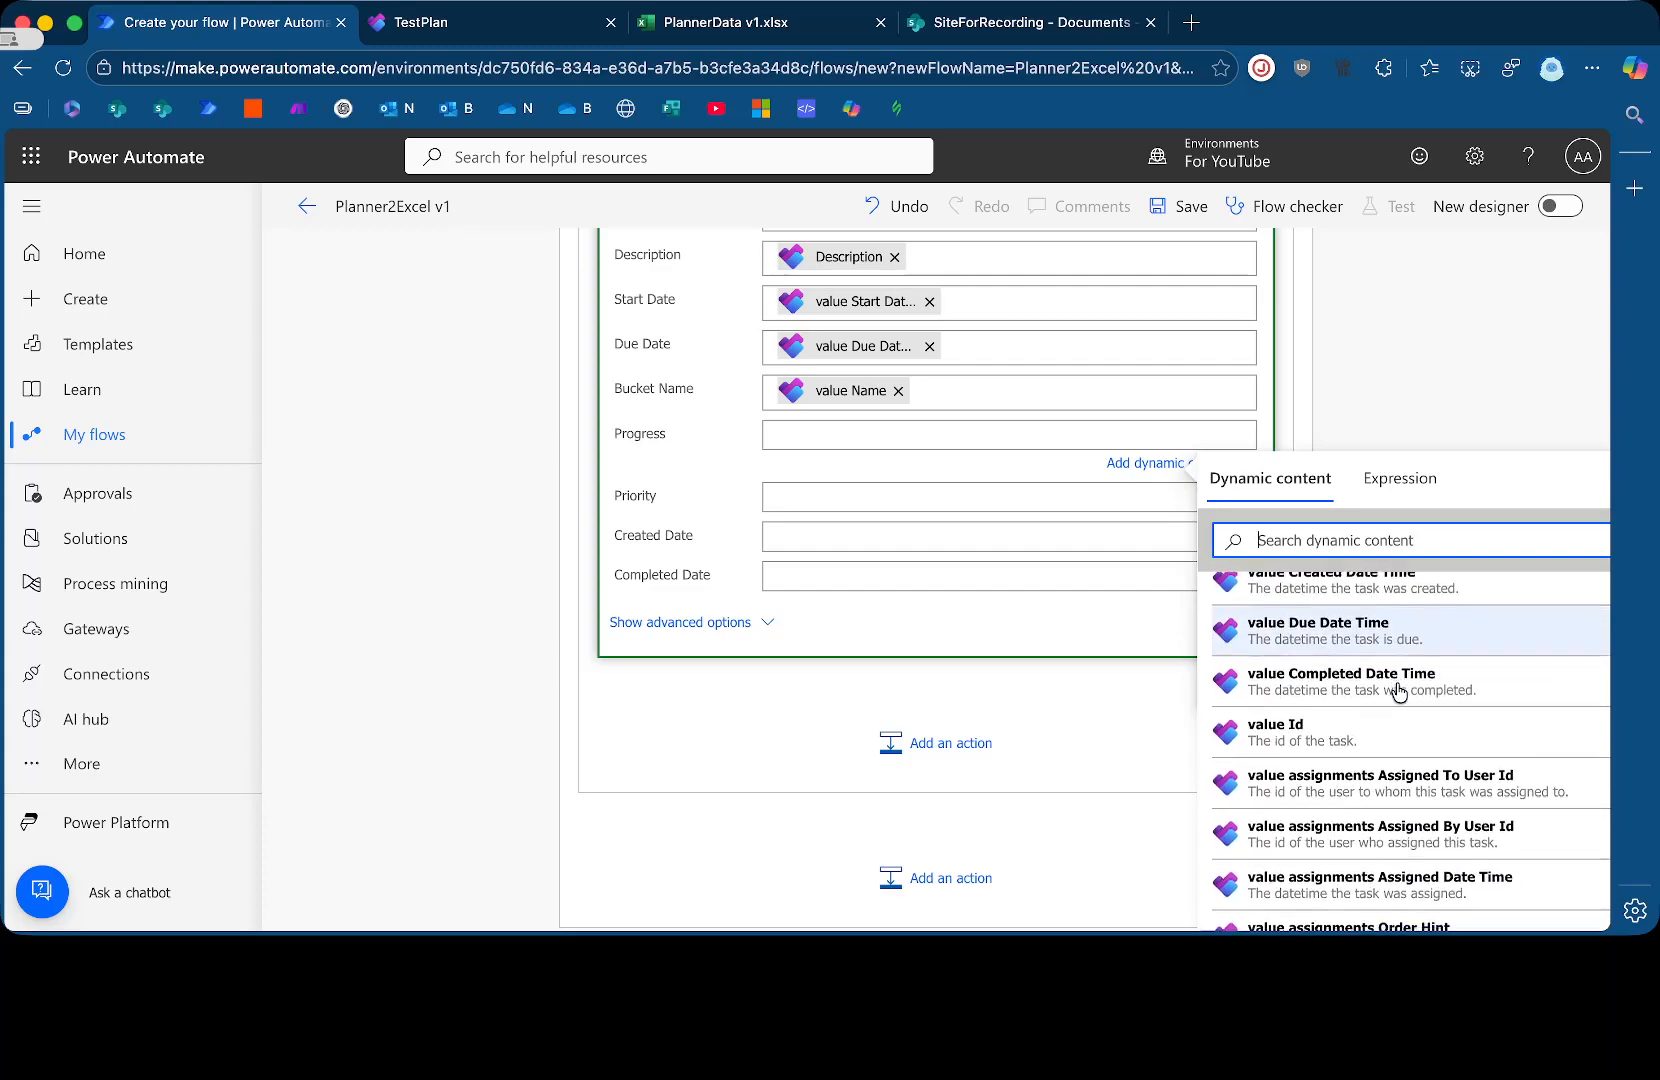
pyautogui.scroll(-3)
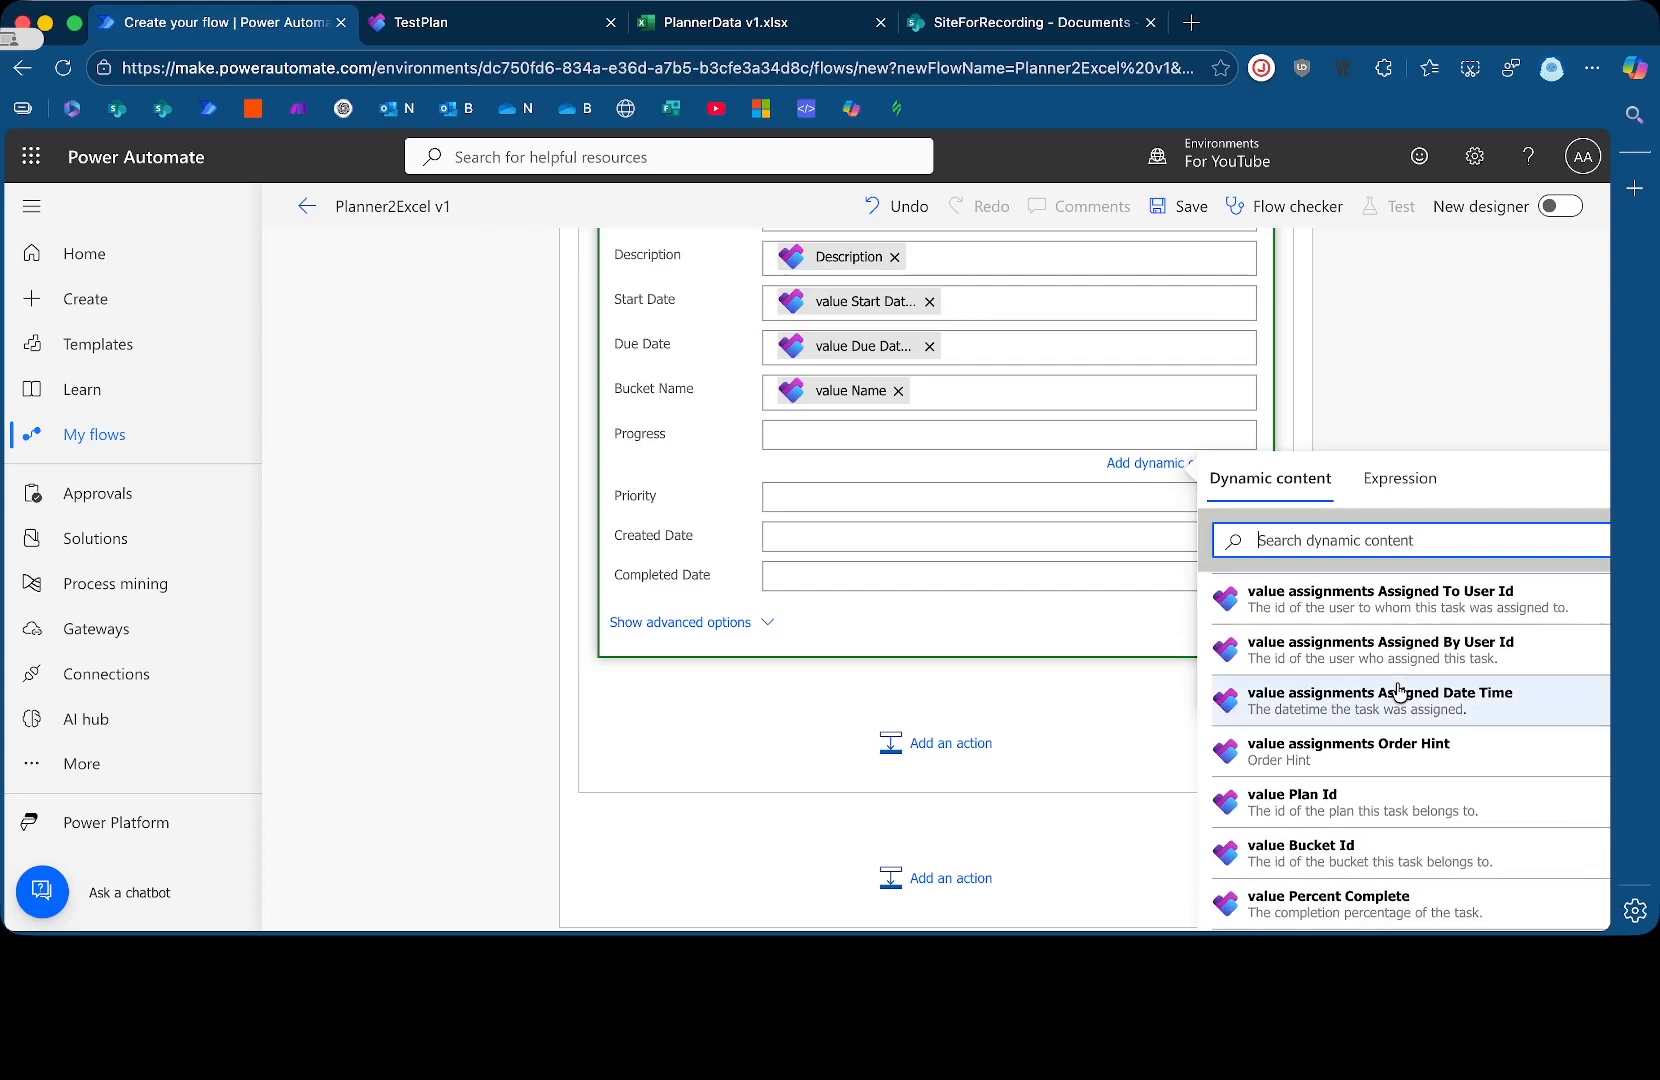
pyautogui.scroll(-3)
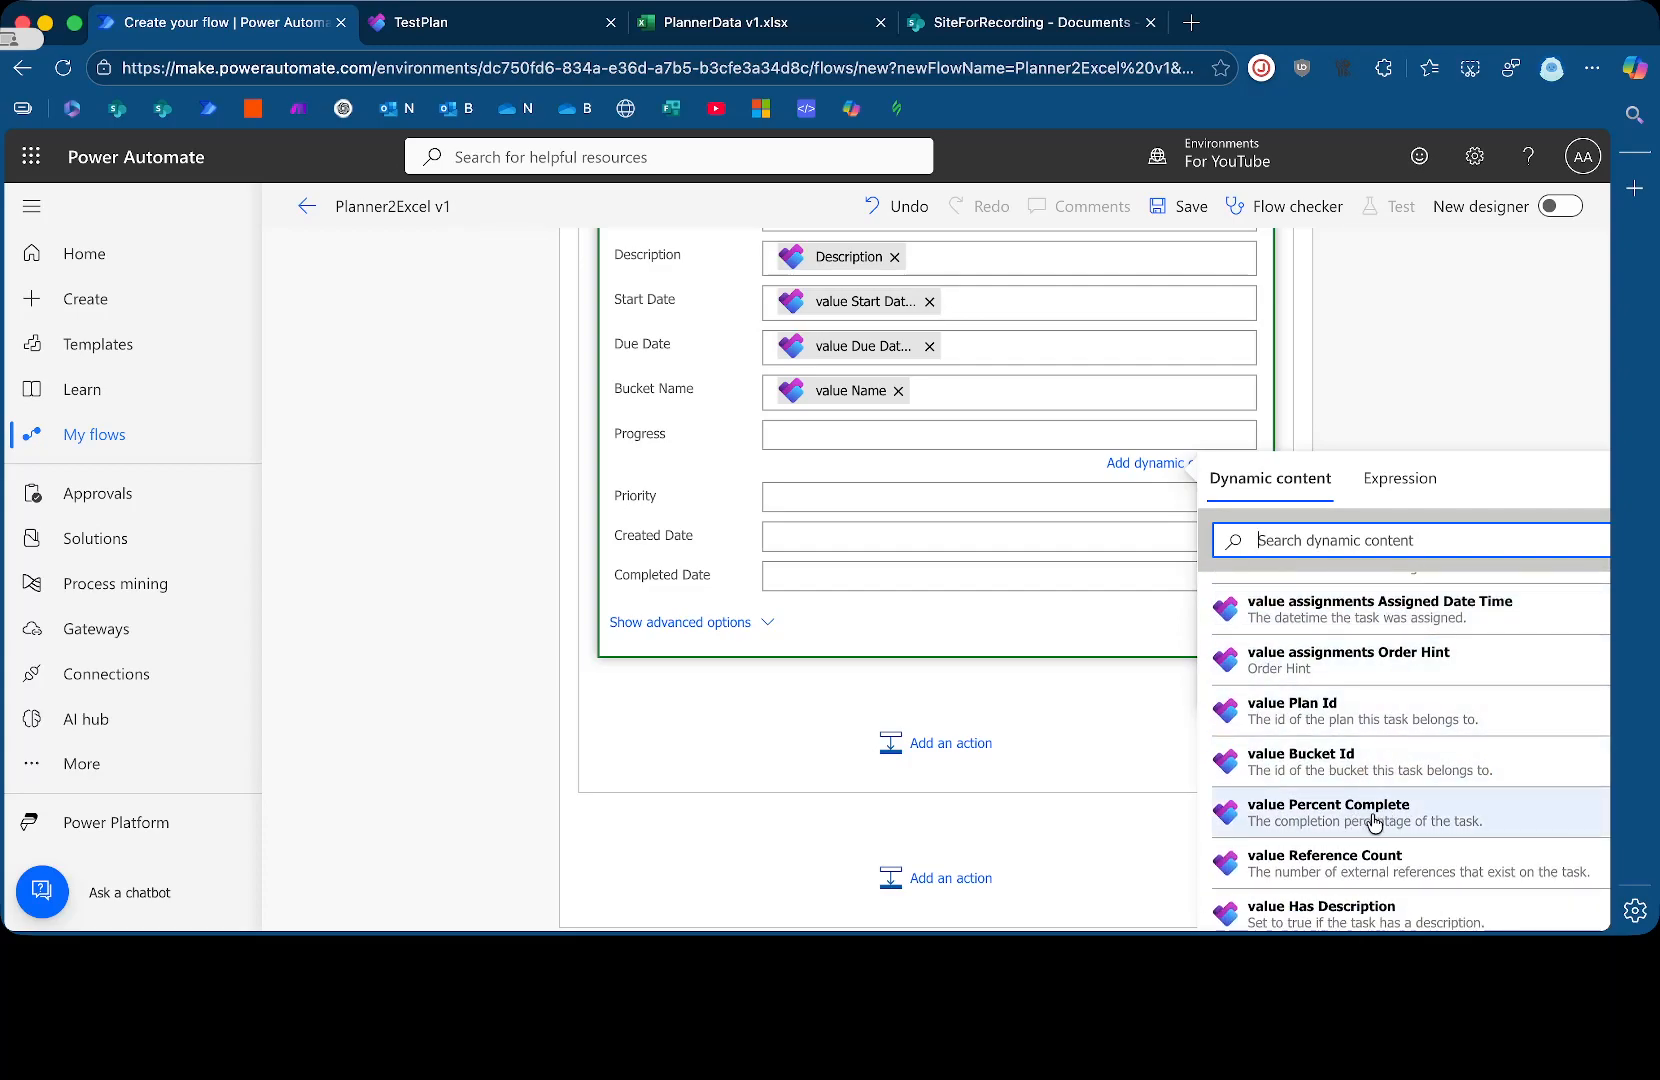
pyautogui.click(1328, 812)
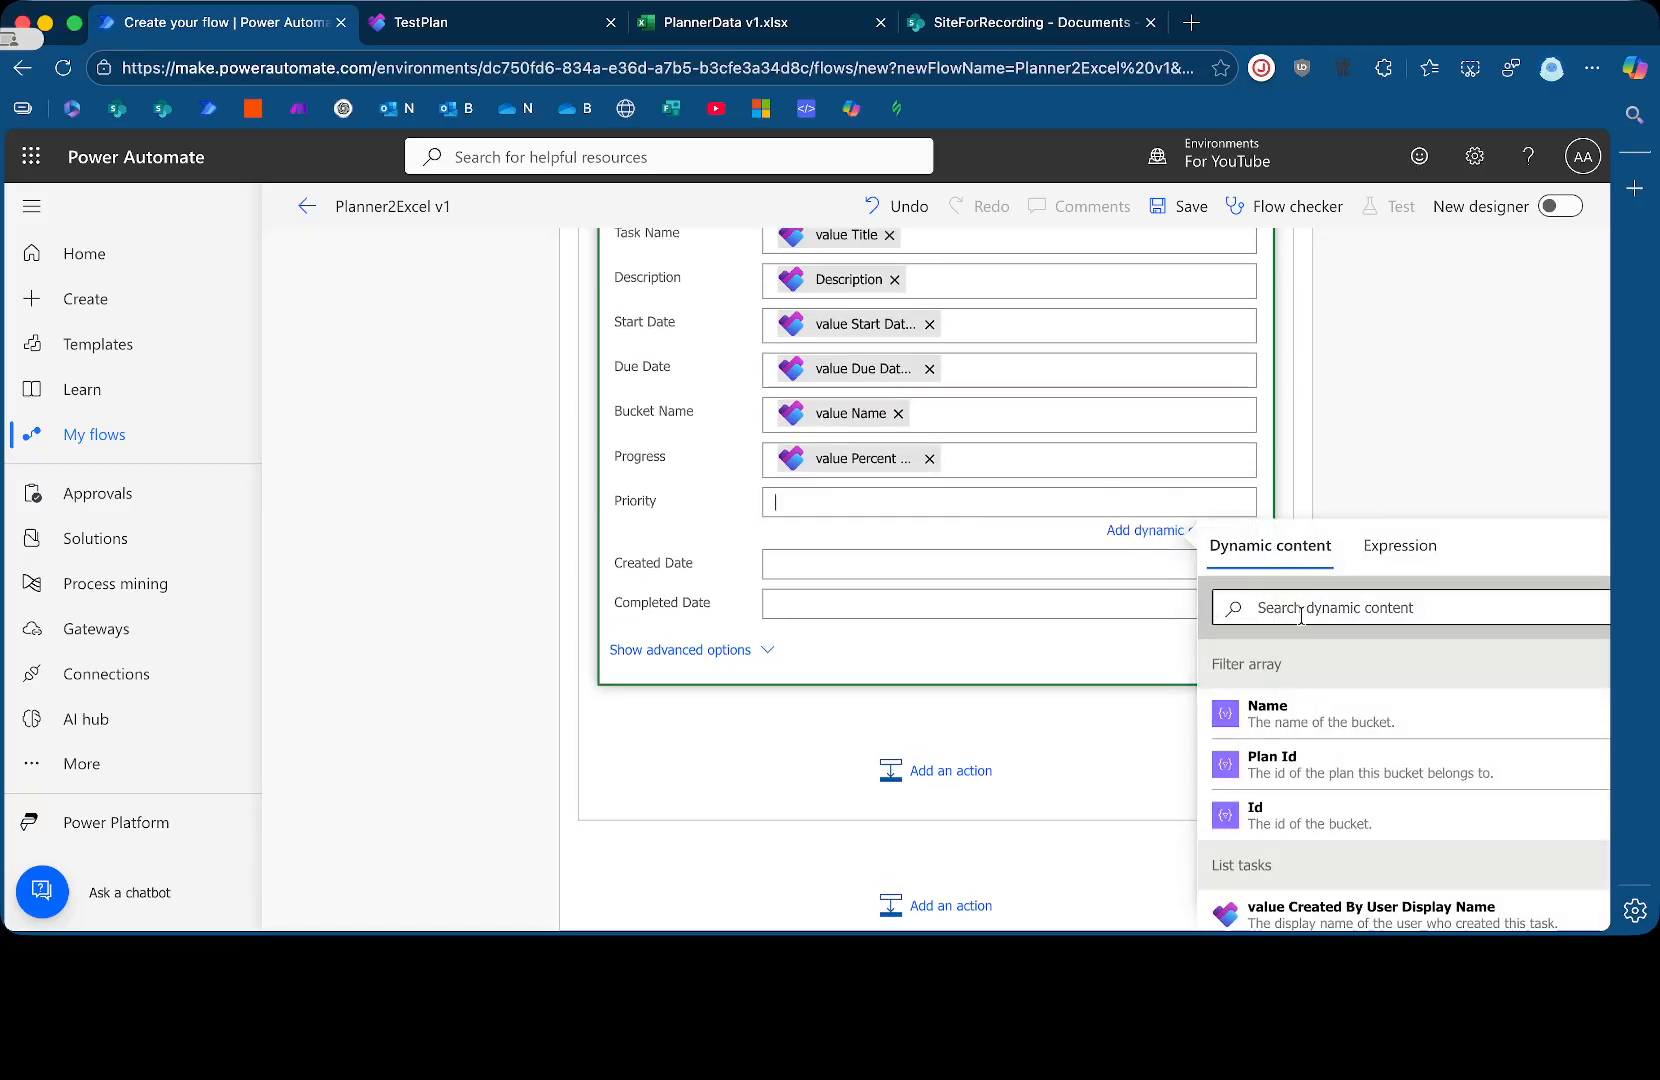
pyautogui.write('pri')
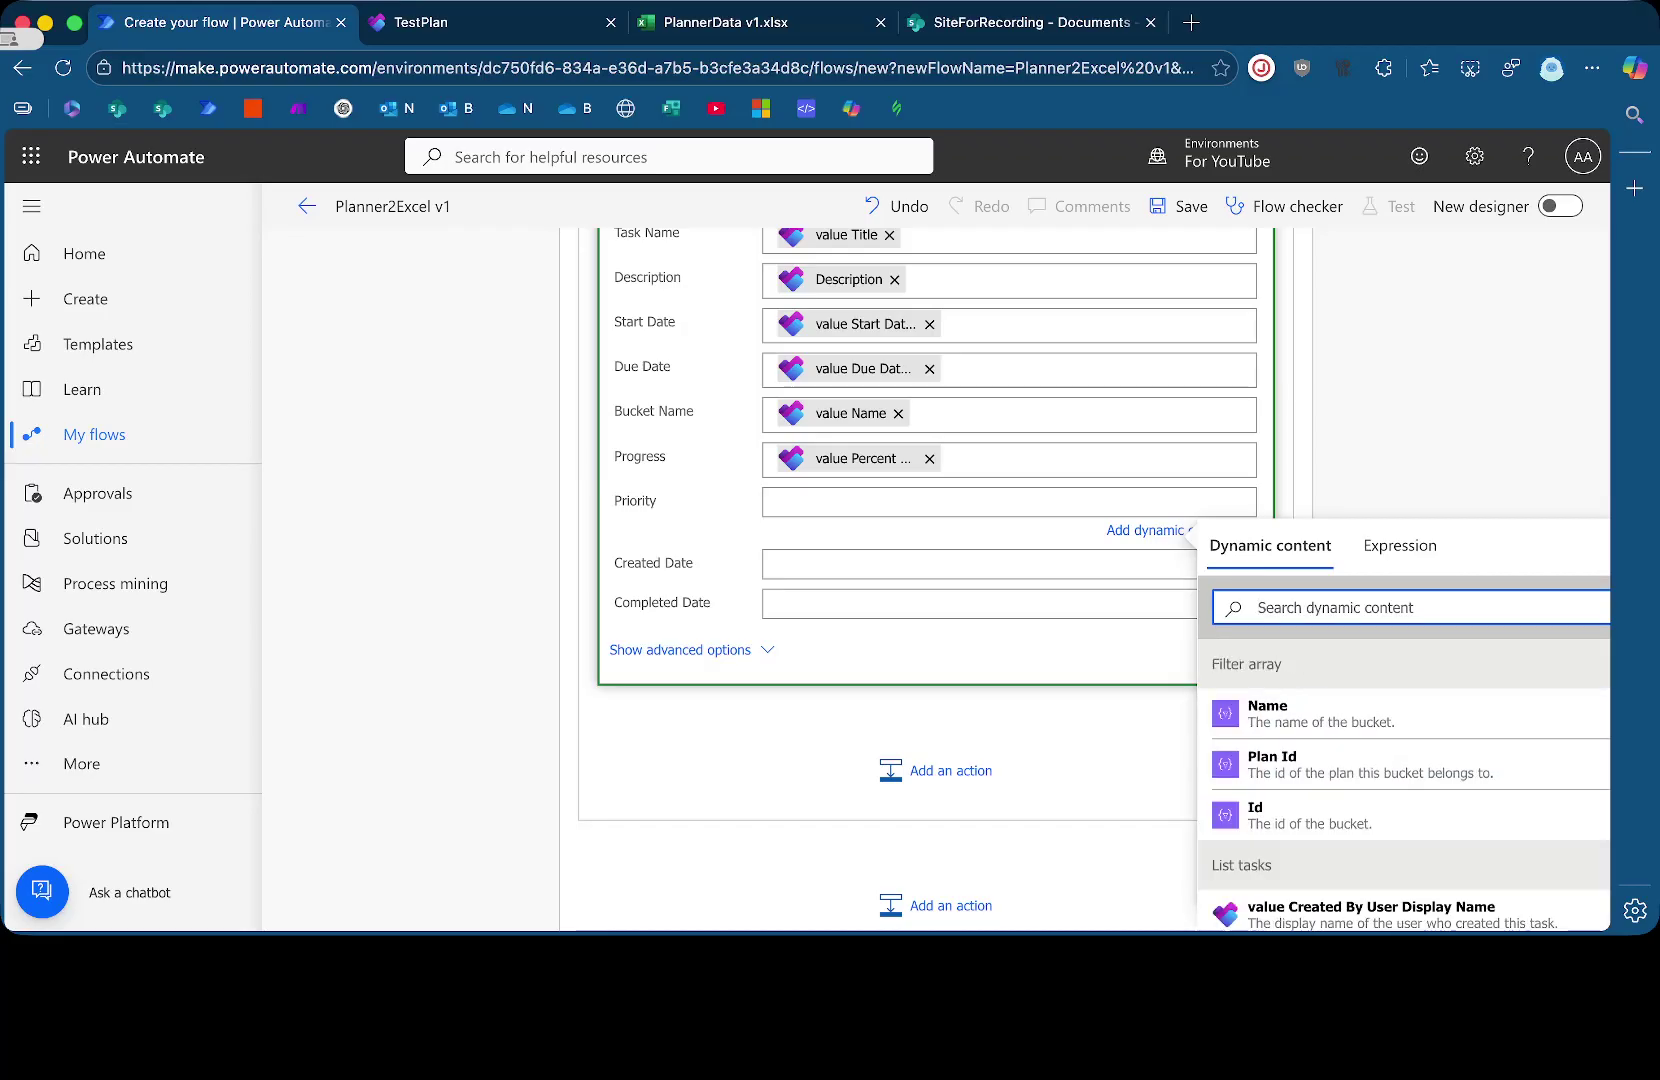
pyautogui.write('pr')
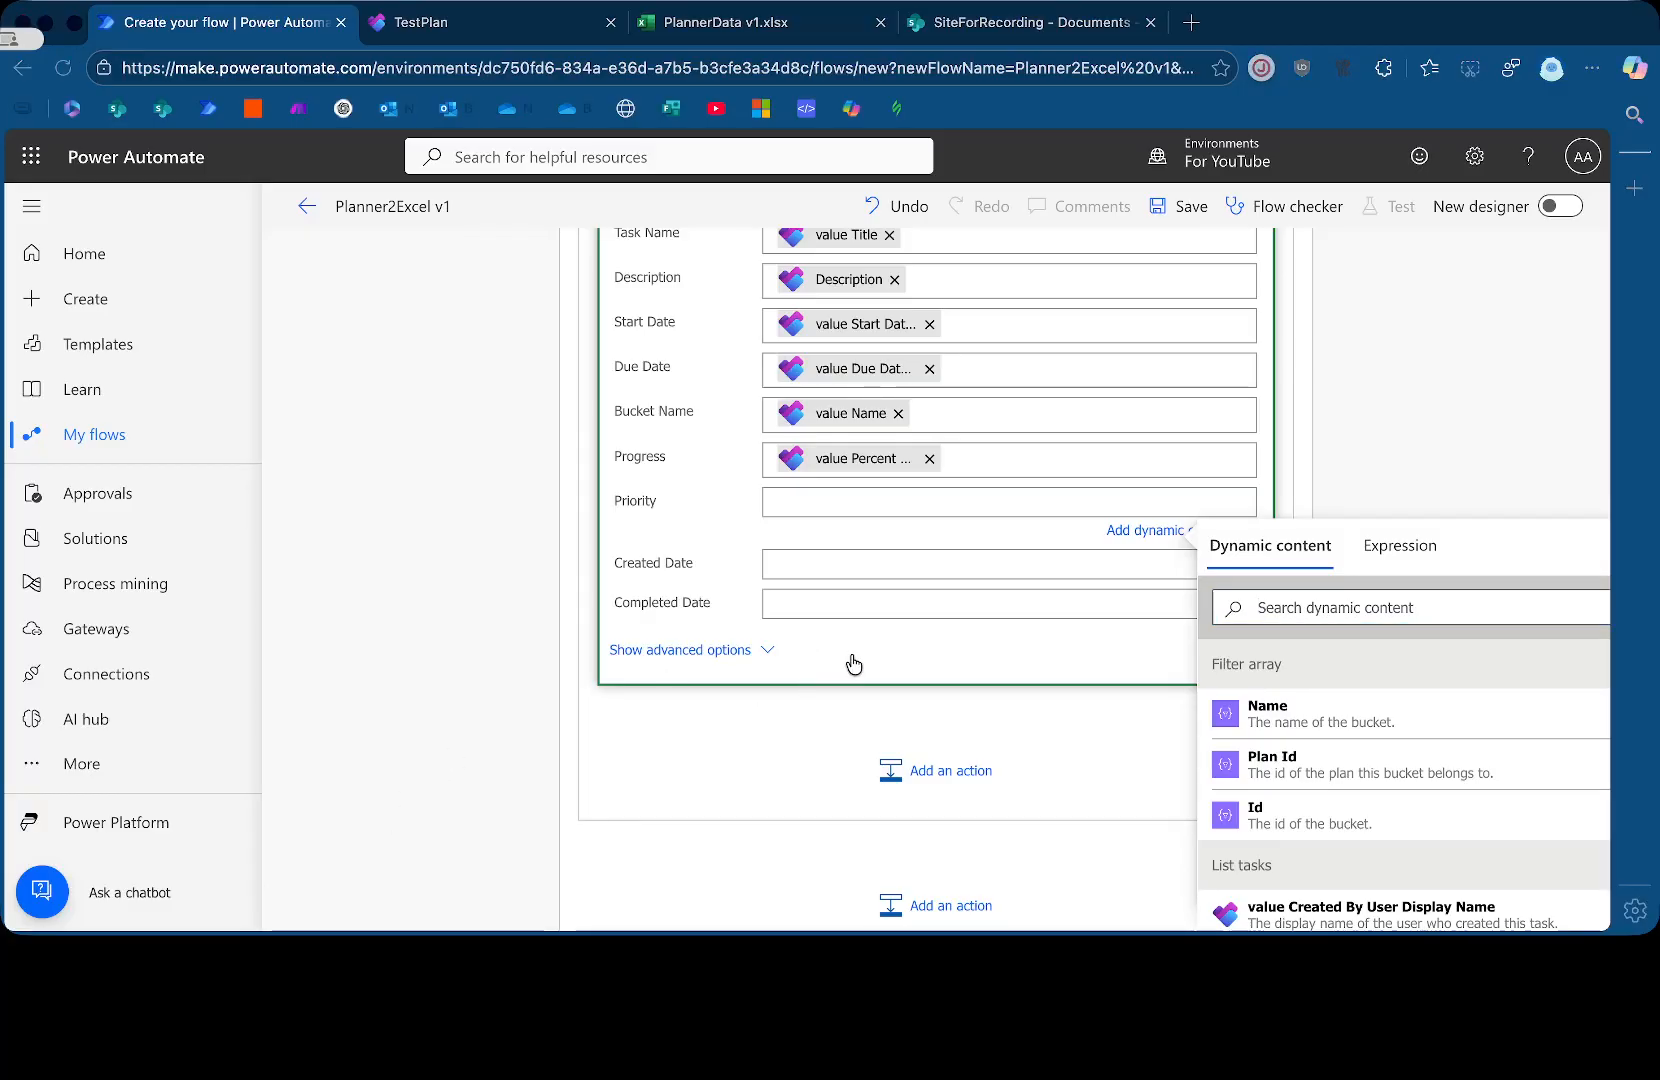
pyautogui.moveTo(823, 672)
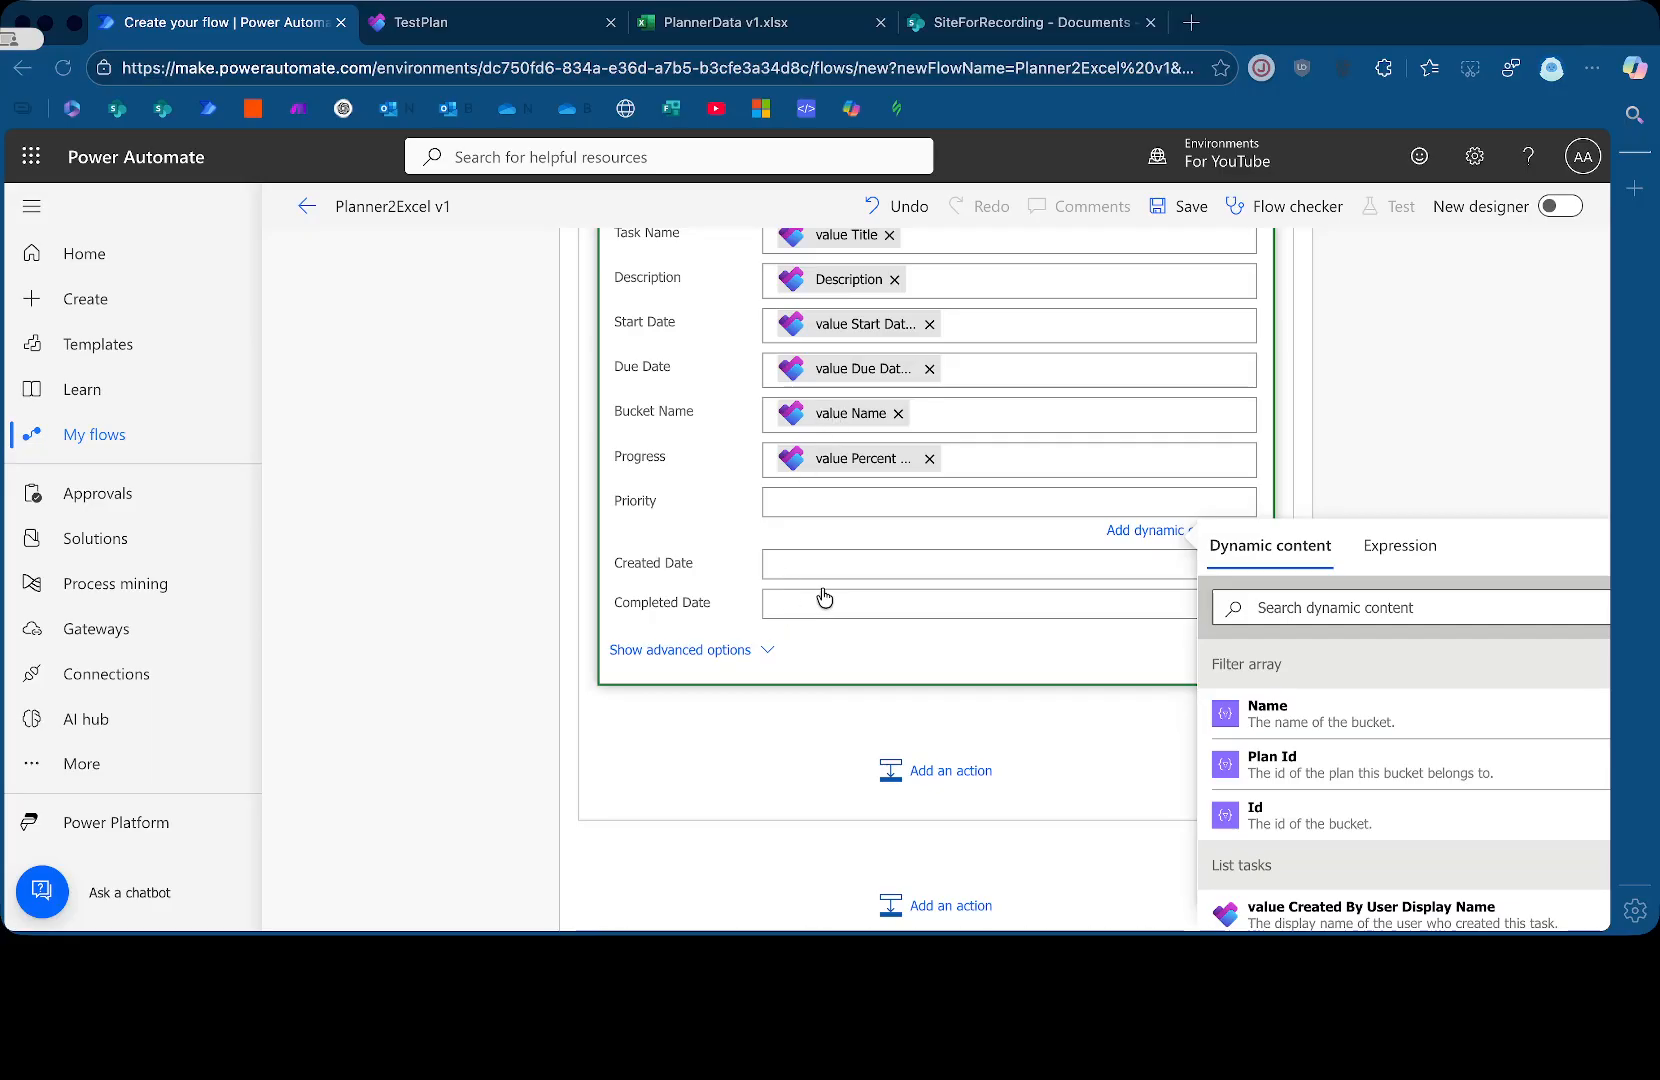
pyautogui.moveTo(858, 512)
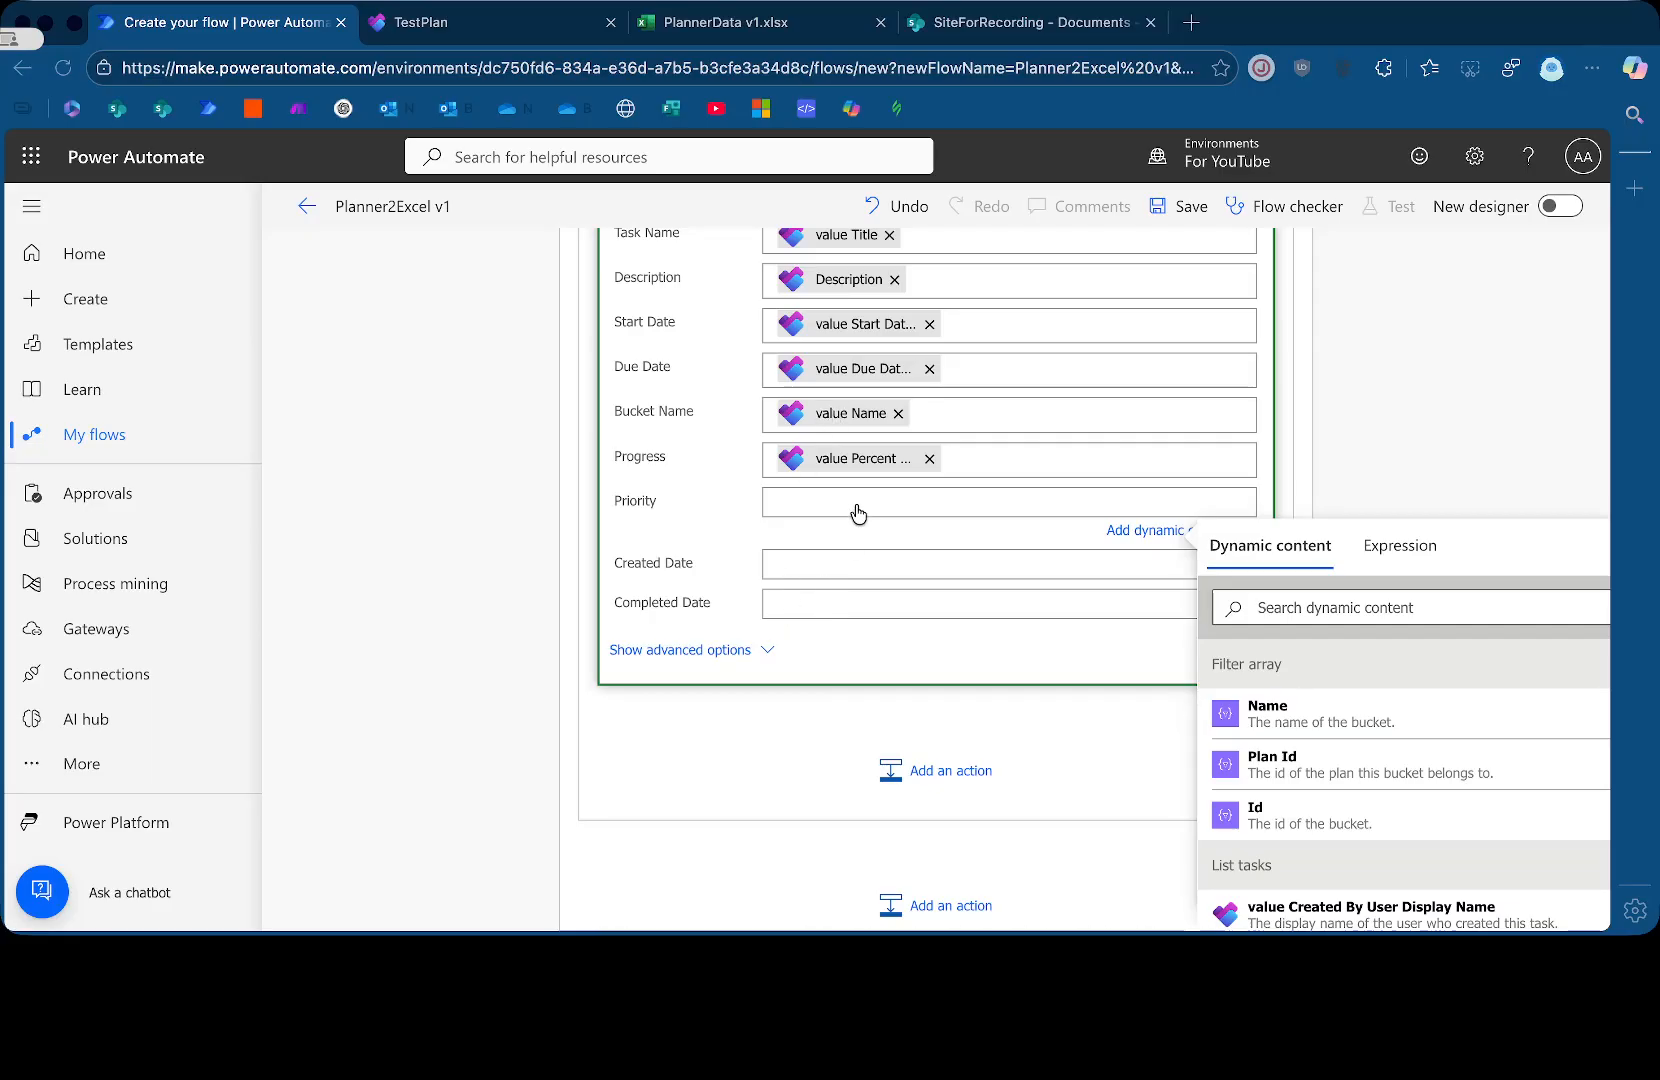
pyautogui.moveTo(812, 714)
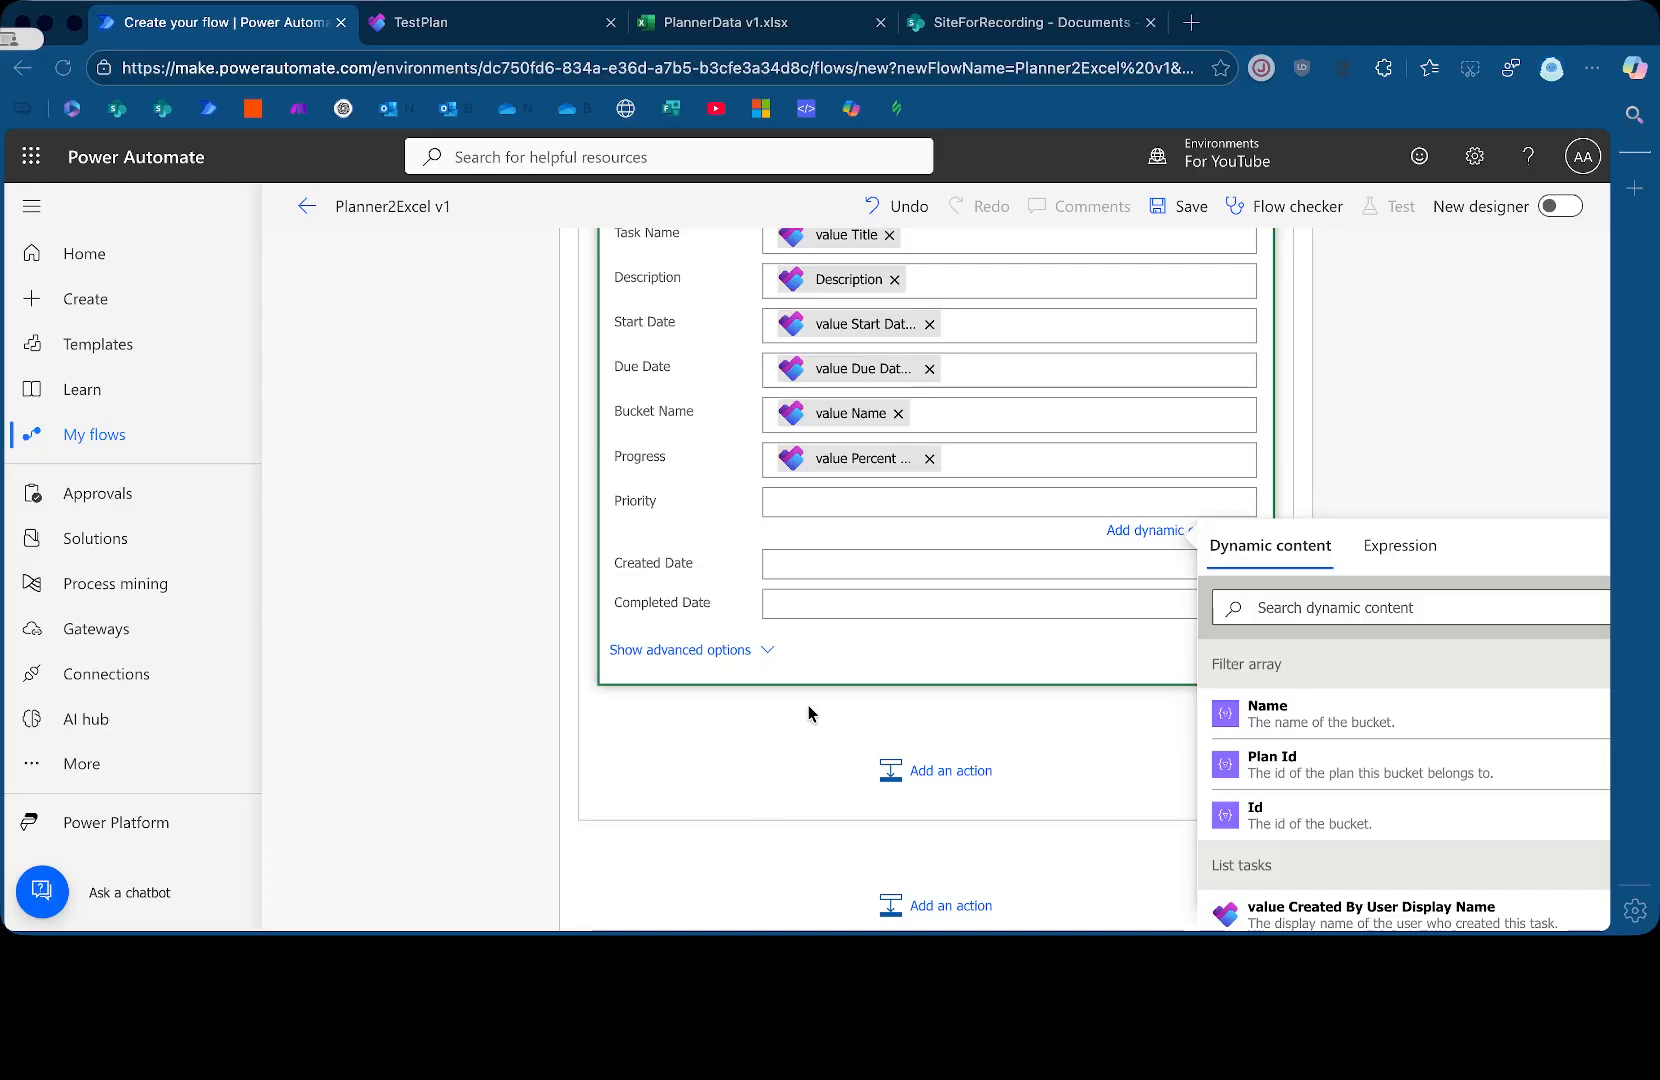
pyautogui.moveTo(838, 572)
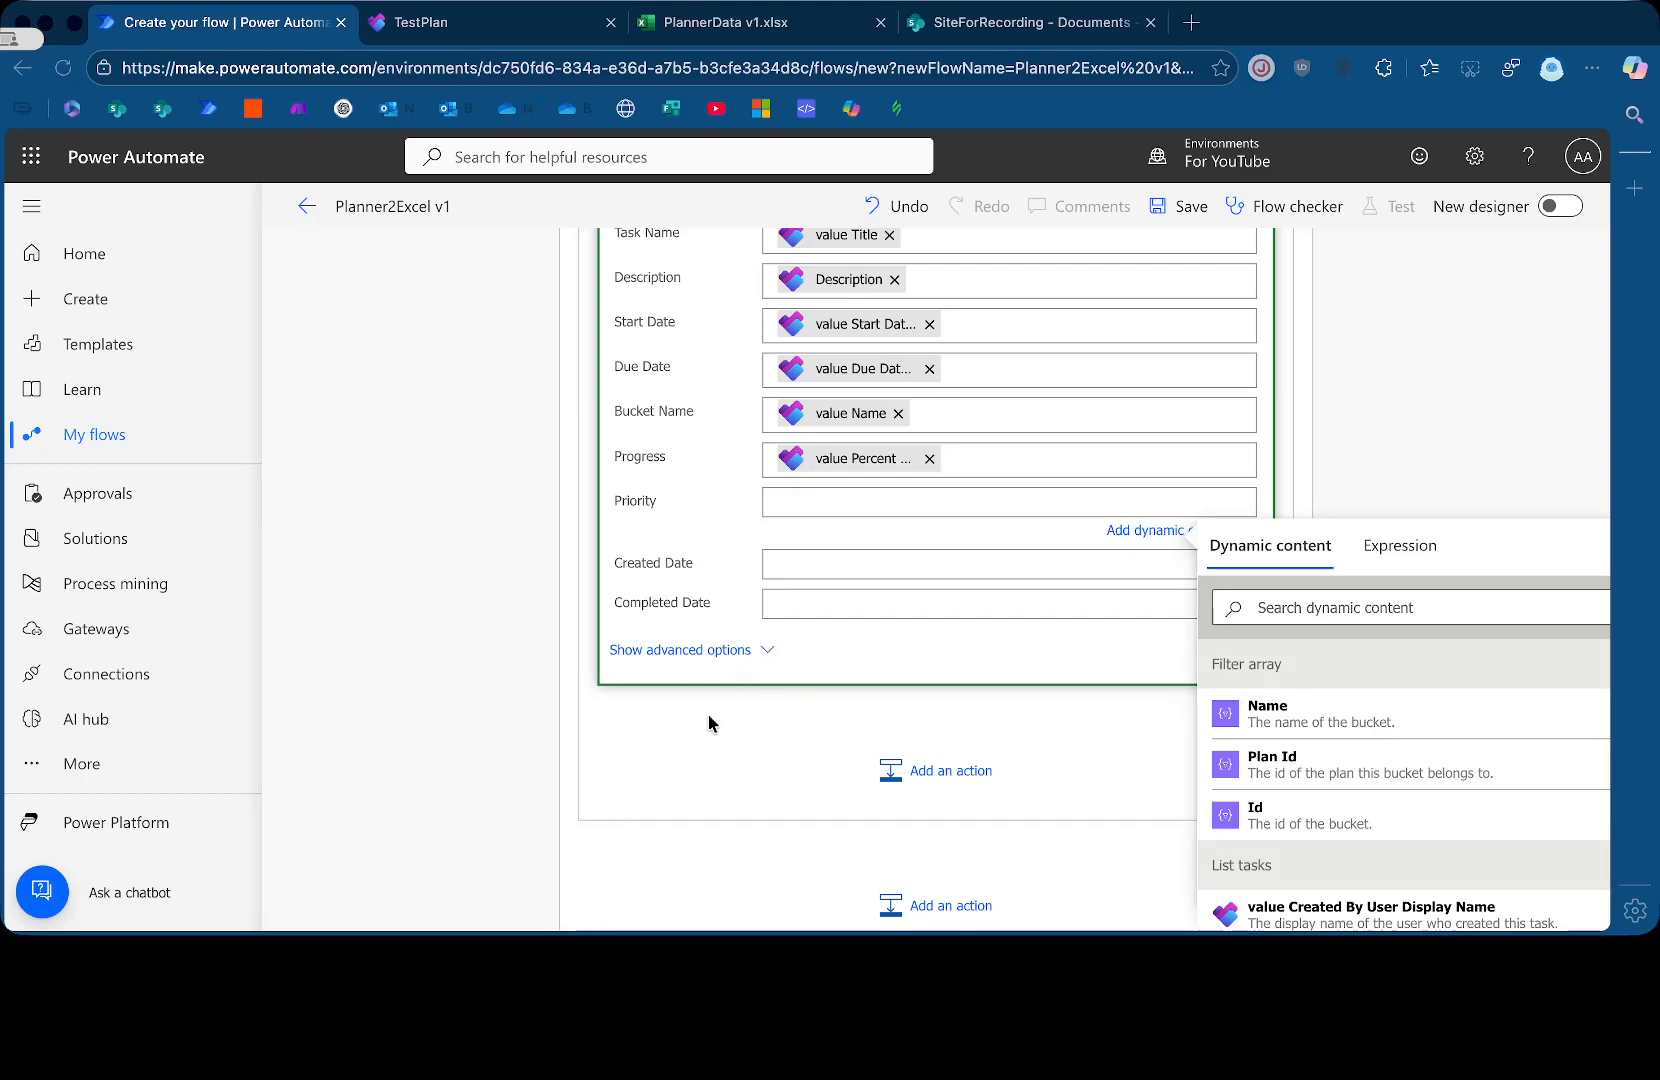
pyautogui.moveTo(840, 553)
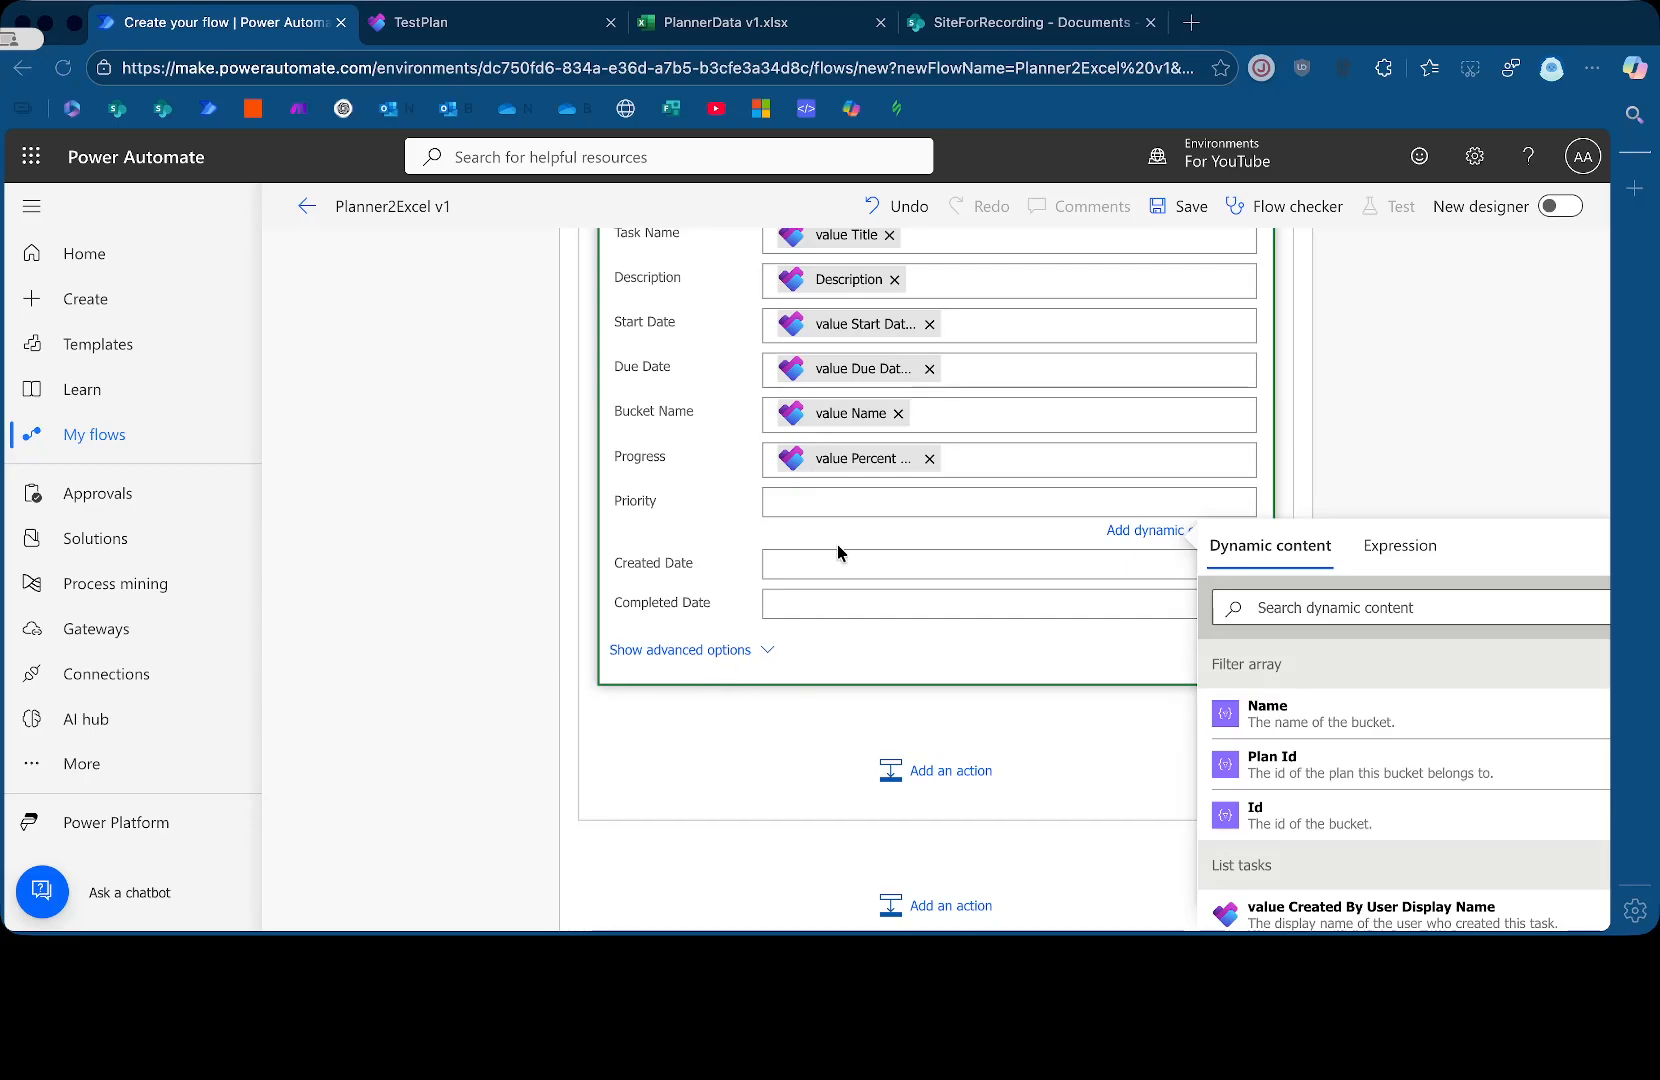
pyautogui.moveTo(840, 369)
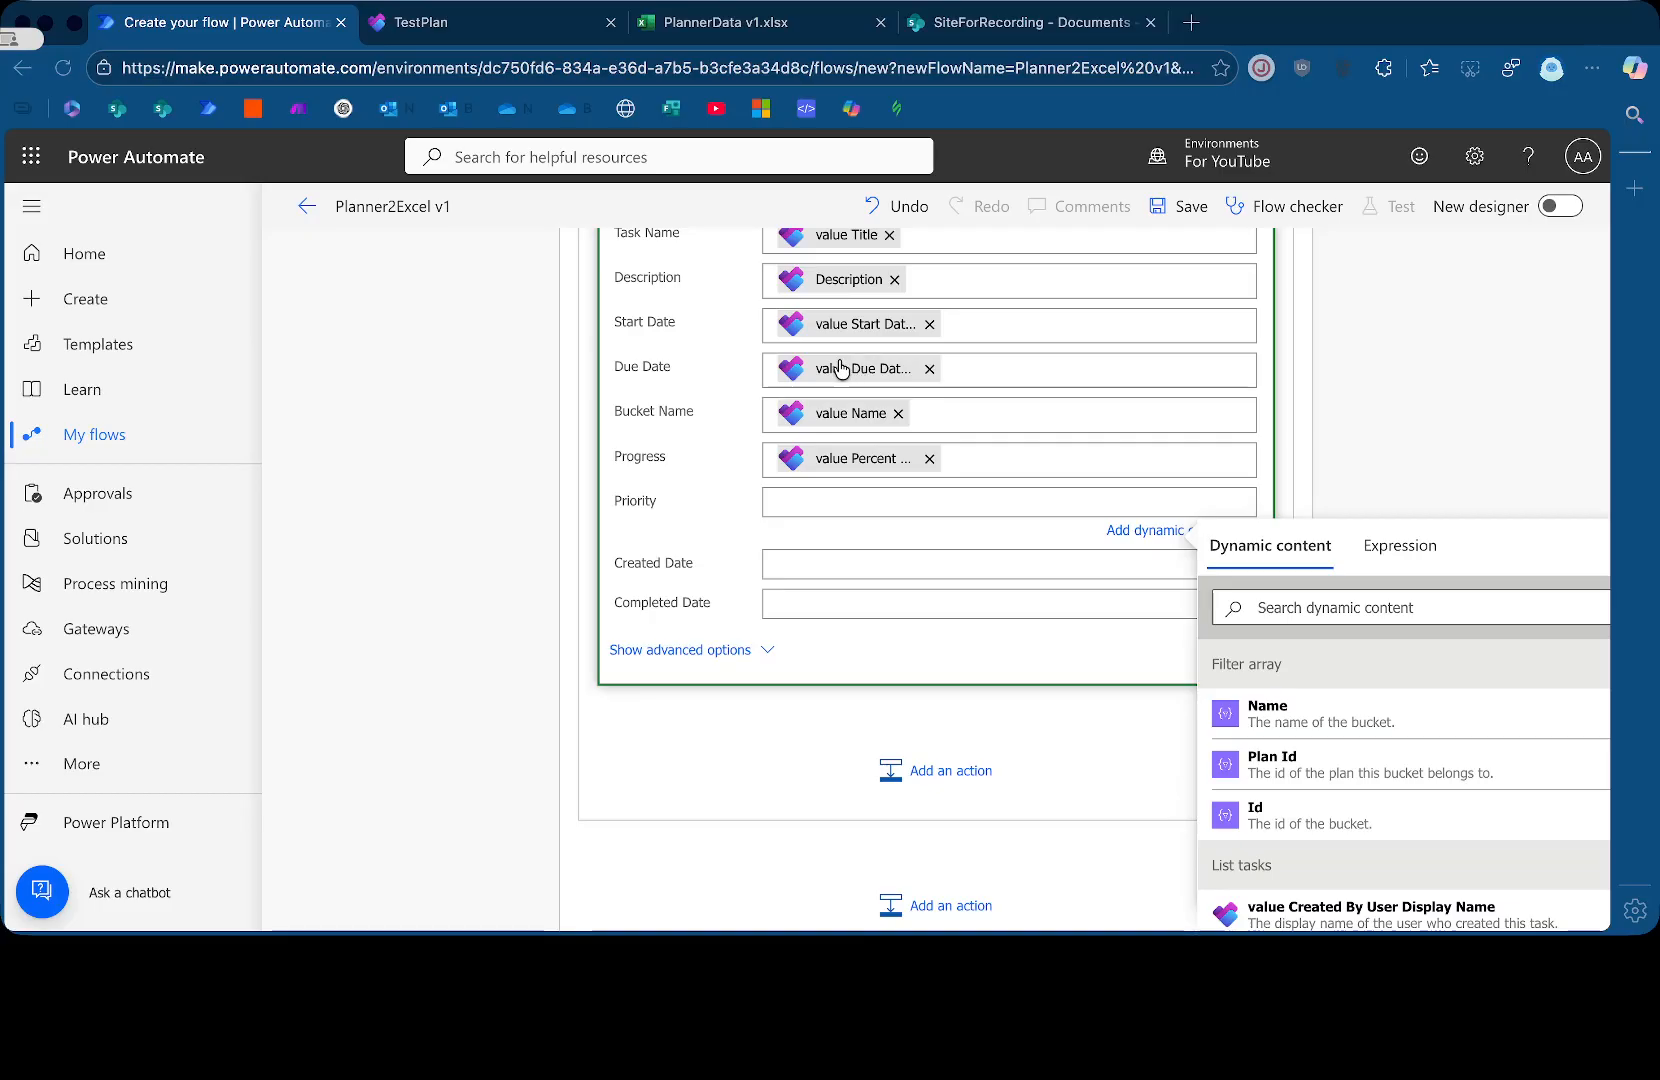
pyautogui.moveTo(804, 439)
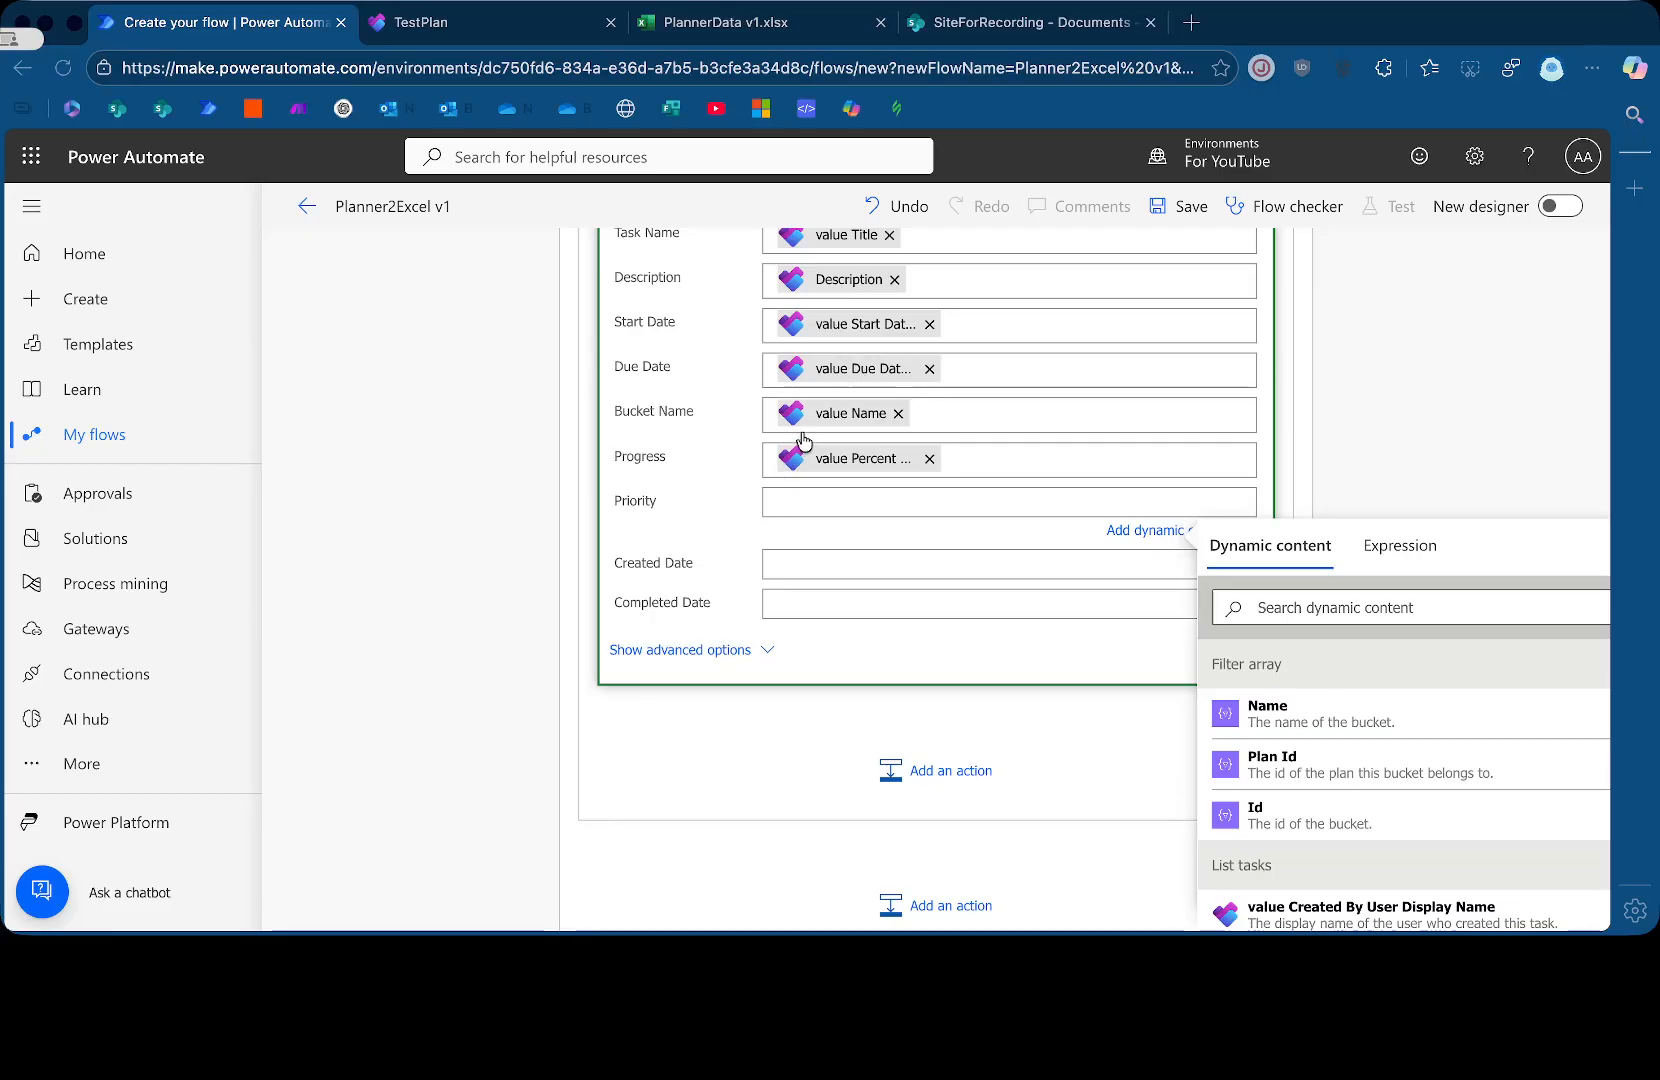
pyautogui.moveTo(543, 674)
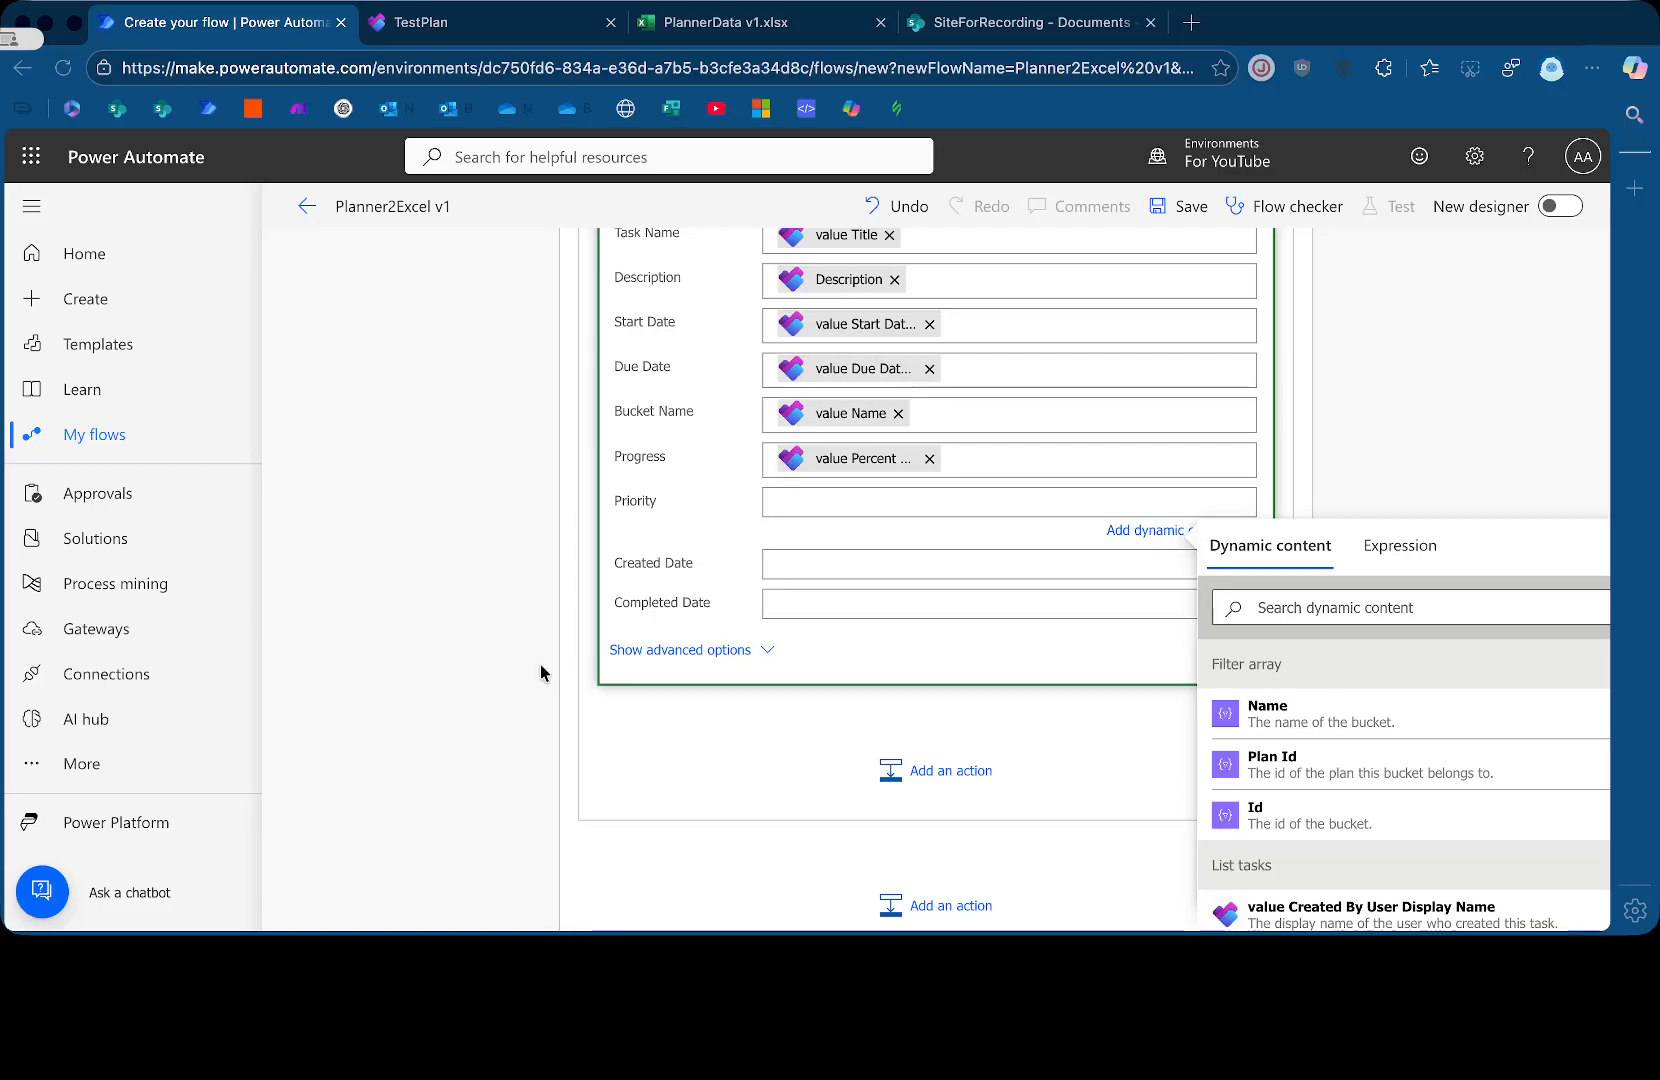
pyautogui.moveTo(614, 547)
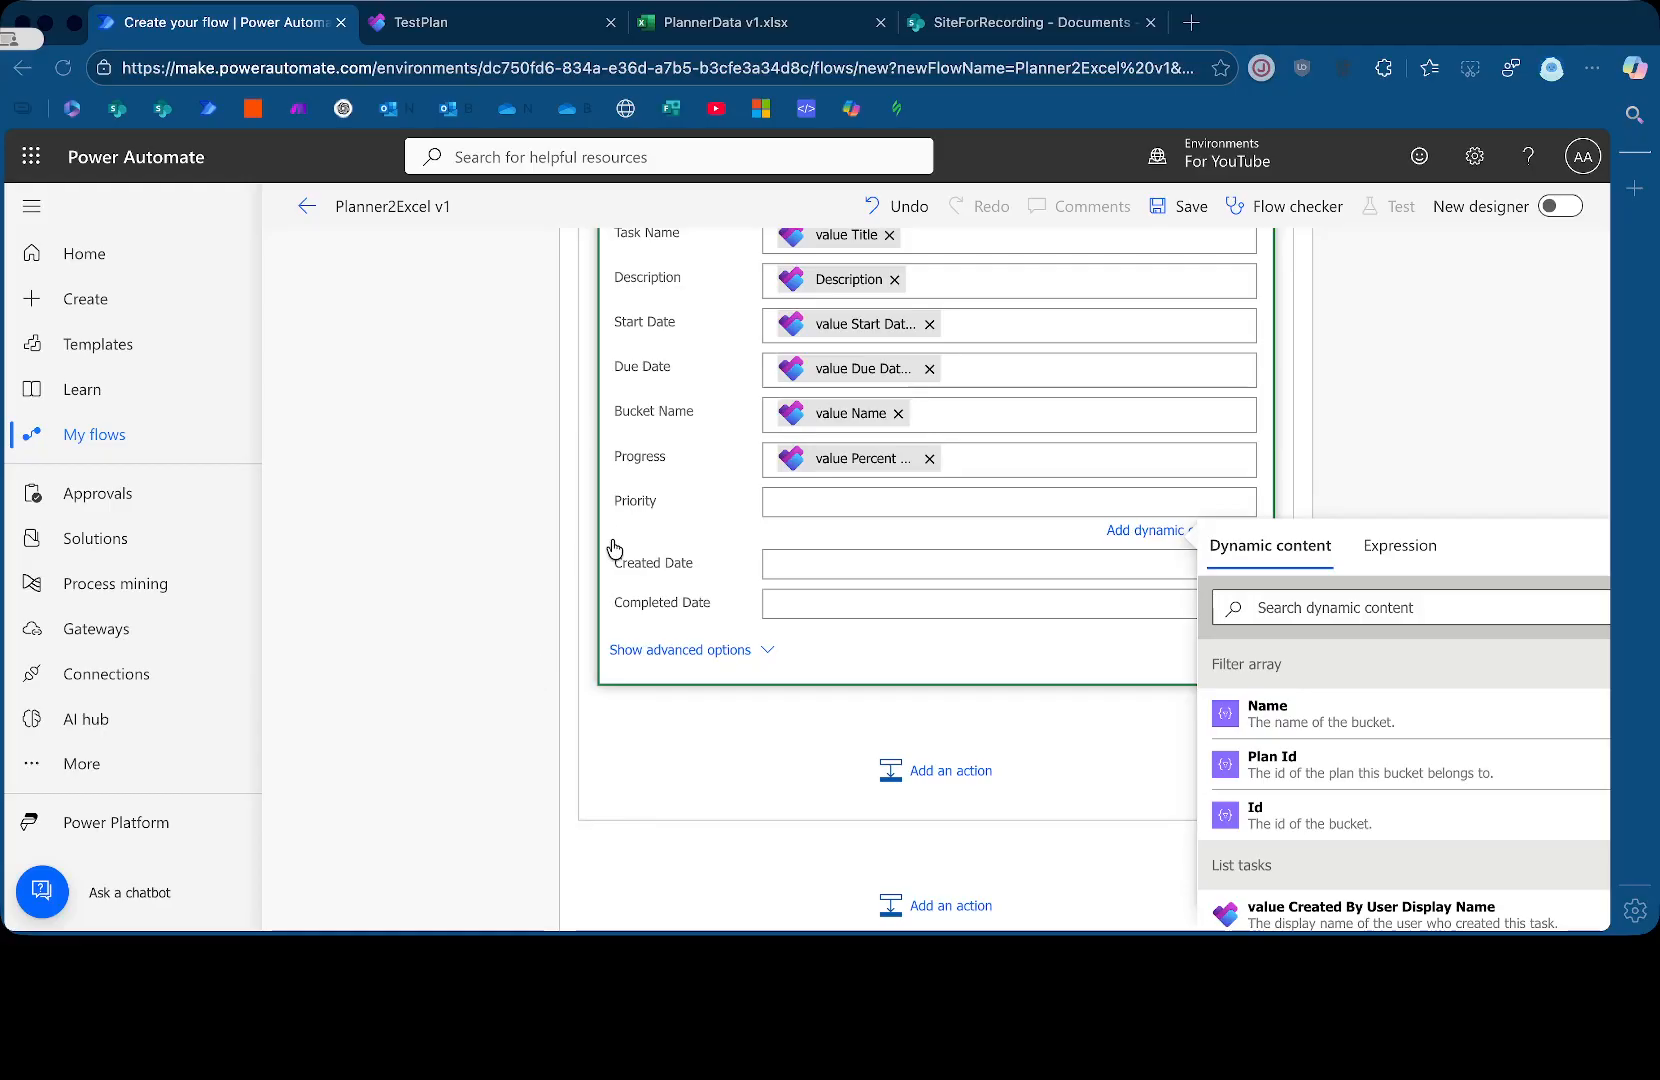
pyautogui.moveTo(675, 530)
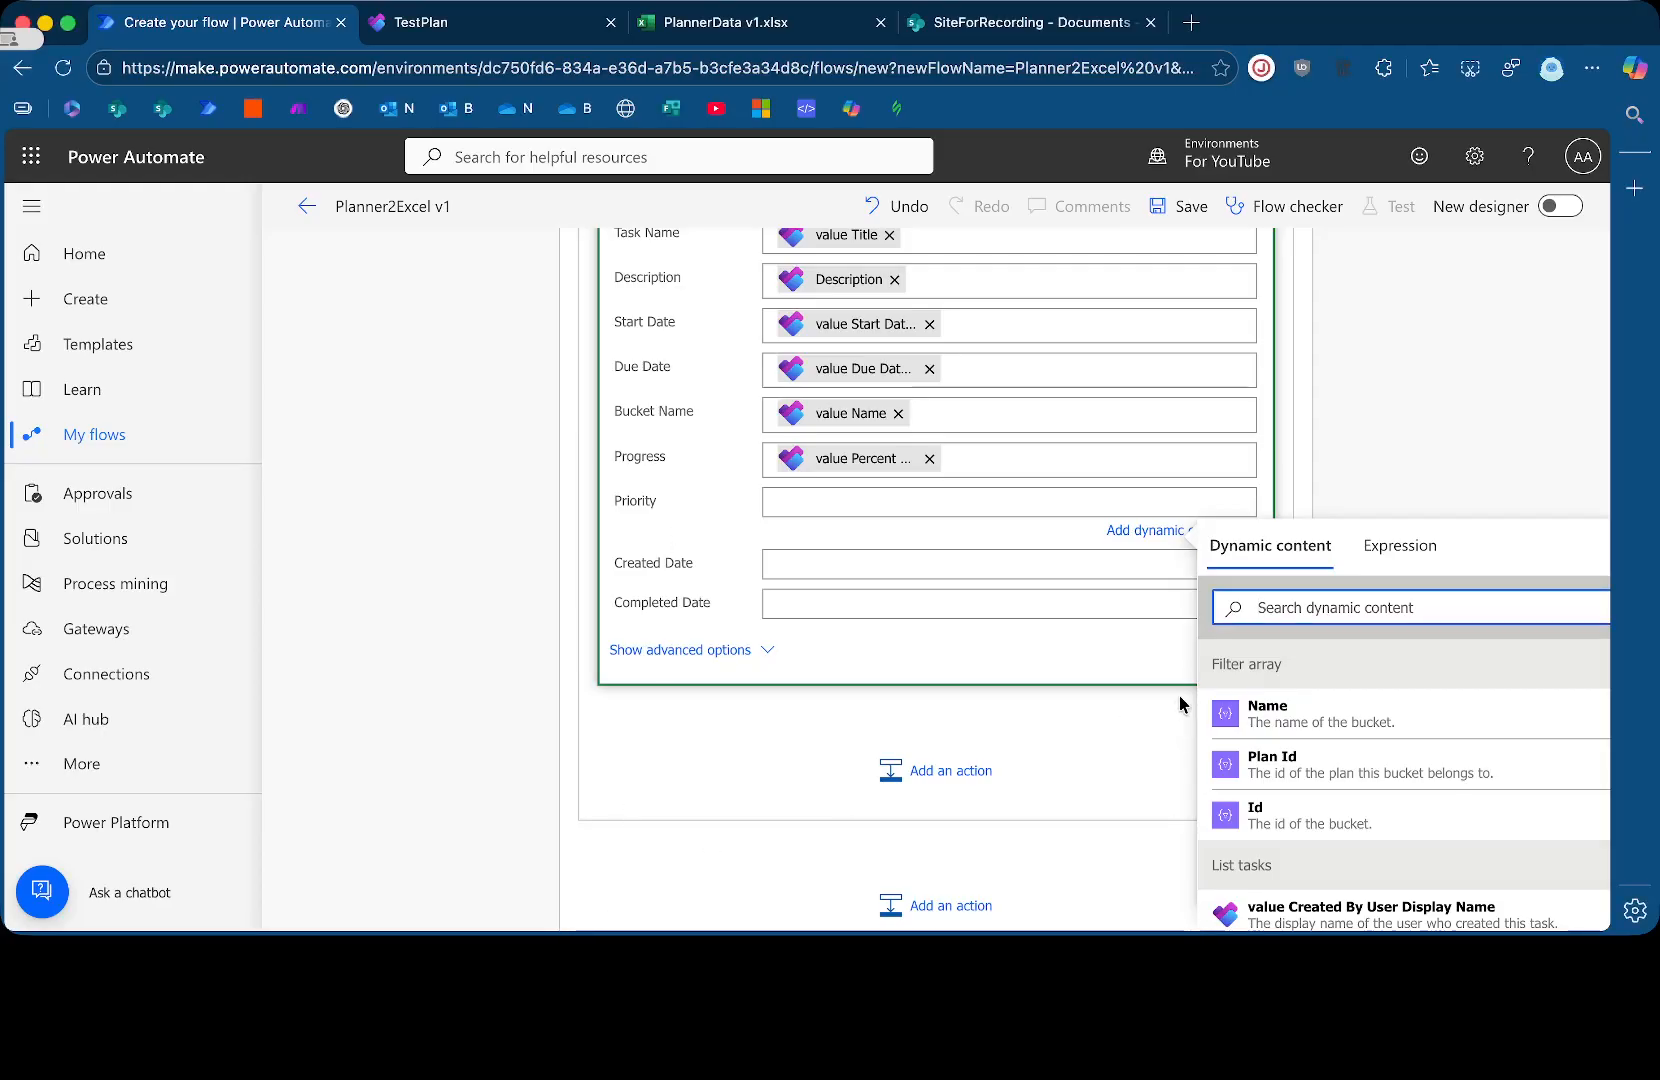
# Fill Priority with the expression items('Apply_to_each')?['priority']
pyautogui.click(1399, 545)
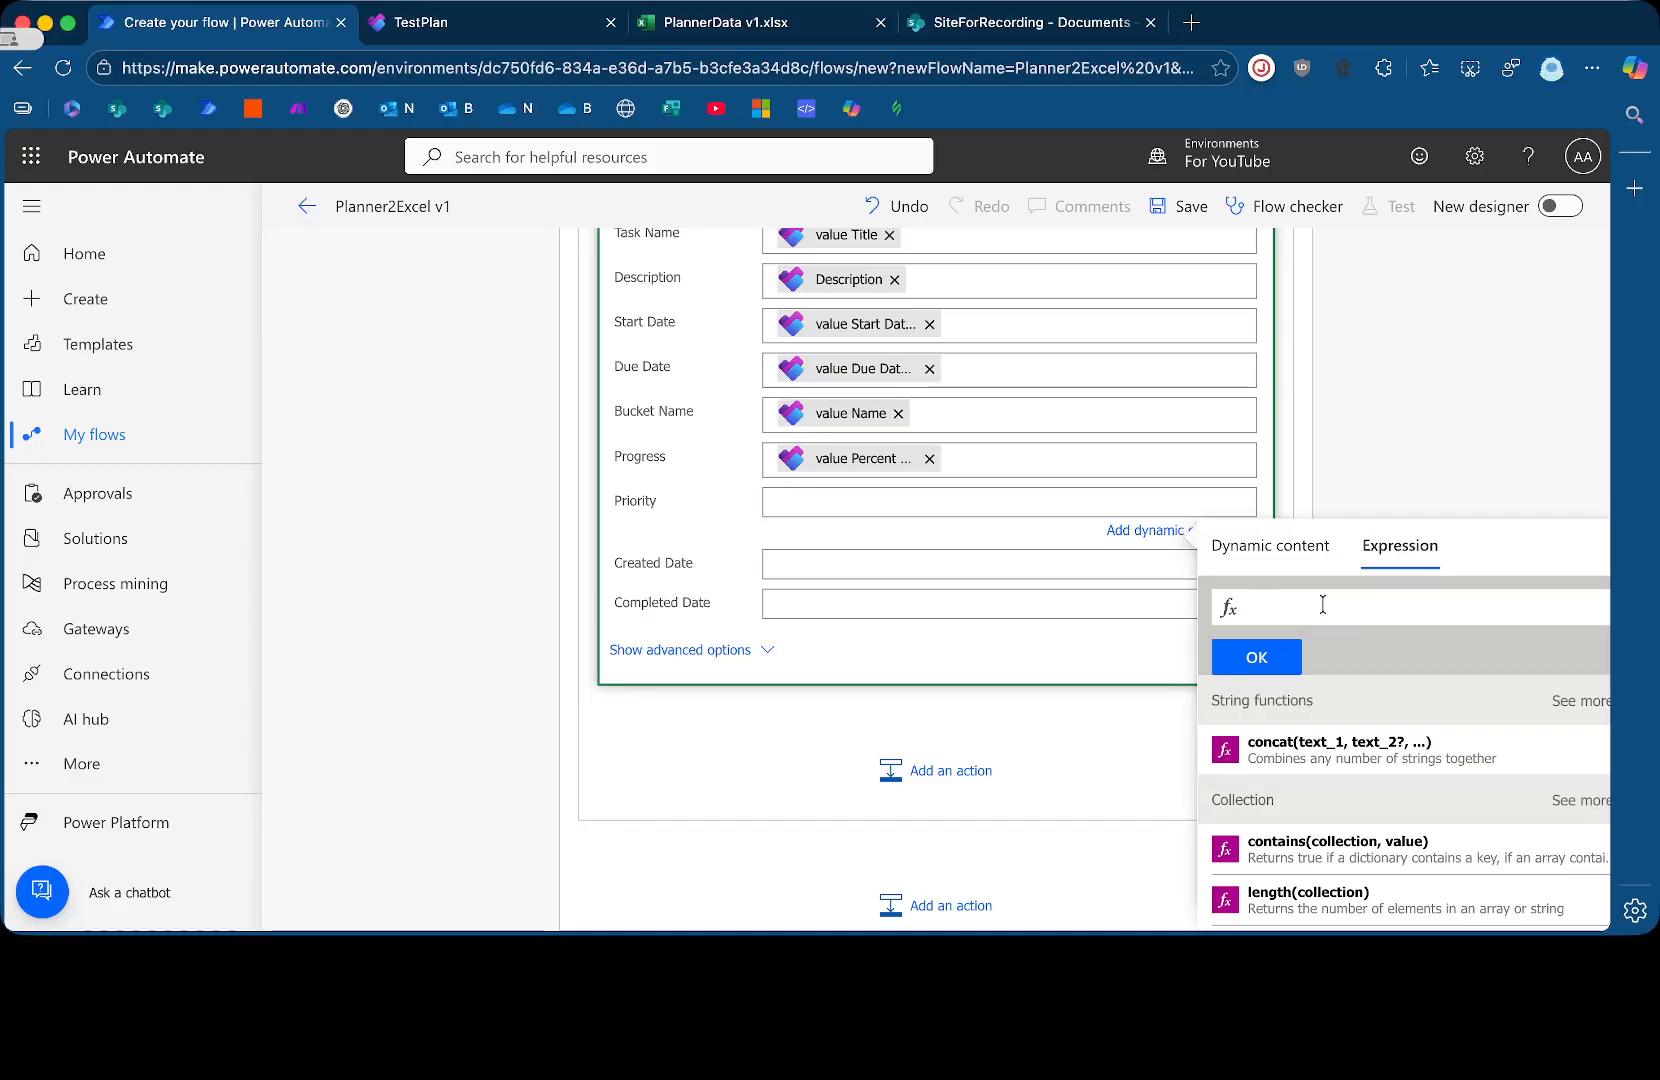
pyautogui.write("@{items('Apply_to_each')?['priority']")
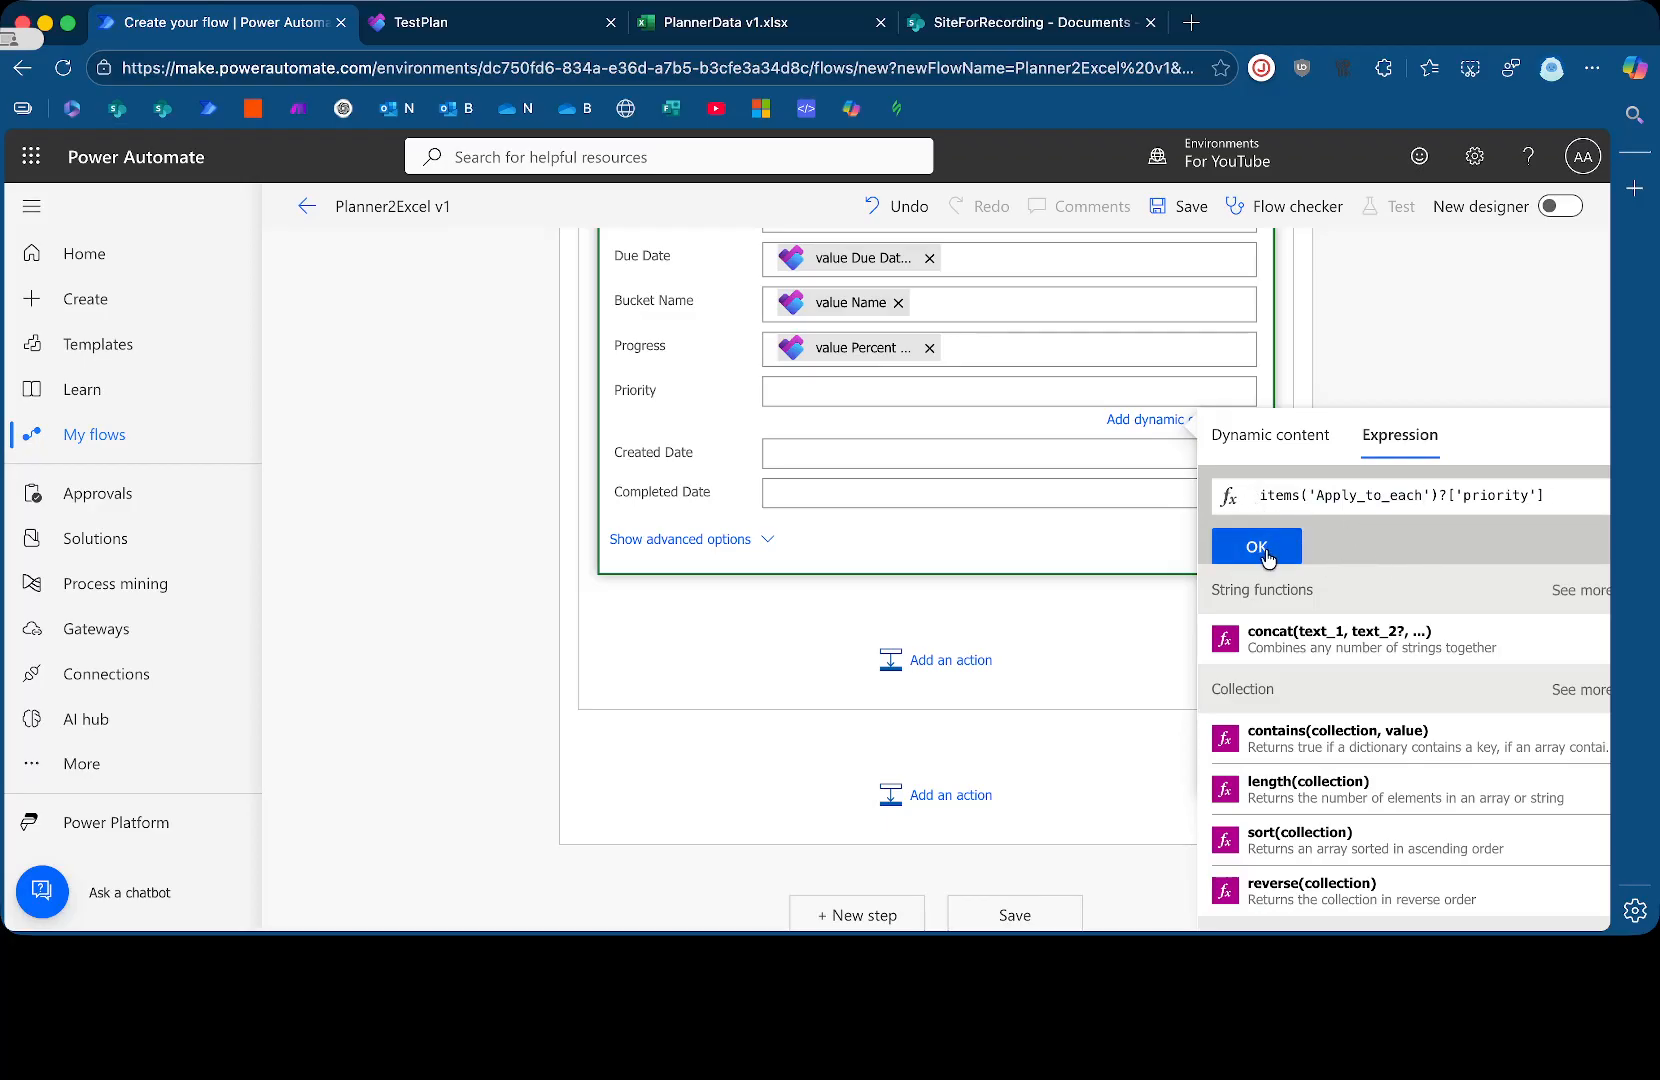
pyautogui.click(1255, 545)
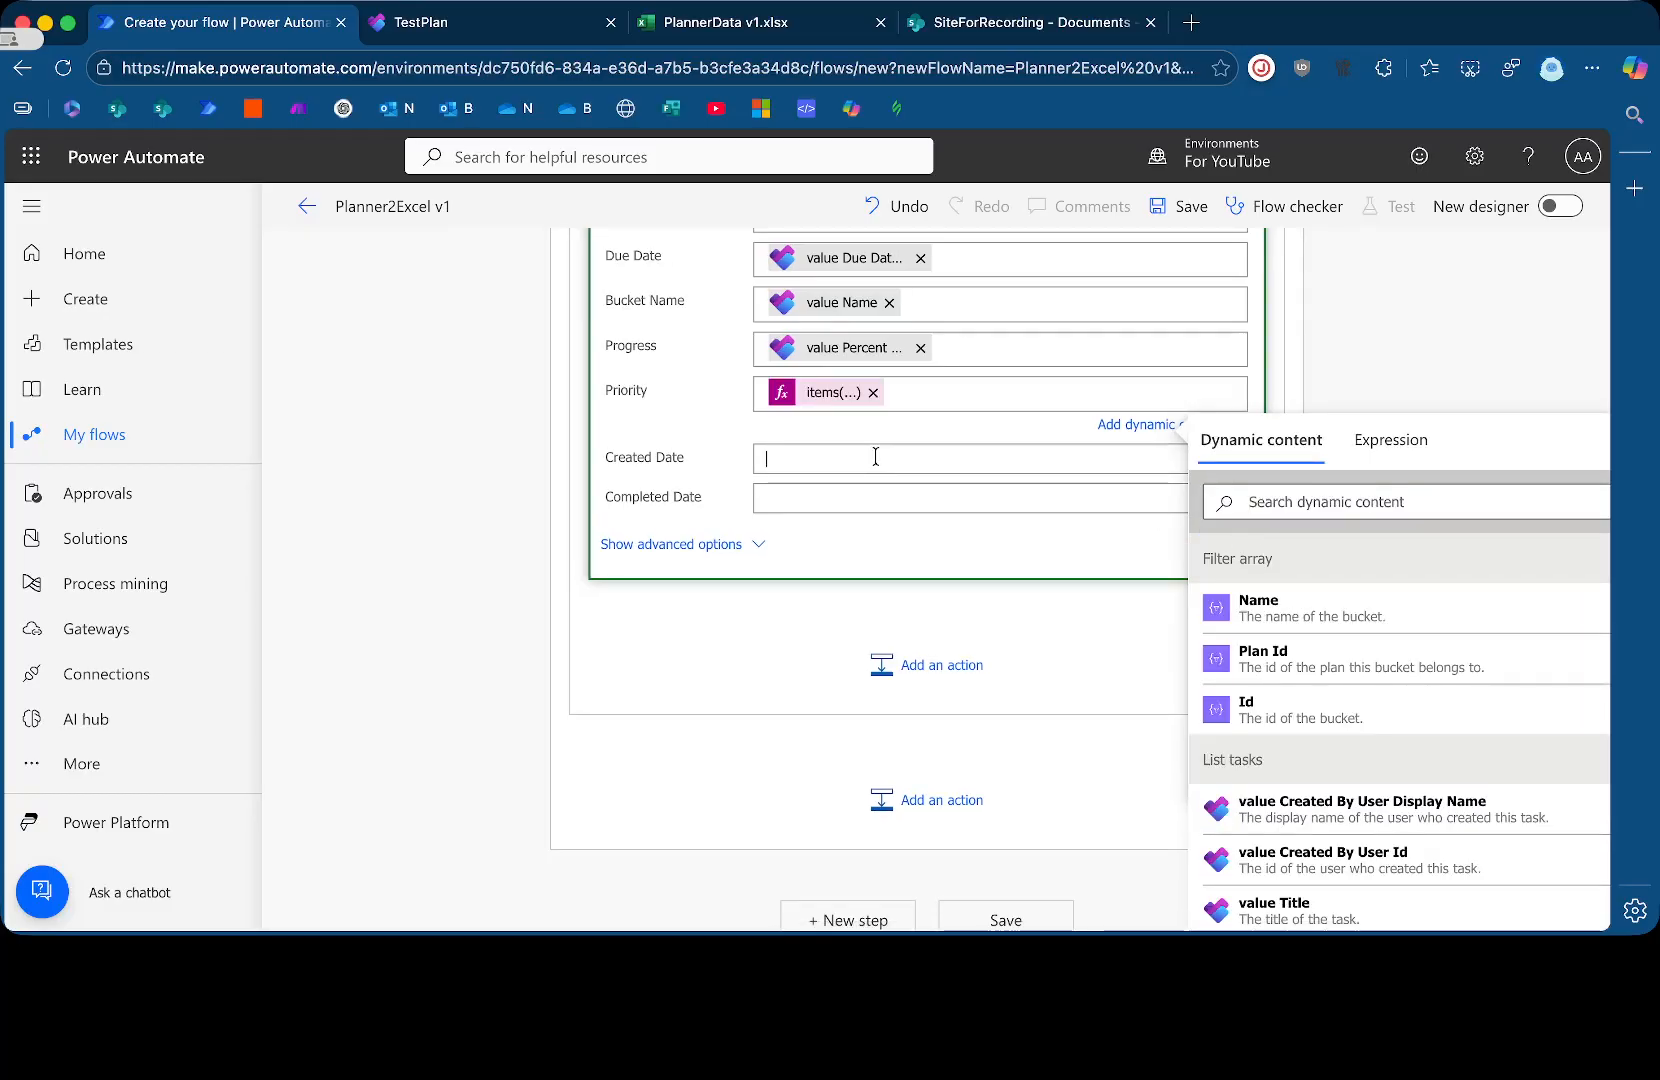
# Map Created Date and Completed Date to the task's Created and Completed Date Time
pyautogui.write('crea')
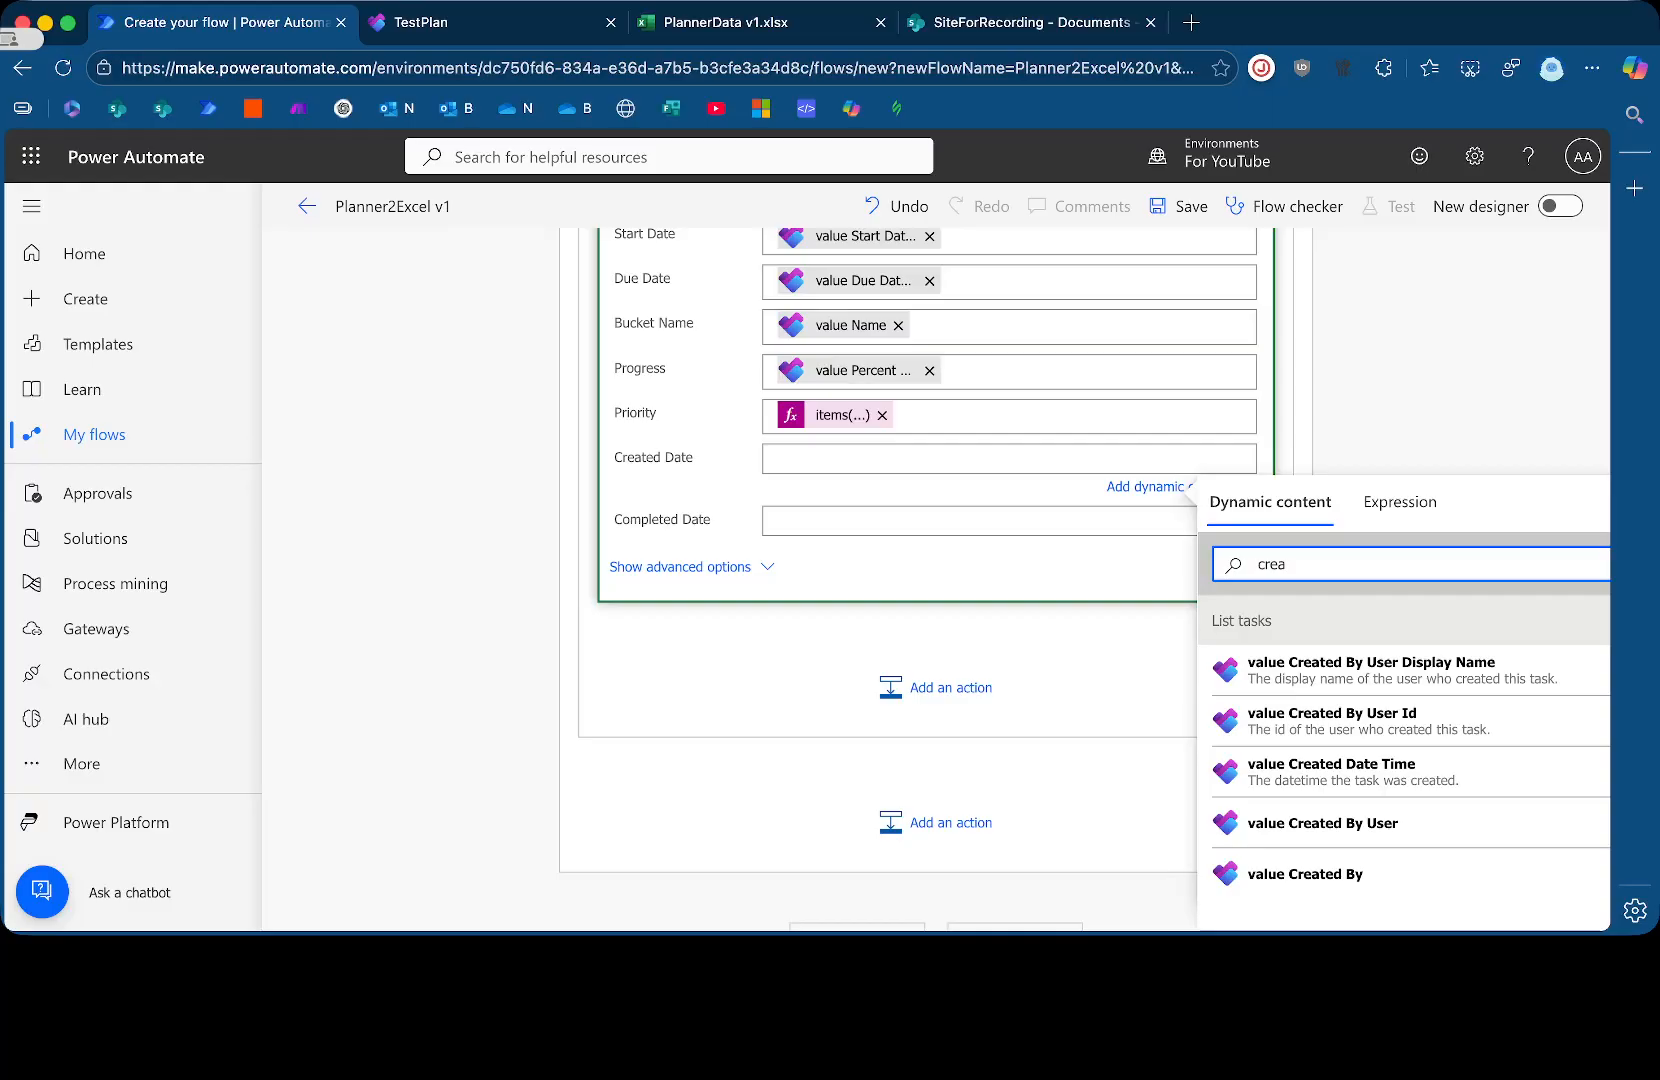
pyautogui.click(1330, 771)
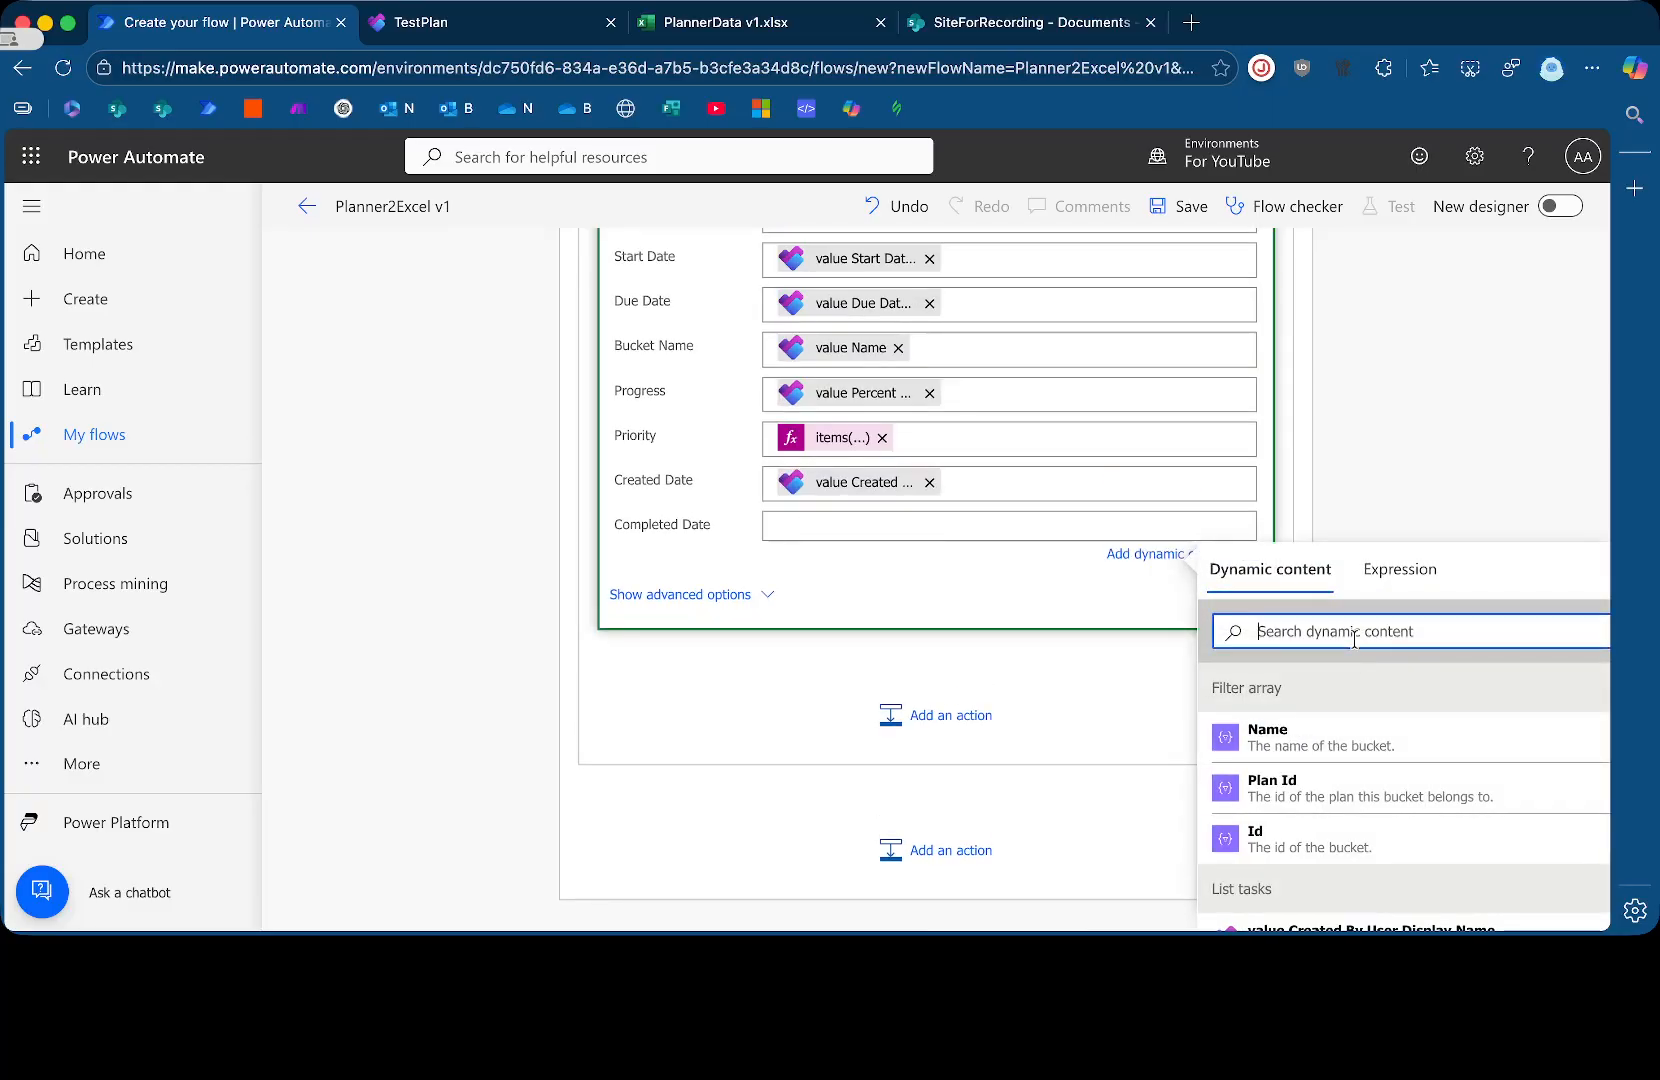
pyautogui.write('com')
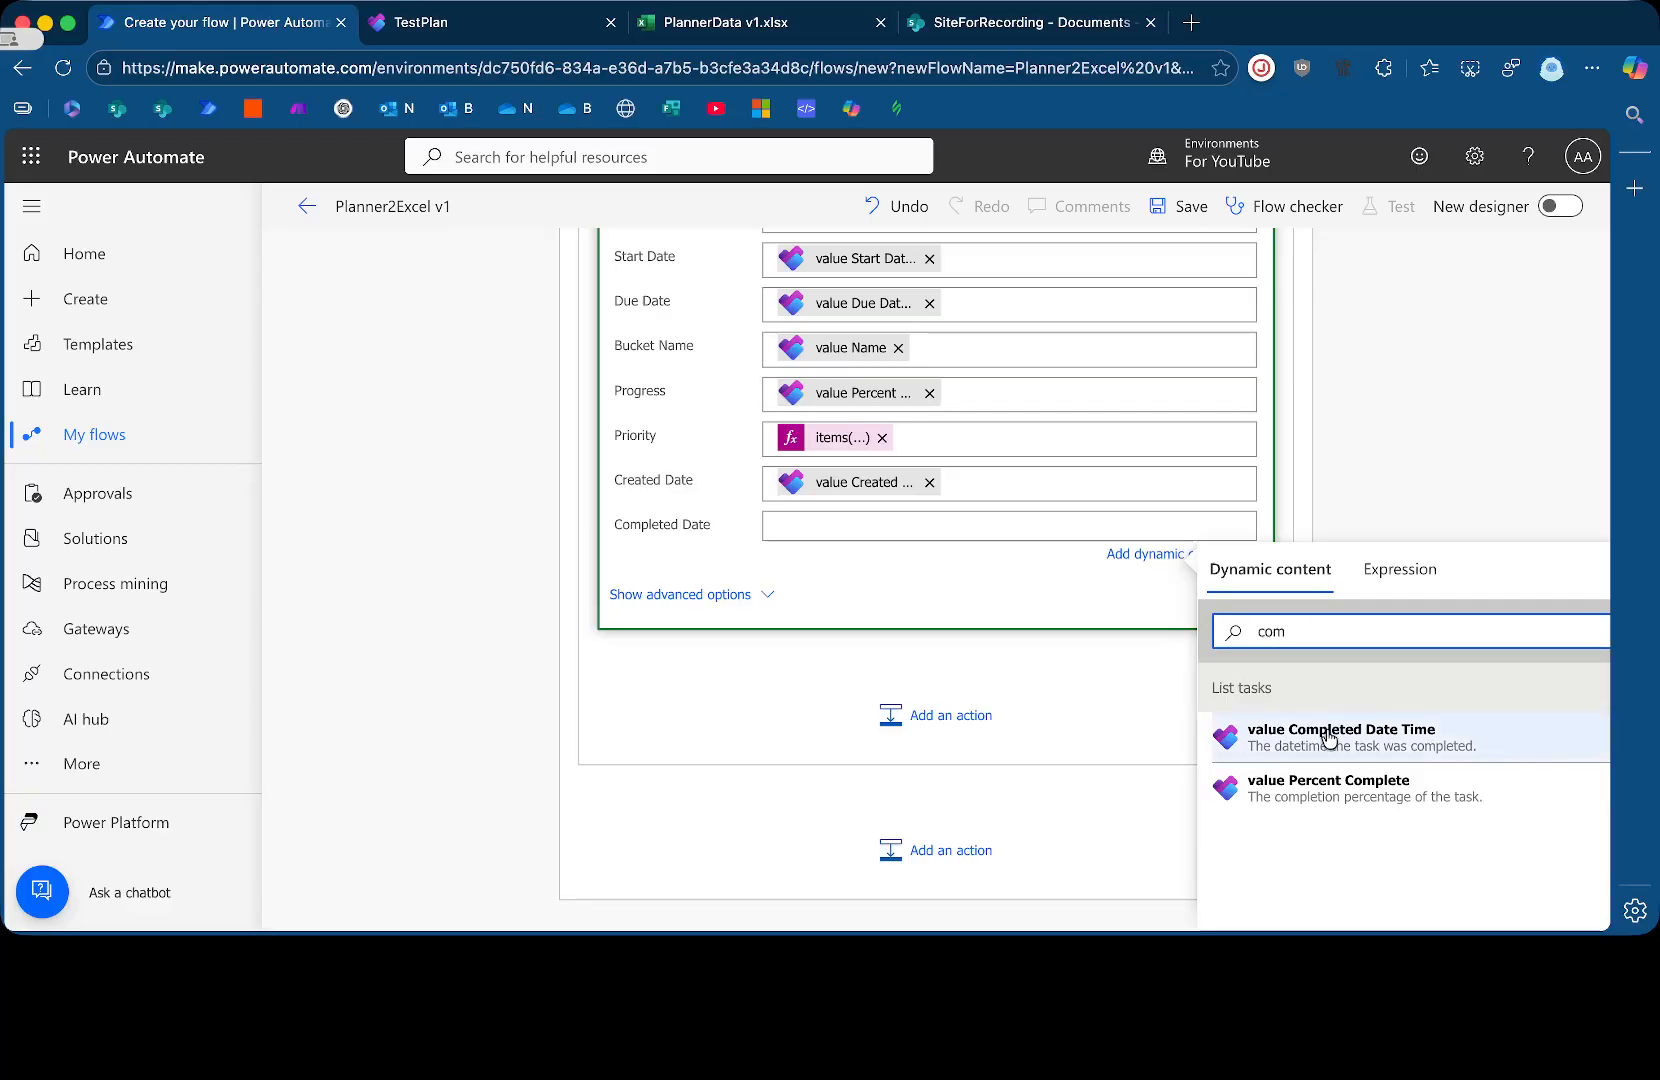
pyautogui.click(1341, 737)
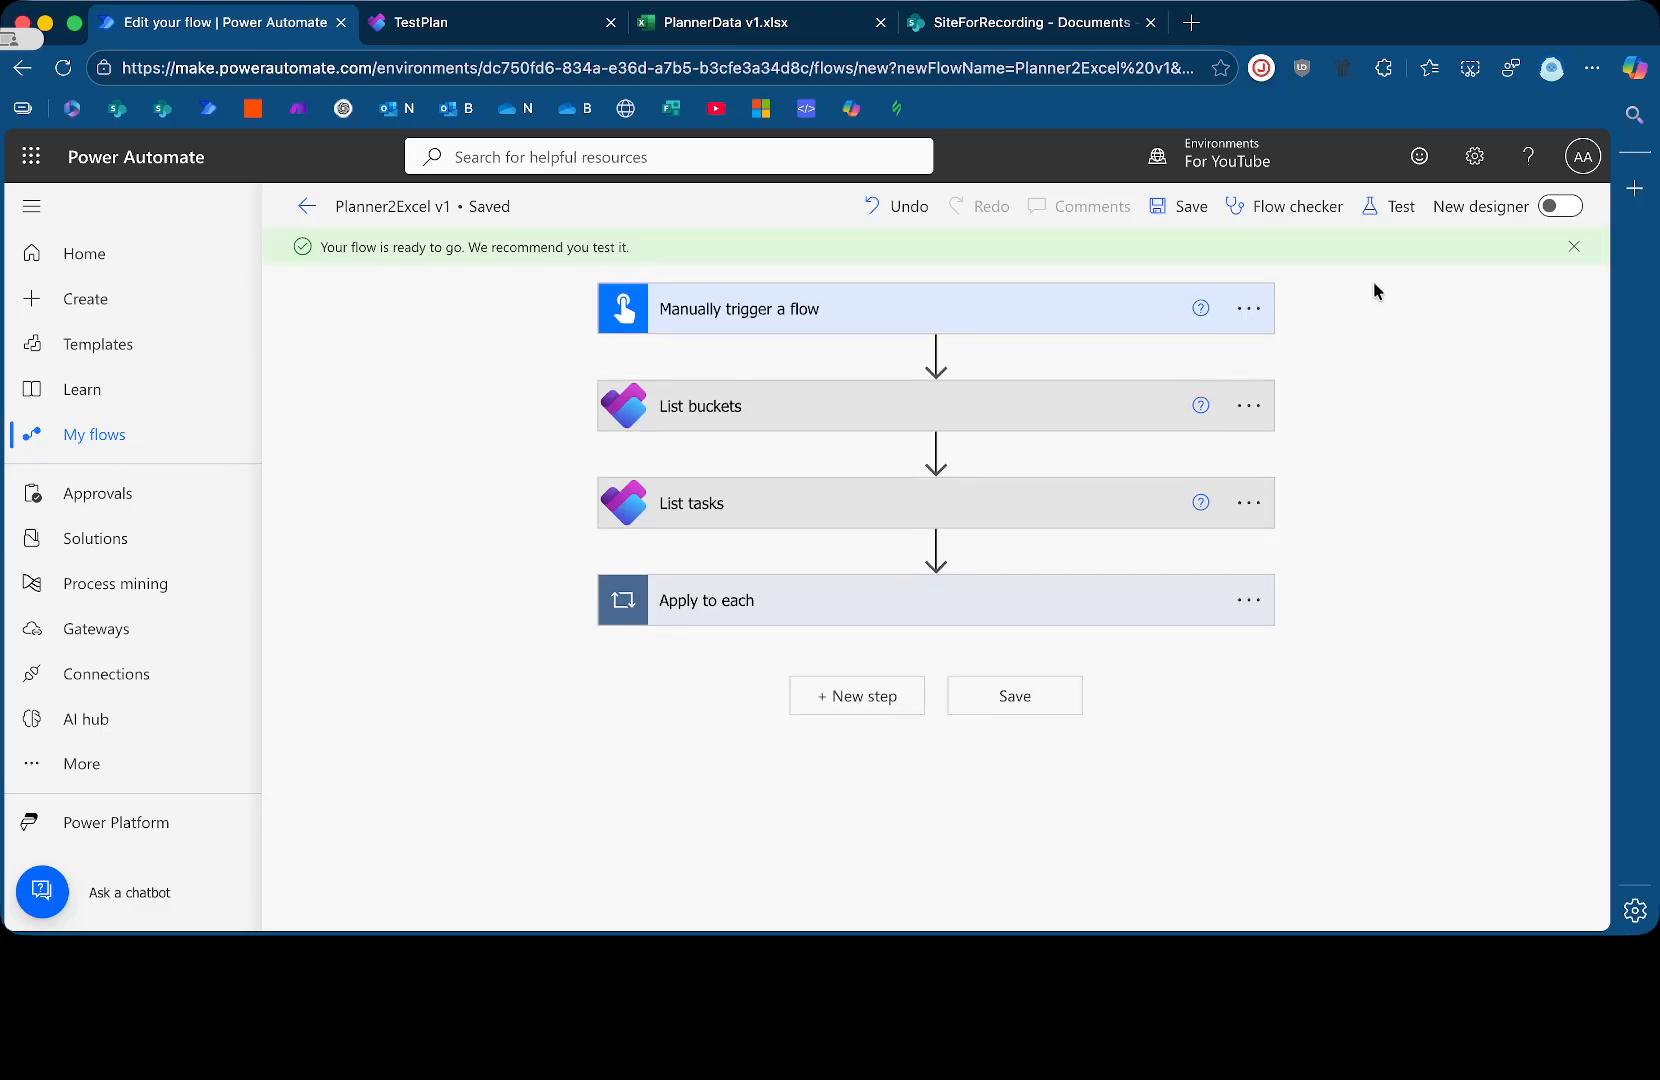
# Save Planner2Excel v1 and start a manual test of the flow
pyautogui.click(1388, 206)
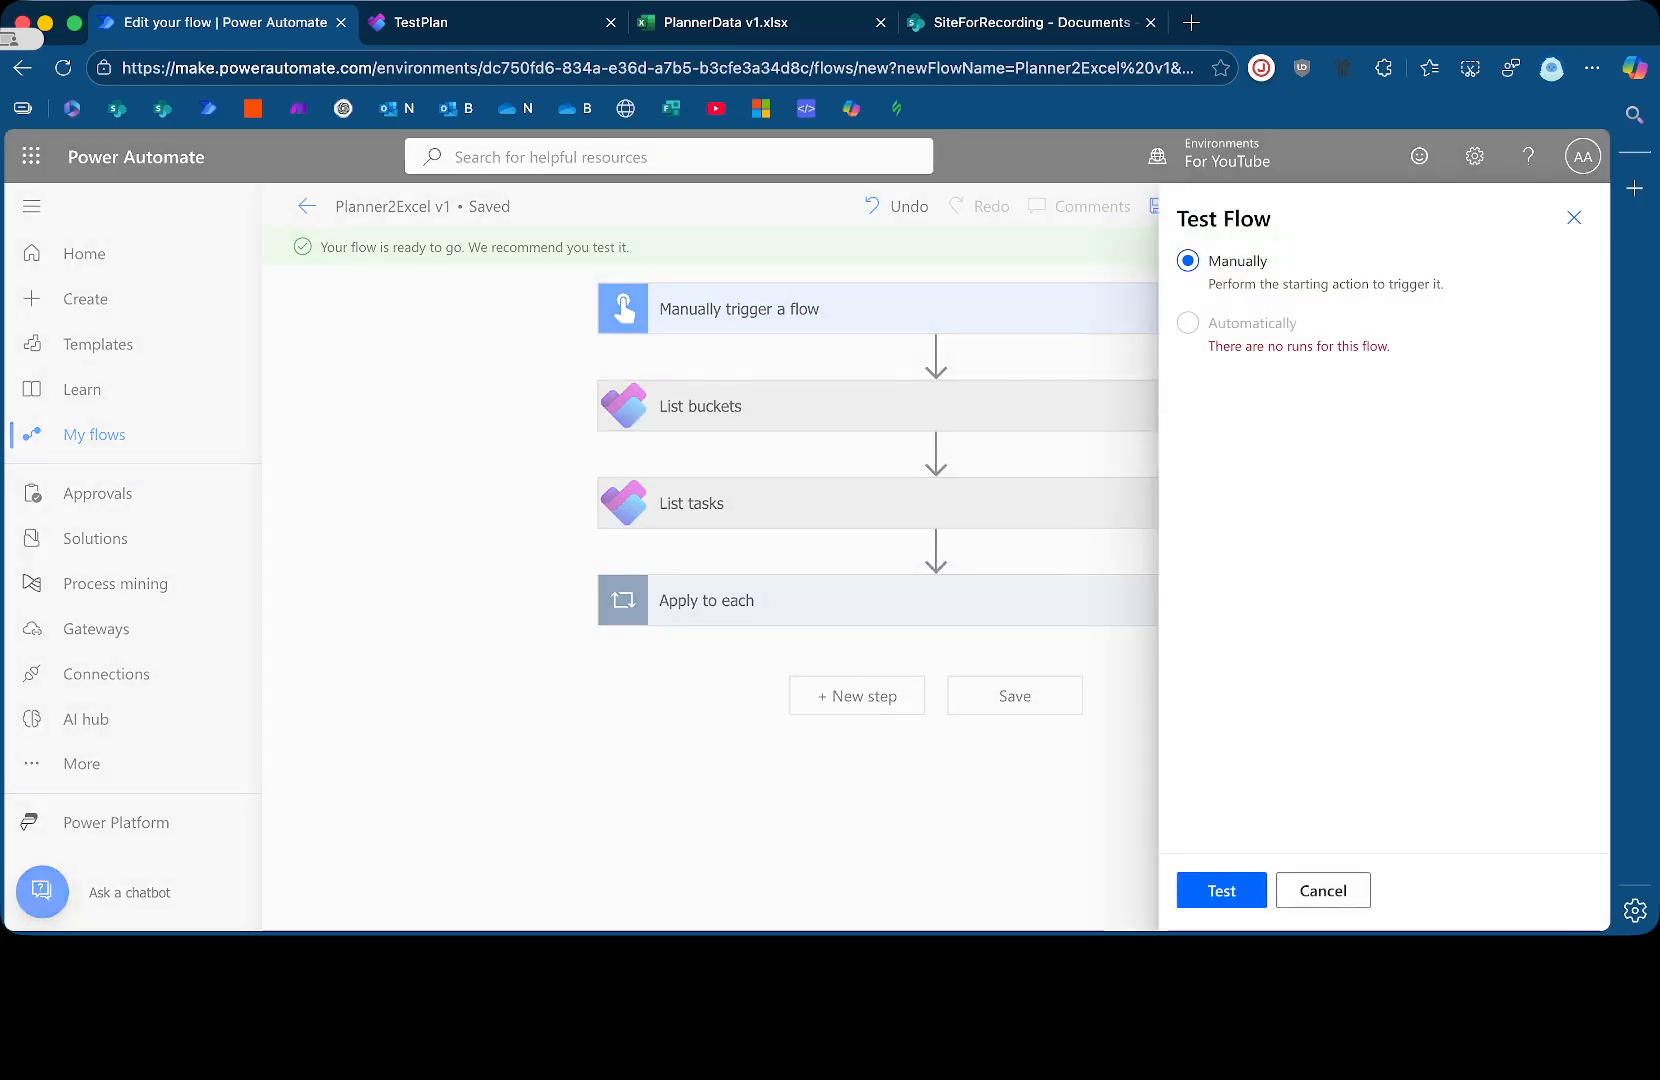
pyautogui.click(759, 20)
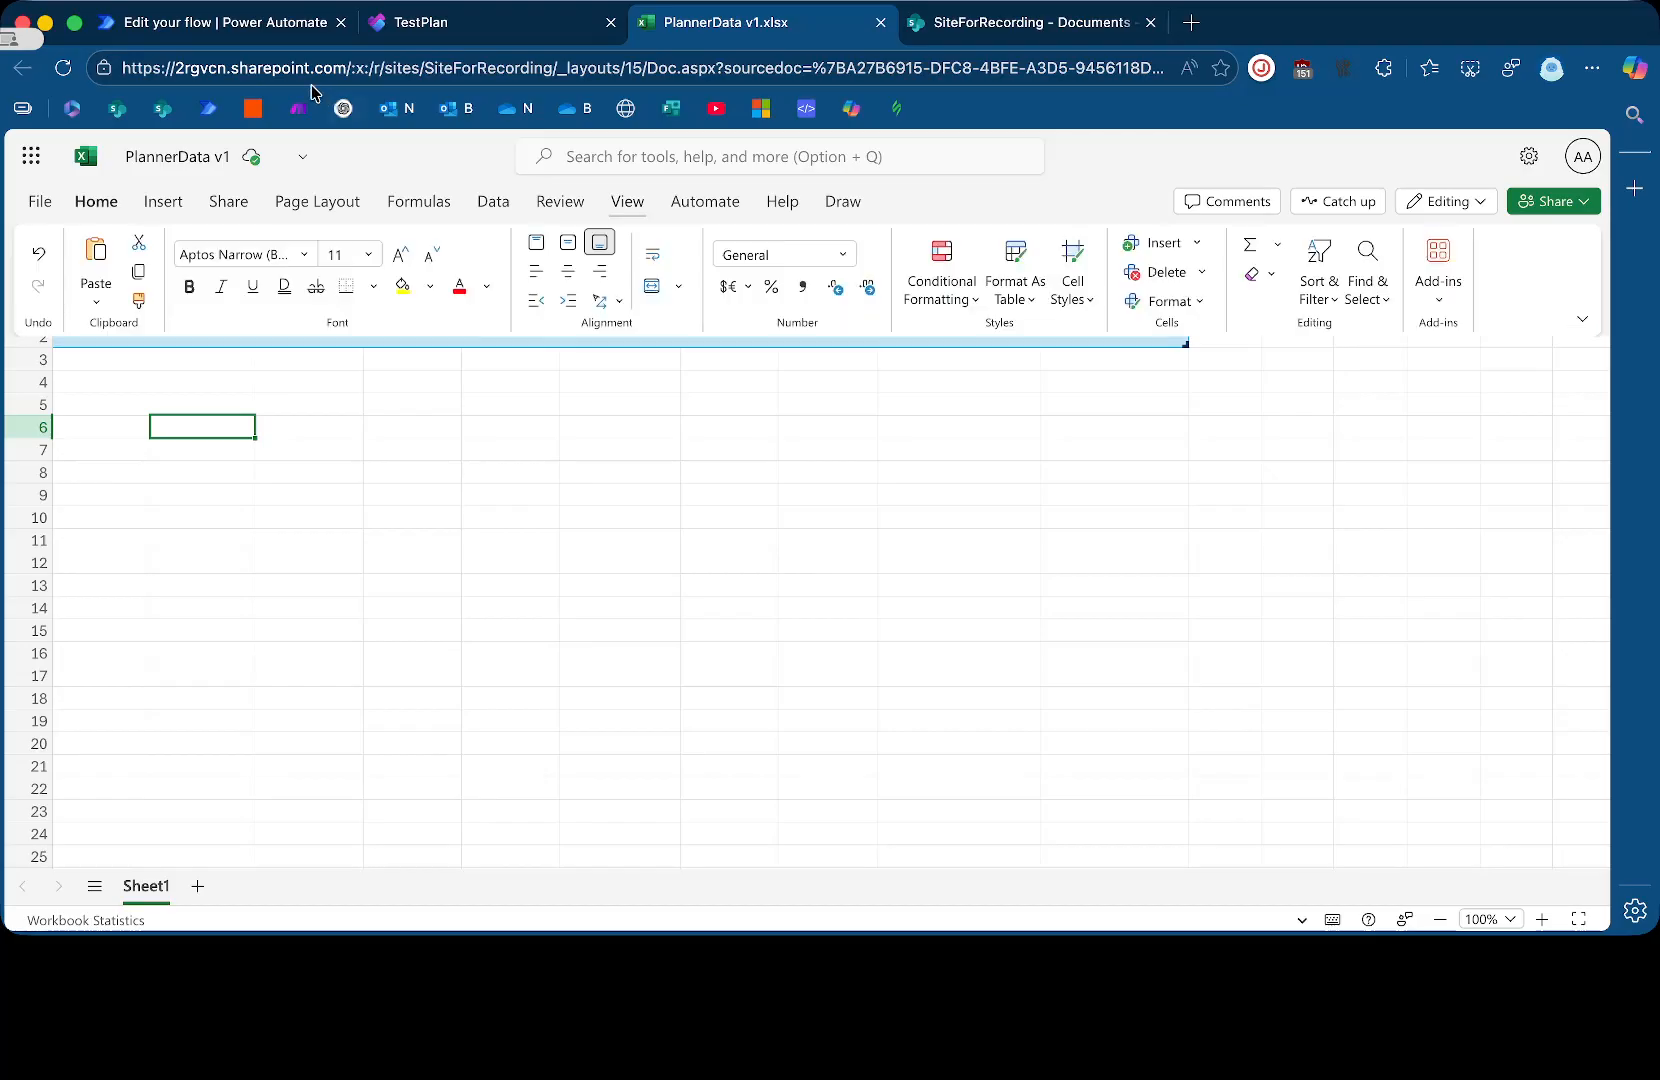
pyautogui.click(220, 22)
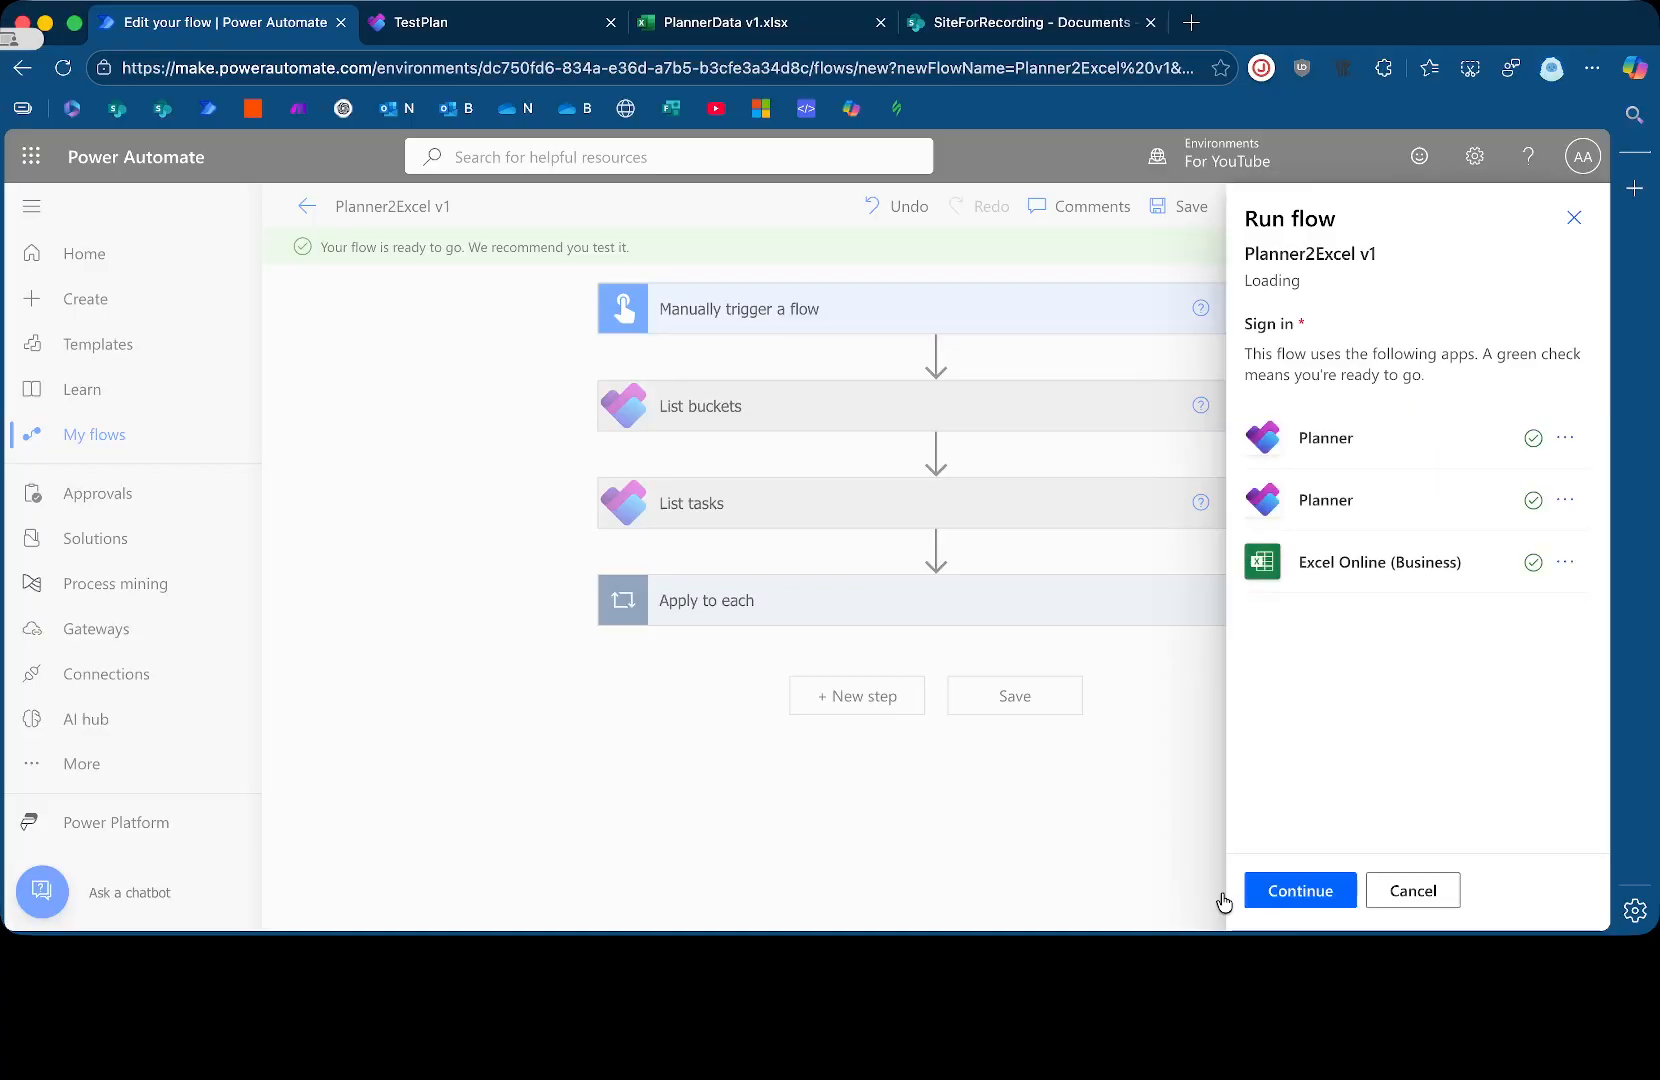
# Run the flow, dismiss the confirmation, and open the current run's Apply to each details
pyautogui.click(1300, 890)
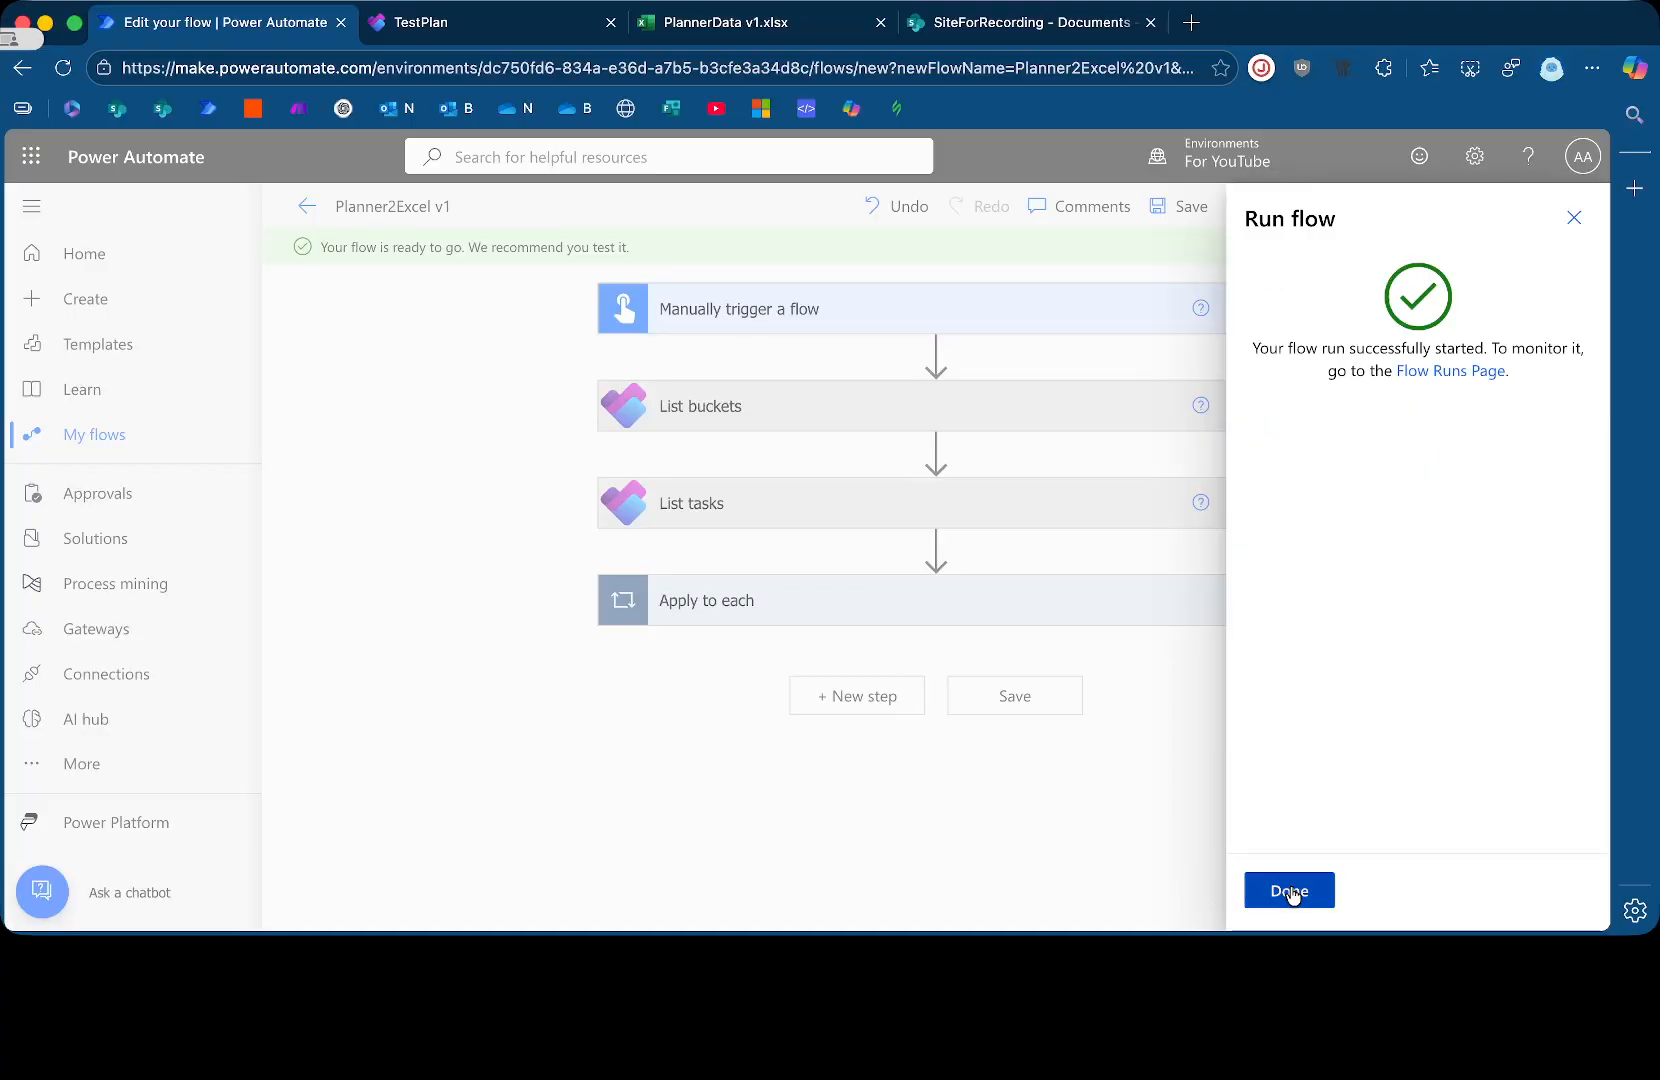
pyautogui.click(1288, 890)
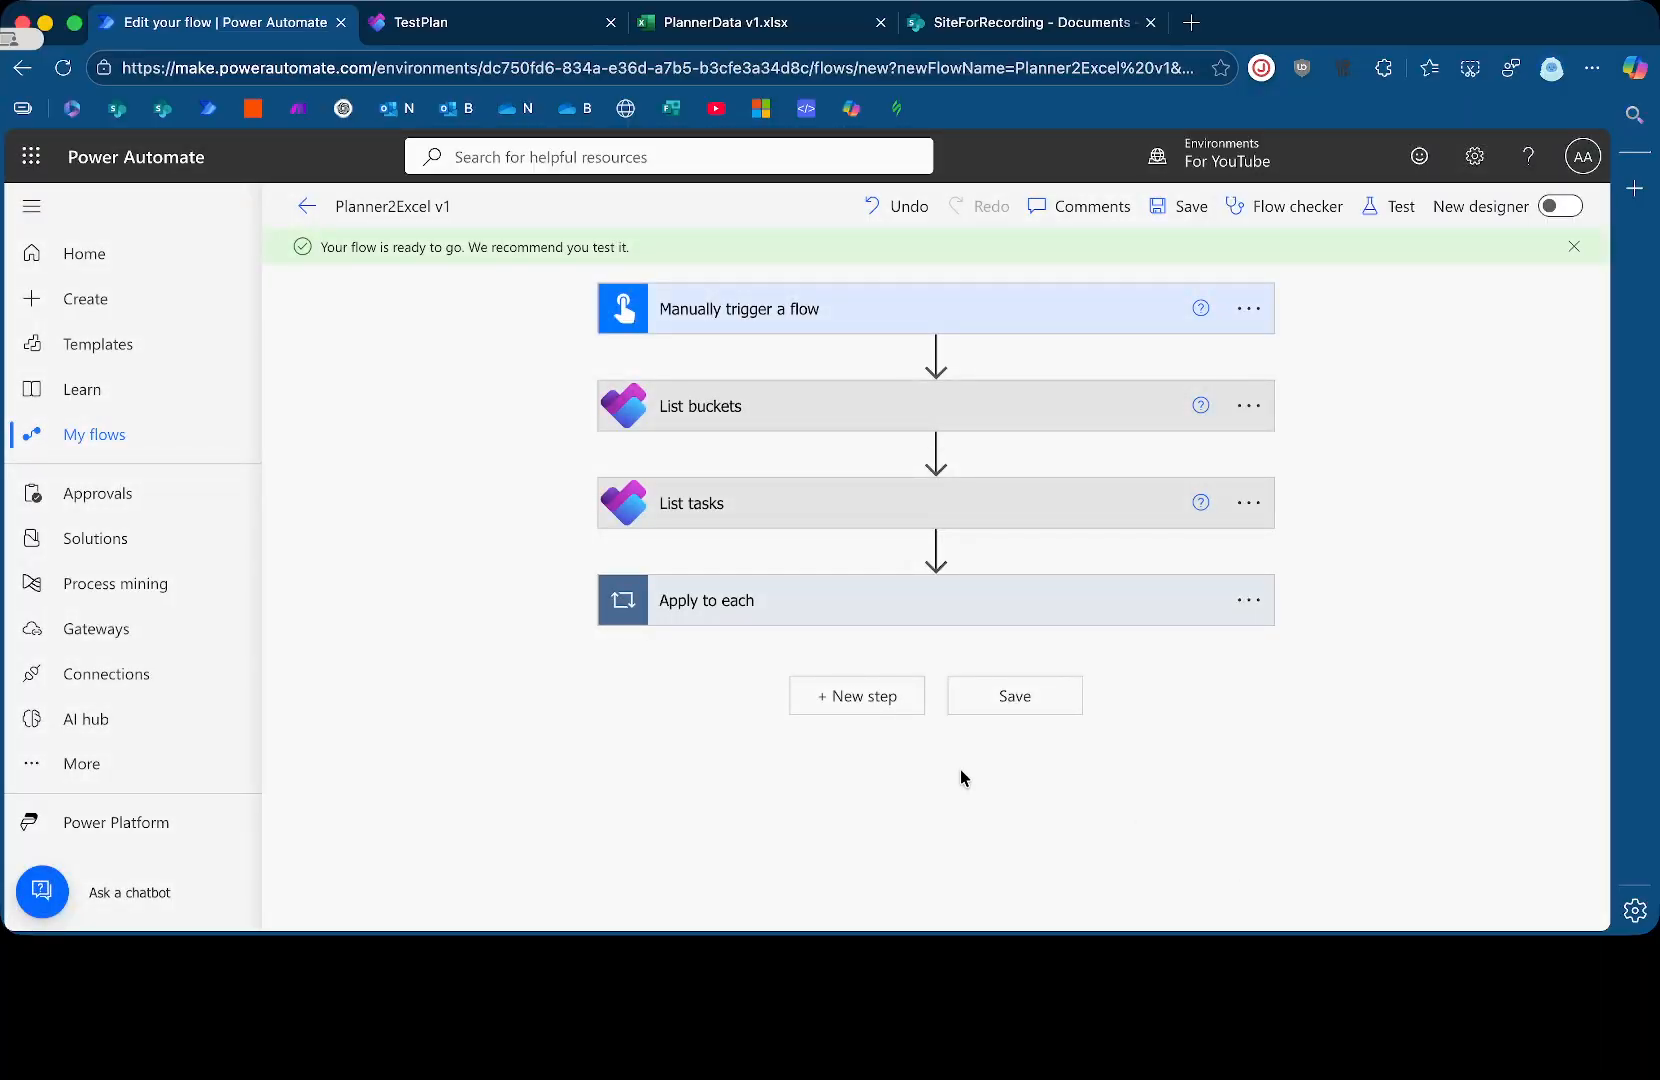
pyautogui.click(1401, 206)
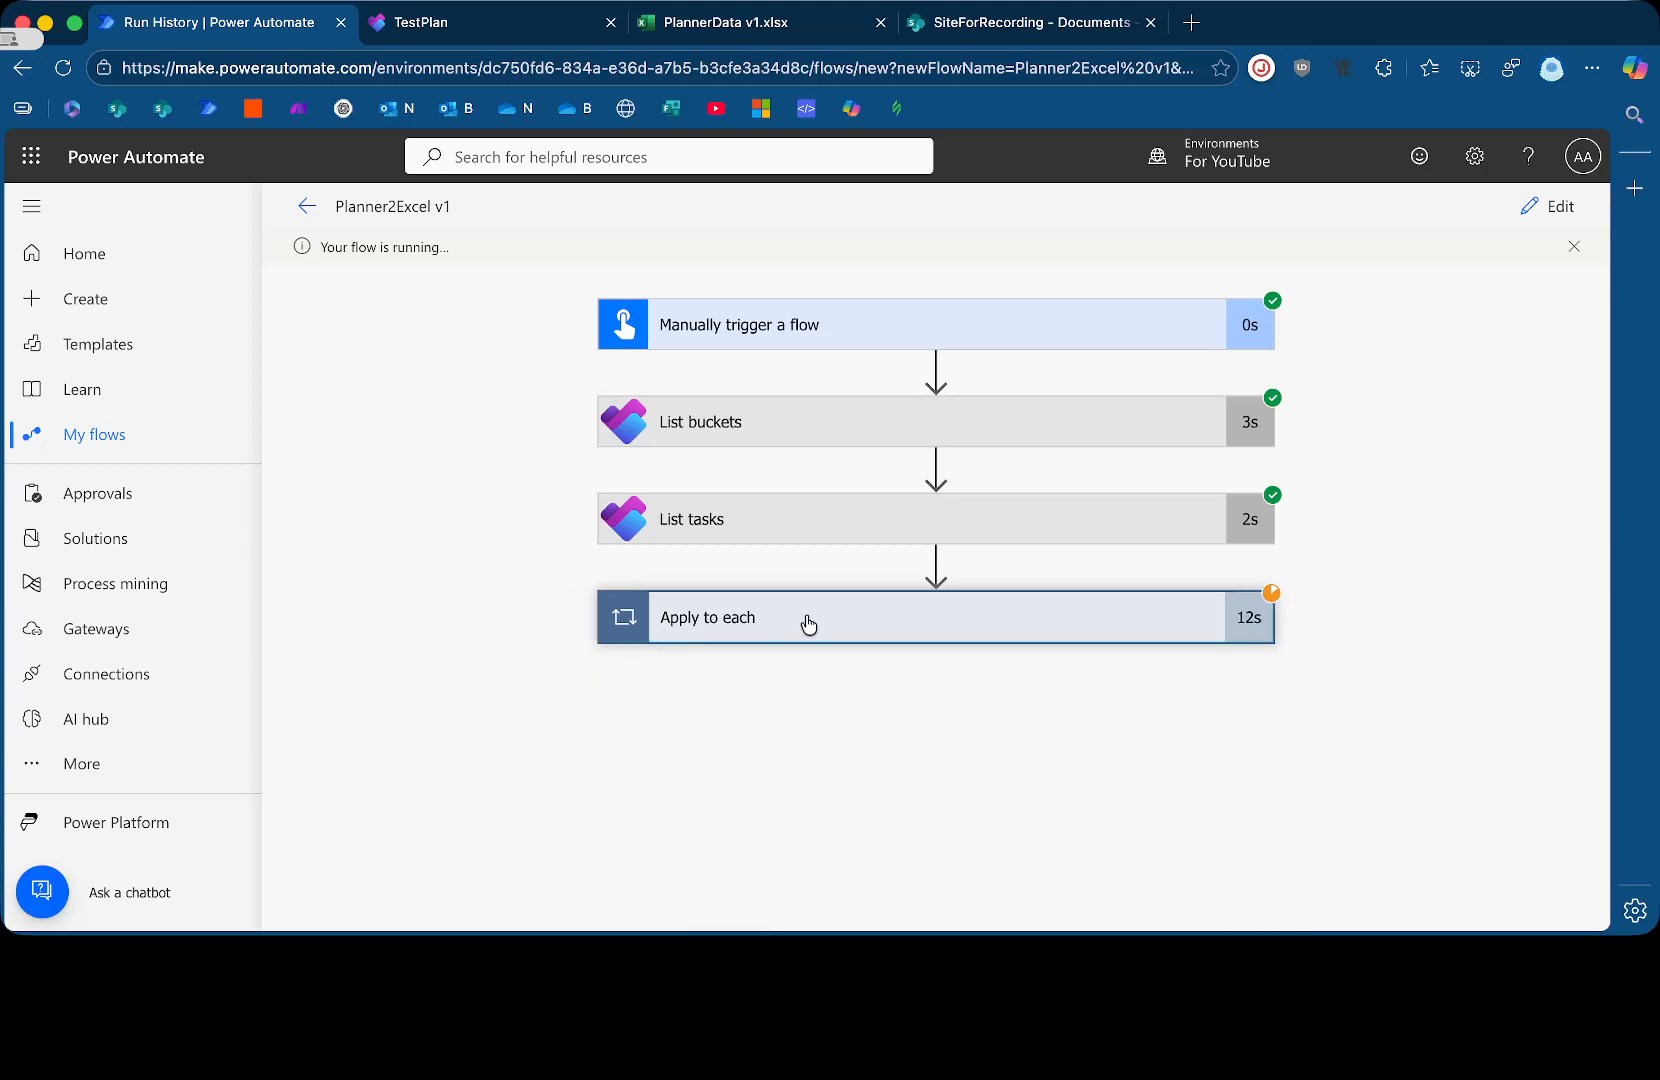
pyautogui.click(751, 21)
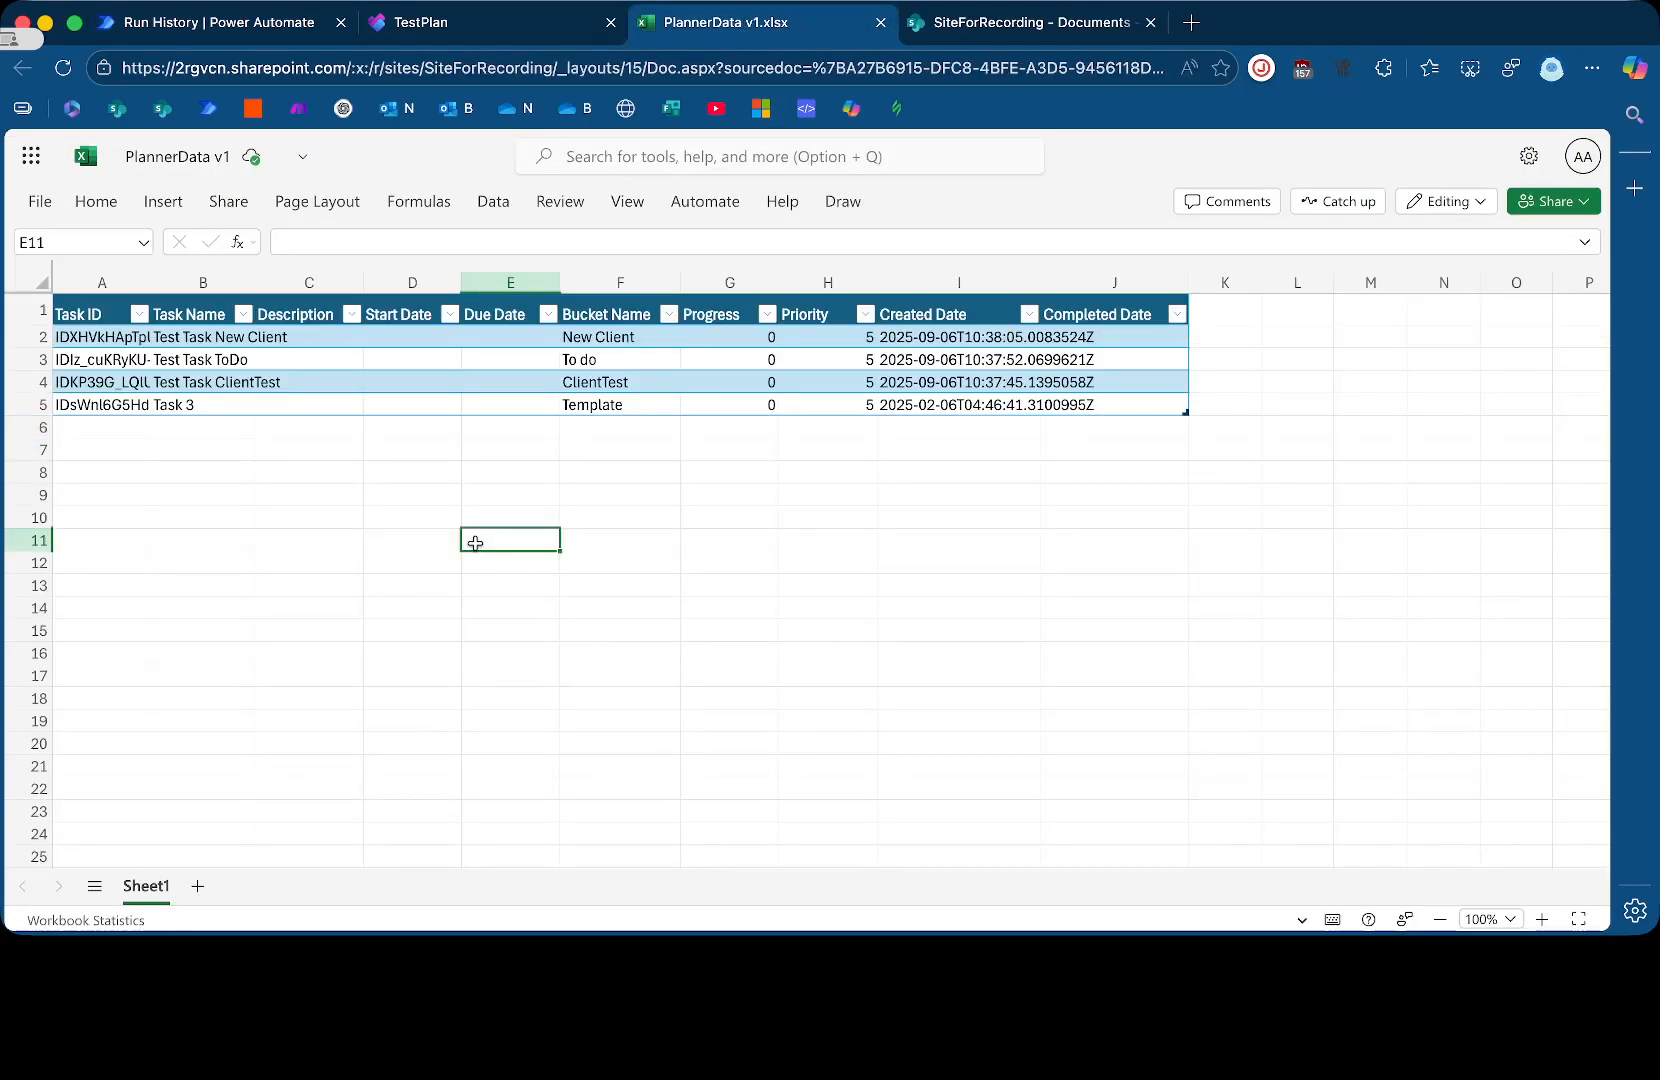
pyautogui.moveTo(262, 509)
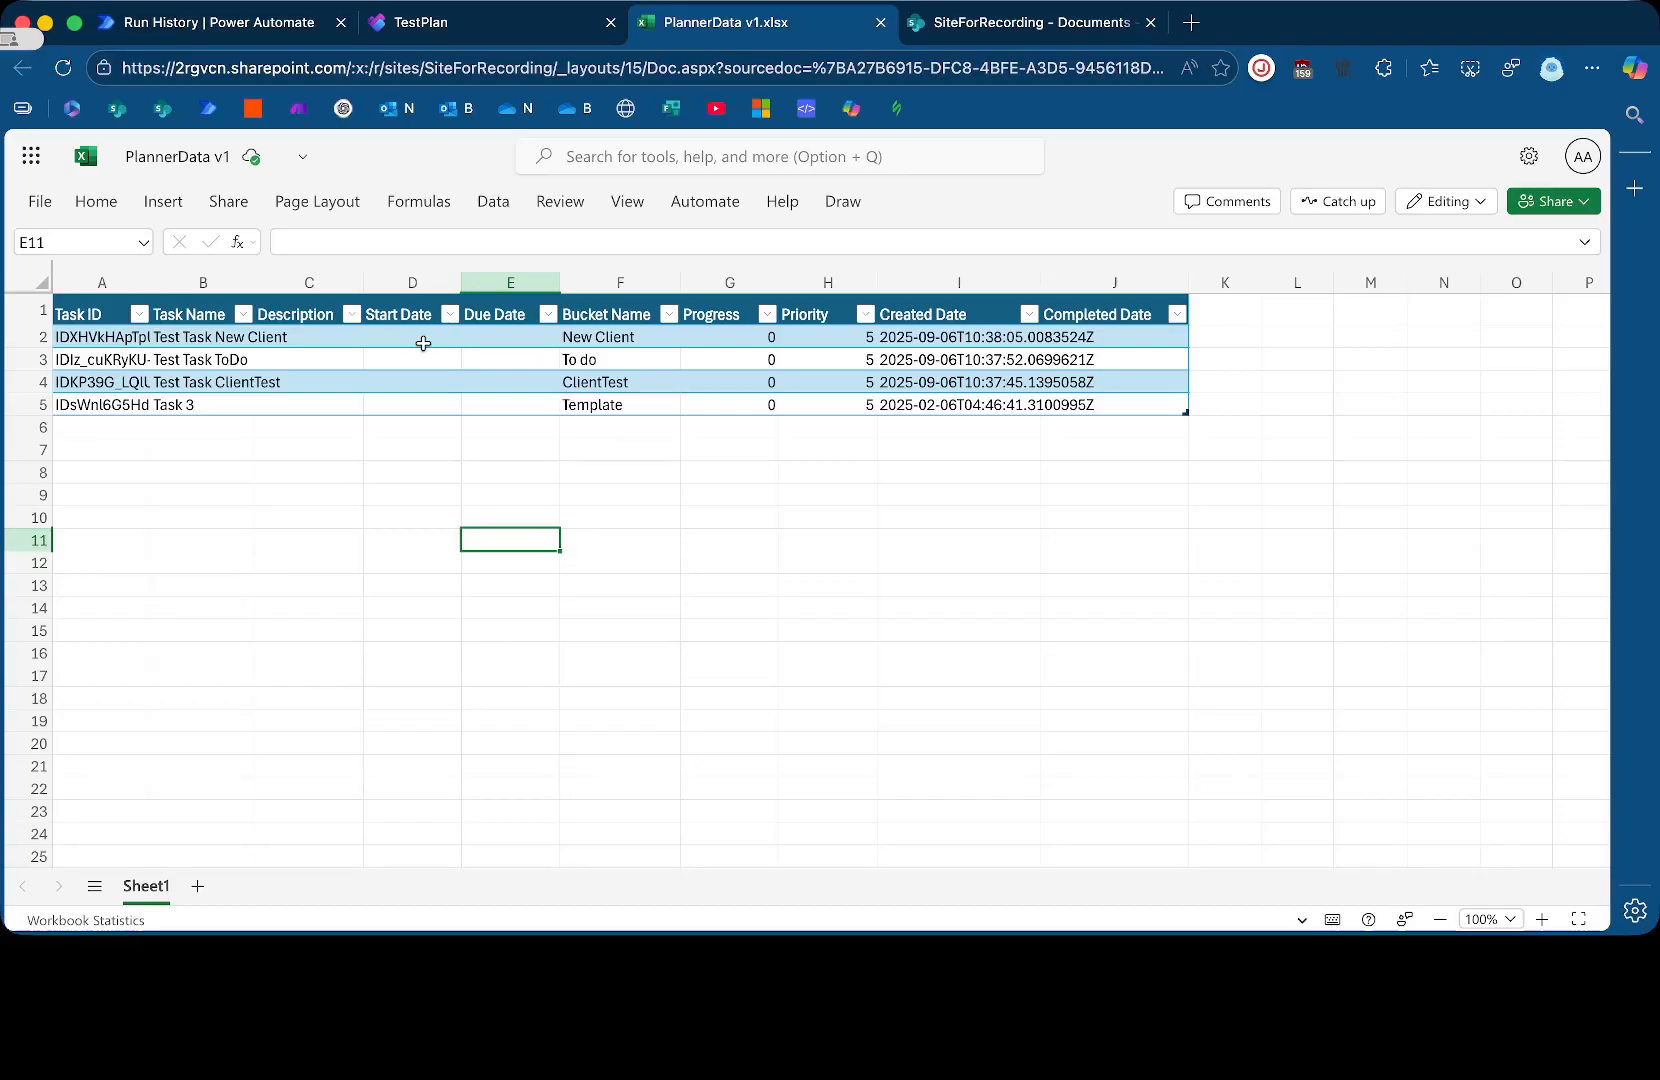
pyautogui.moveTo(449, 373)
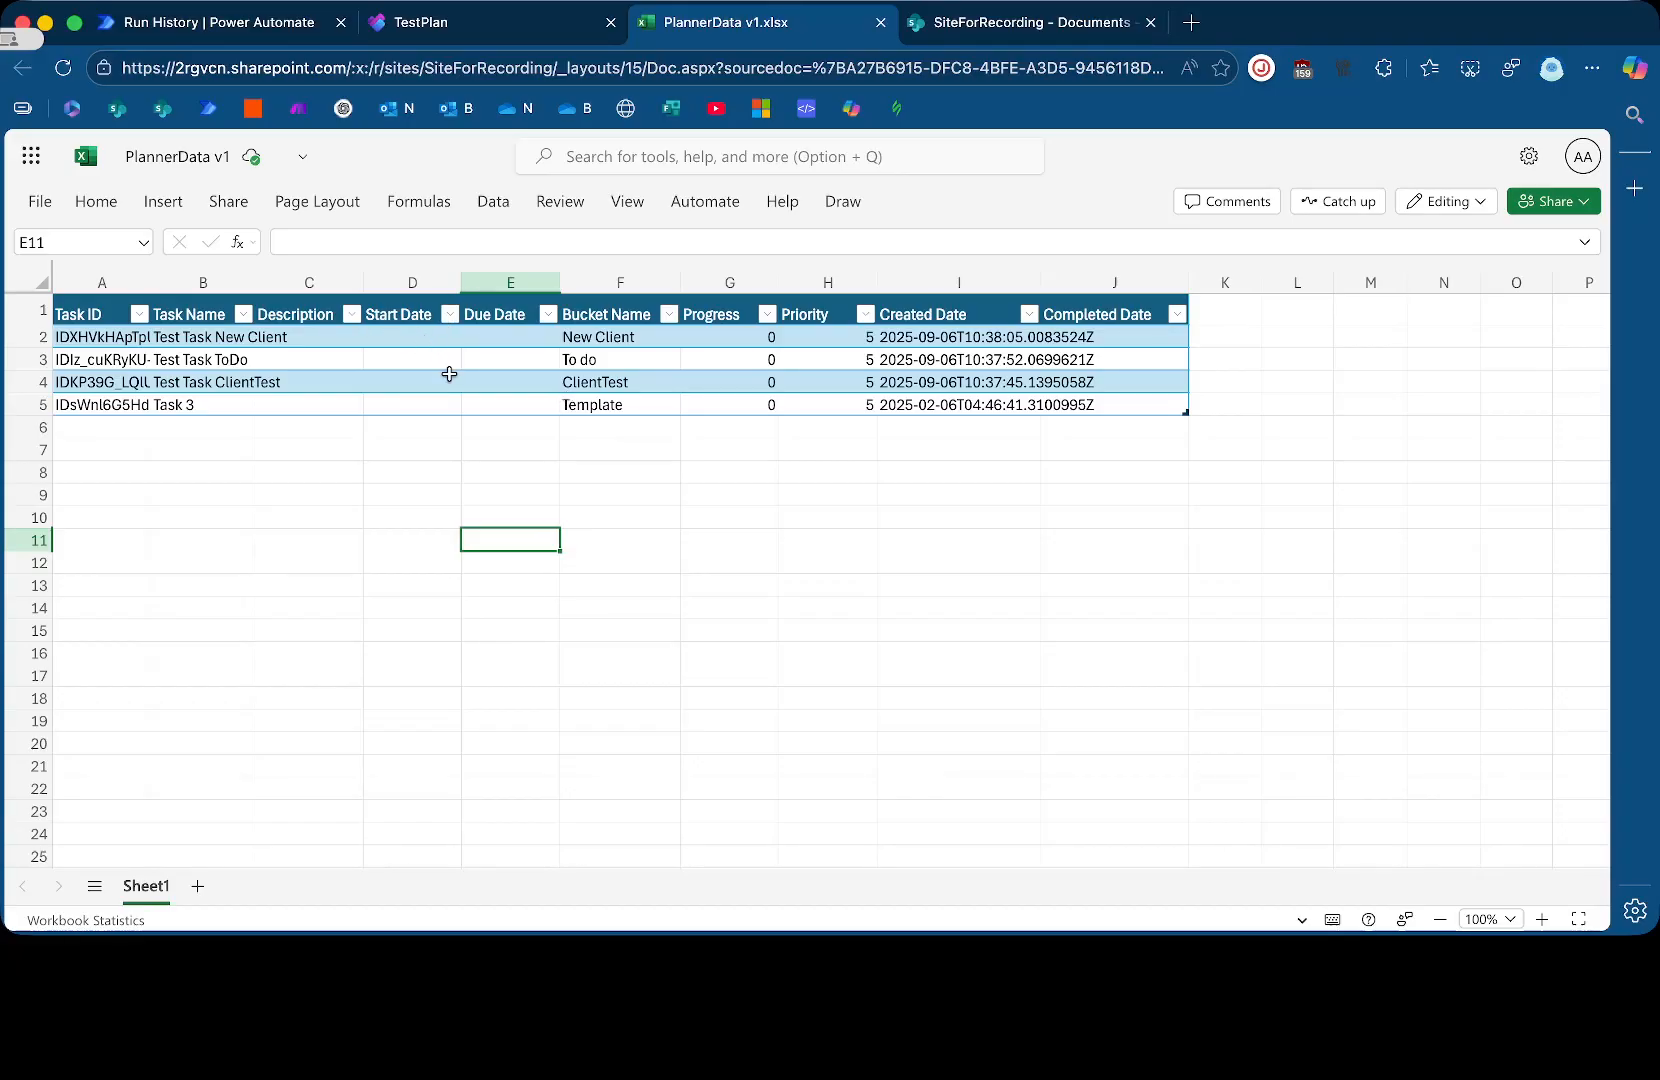
pyautogui.moveTo(606, 524)
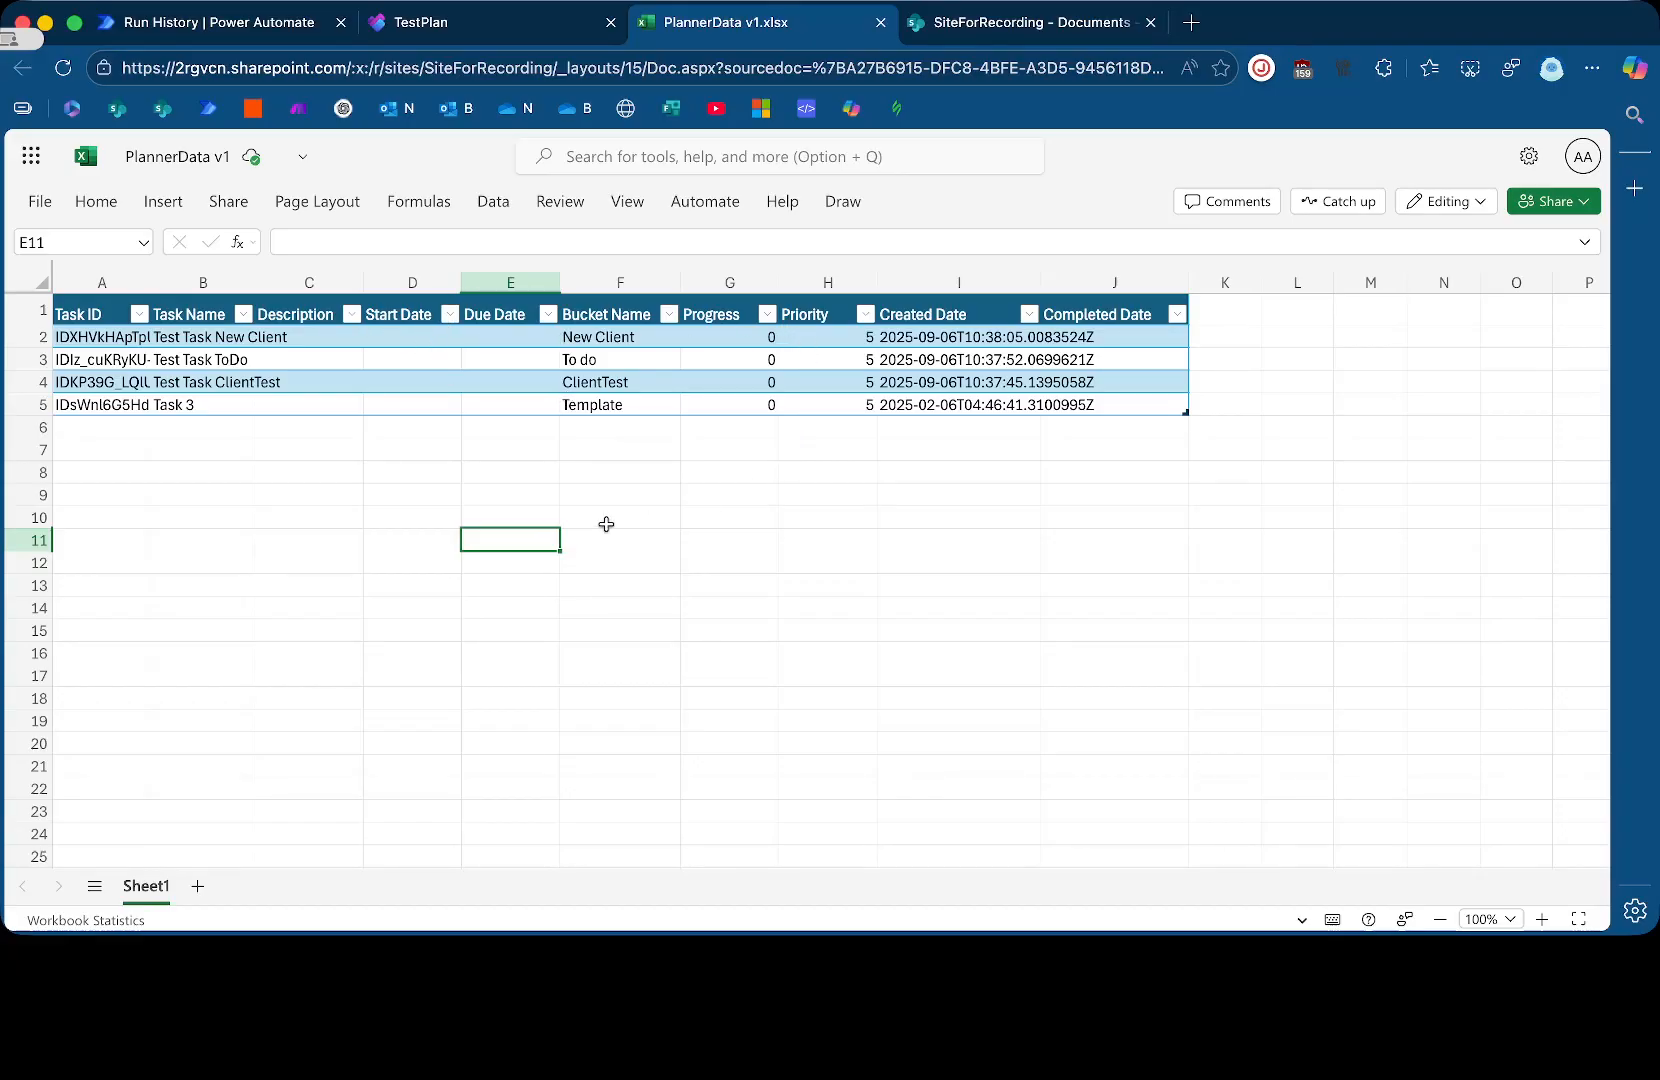
# Inspect progress, completed date and description cells in PlannerData, then return to the flow run
pyautogui.click(1123, 337)
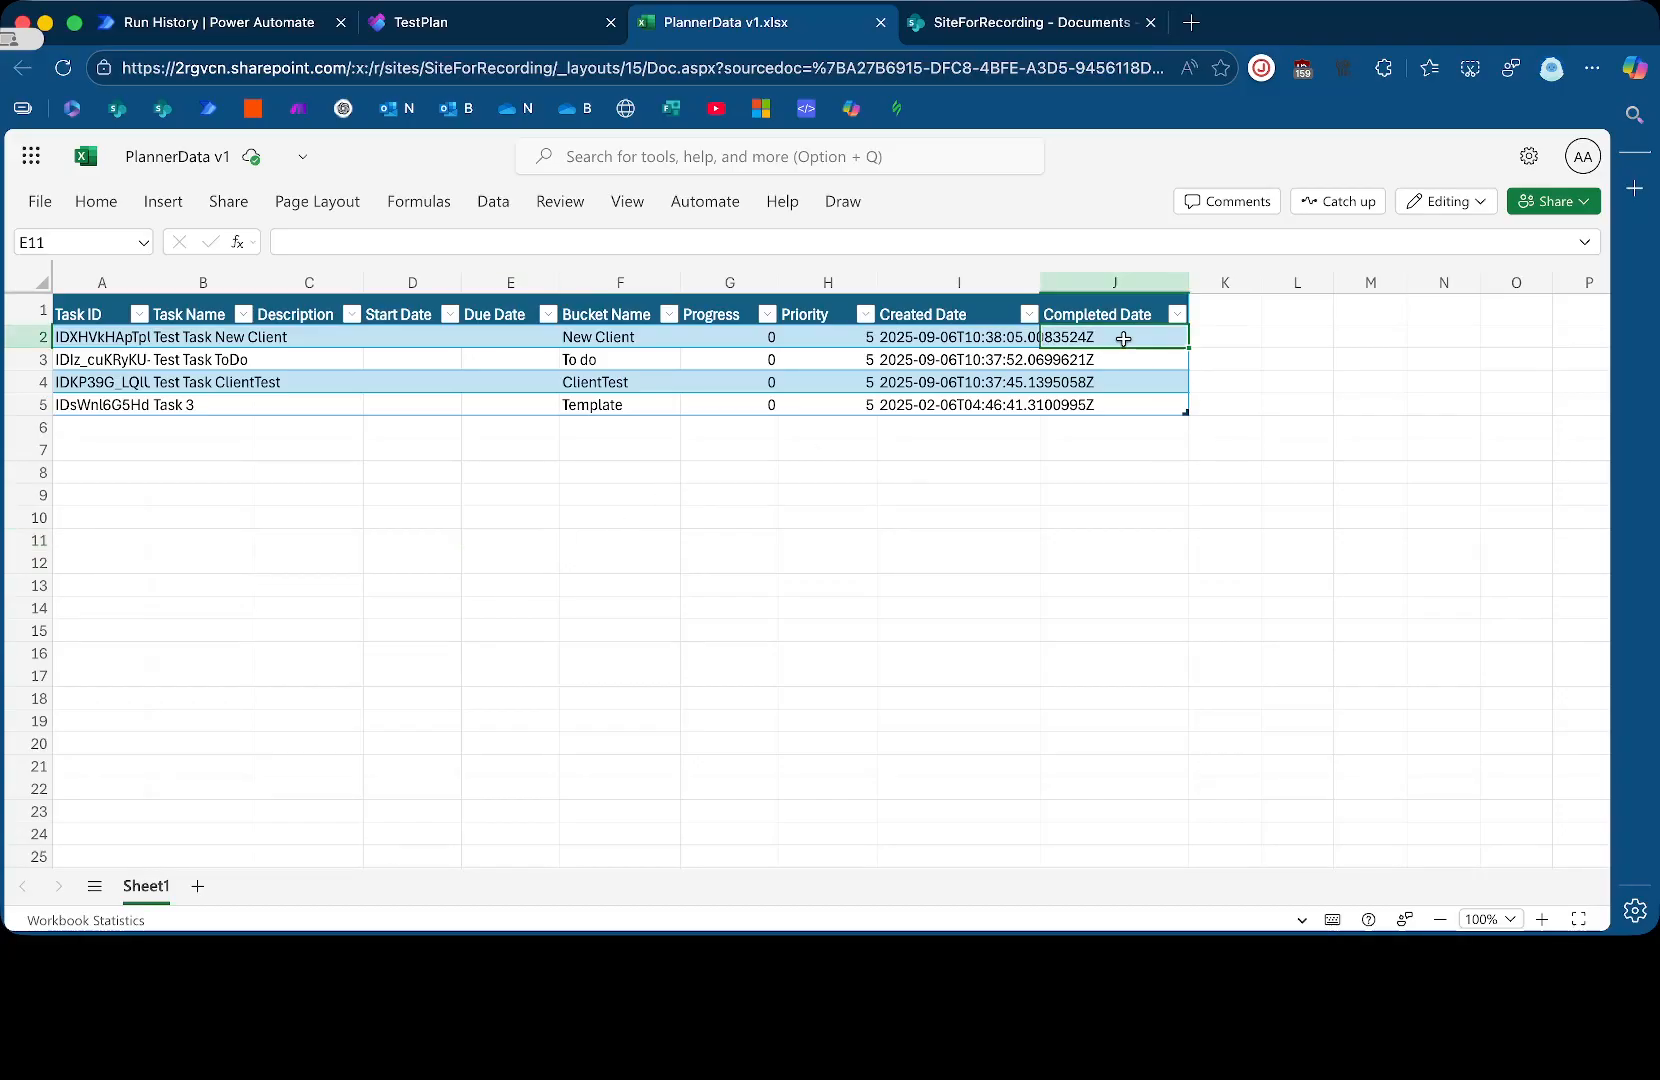
pyautogui.click(959, 337)
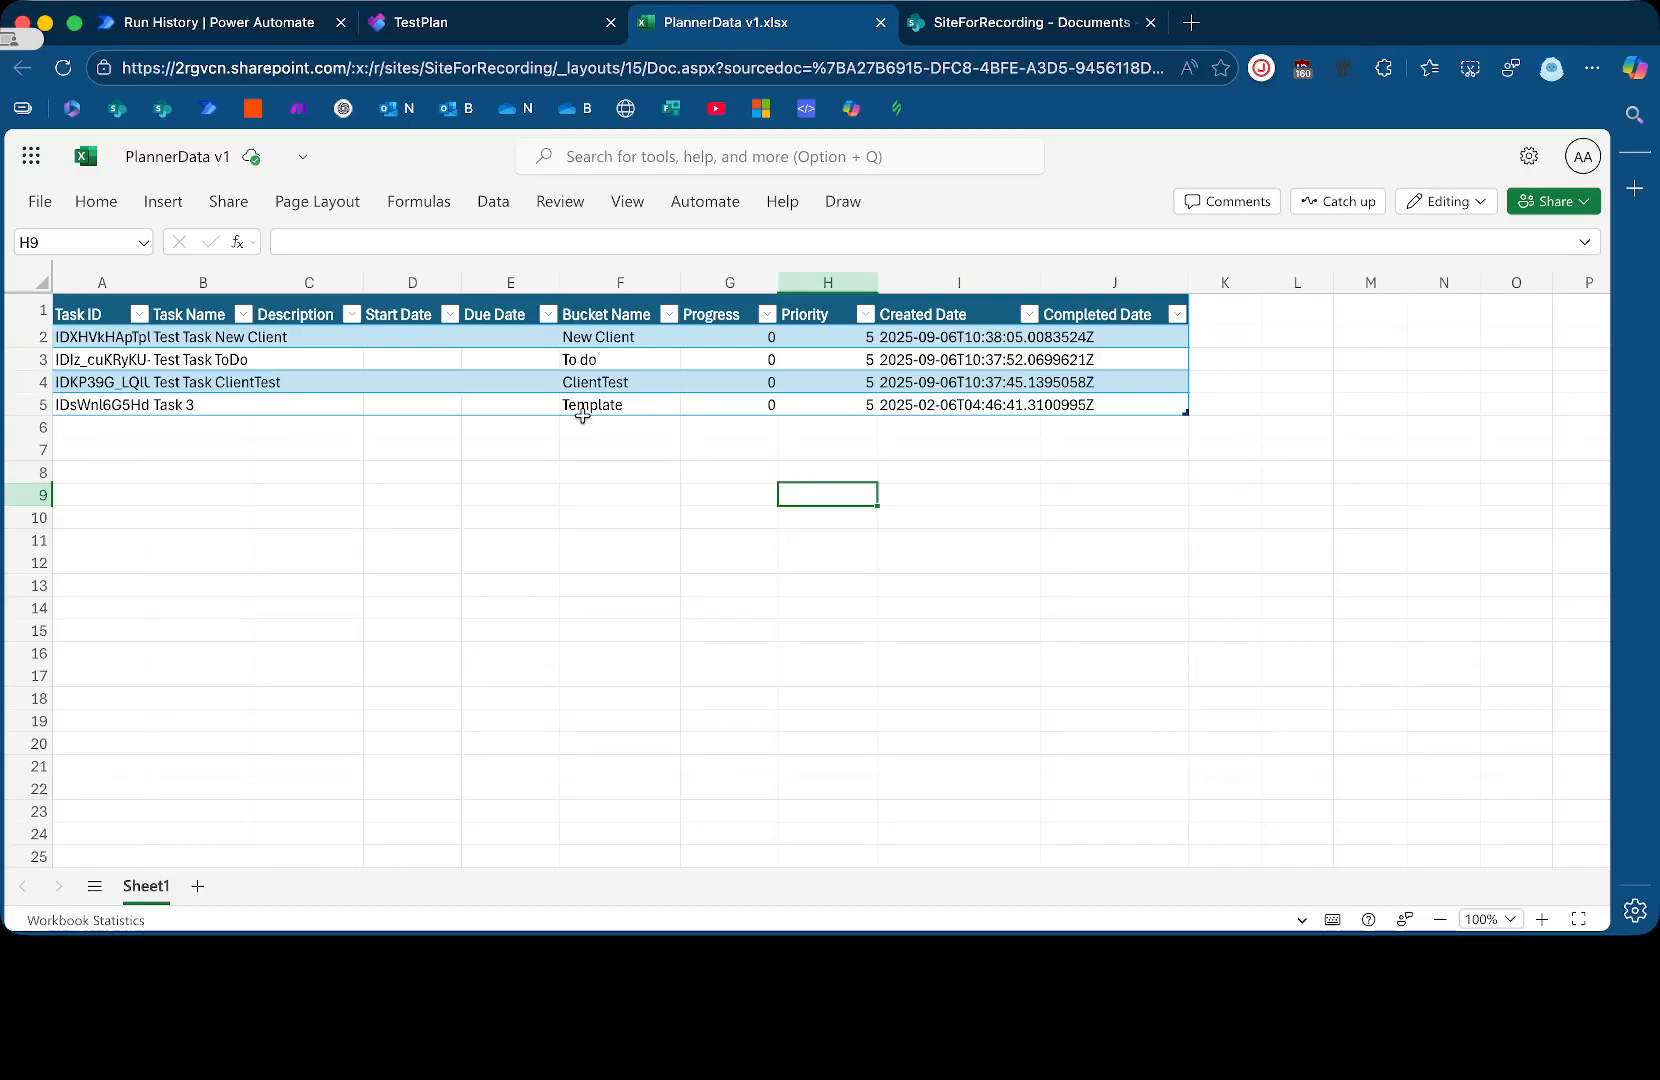
pyautogui.moveTo(517, 494)
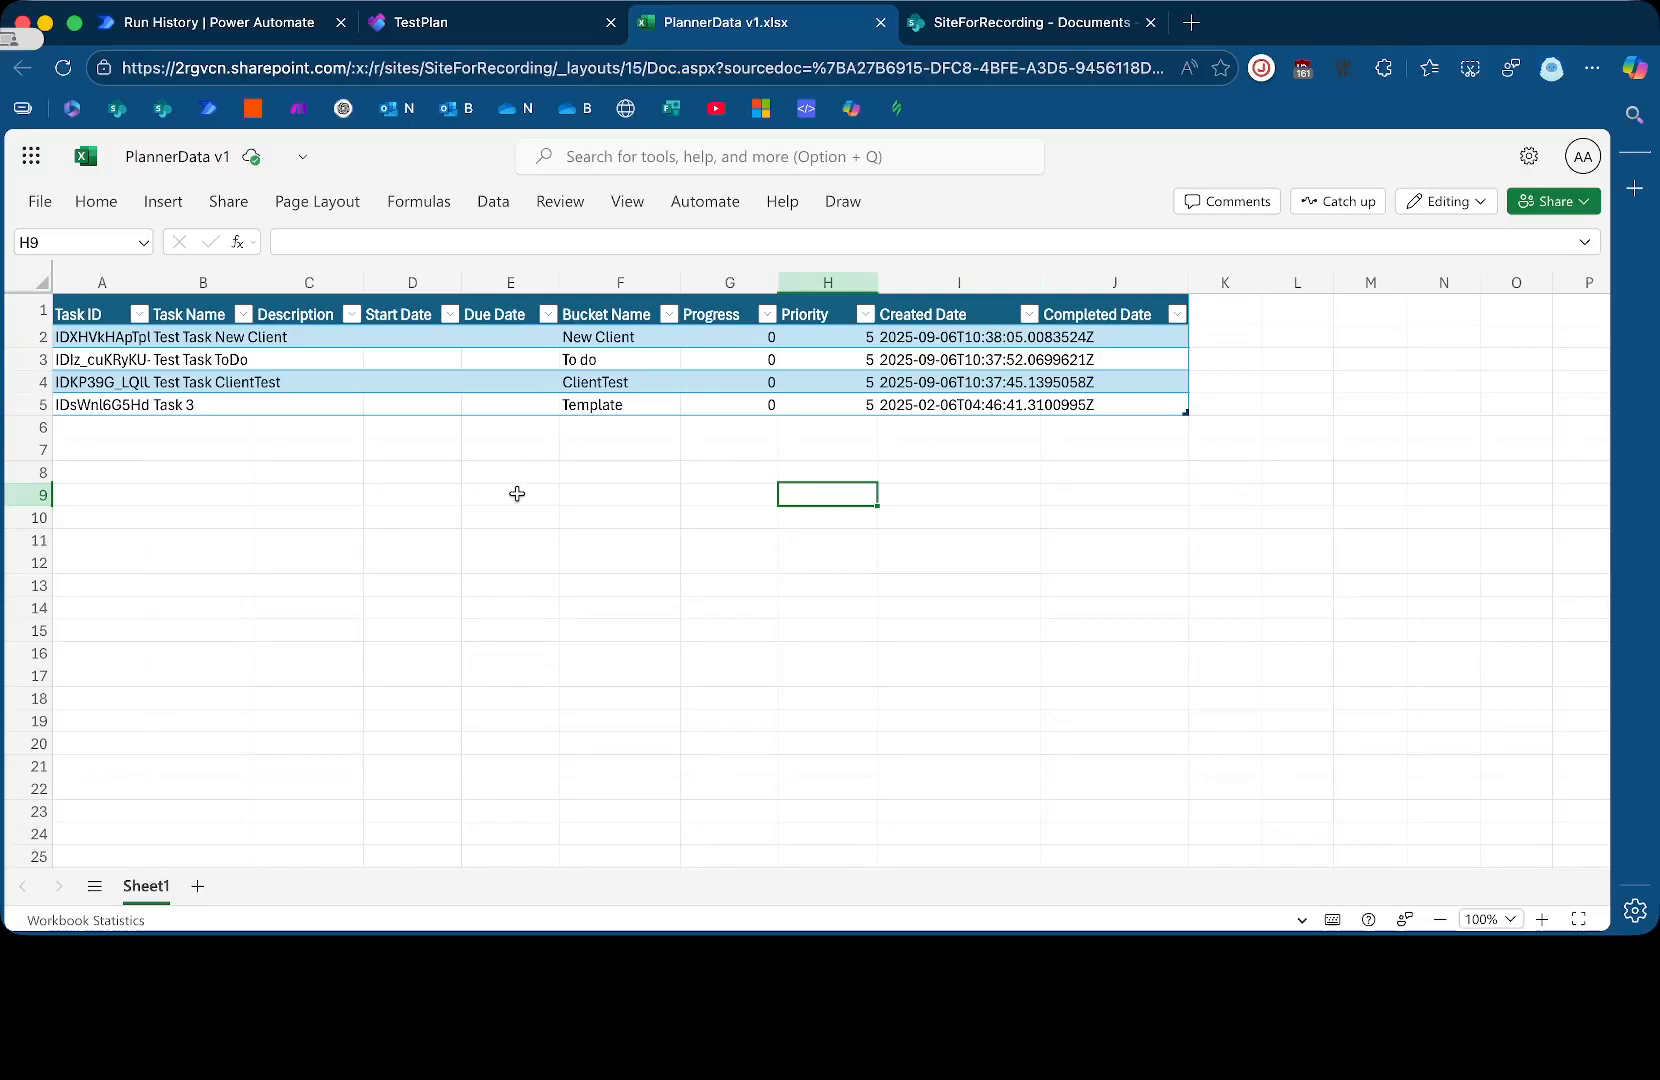
pyautogui.click(510, 494)
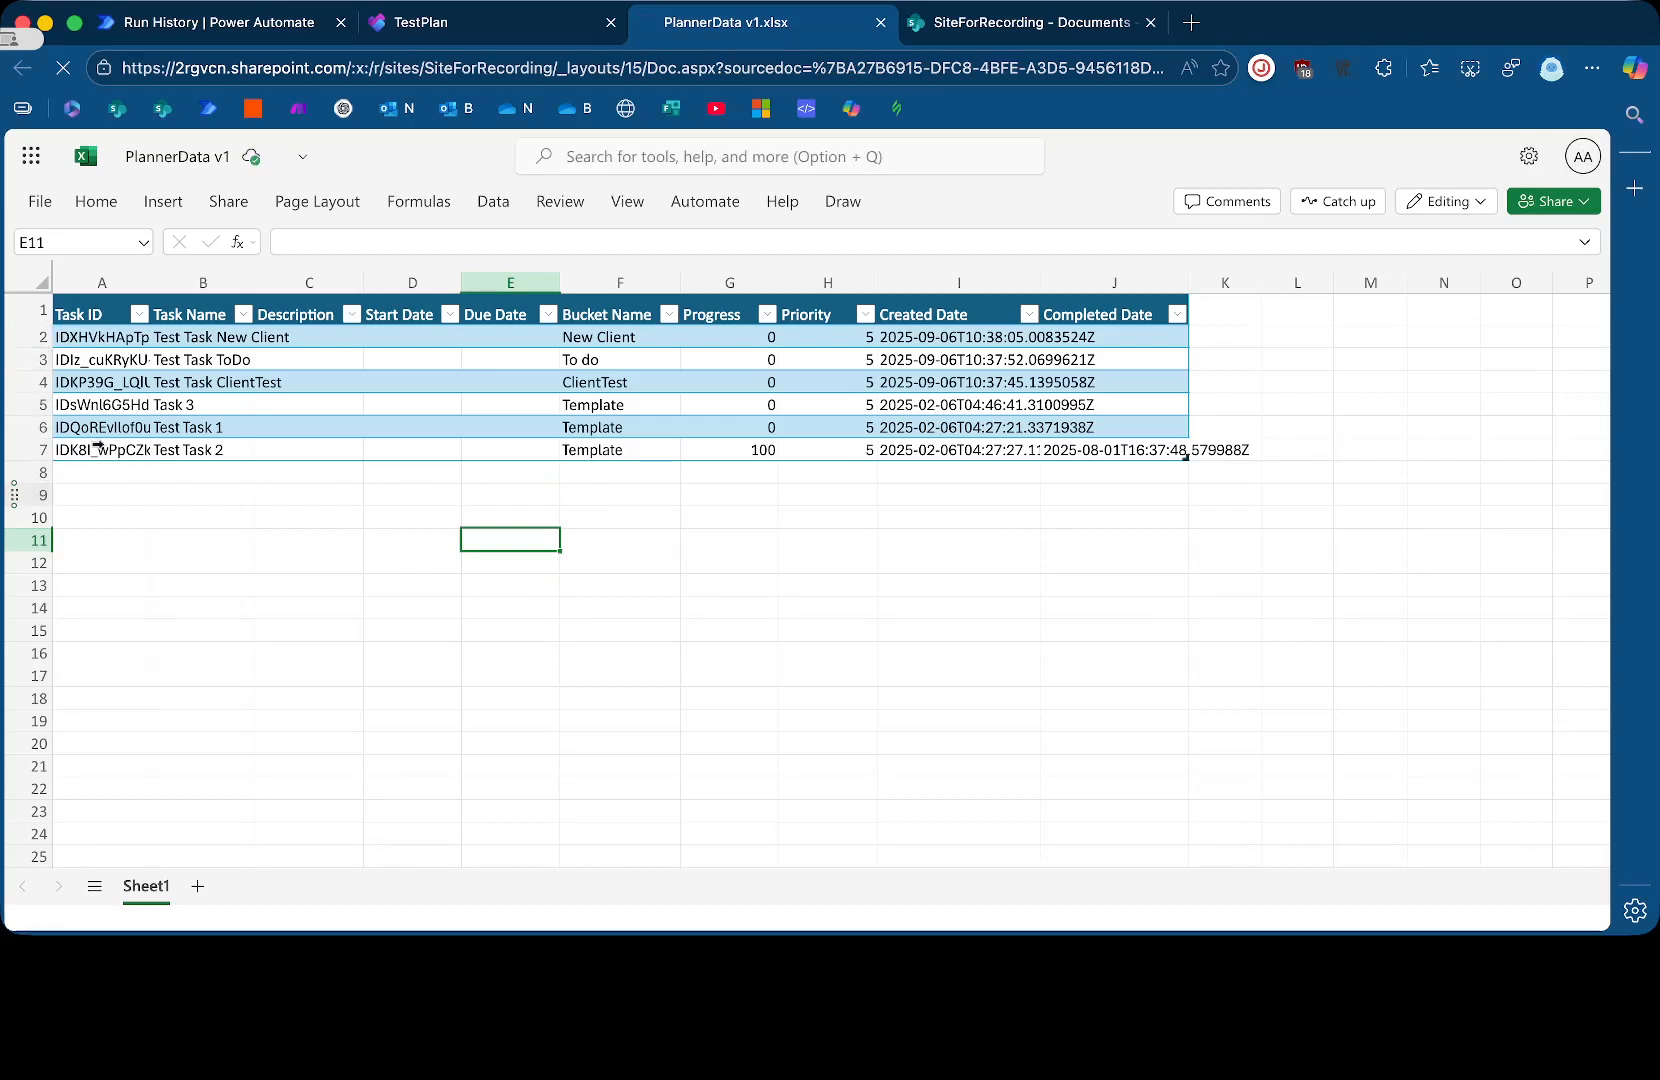
pyautogui.click(730, 450)
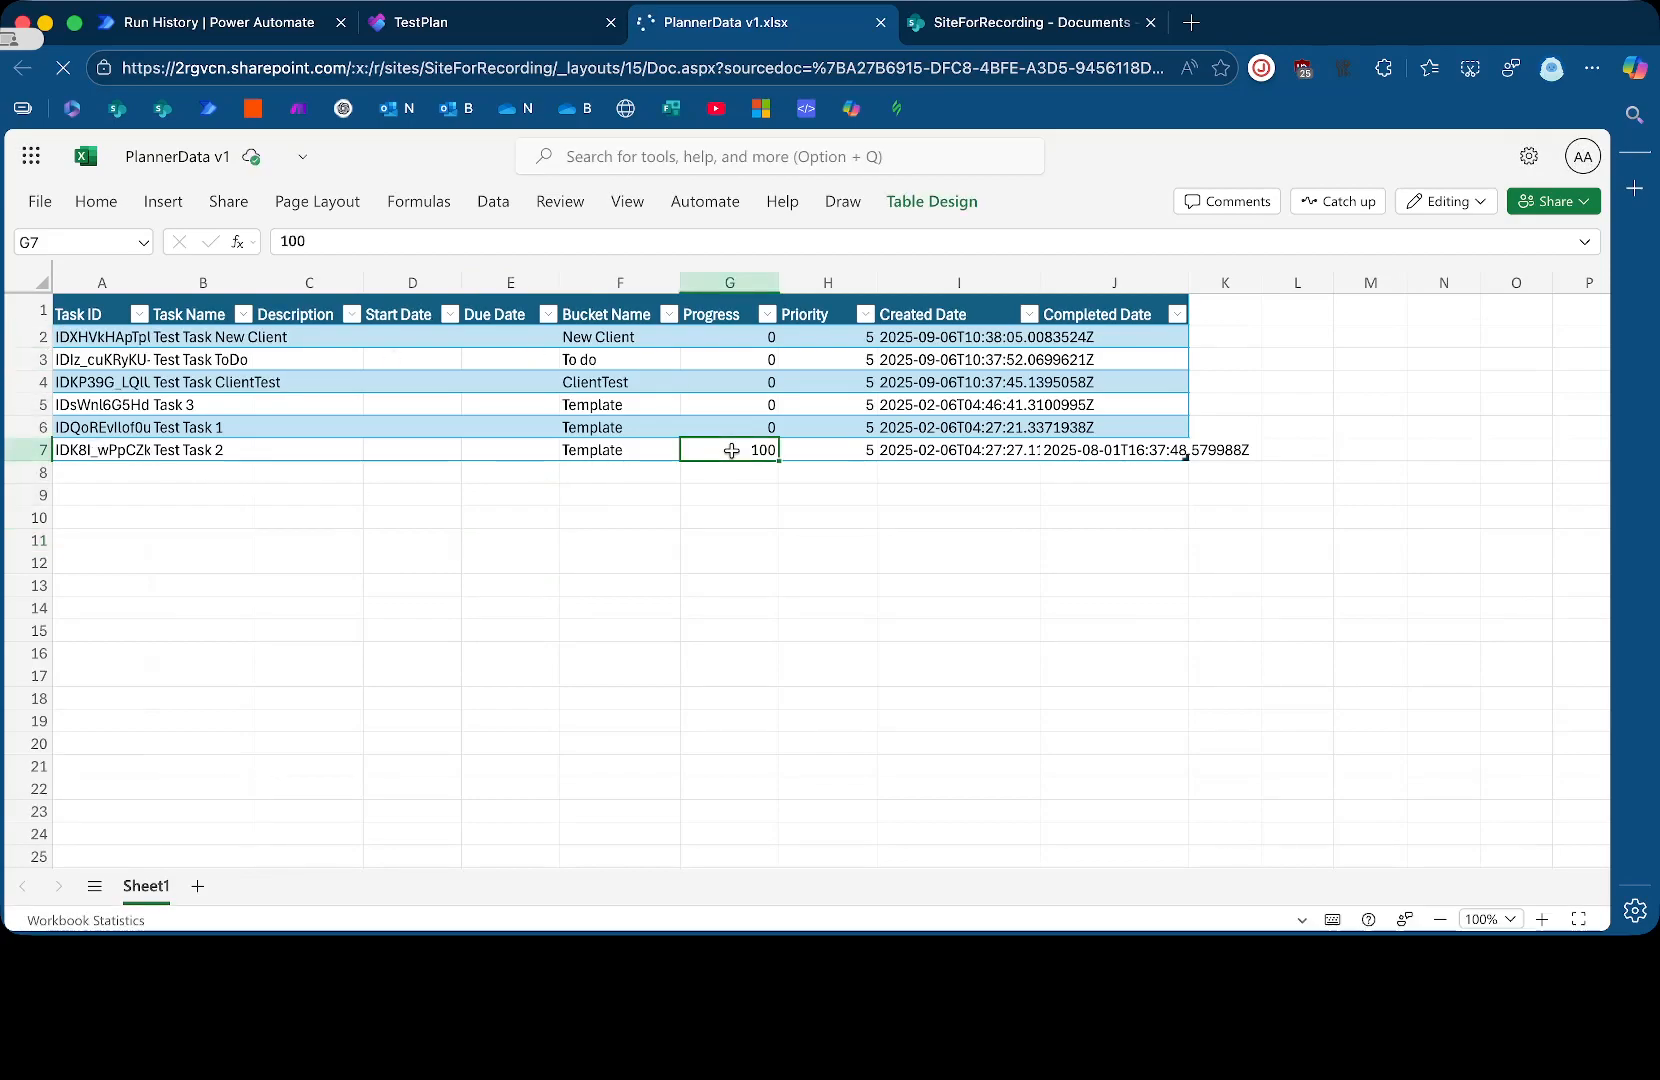
pyautogui.click(1114, 449)
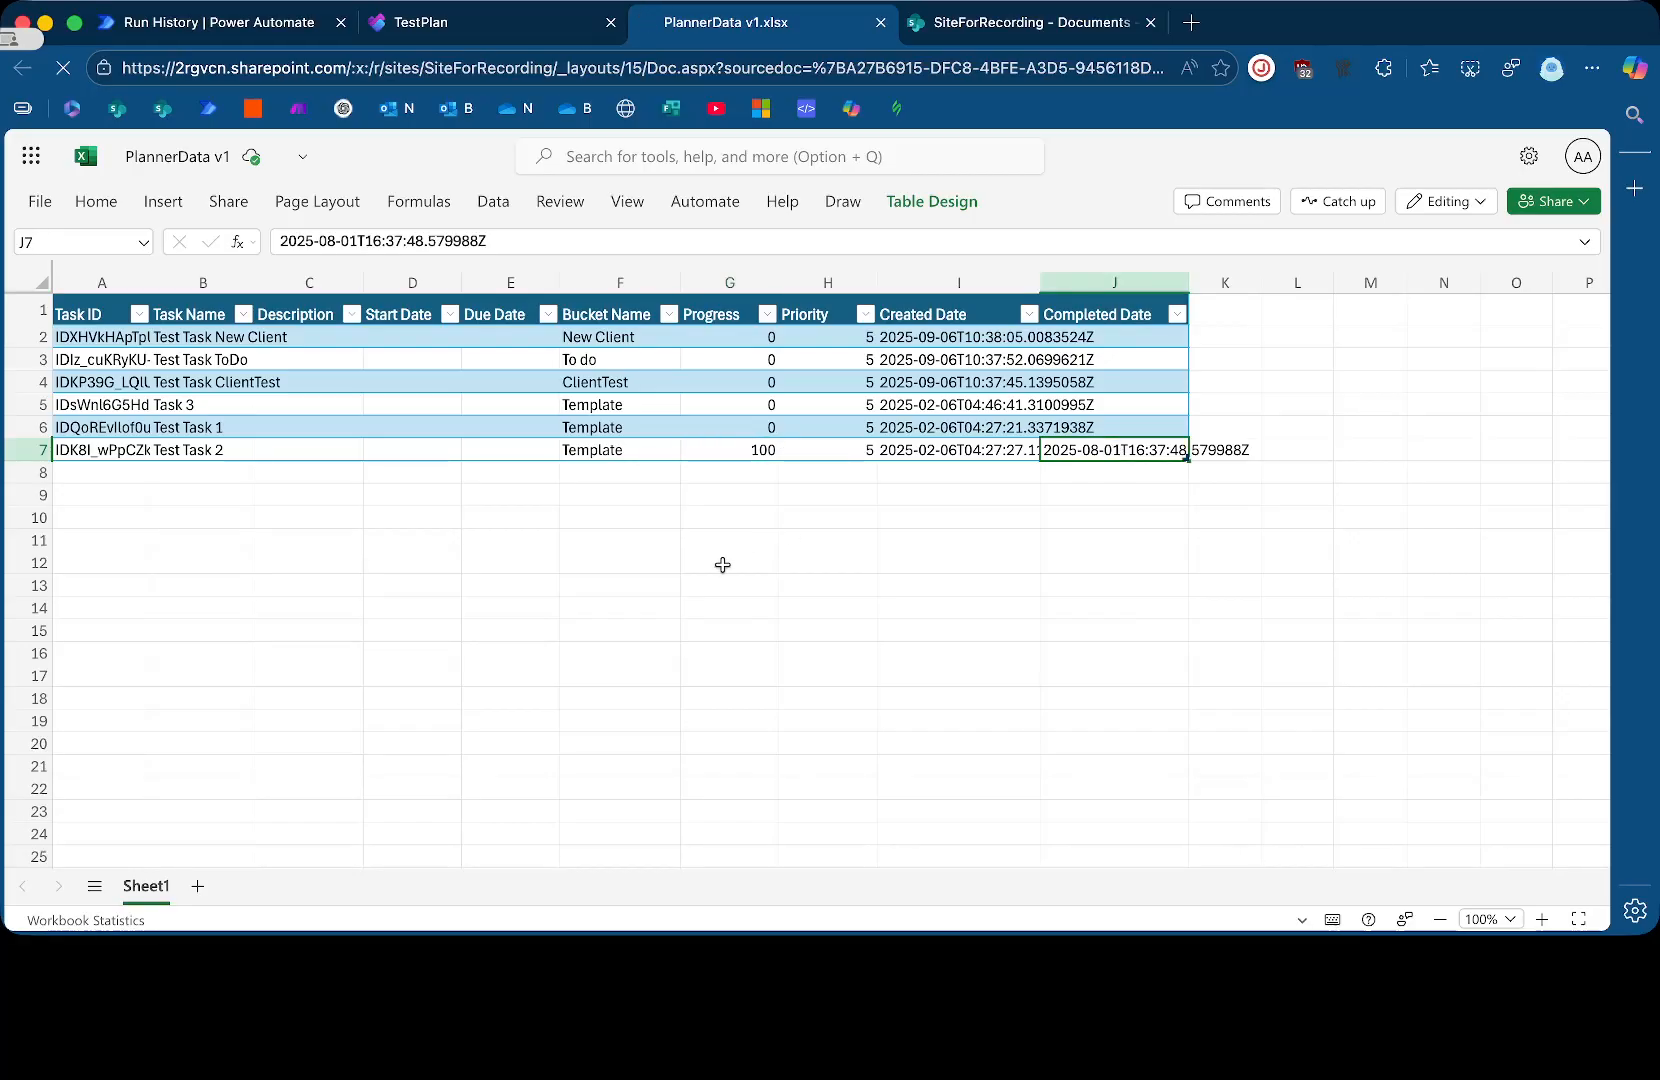
pyautogui.click(730, 449)
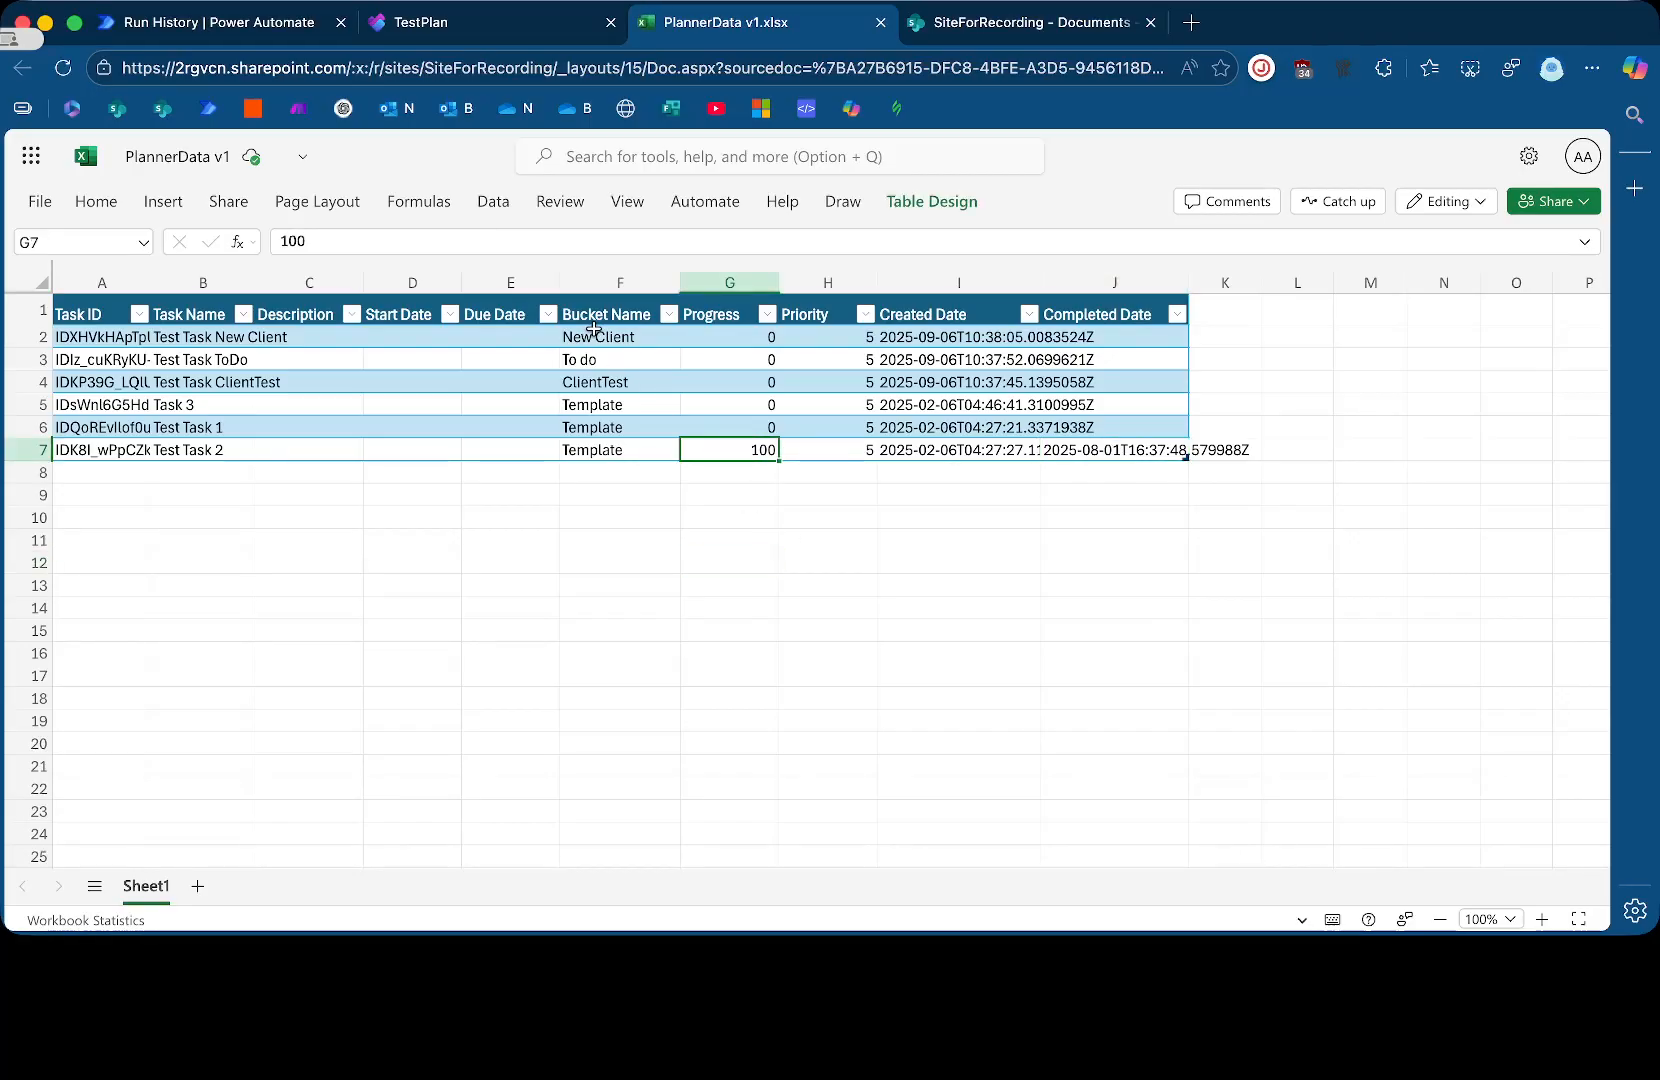
pyautogui.click(411, 493)
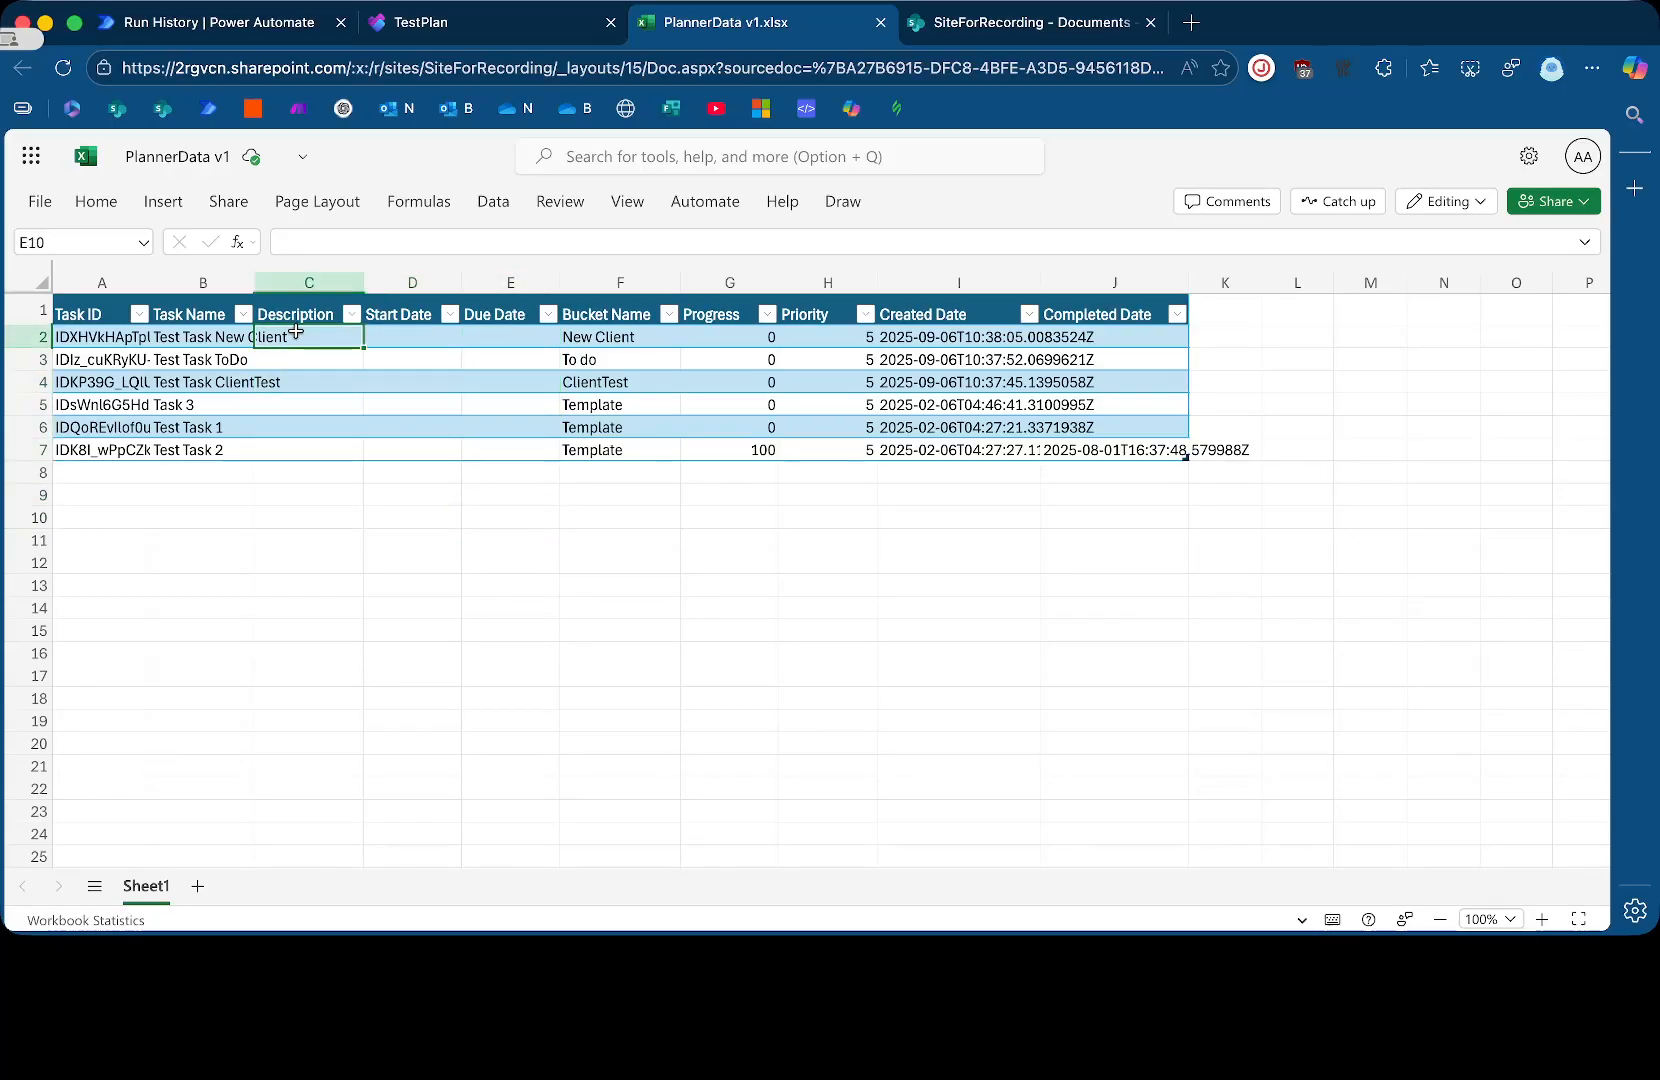
pyautogui.click(510, 517)
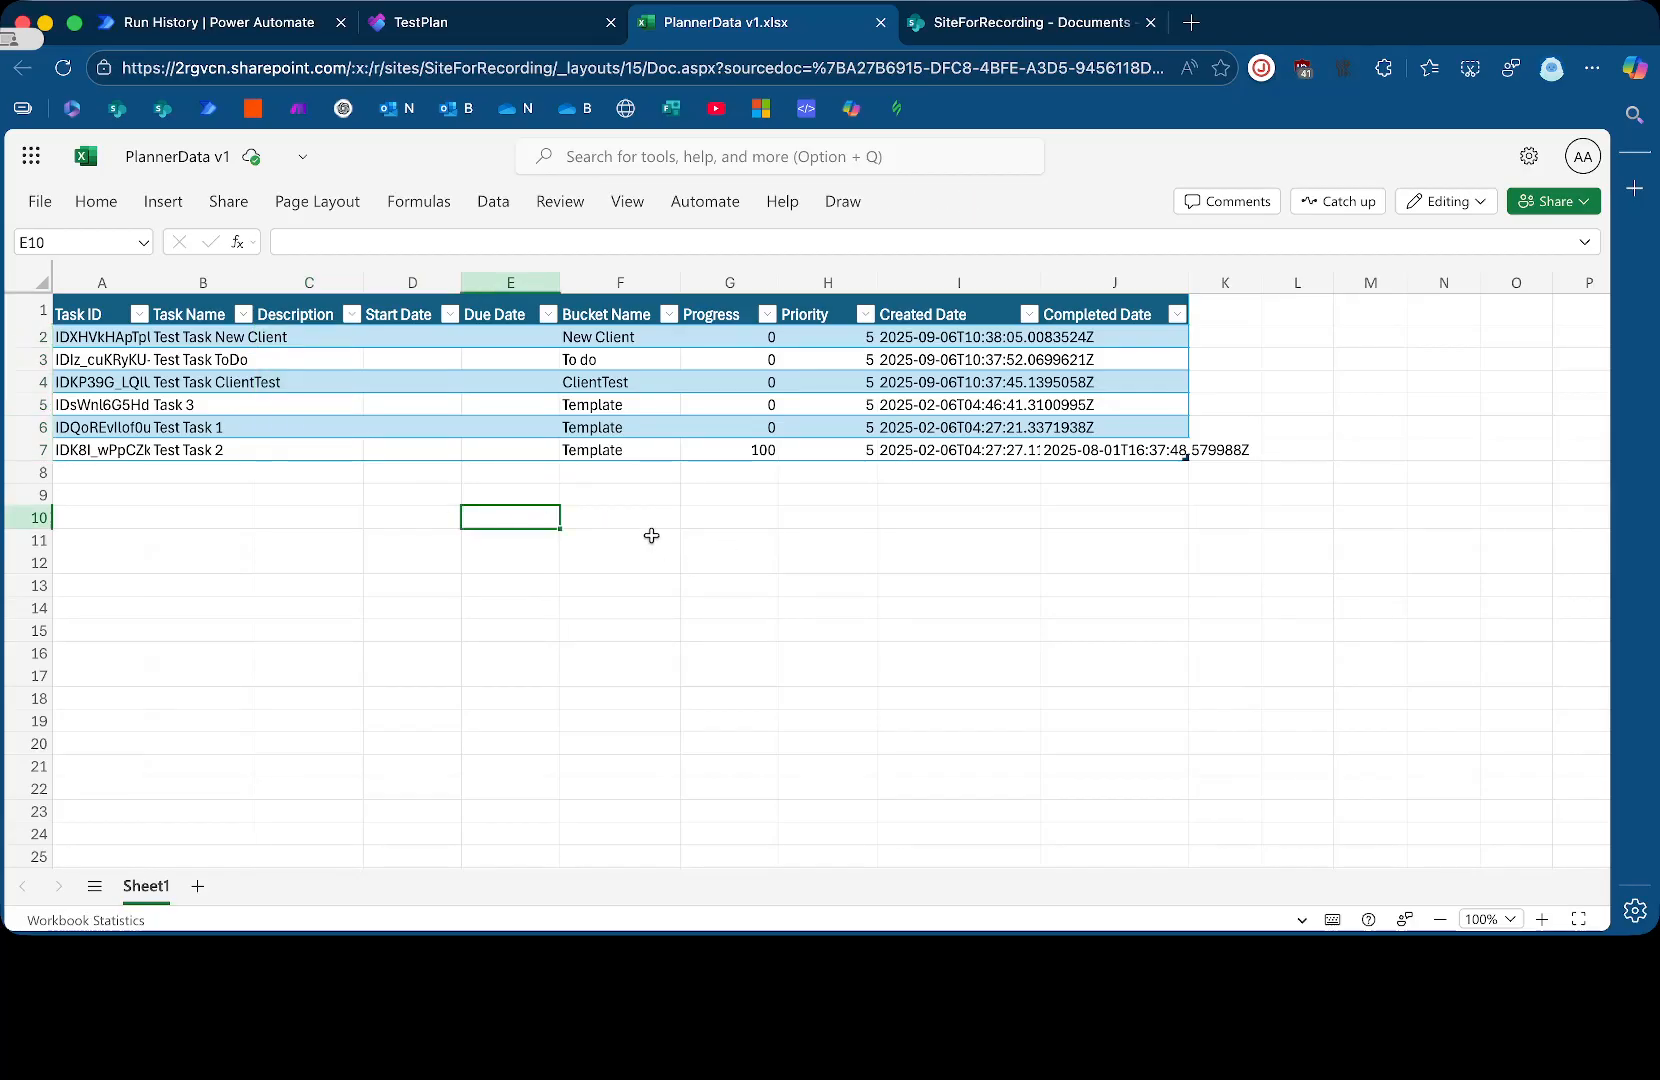
pyautogui.moveTo(472, 387)
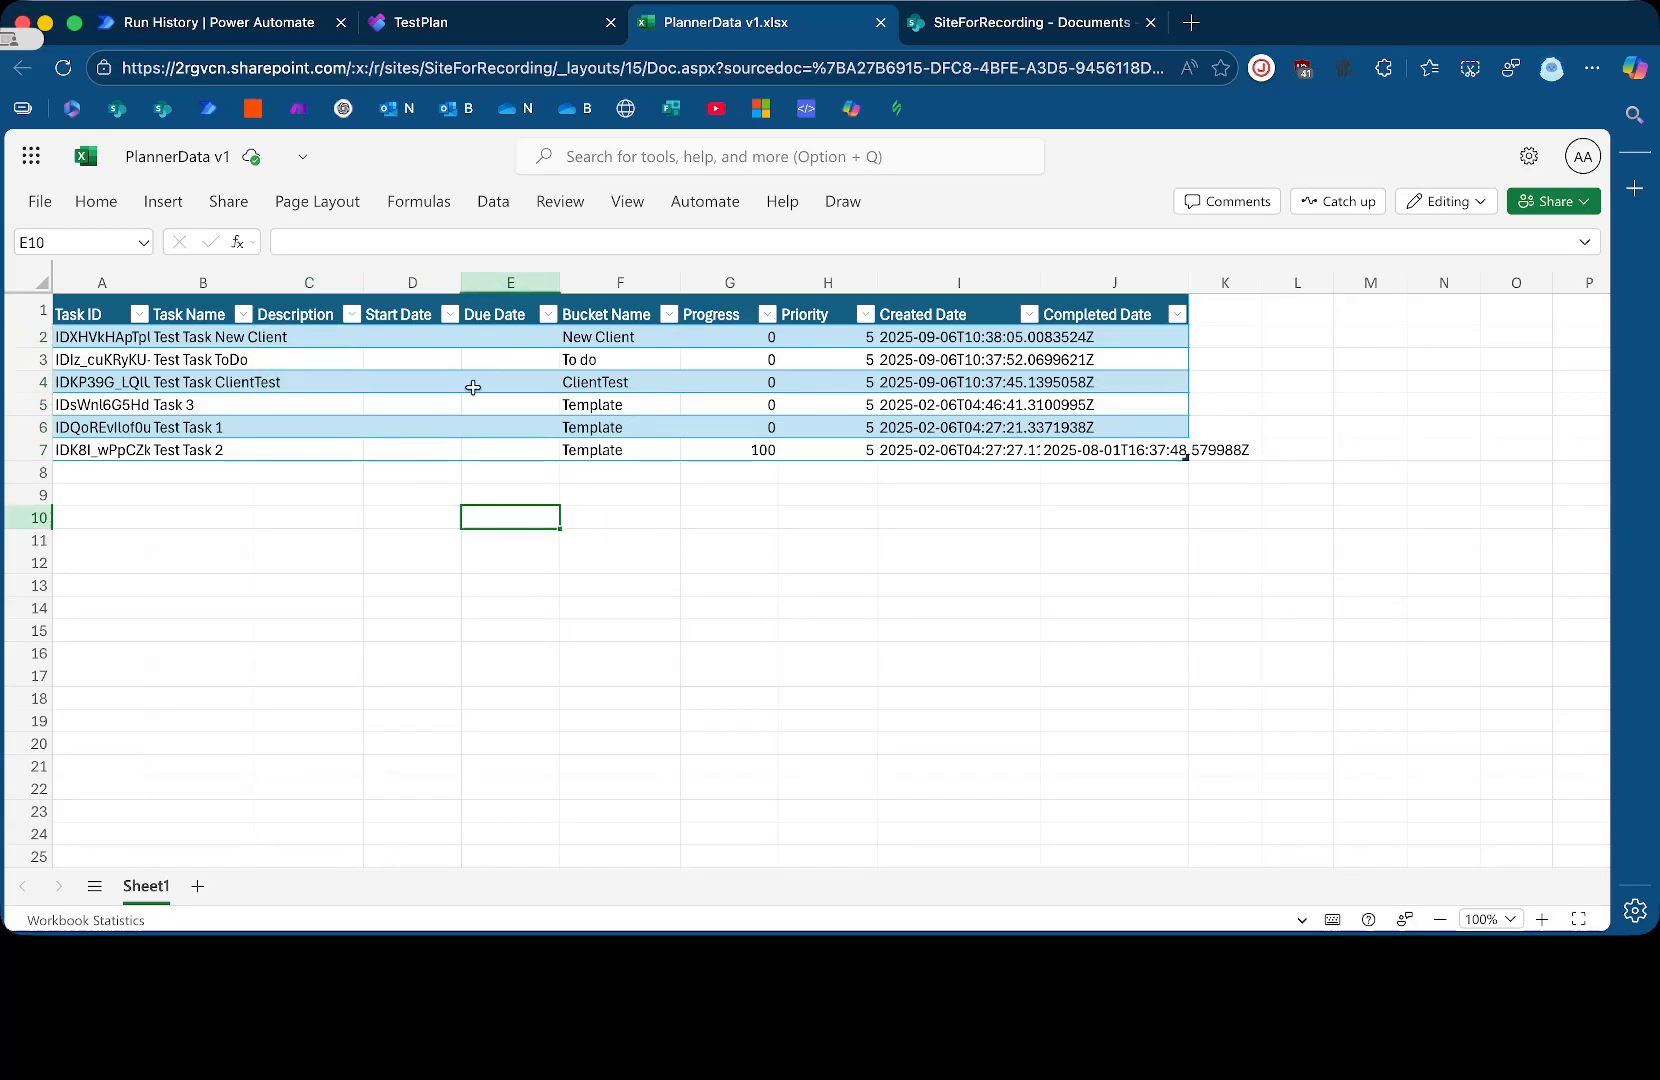
pyautogui.moveTo(421, 418)
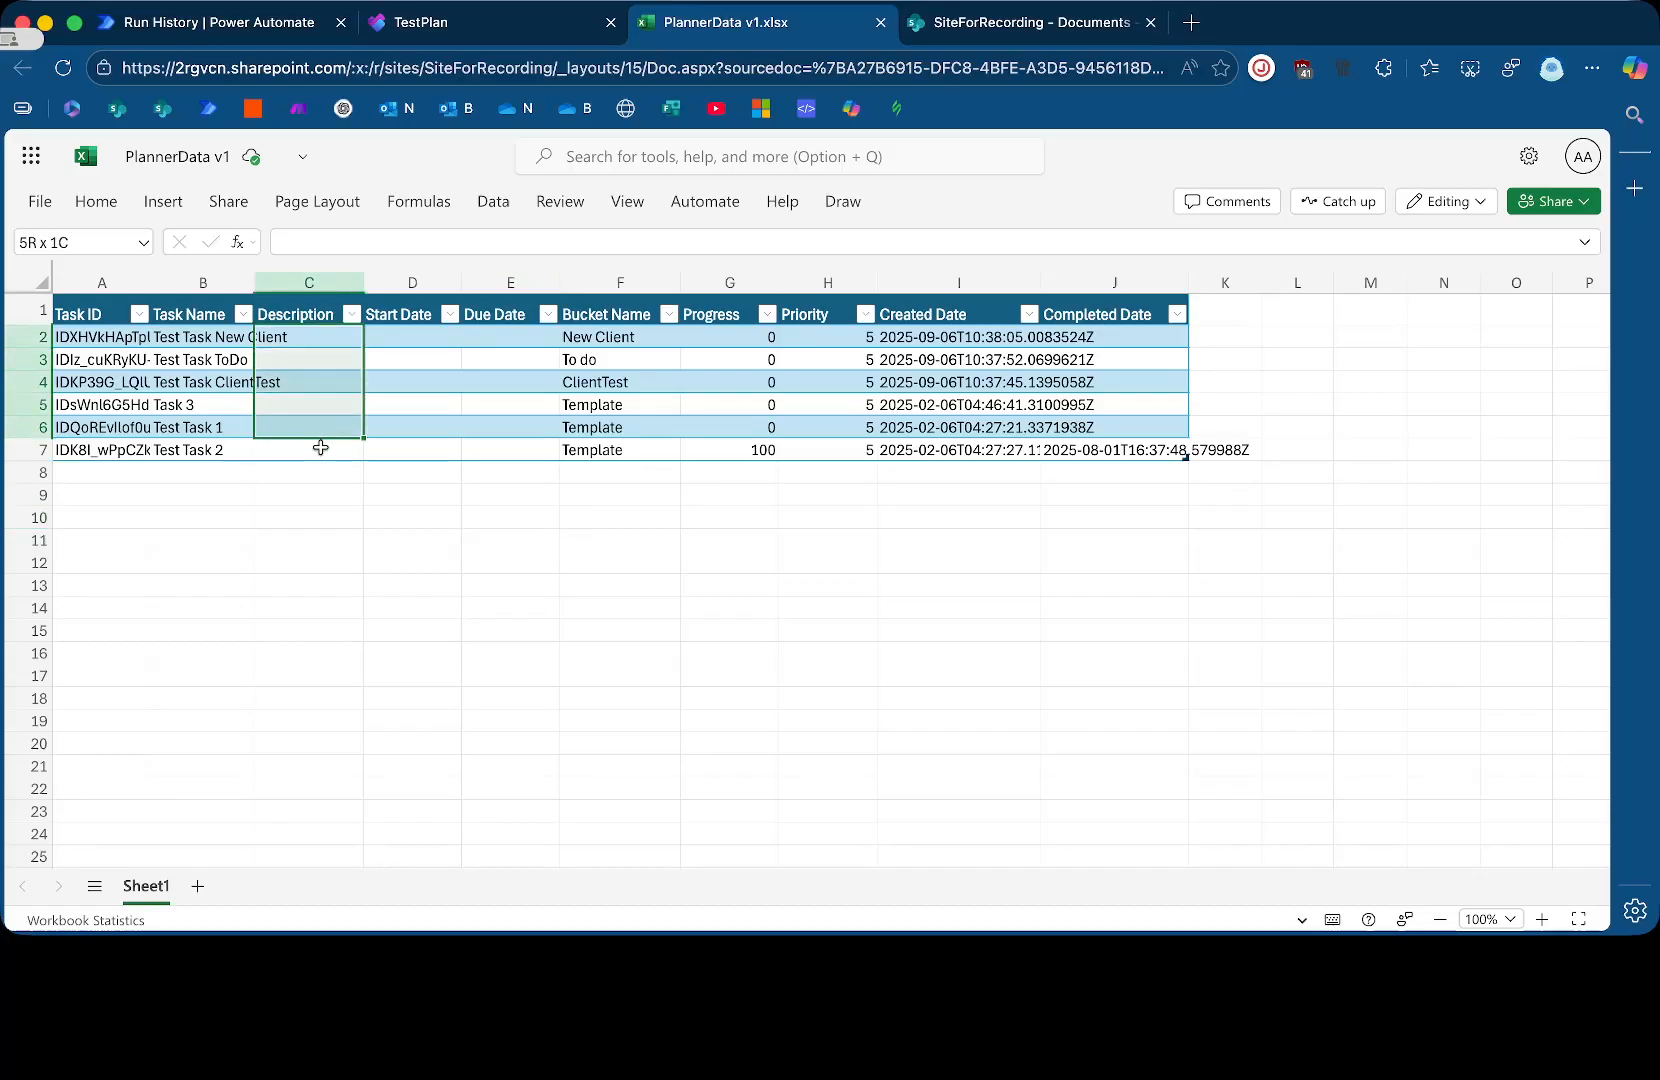
pyautogui.click(510, 517)
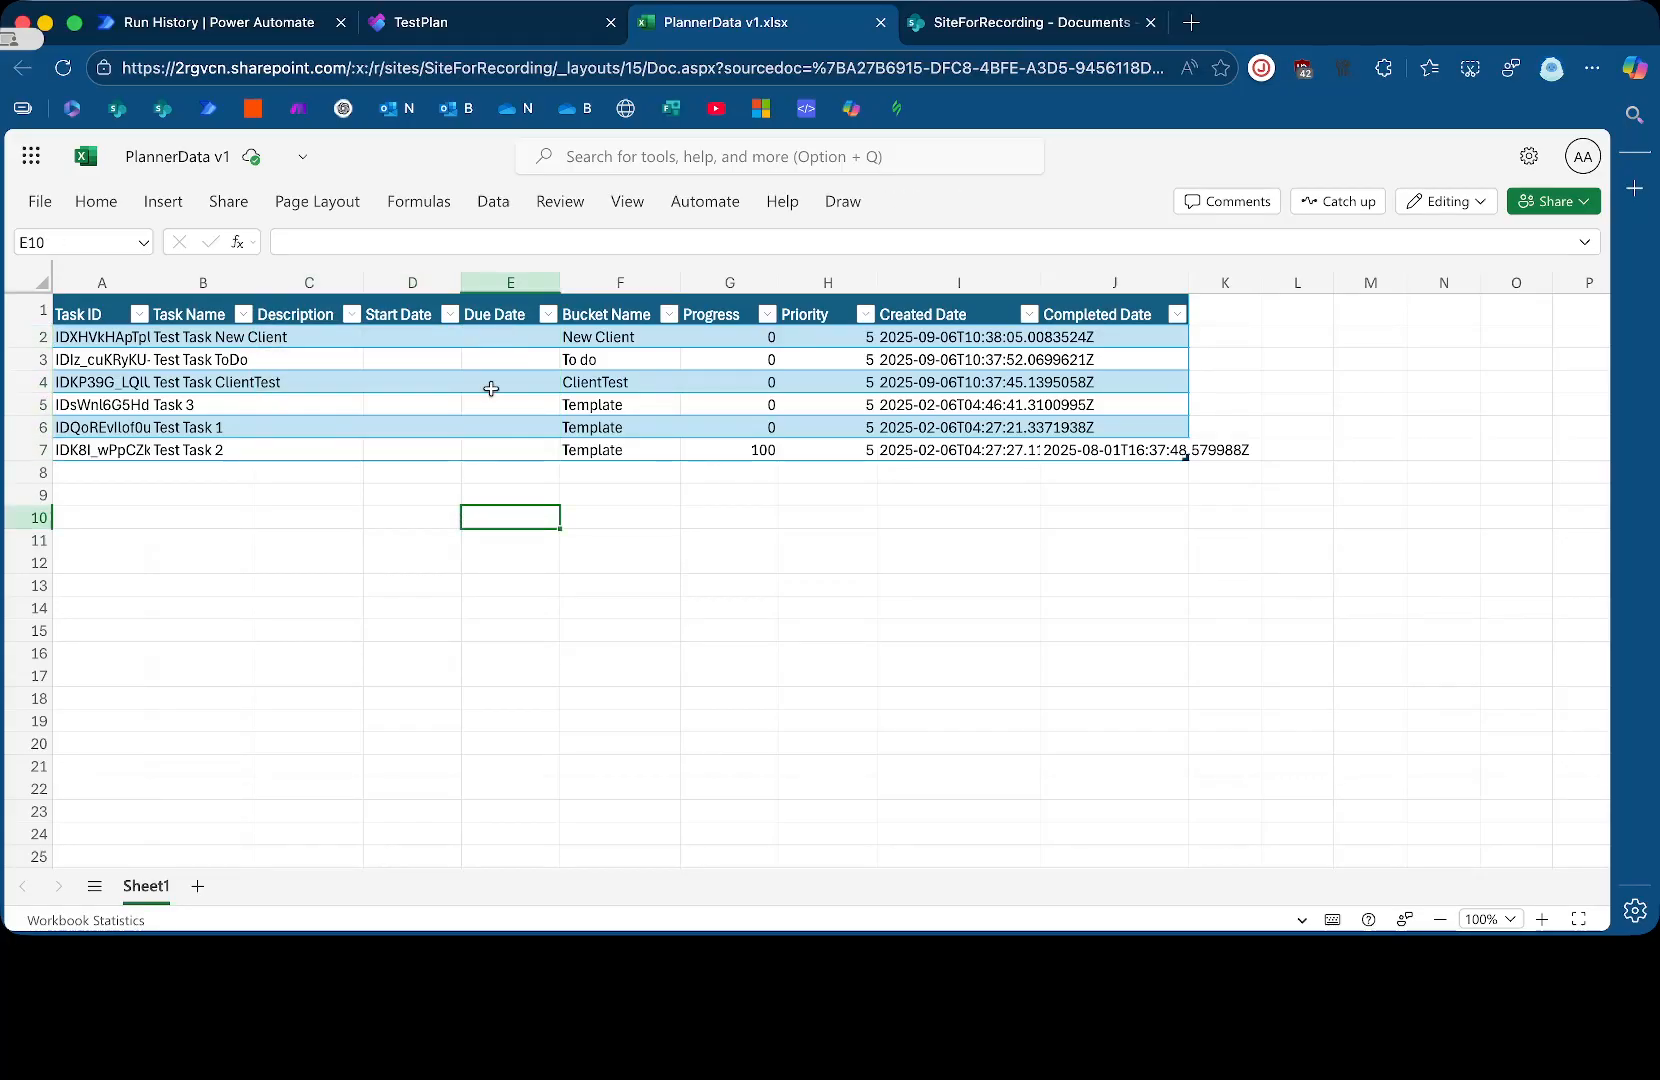
pyautogui.click(220, 22)
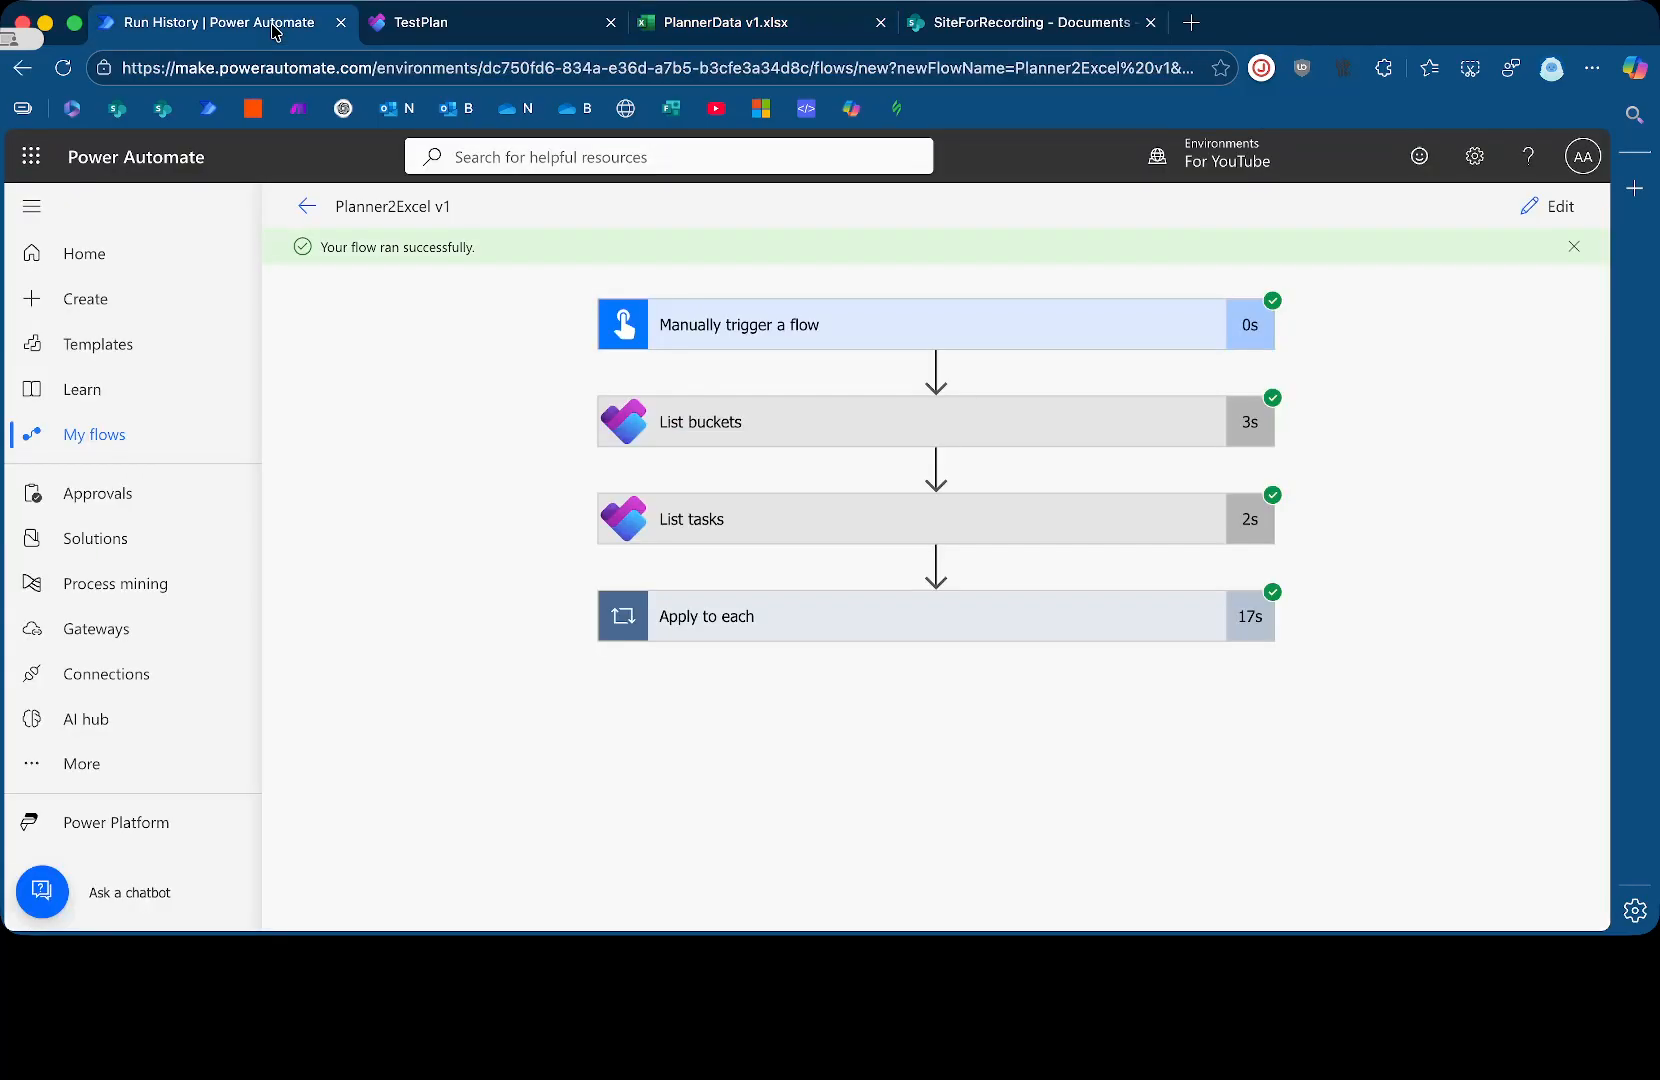
pyautogui.moveTo(951, 471)
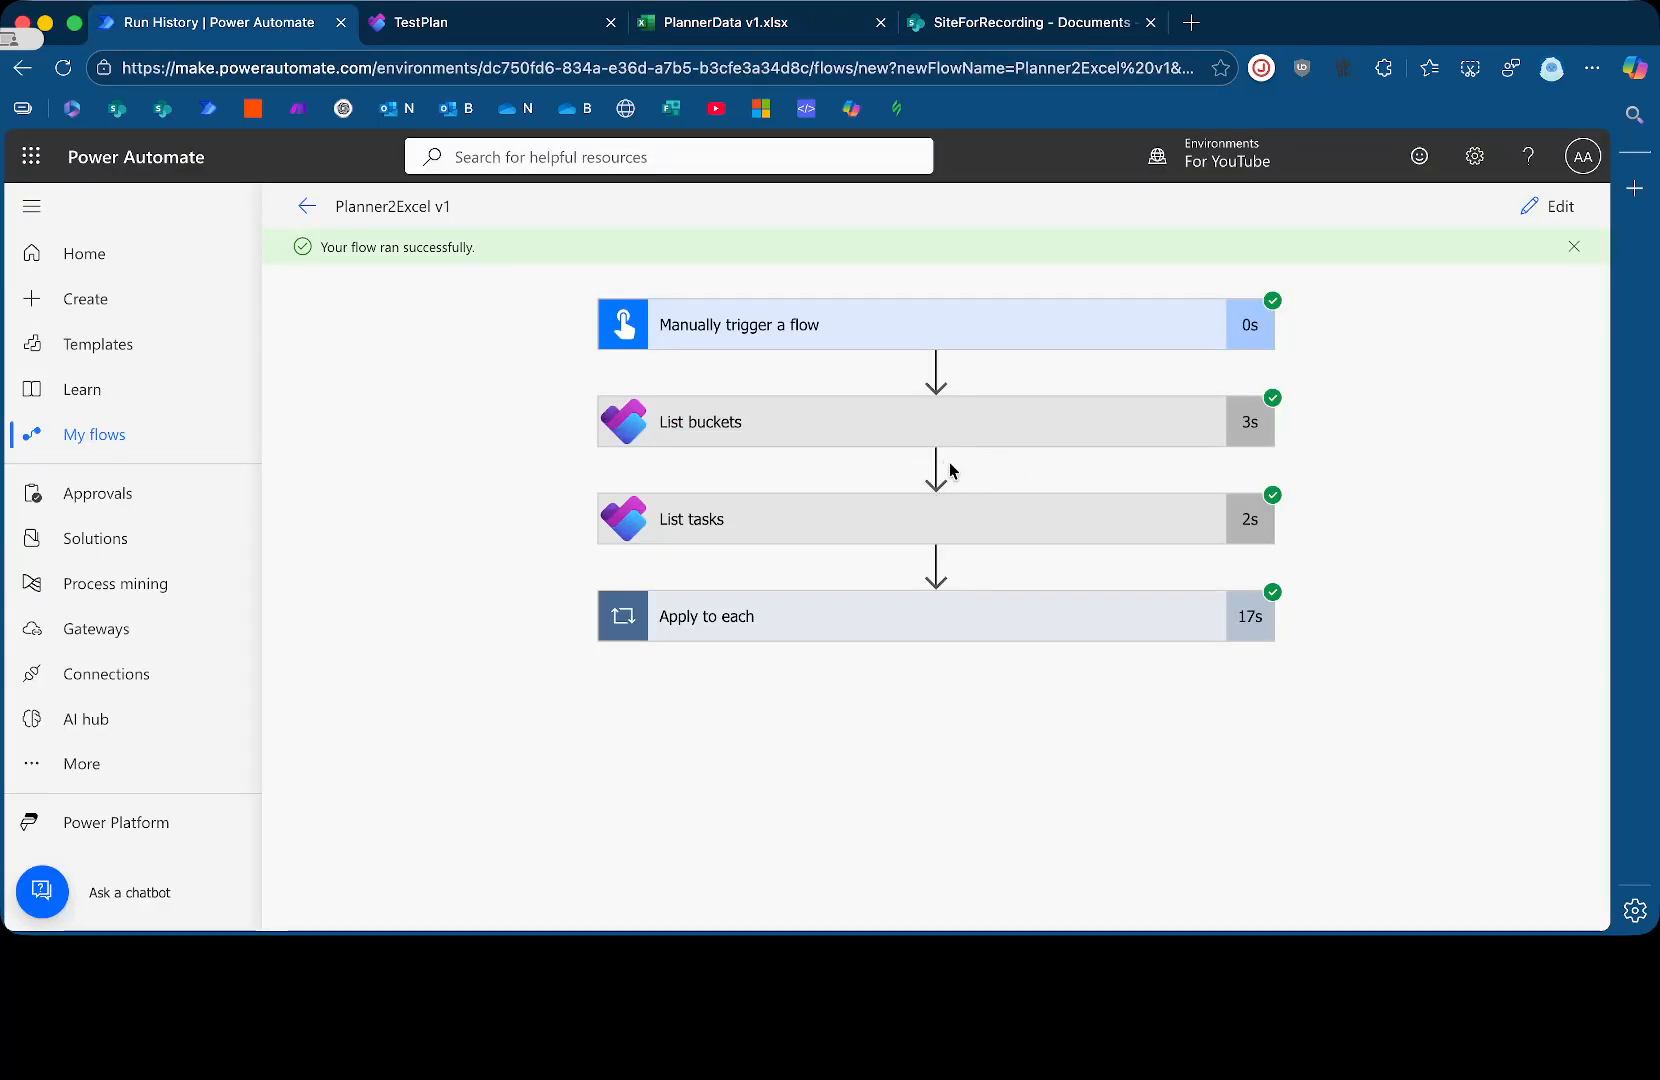
# Dismiss the success notice, reopen Planner2Excel v1 in the designer, and switch to PlannerData v1.xlsx
pyautogui.click(1574, 246)
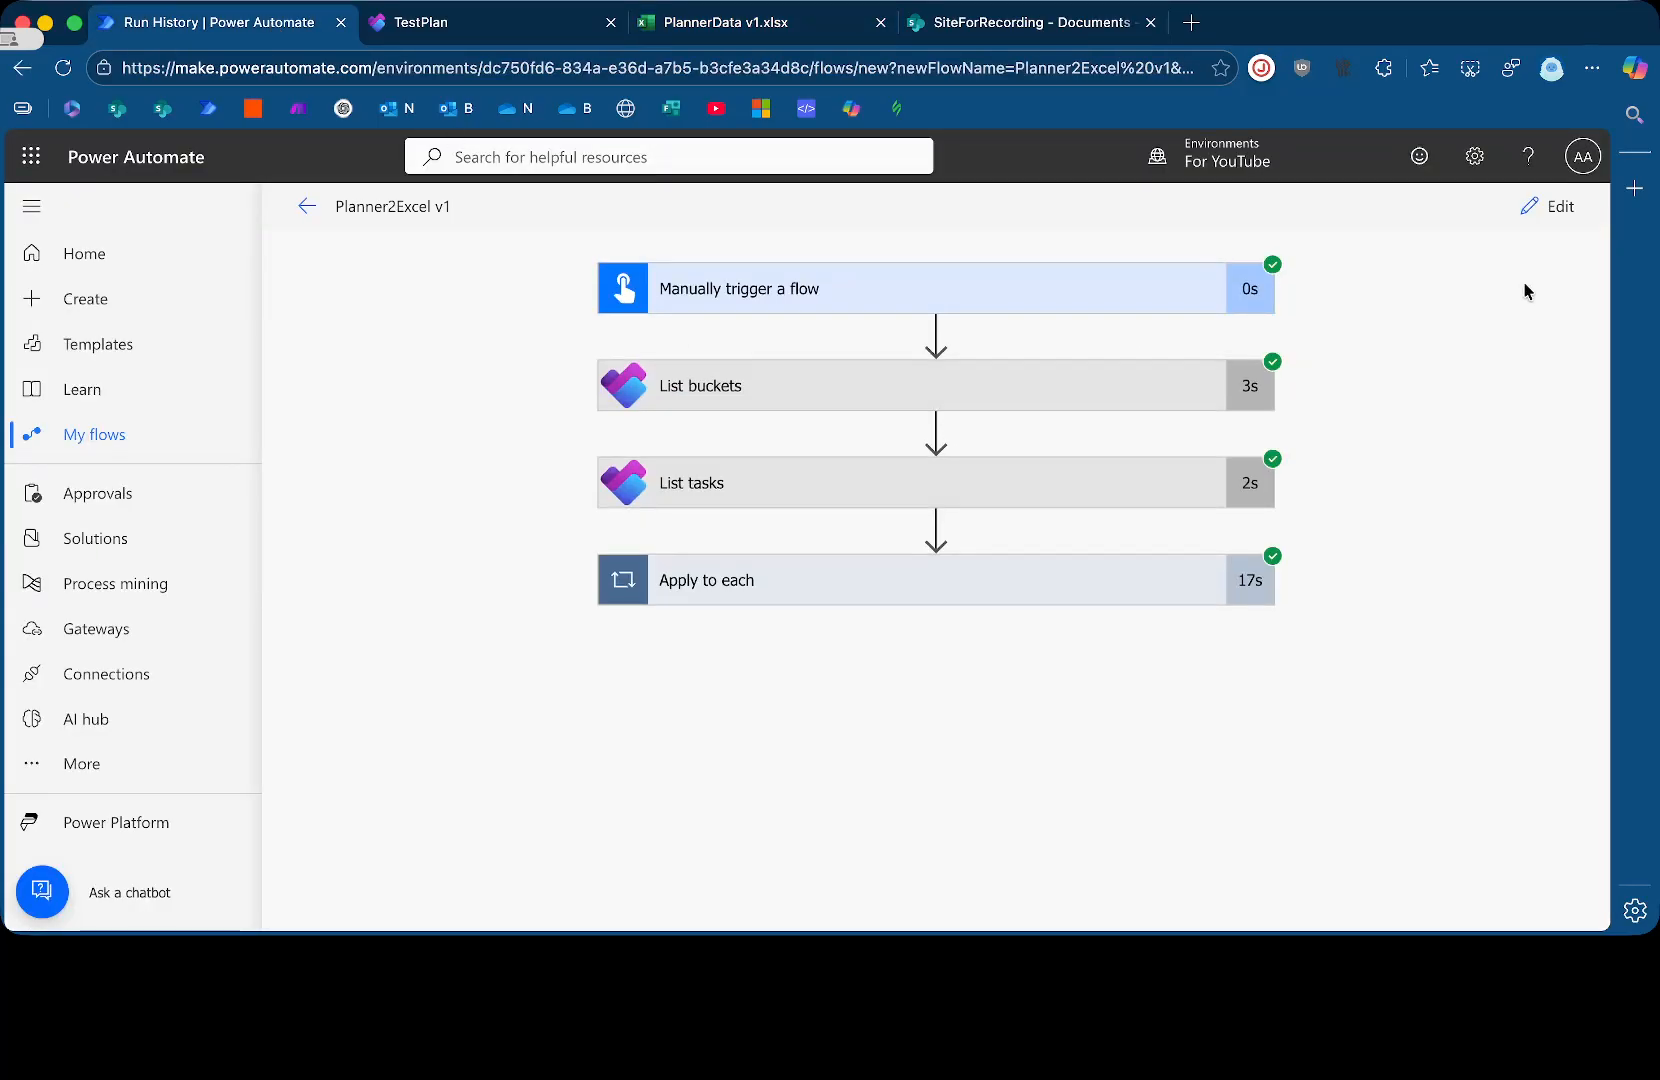
pyautogui.moveTo(1500, 327)
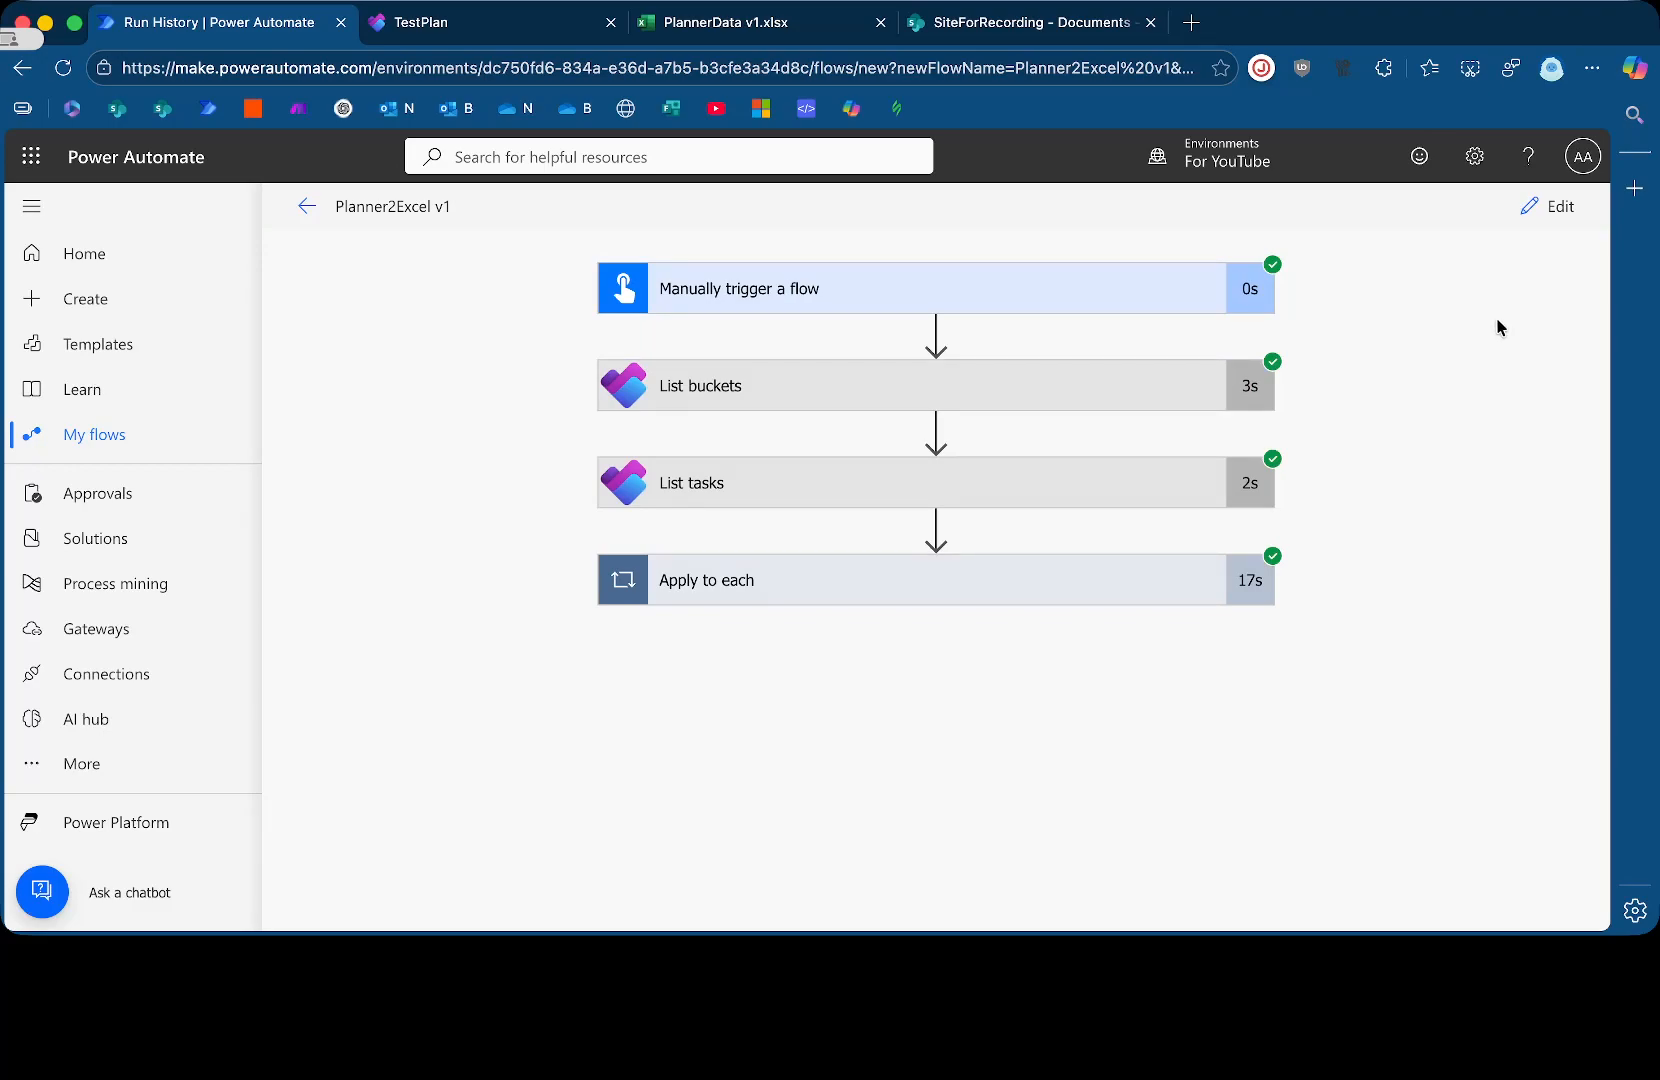
pyautogui.click(1560, 207)
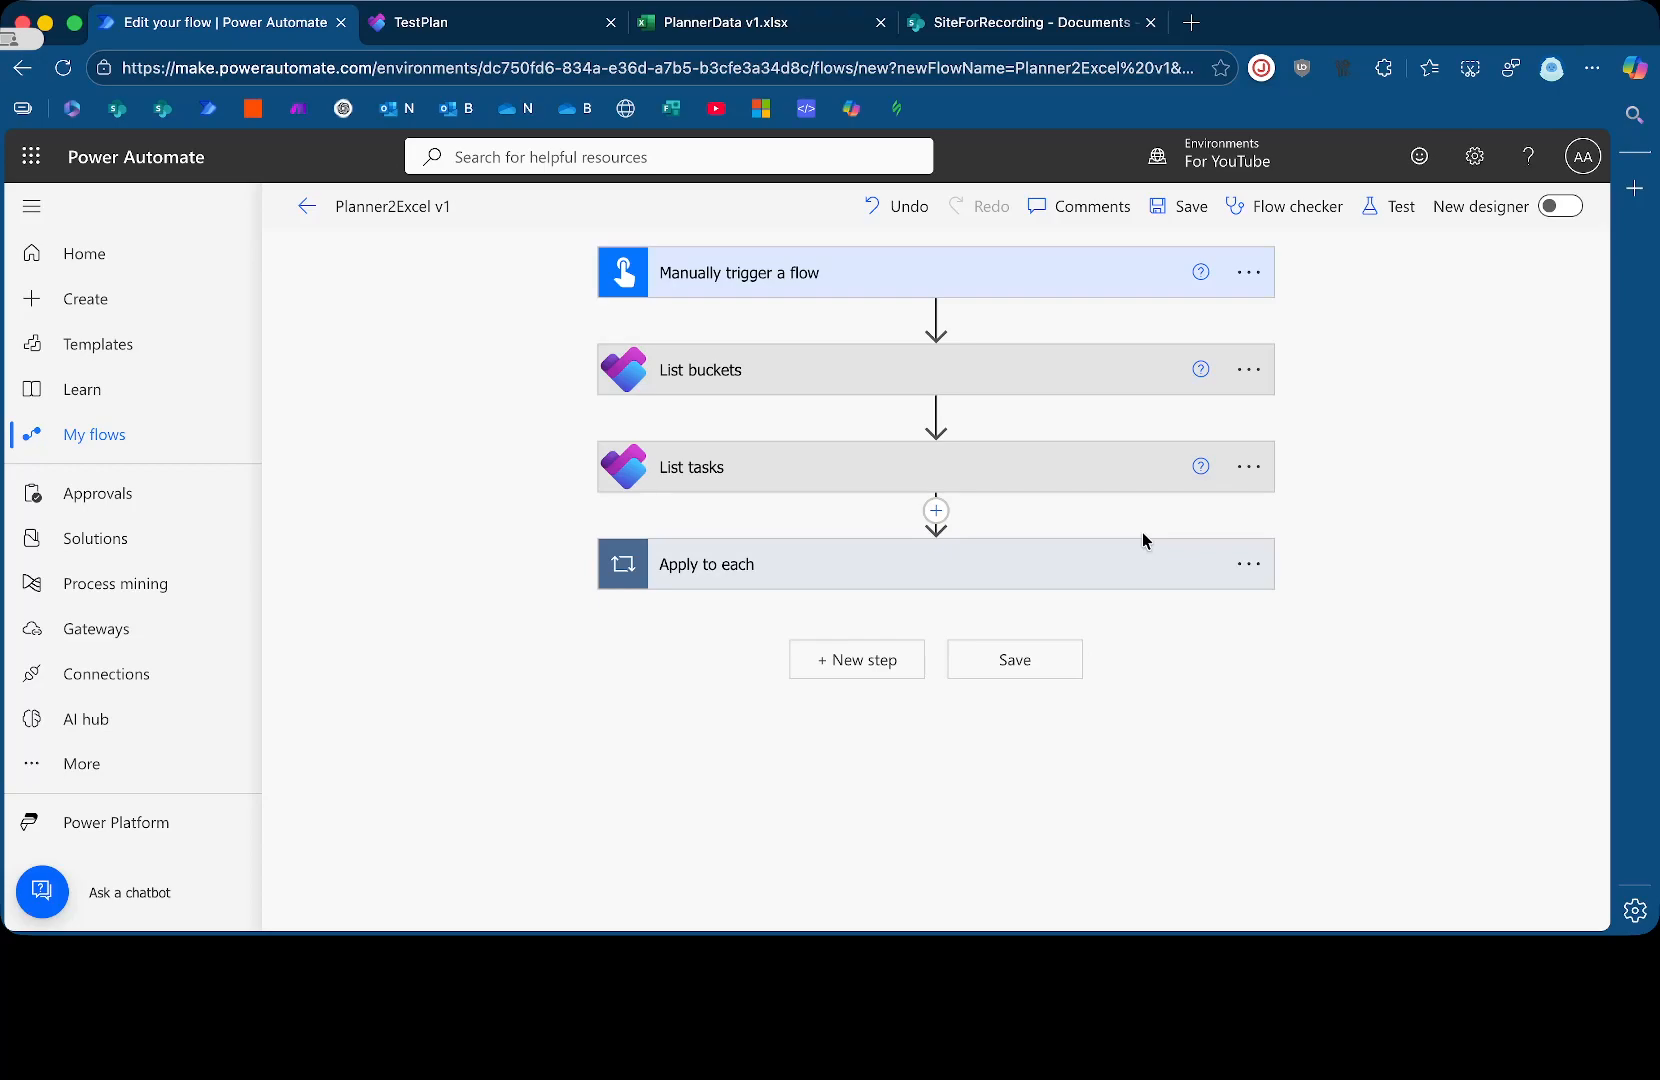
pyautogui.click(758, 20)
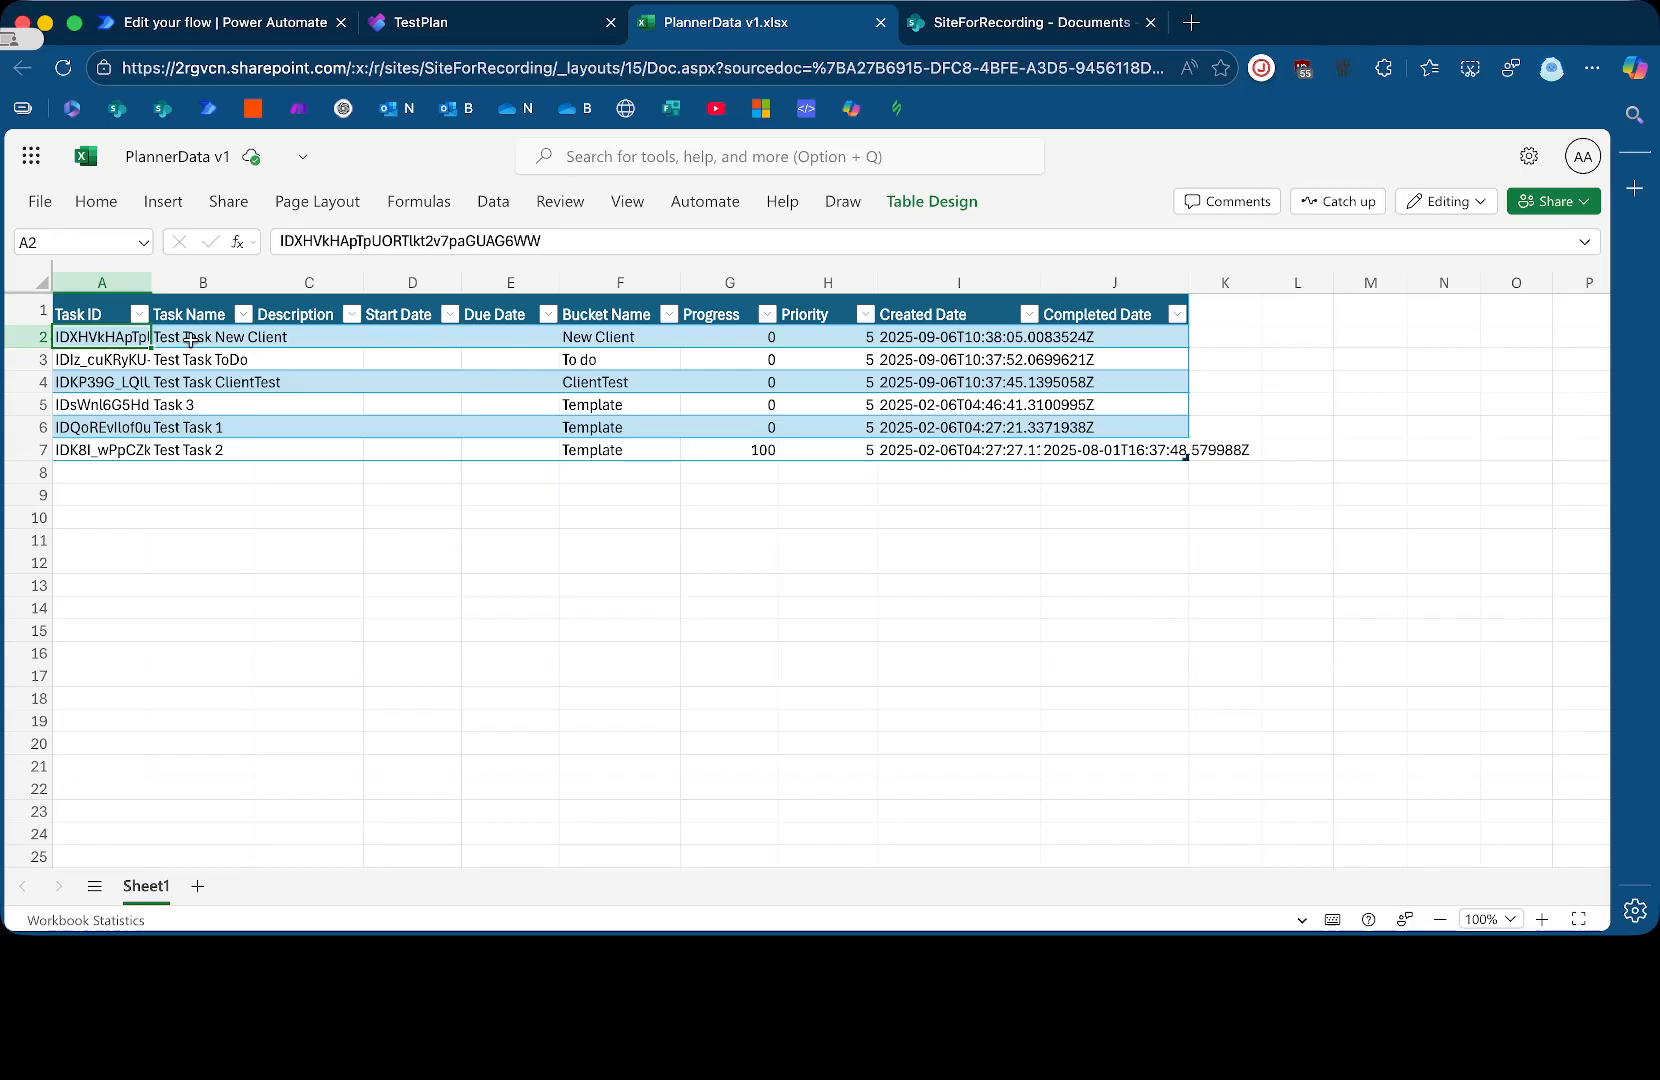
pyautogui.click(200, 337)
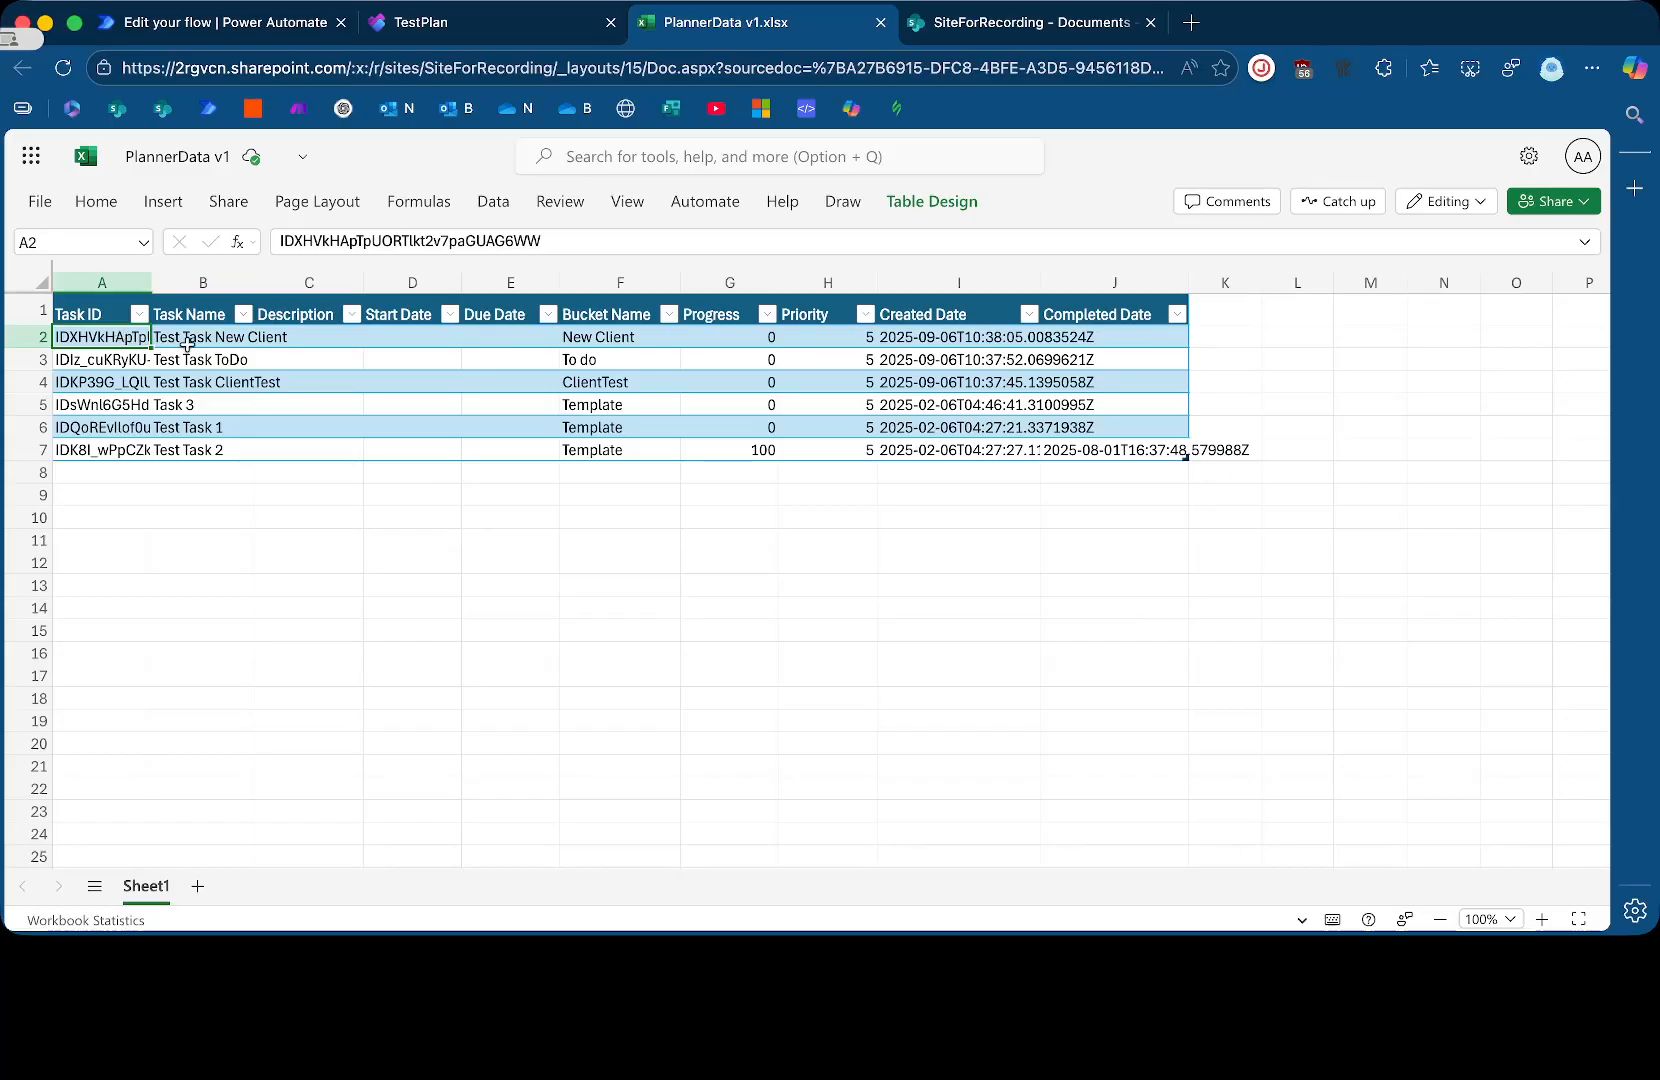
pyautogui.click(202, 337)
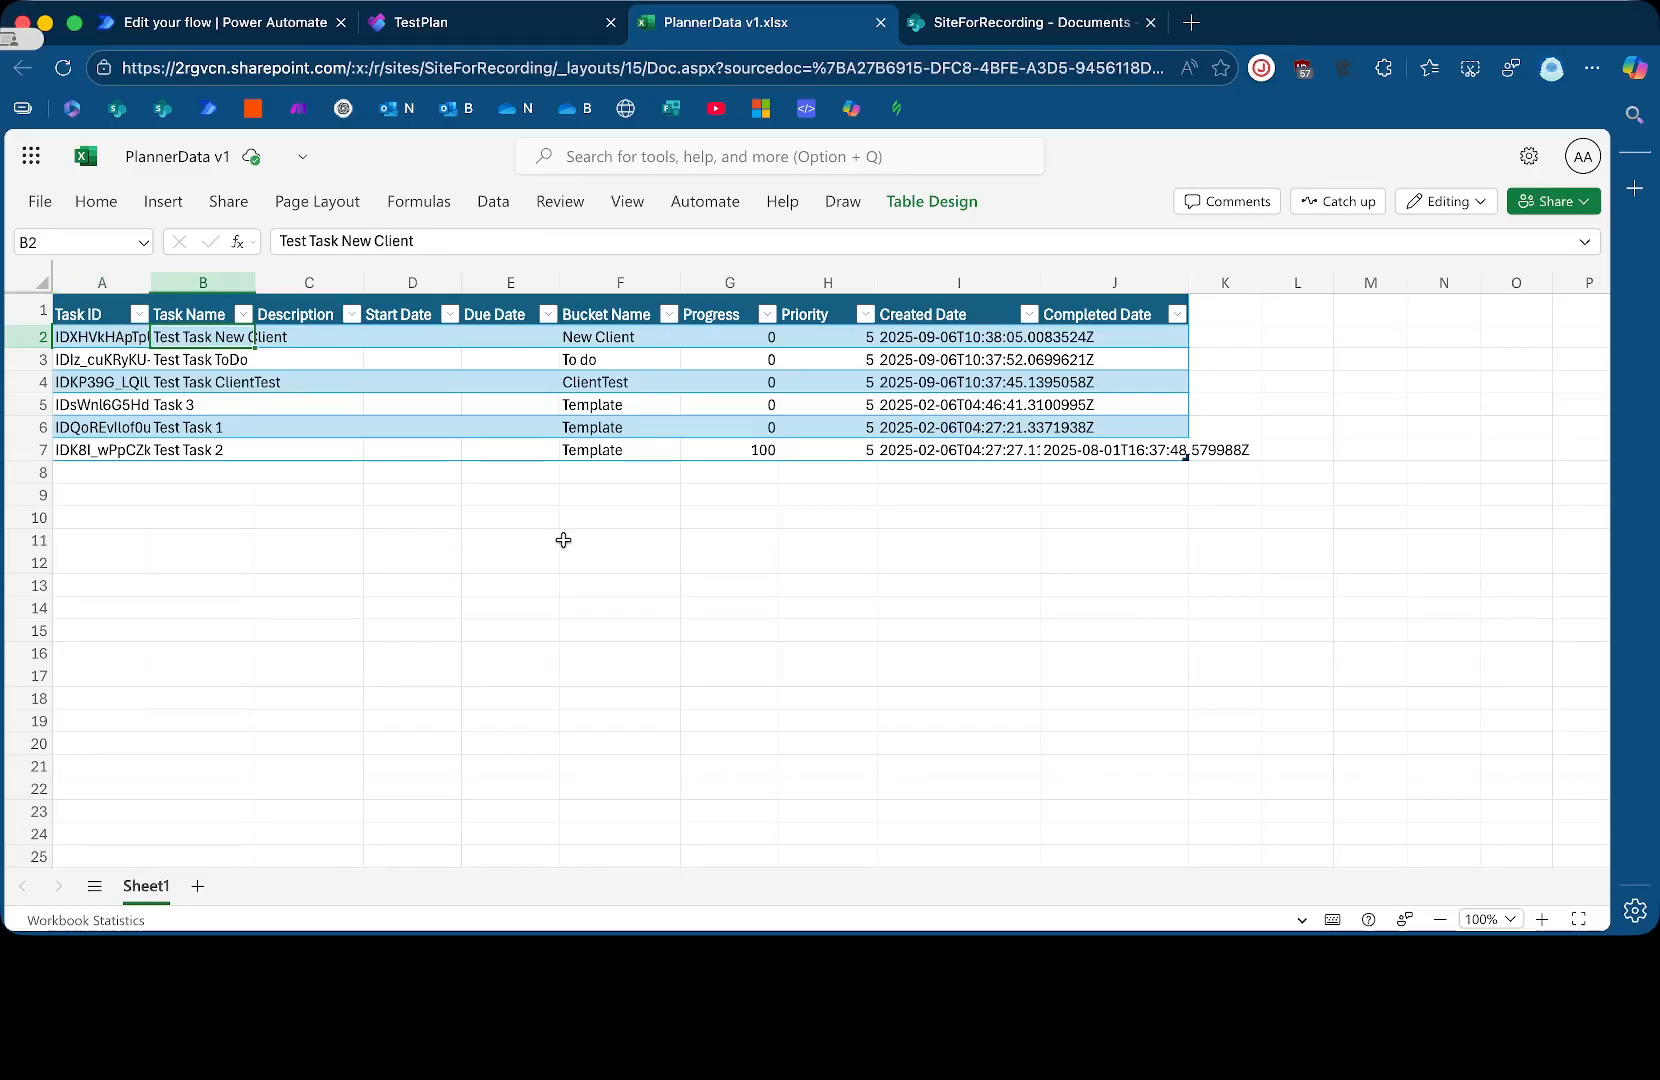
pyautogui.click(827, 494)
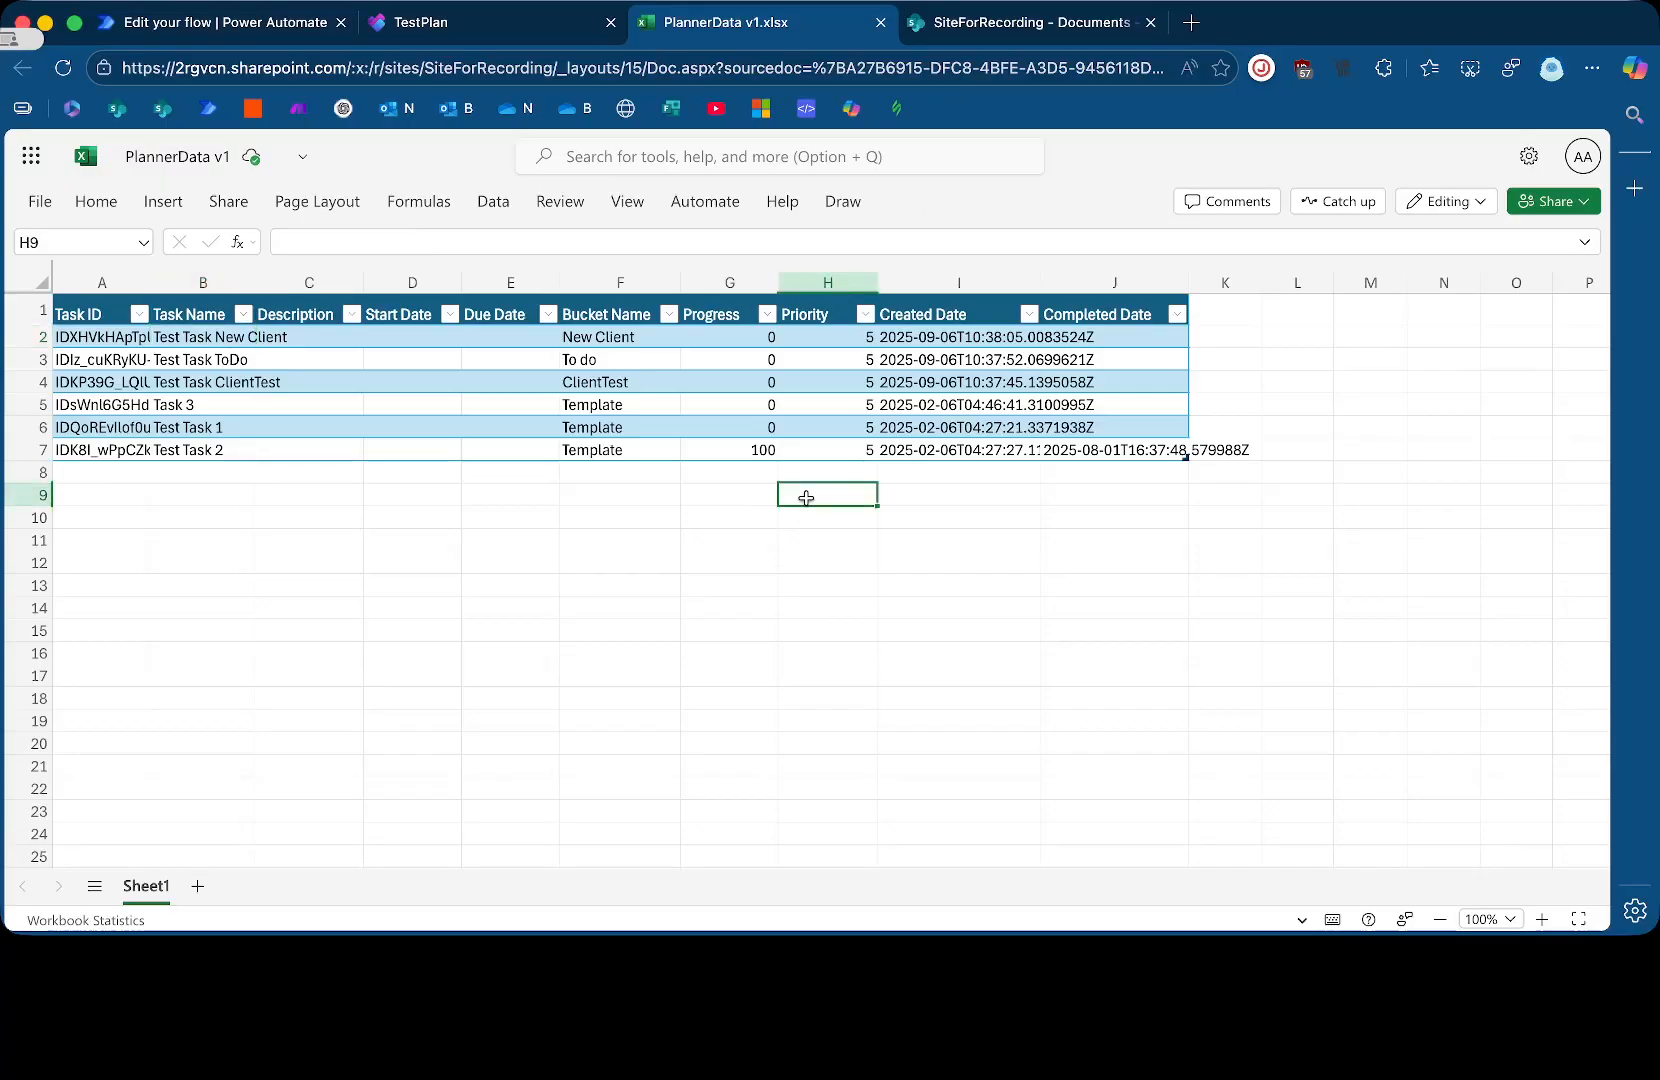
pyautogui.moveTo(587, 561)
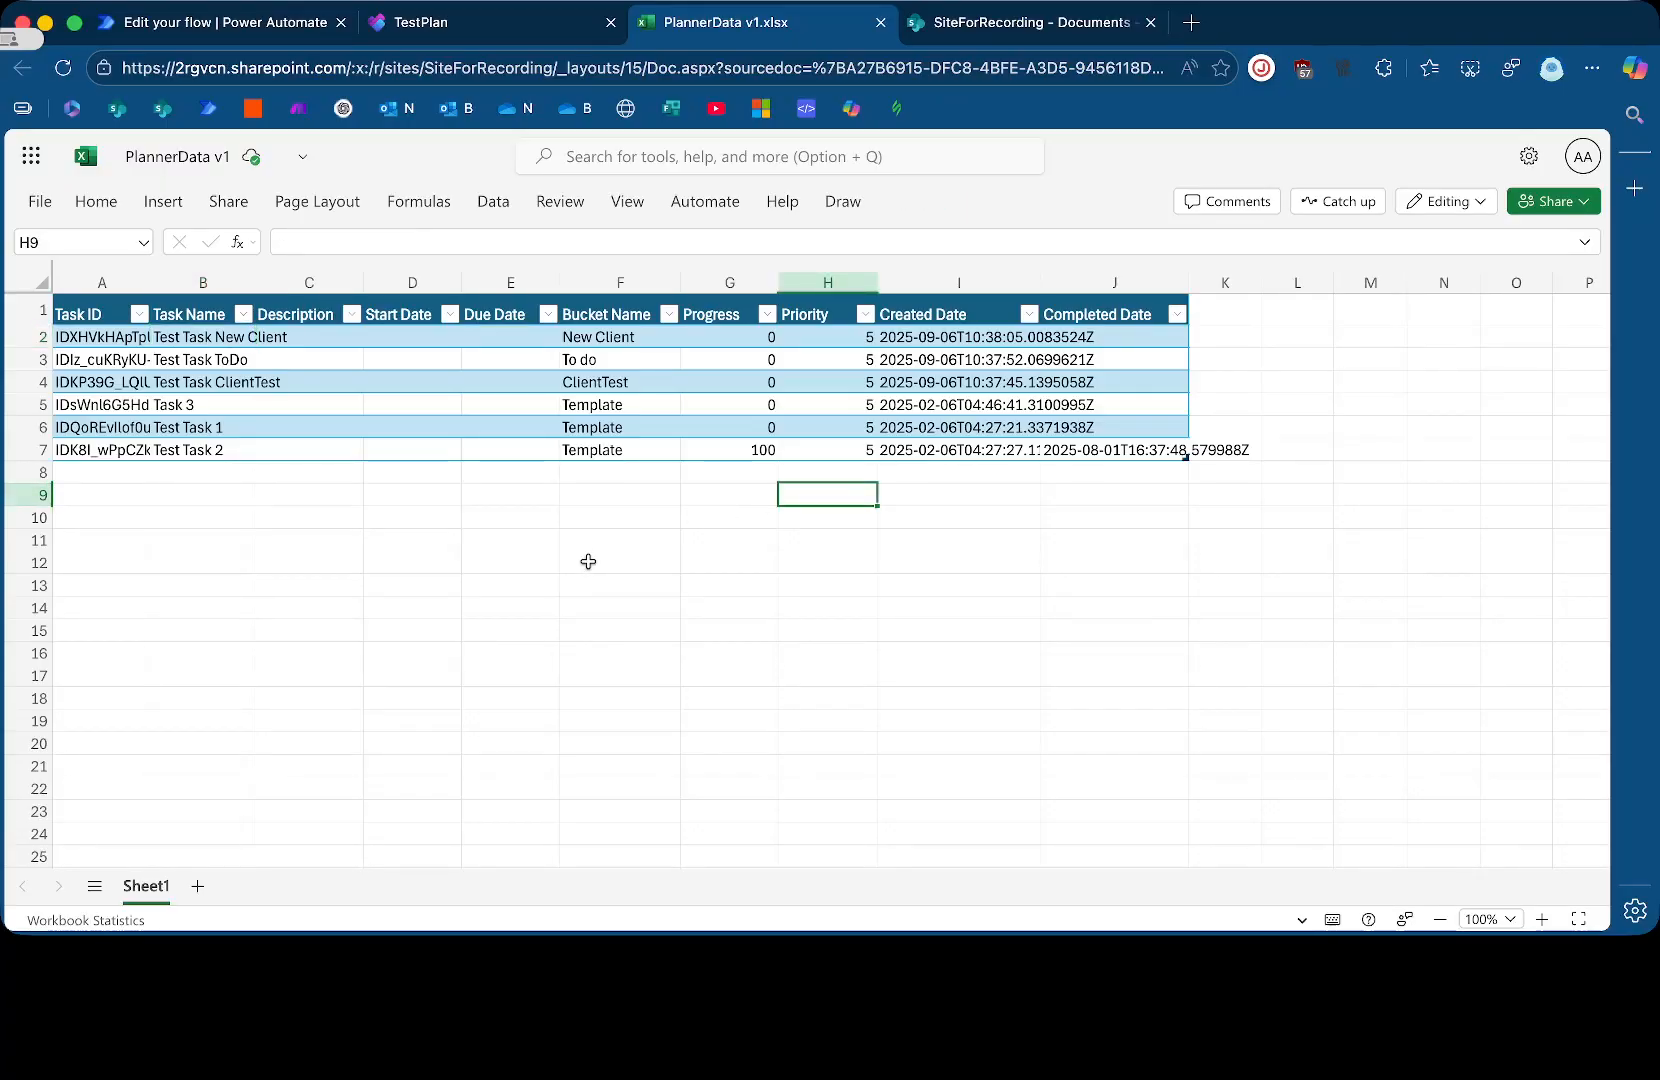
pyautogui.moveTo(937, 465)
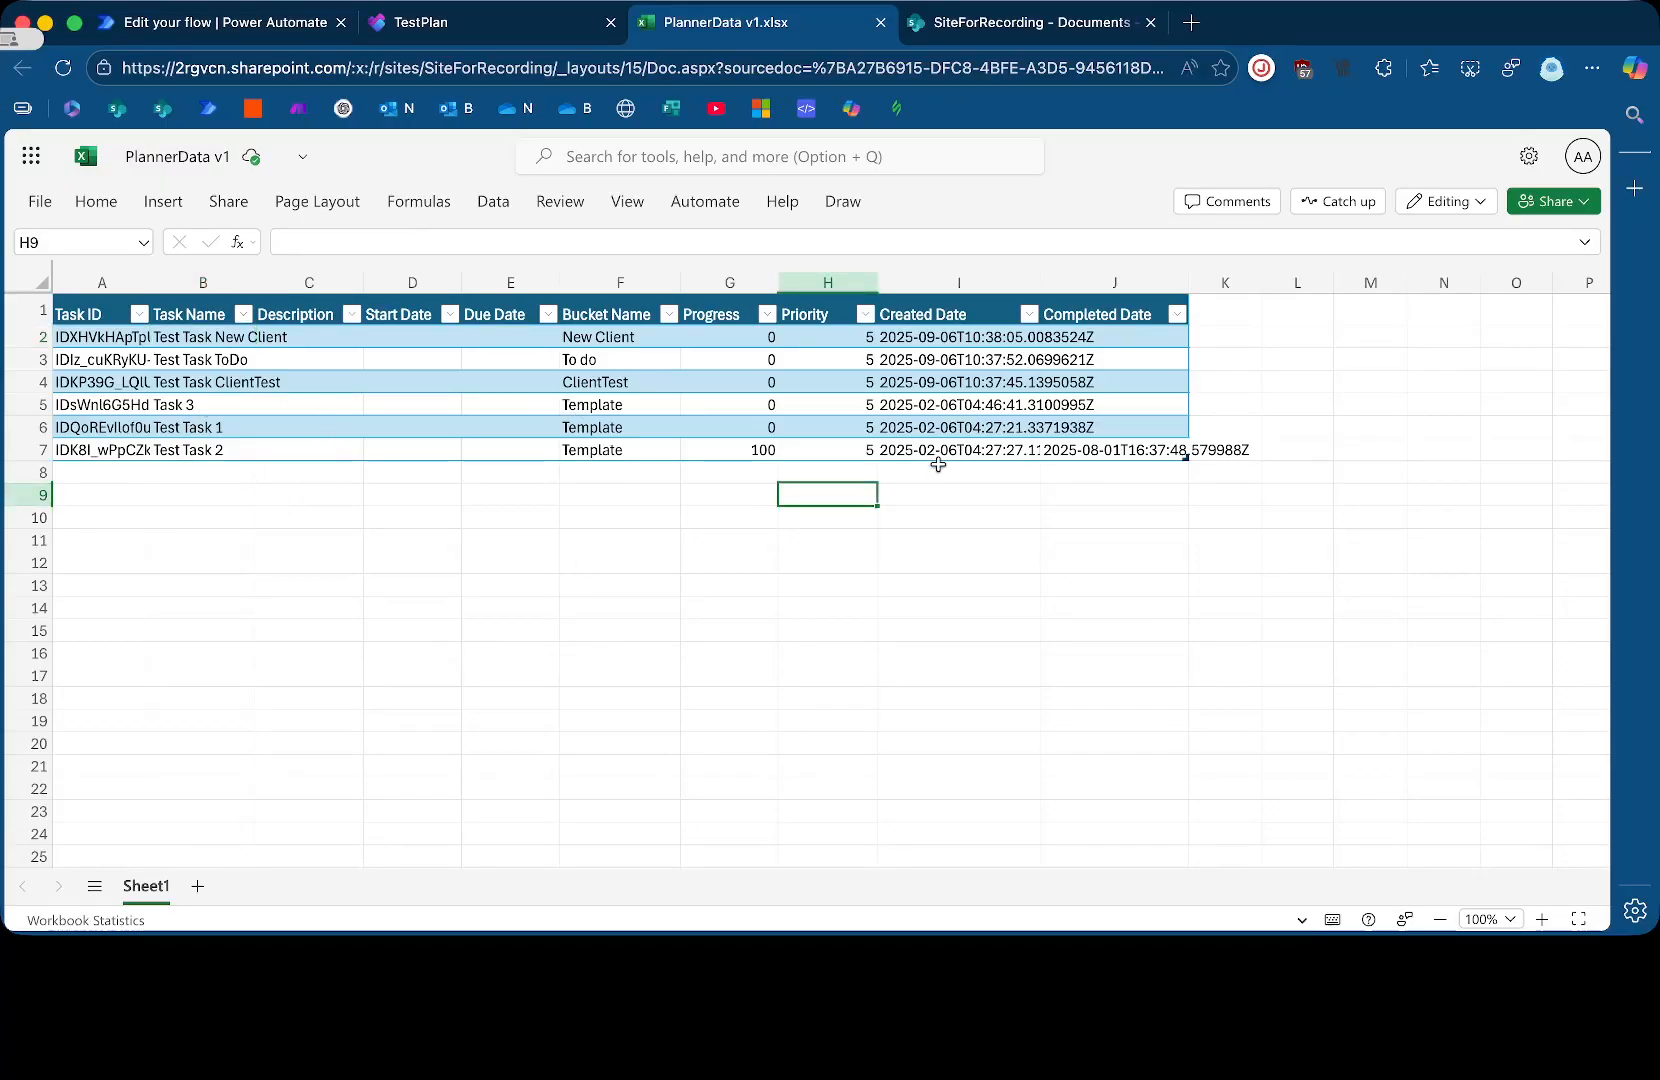
pyautogui.moveTo(1259, 760)
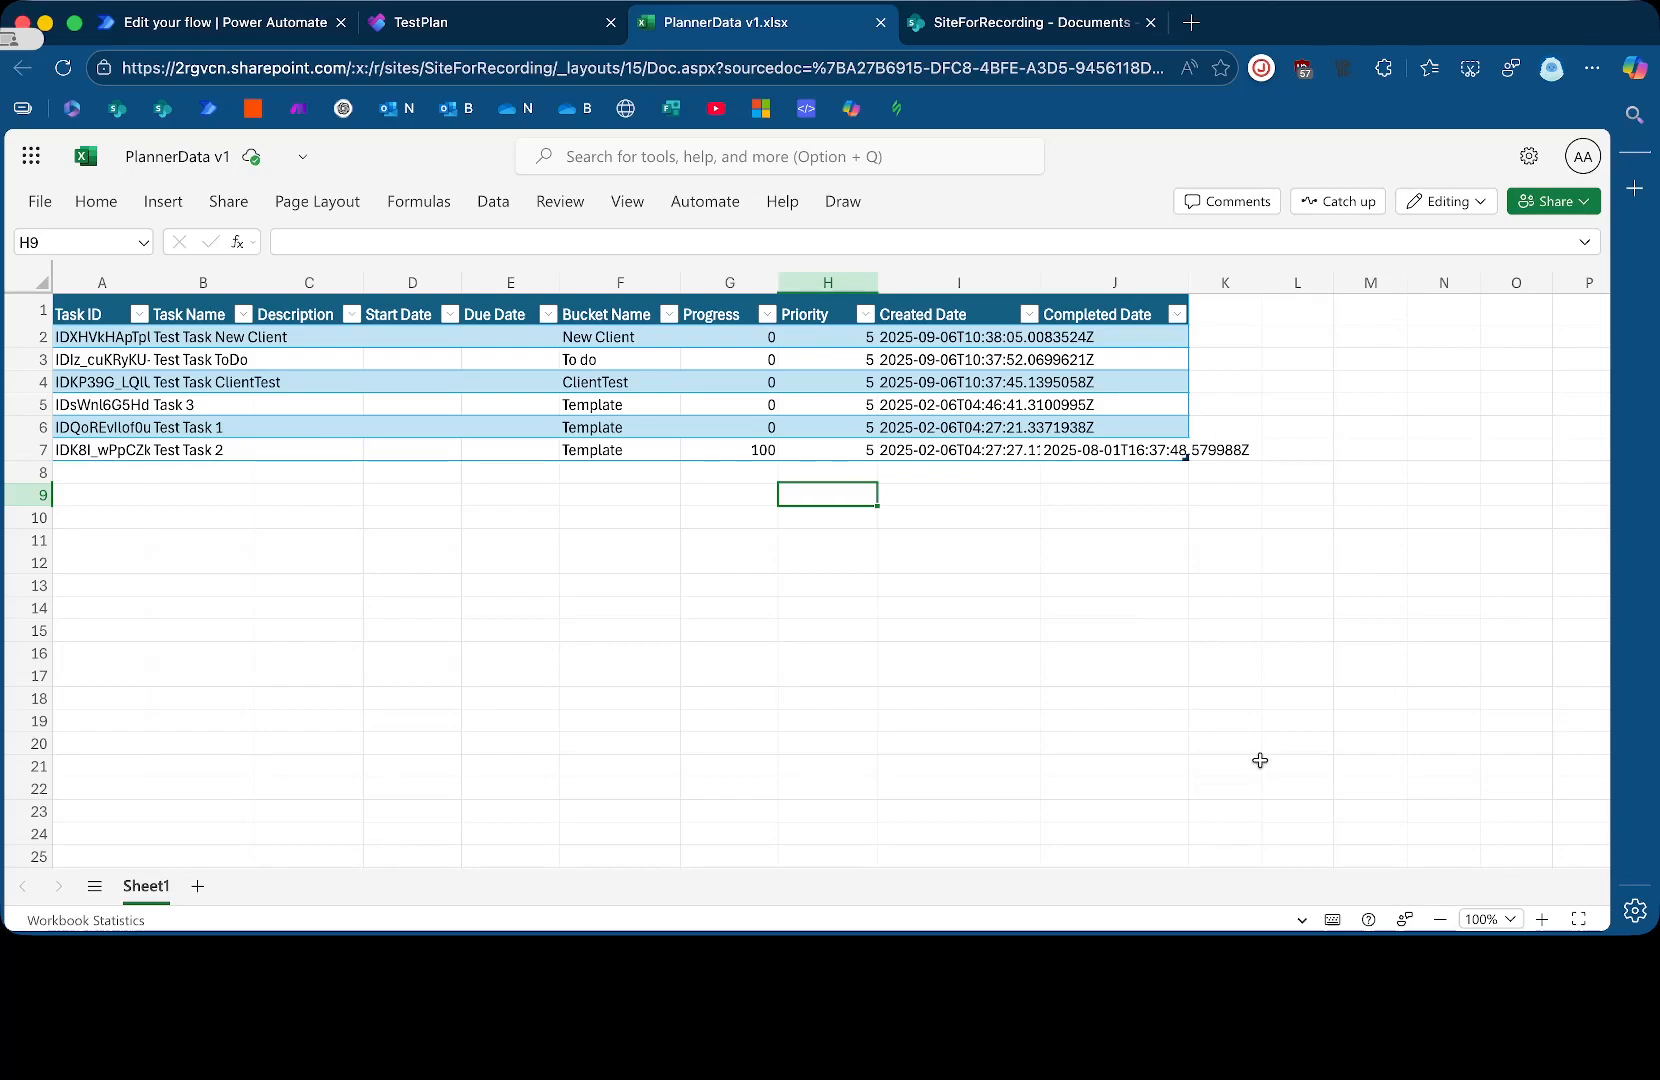